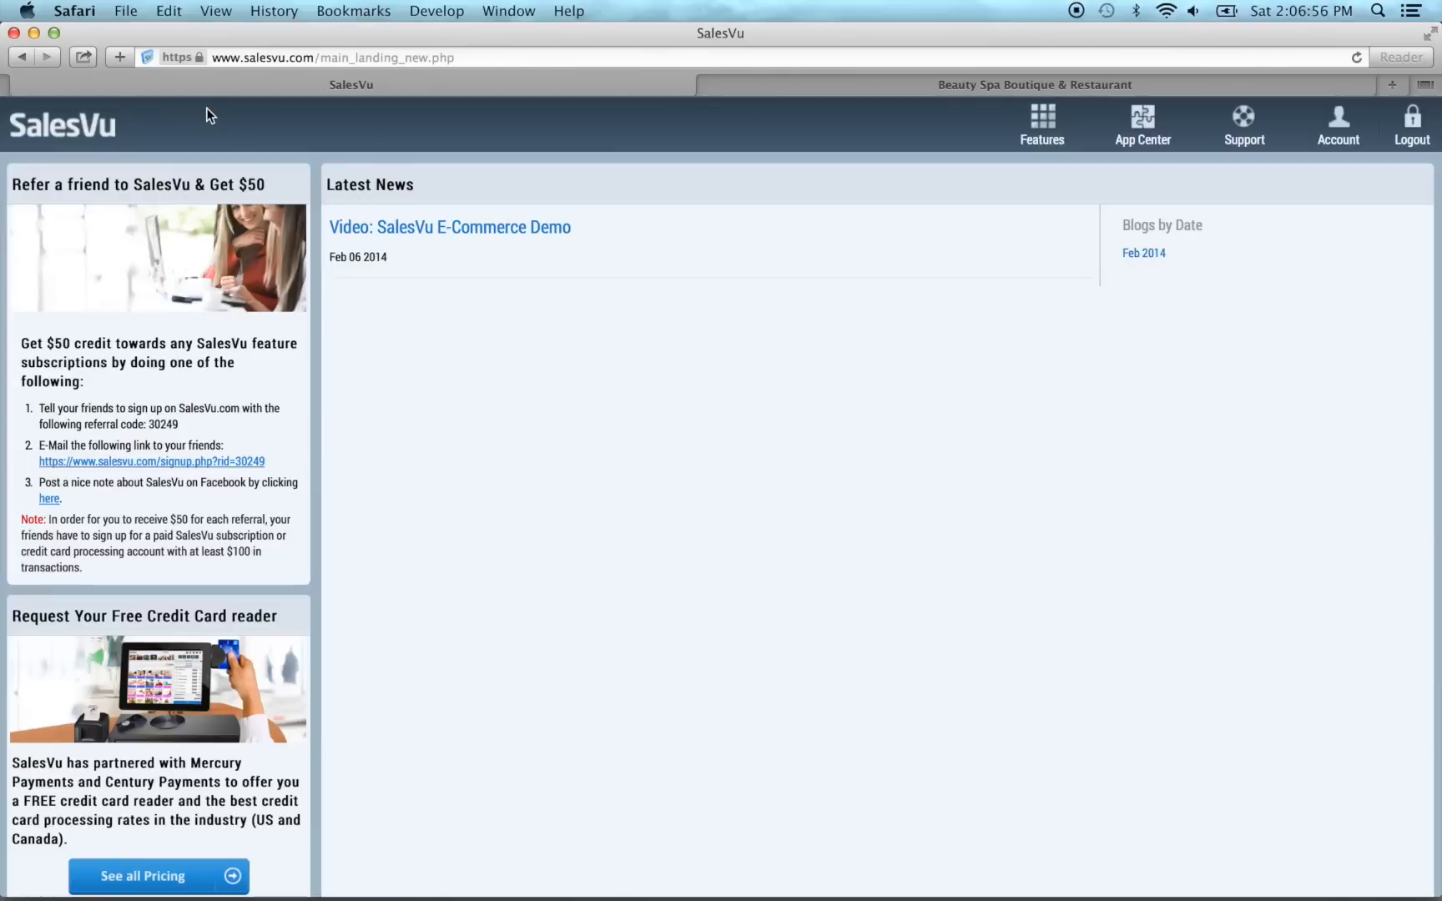
mouse_move(326, 191)
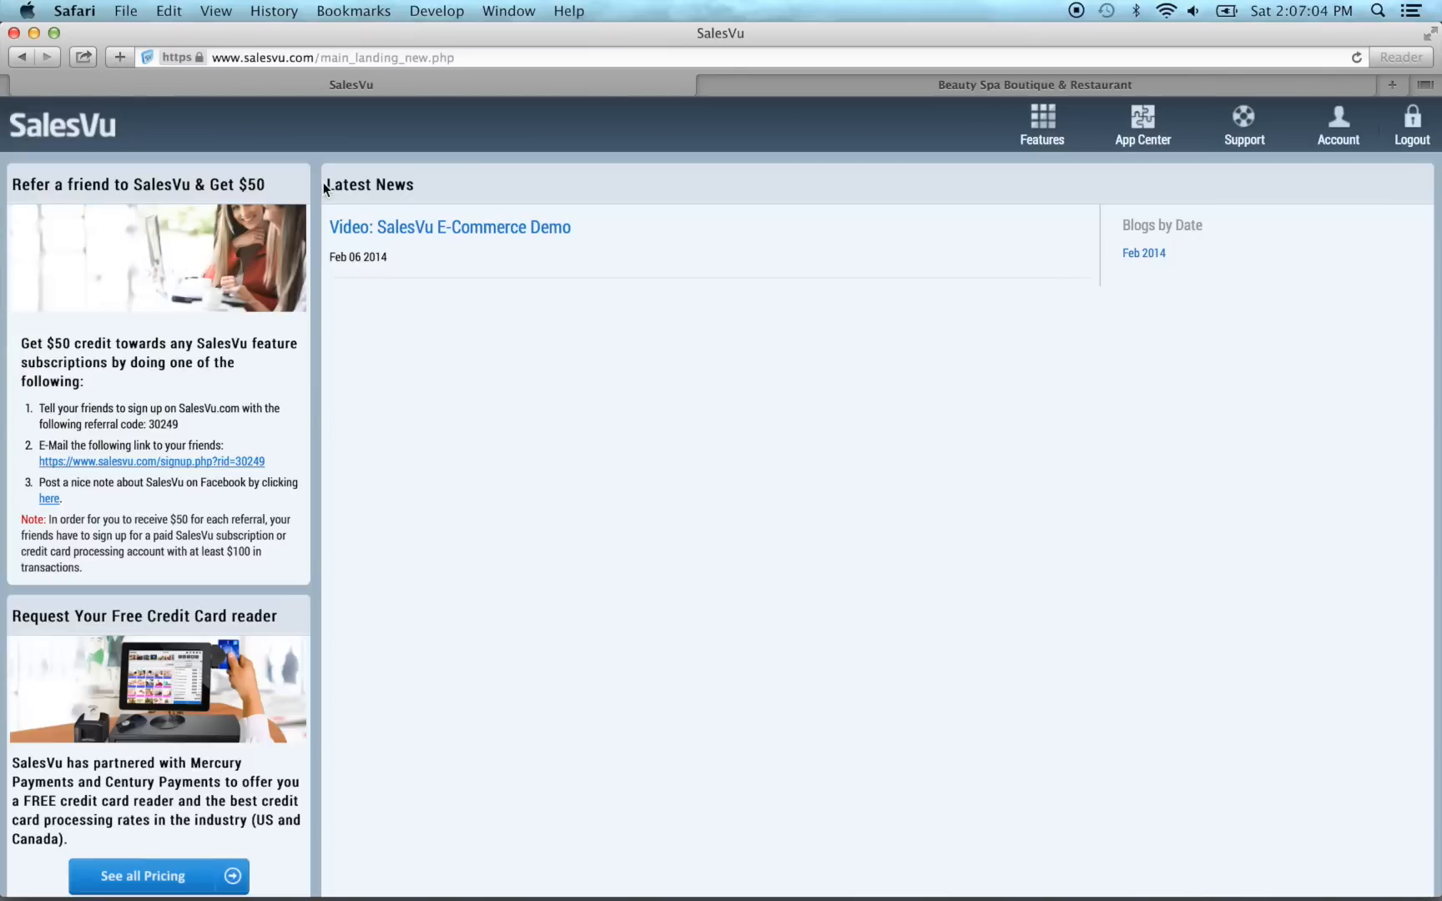
mouse_move(755, 166)
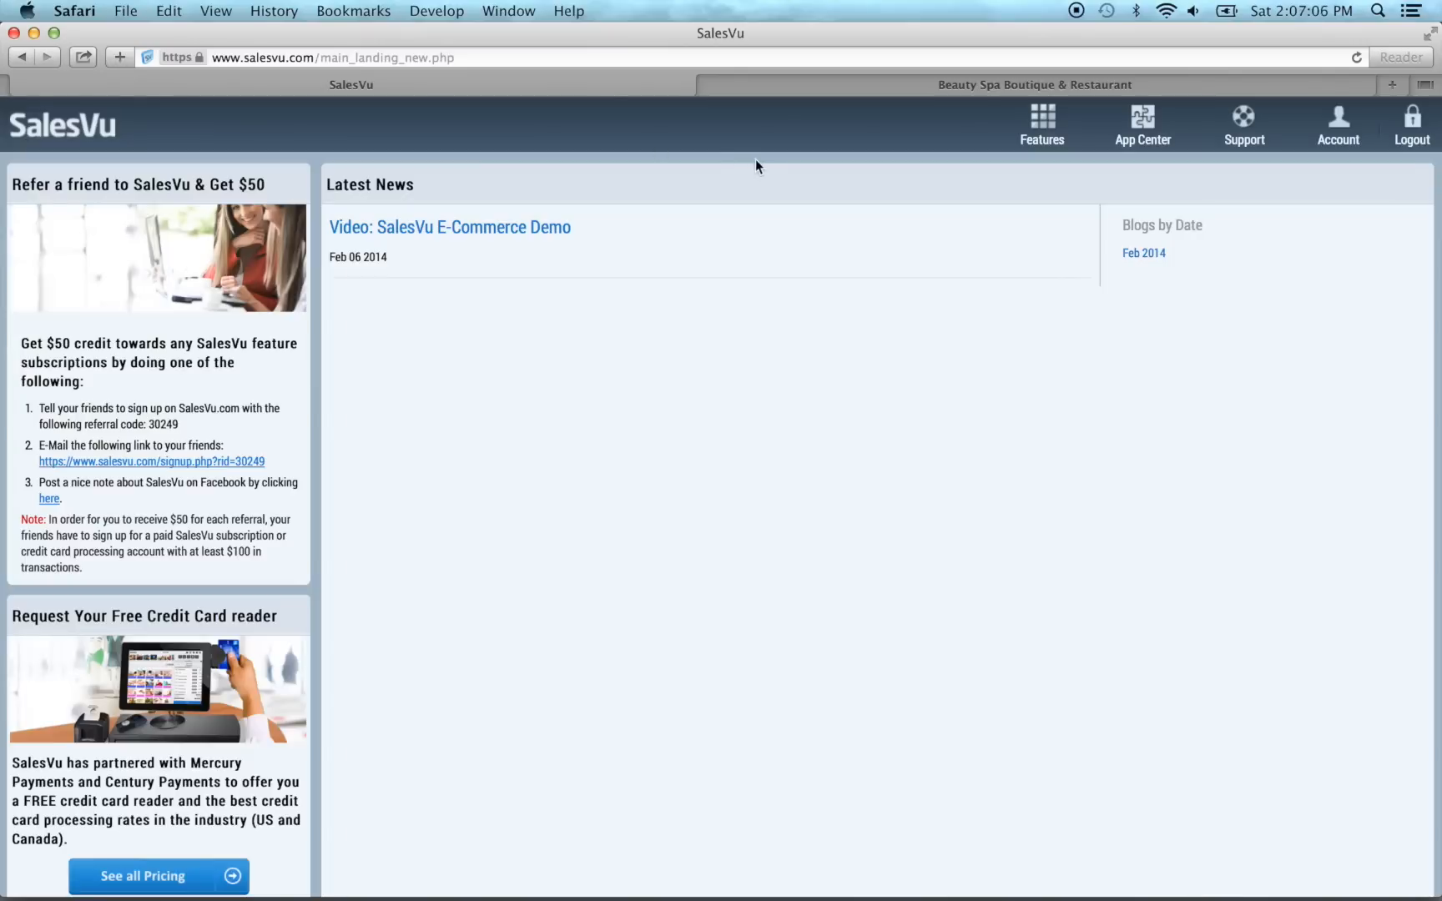
mouse_move(1002, 177)
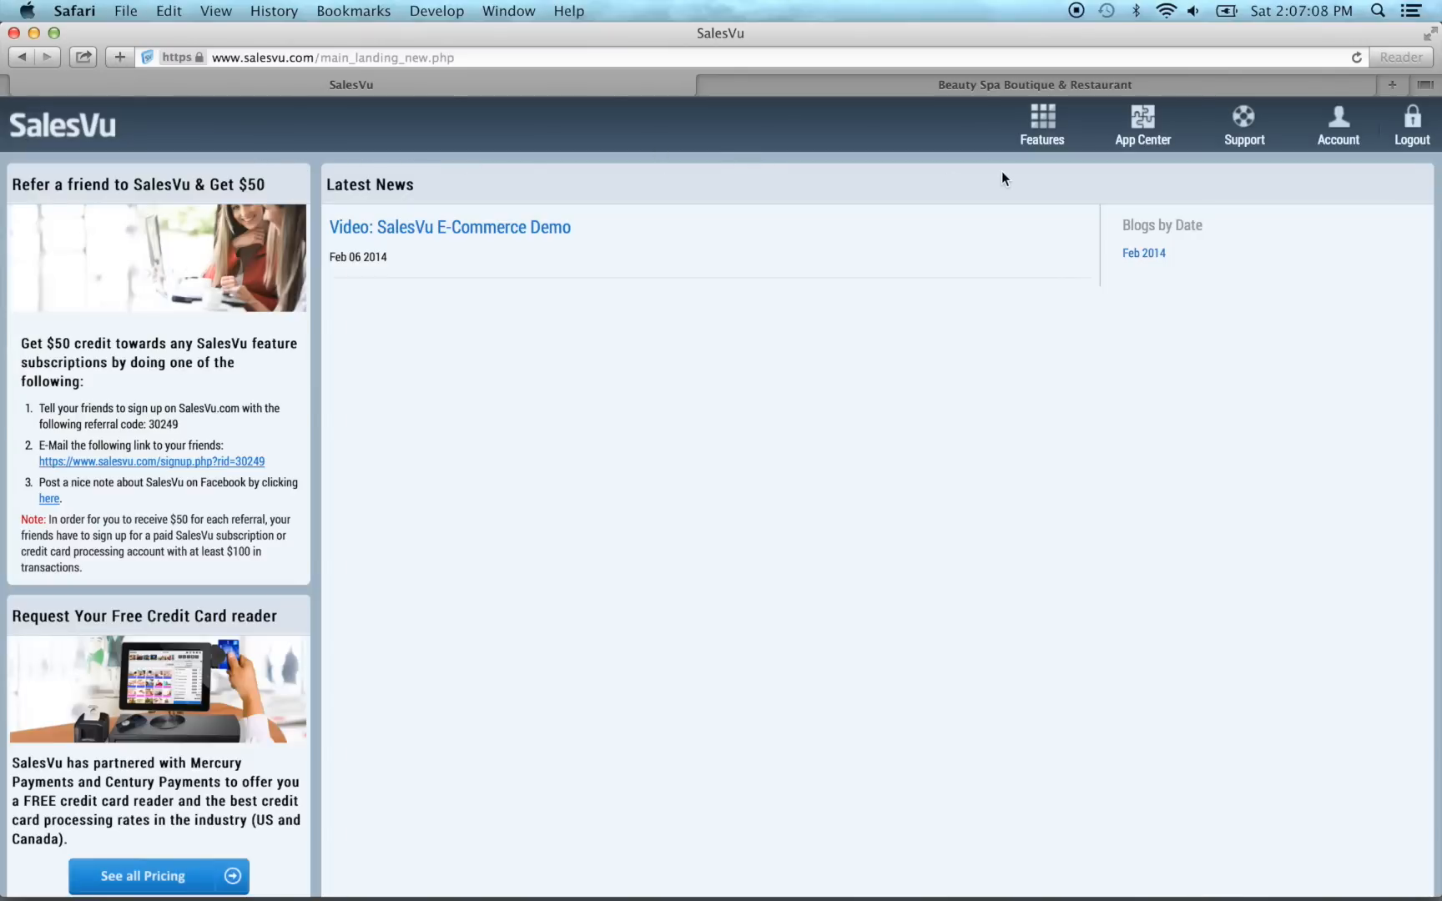
Show the SalesVu features menu with Orders, Reports, Inventory and e-commerce modules.
click(1042, 121)
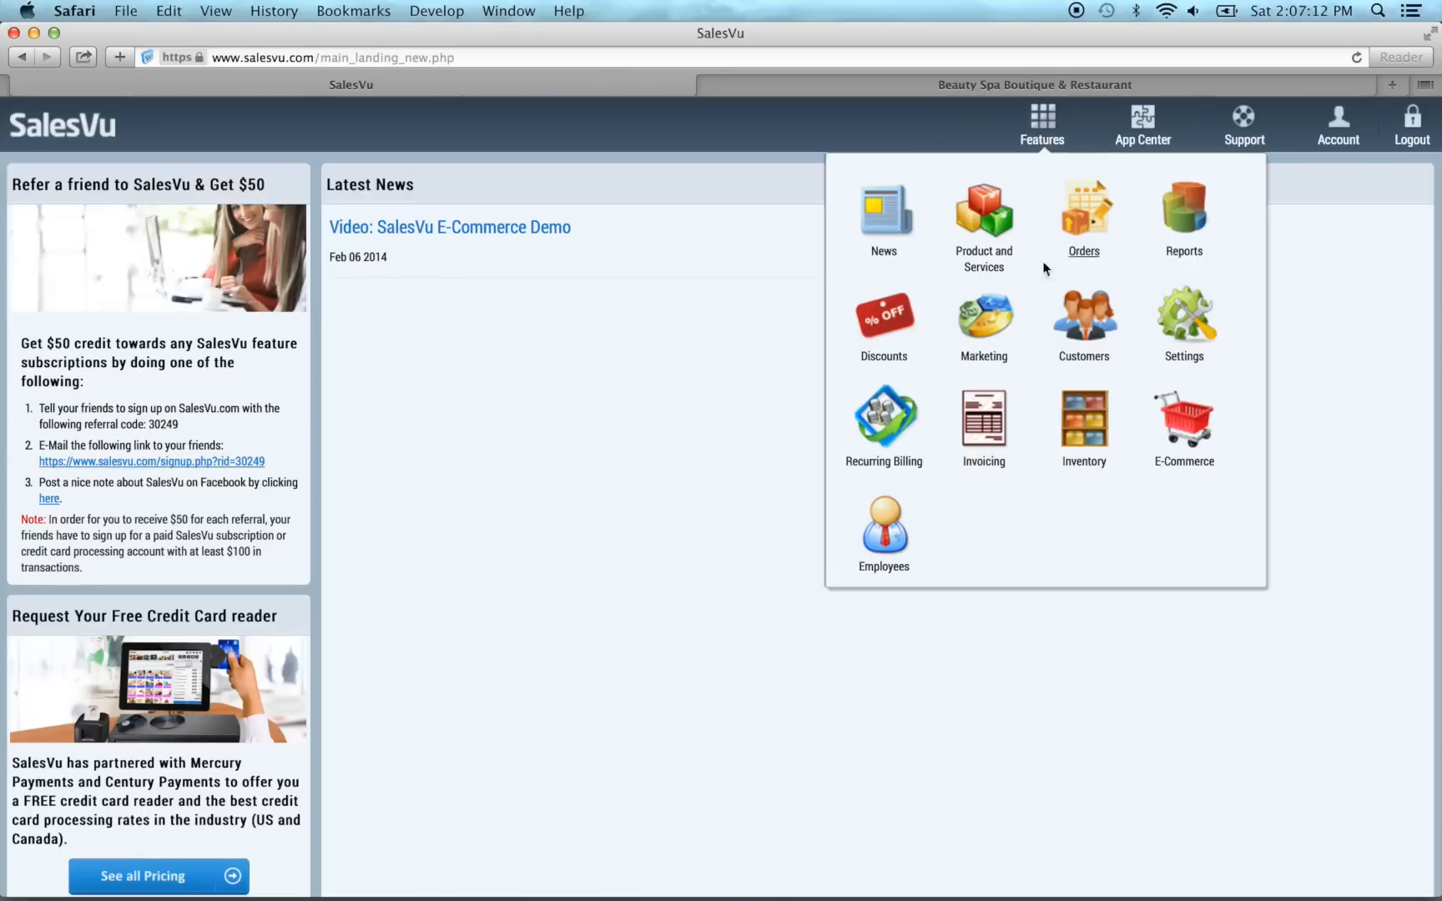
mouse_move(1096, 462)
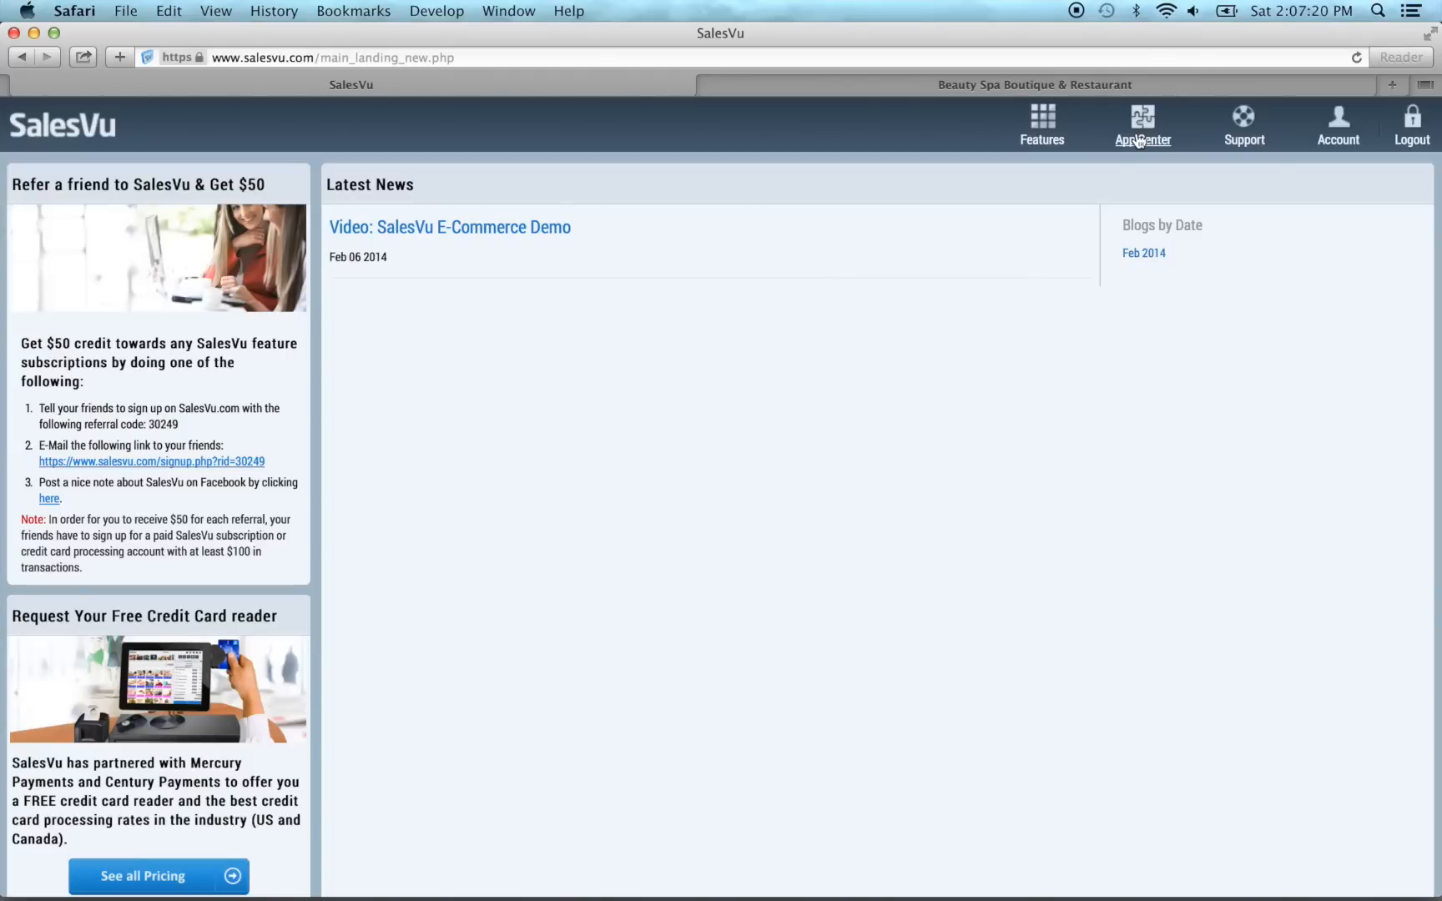
click(1042, 119)
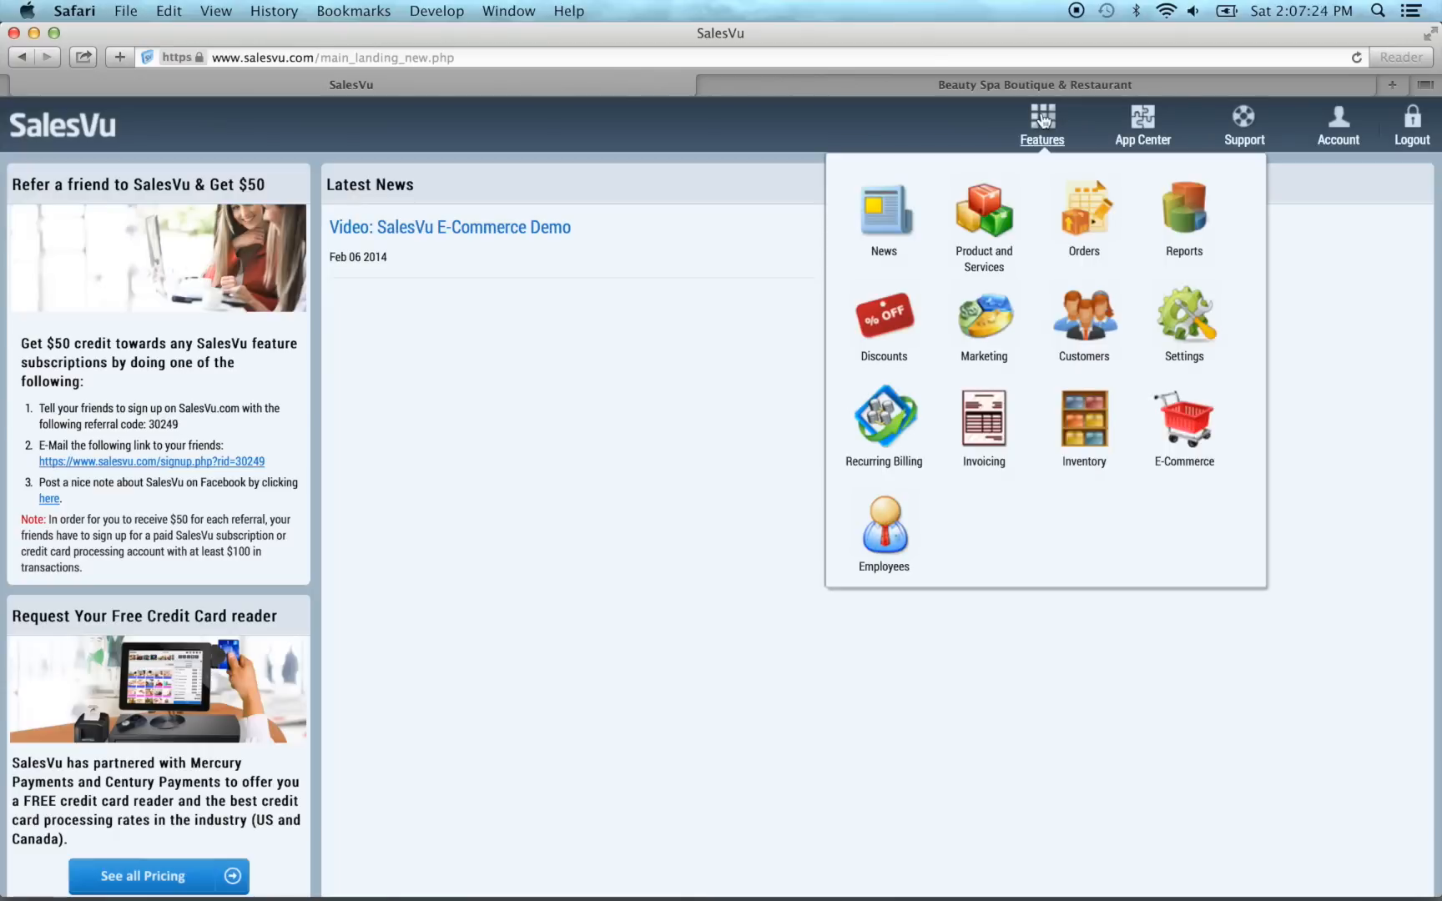
List today's 22 closed orders via Quick Pick and expand order 69's details.
click(1084, 209)
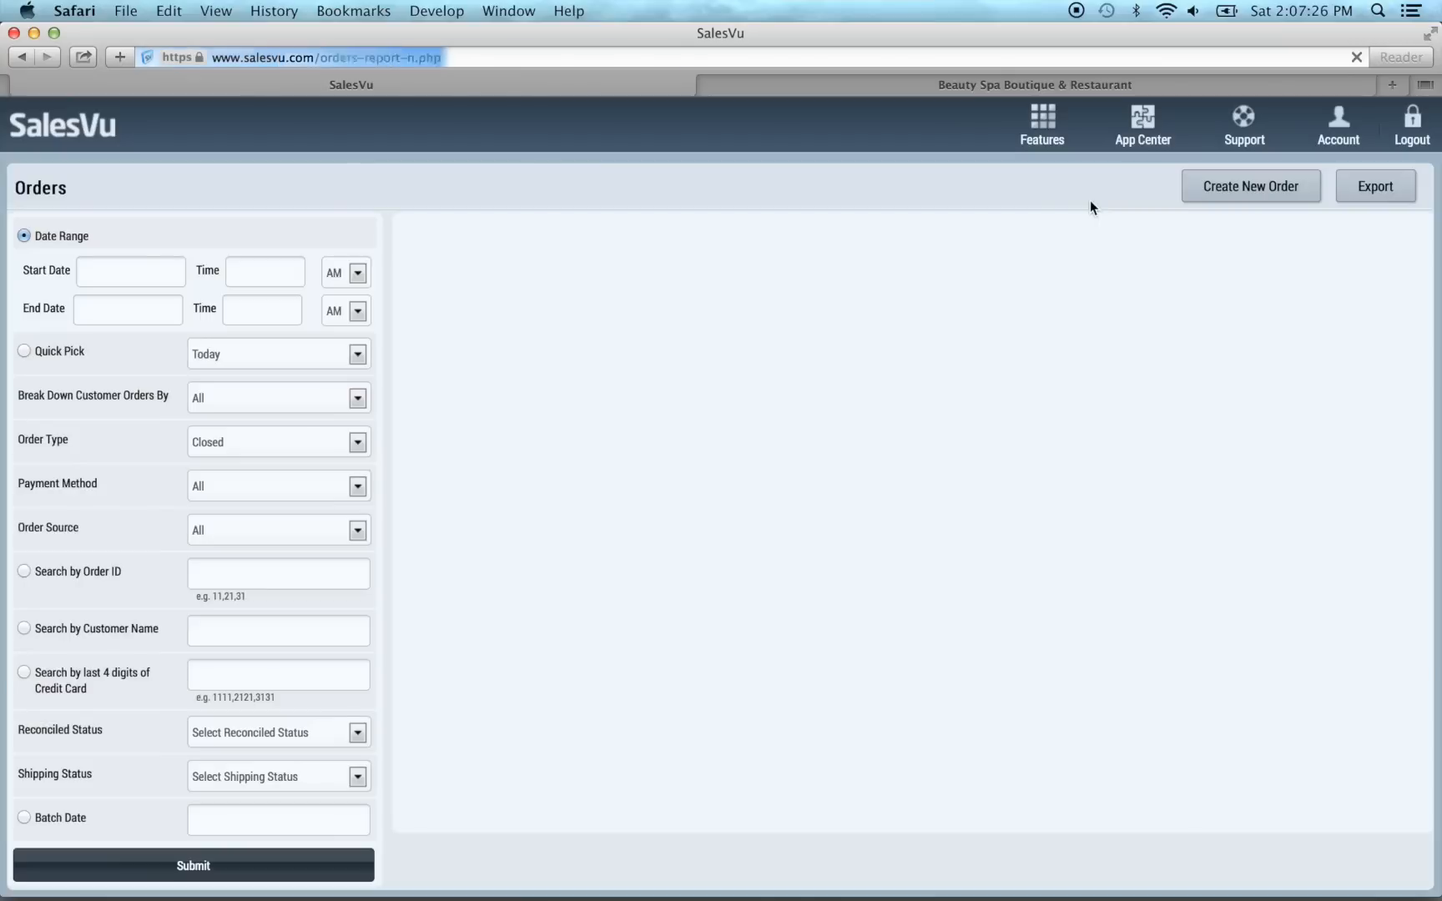
click(24, 351)
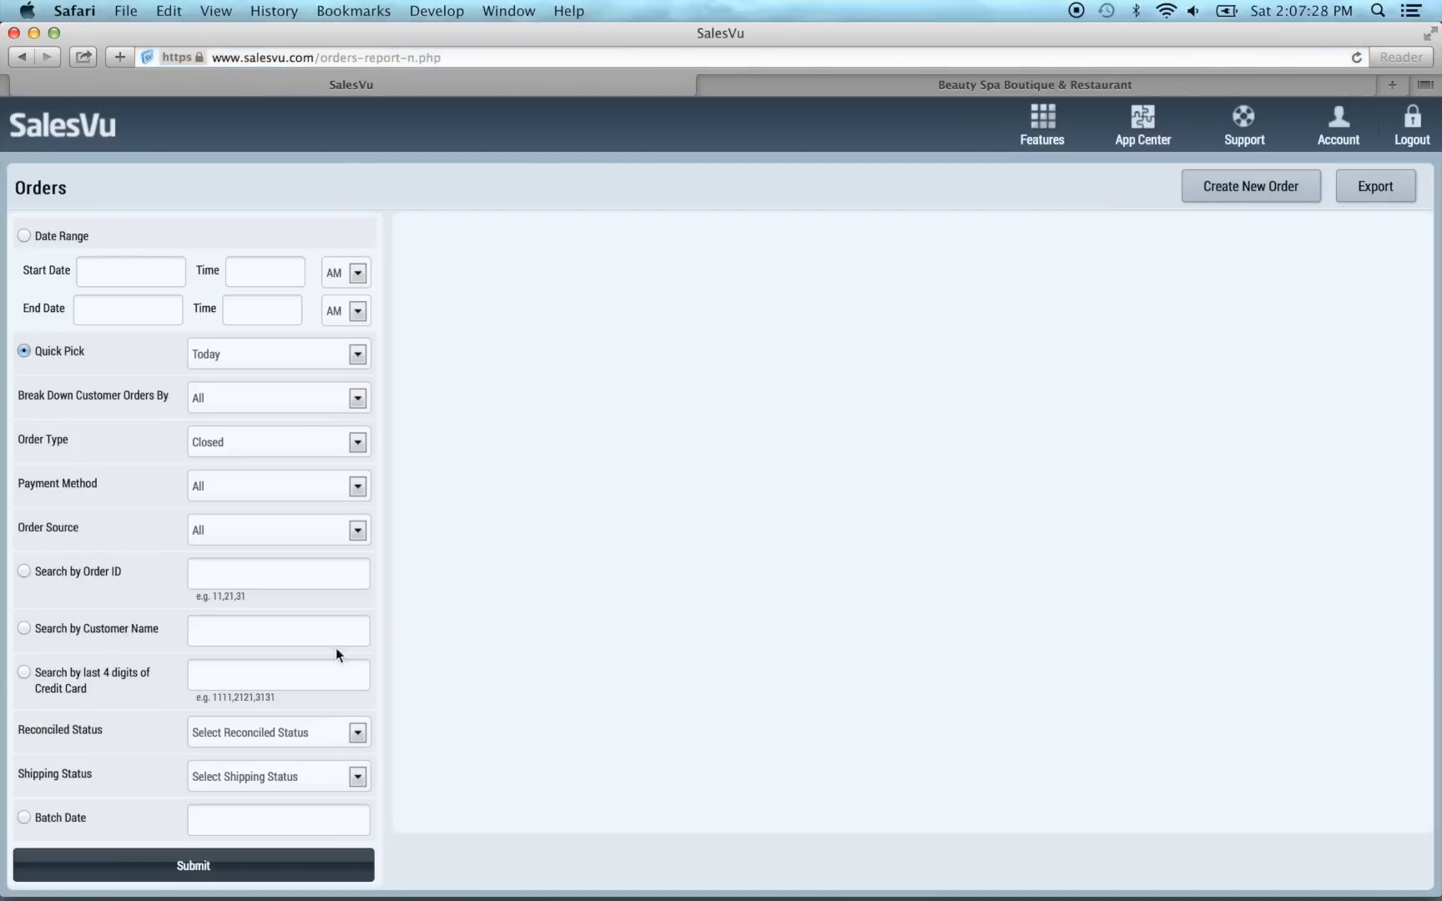
click(192, 865)
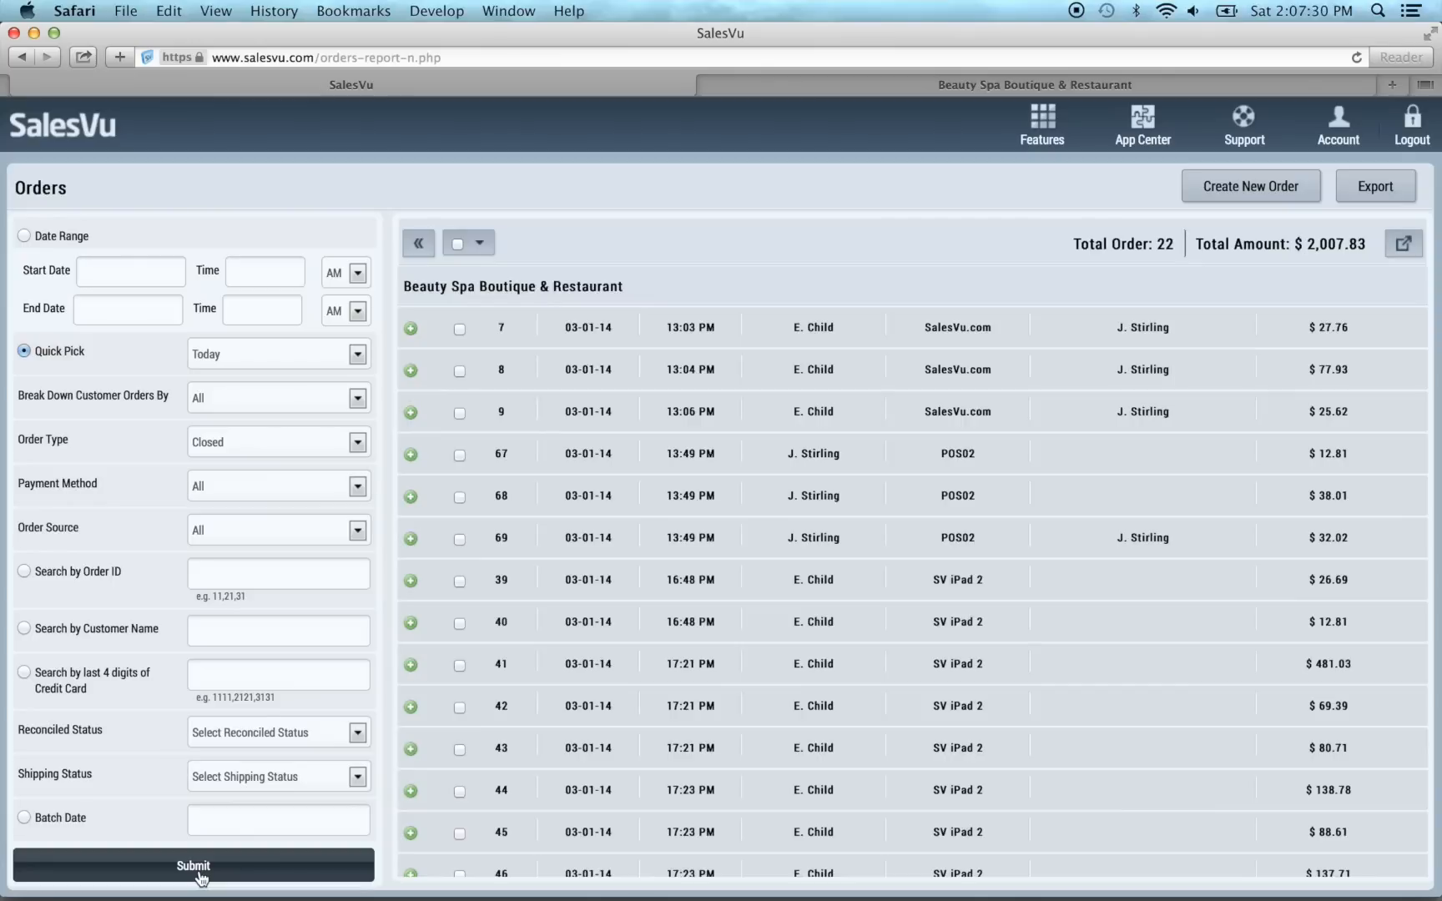
mouse_move(410, 552)
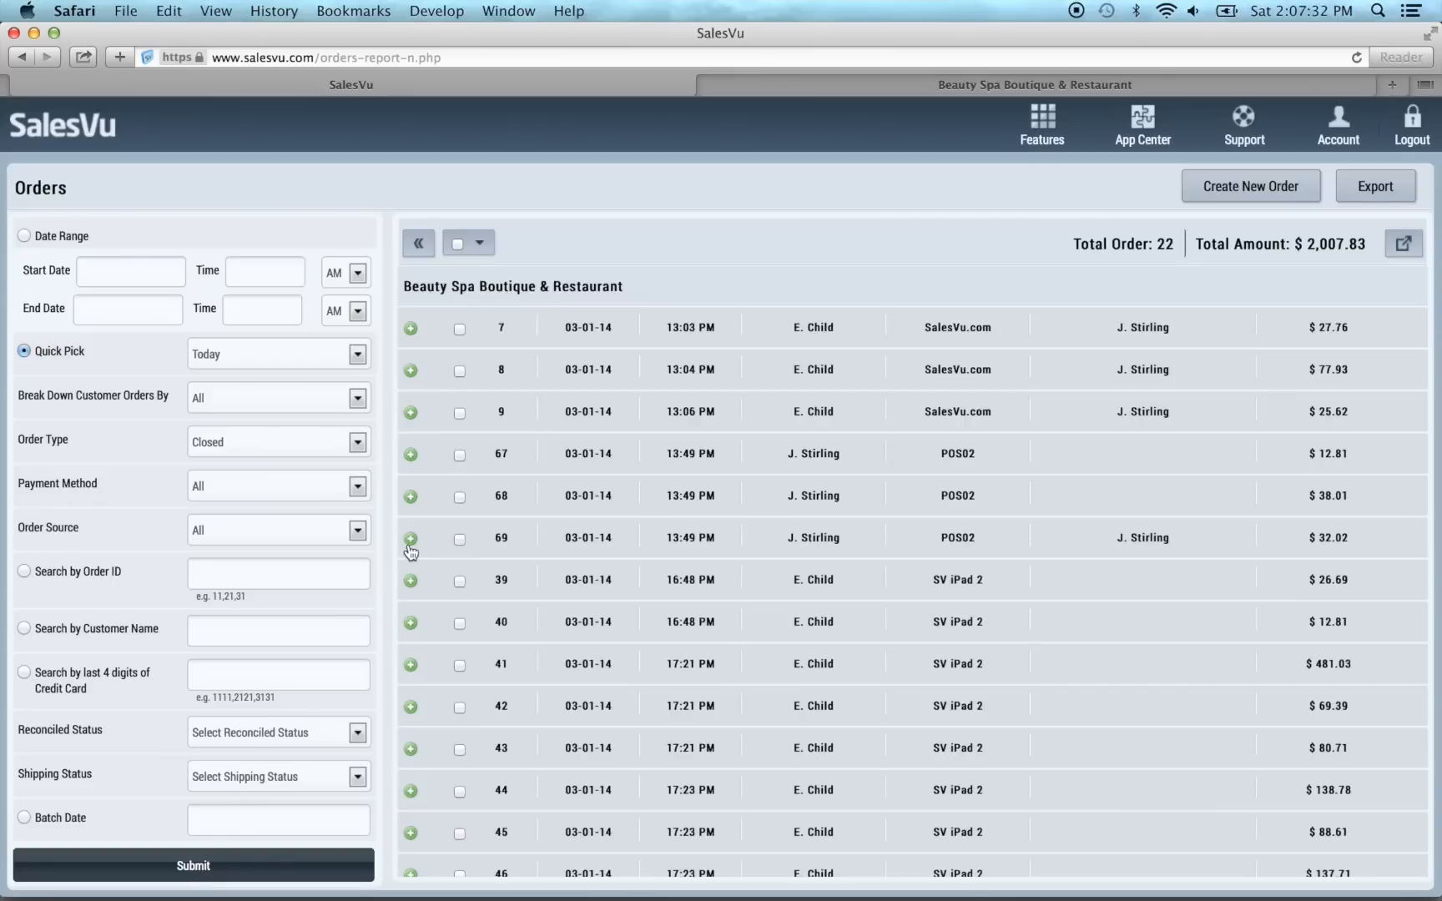
click(410, 538)
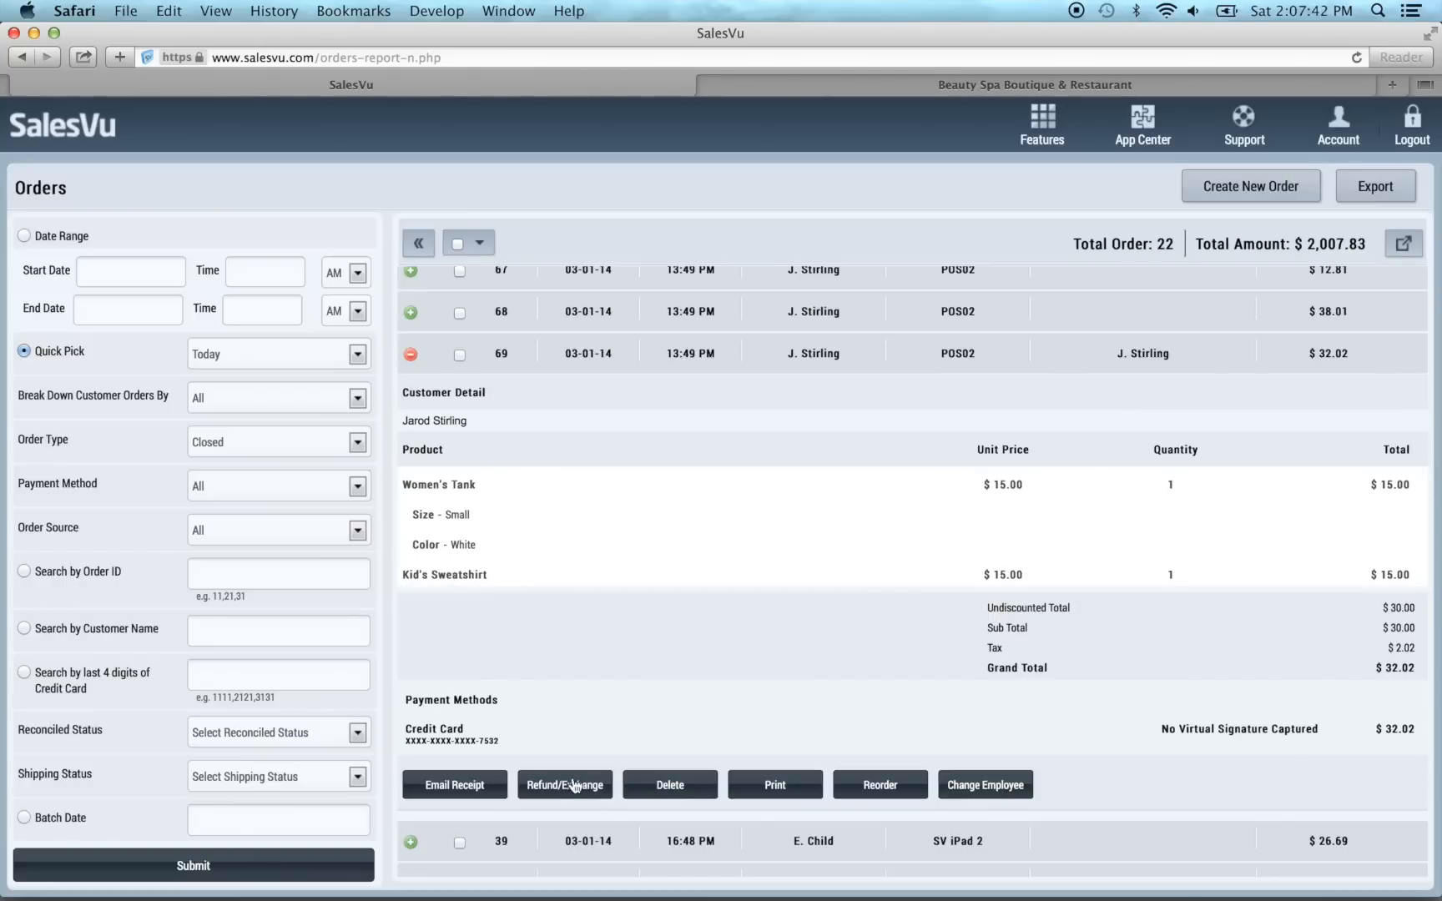
click(565, 784)
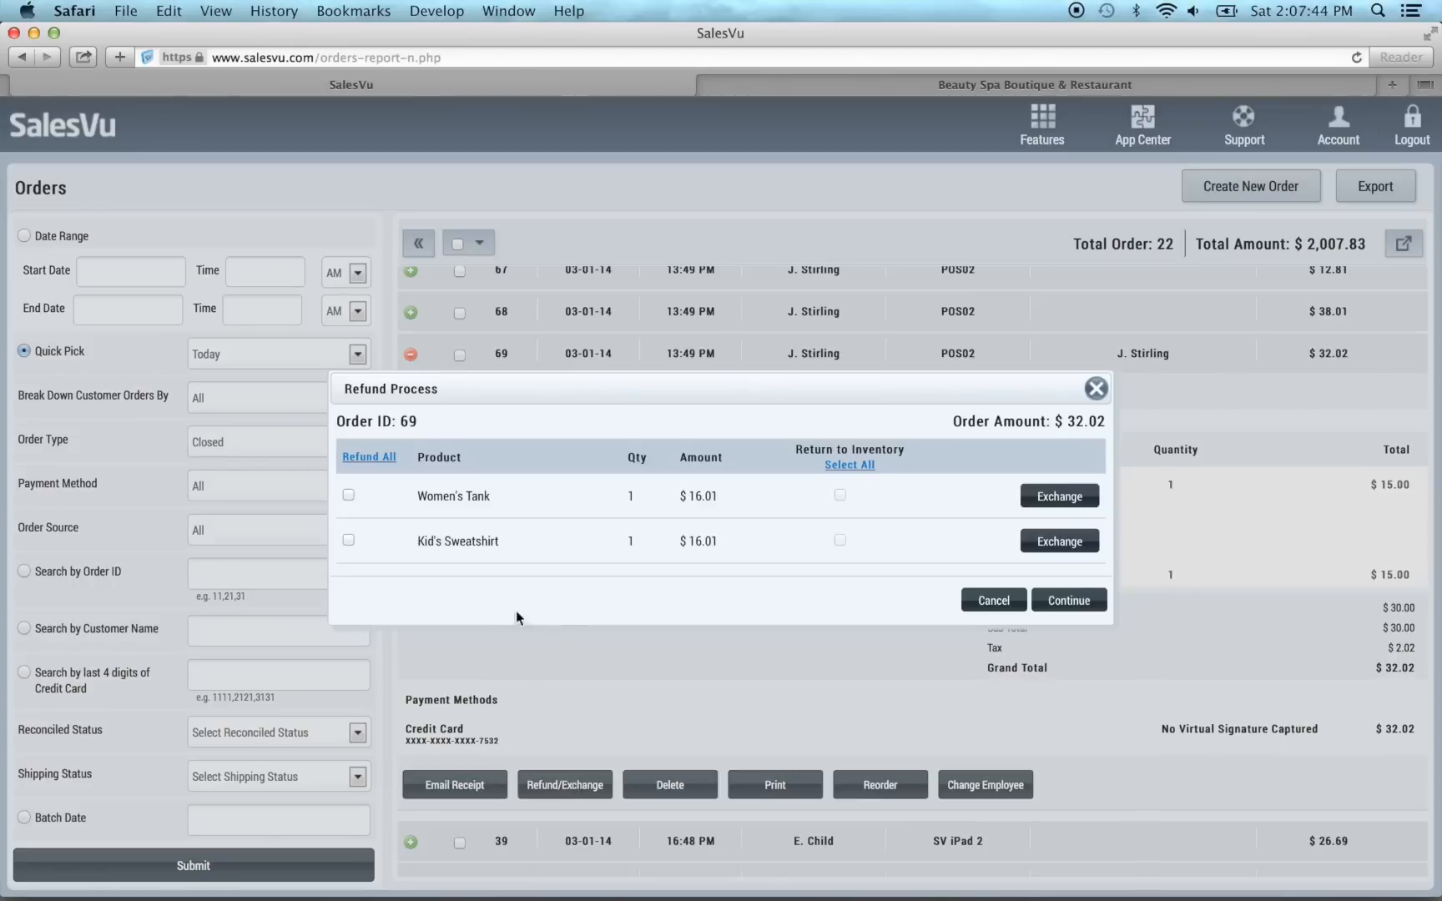
click(348, 541)
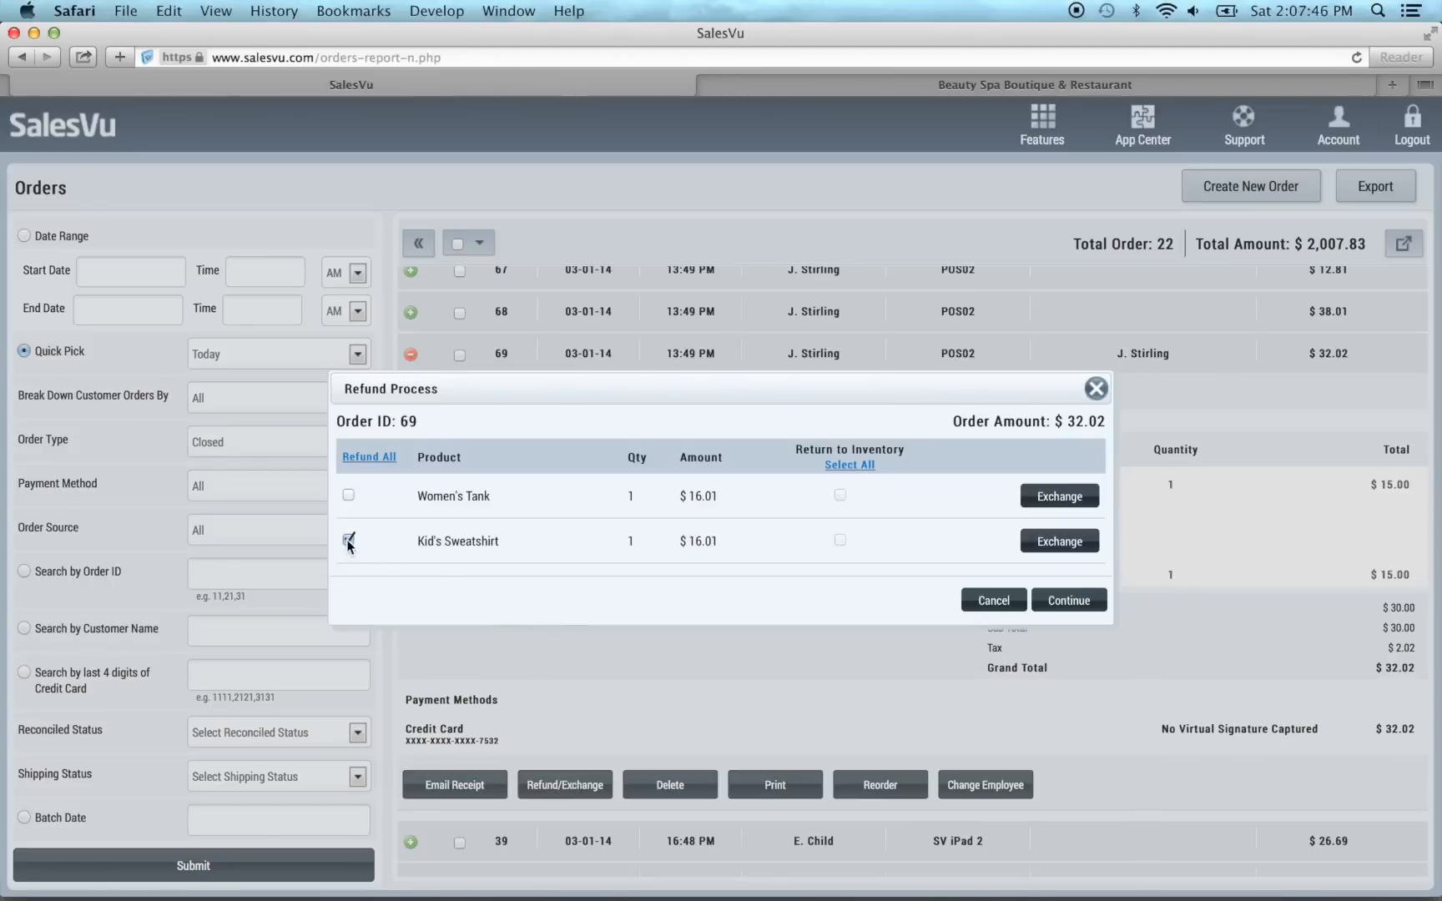
click(348, 540)
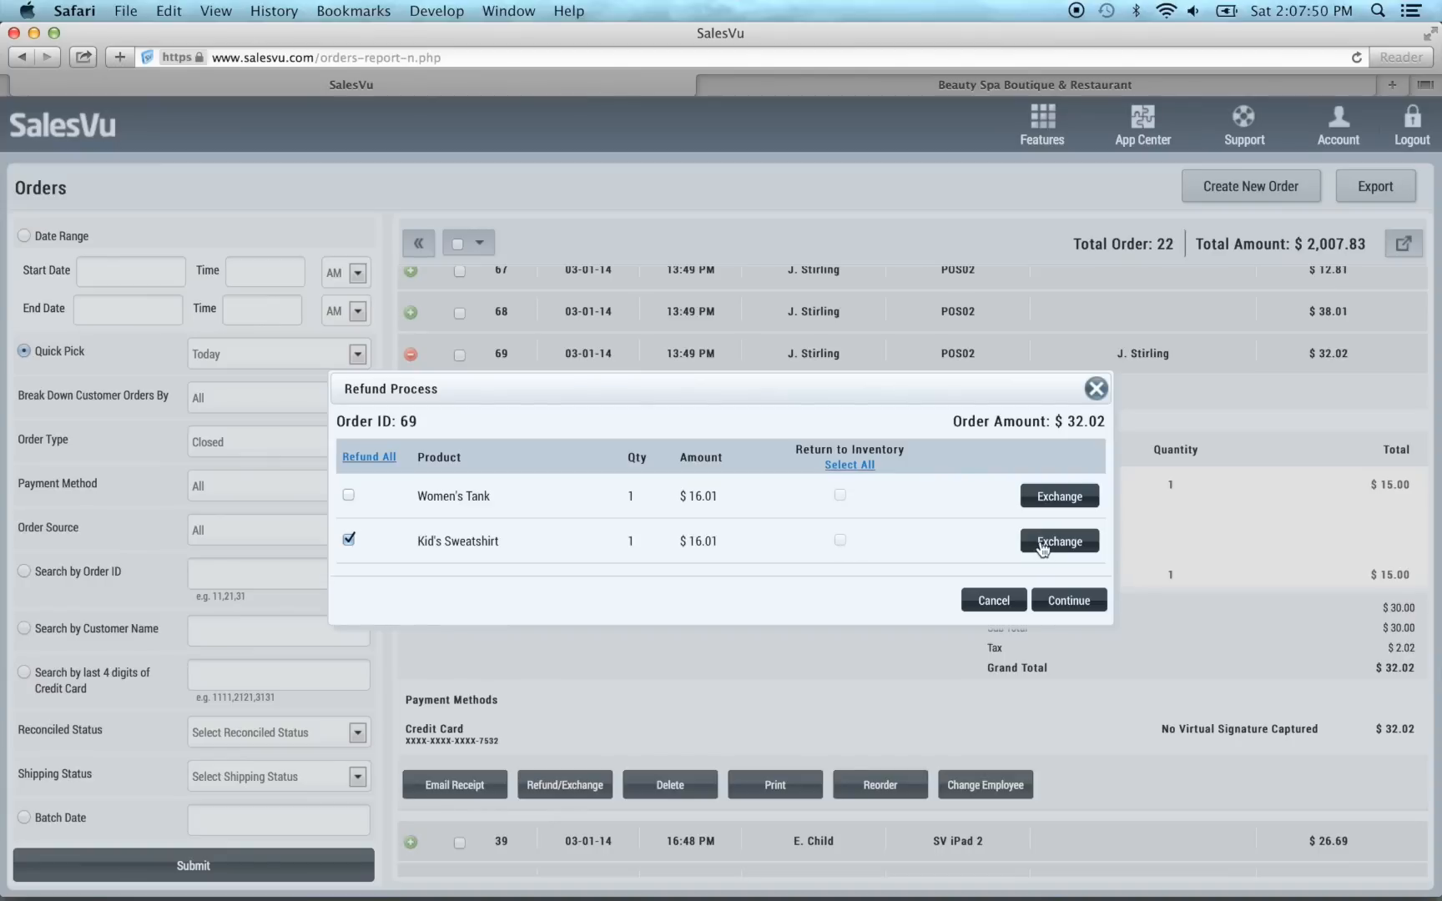
click(1059, 541)
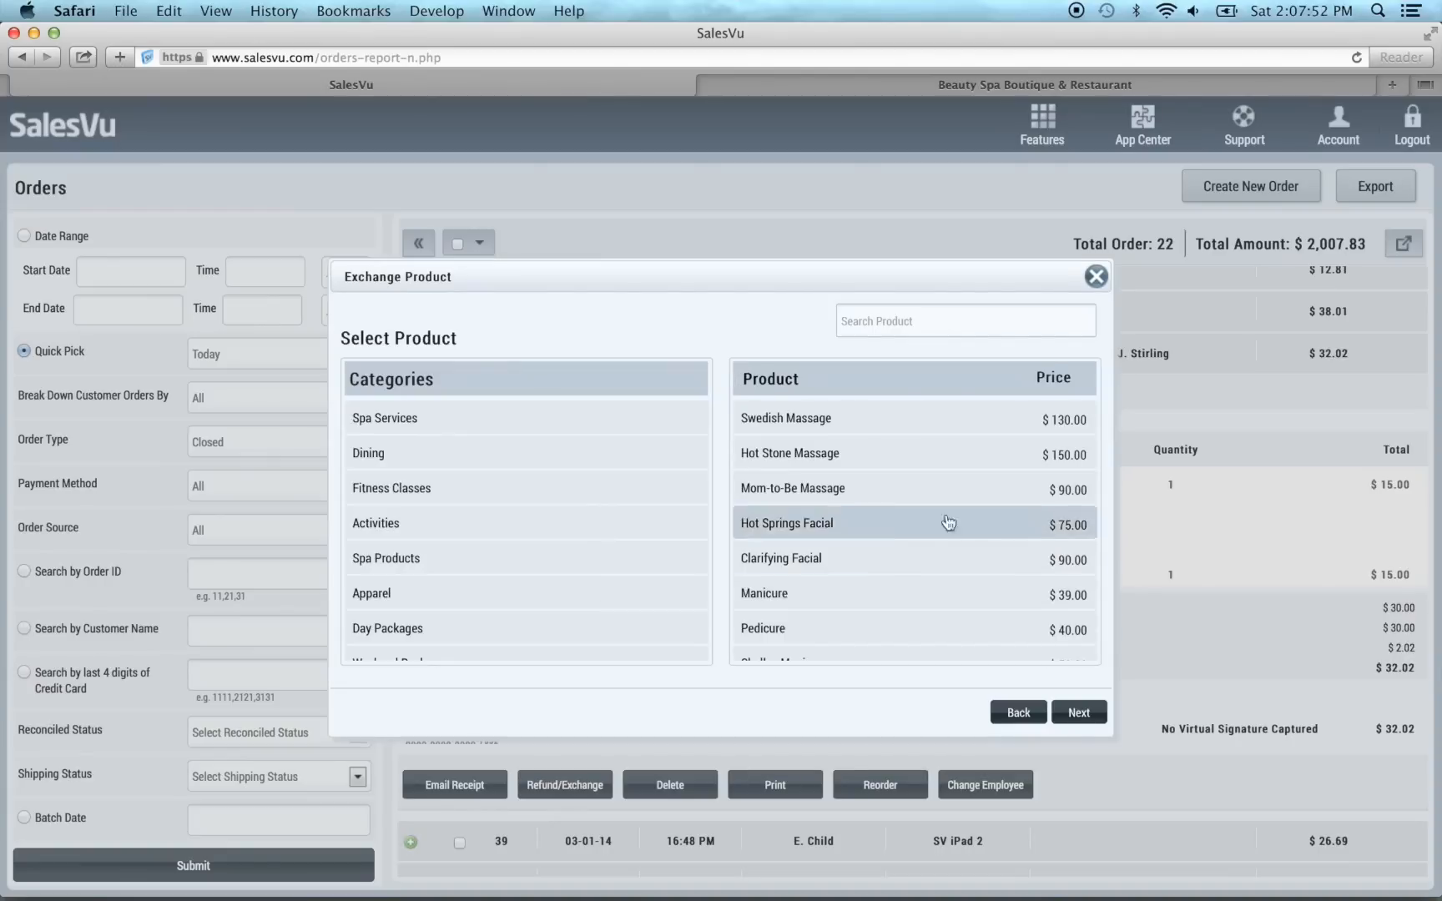
scroll(down, 3)
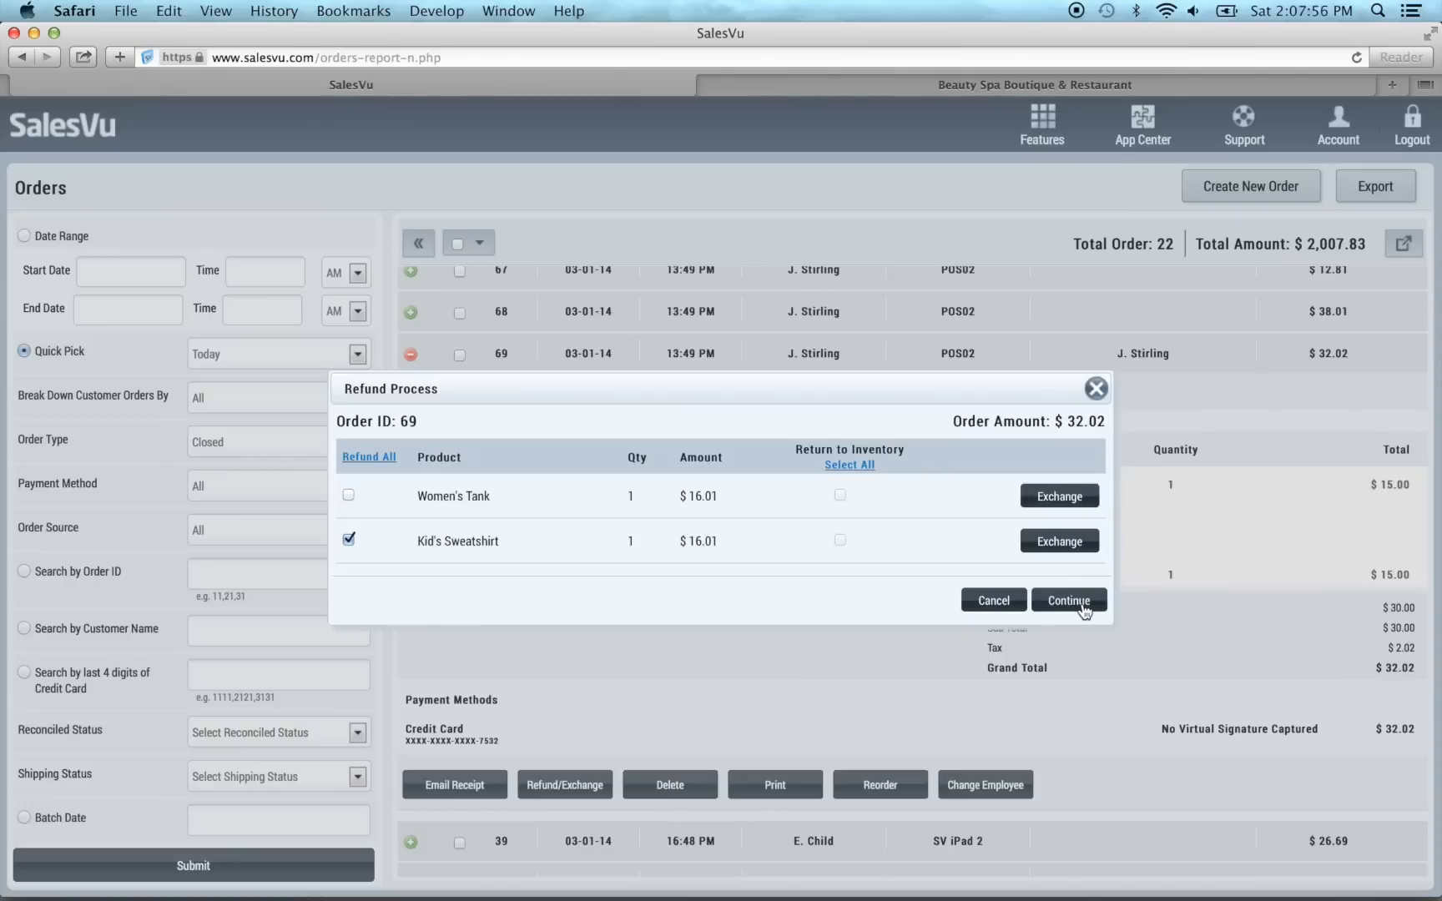
click(1069, 600)
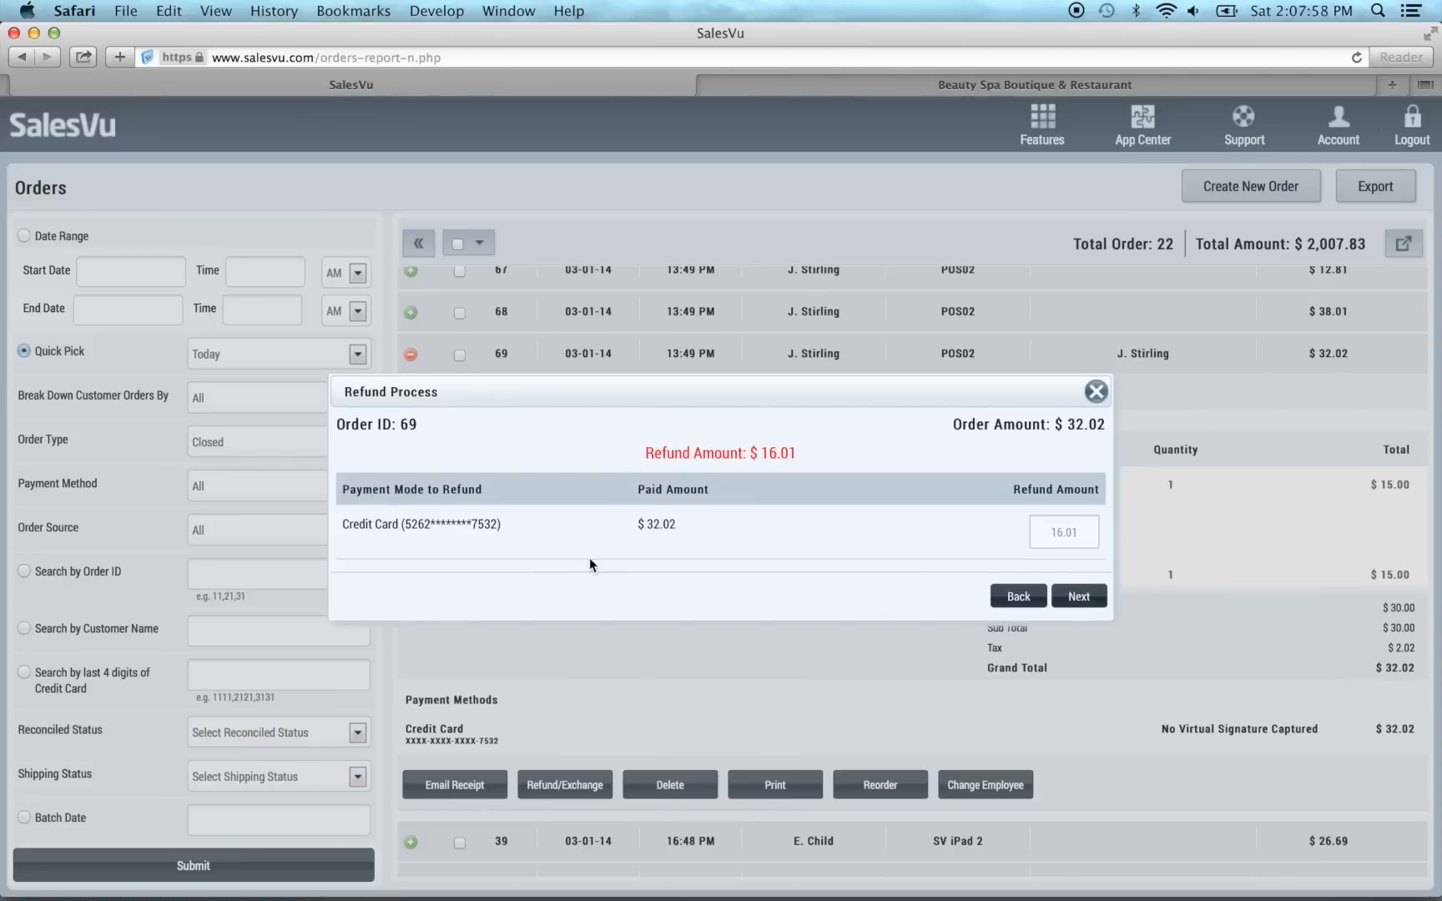
mouse_move(511, 529)
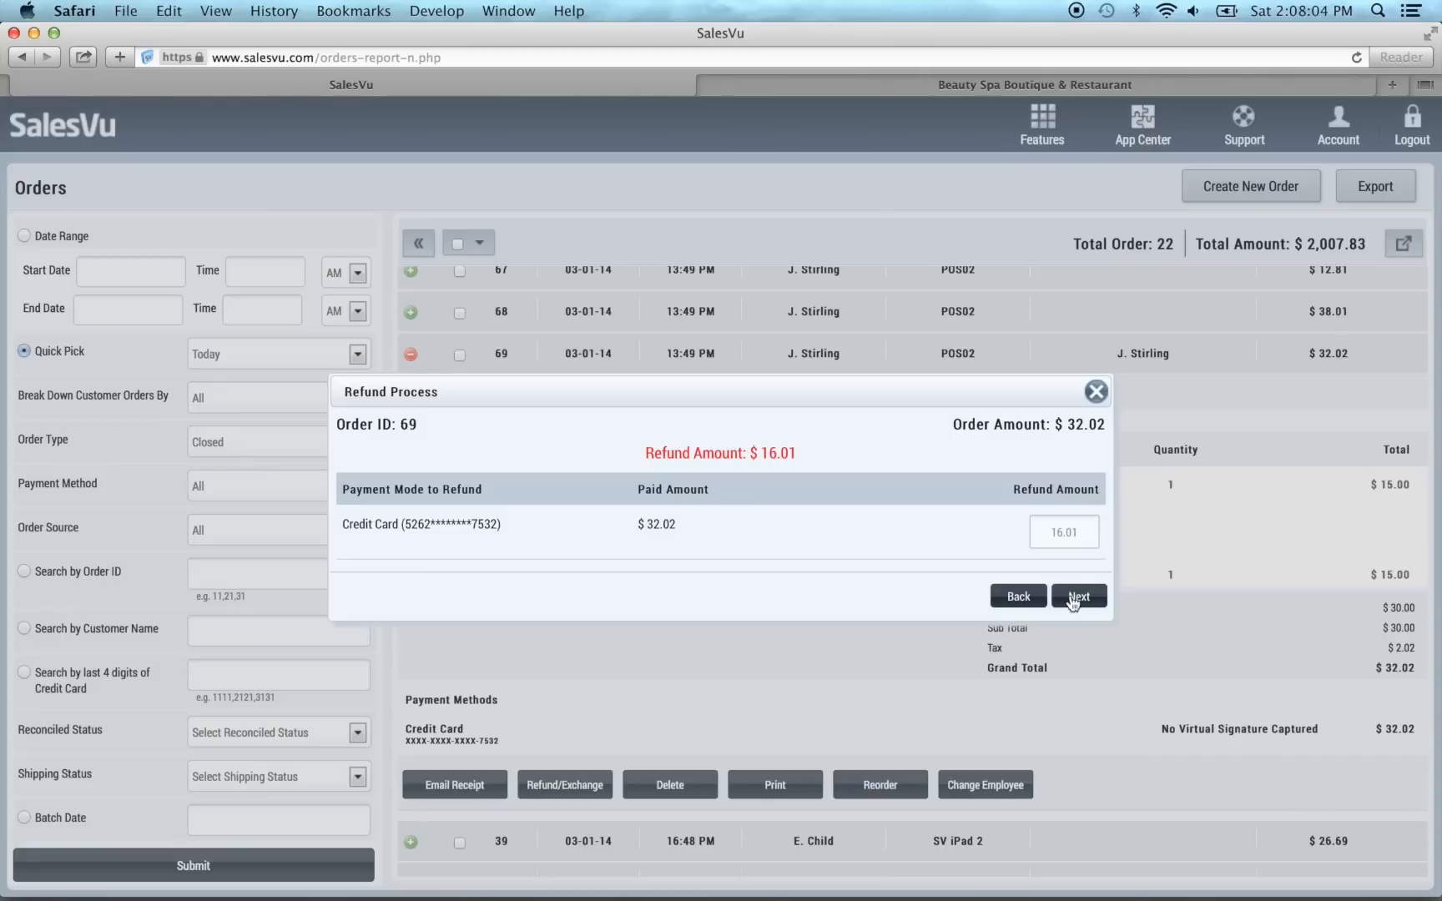
mouse_move(1083, 413)
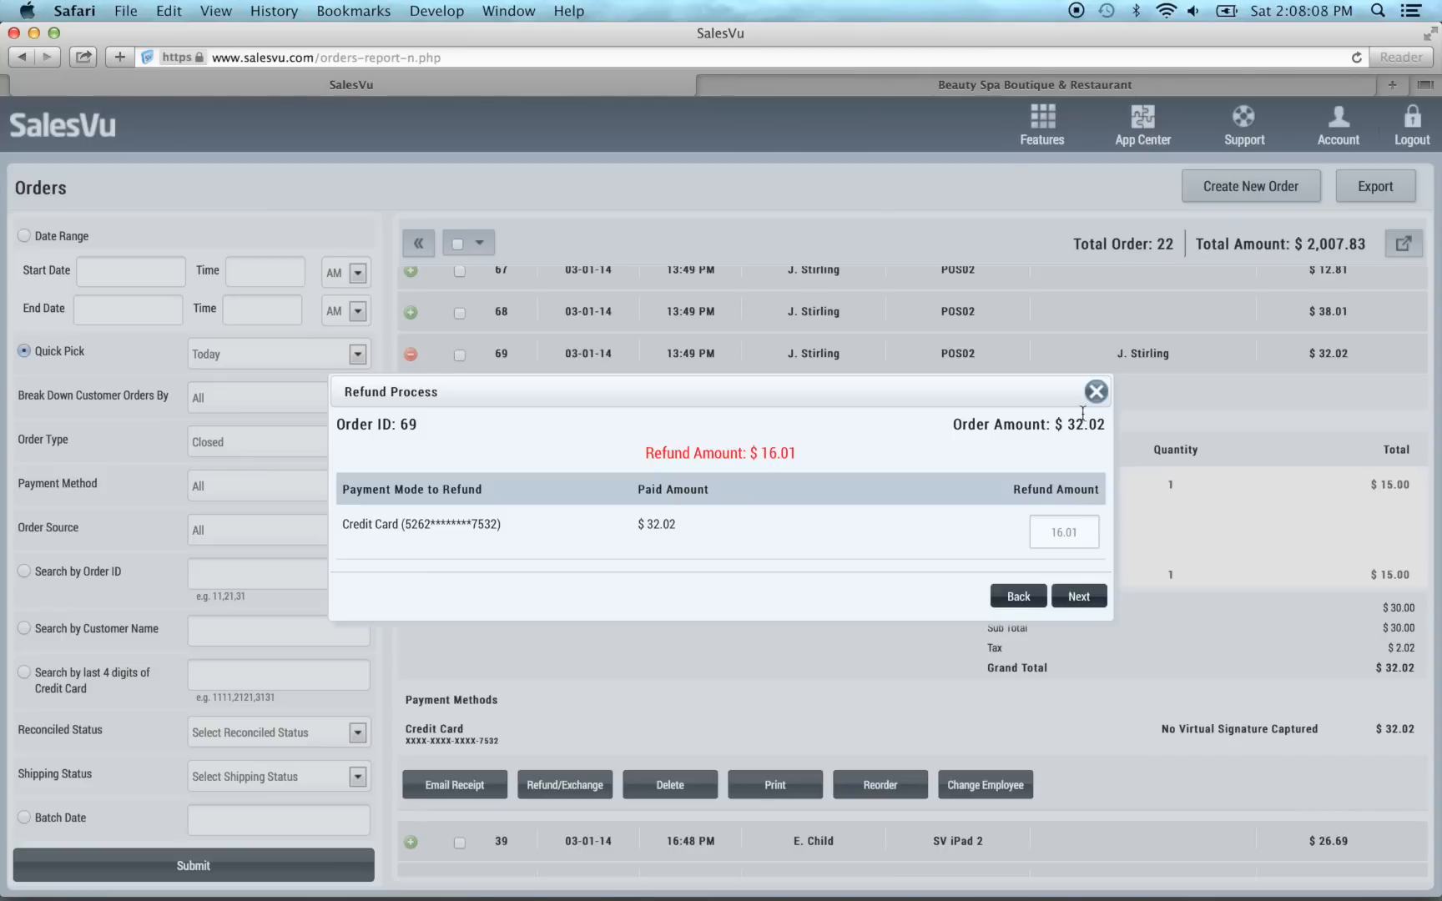
click(1095, 391)
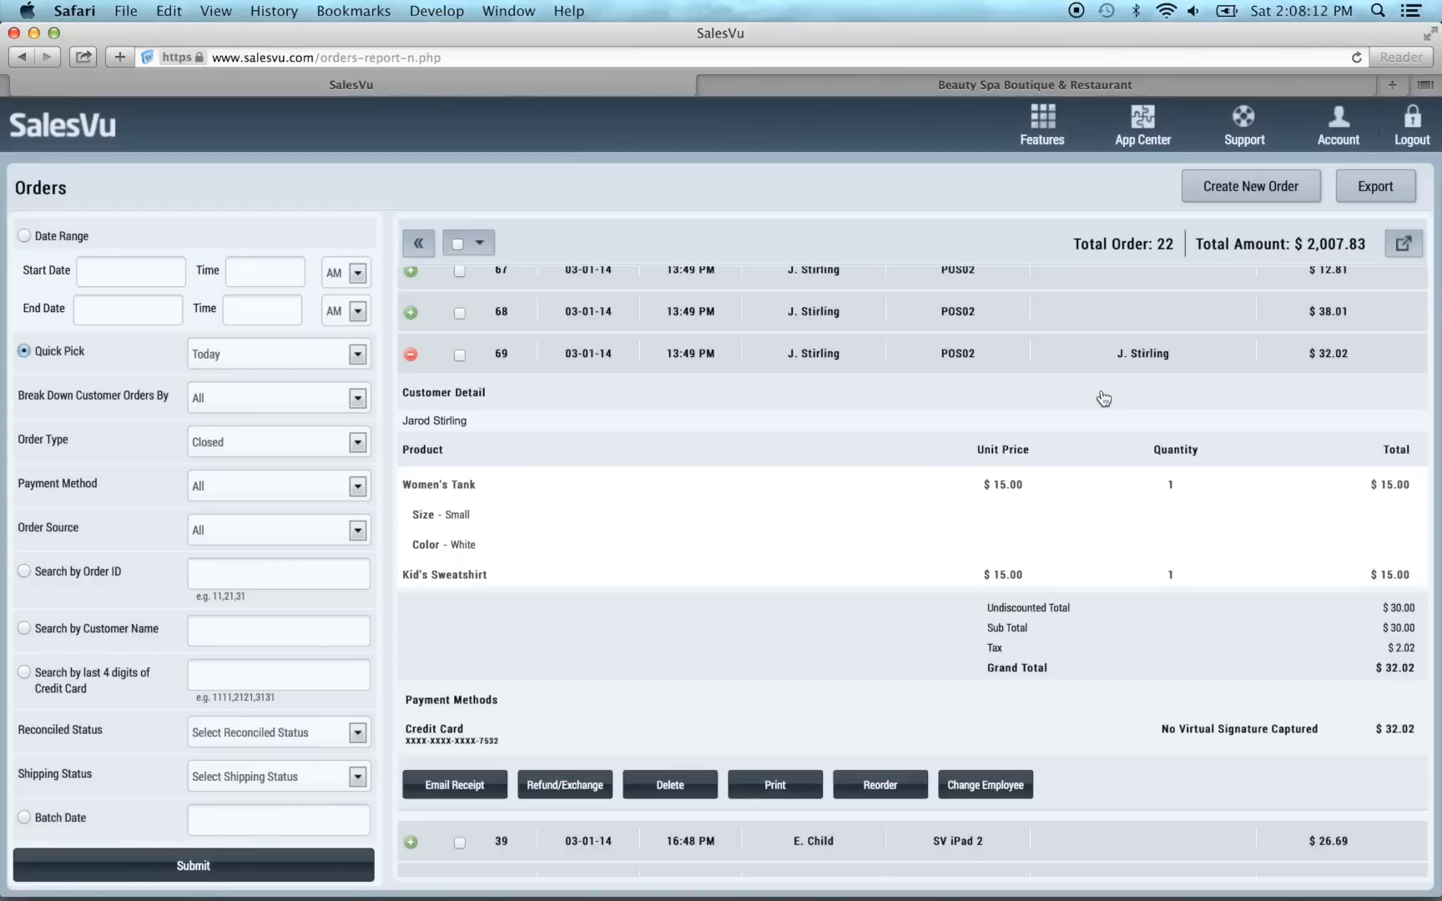
mouse_move(970, 519)
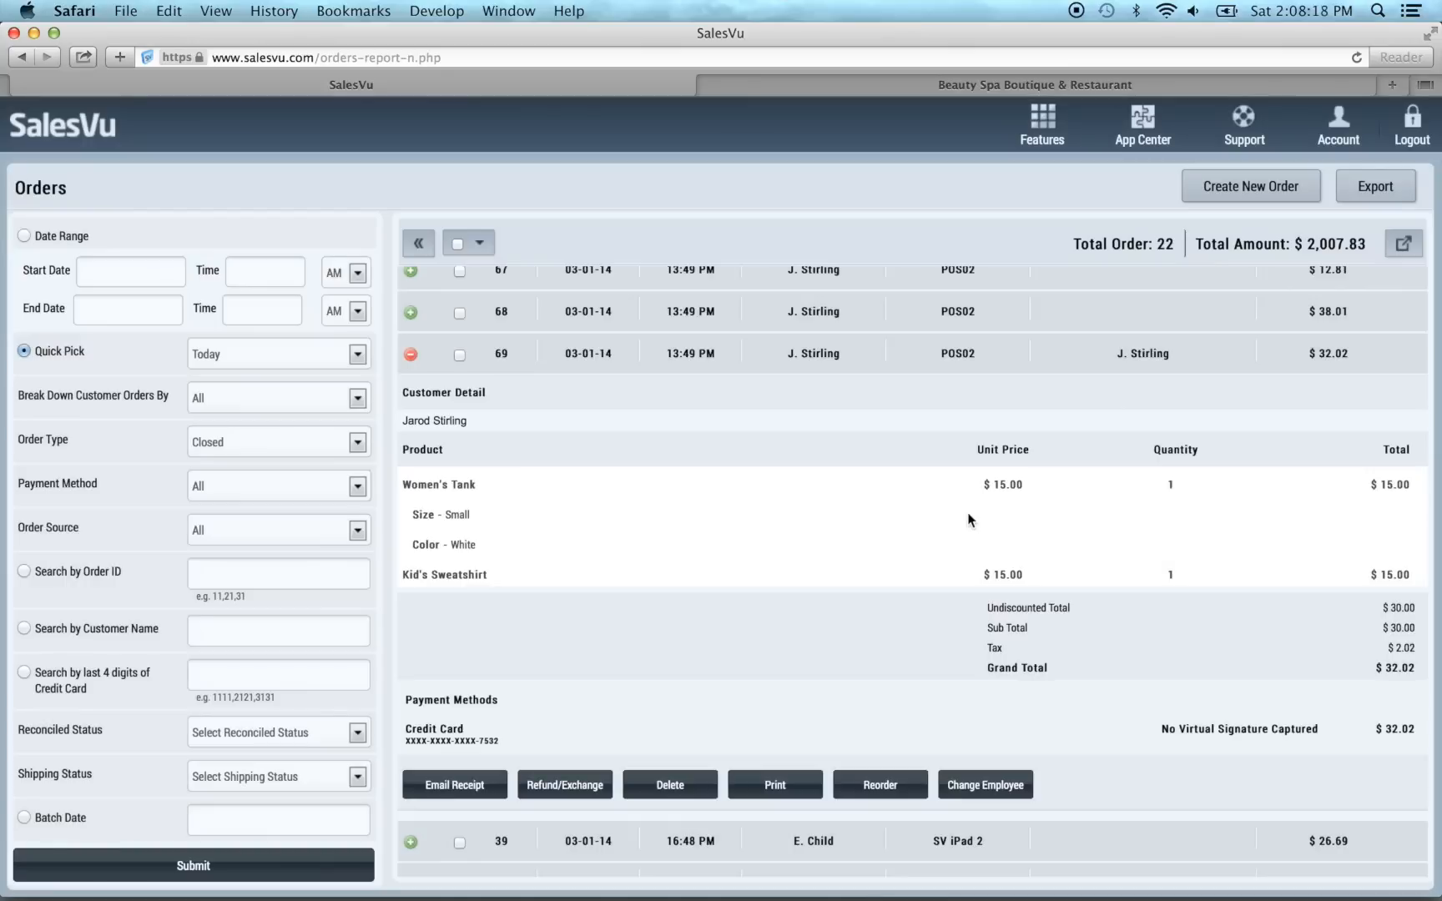
mouse_move(927, 607)
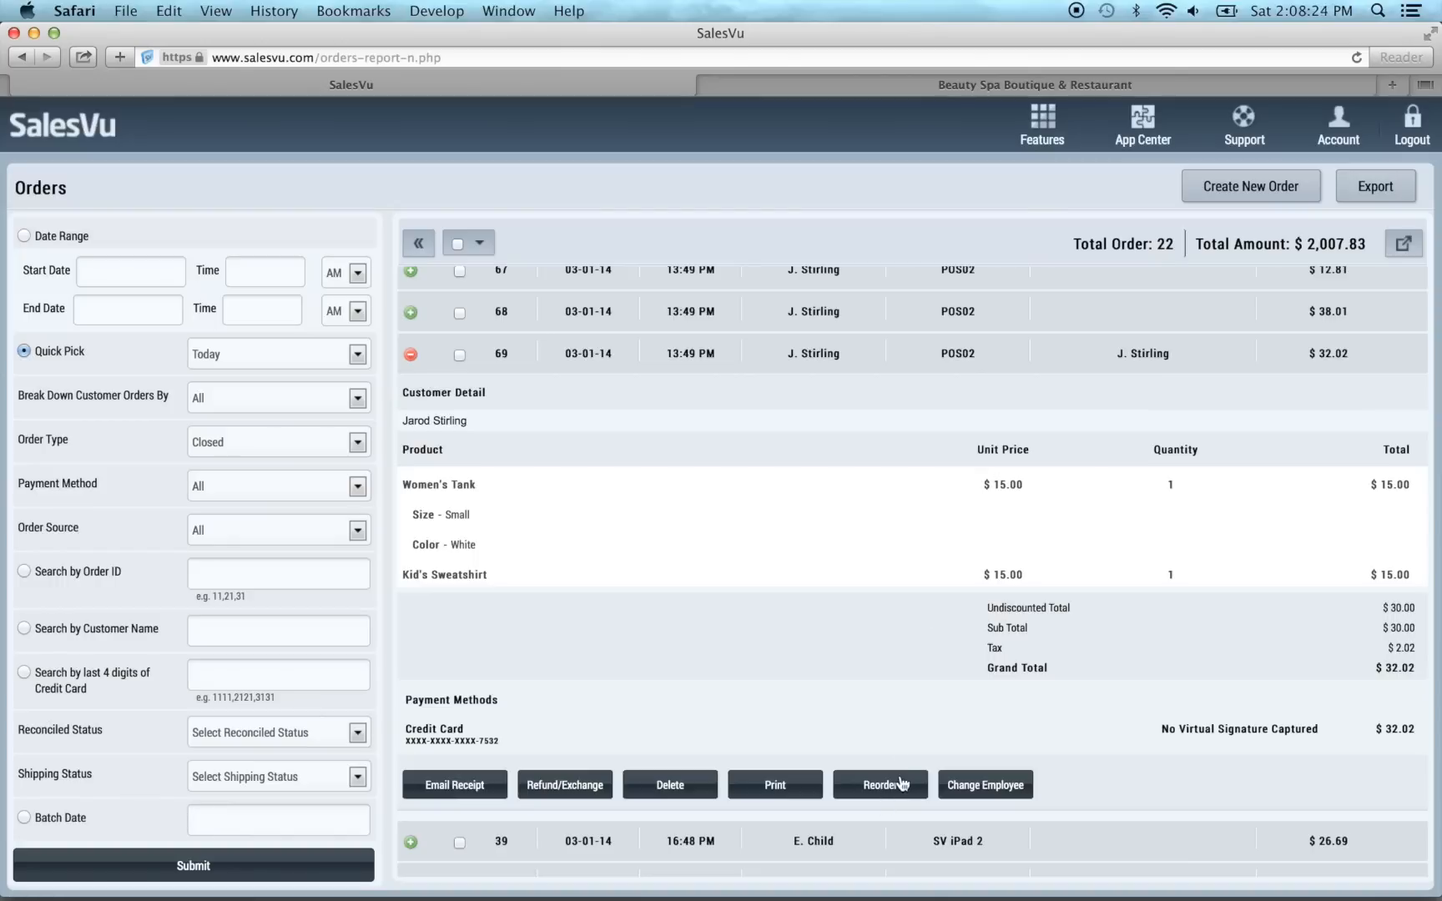
Preview order 69's $32.02 reorder cart on the payment page, then go back.
click(880, 784)
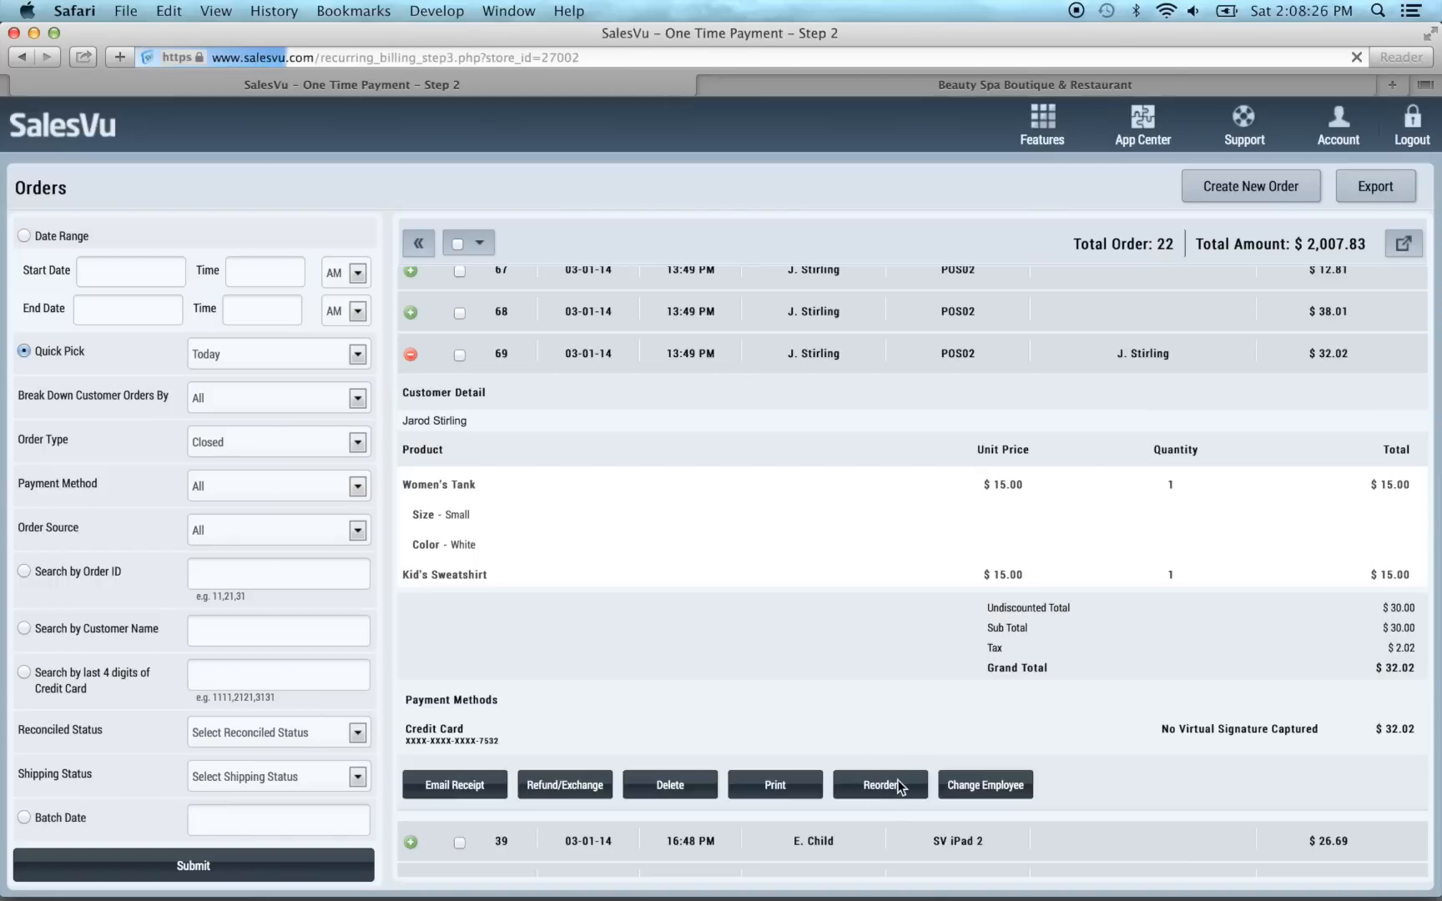
click(880, 784)
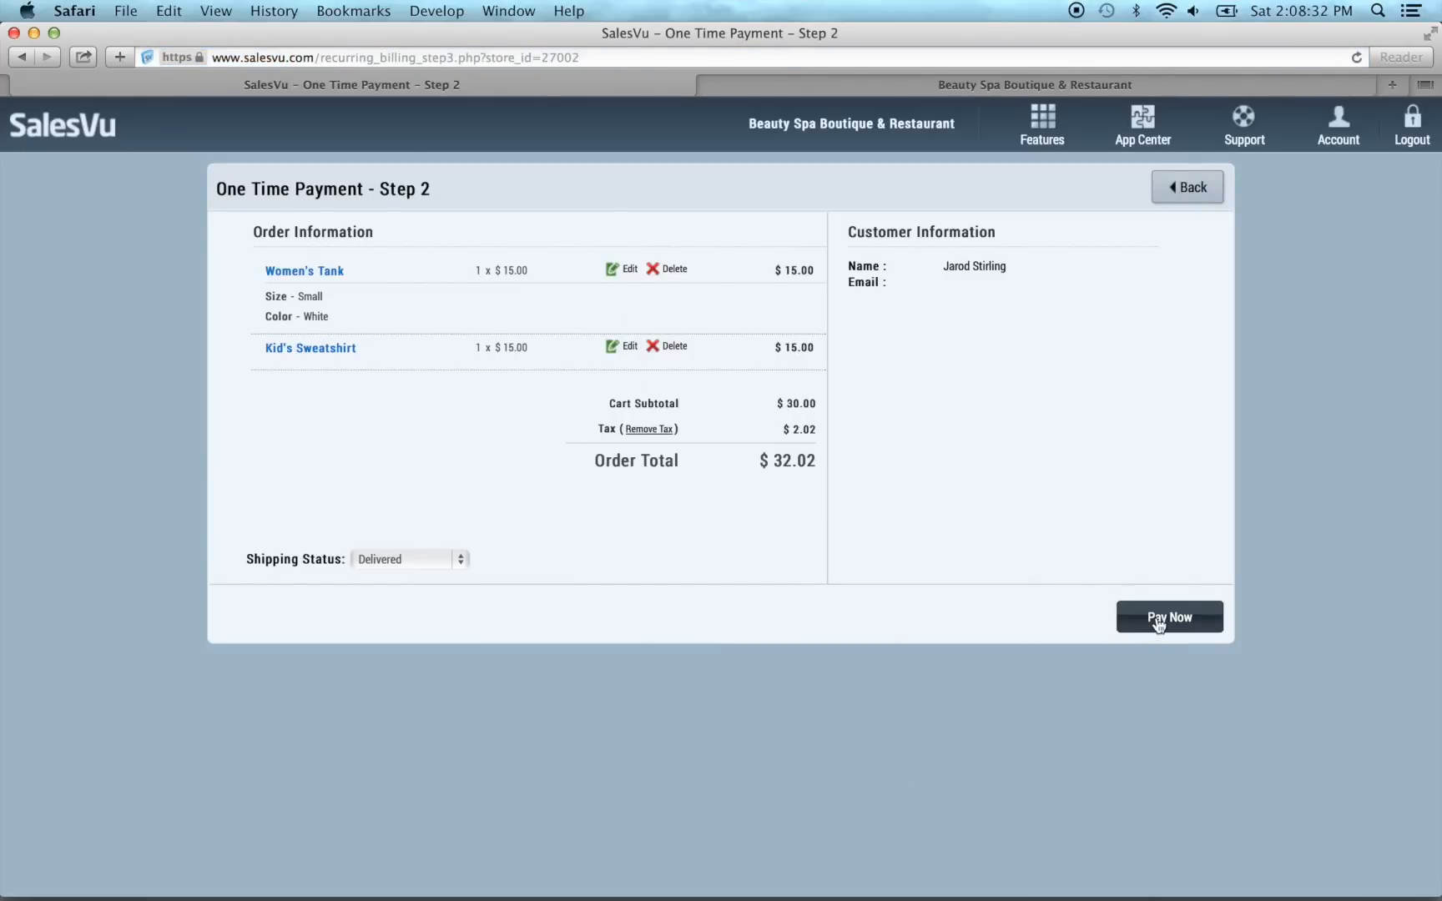
mouse_move(669, 277)
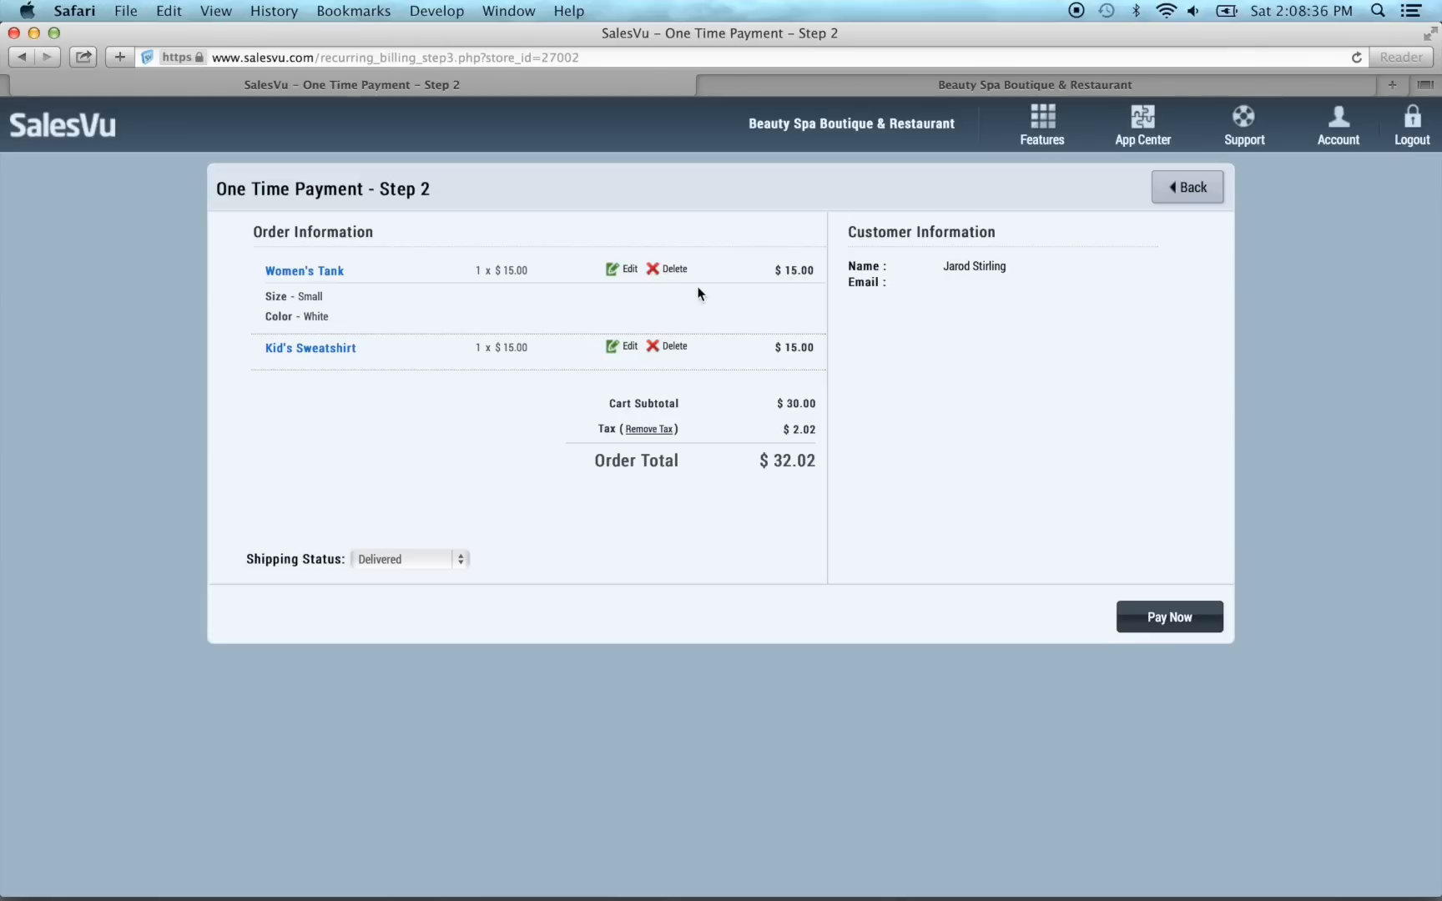
mouse_move(707, 284)
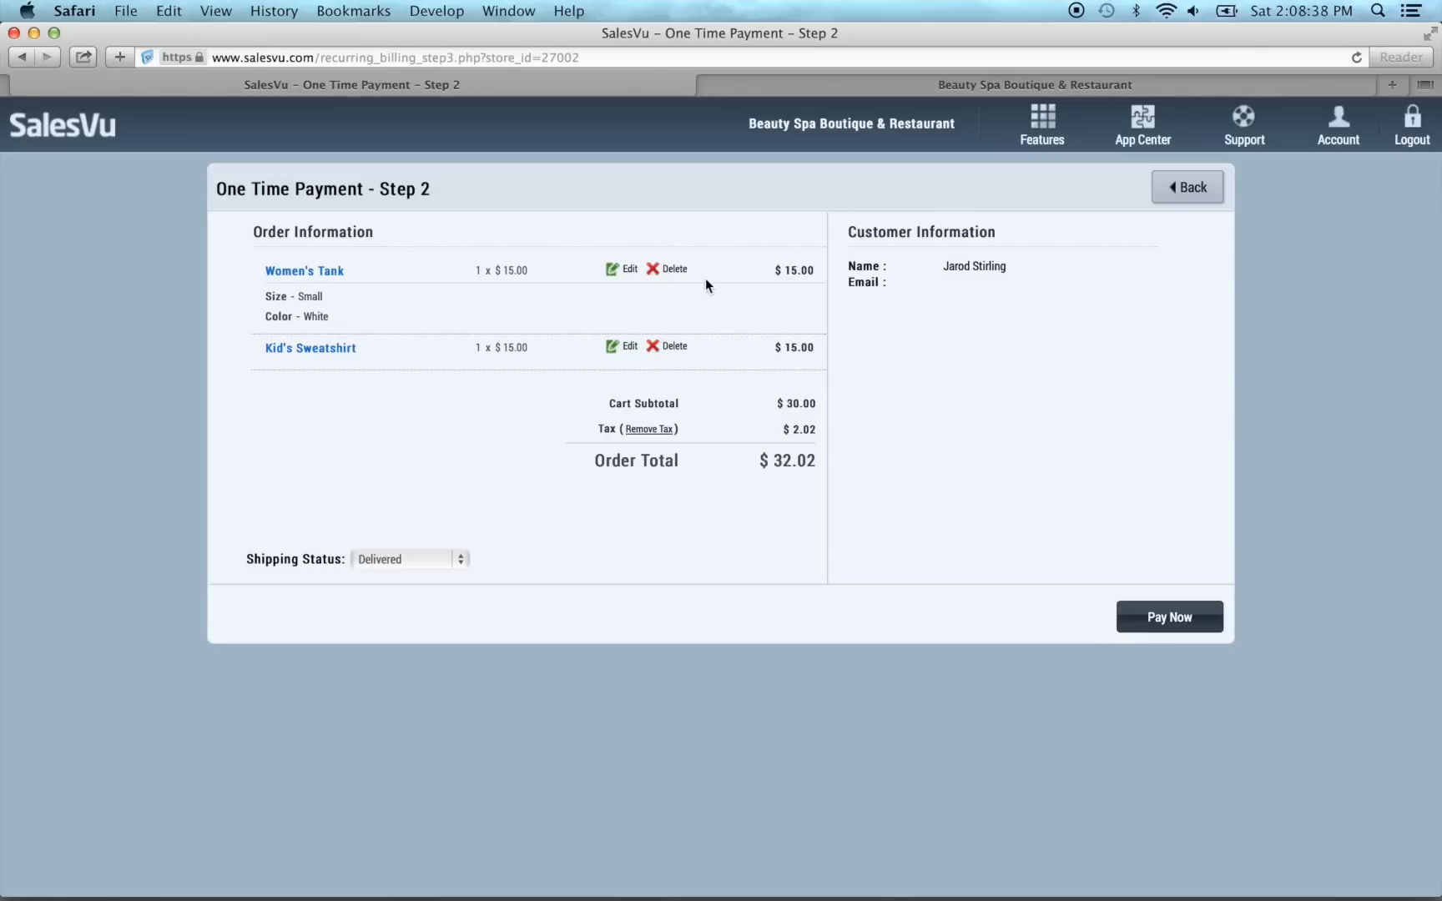
mouse_move(1172, 194)
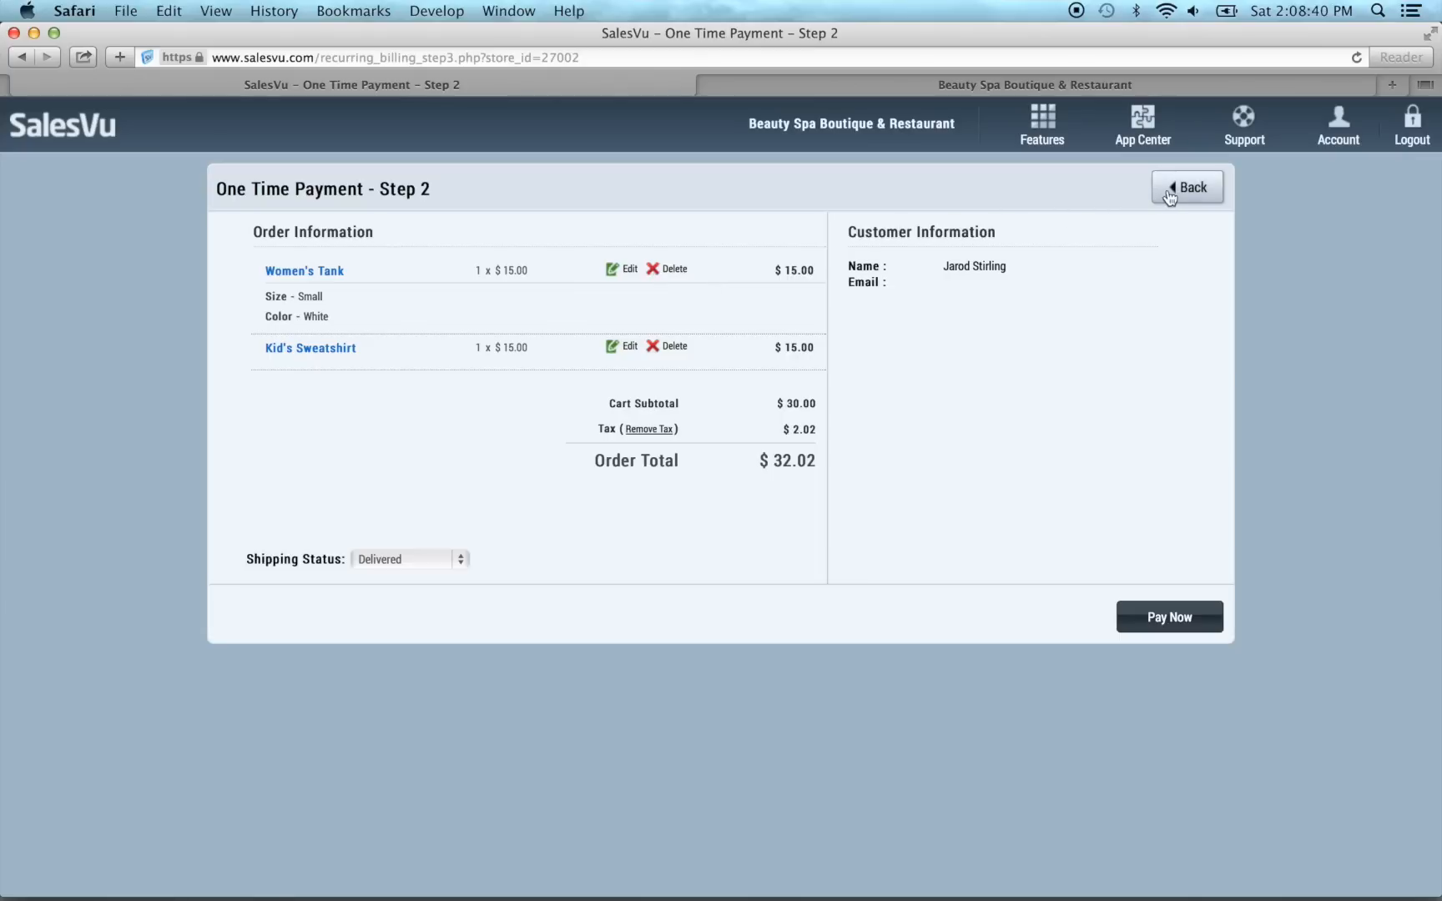
click(1187, 186)
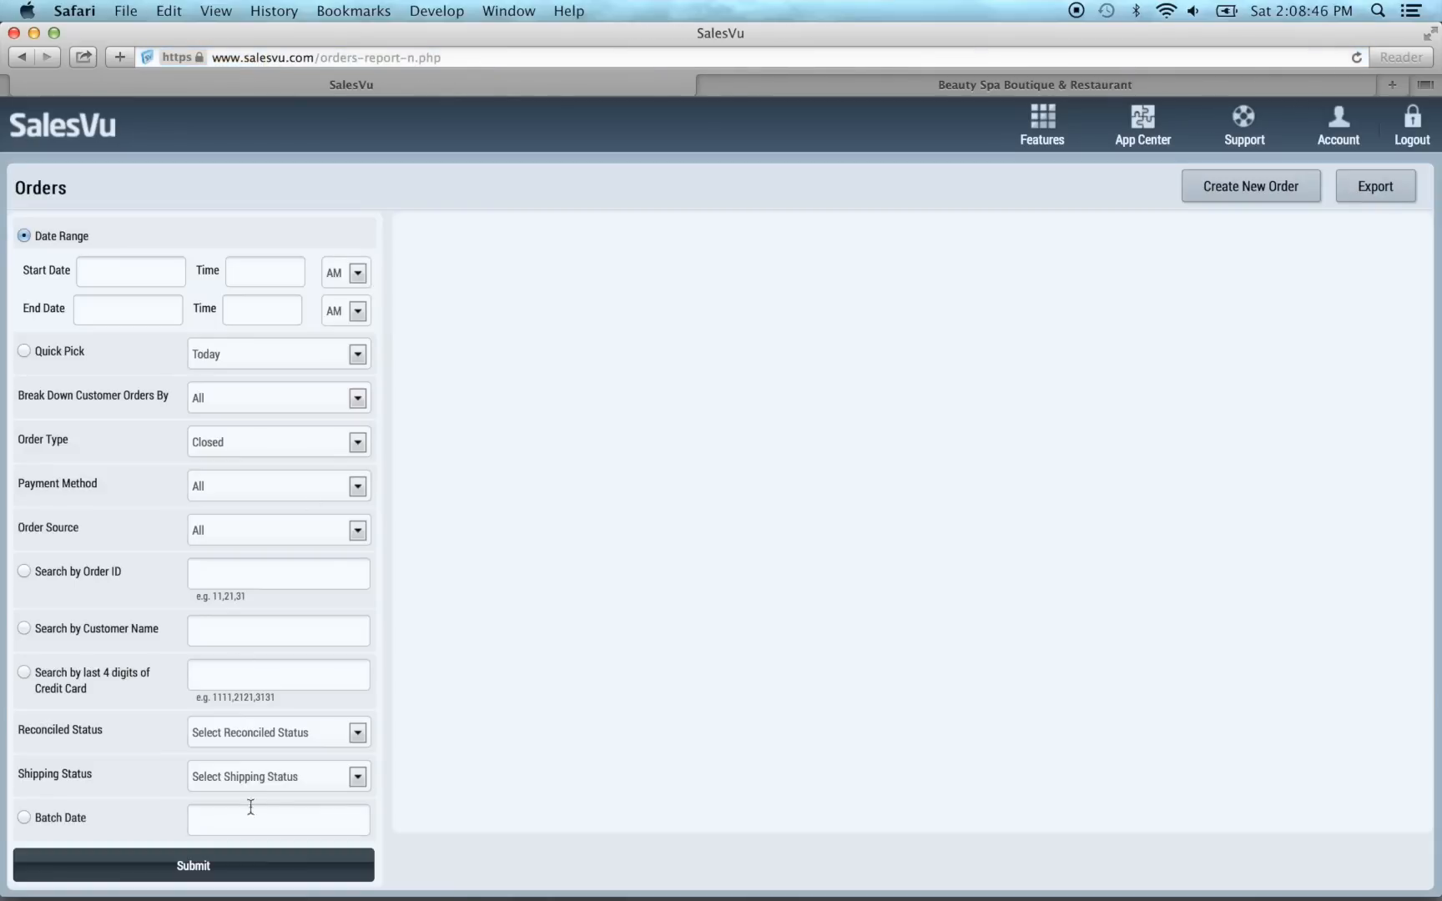
click(24, 351)
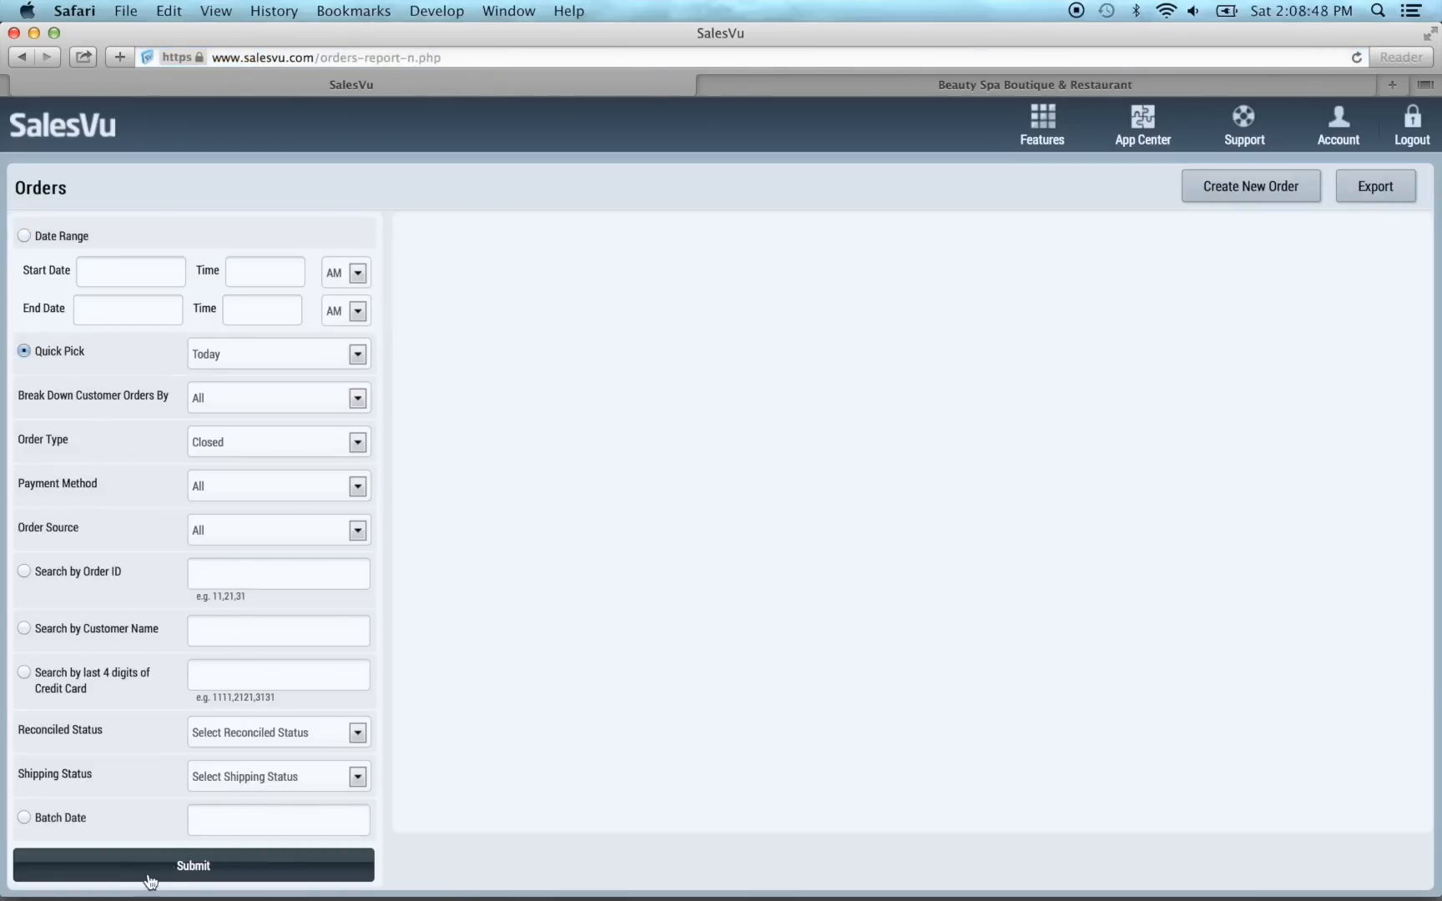
click(191, 866)
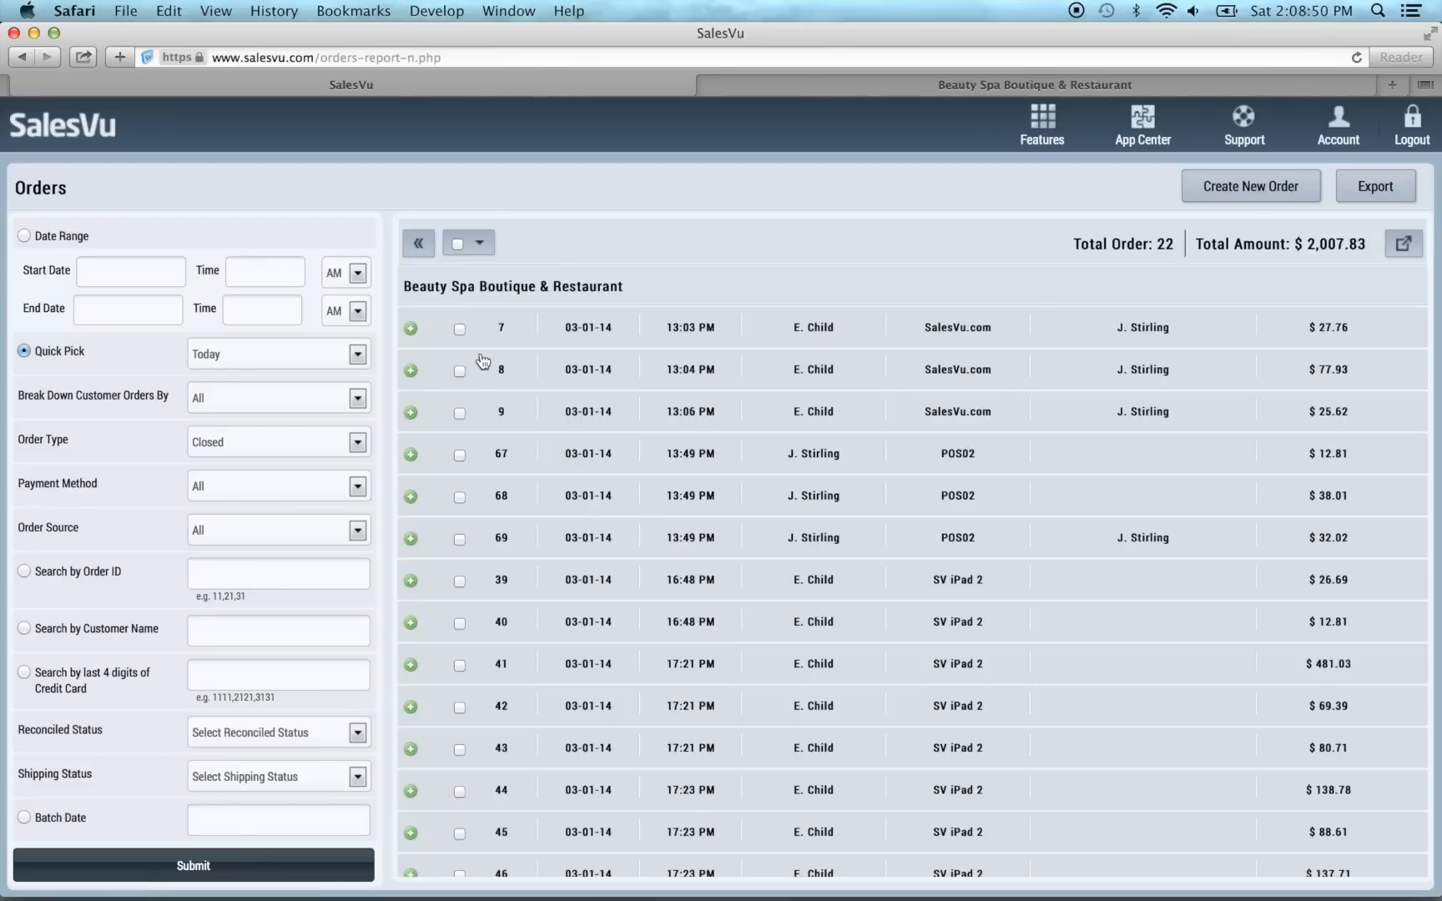
click(409, 327)
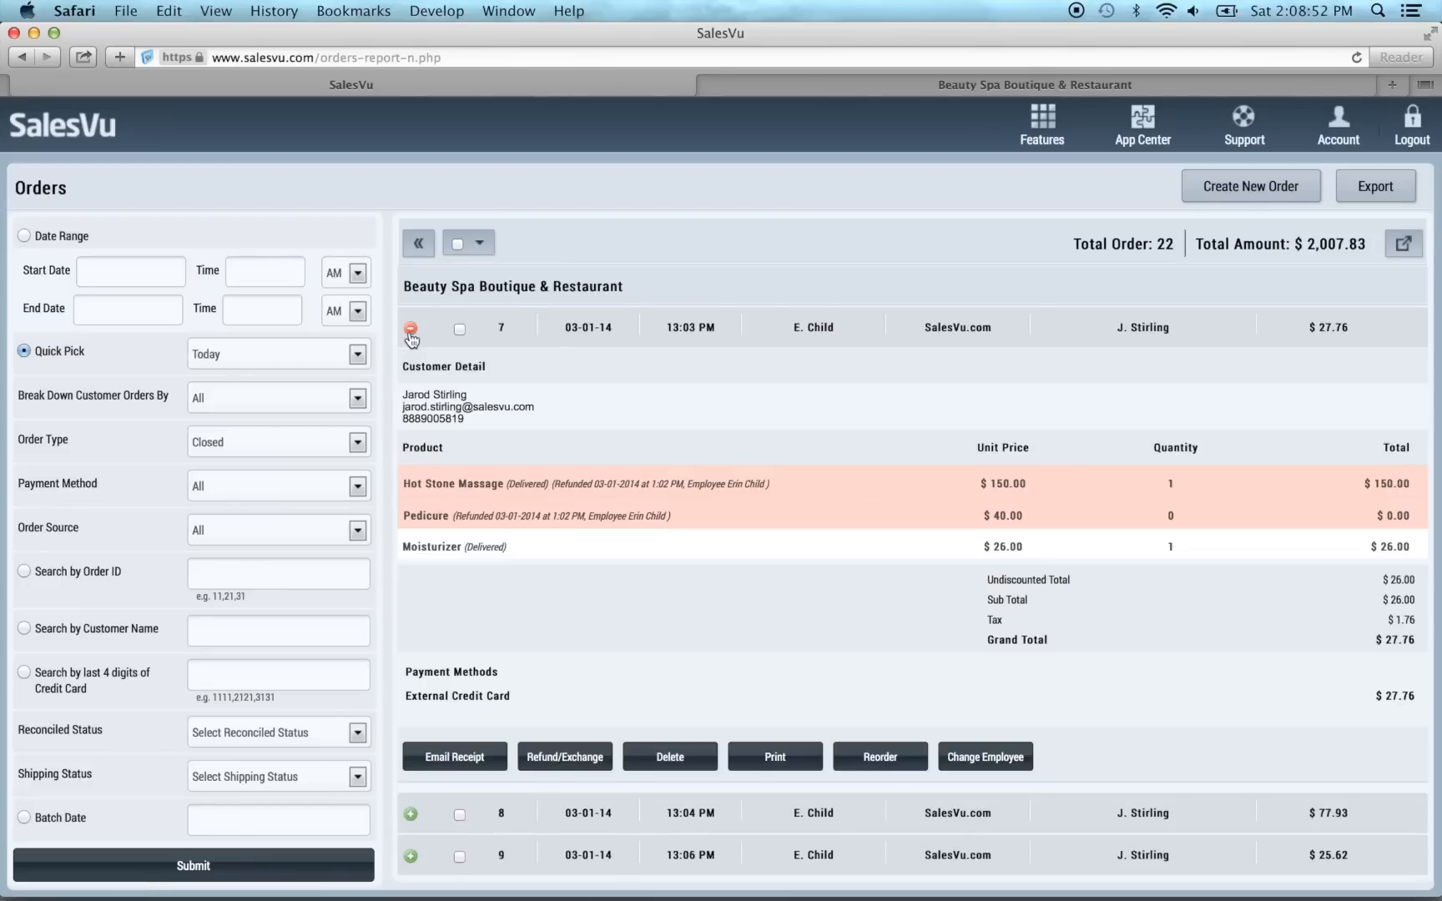
mouse_move(884, 323)
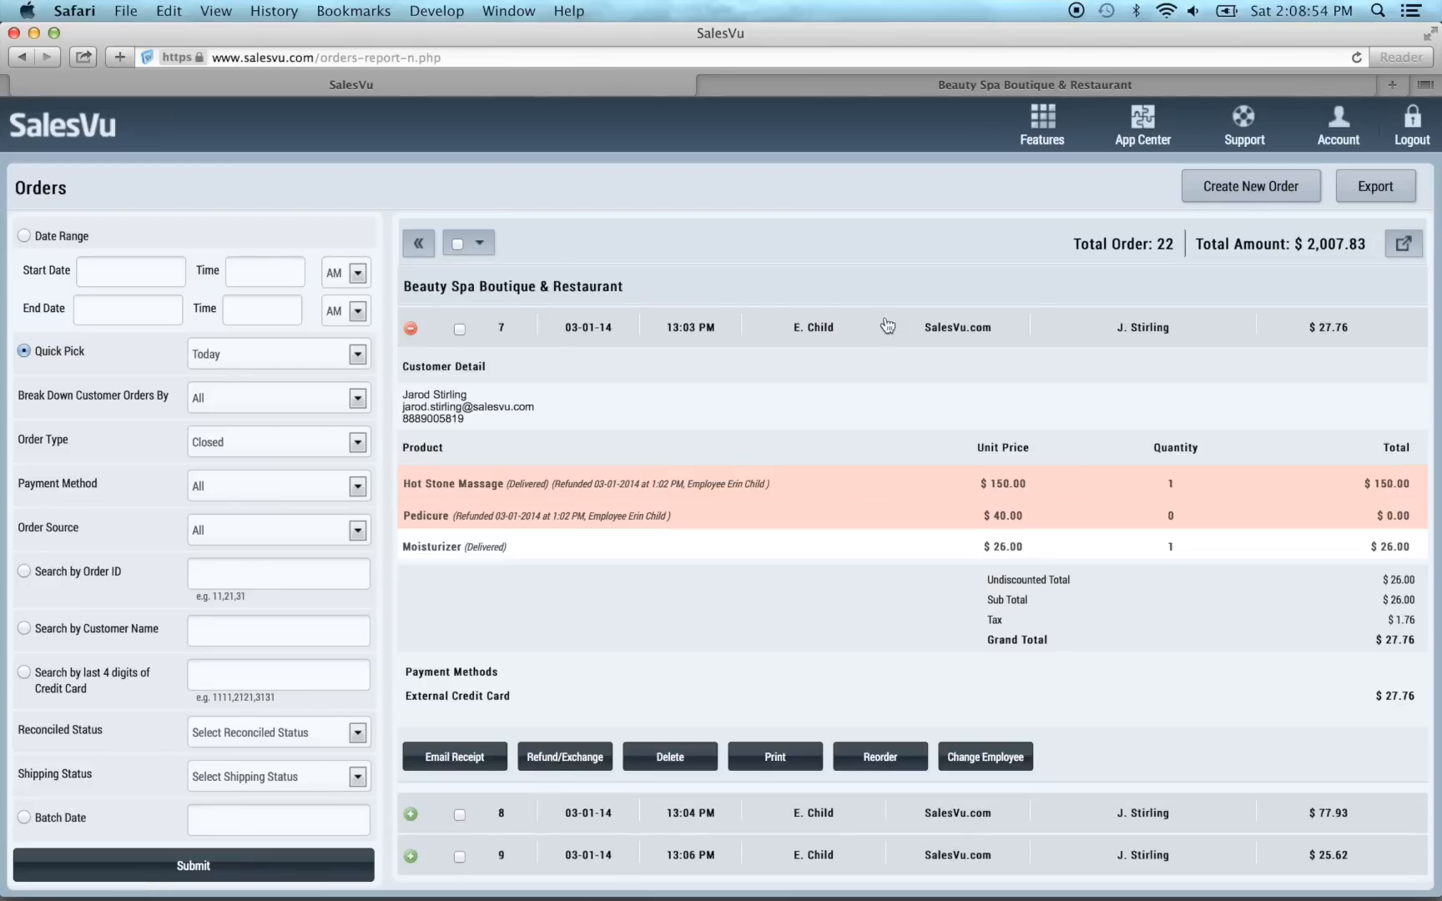
mouse_move(833, 336)
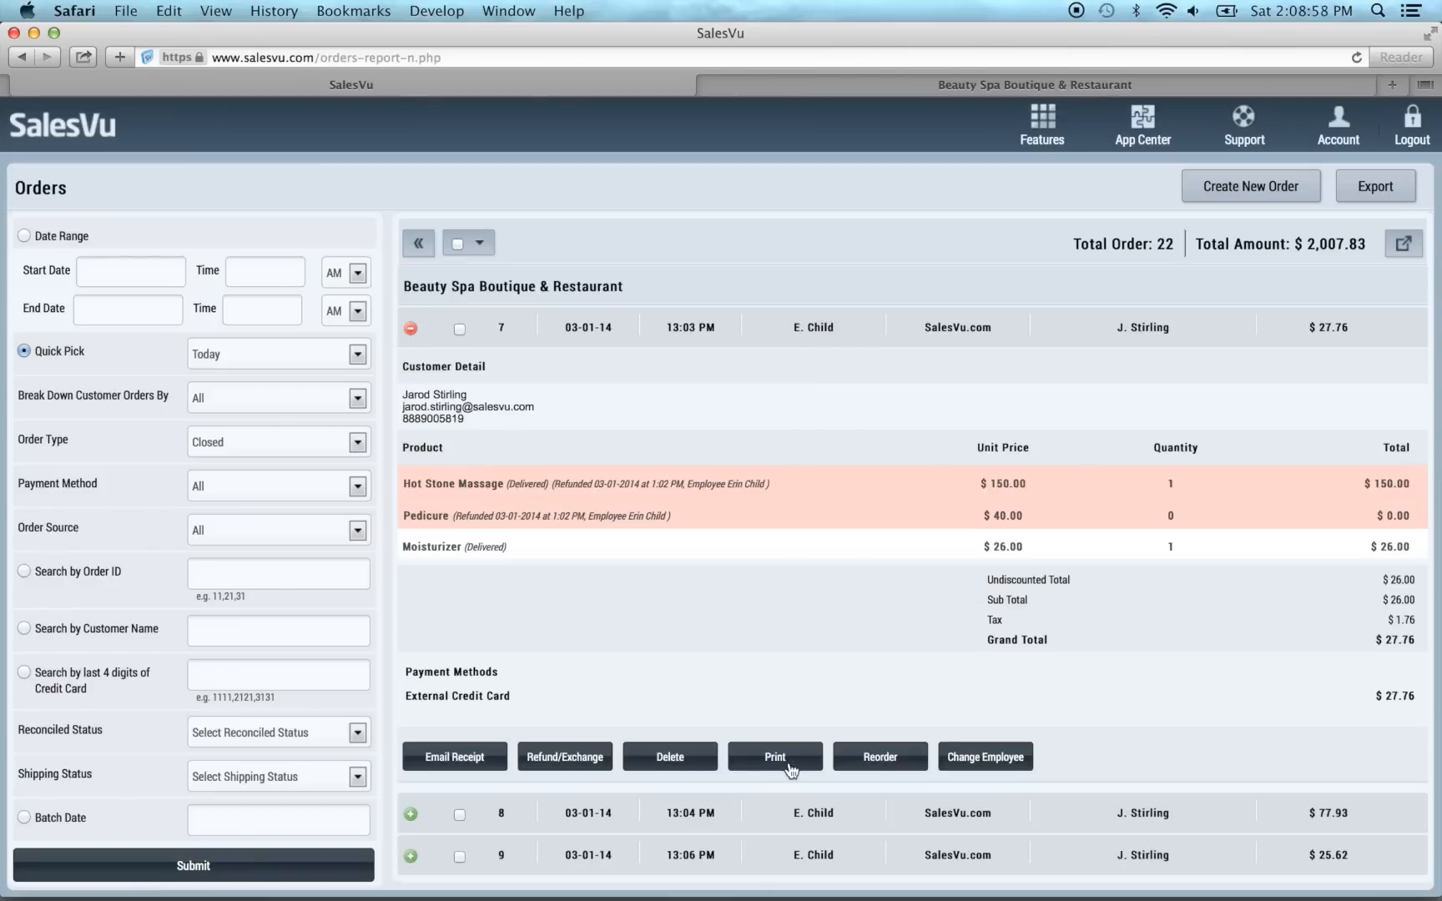
click(984, 756)
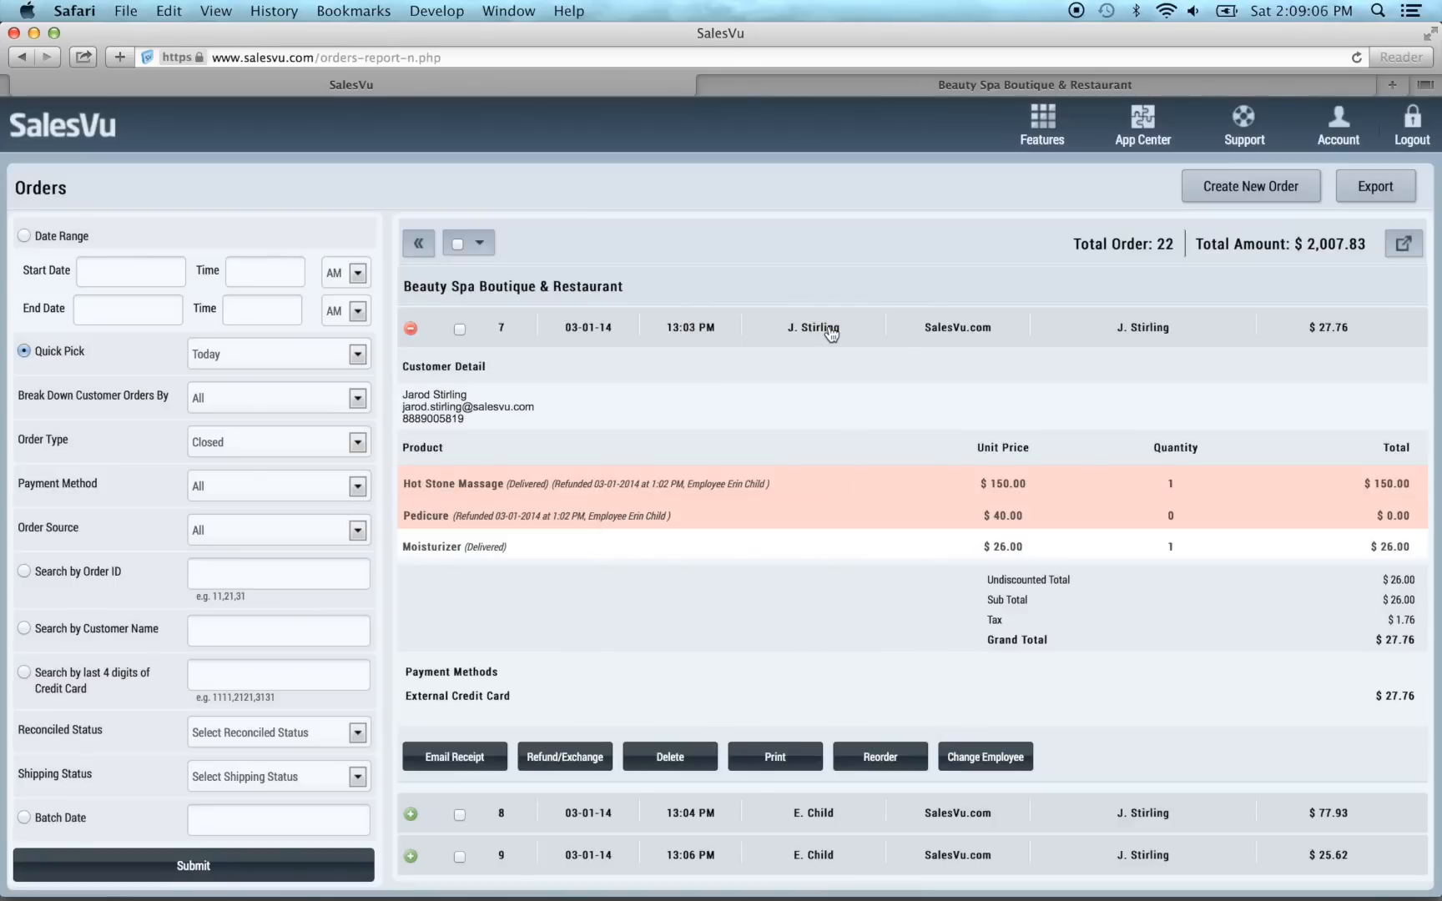
mouse_move(829, 333)
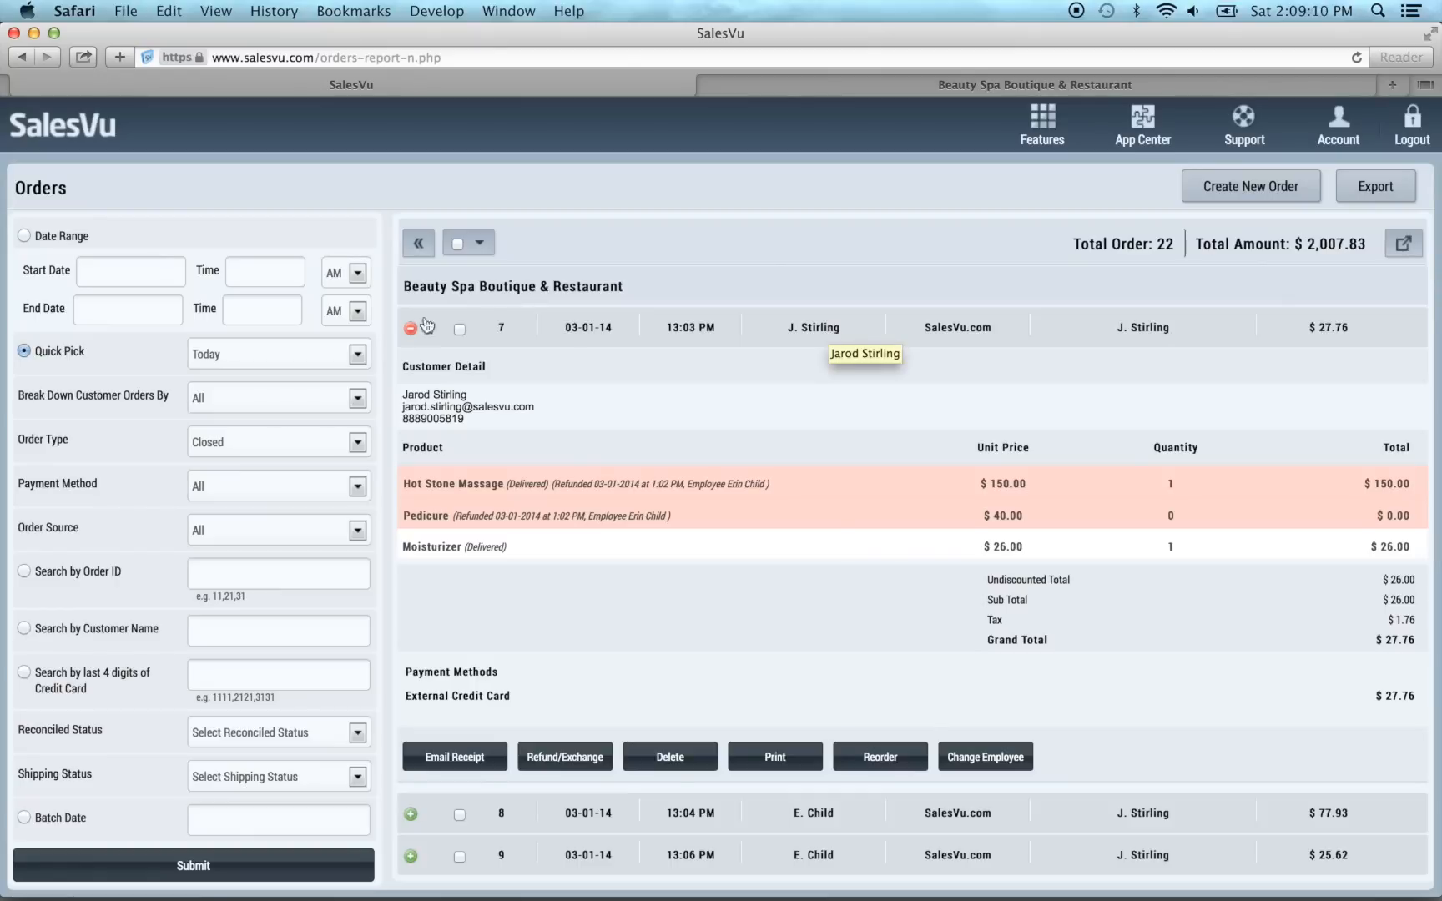
Collapse order 7, tick order 68, and show the bulk status options.
click(410, 328)
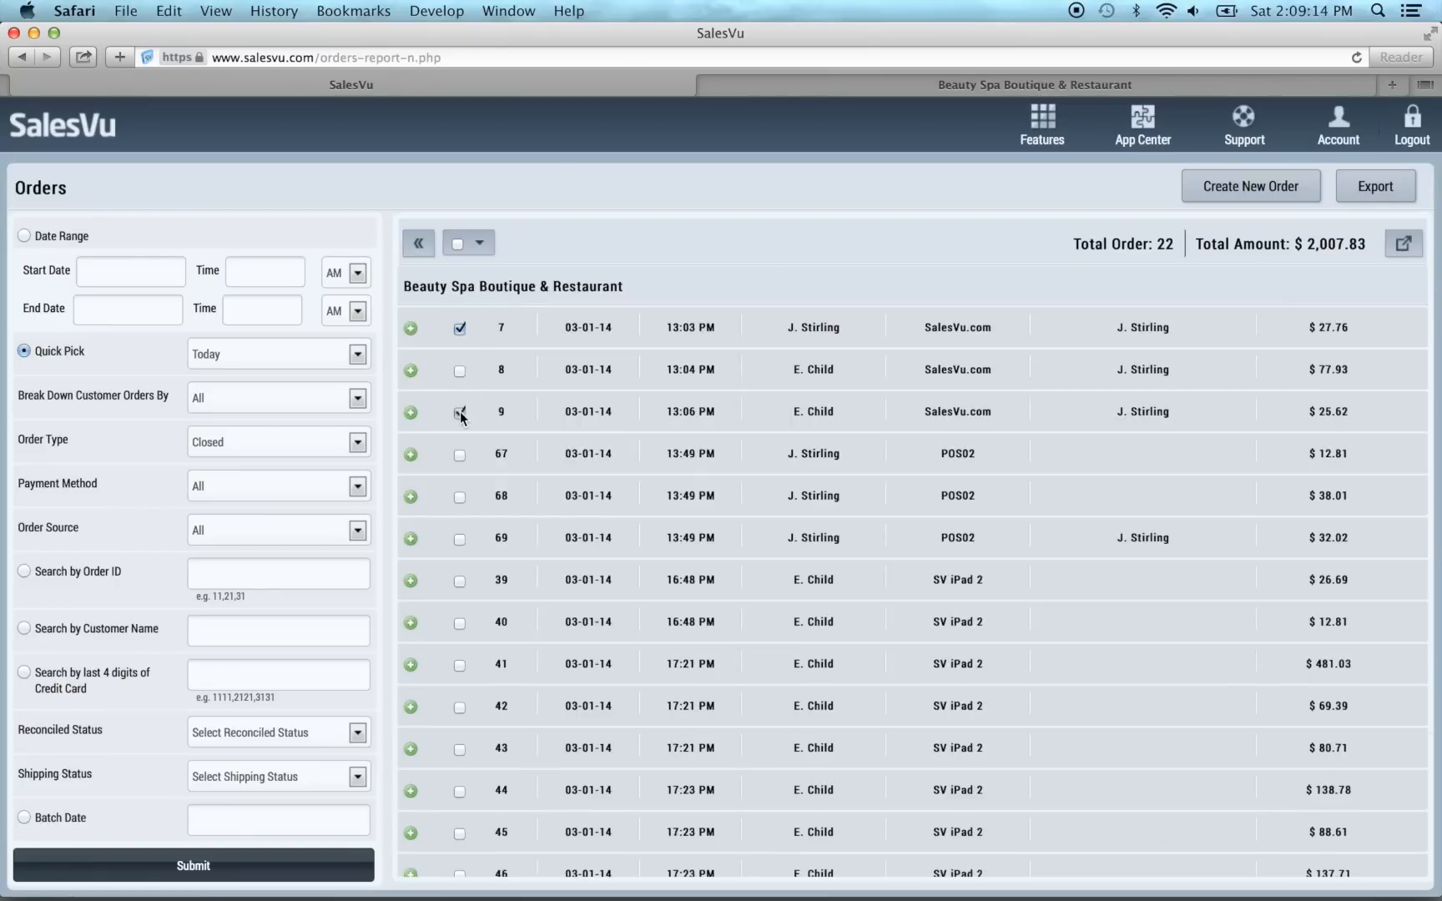
click(459, 496)
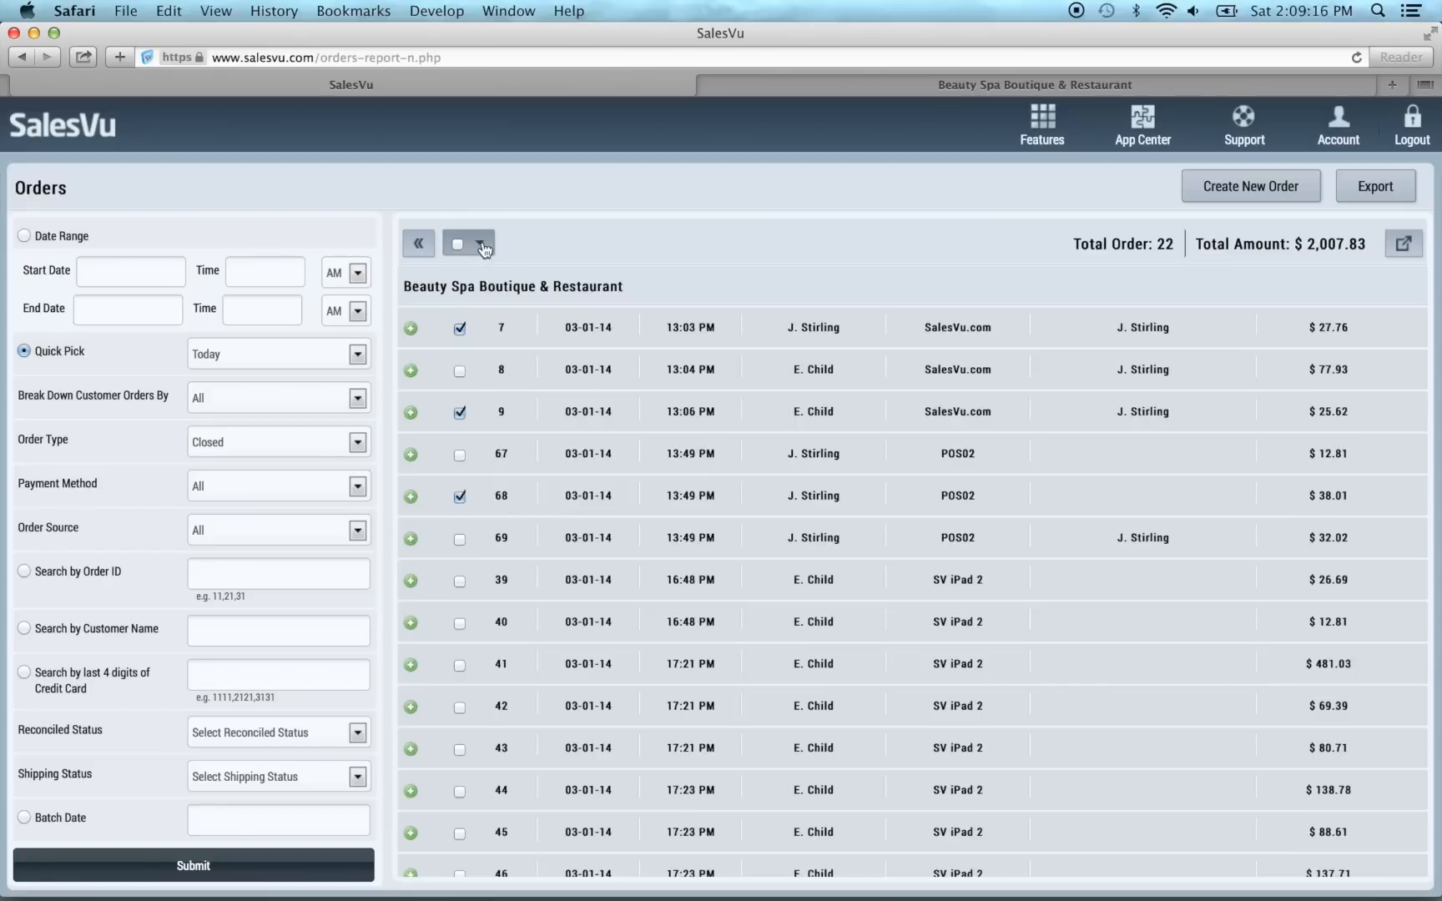
click(482, 243)
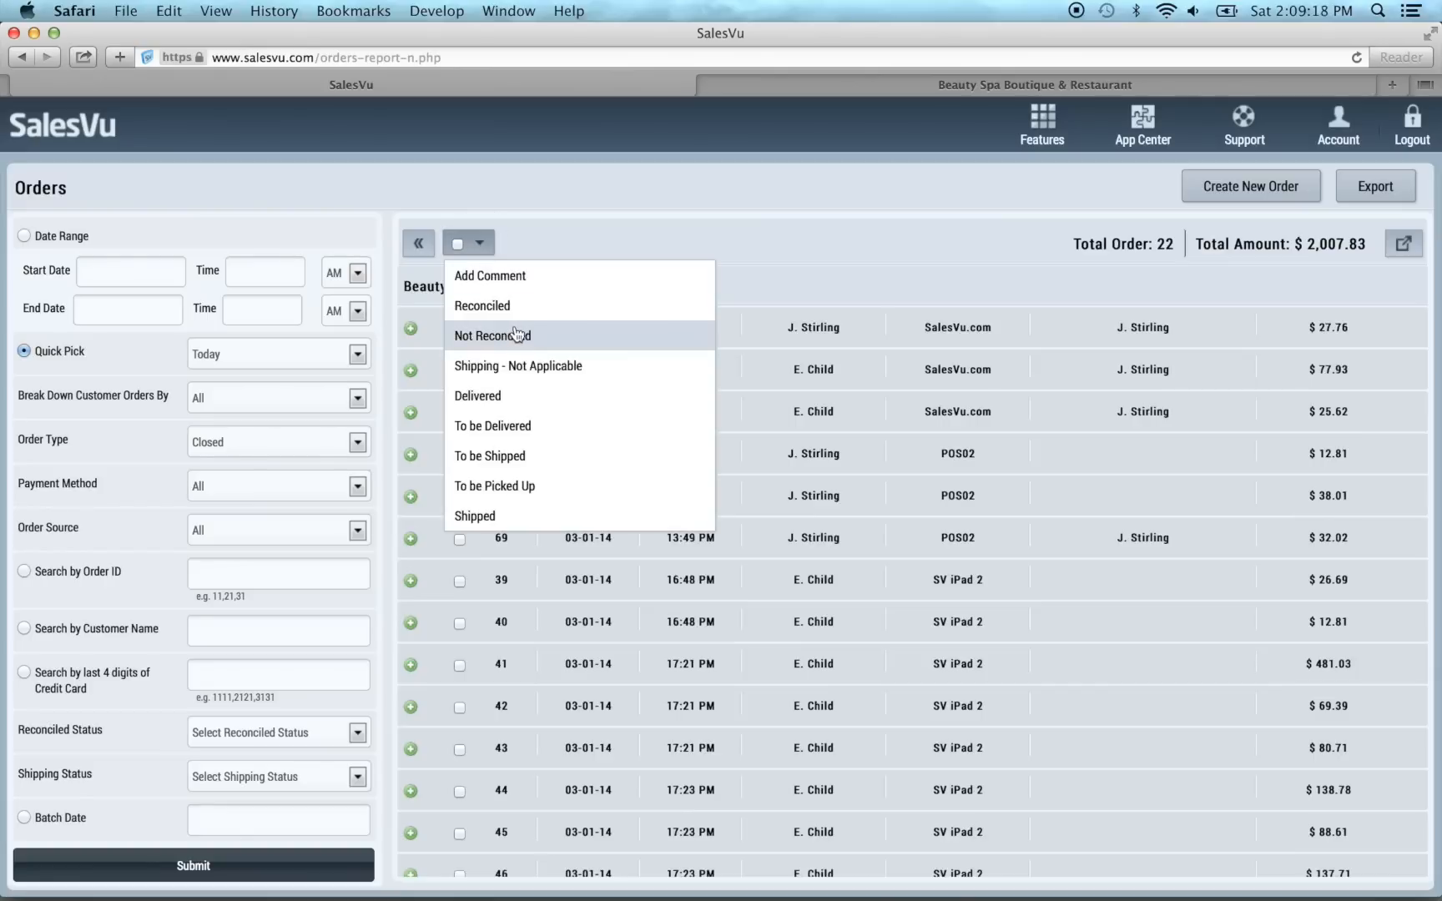
mouse_move(520, 309)
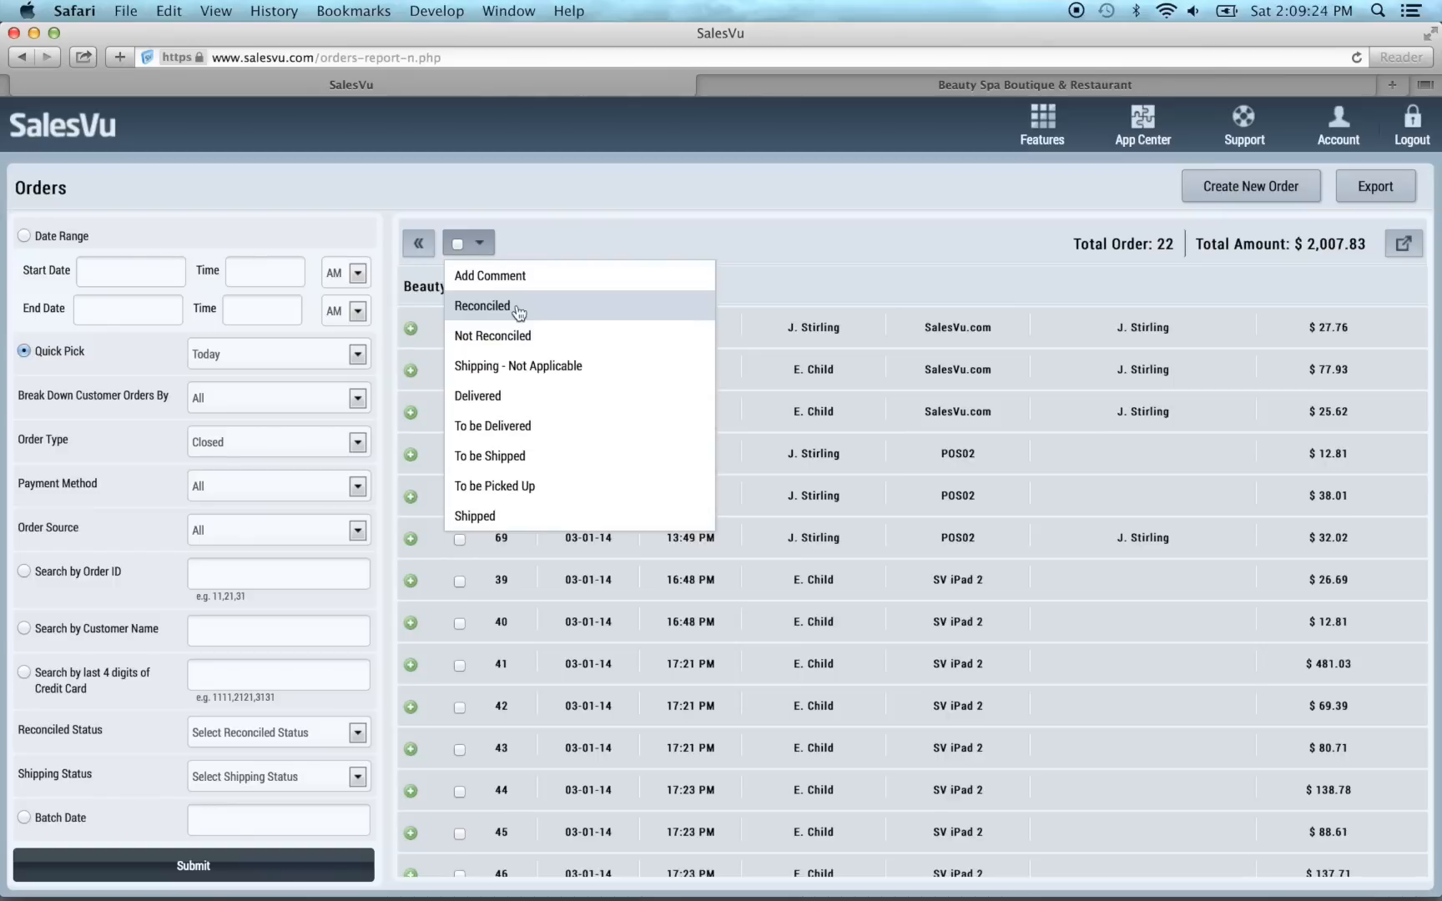
mouse_move(538, 396)
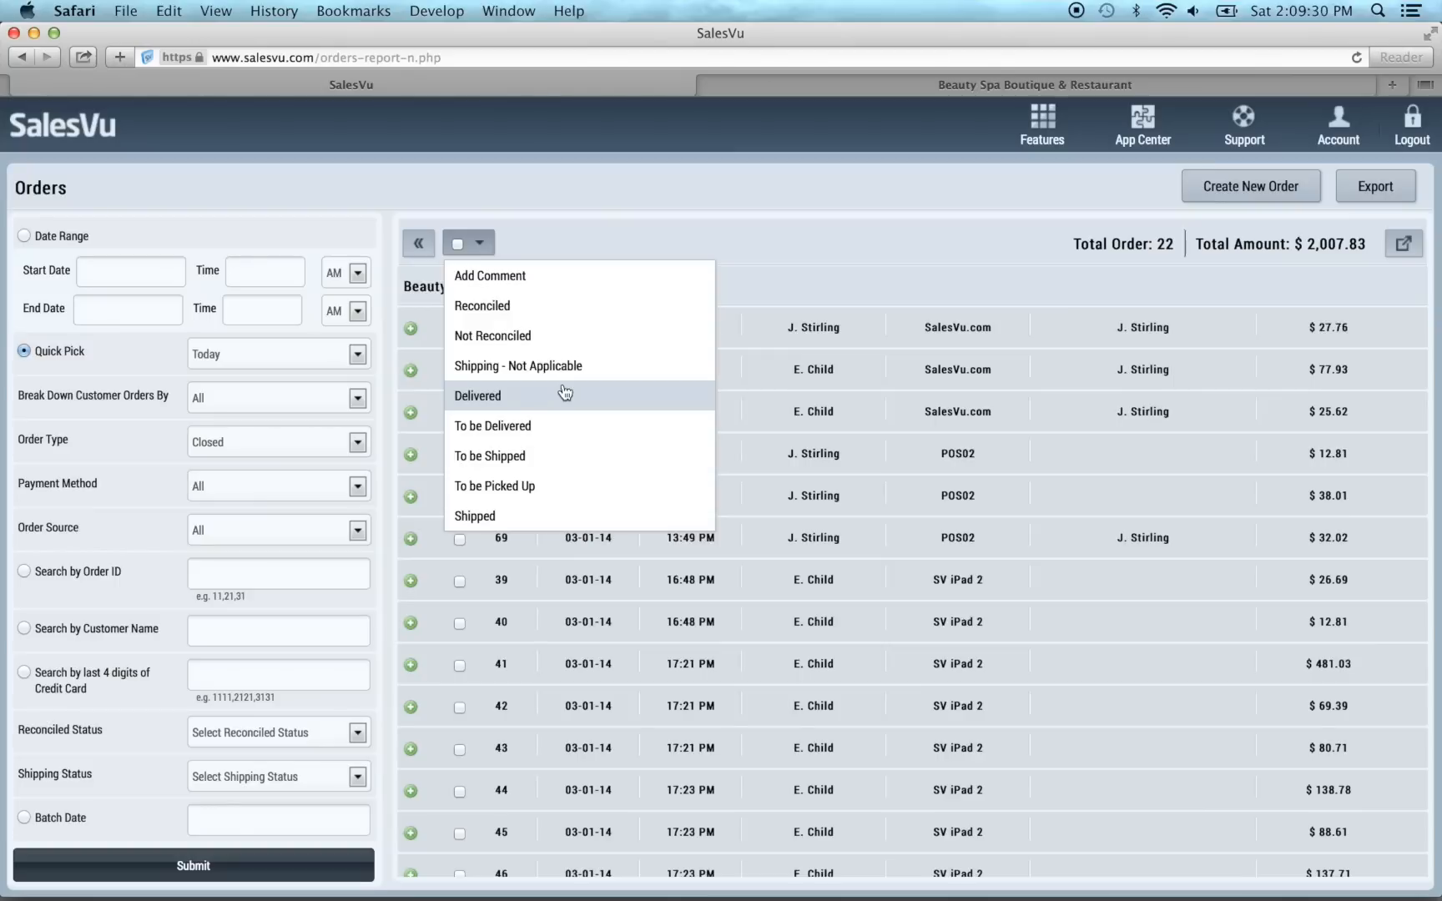
mouse_move(430, 563)
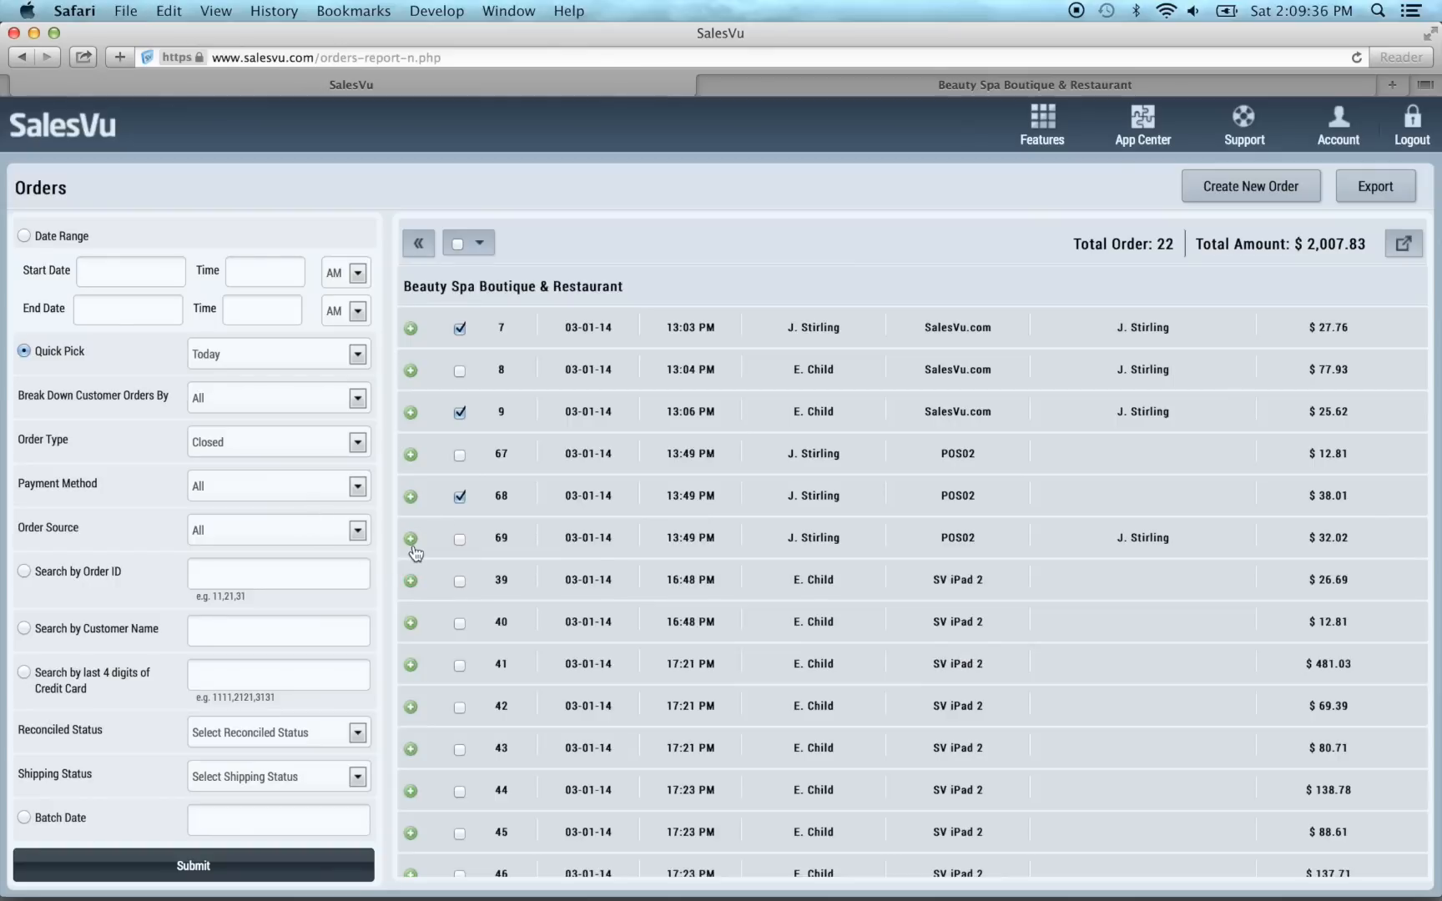
mouse_move(74, 534)
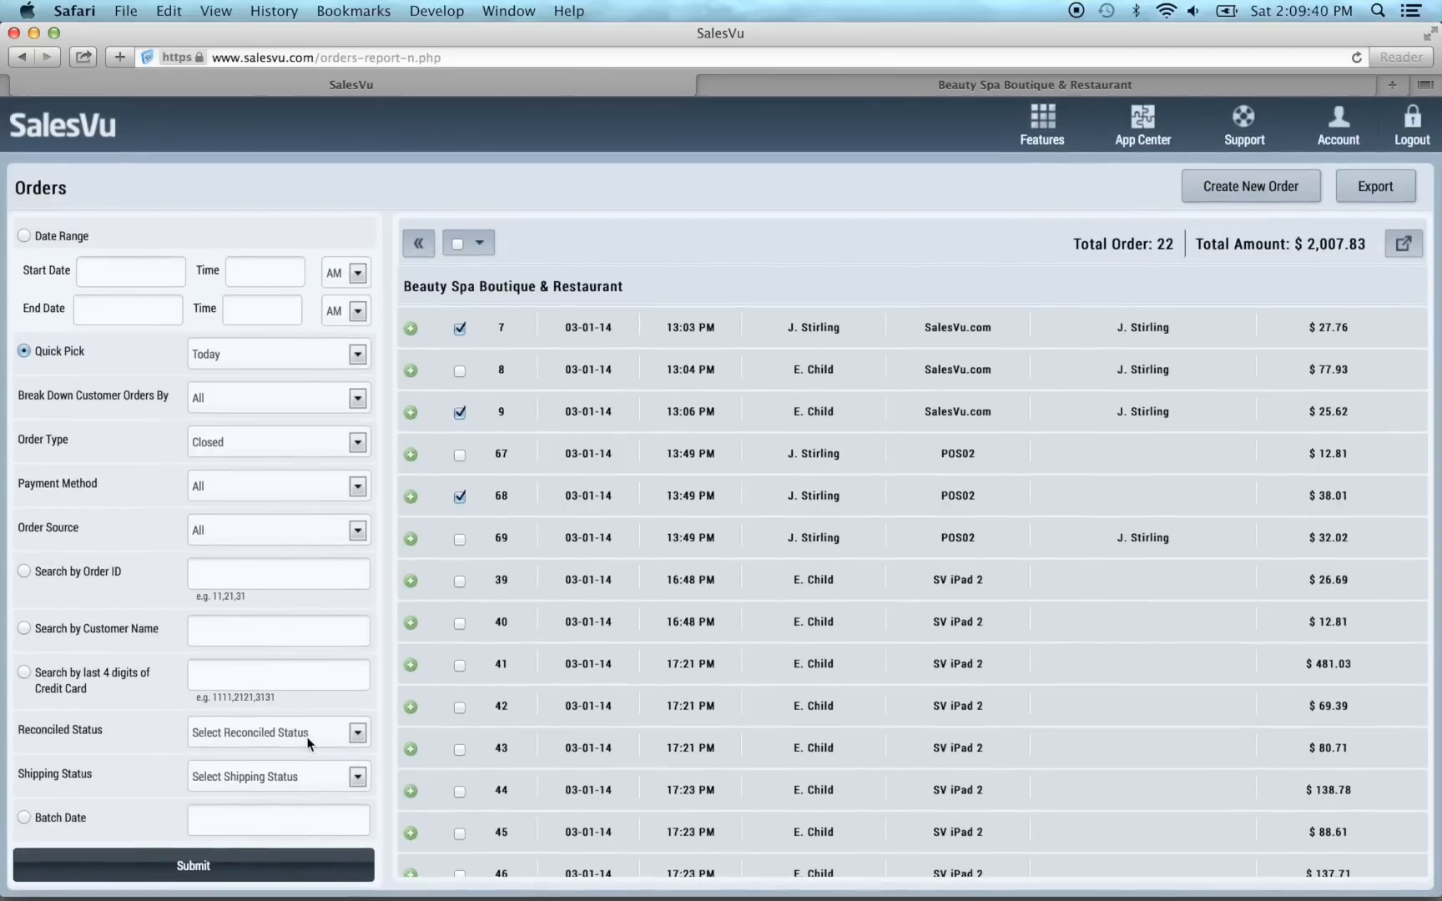
click(278, 733)
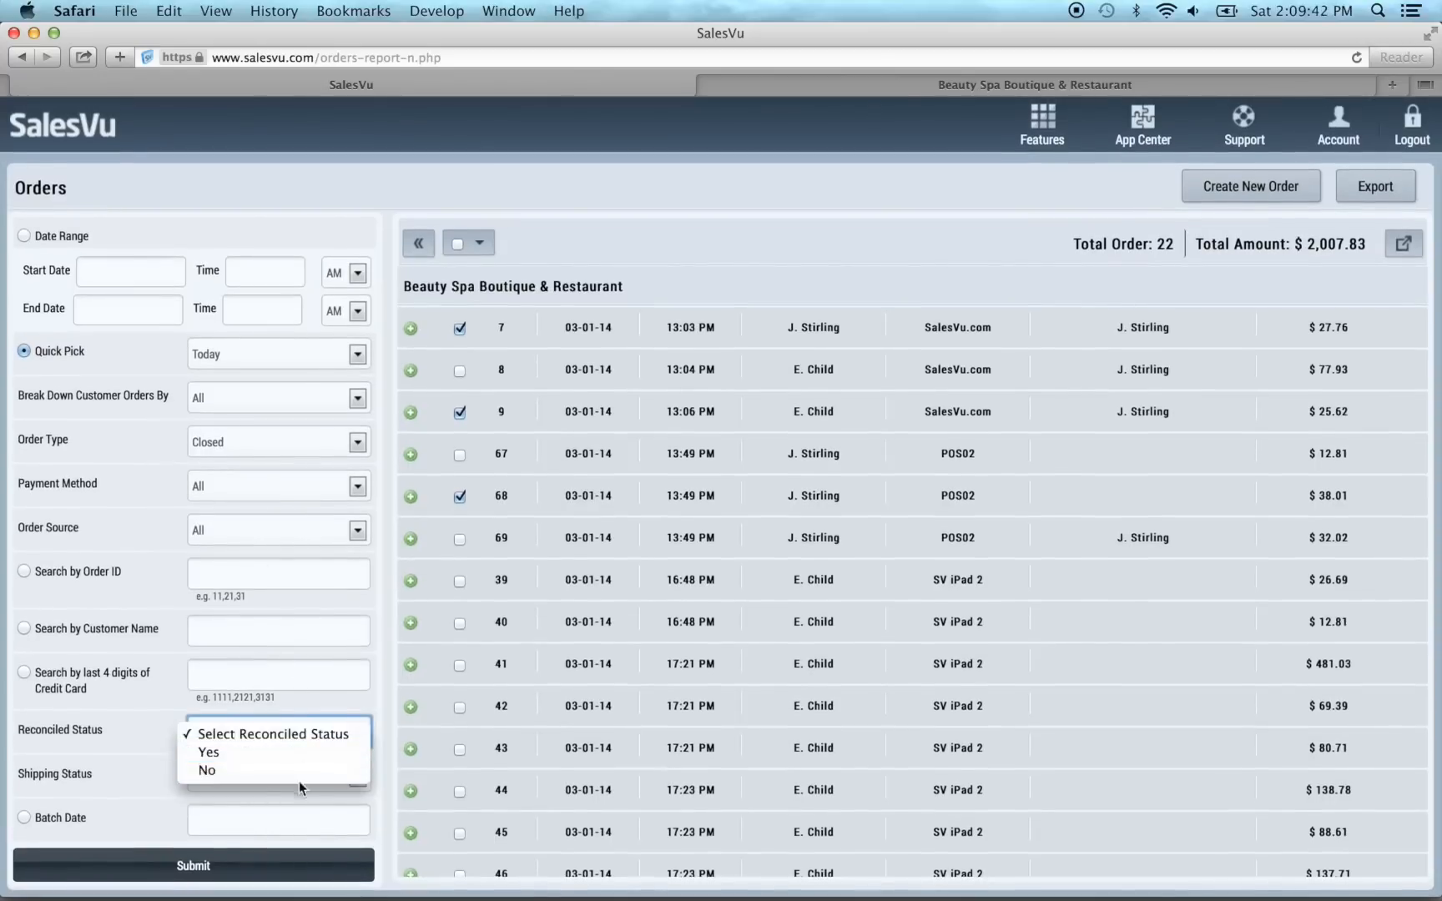
mouse_move(207, 771)
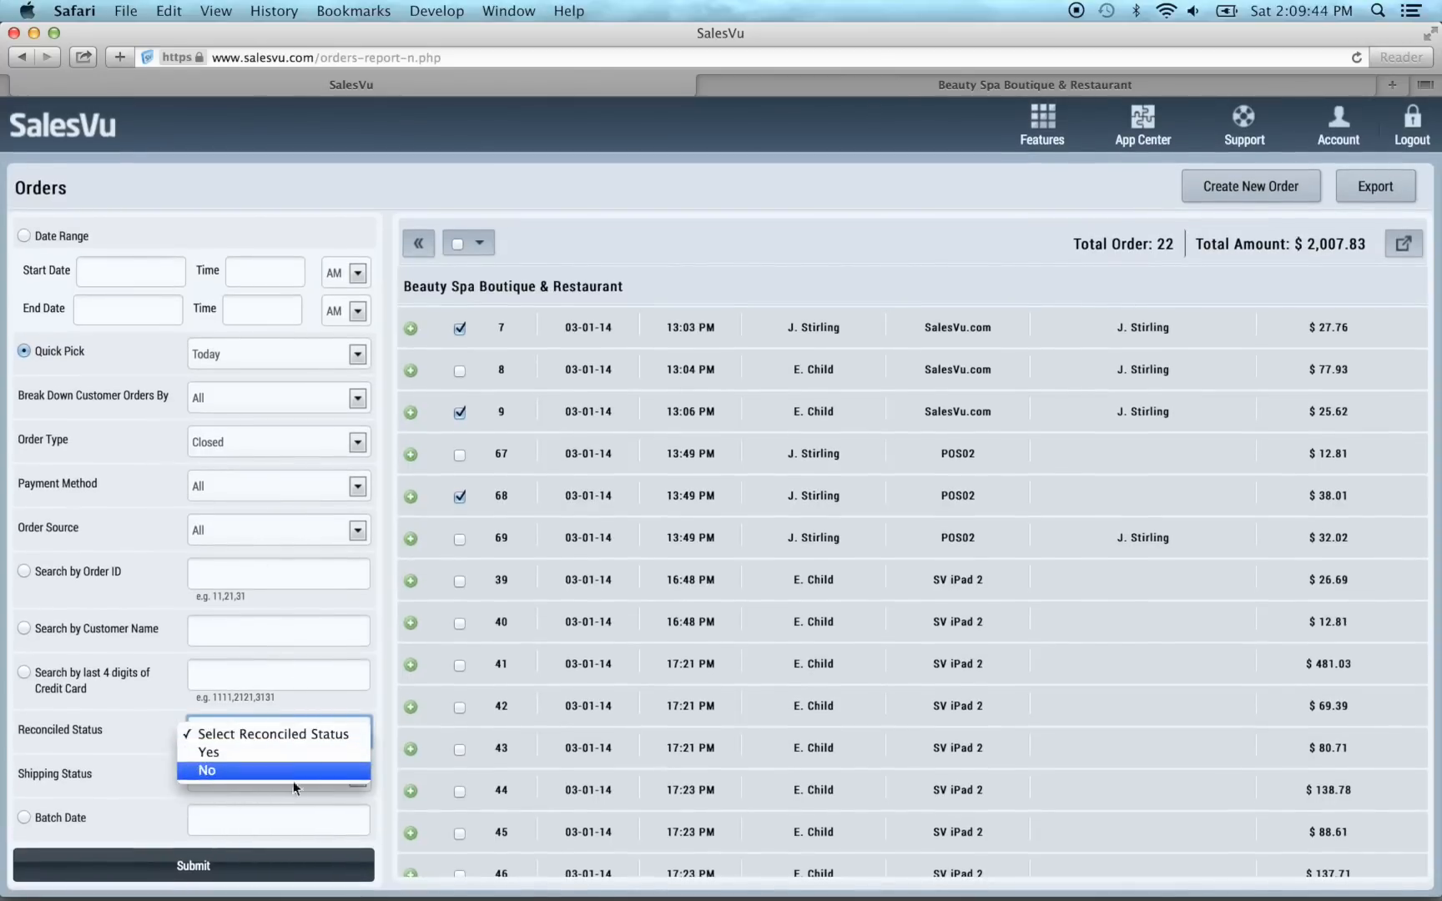
click(278, 773)
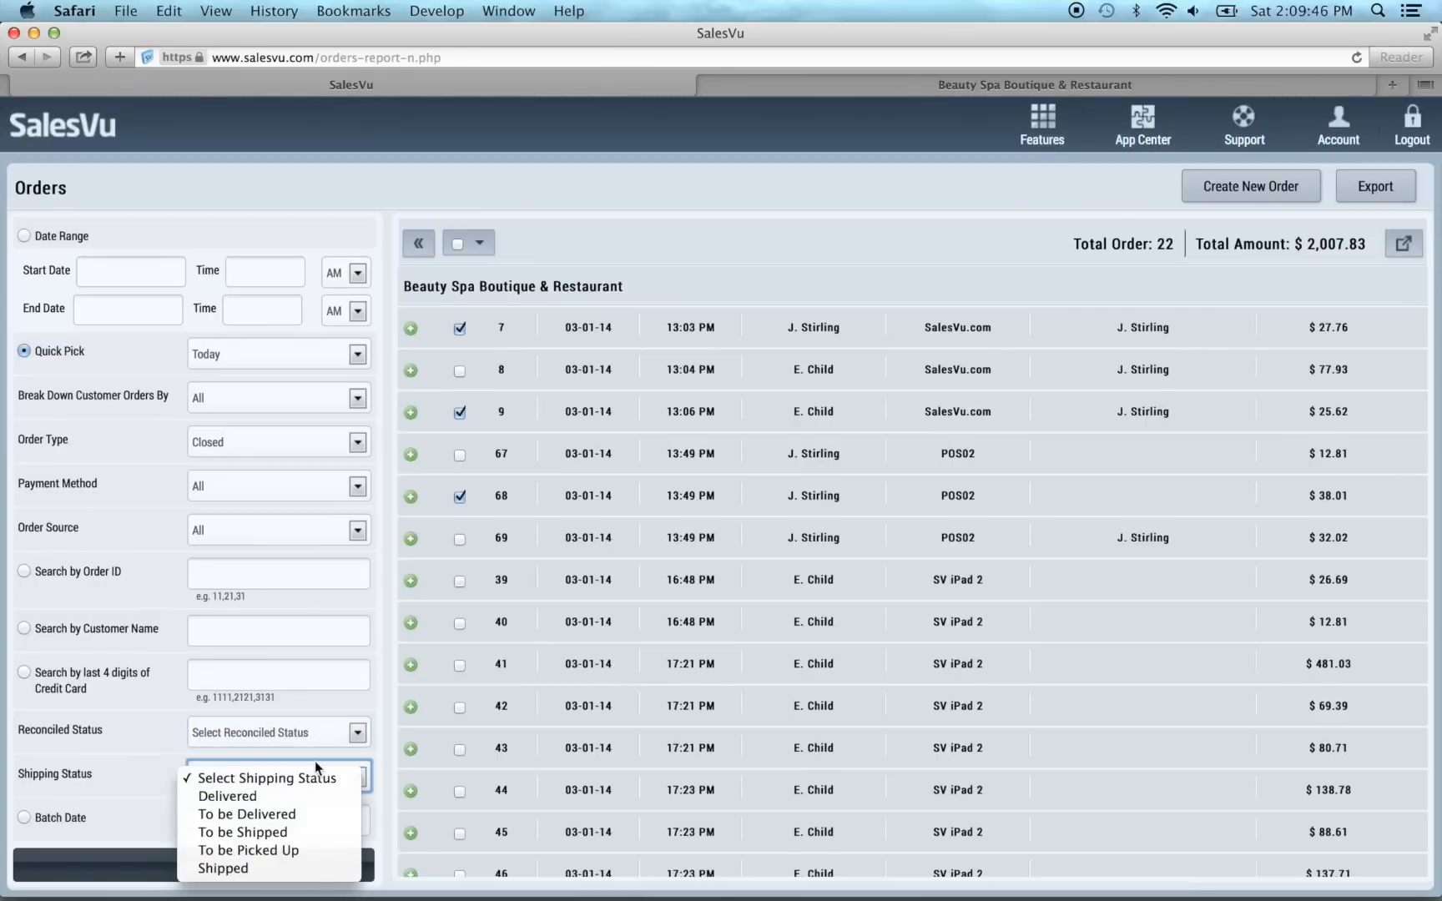
click(266, 778)
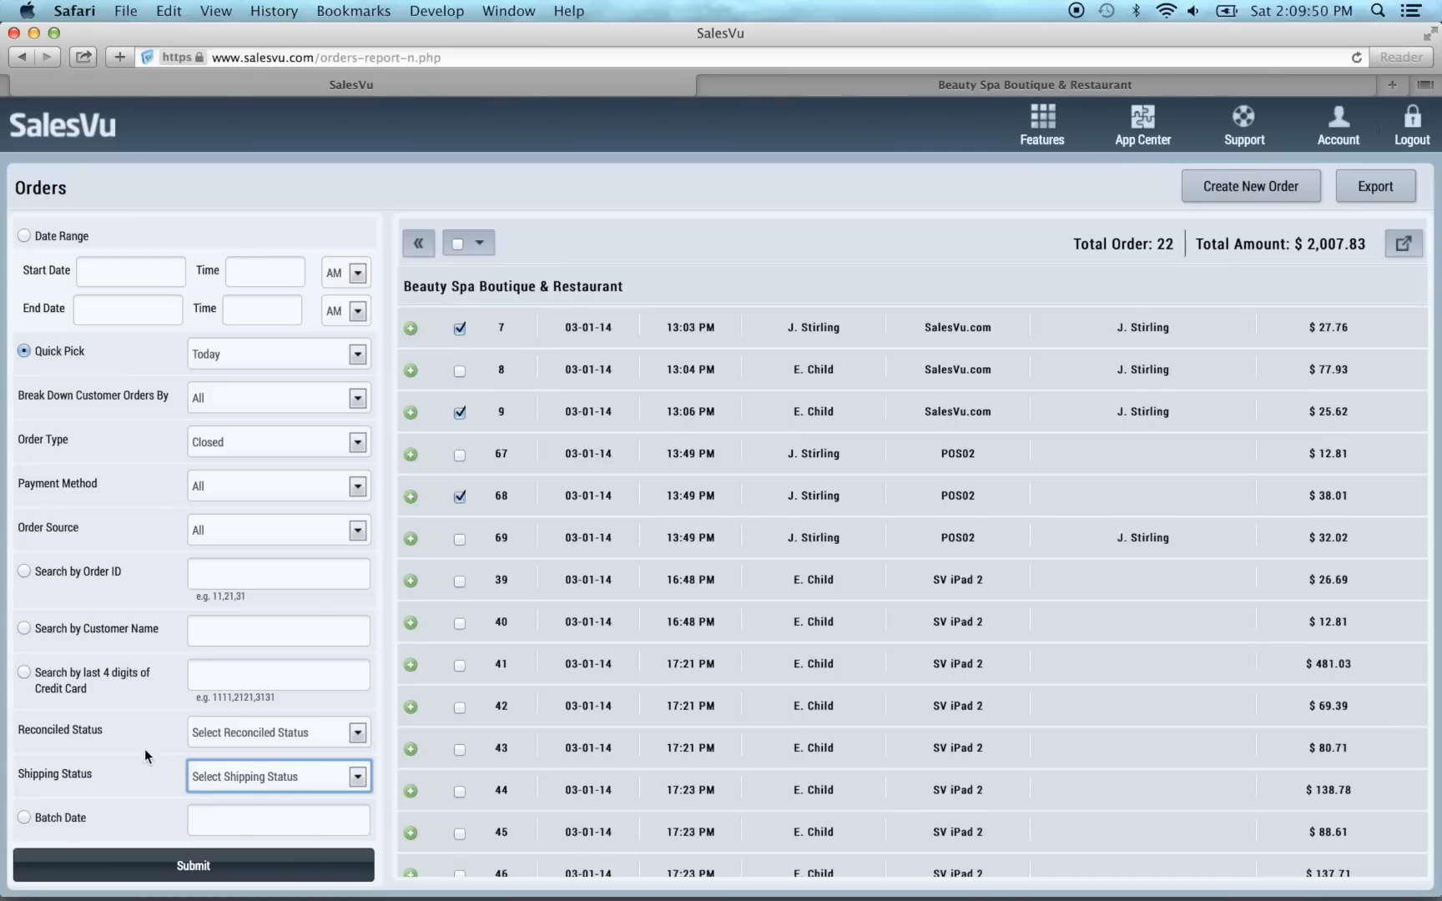
Run today's Z Report for Beauty Spa Boutique & Restaurant, showing $1,879.00 gross sales.
click(1042, 126)
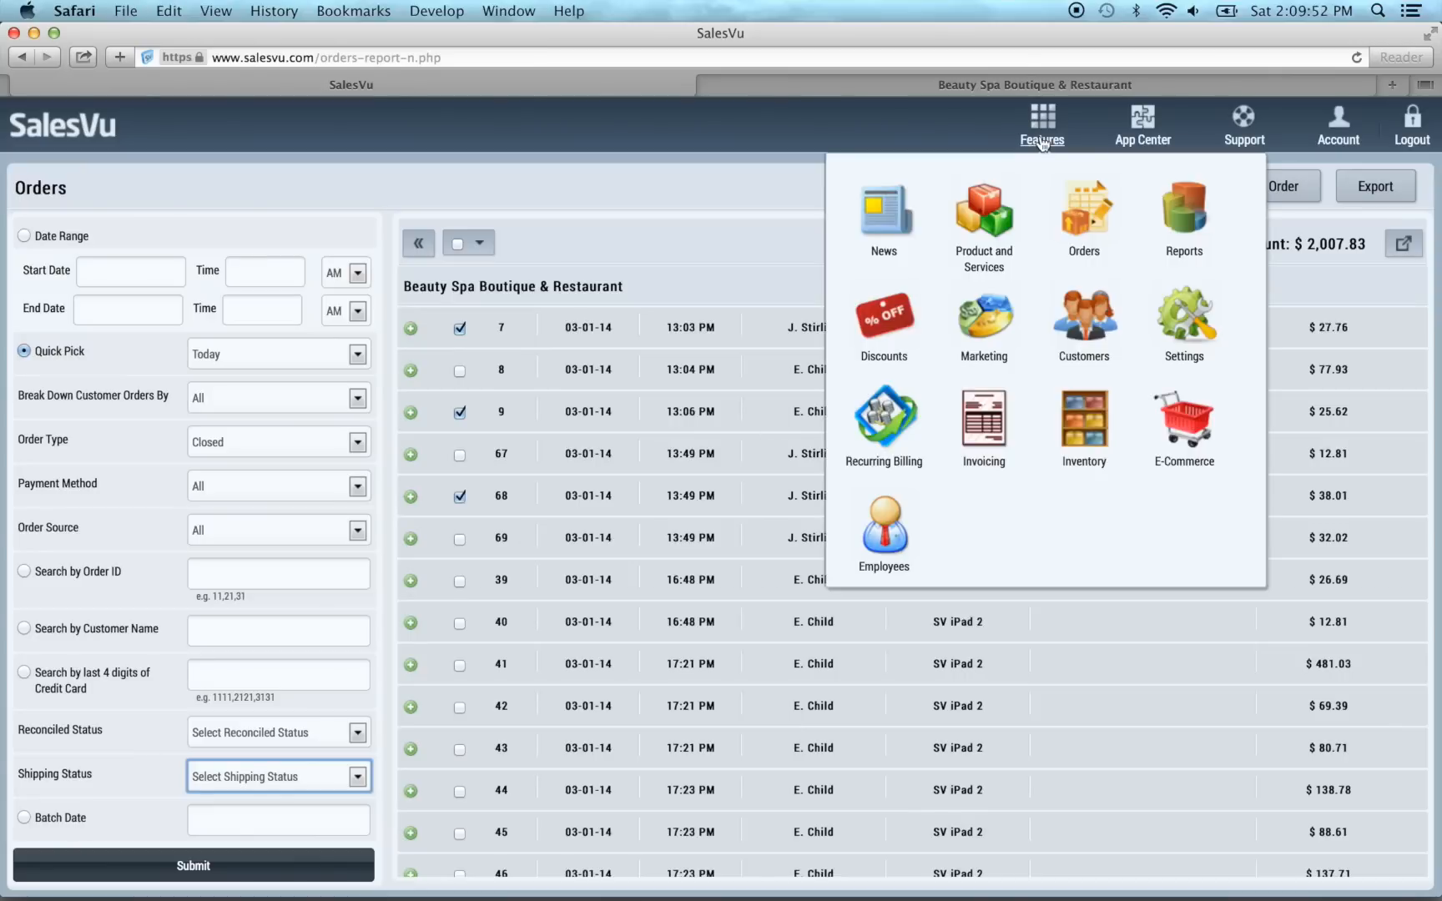
click(1184, 205)
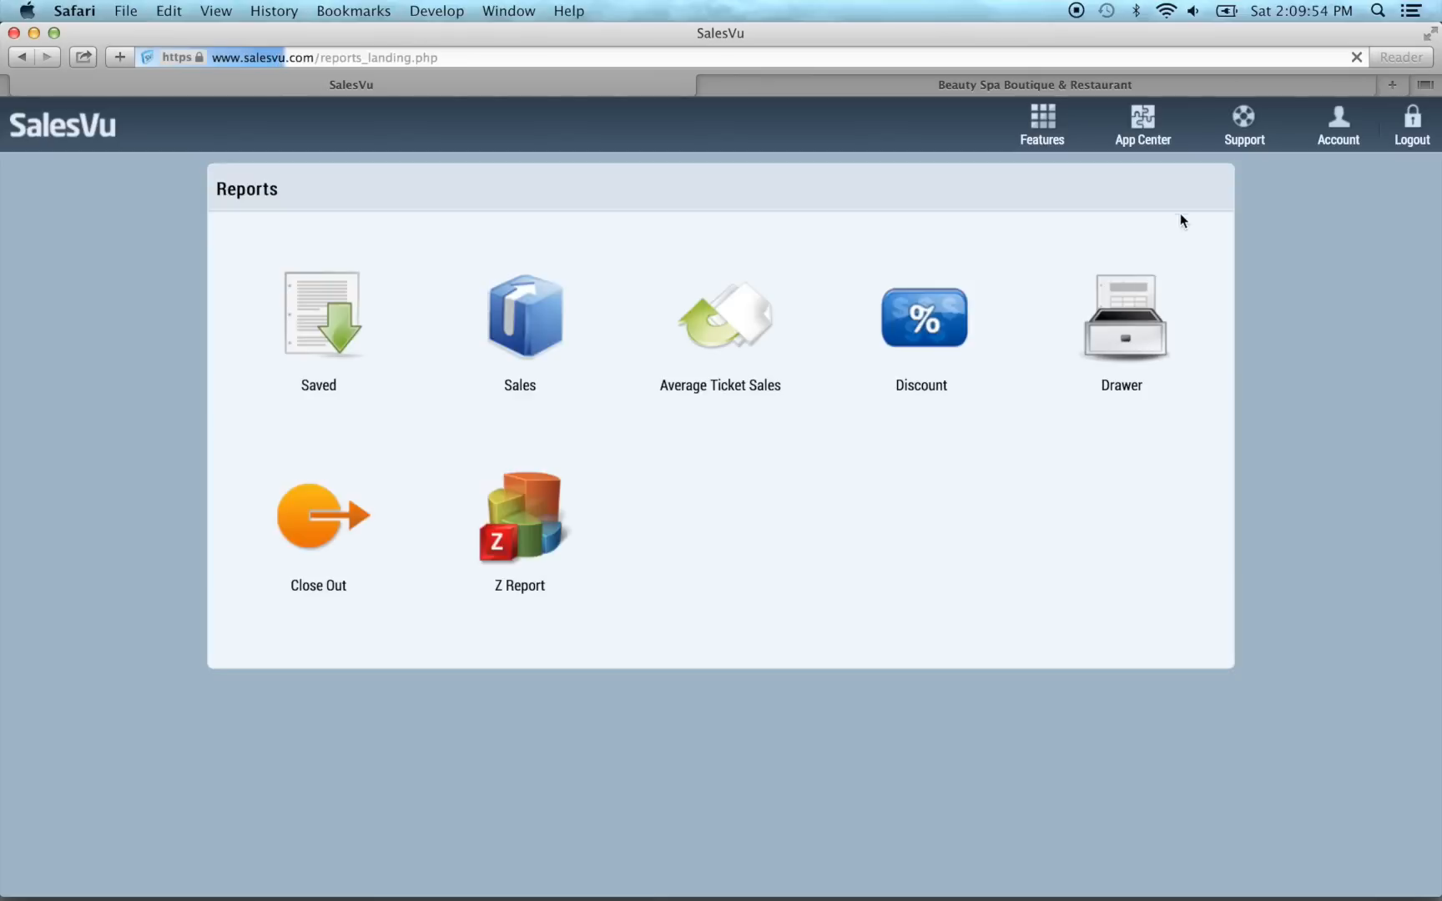
click(520, 523)
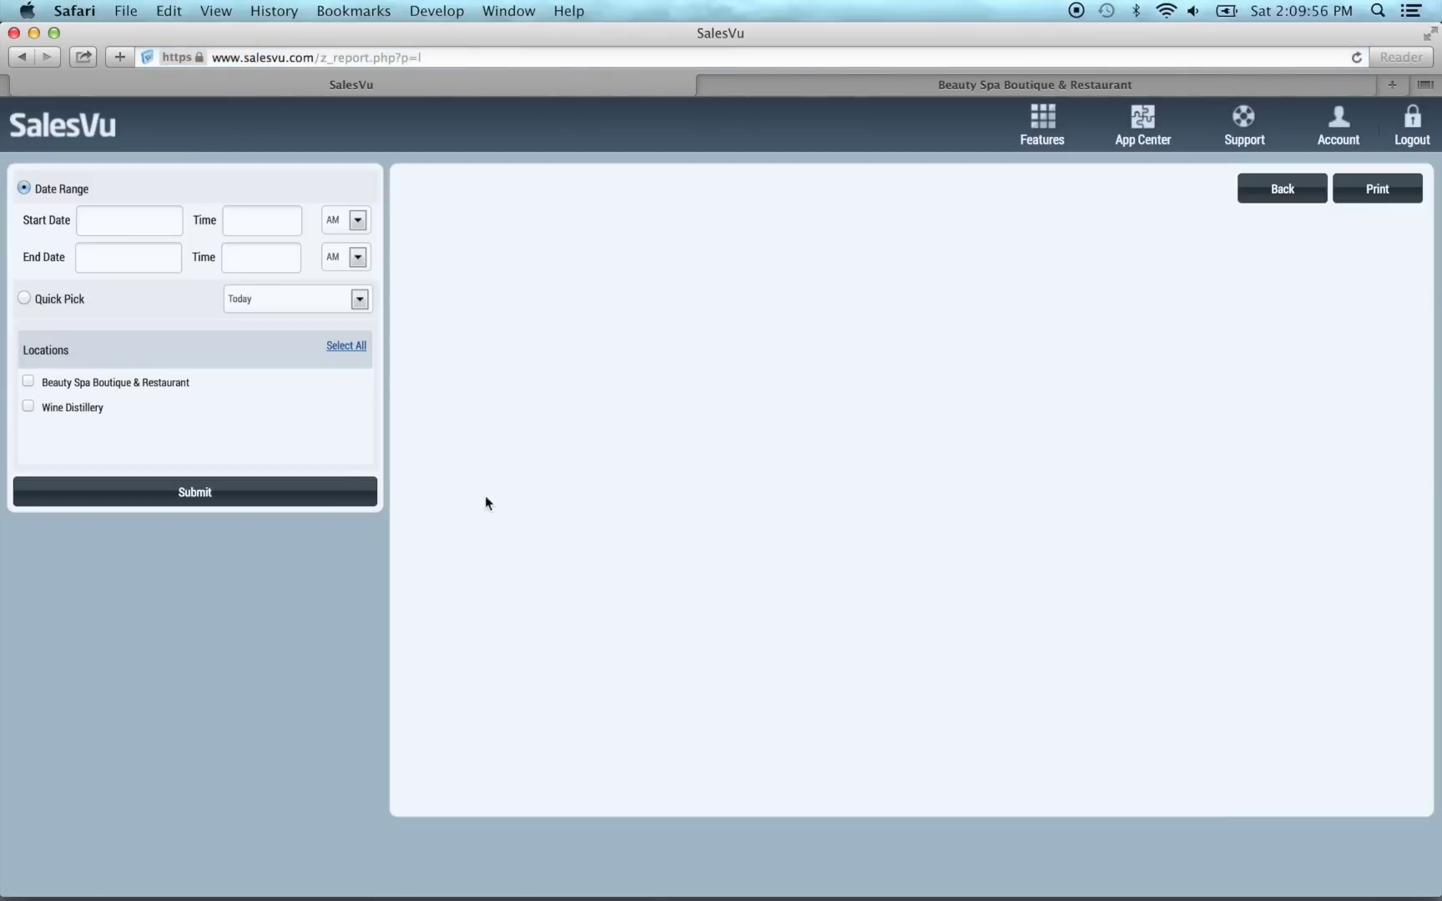
click(26, 381)
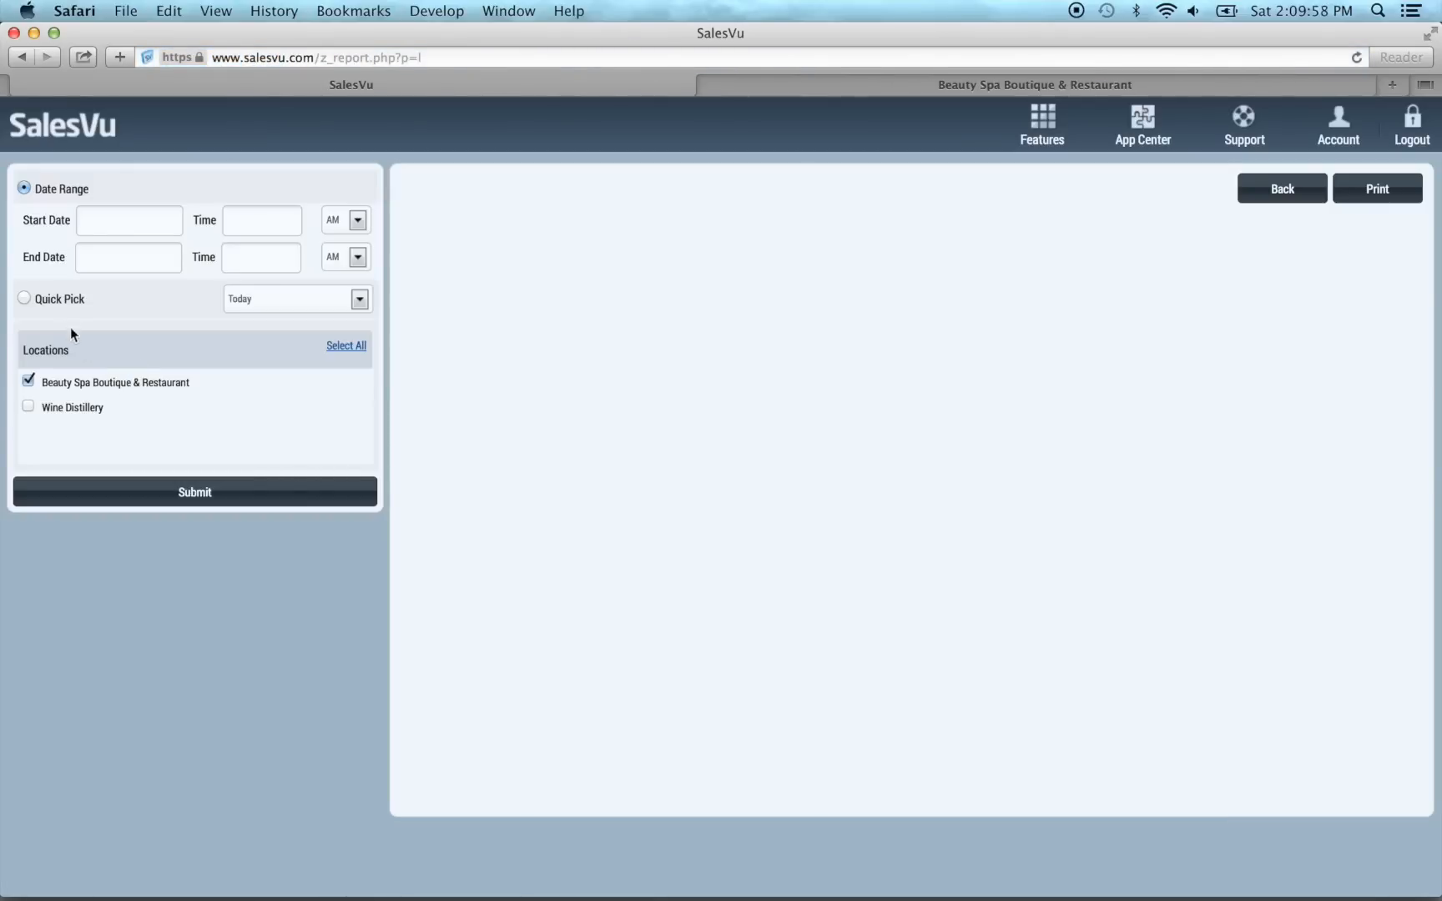
click(194, 492)
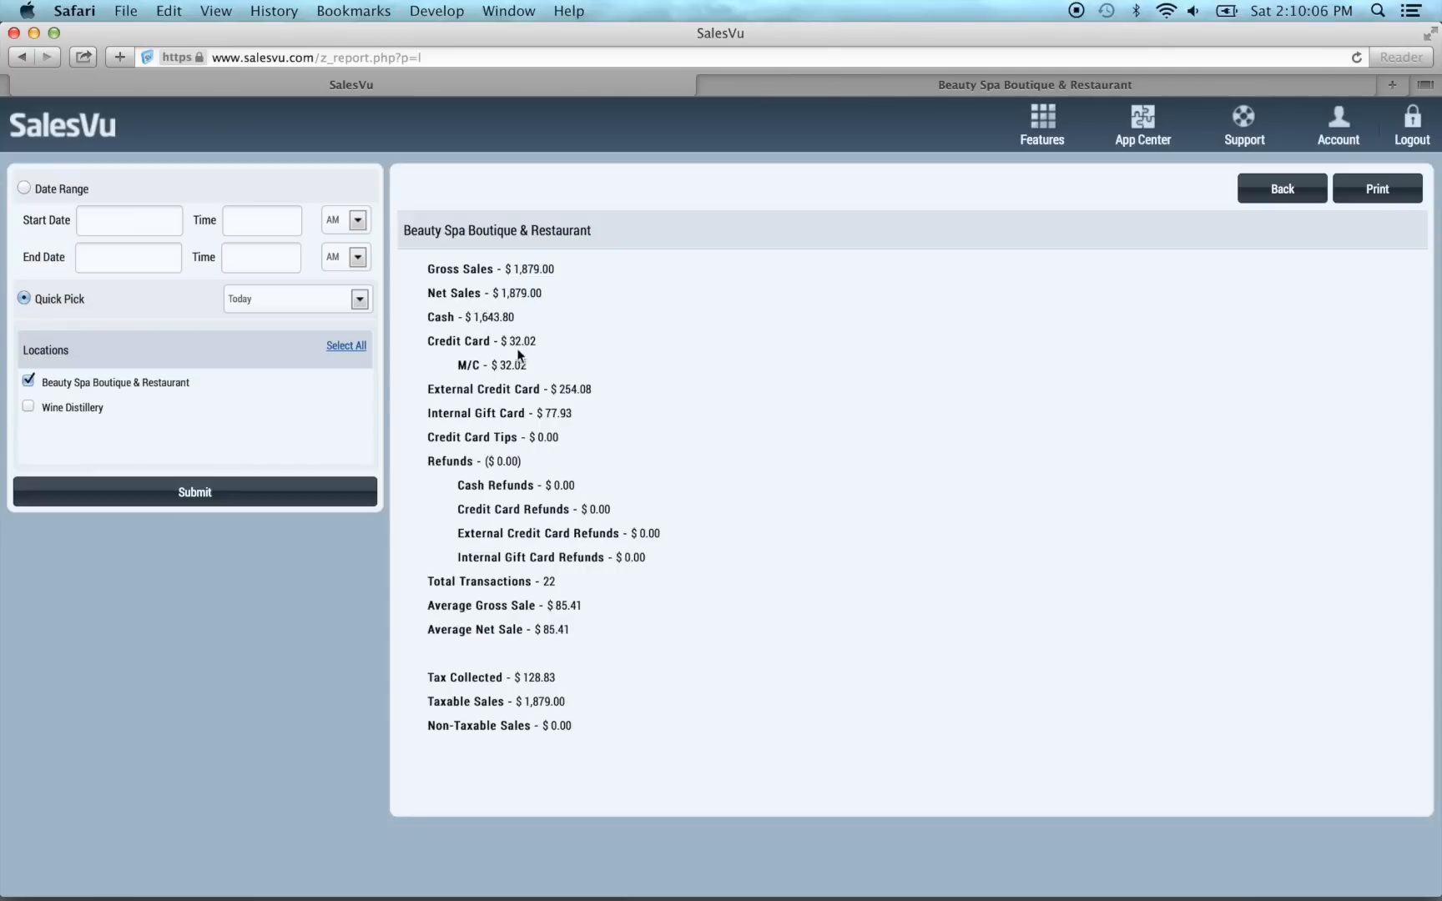
mouse_move(589, 433)
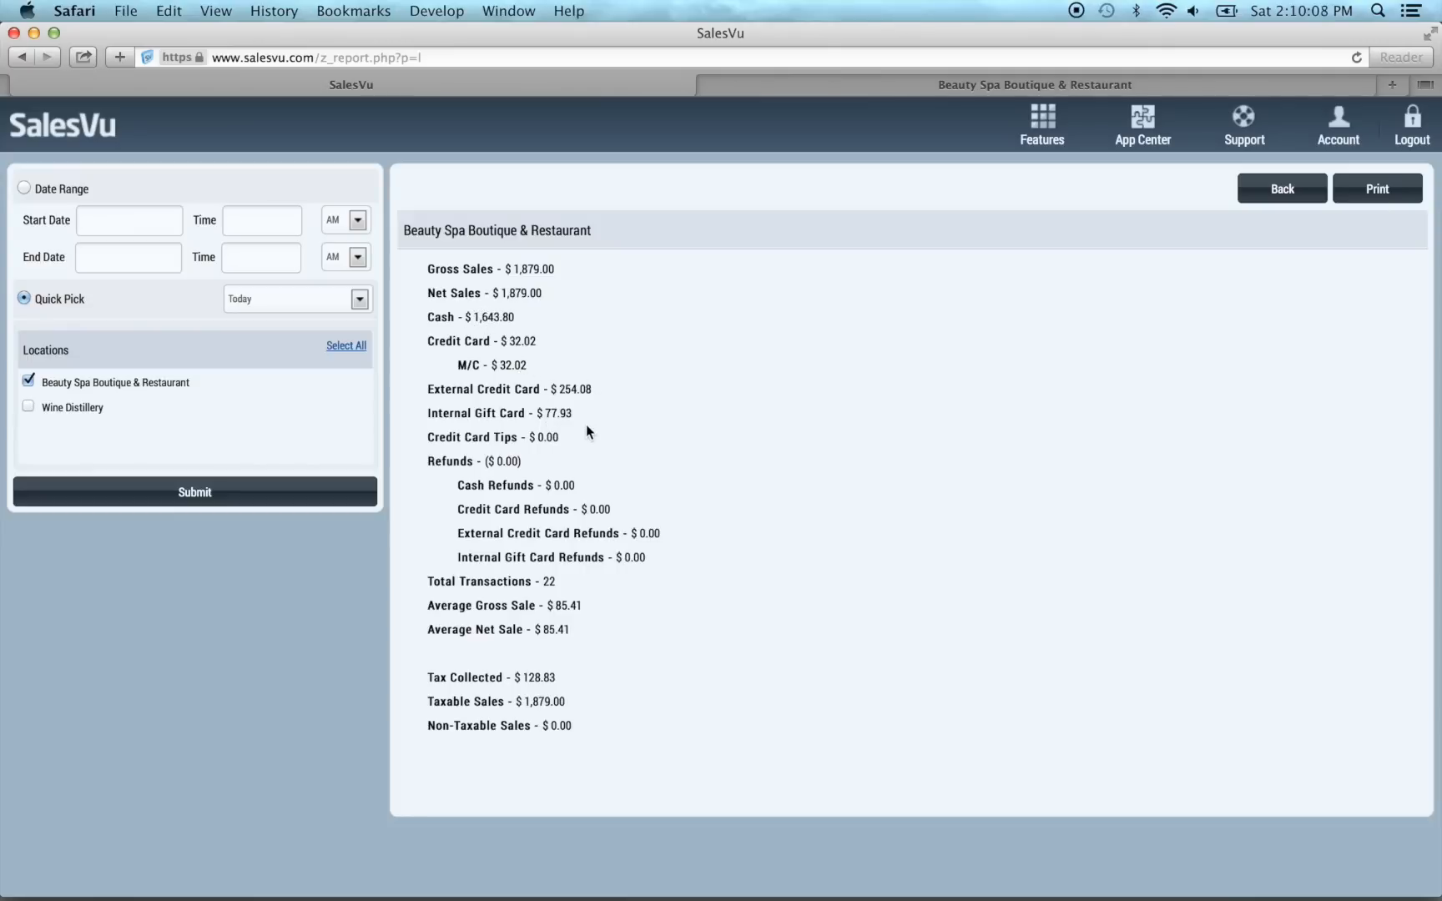
mouse_move(568, 459)
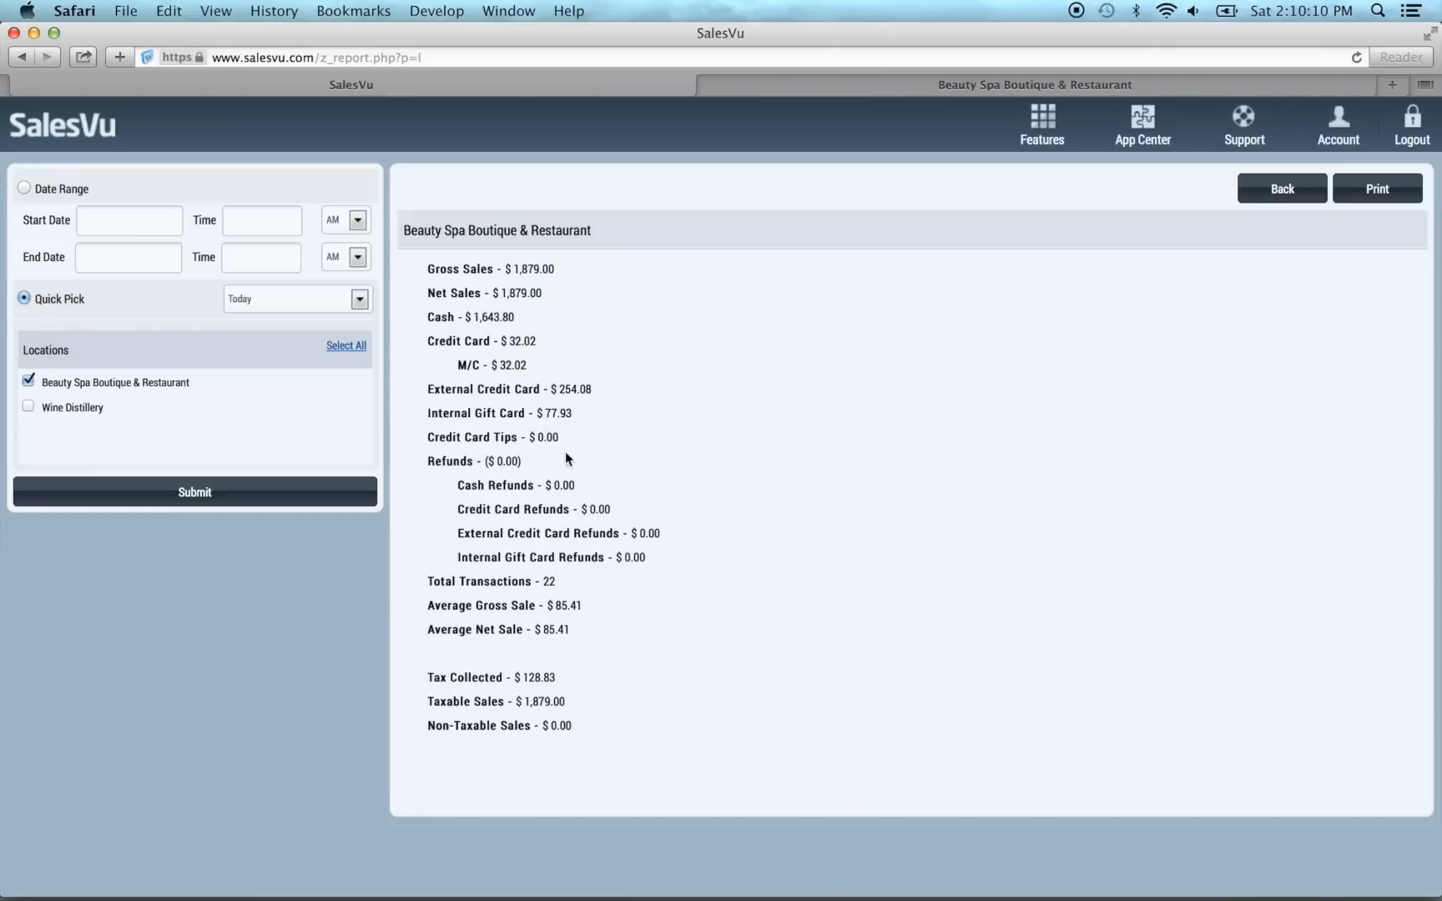
mouse_move(636, 679)
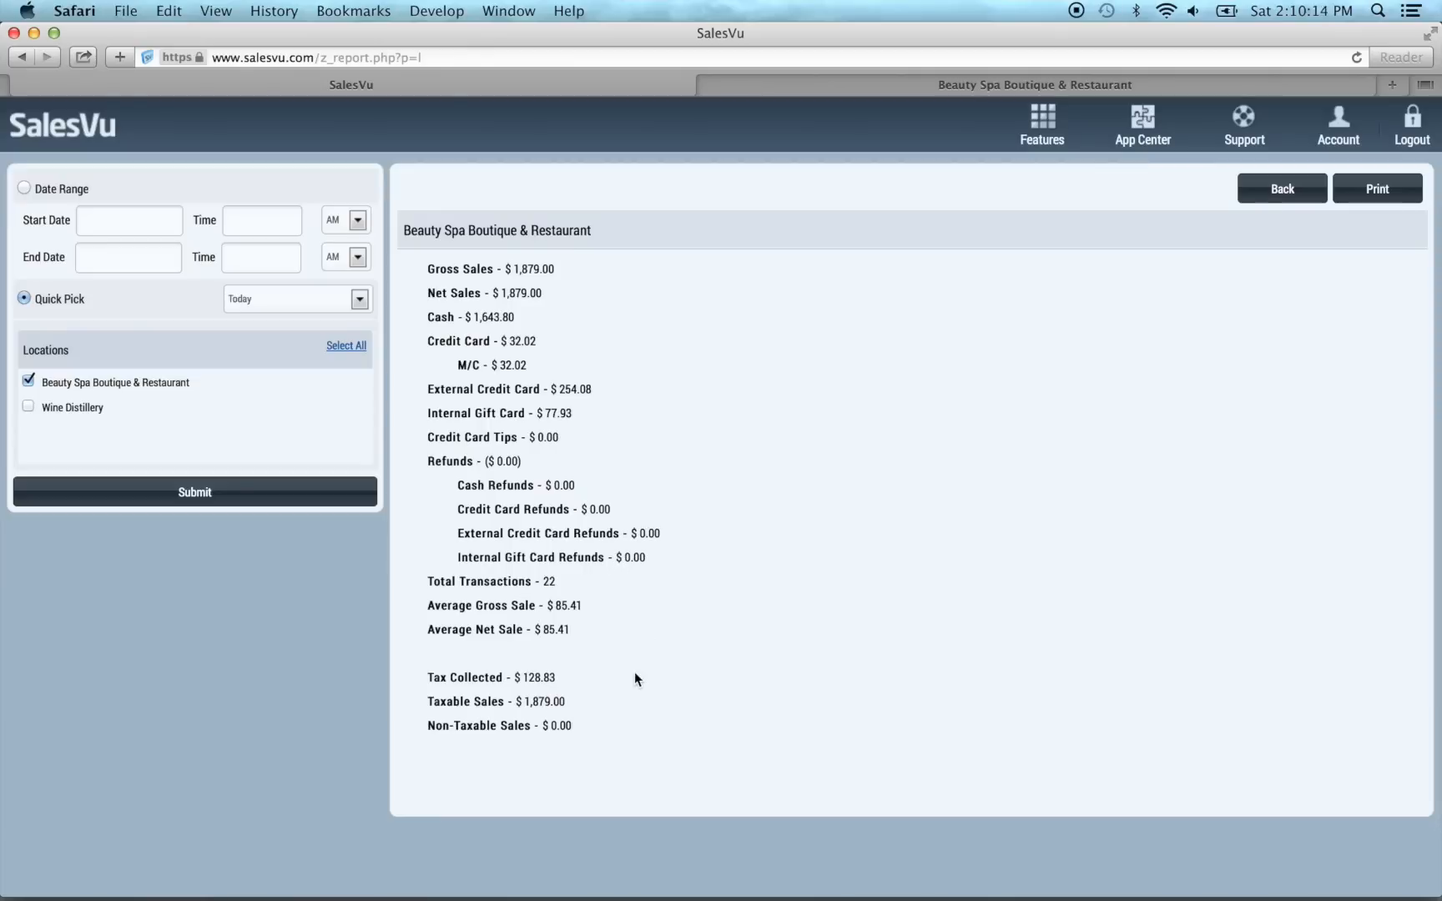
mouse_move(505, 400)
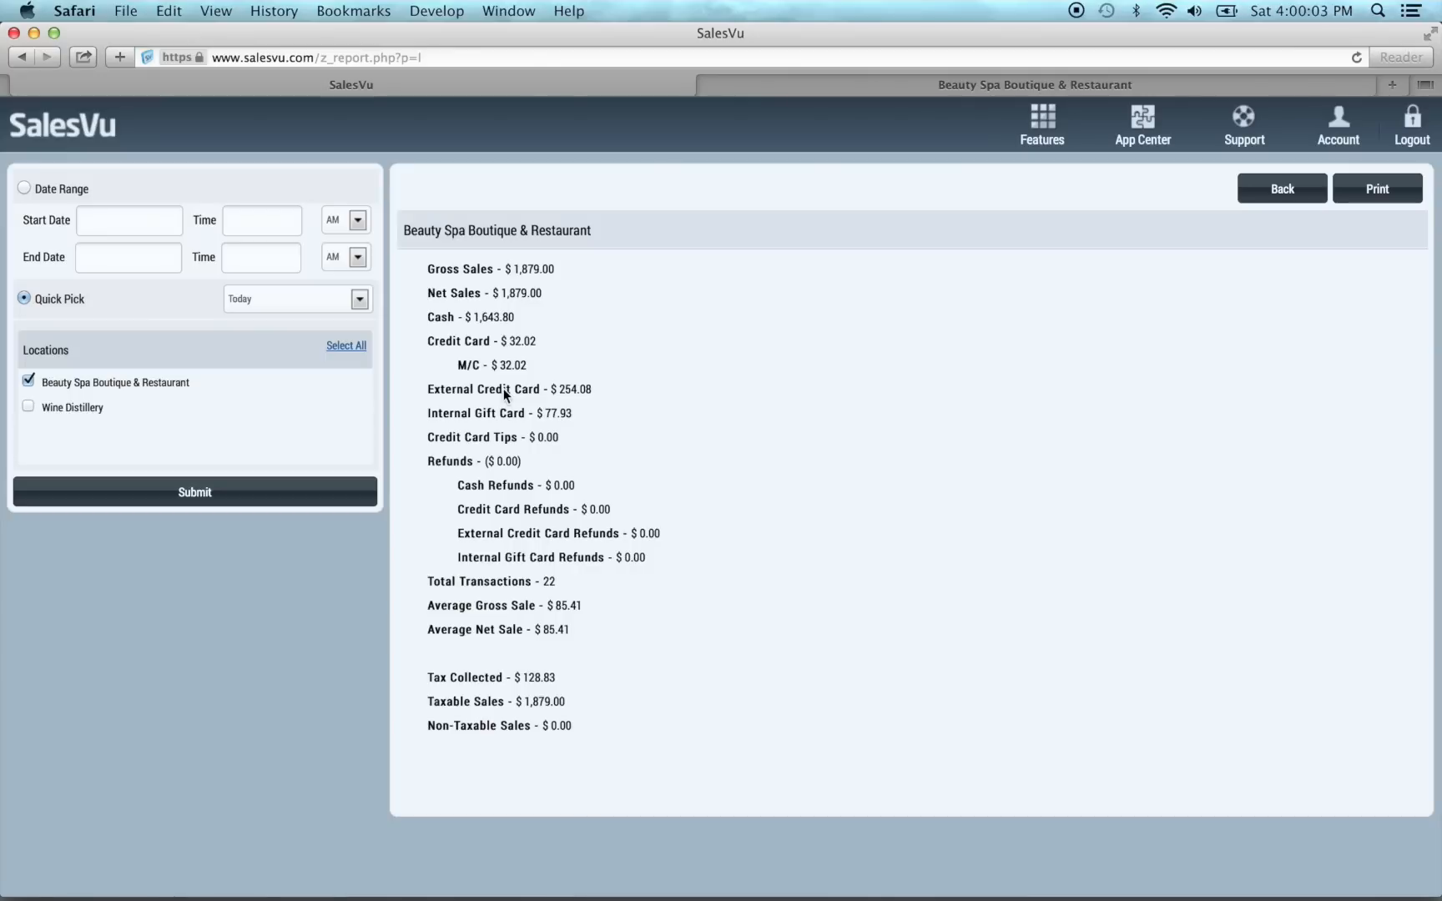
Go to the Customers section and list all customers.
click(1041, 121)
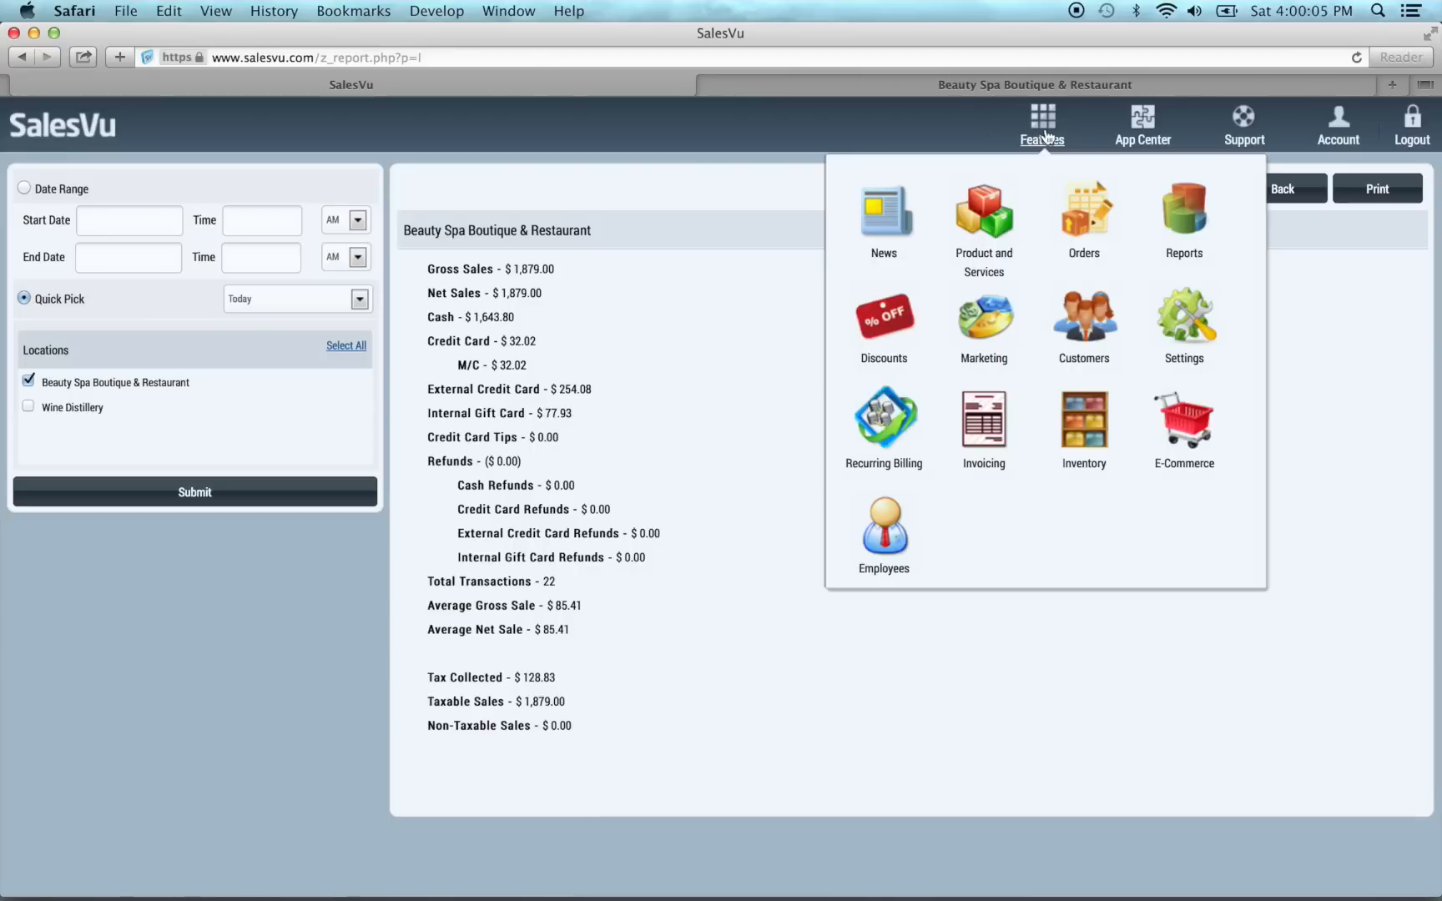
click(1084, 316)
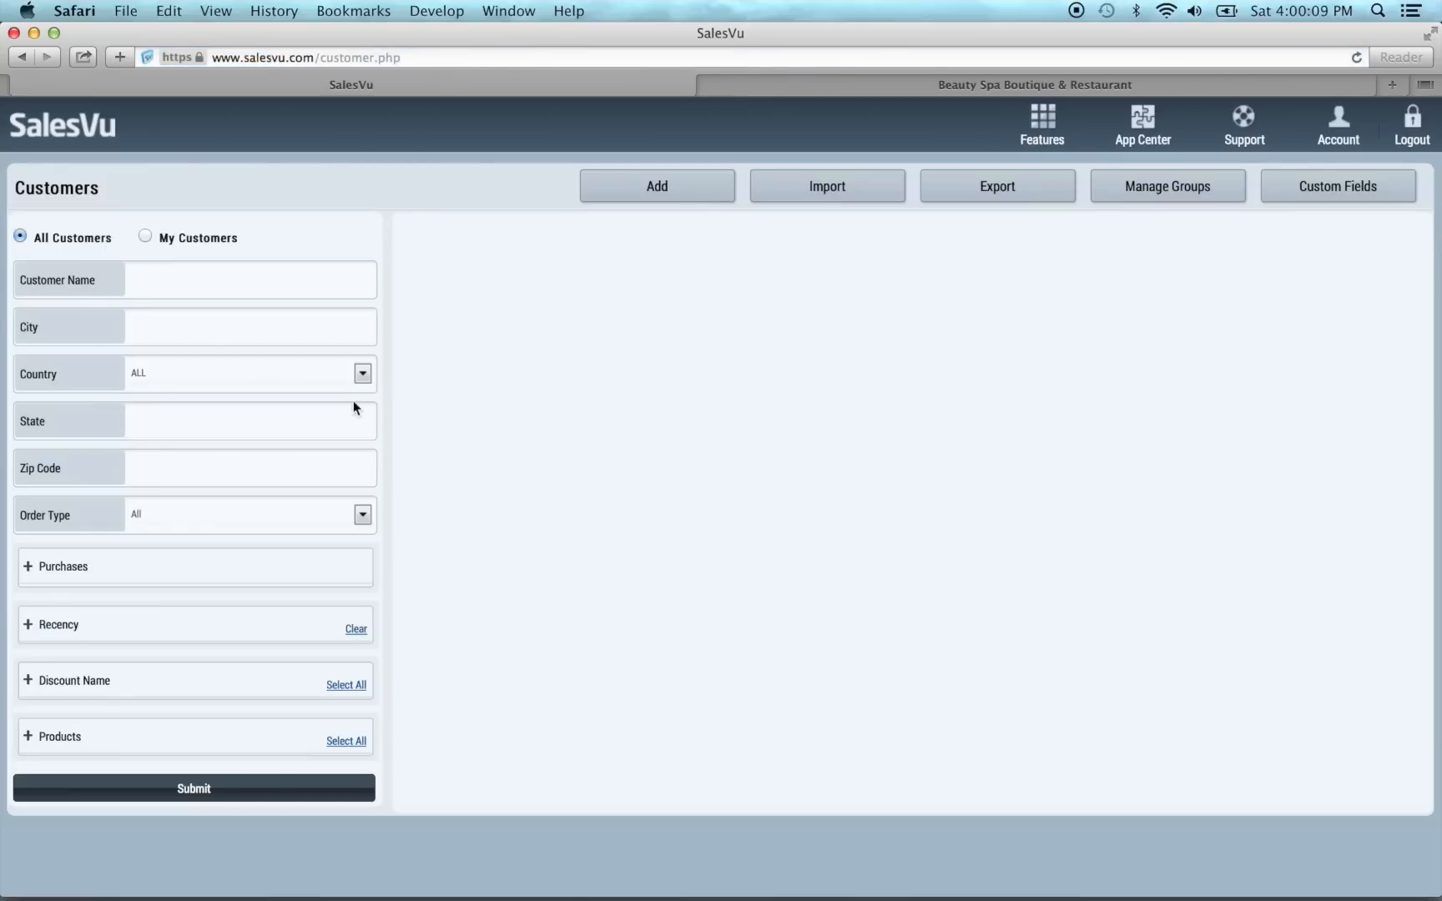
click(193, 789)
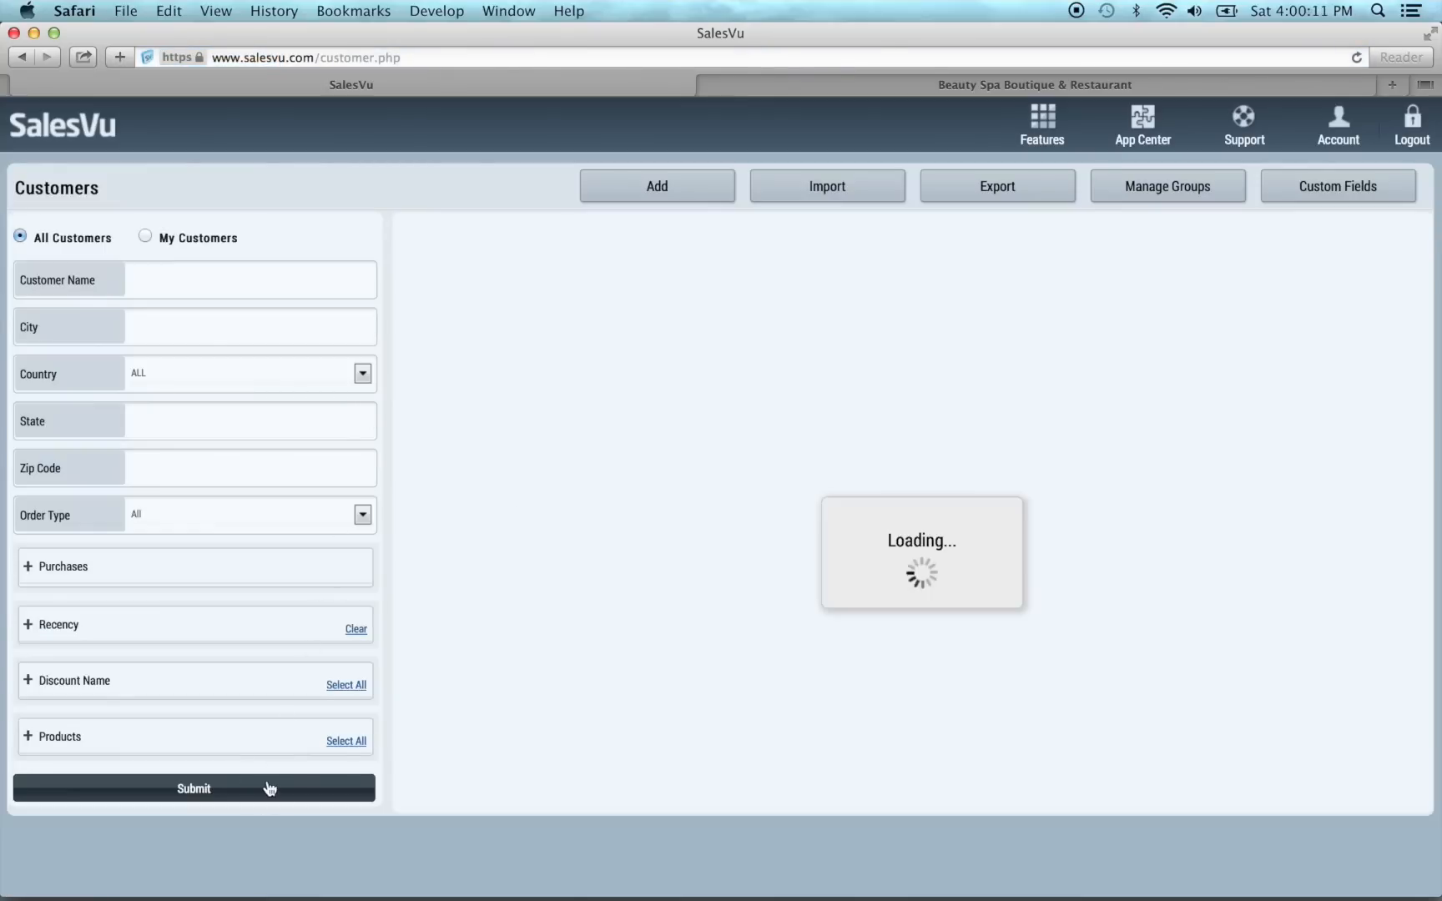
click(192, 789)
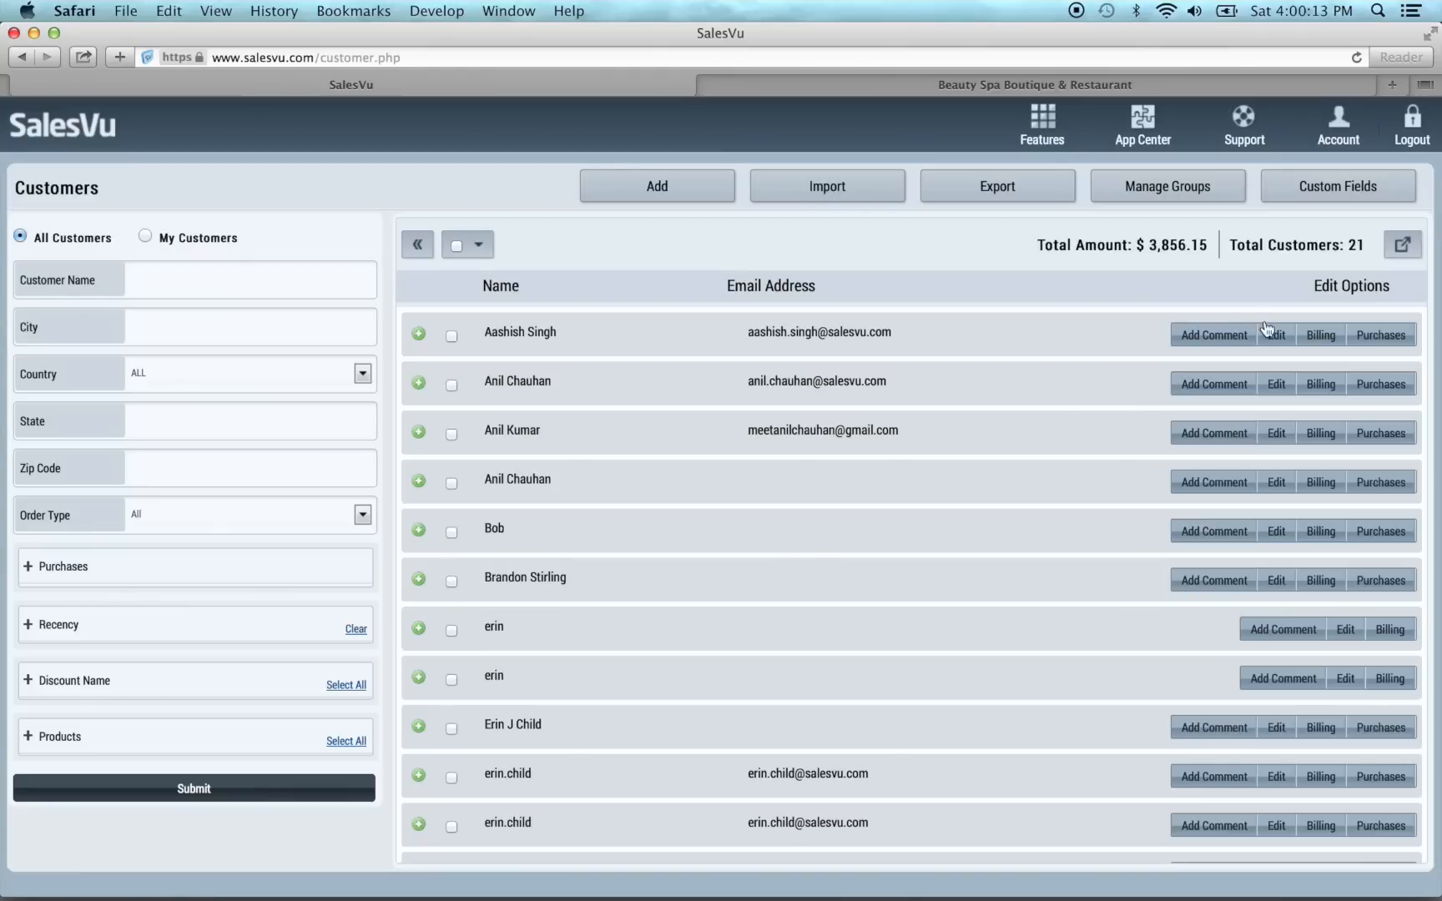
click(1276, 335)
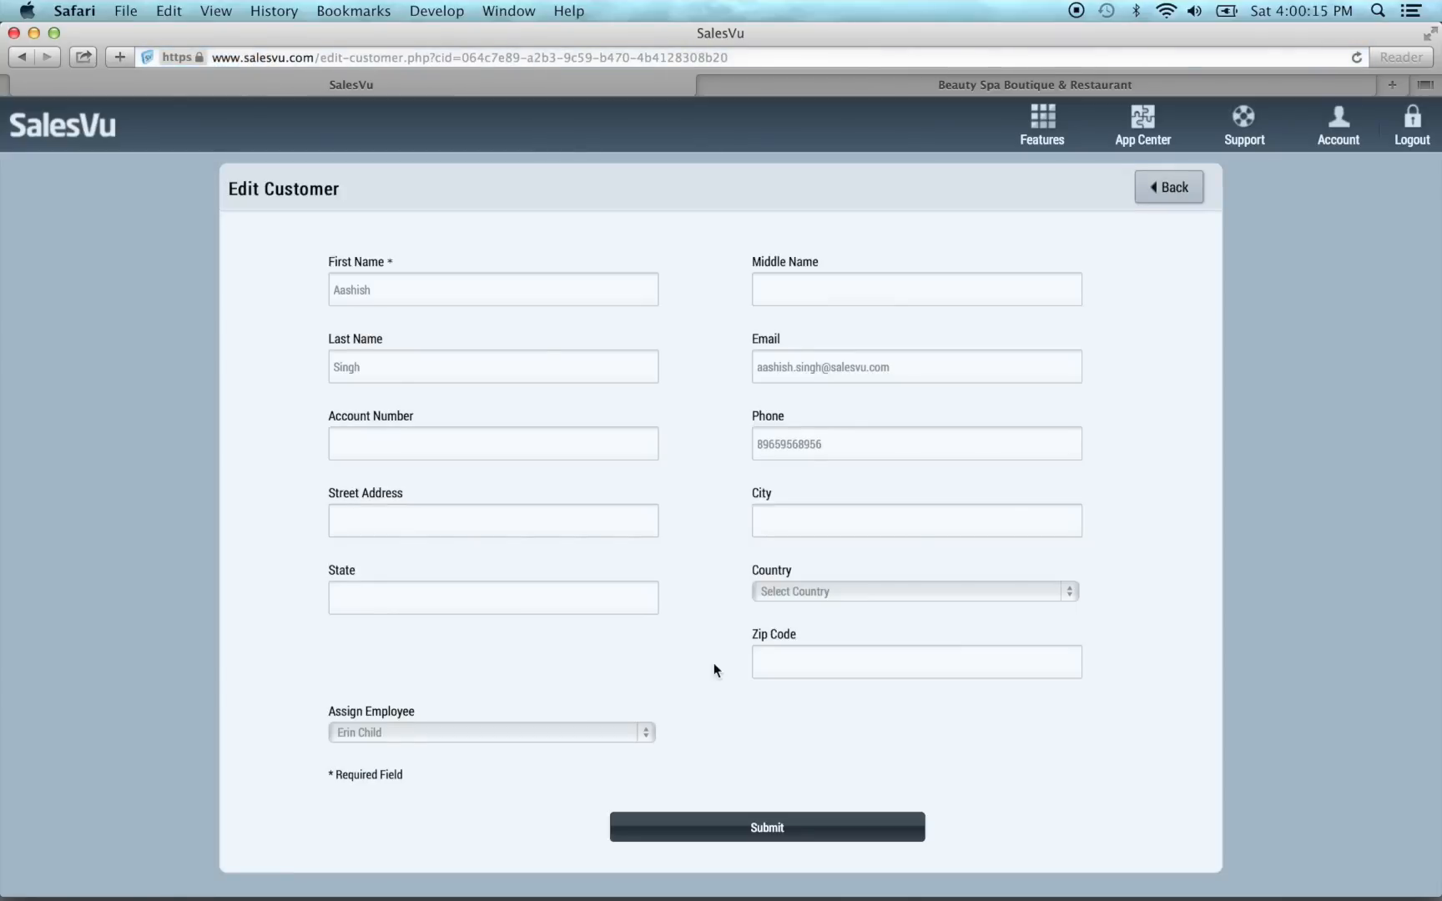
click(493, 733)
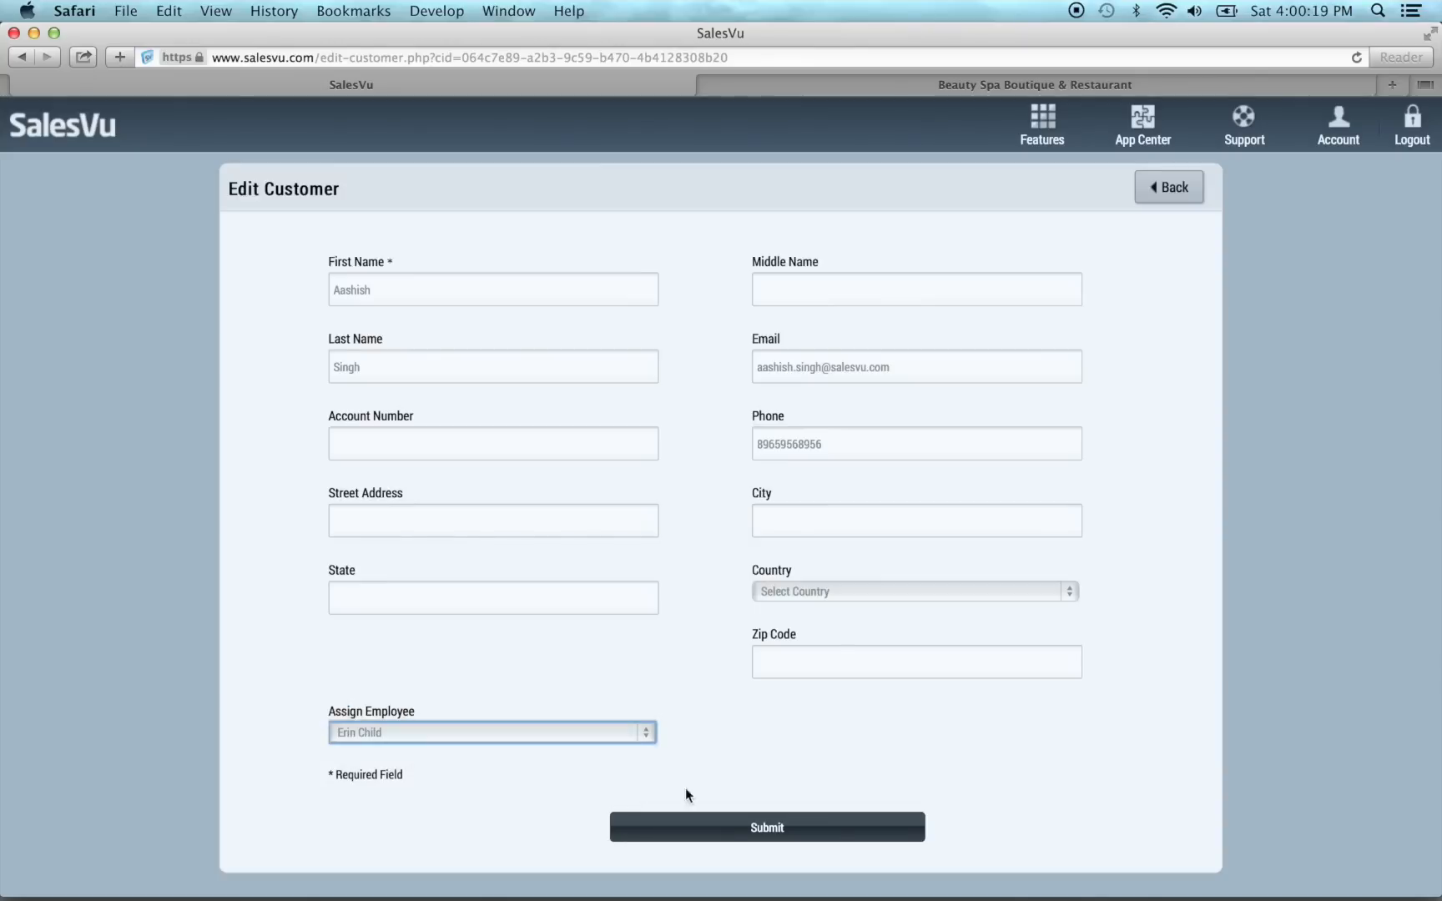
click(767, 827)
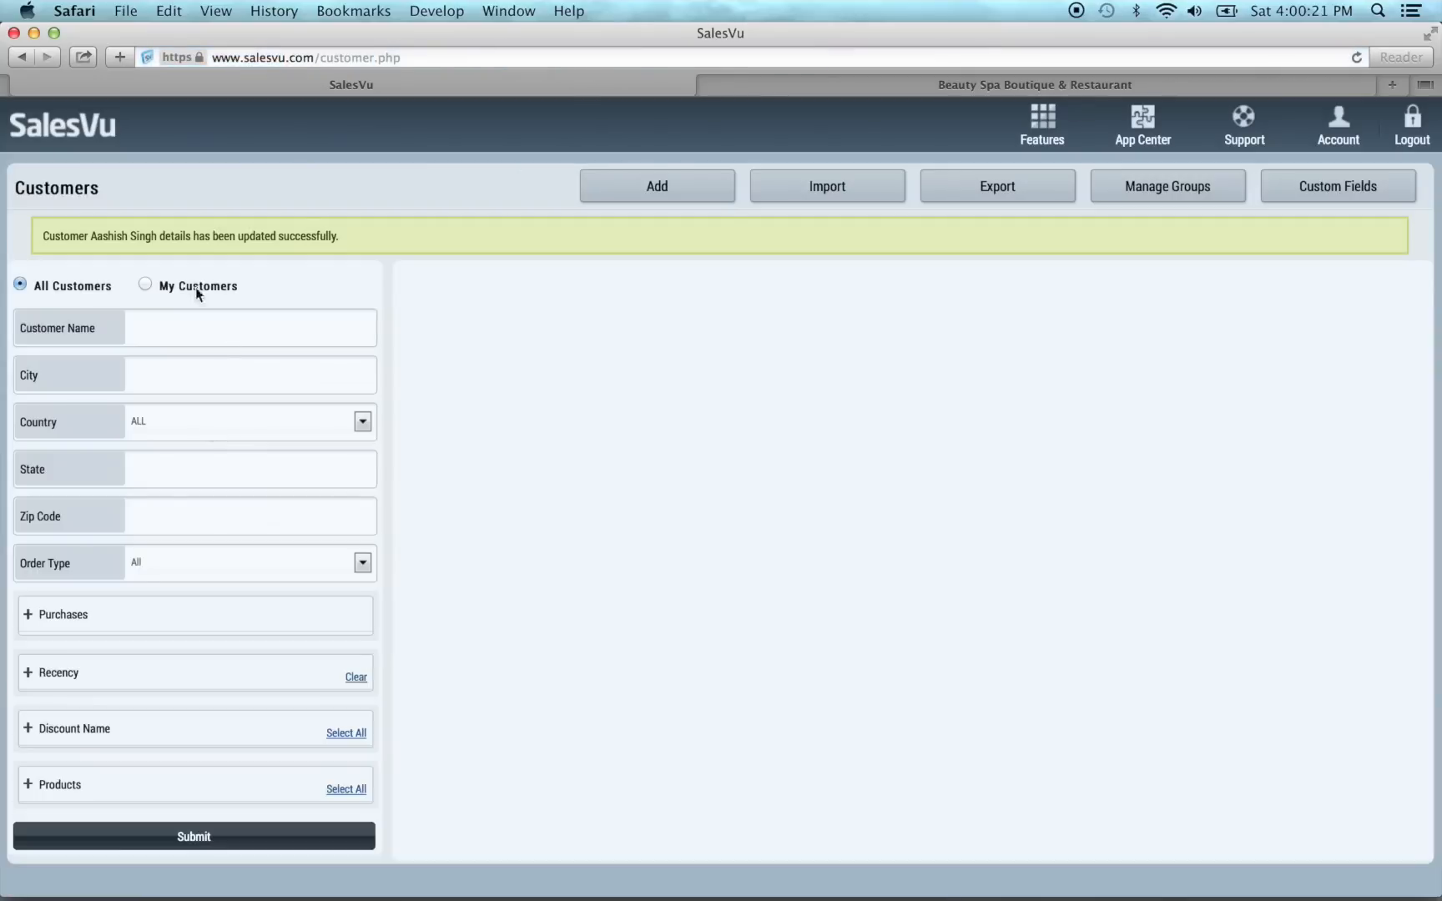
click(145, 286)
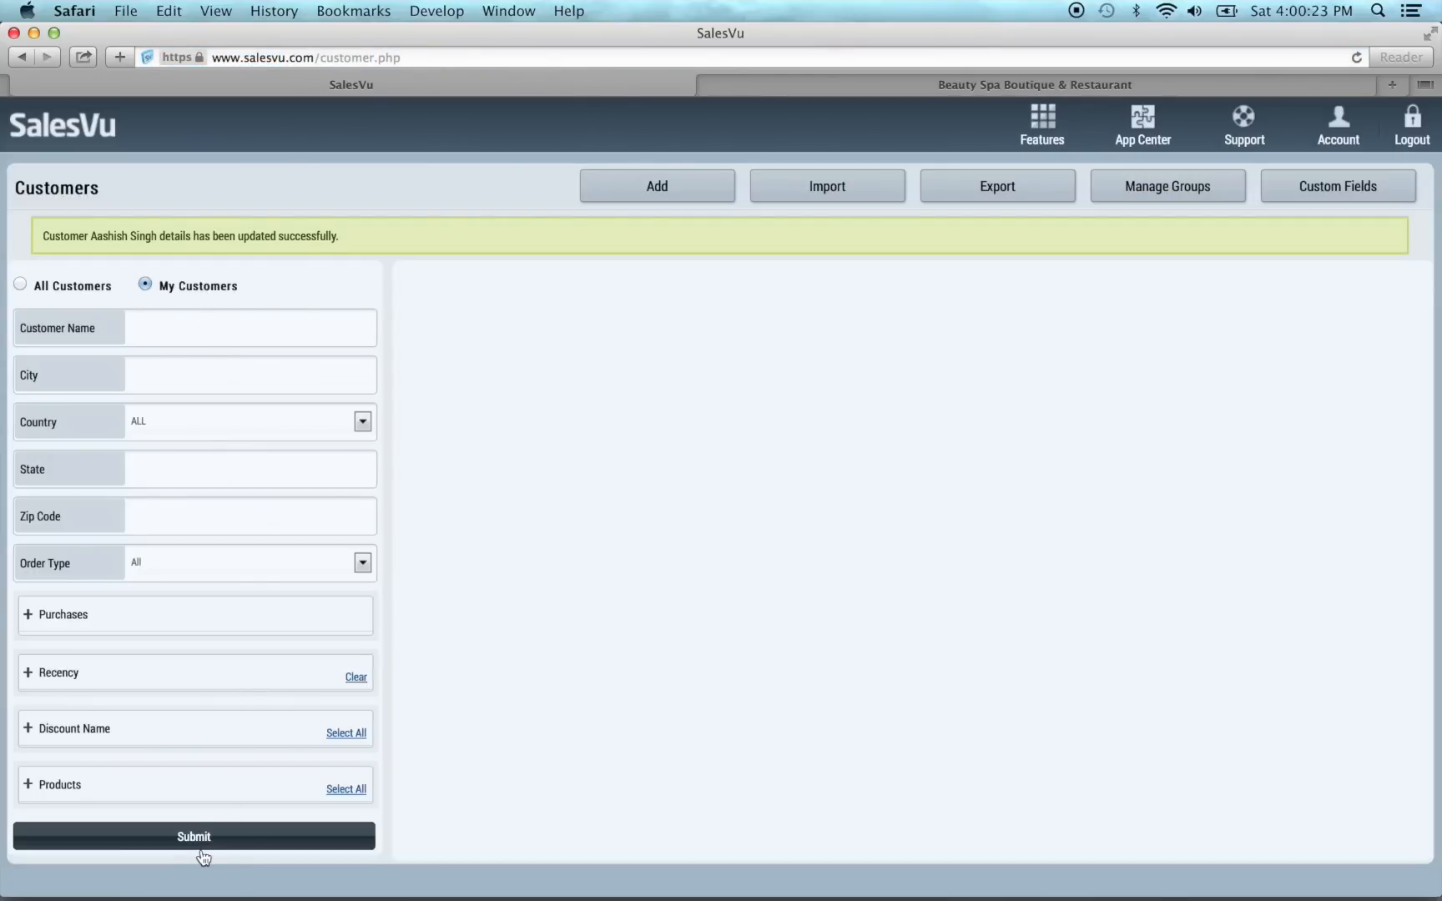
click(192, 837)
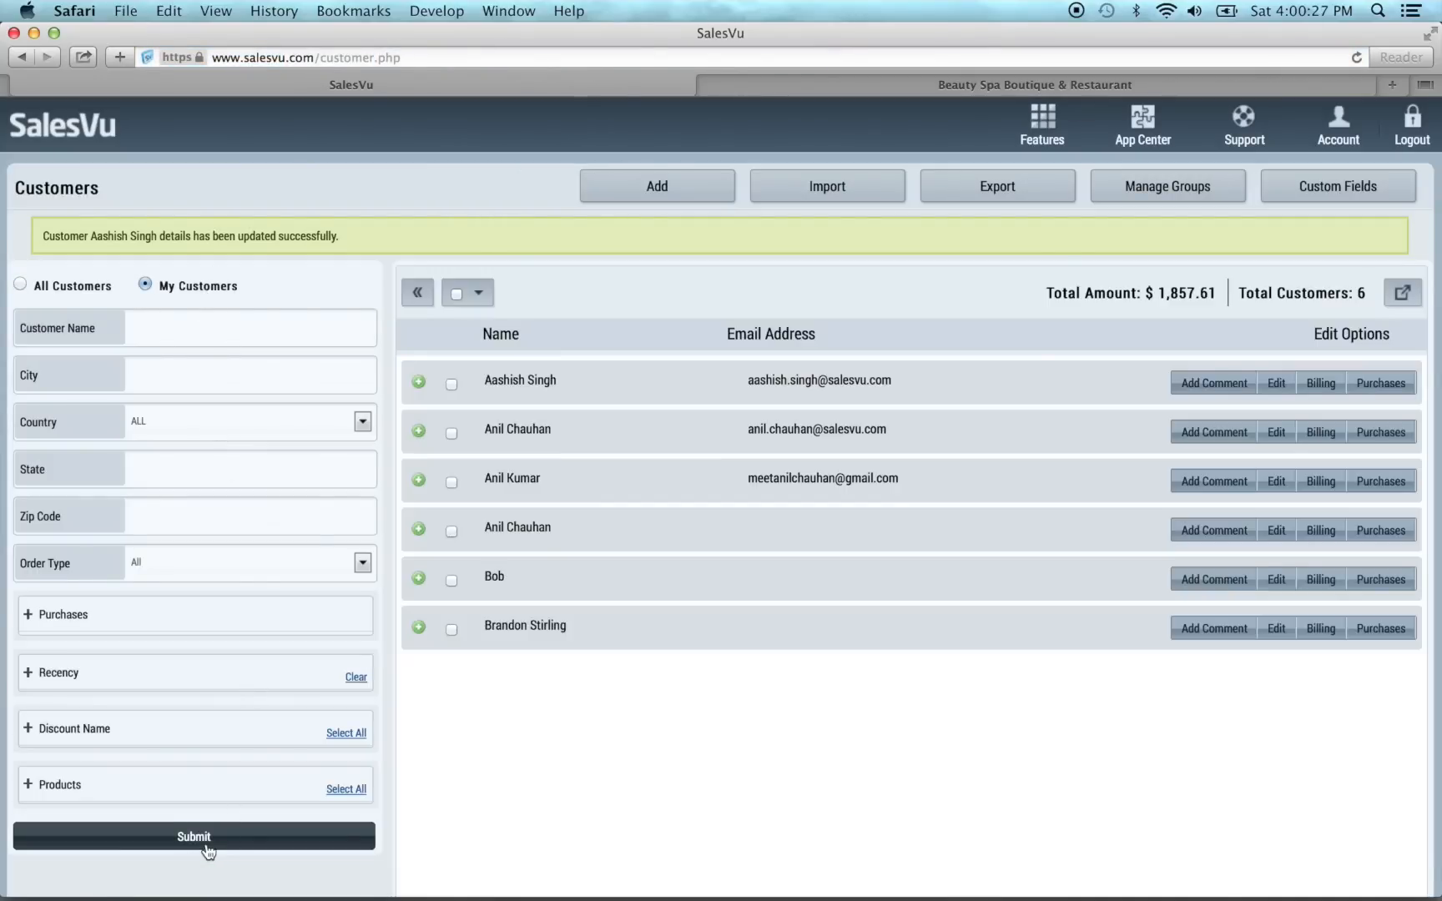
mouse_move(1288, 173)
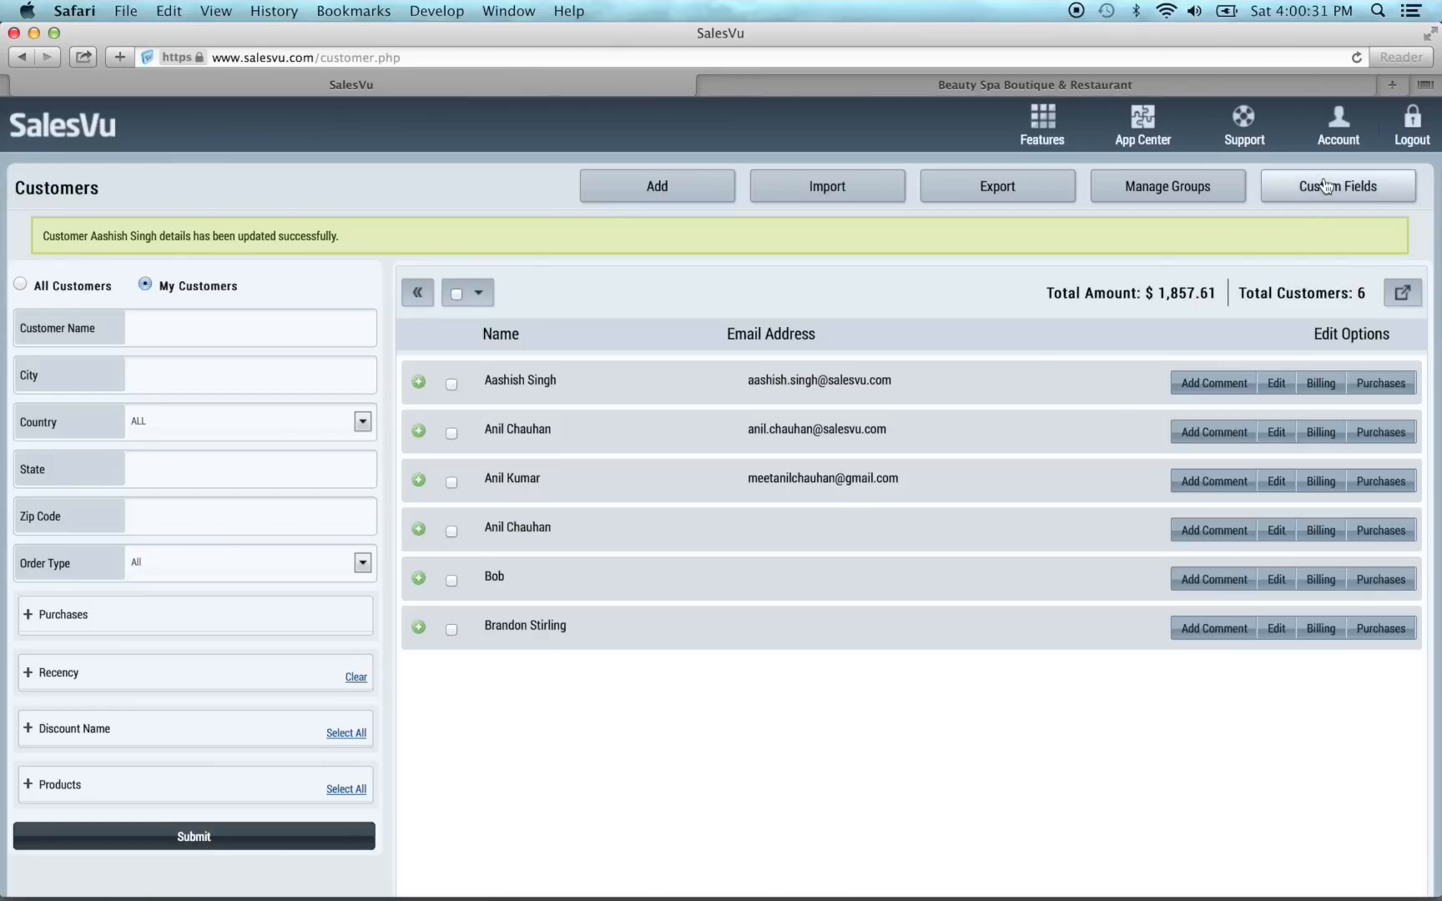
Add a custom customer field 'Company' of type Text.
click(1337, 185)
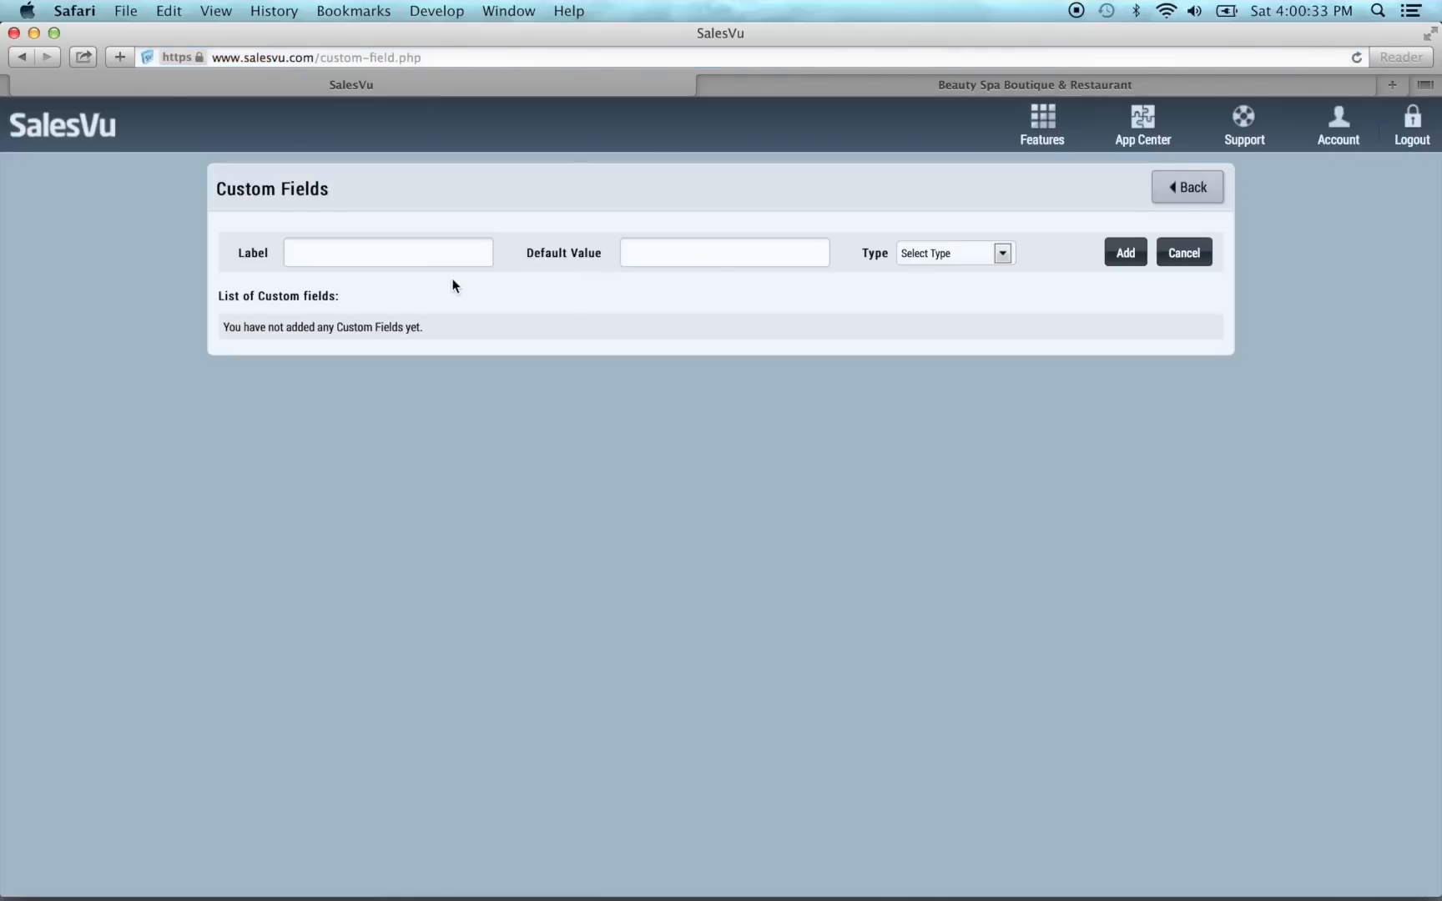
text(Com)
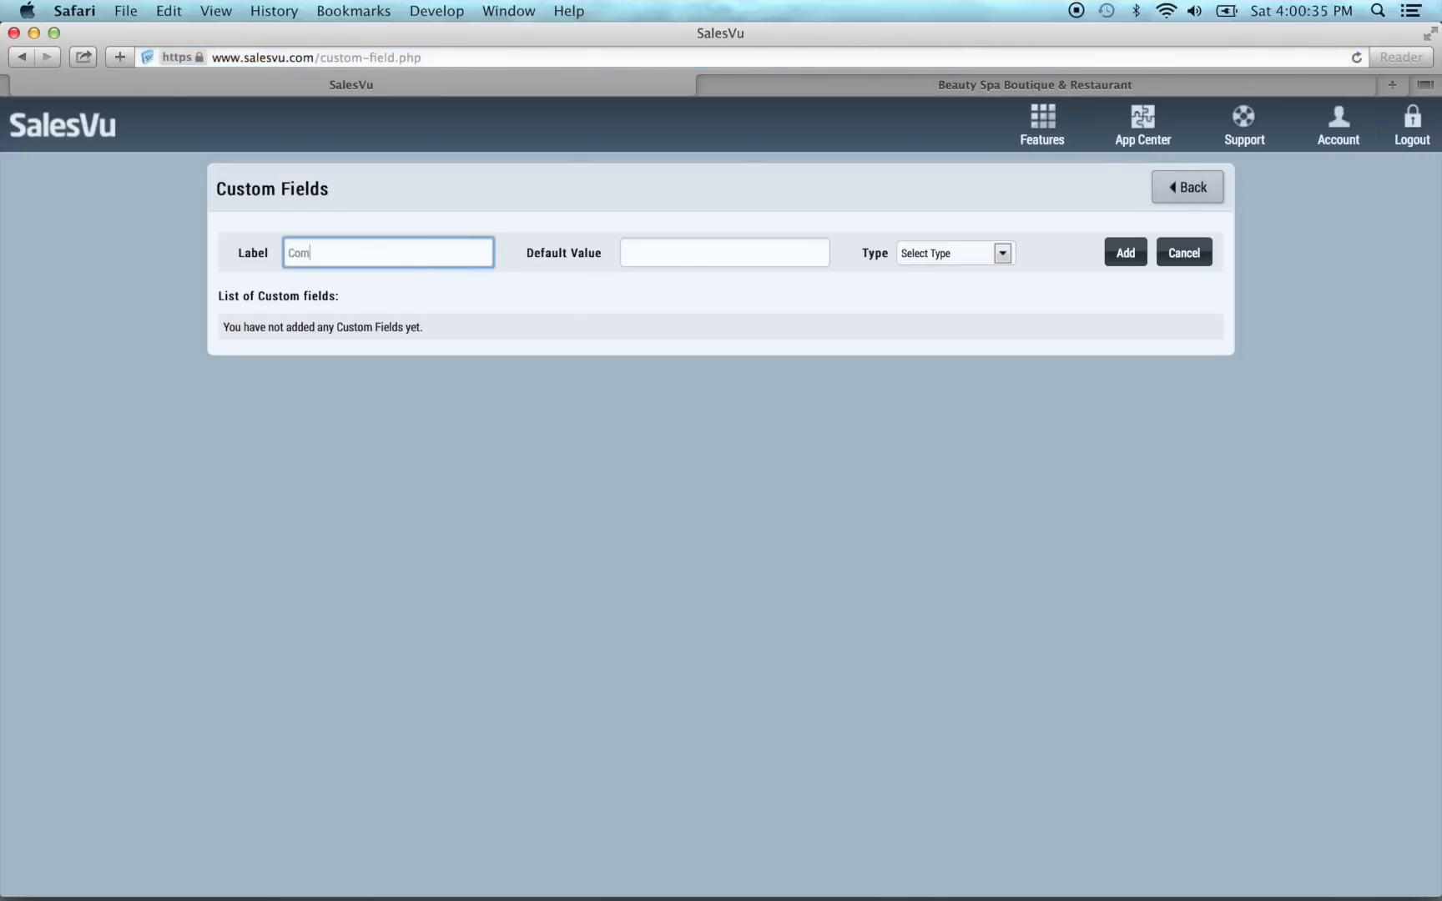
text(pany)
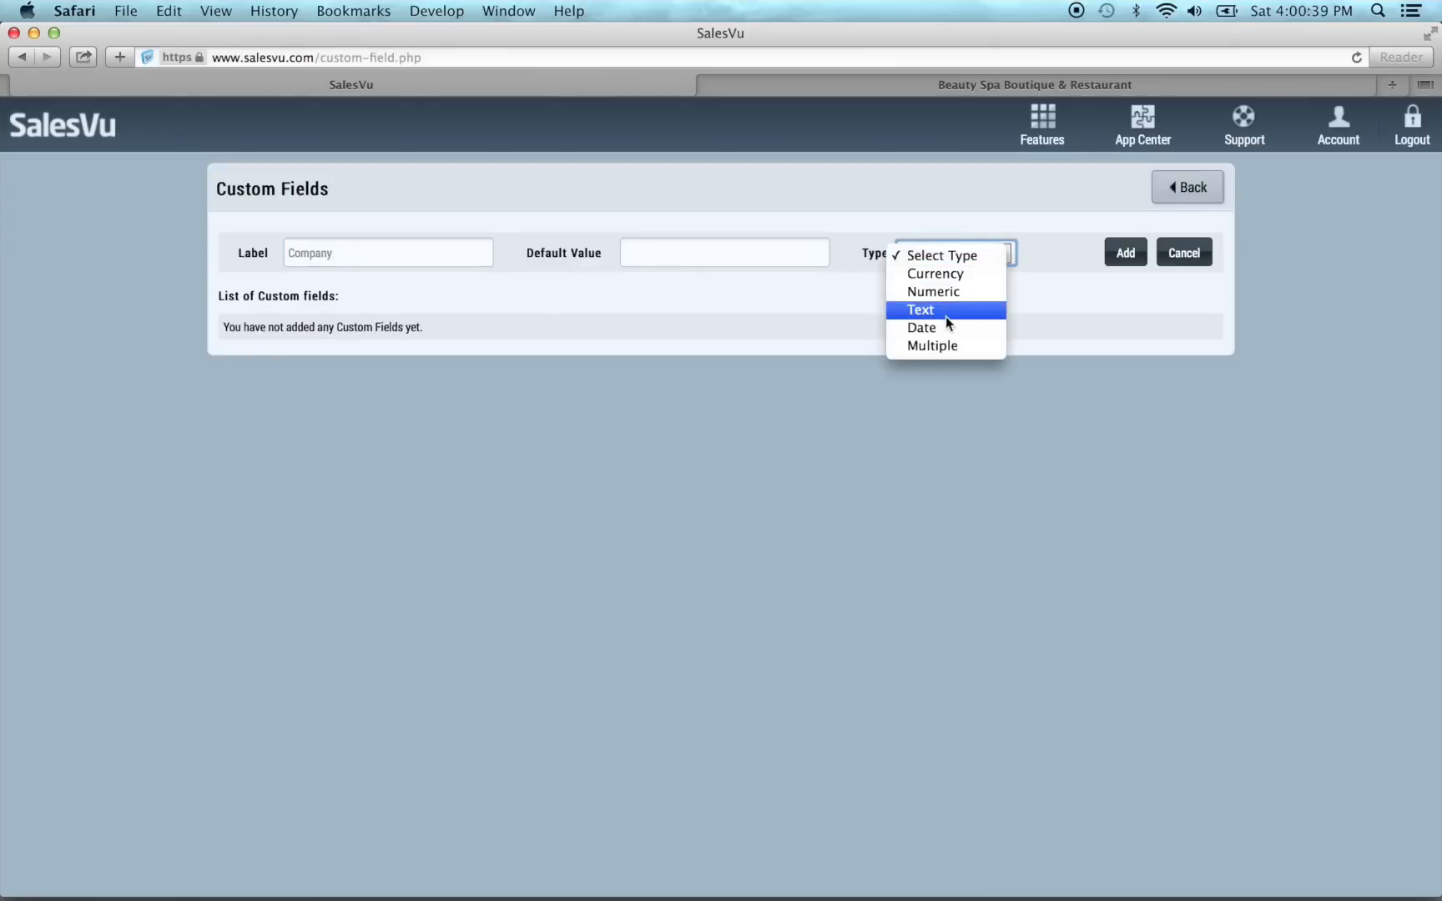
click(921, 310)
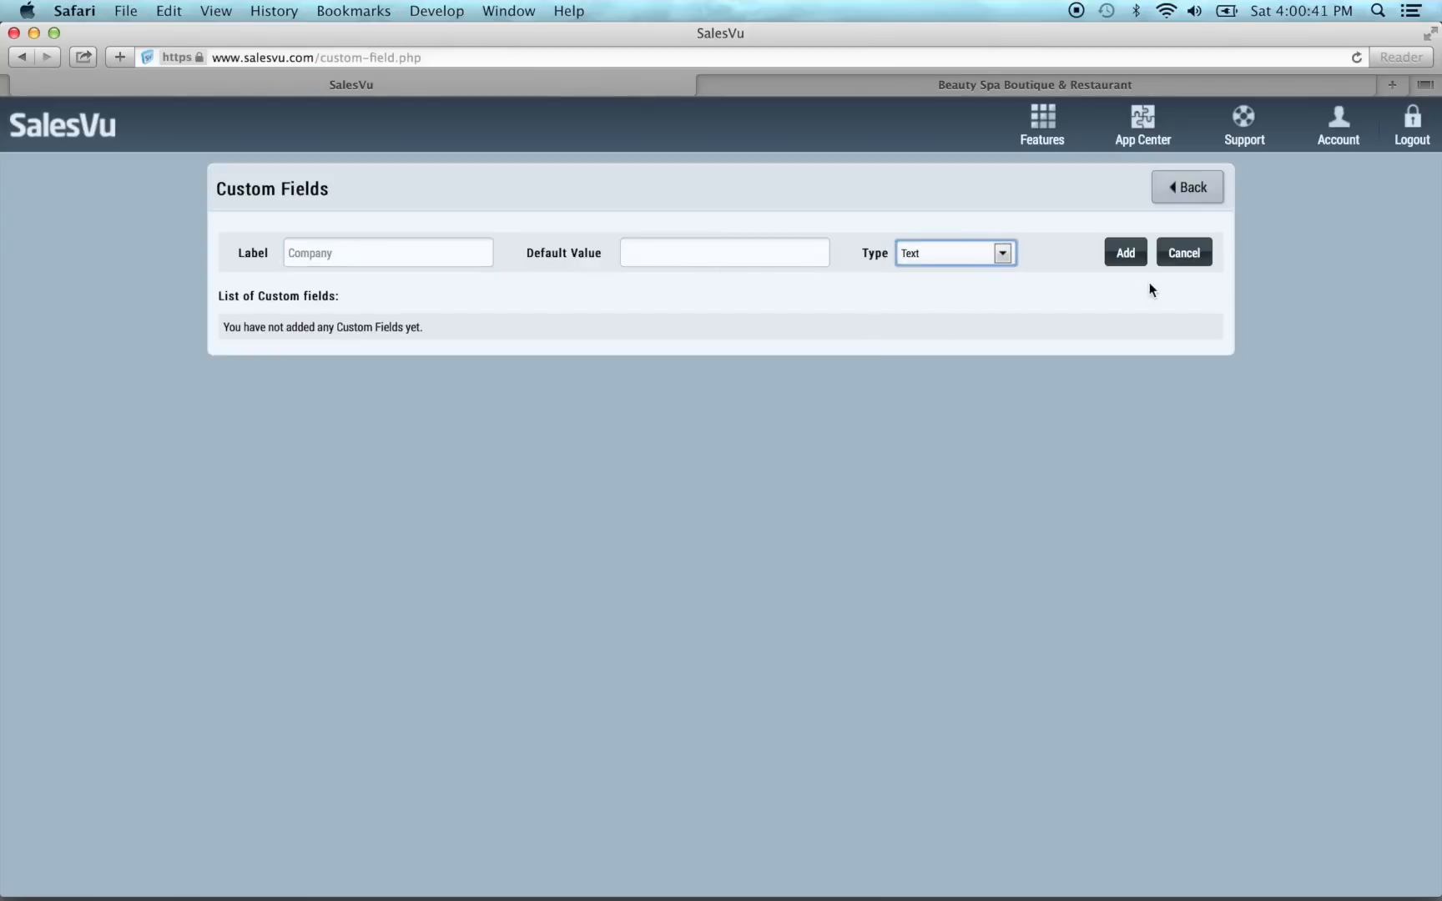
click(1125, 252)
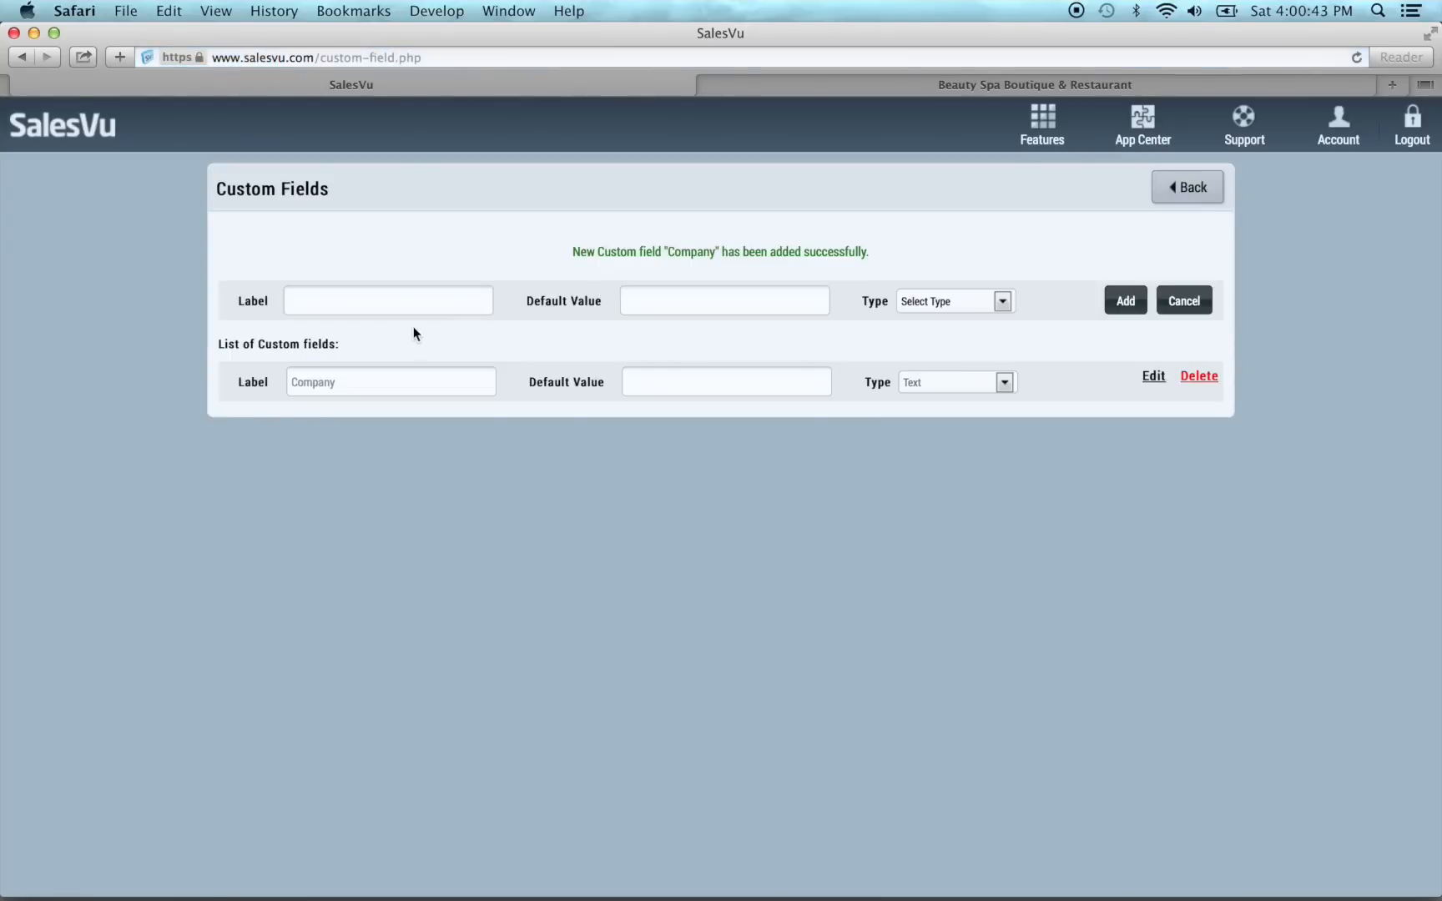
Add a multiple-choice 'Gender' field with values Female and Male.
click(388, 300)
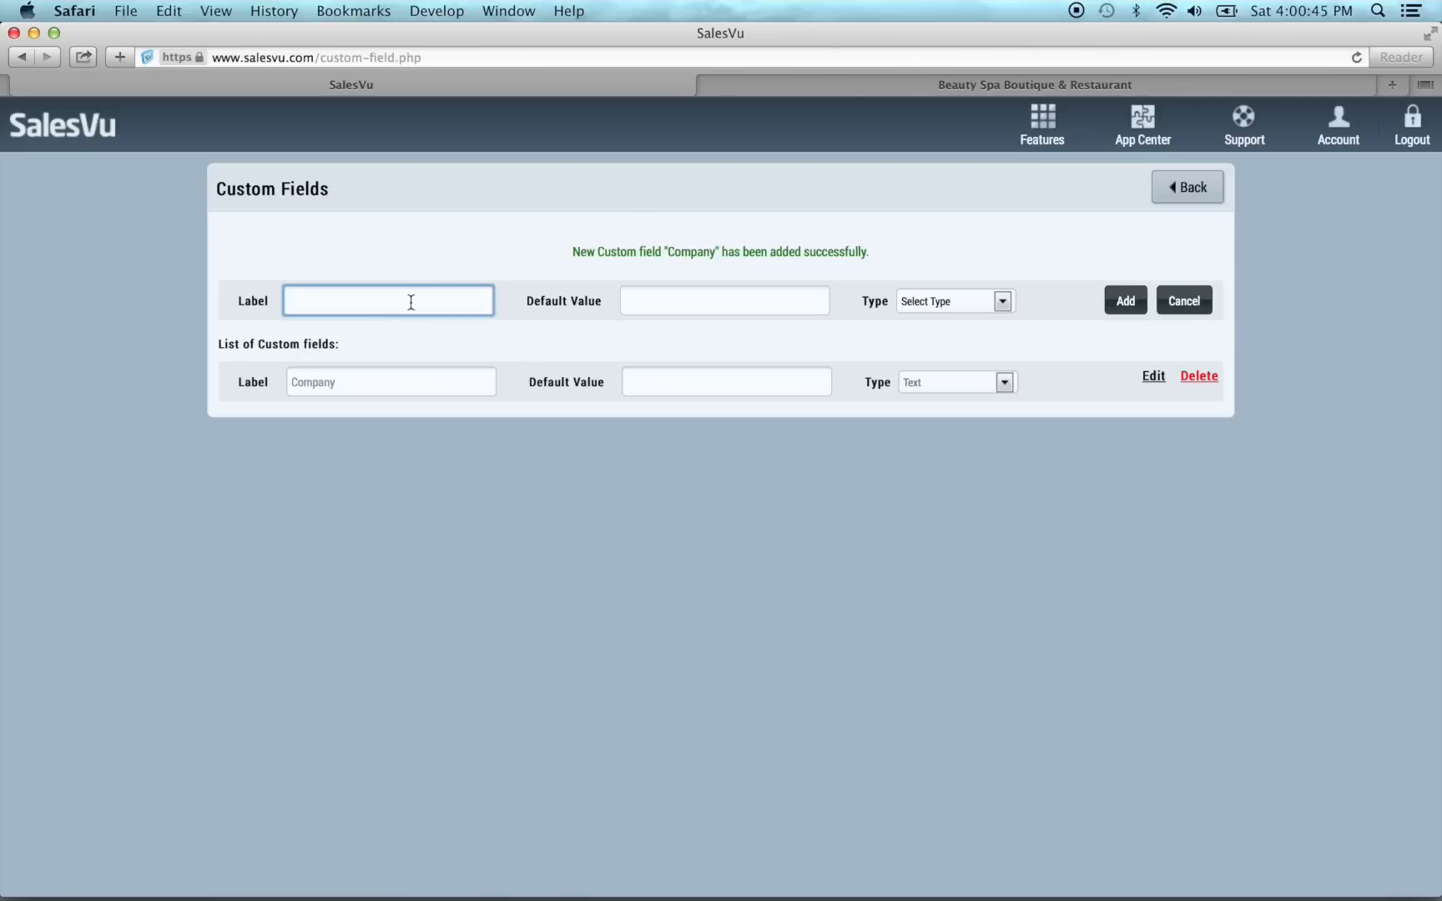
text(Gender)
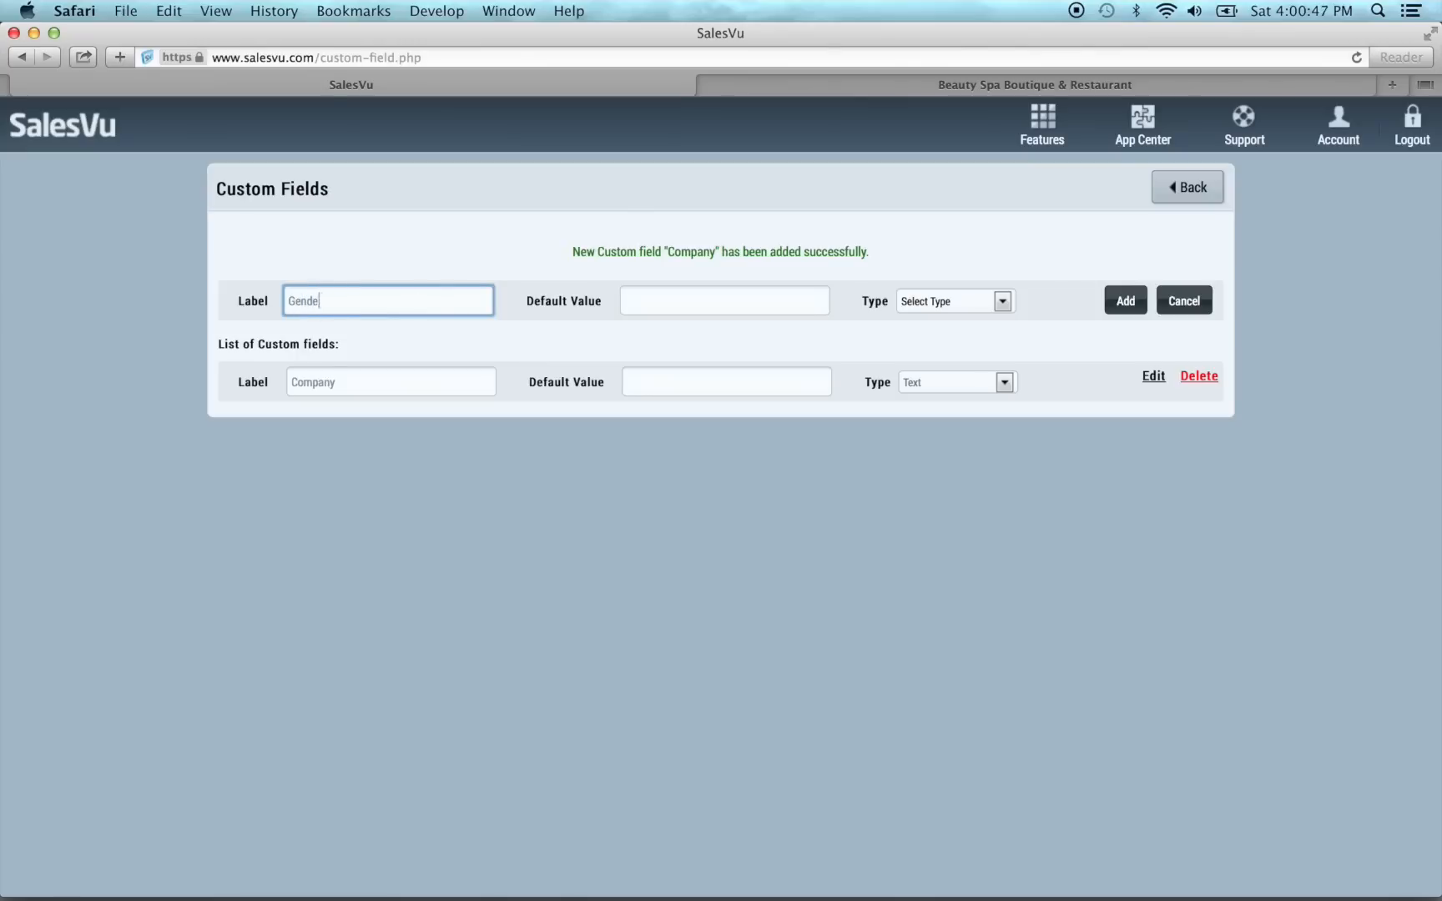
click(725, 300)
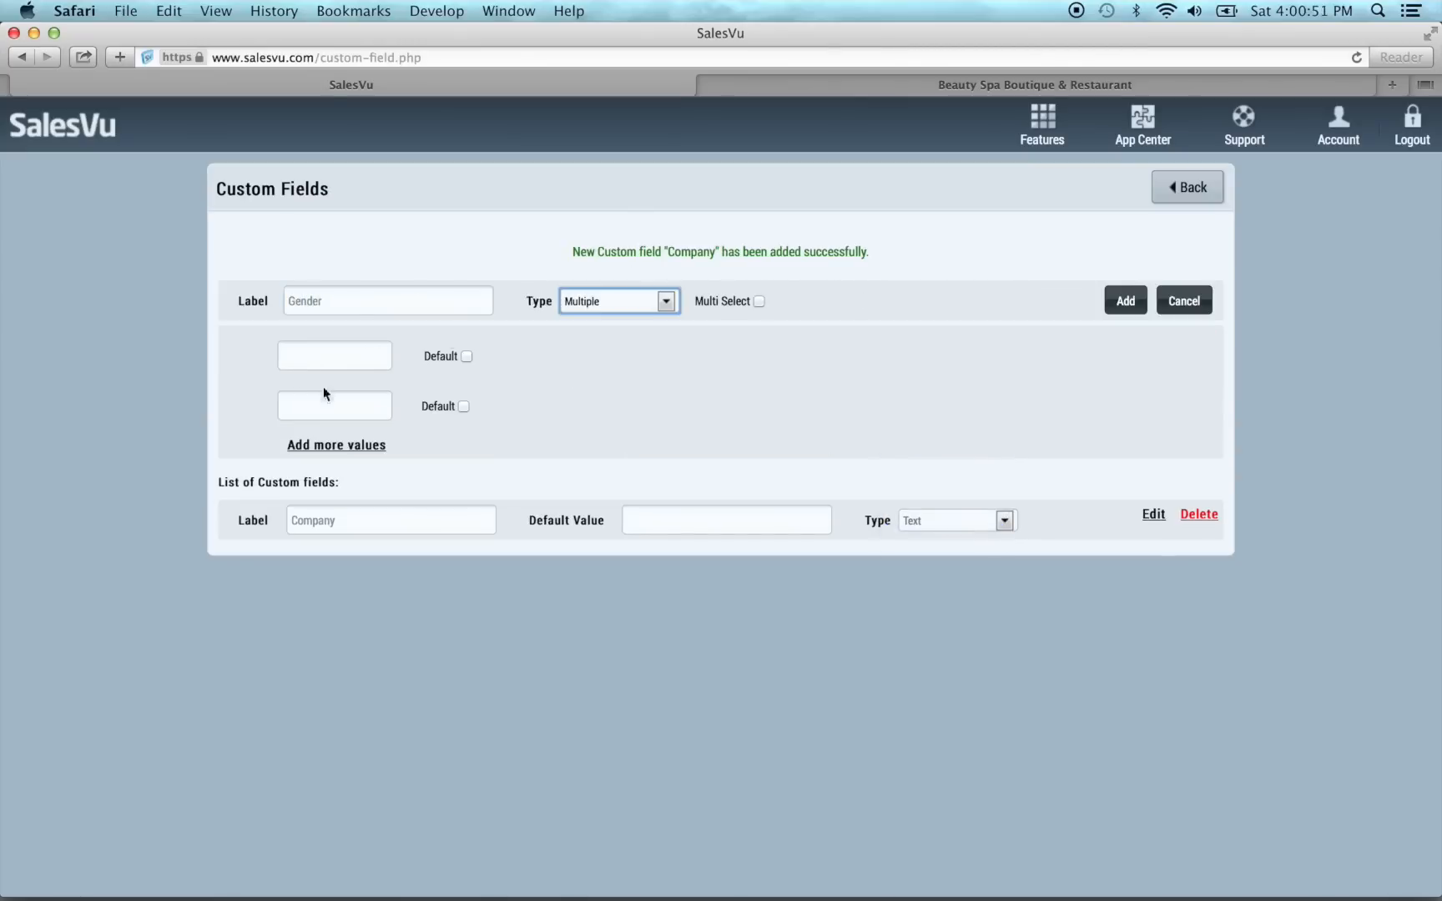
text(Fem)
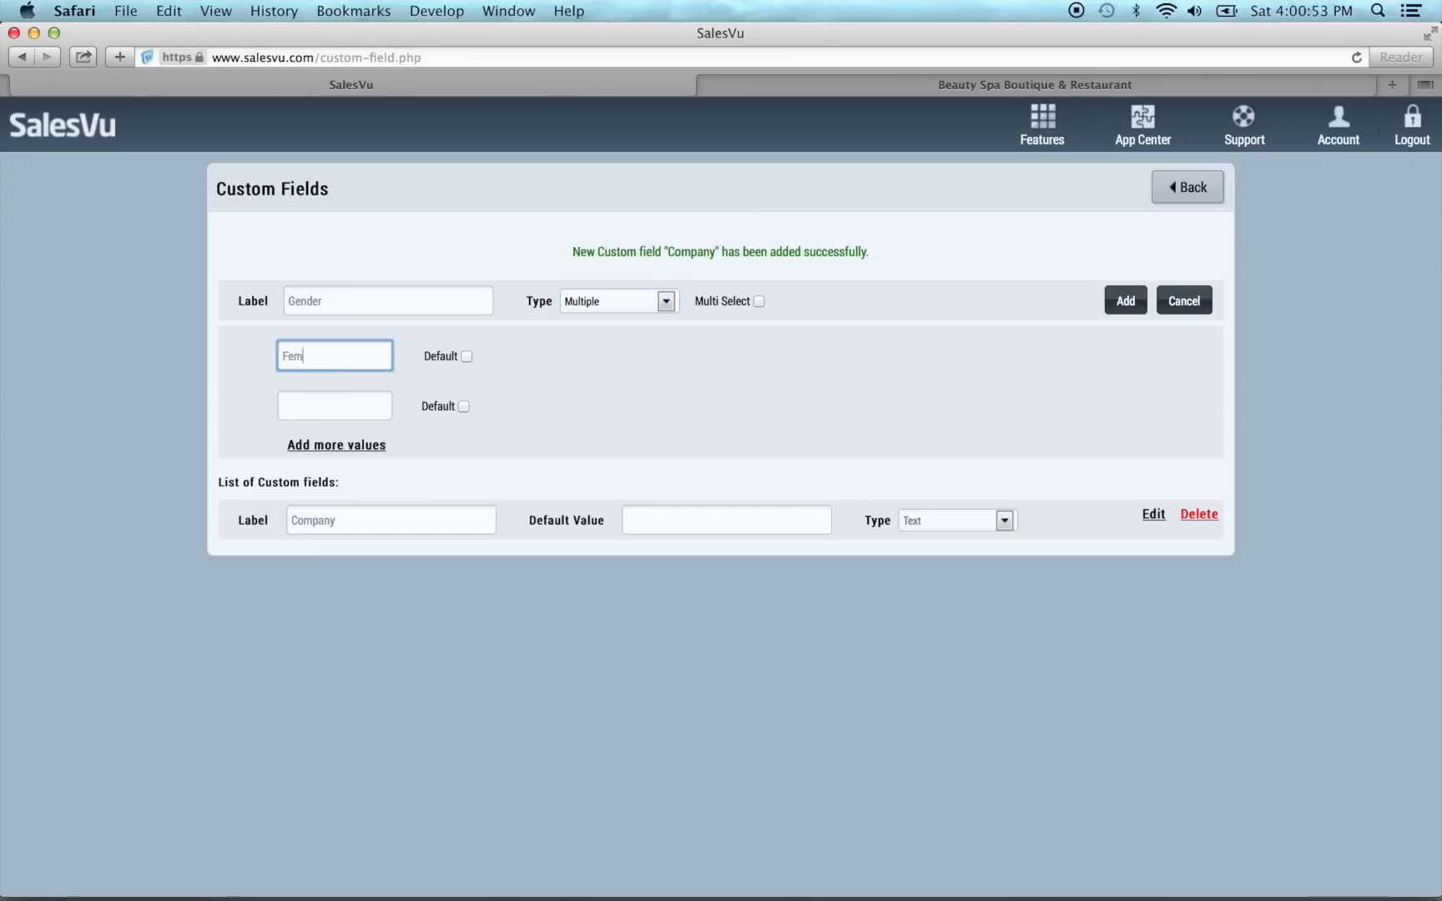
text(Male)
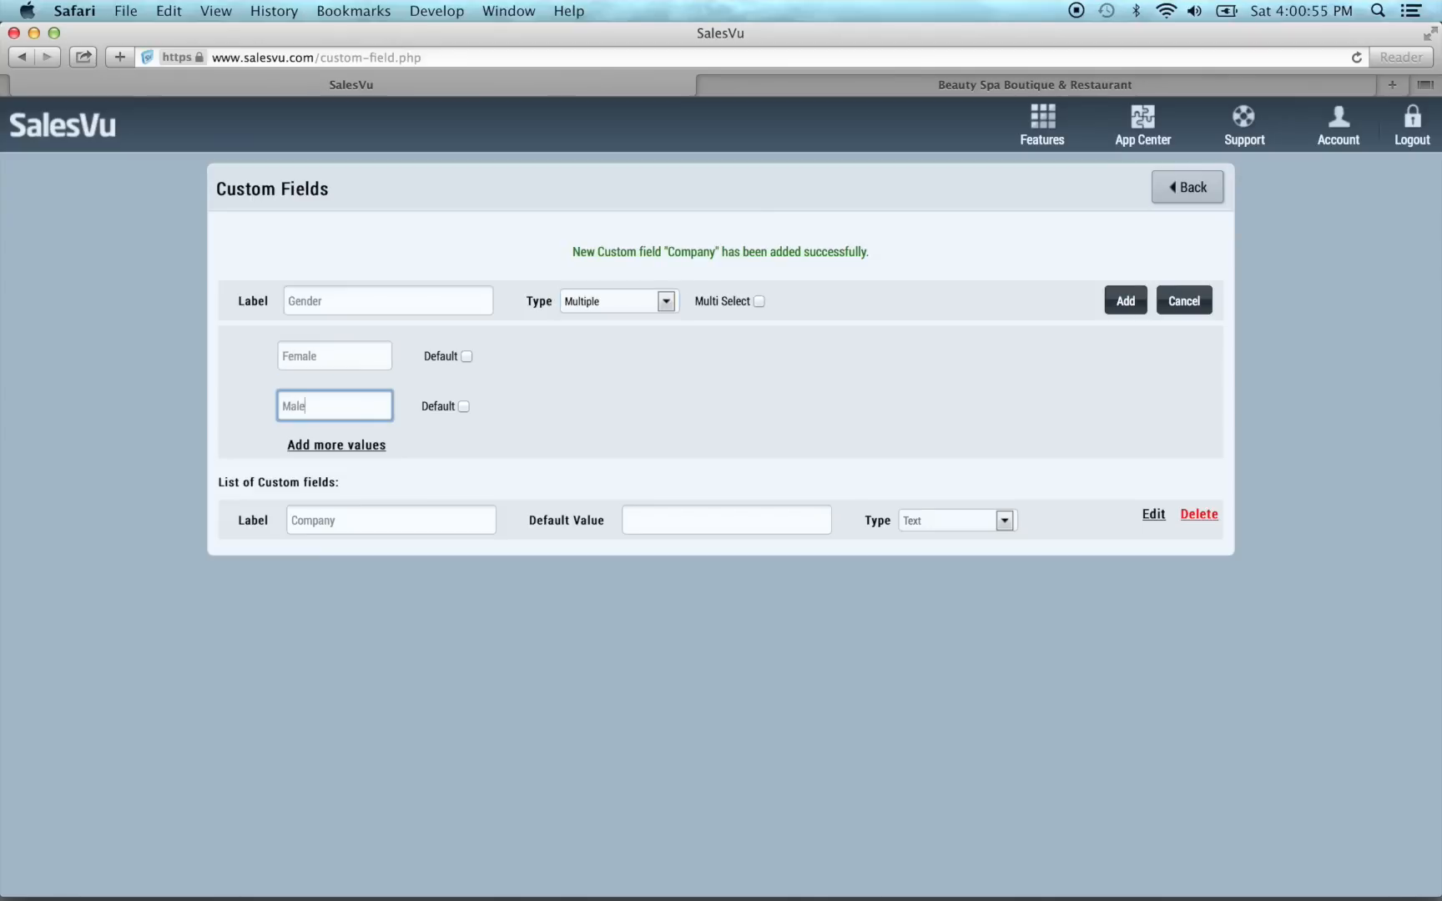
mouse_move(1078, 205)
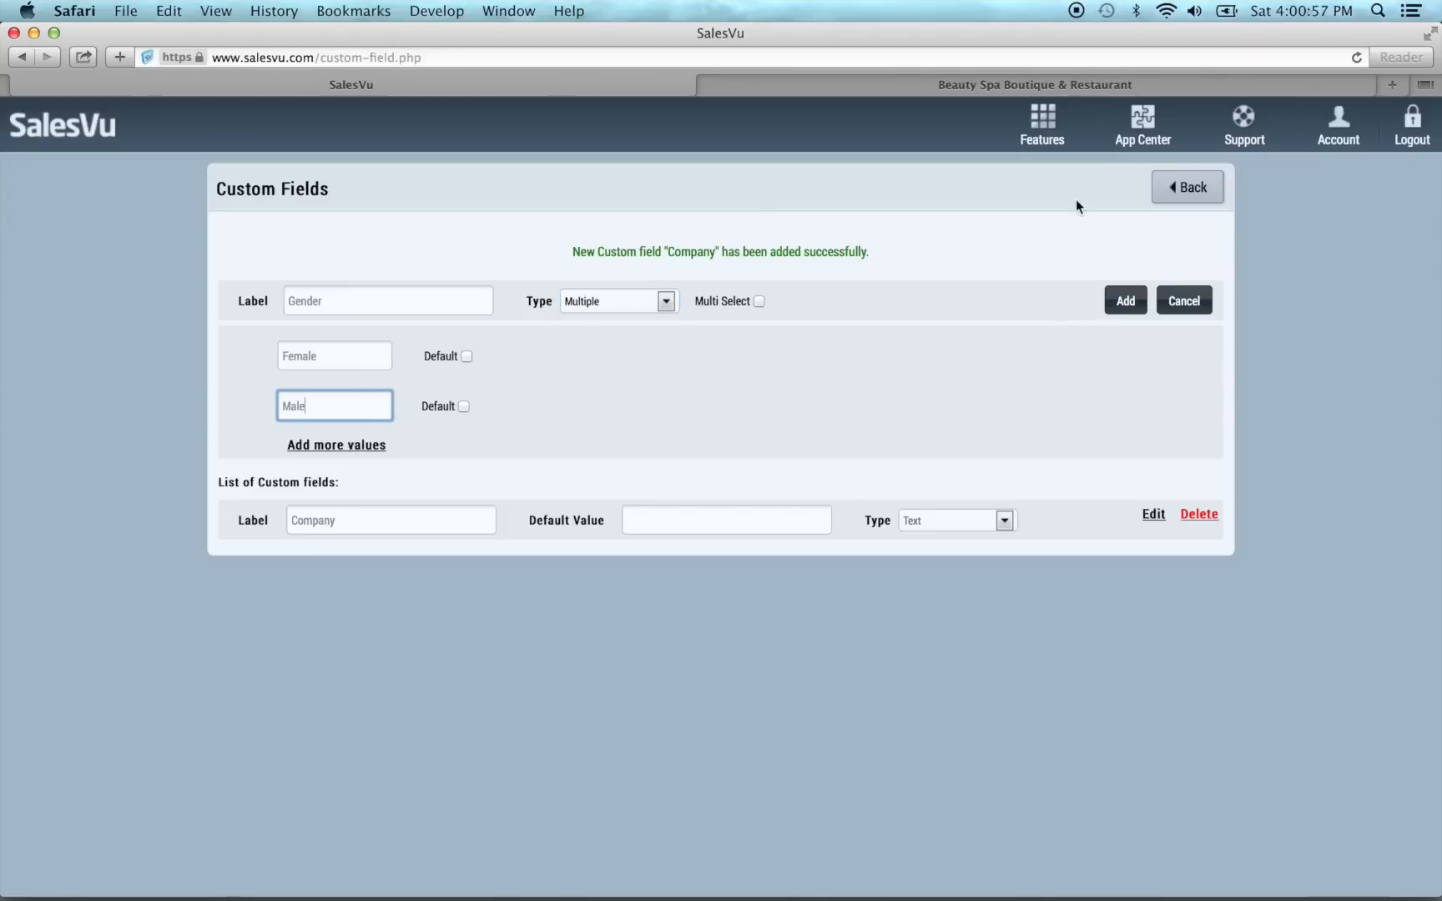
click(1125, 300)
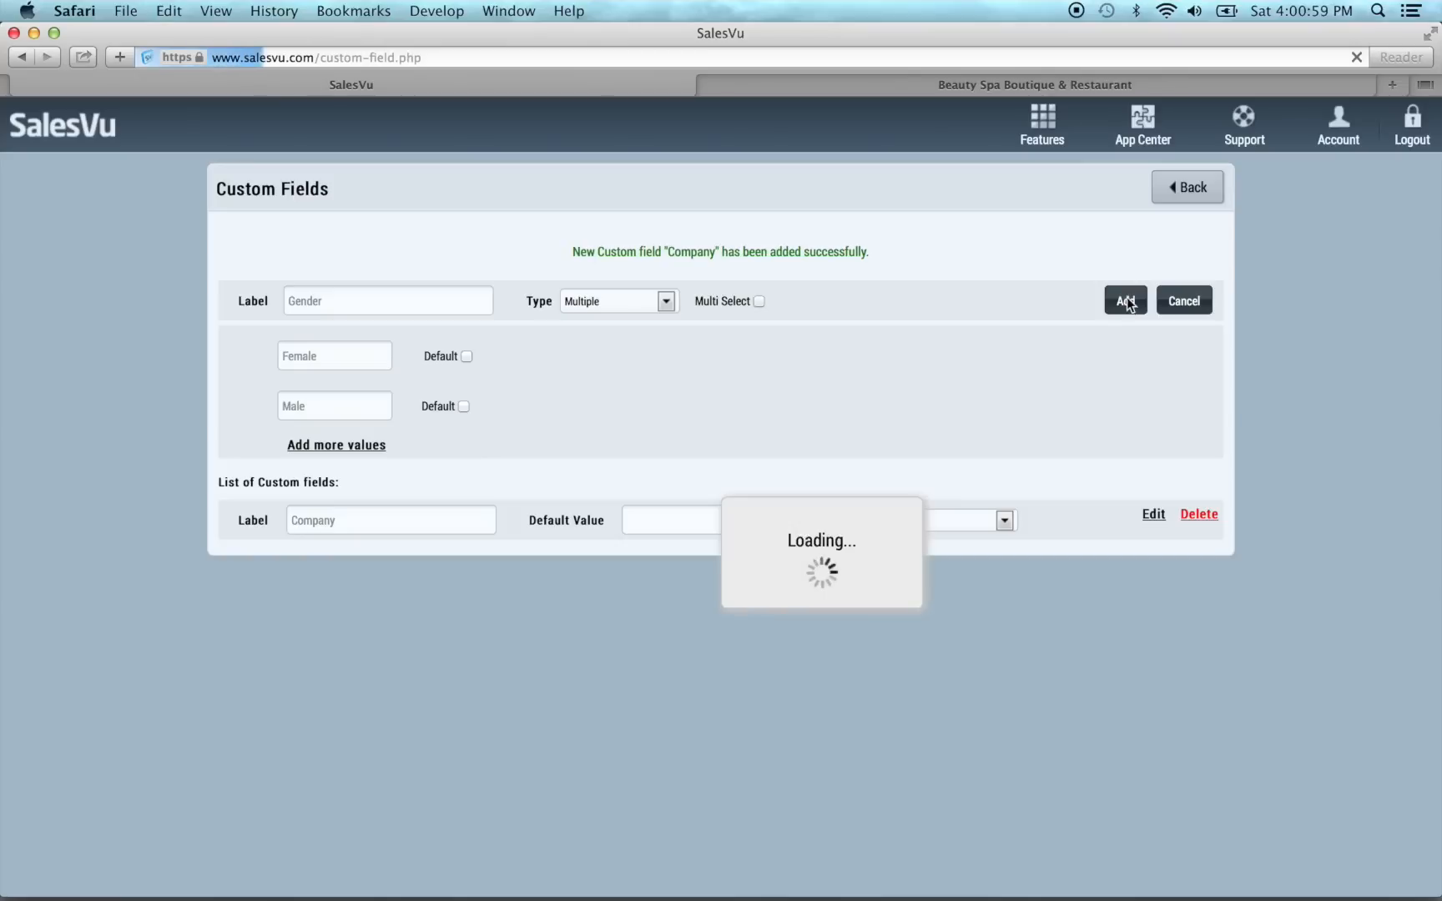
click(1125, 301)
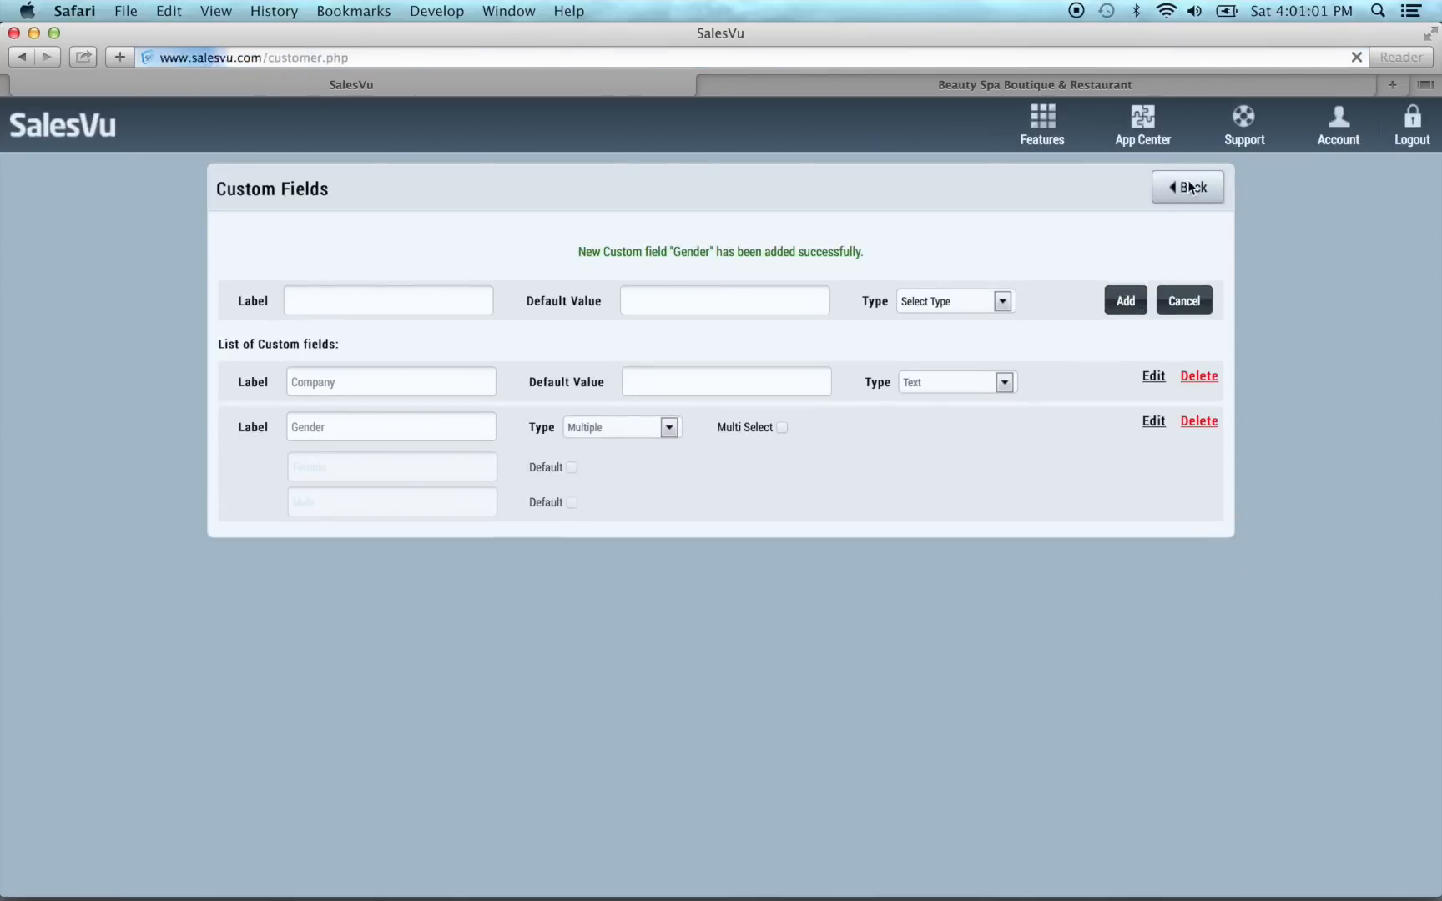
click(1188, 186)
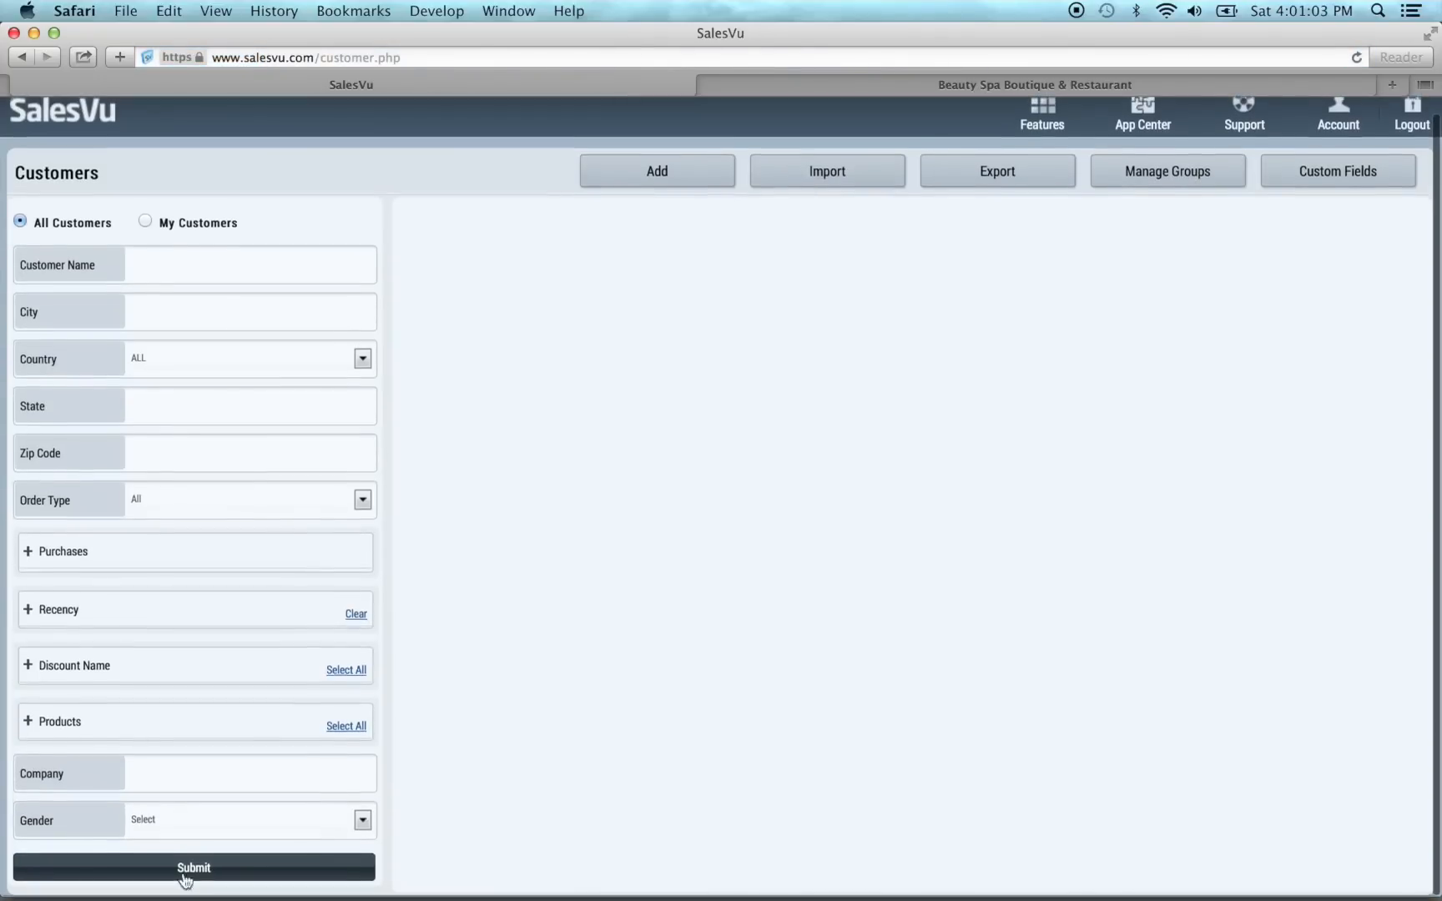
click(190, 870)
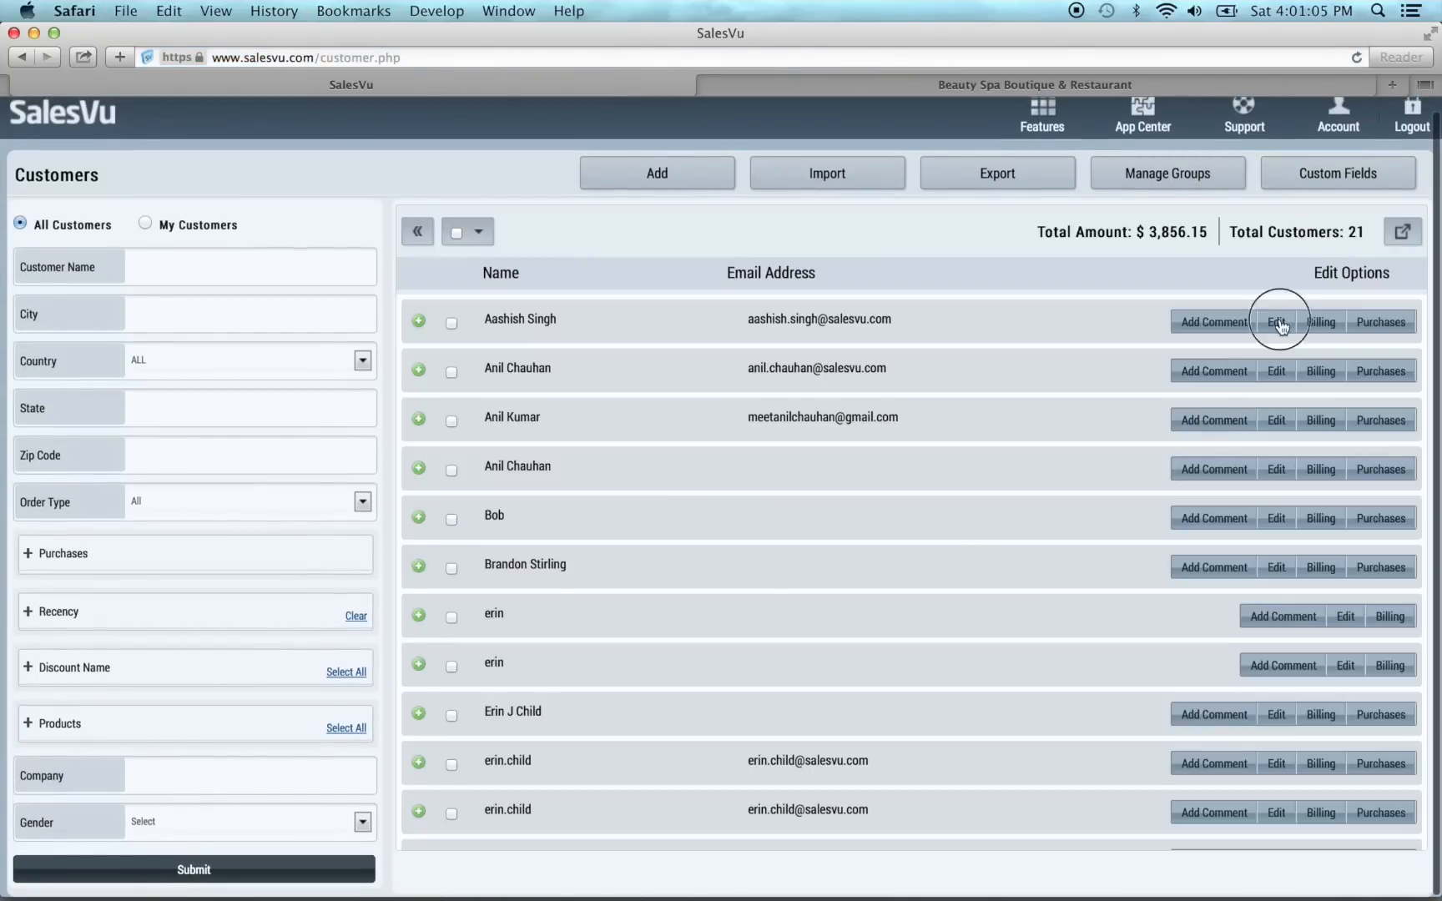
click(1277, 322)
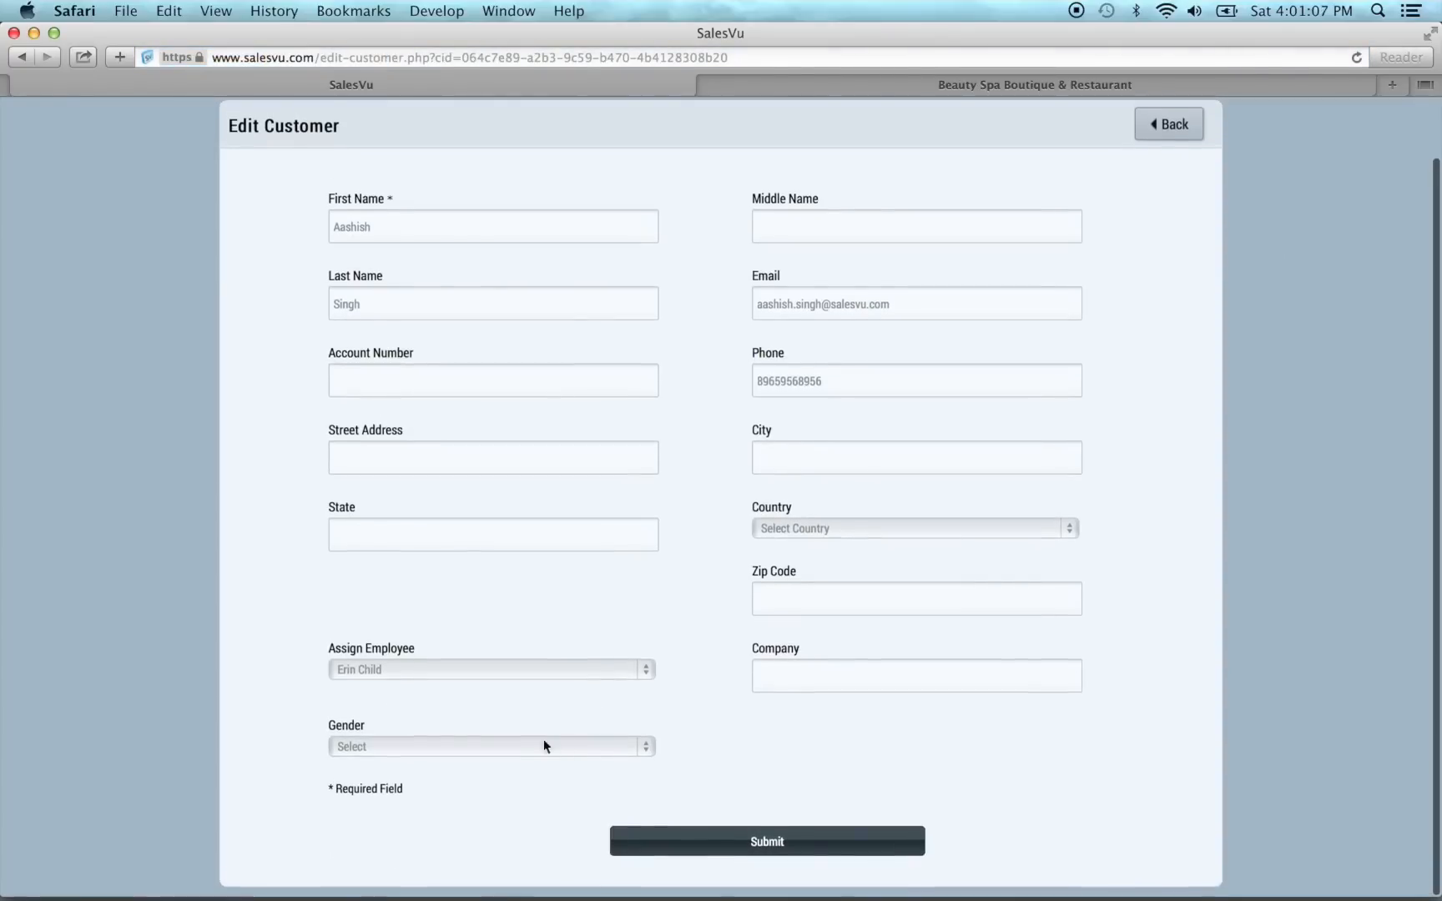
click(491, 746)
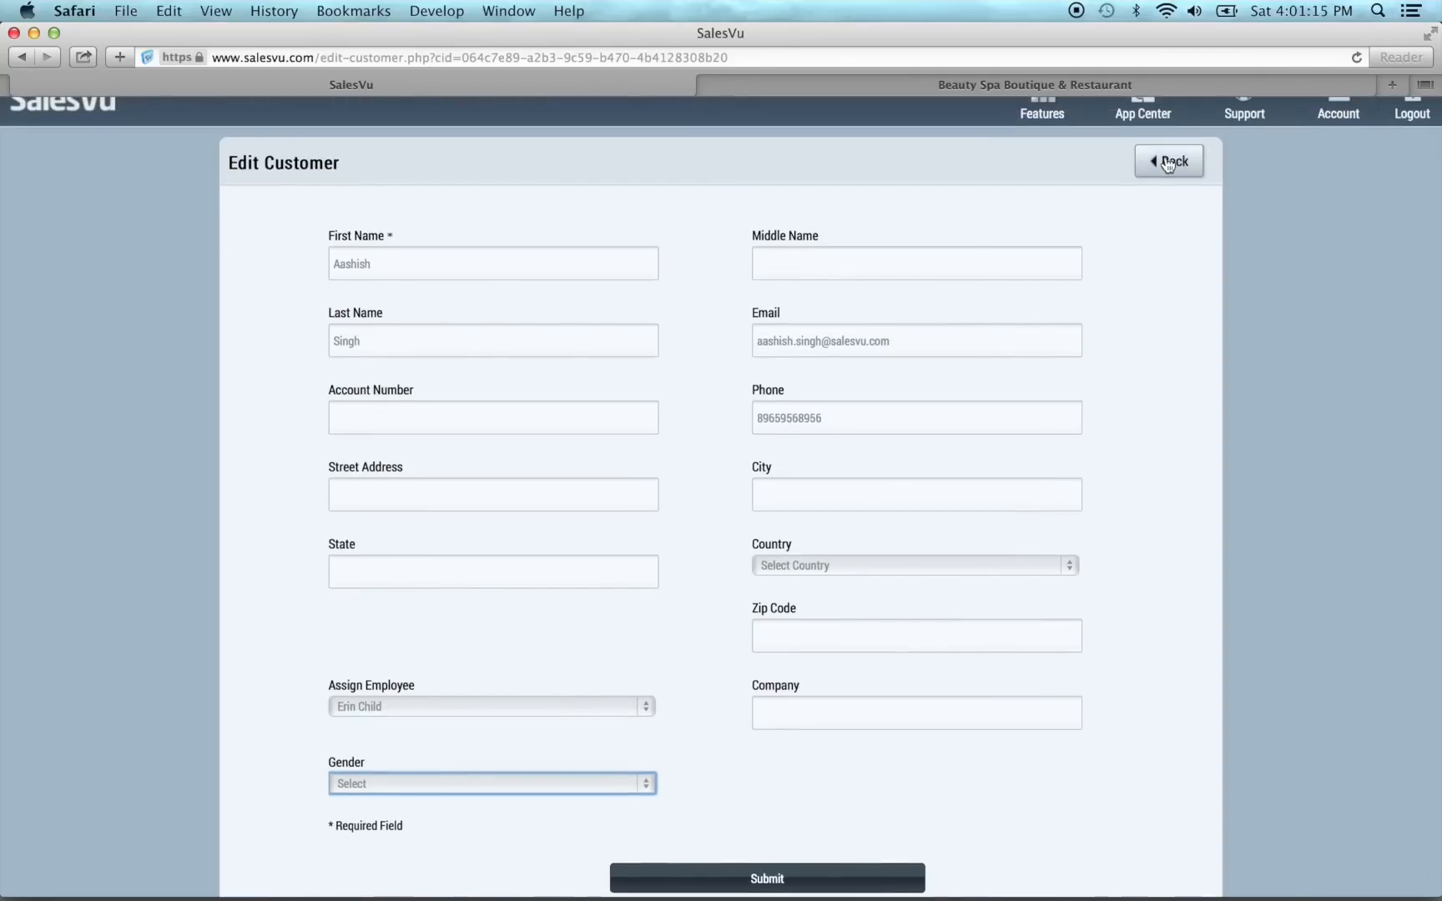
click(1169, 160)
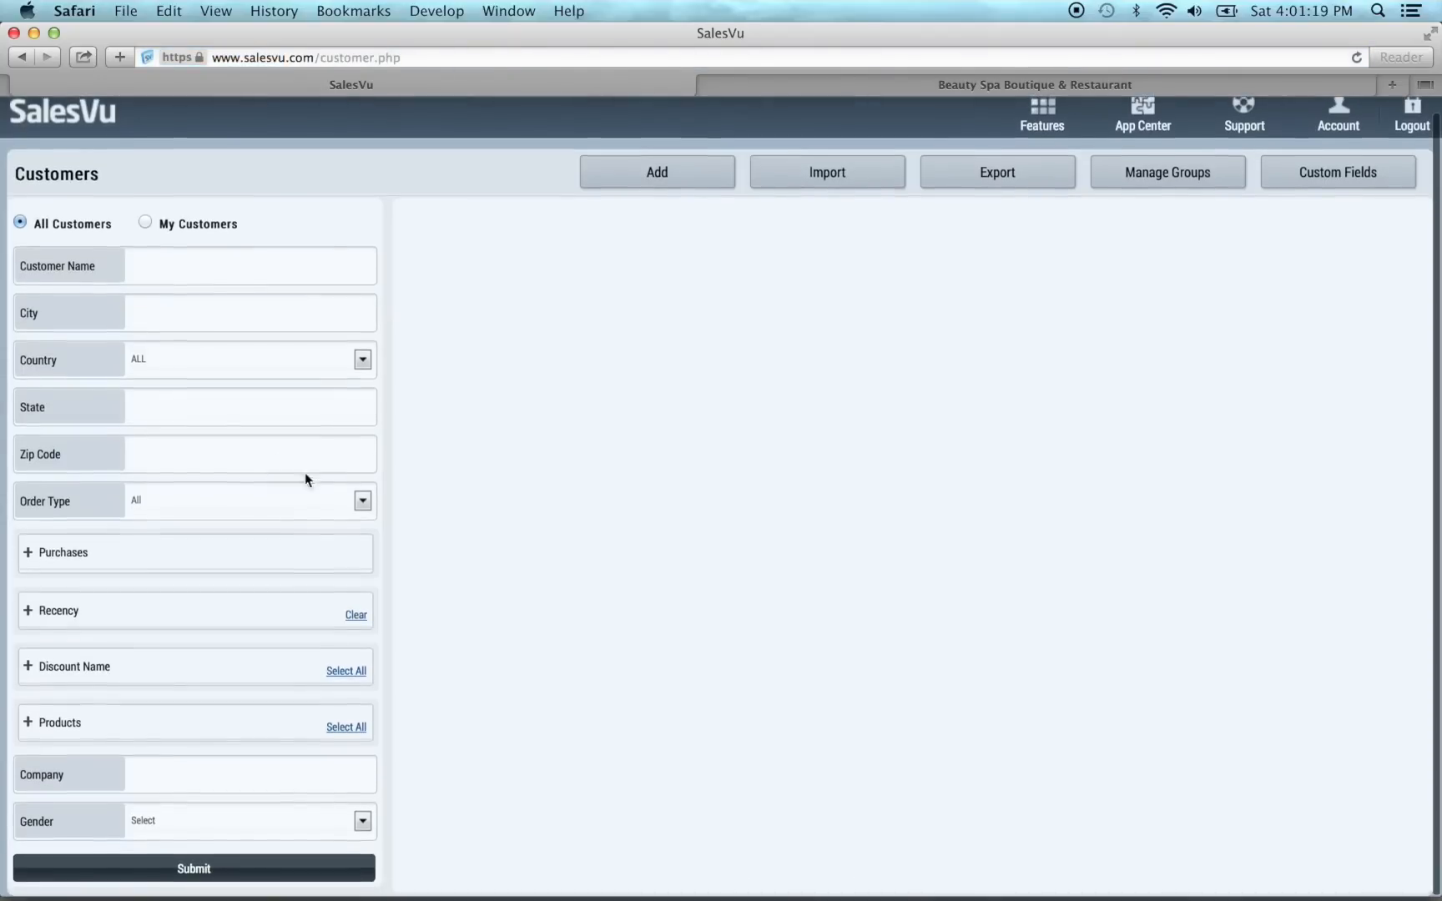
Keep Order Type at All, expand Purchases, and set the Gender filter to Male.
click(362, 500)
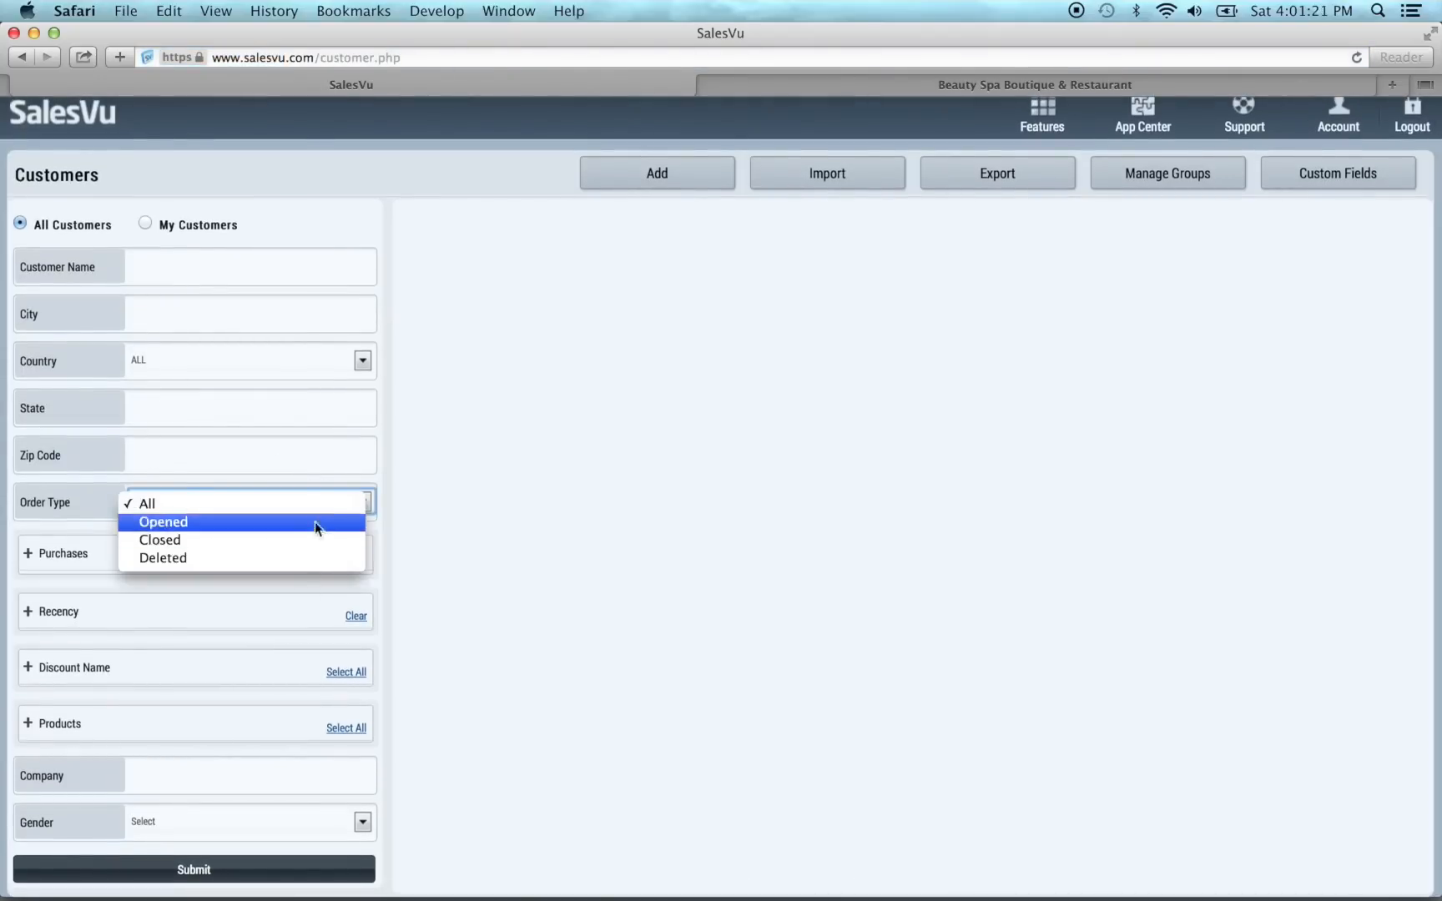
click(148, 503)
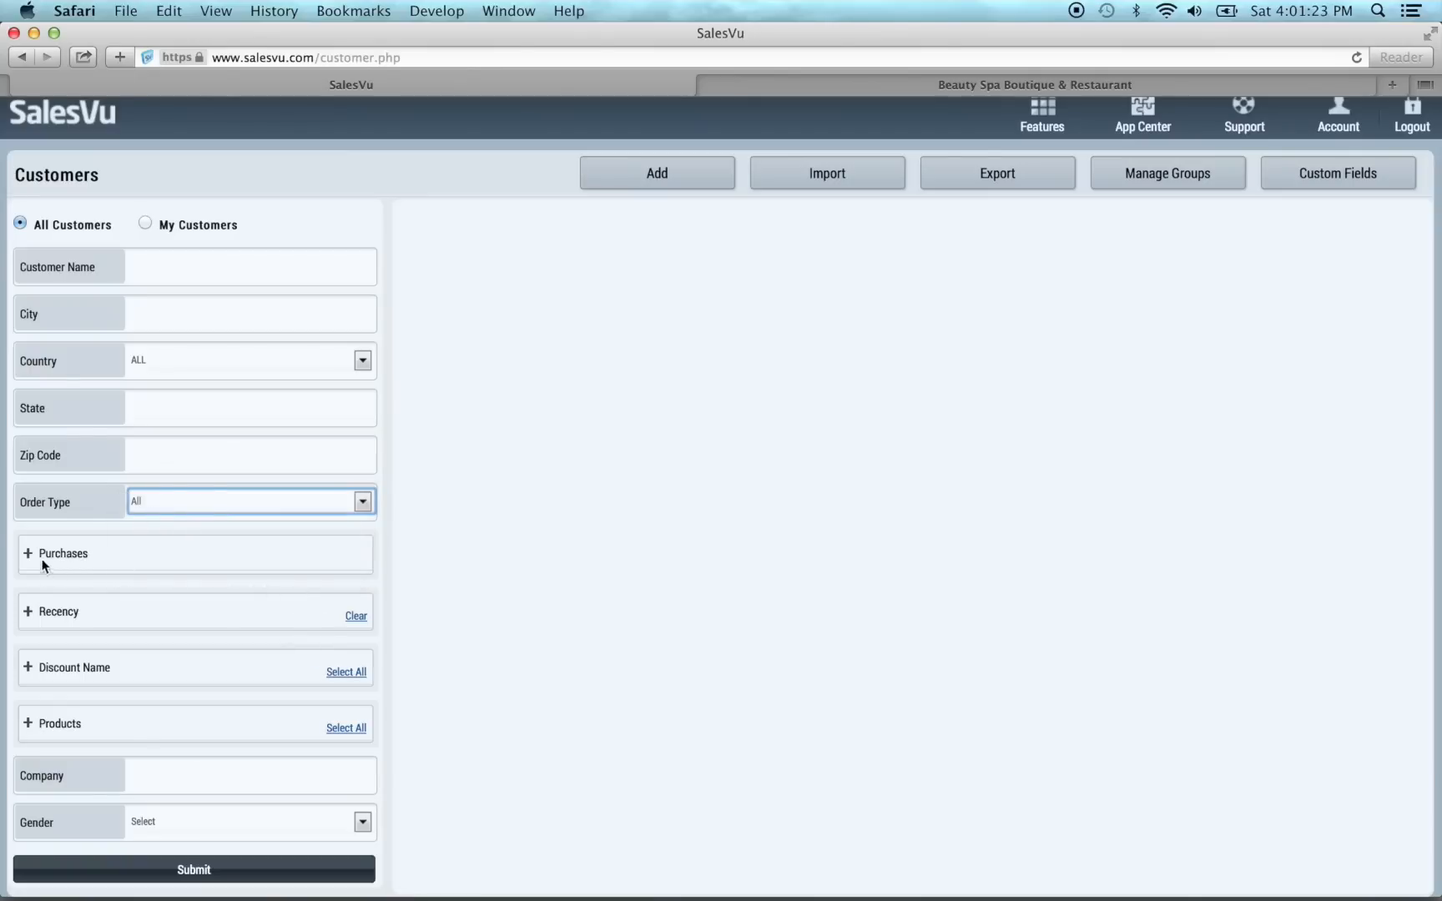
click(62, 553)
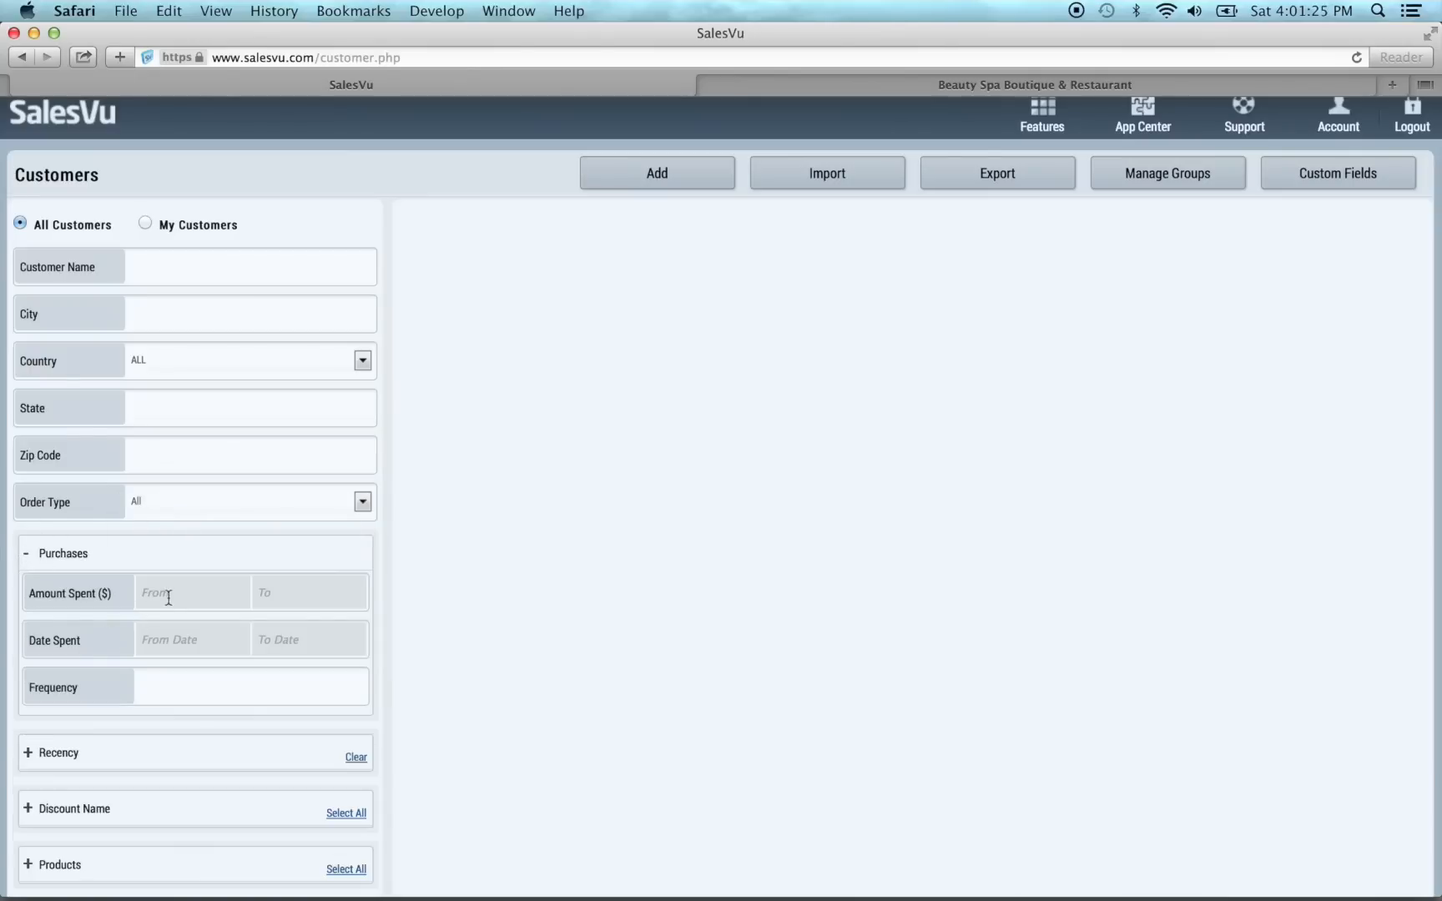
scroll(down, 3)
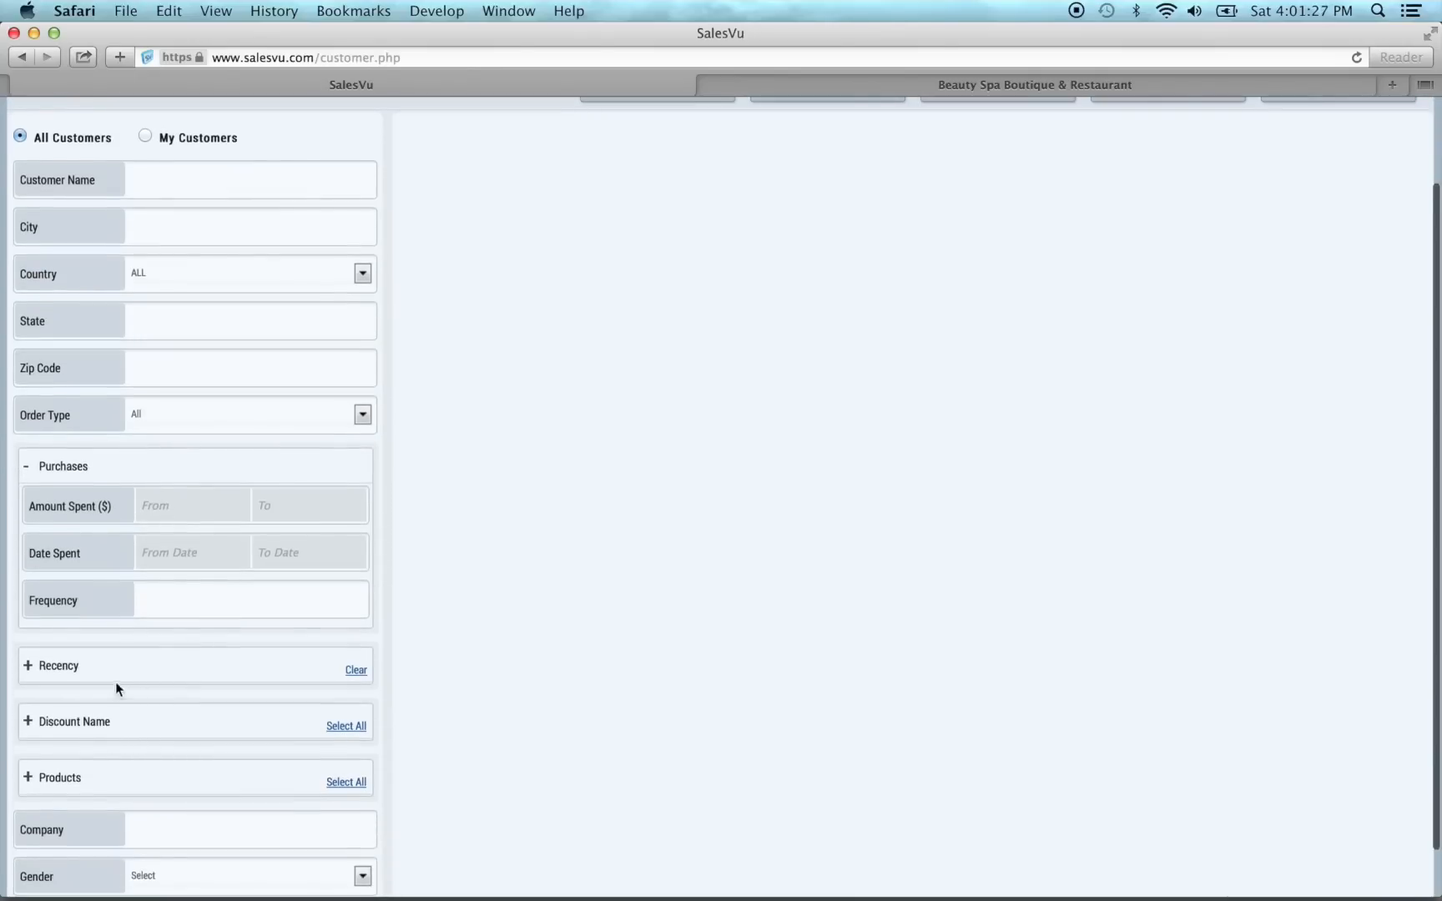
mouse_move(61, 733)
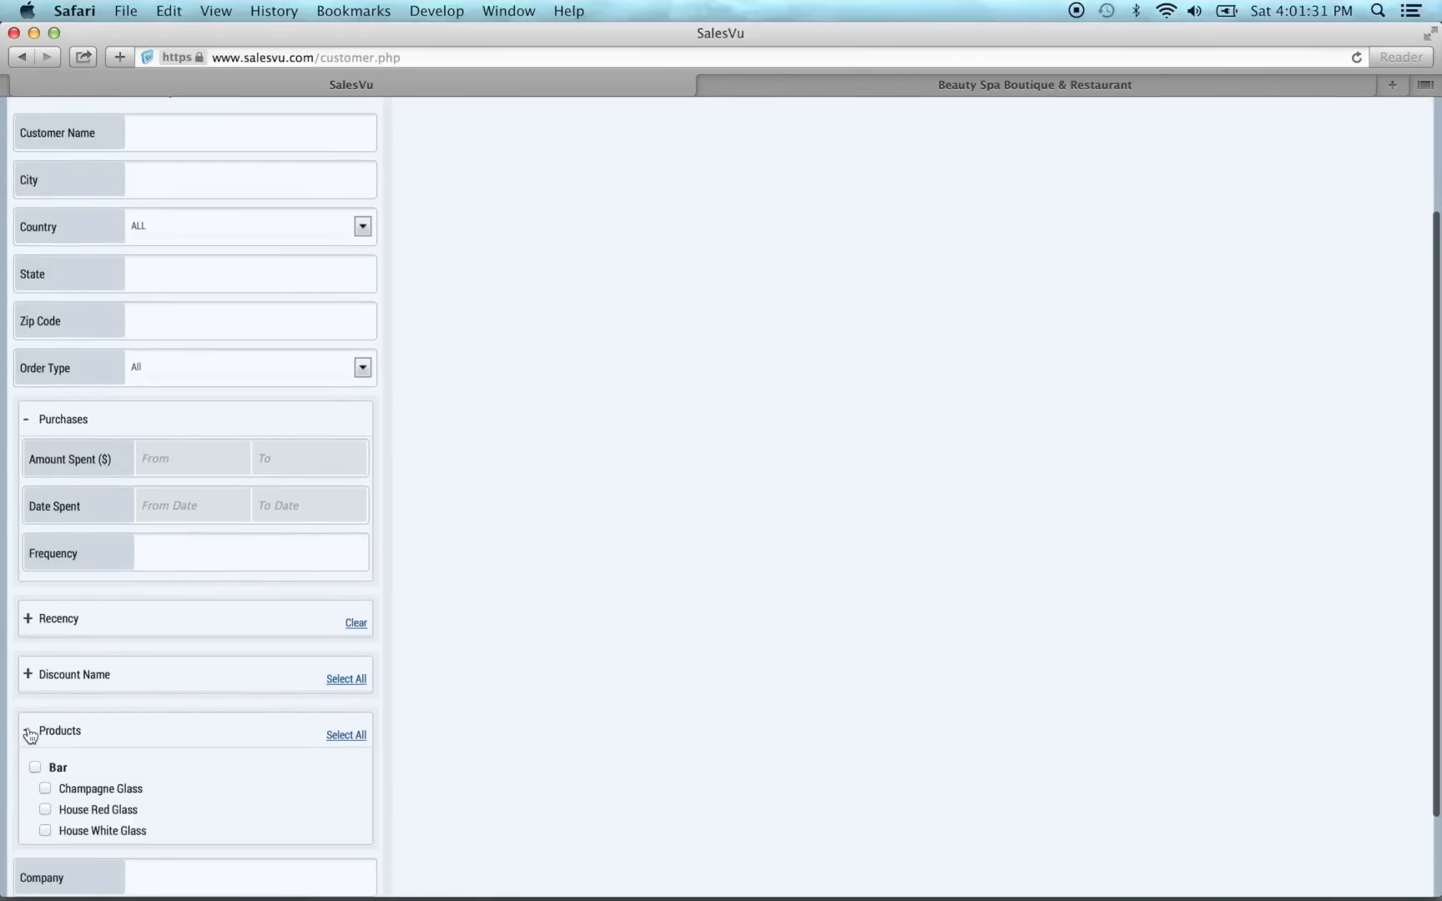
scroll(down, 3)
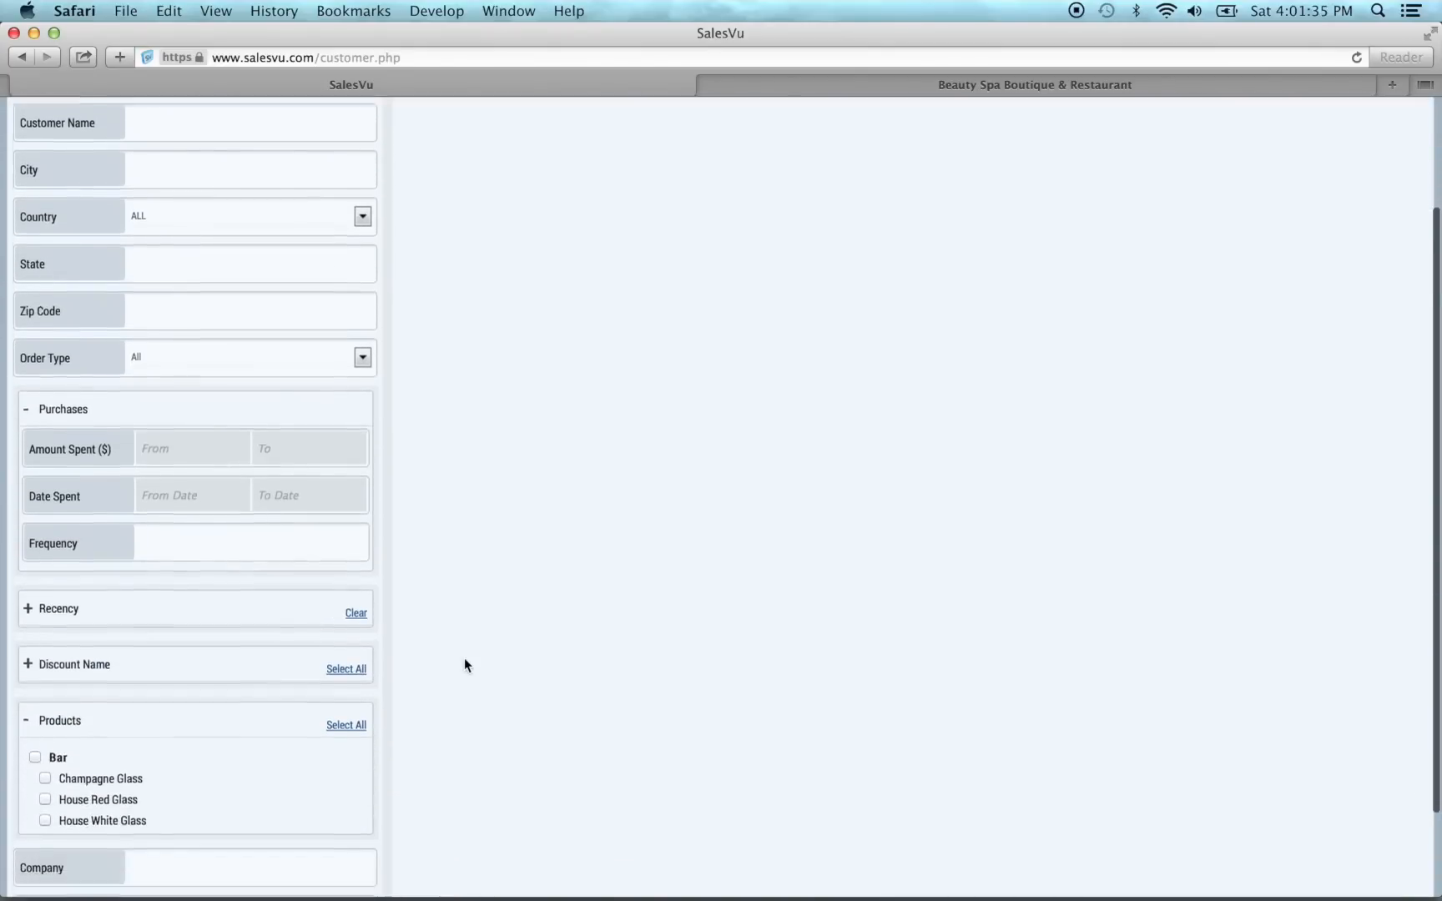
scroll(down, 3)
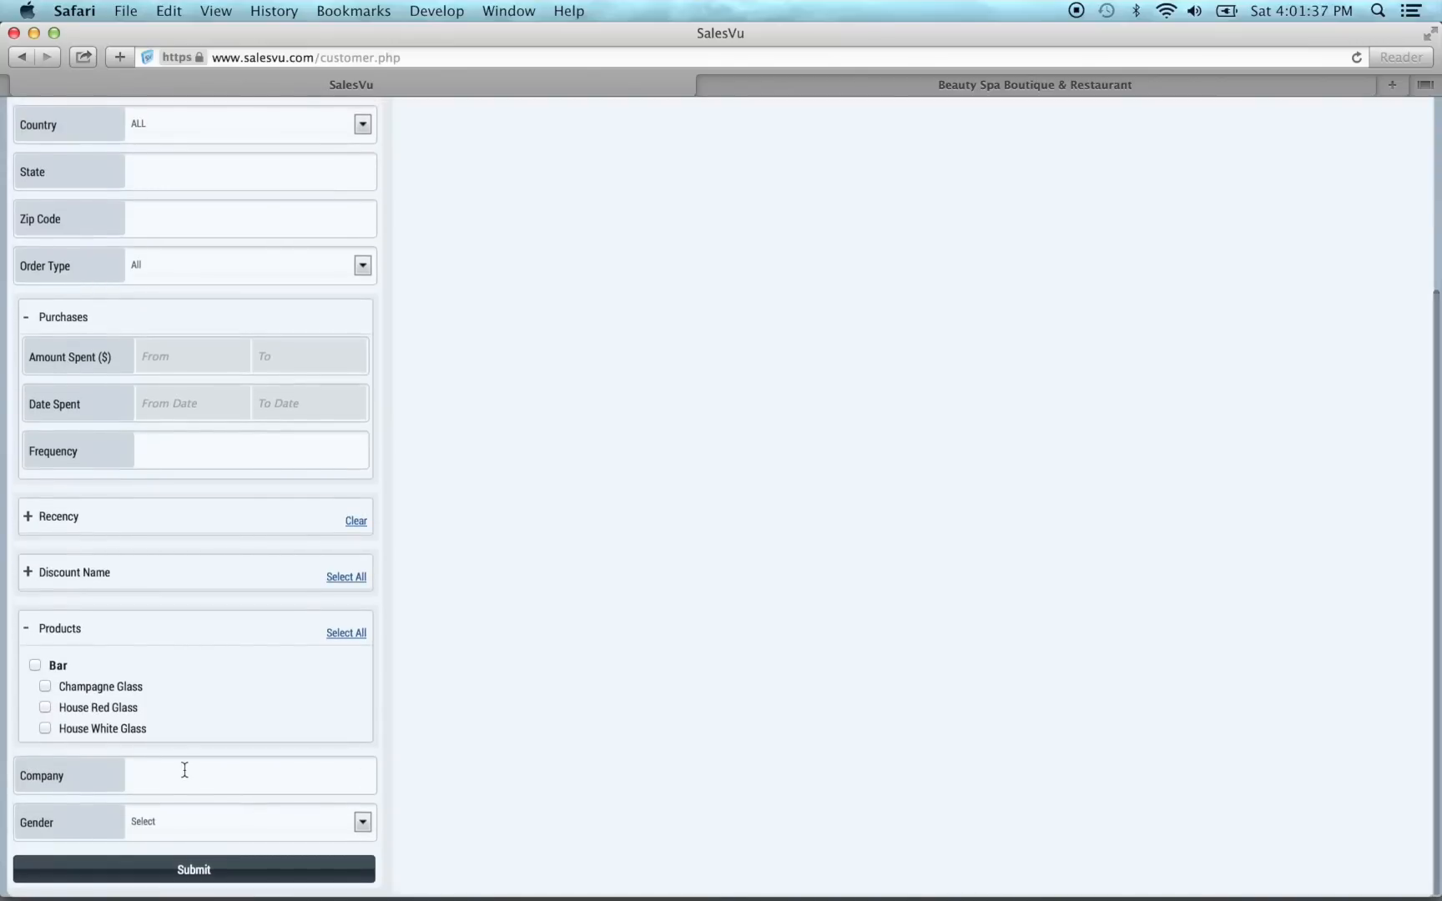
click(242, 822)
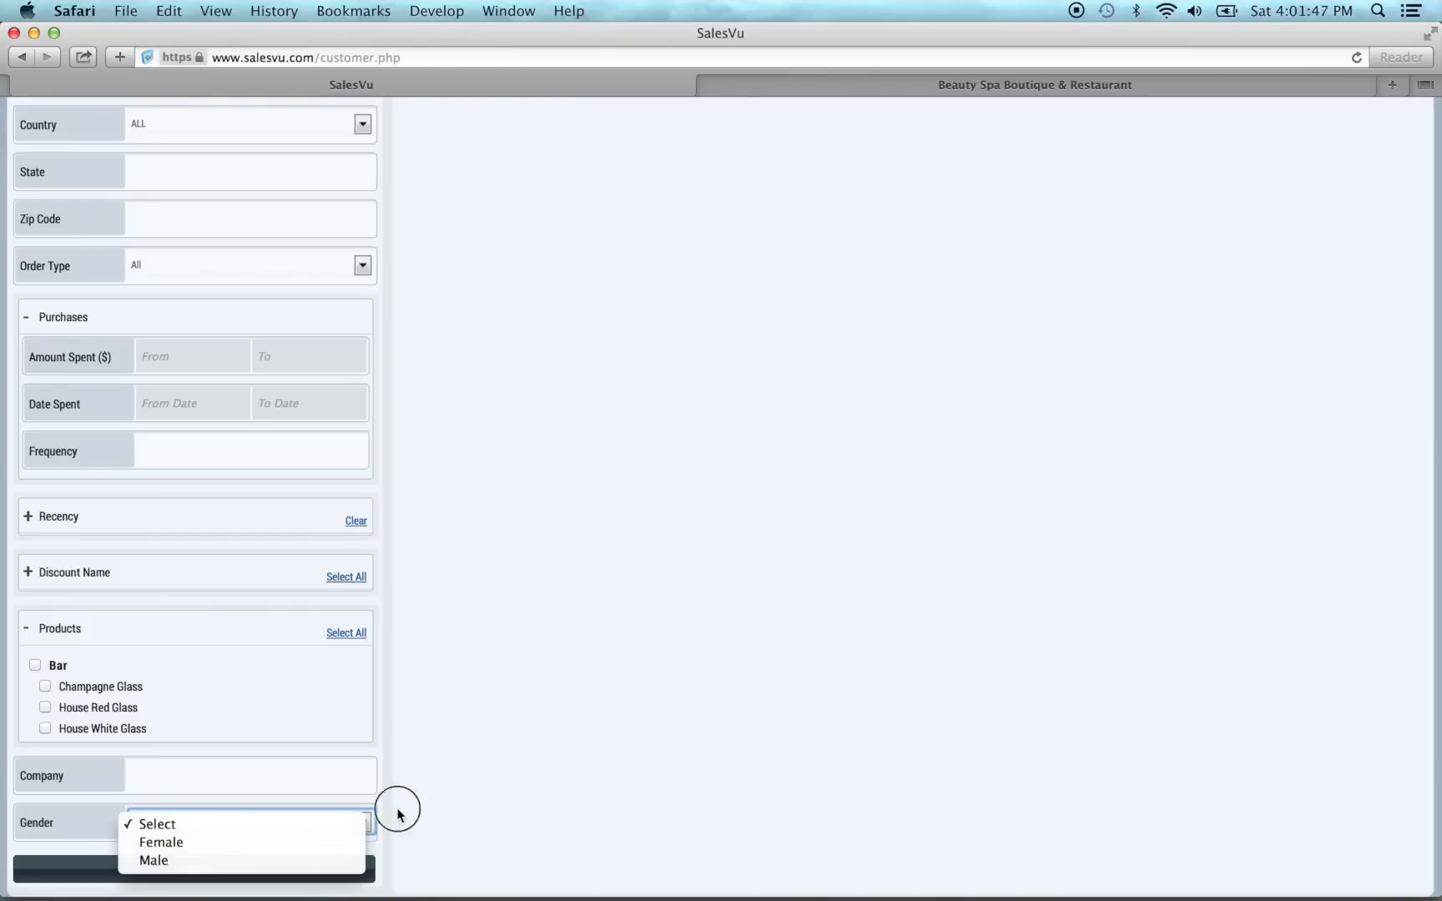
click(153, 859)
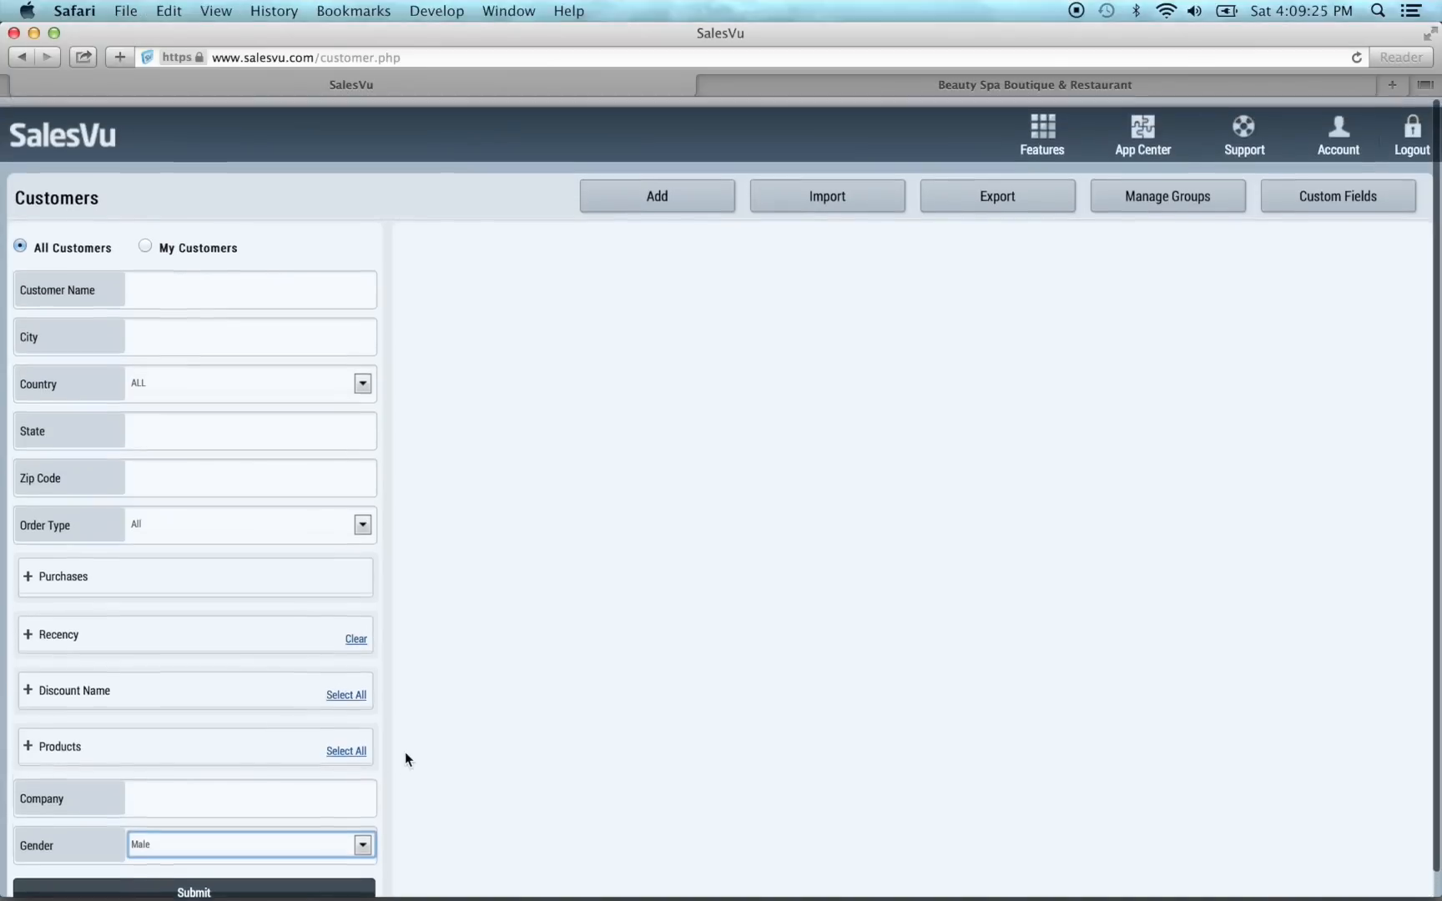
Open the store's Email Notifications settings, with closed-shift alerts enabled for two addresses.
click(1042, 129)
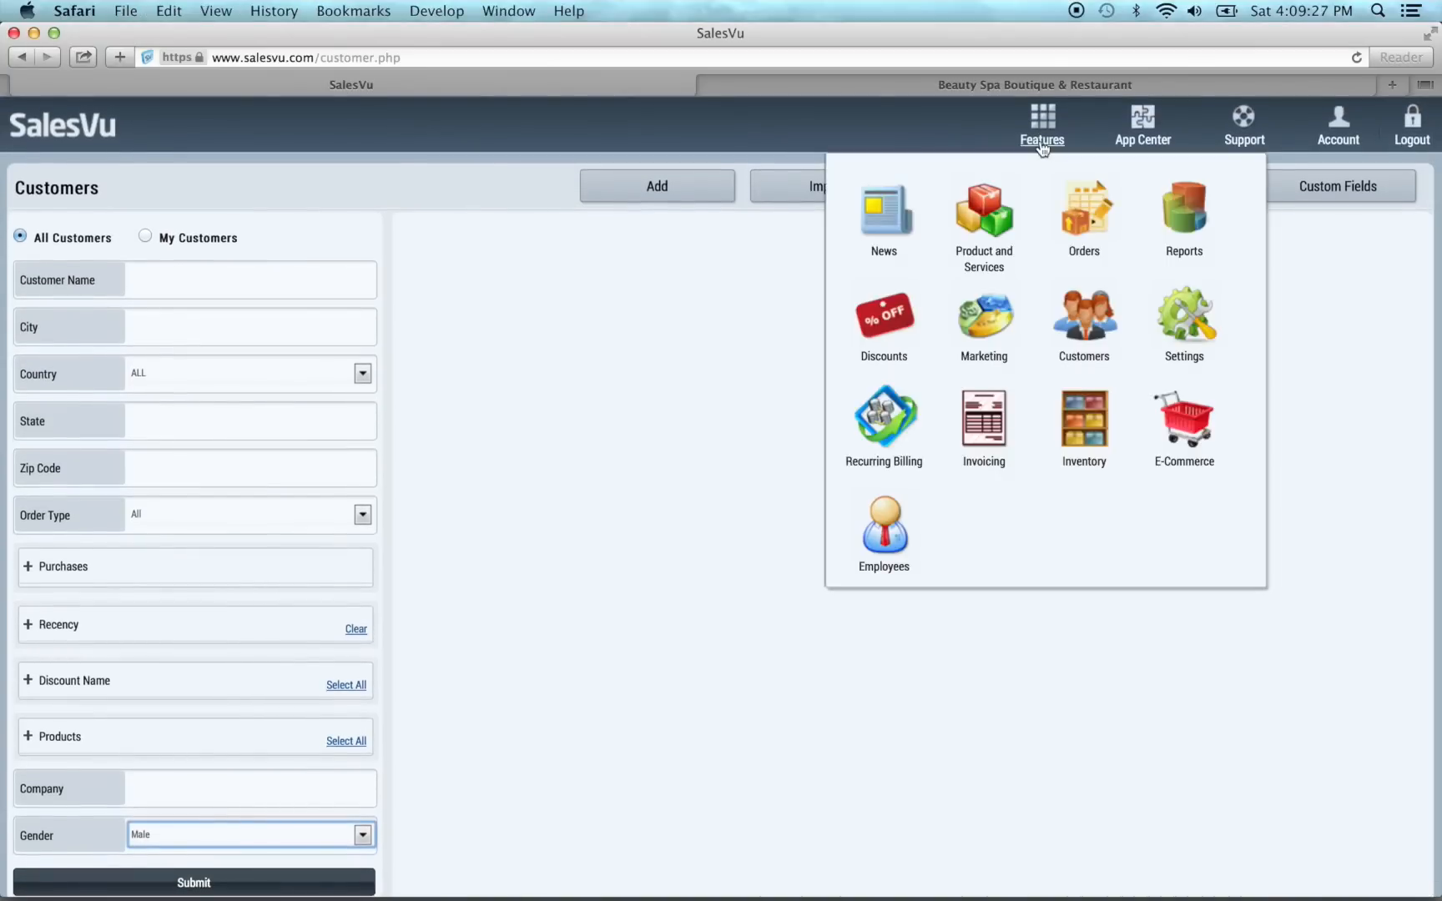
click(1183, 317)
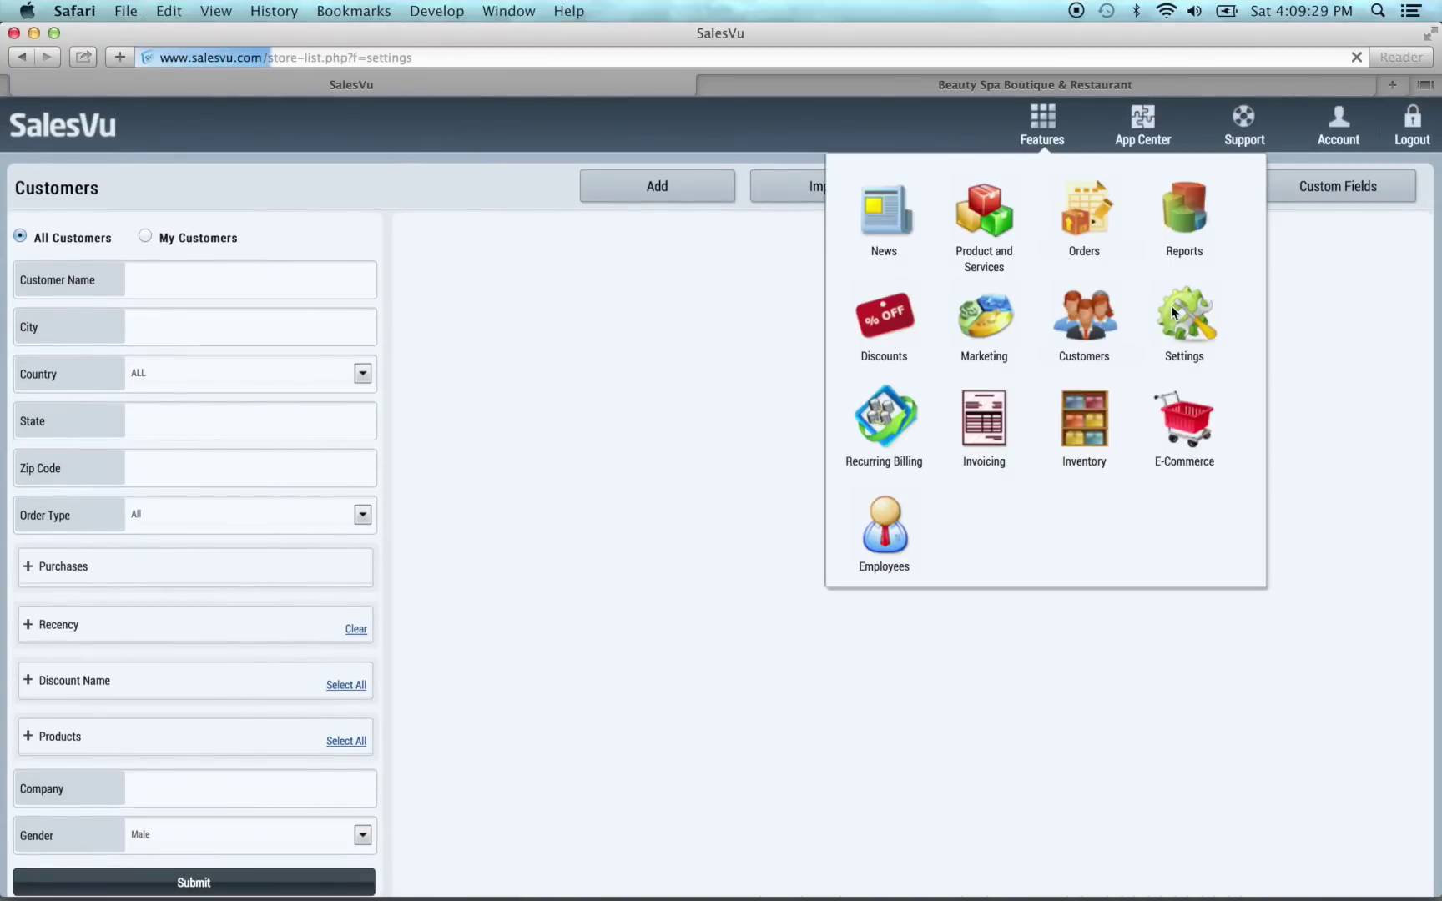
click(1183, 314)
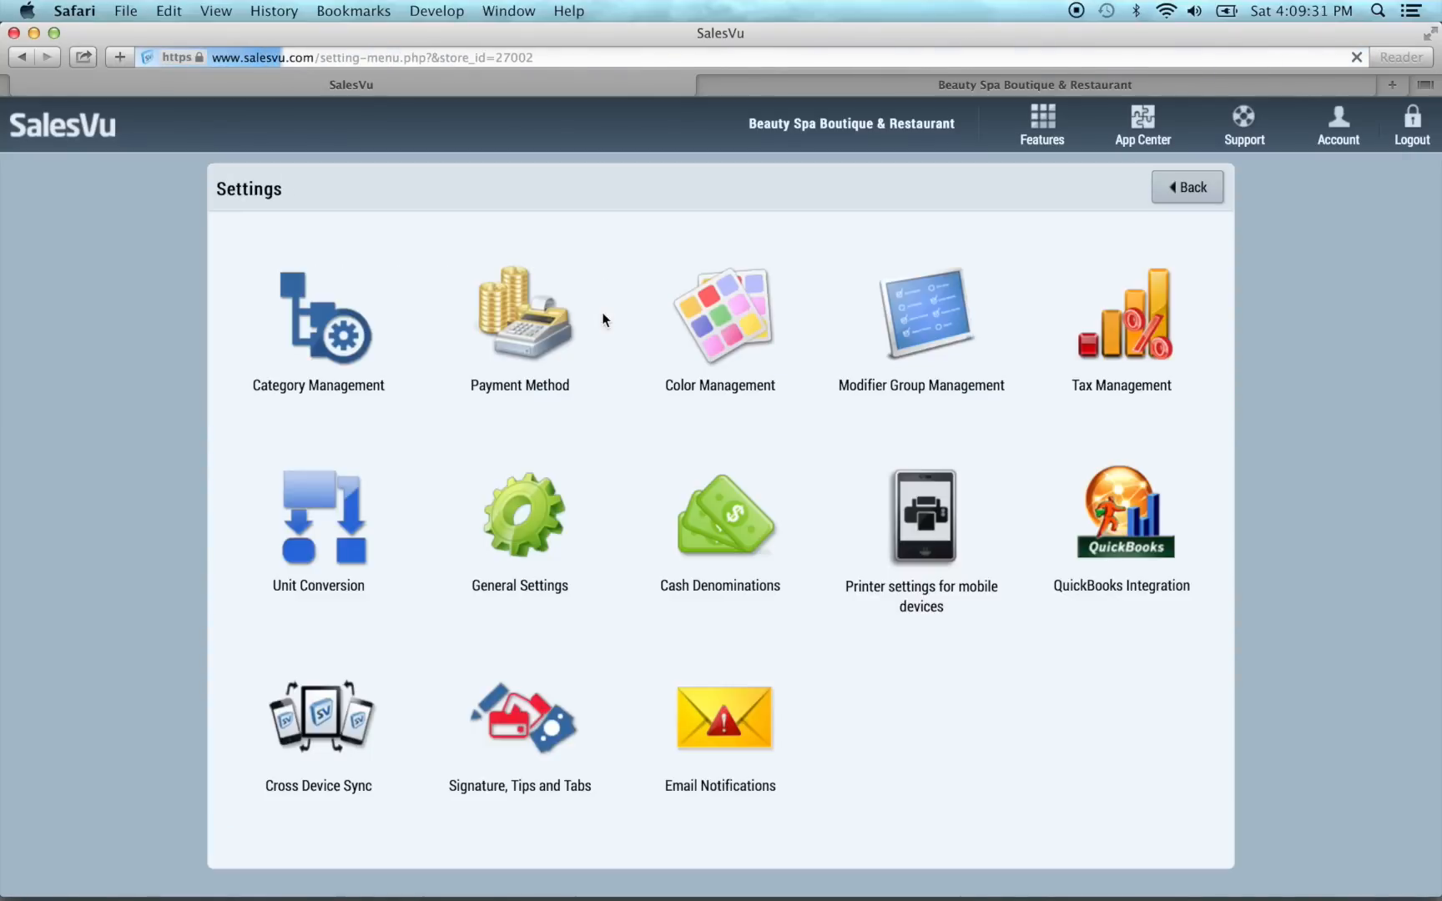
click(719, 719)
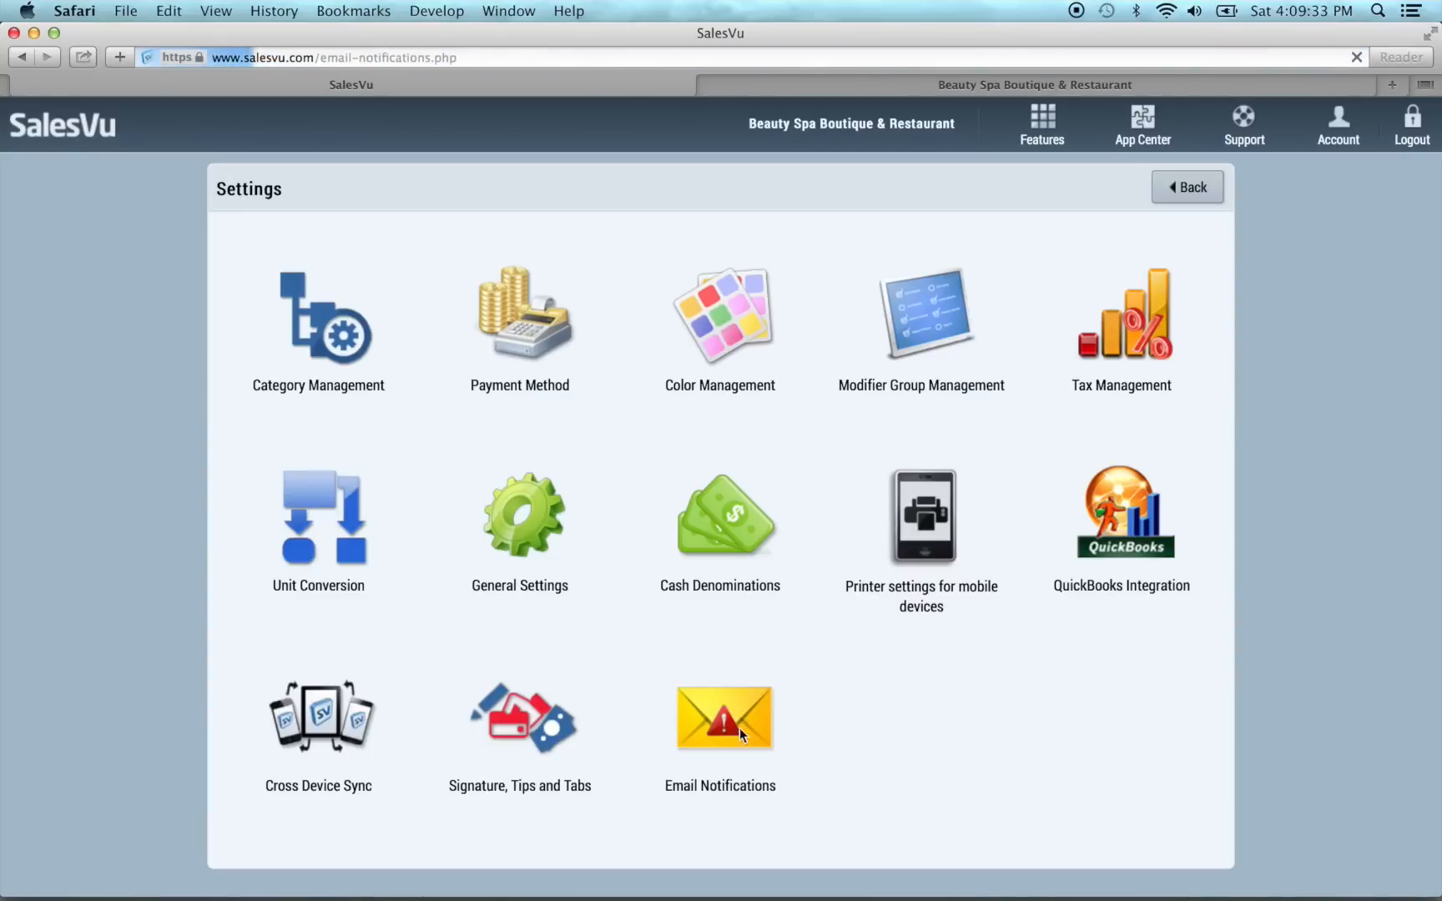
click(722, 720)
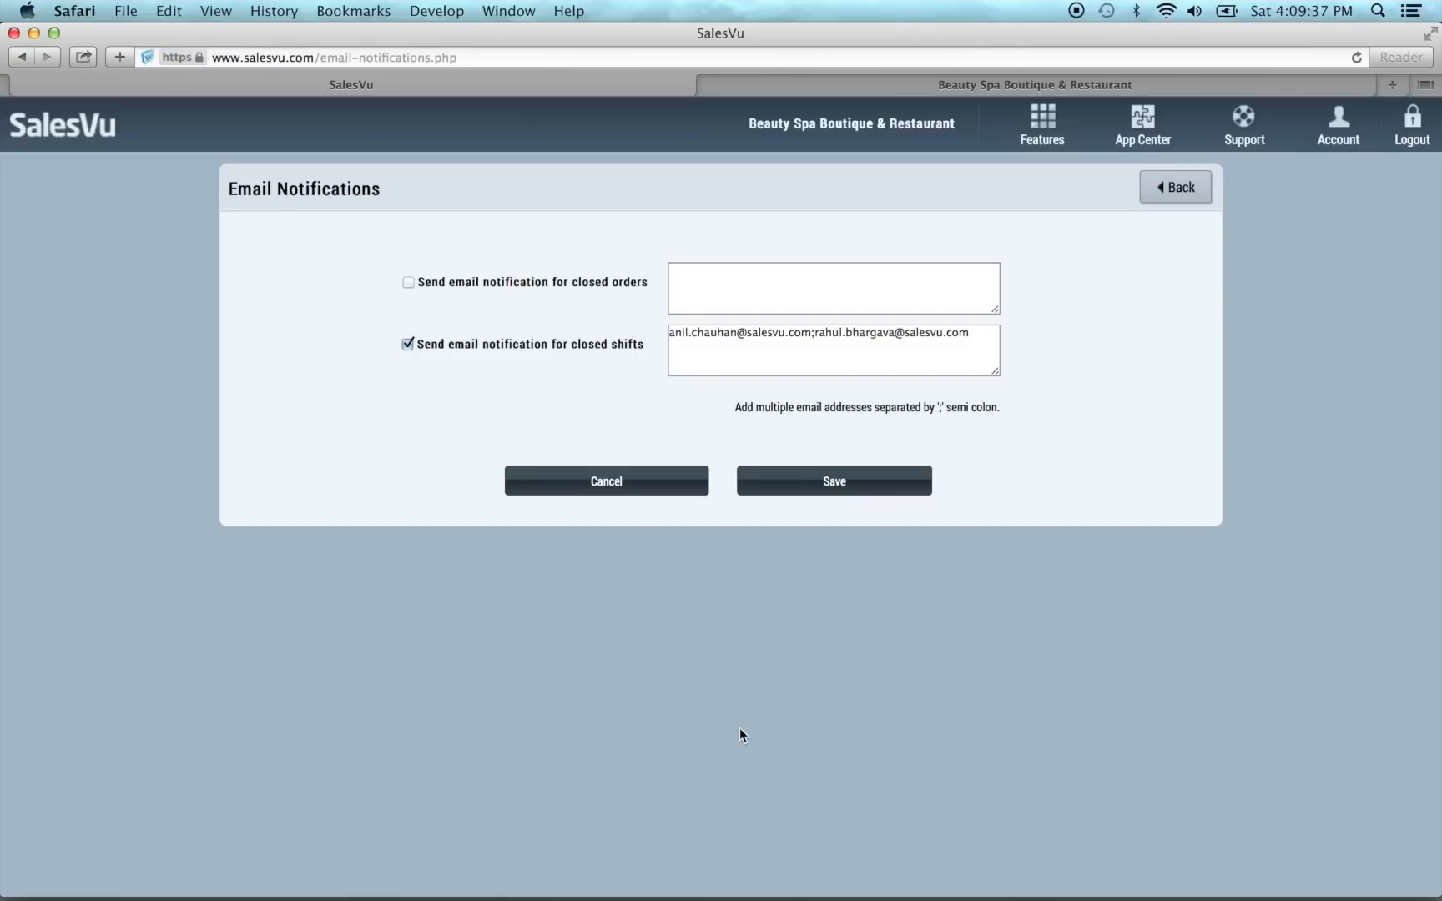
mouse_move(910, 510)
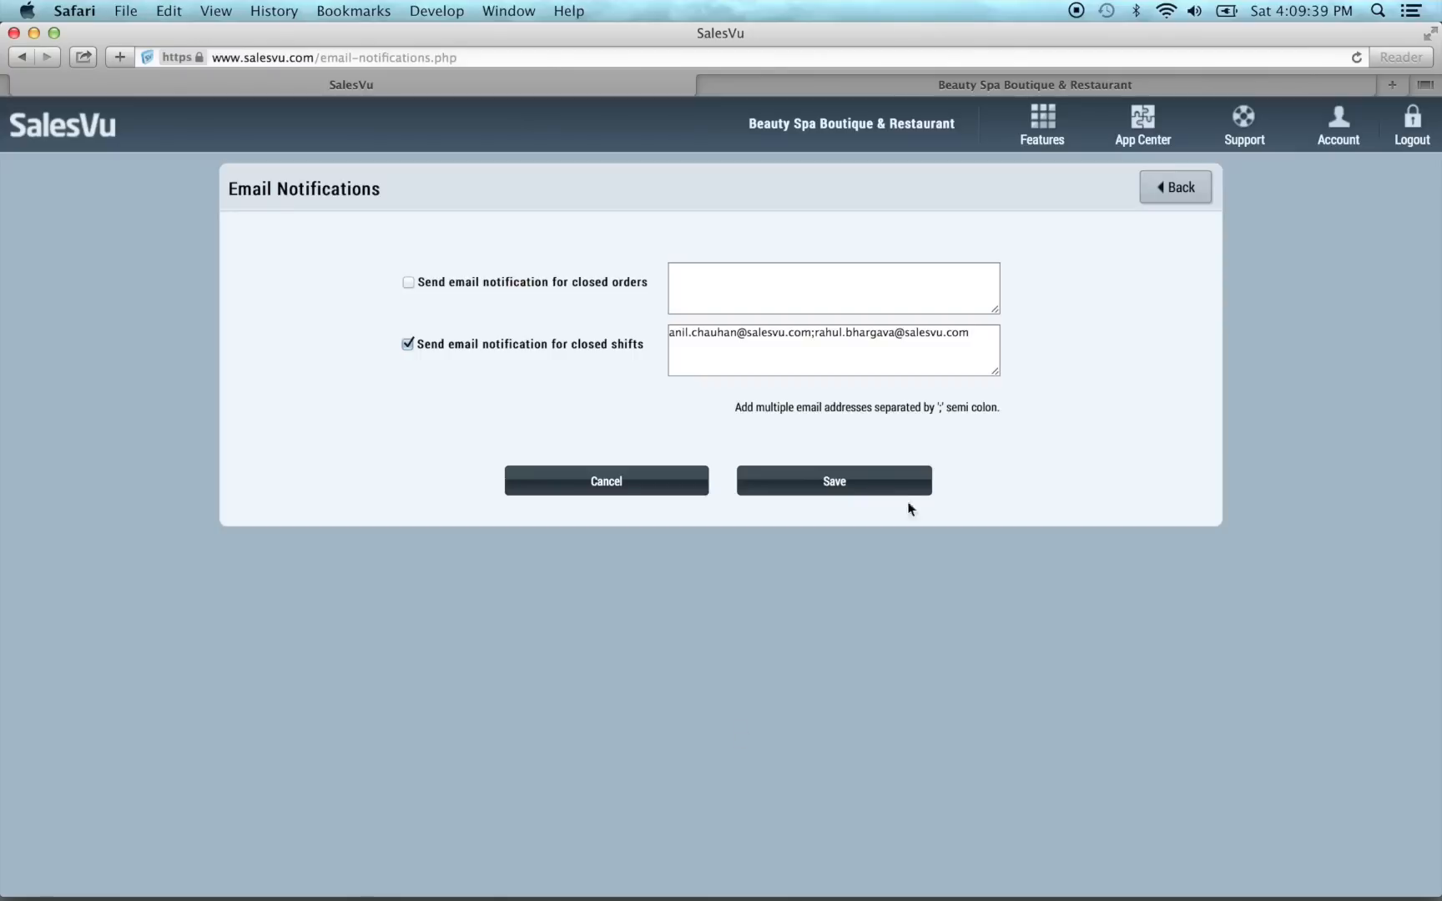
mouse_move(910, 394)
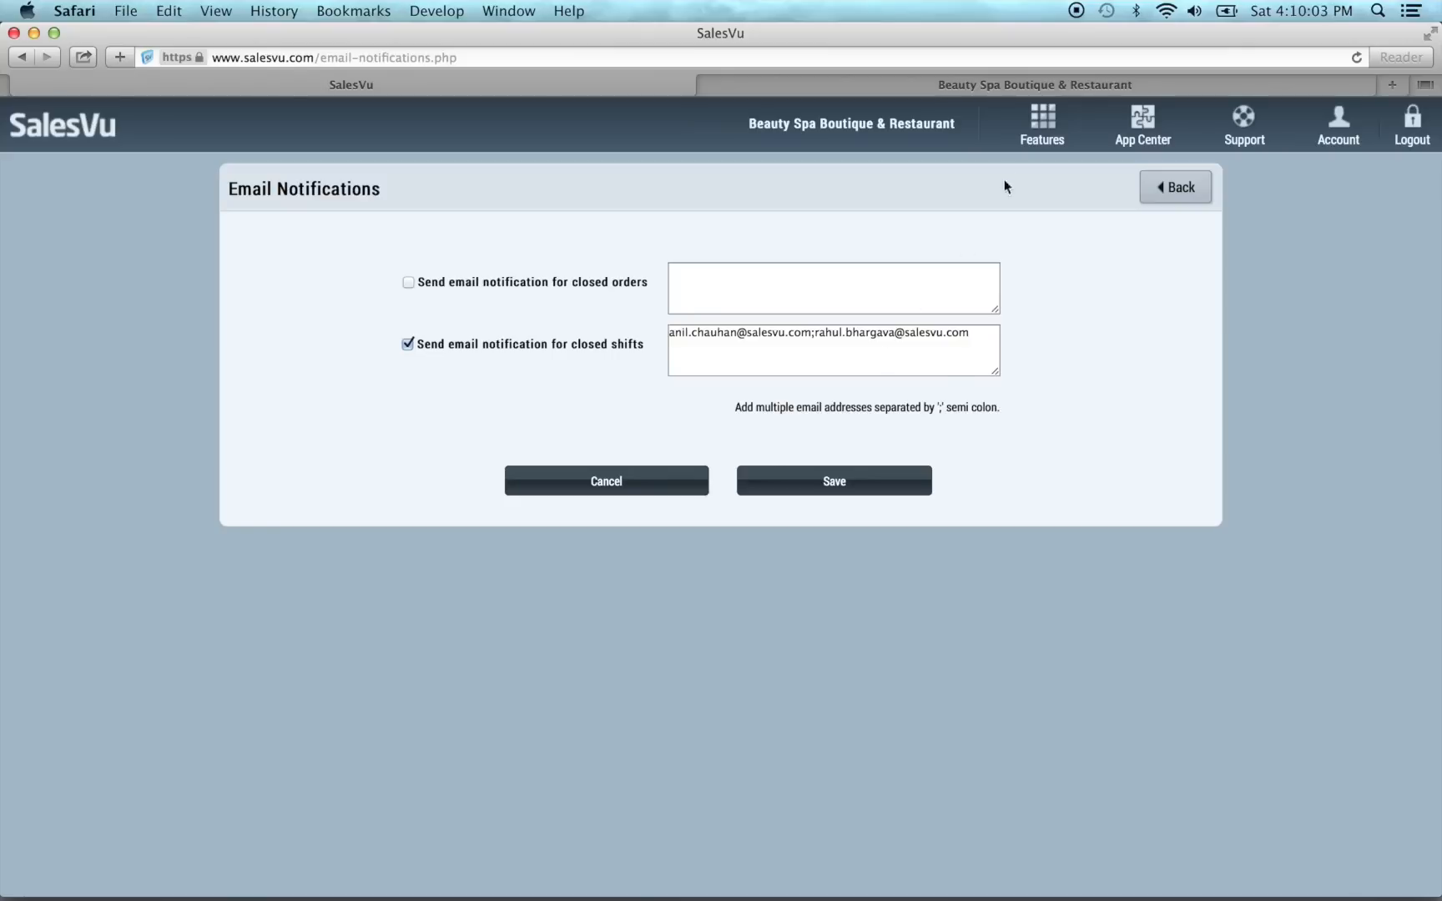
Open Discount Management for the Beauty Spa location and start a new discount.
click(1041, 117)
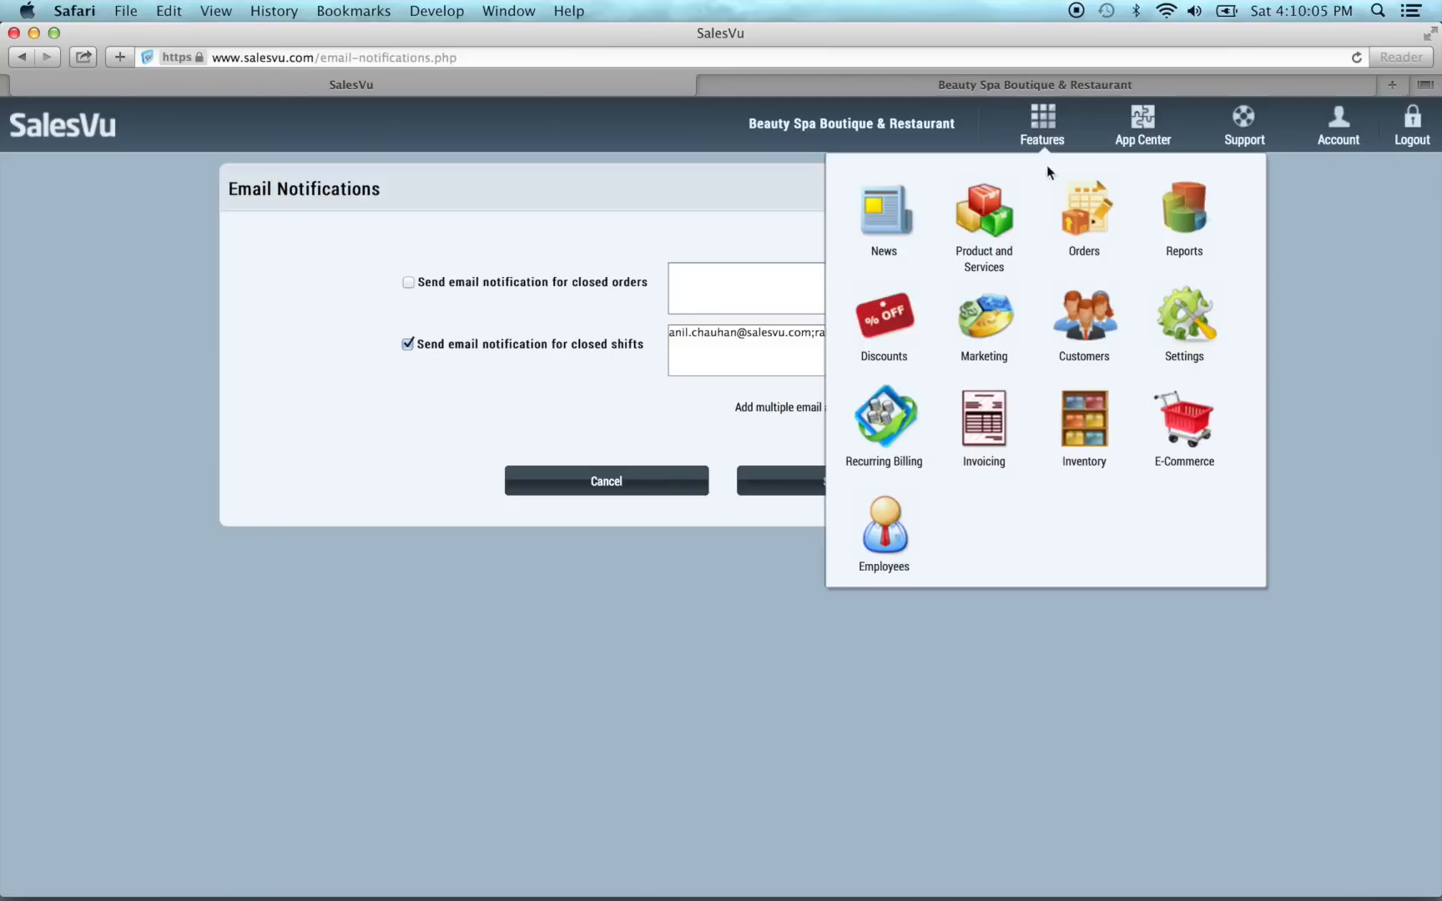
click(883, 316)
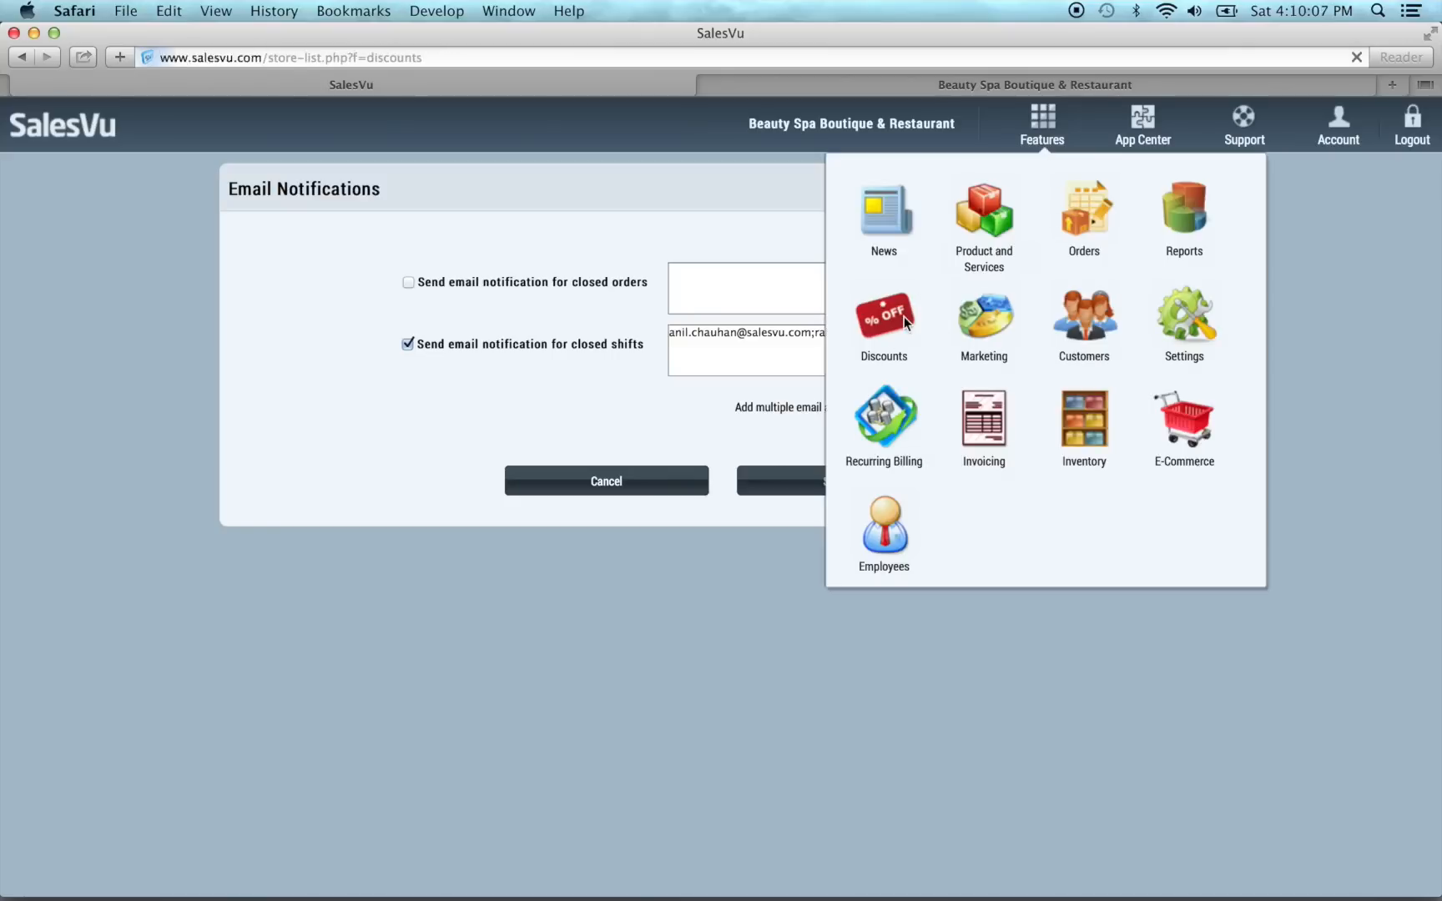
click(884, 314)
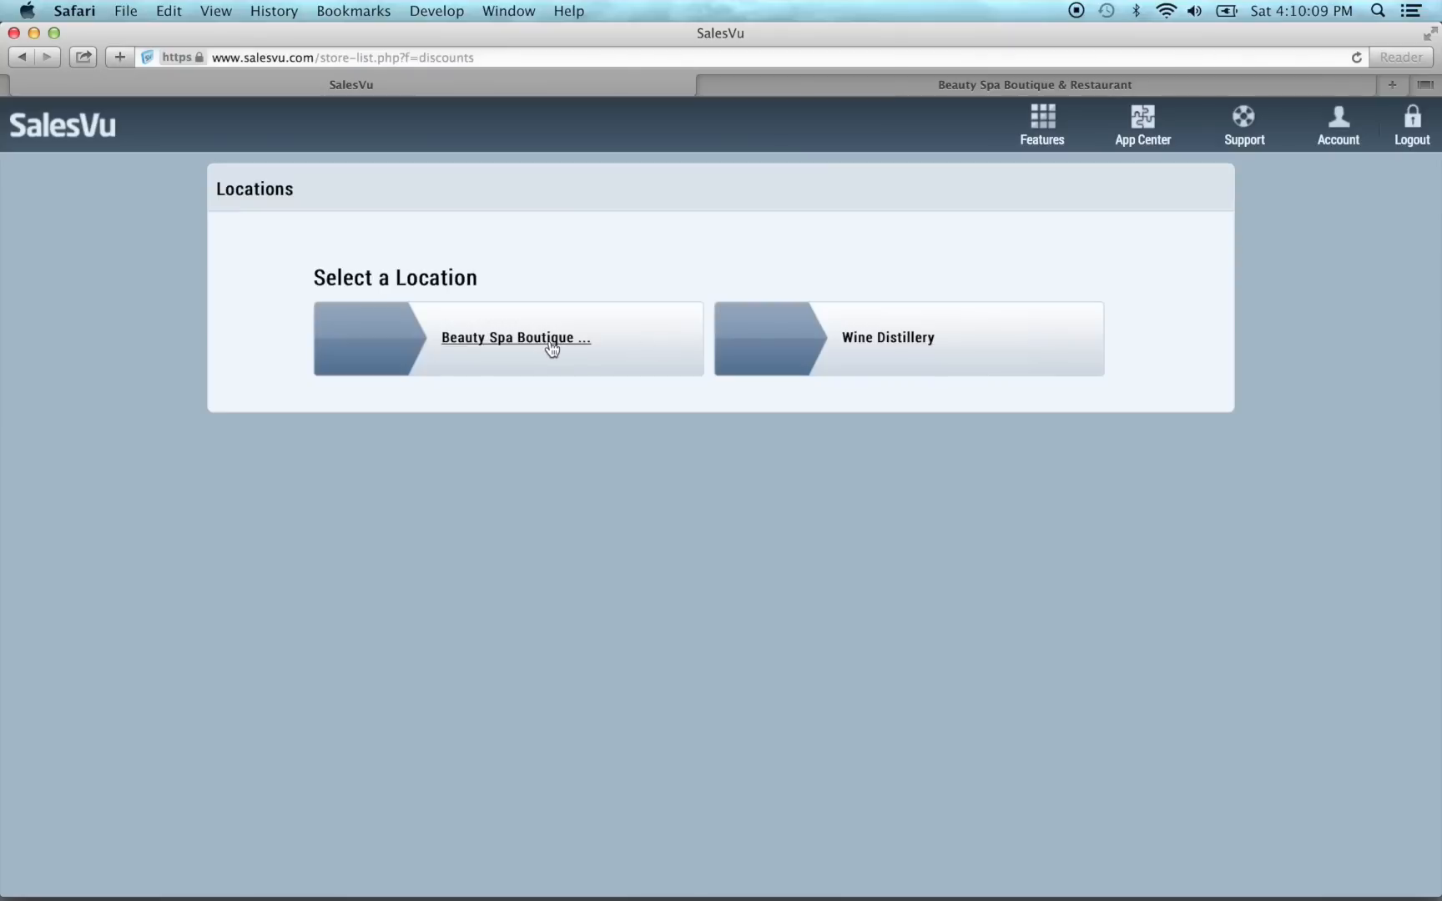
click(515, 338)
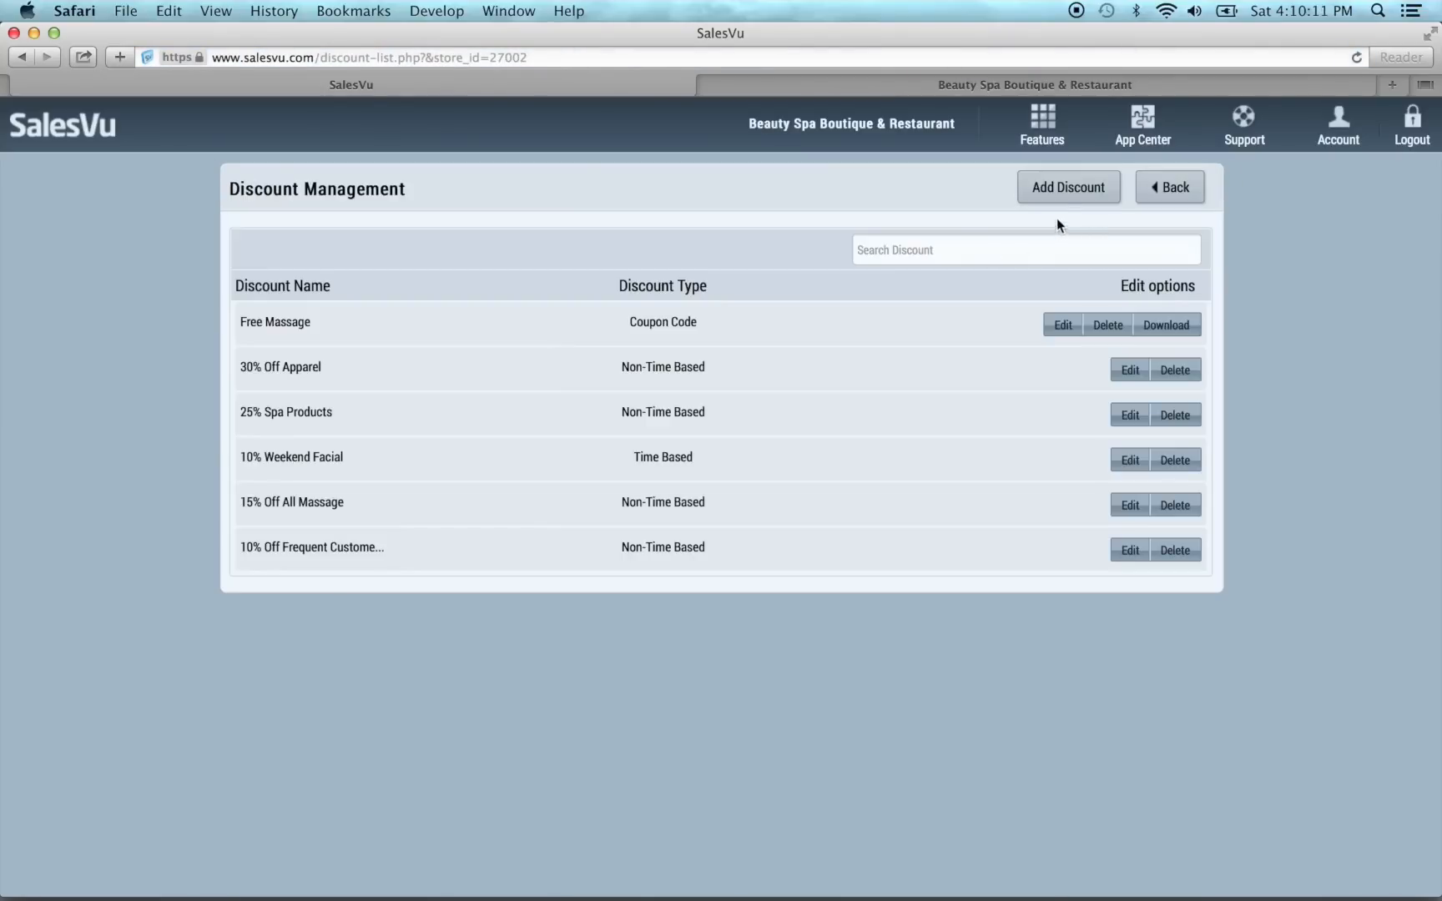
Name the coupon '20% off Apparel' with value 20, applied to the Apparel category.
click(1069, 186)
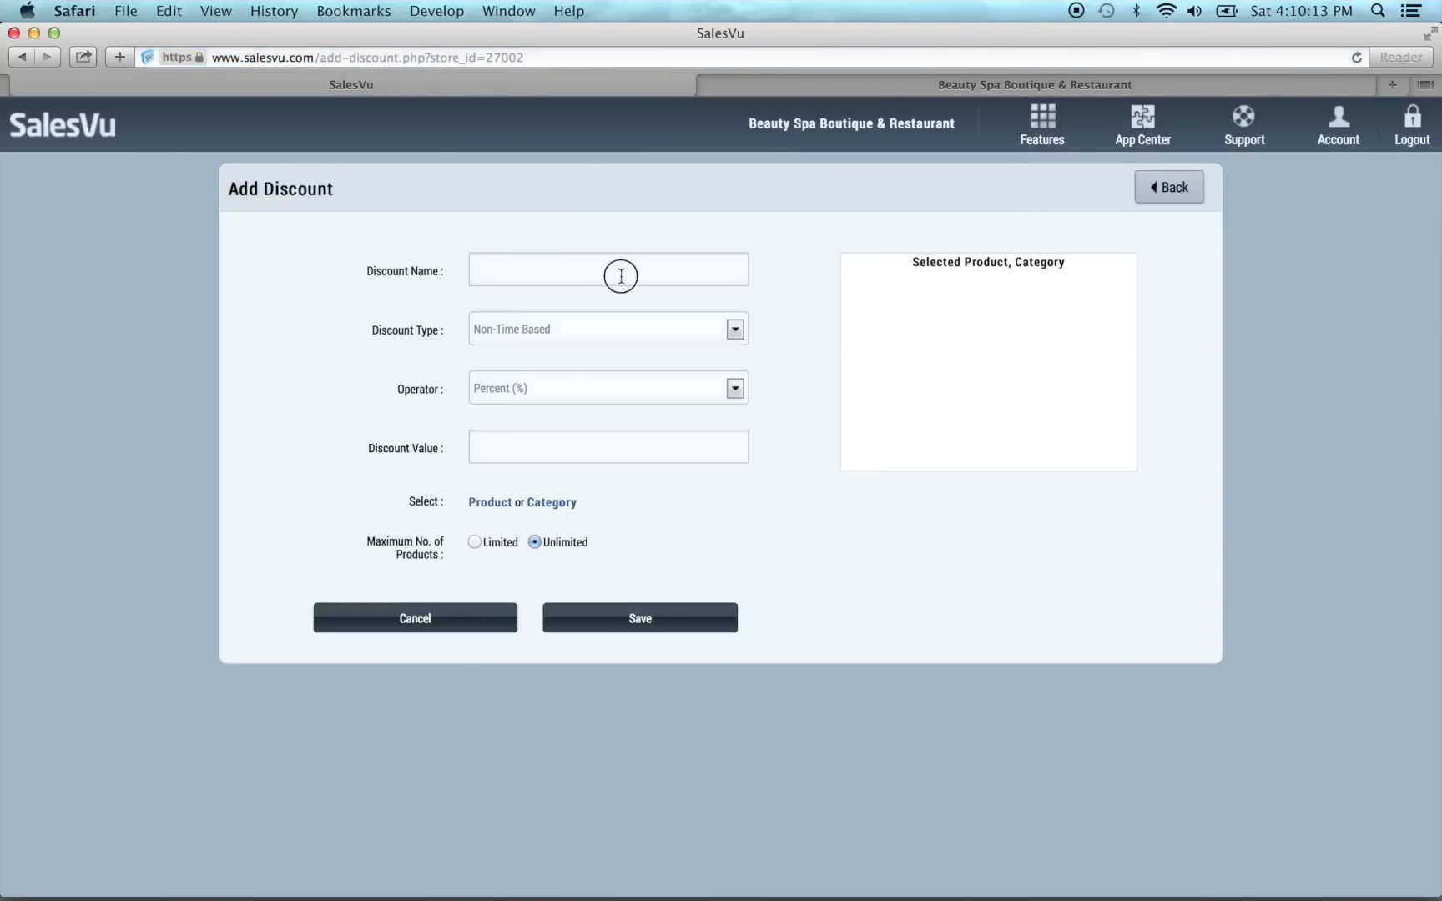
text(20% off Apparel)
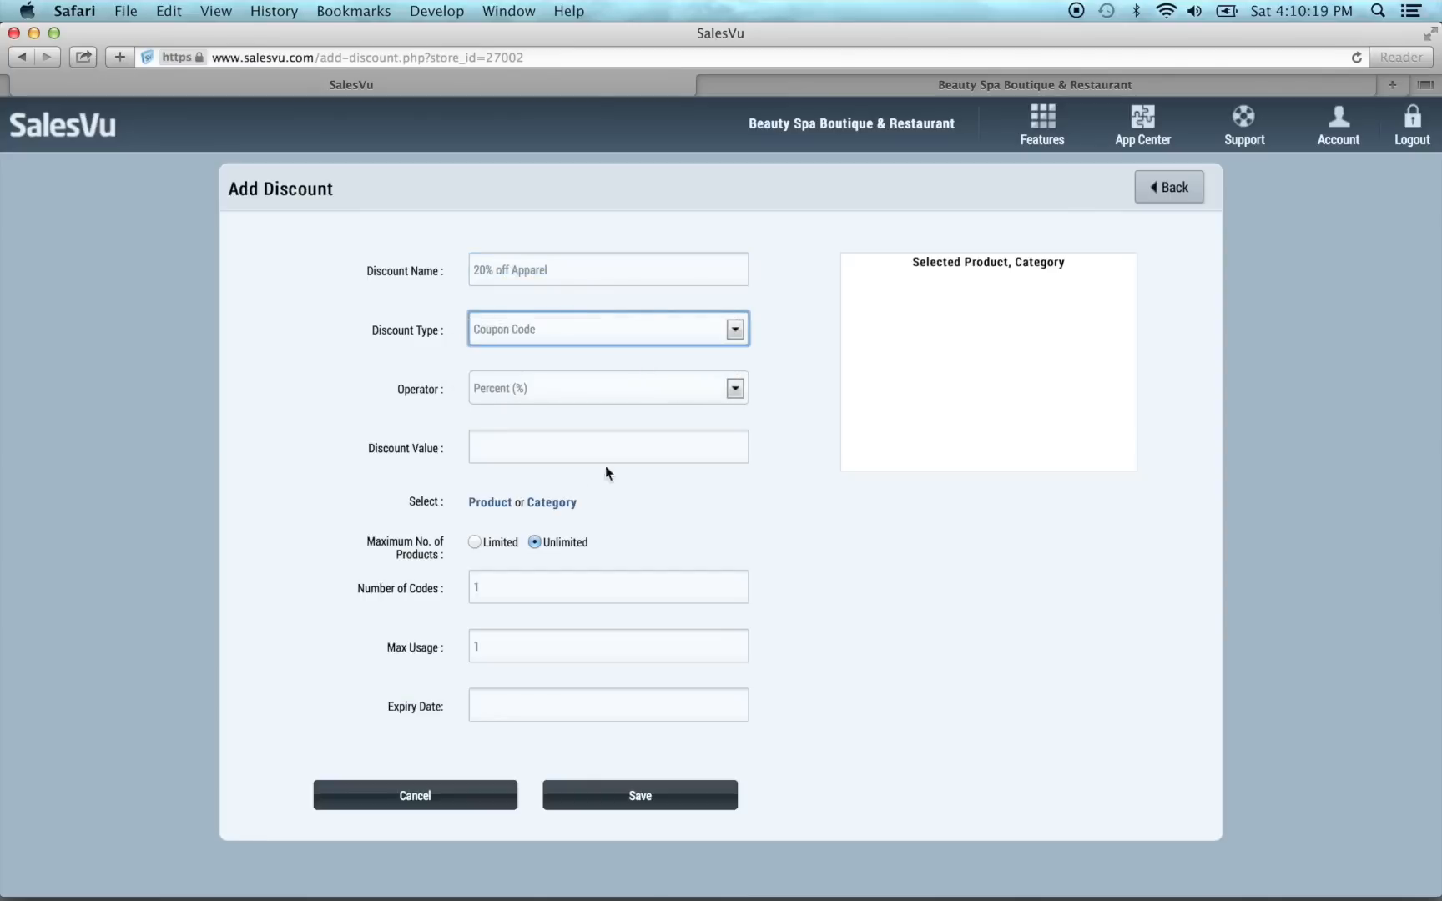
text(20)
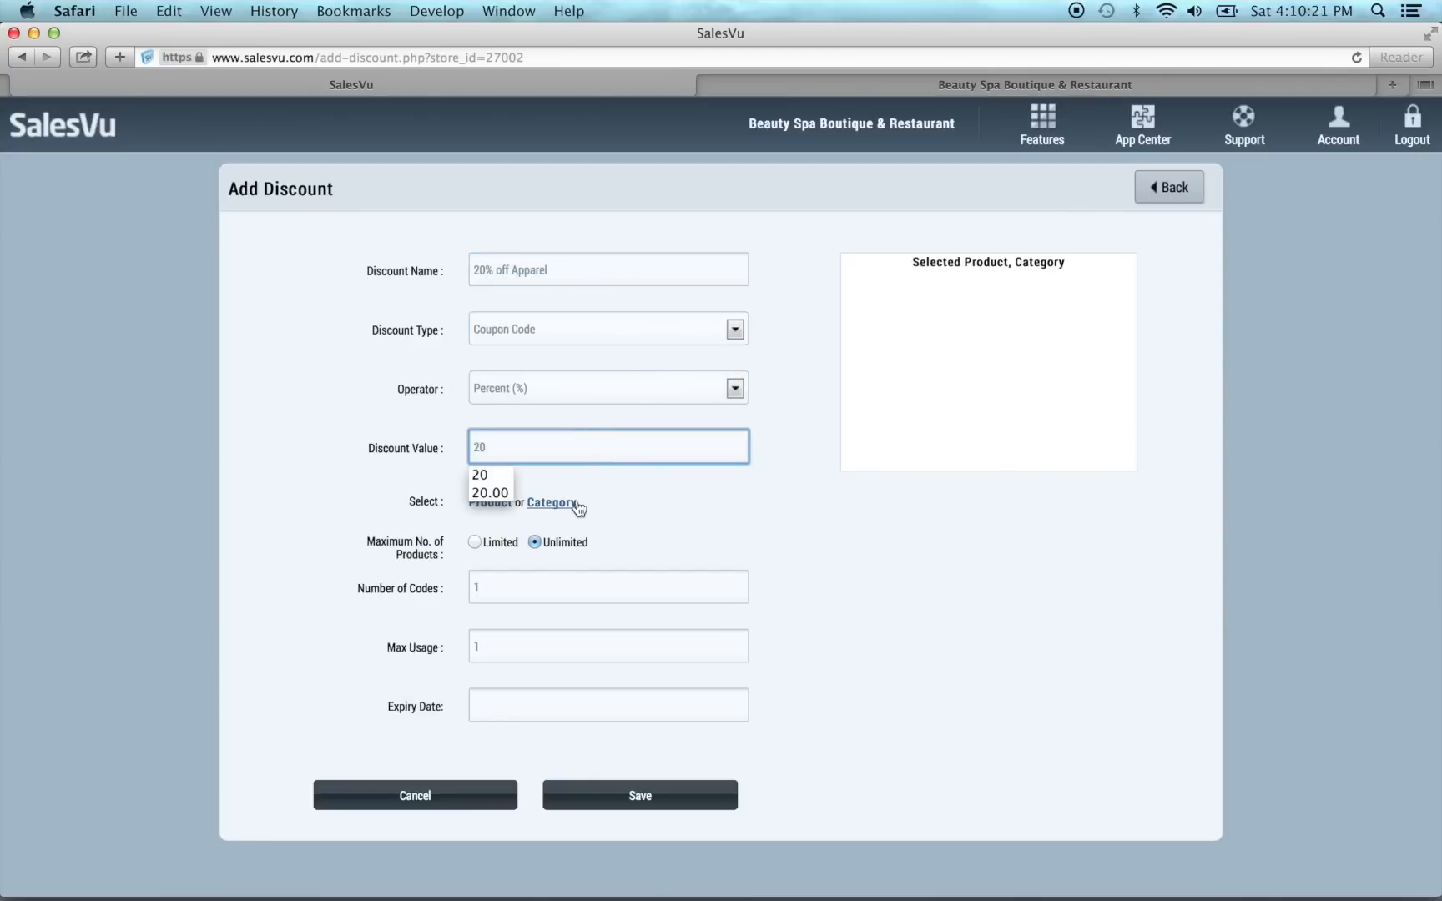
click(552, 502)
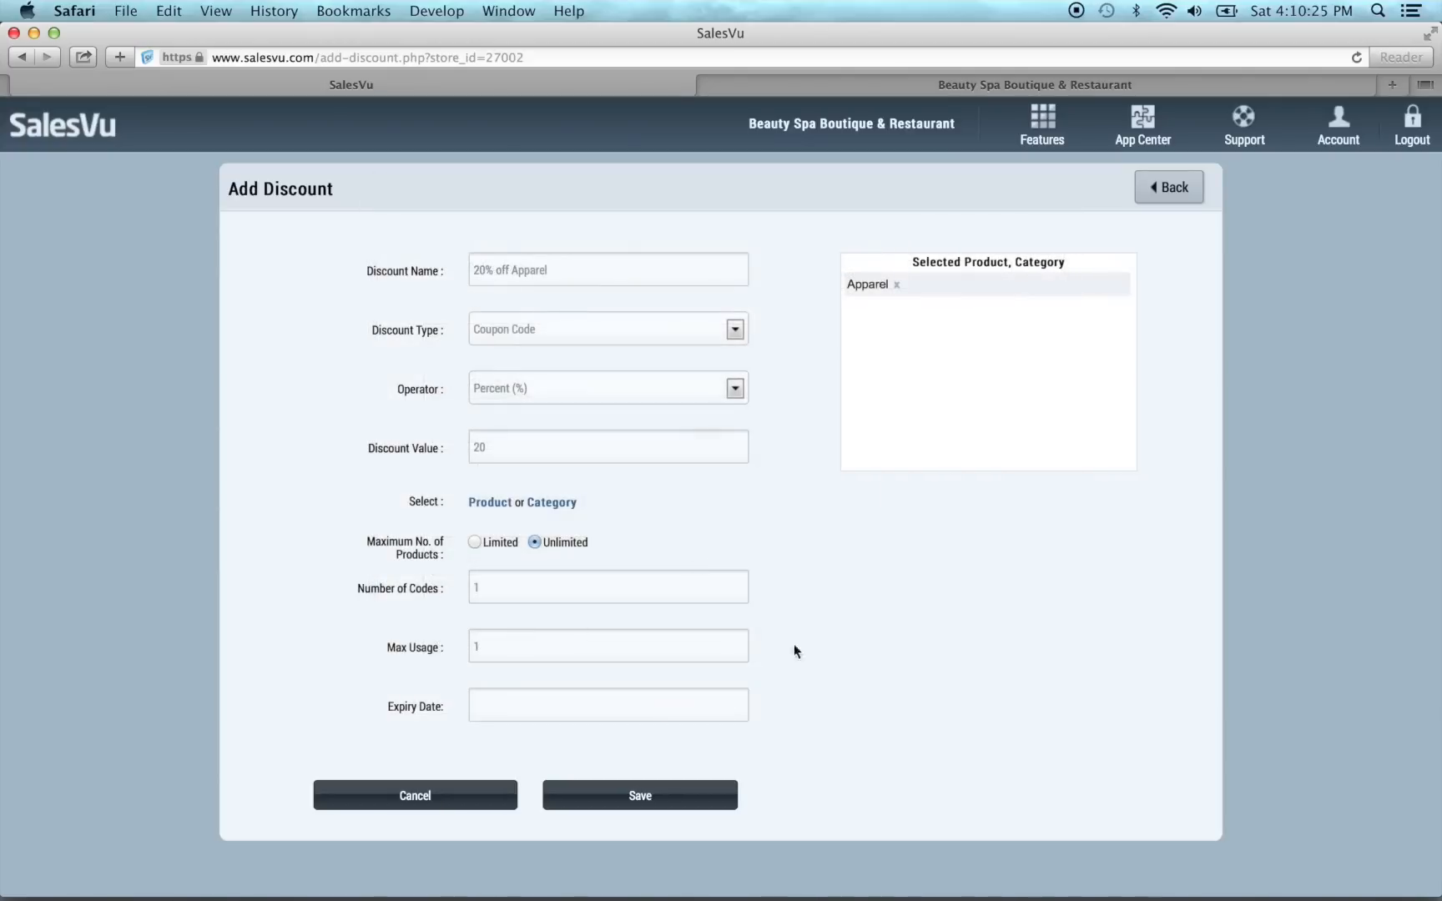
mouse_move(493, 614)
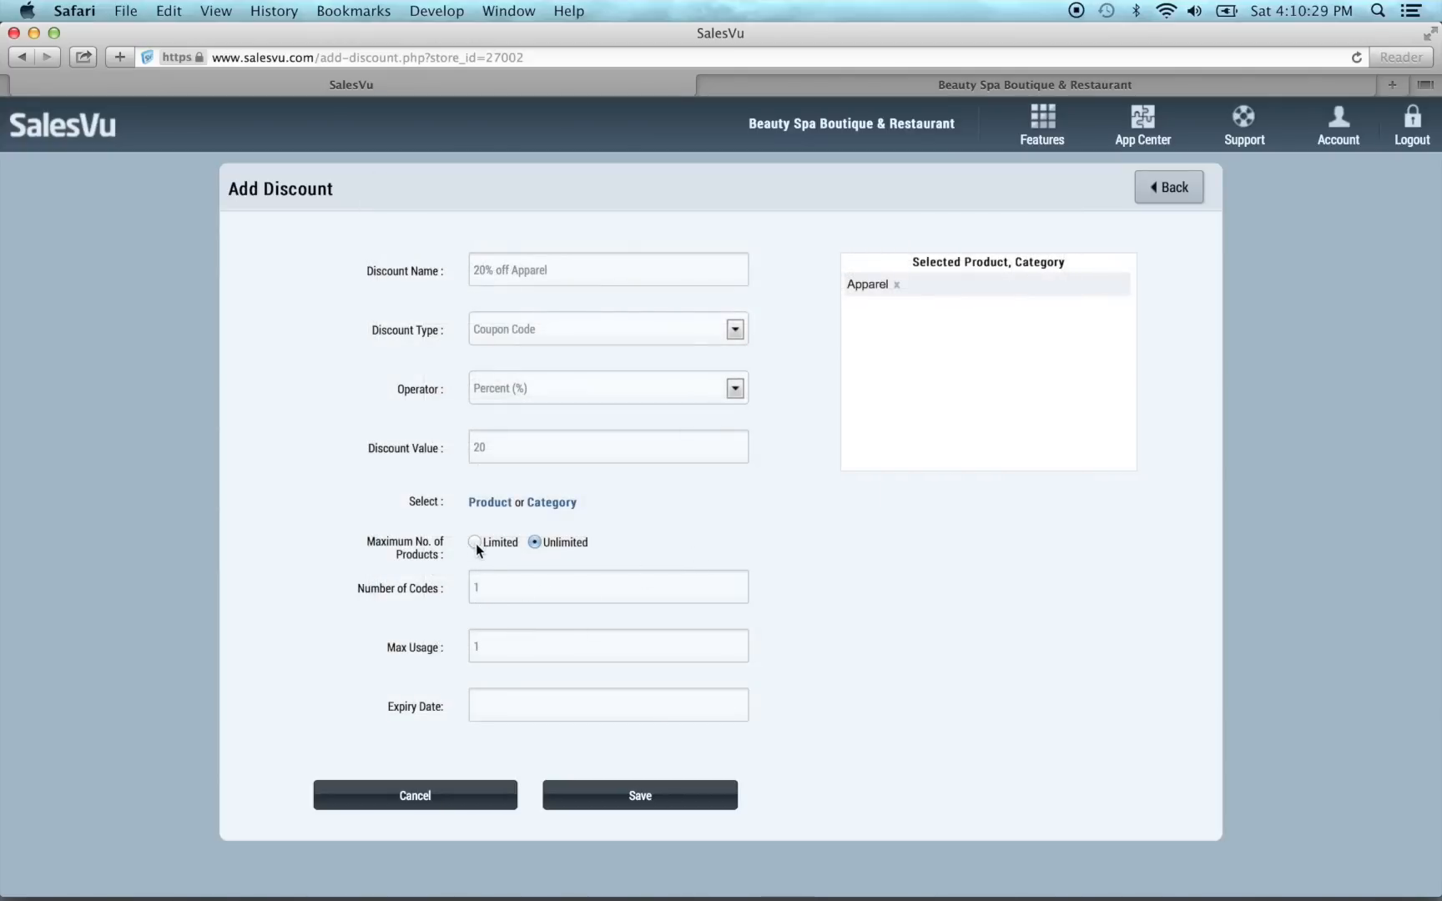
Keep products unlimited, set expiry to 04-01-2014, and save the coupon discount.
click(473, 542)
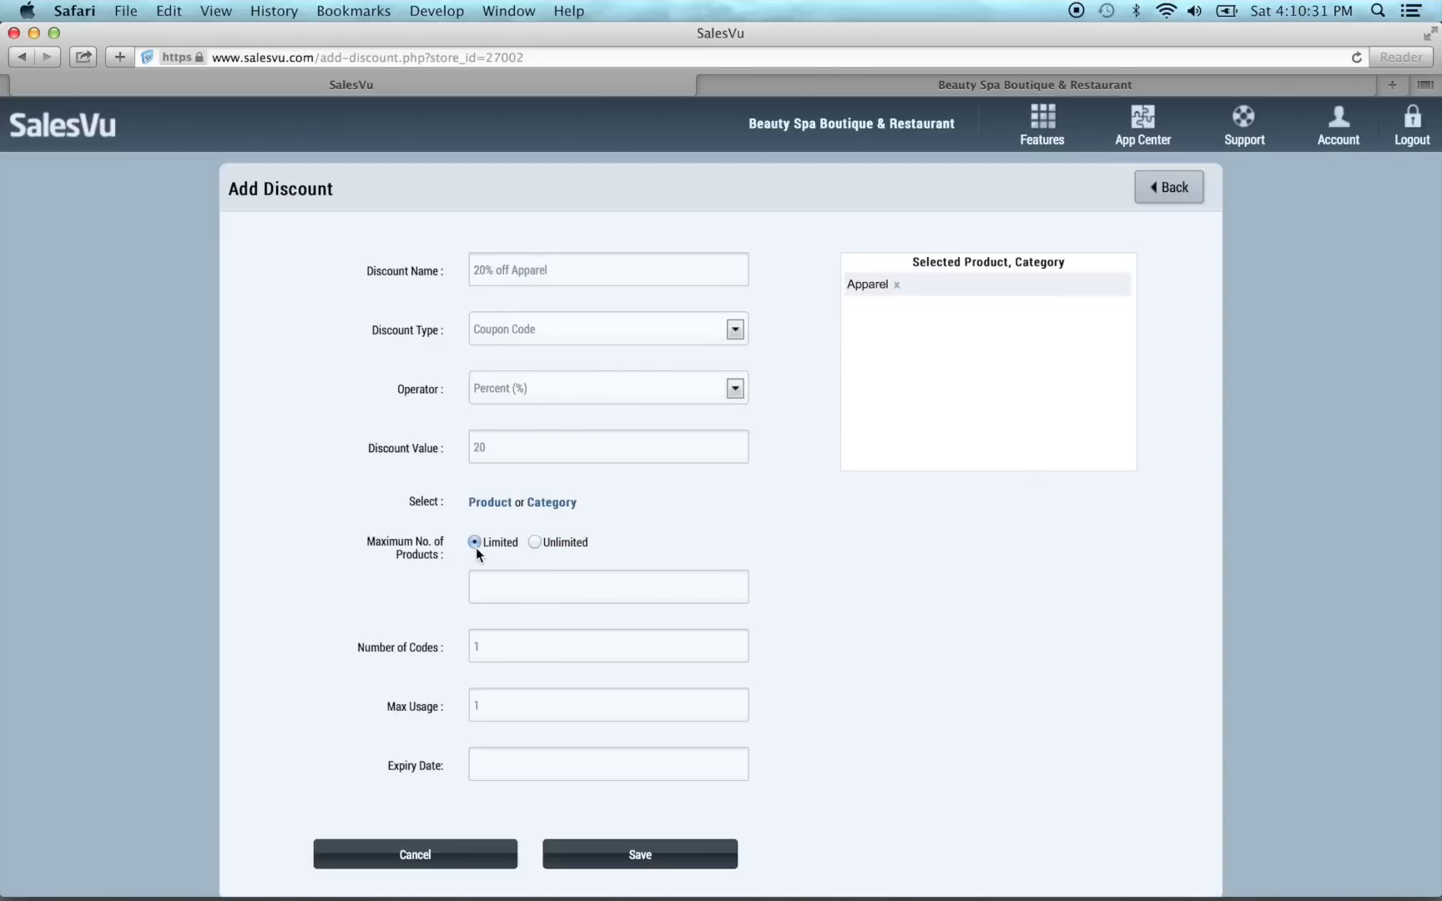
click(533, 543)
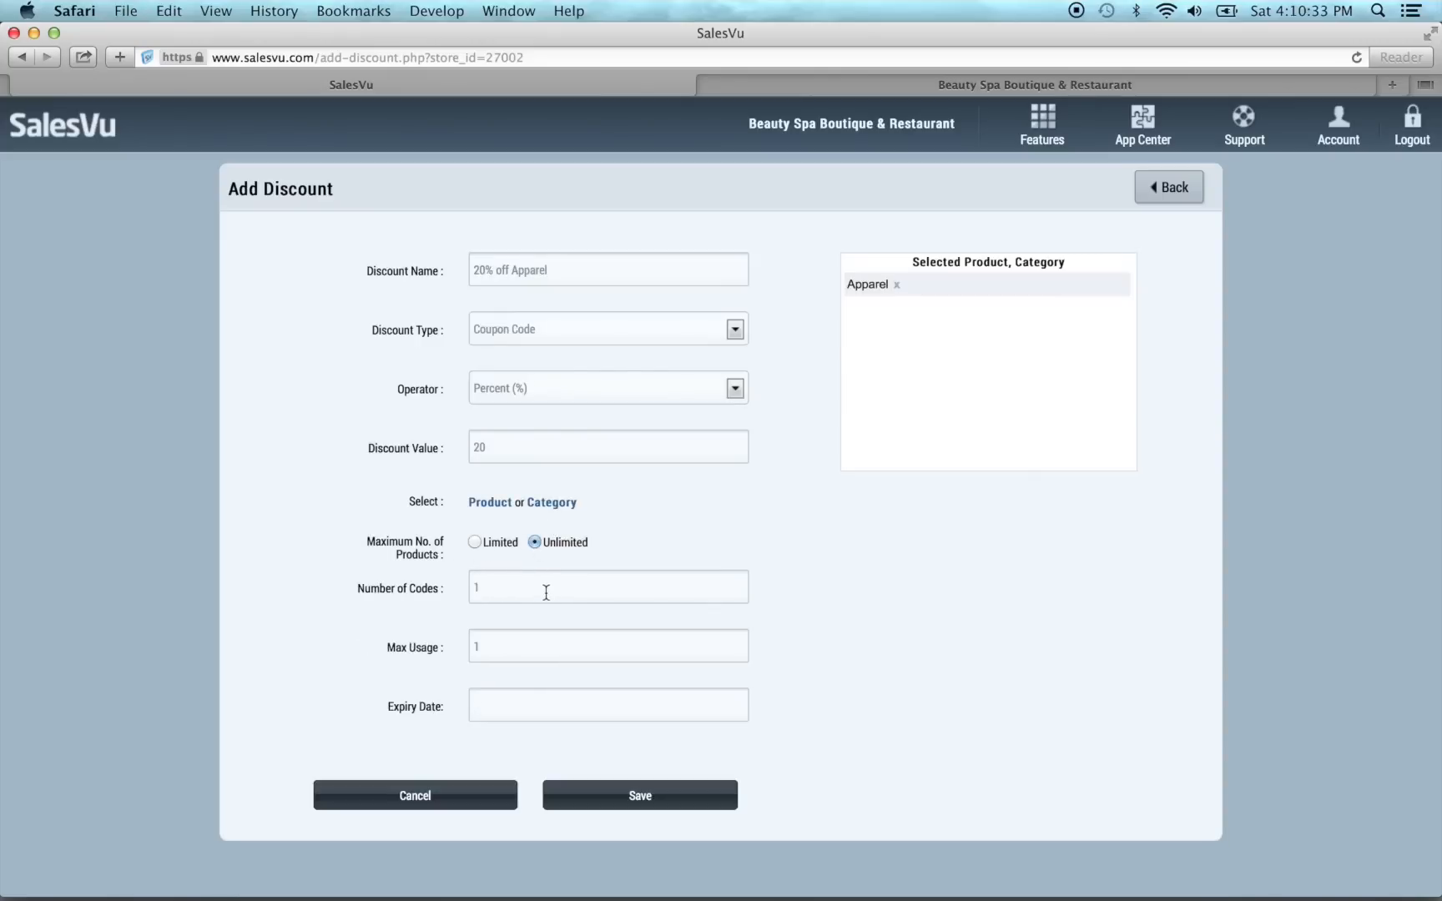
mouse_move(563, 663)
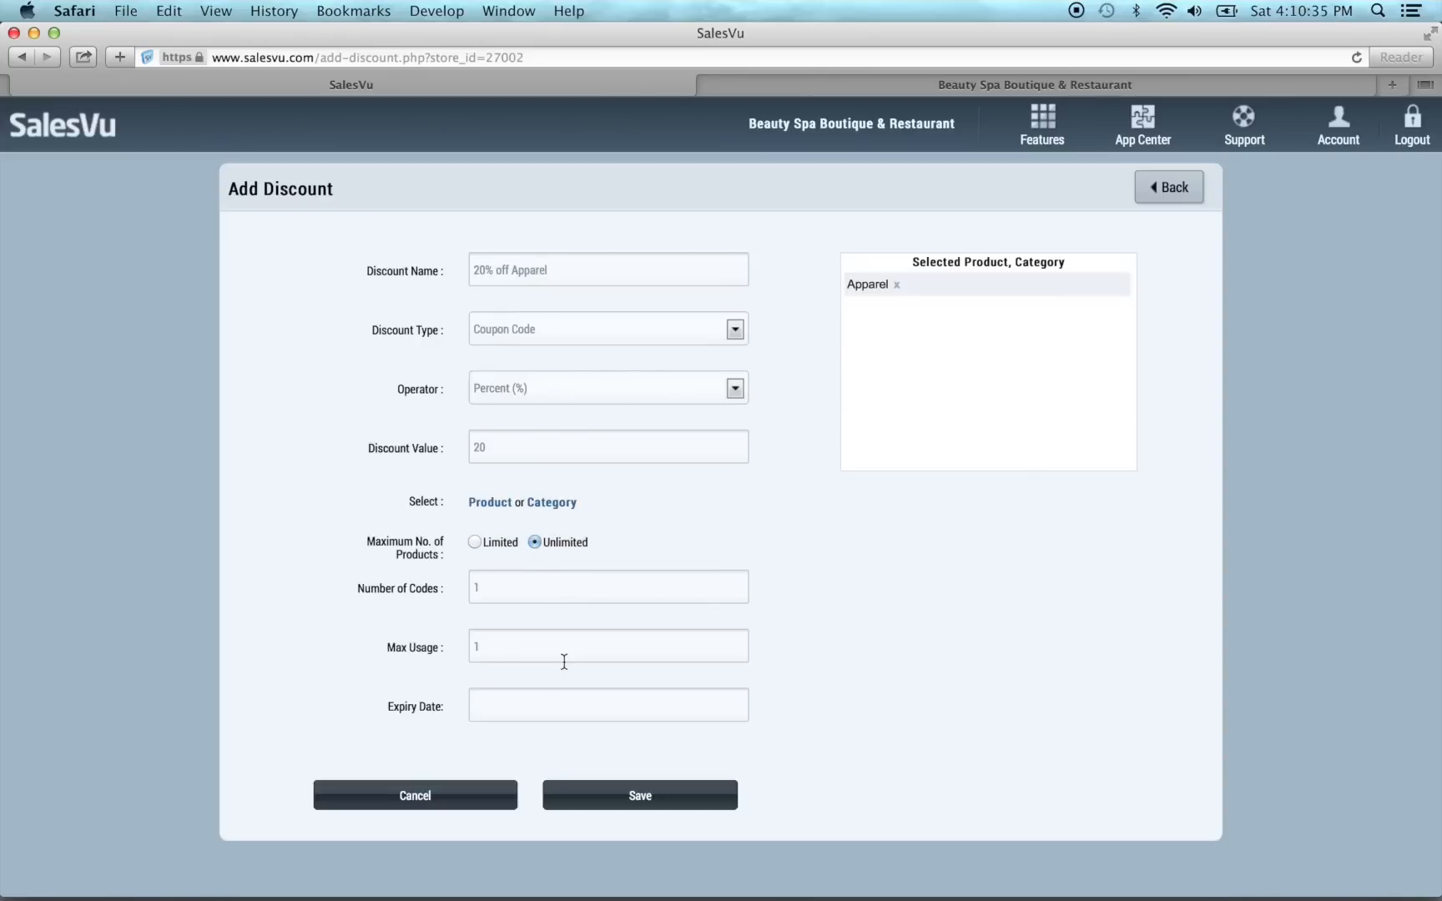
click(608, 704)
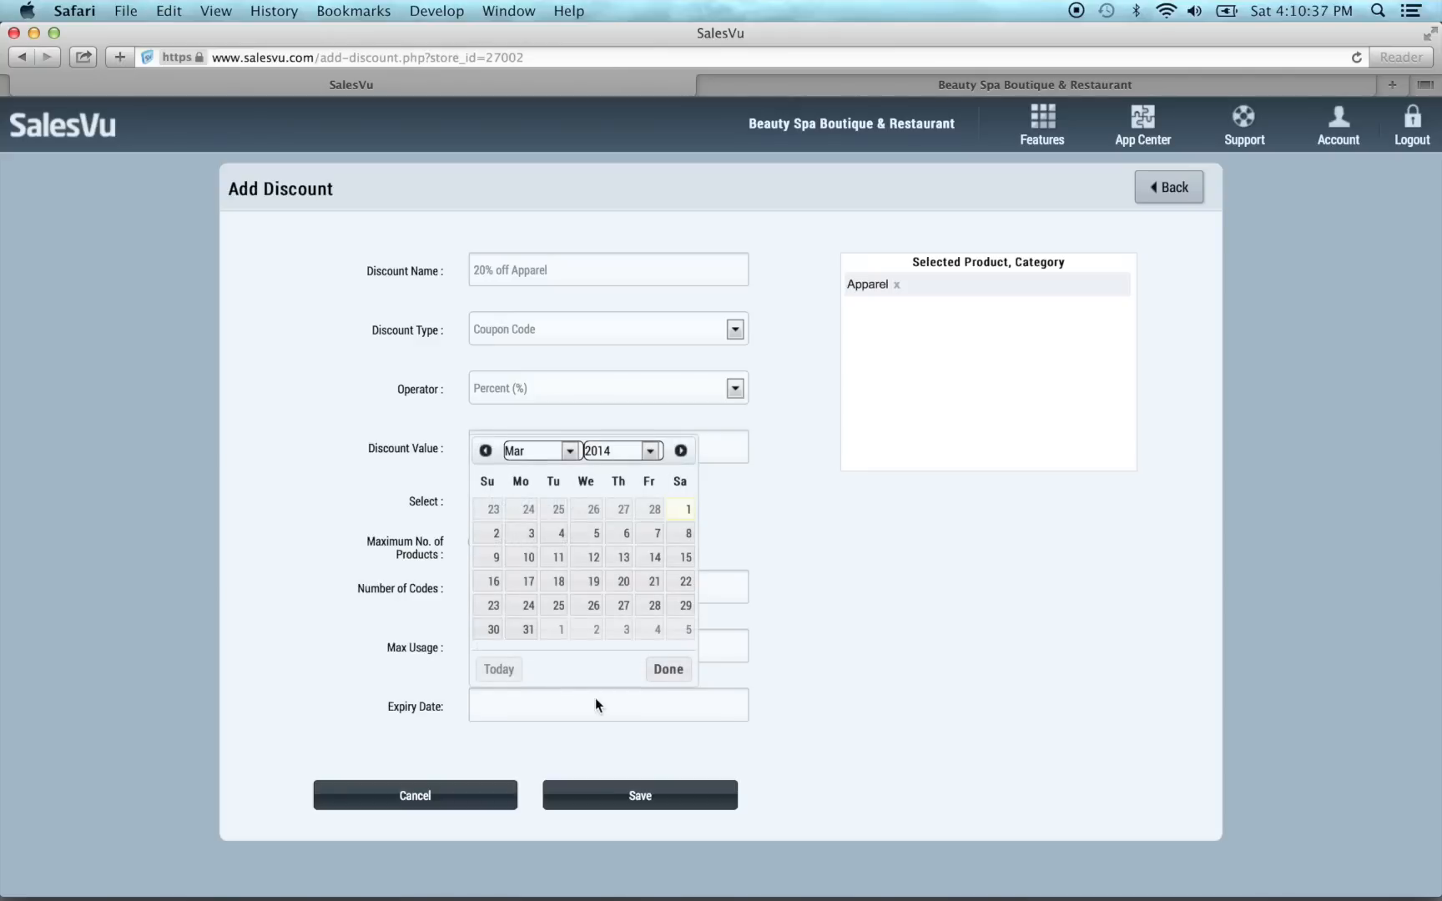
click(561, 630)
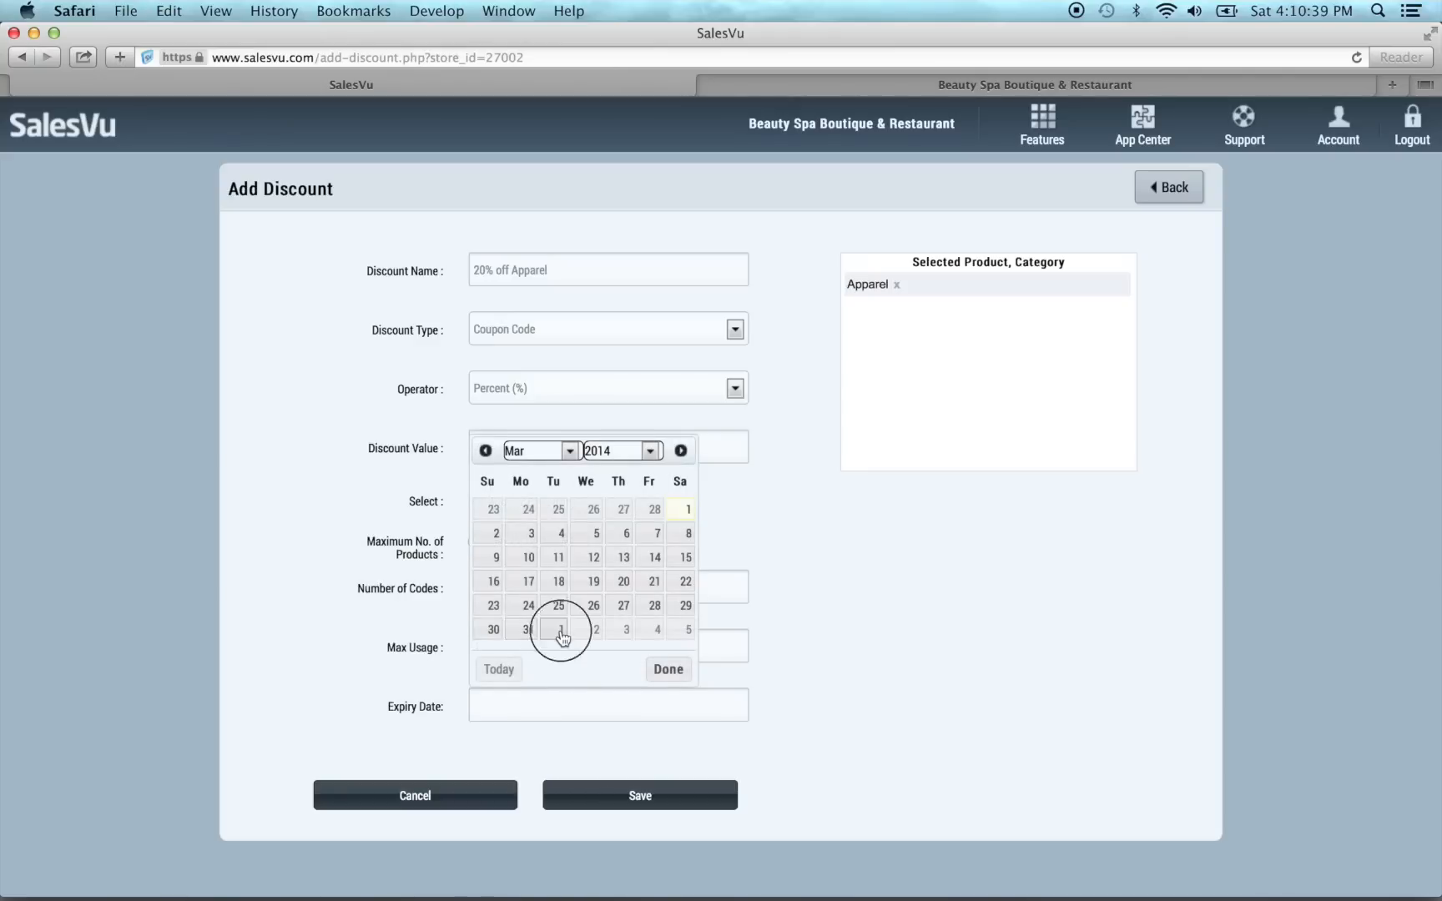
click(557, 631)
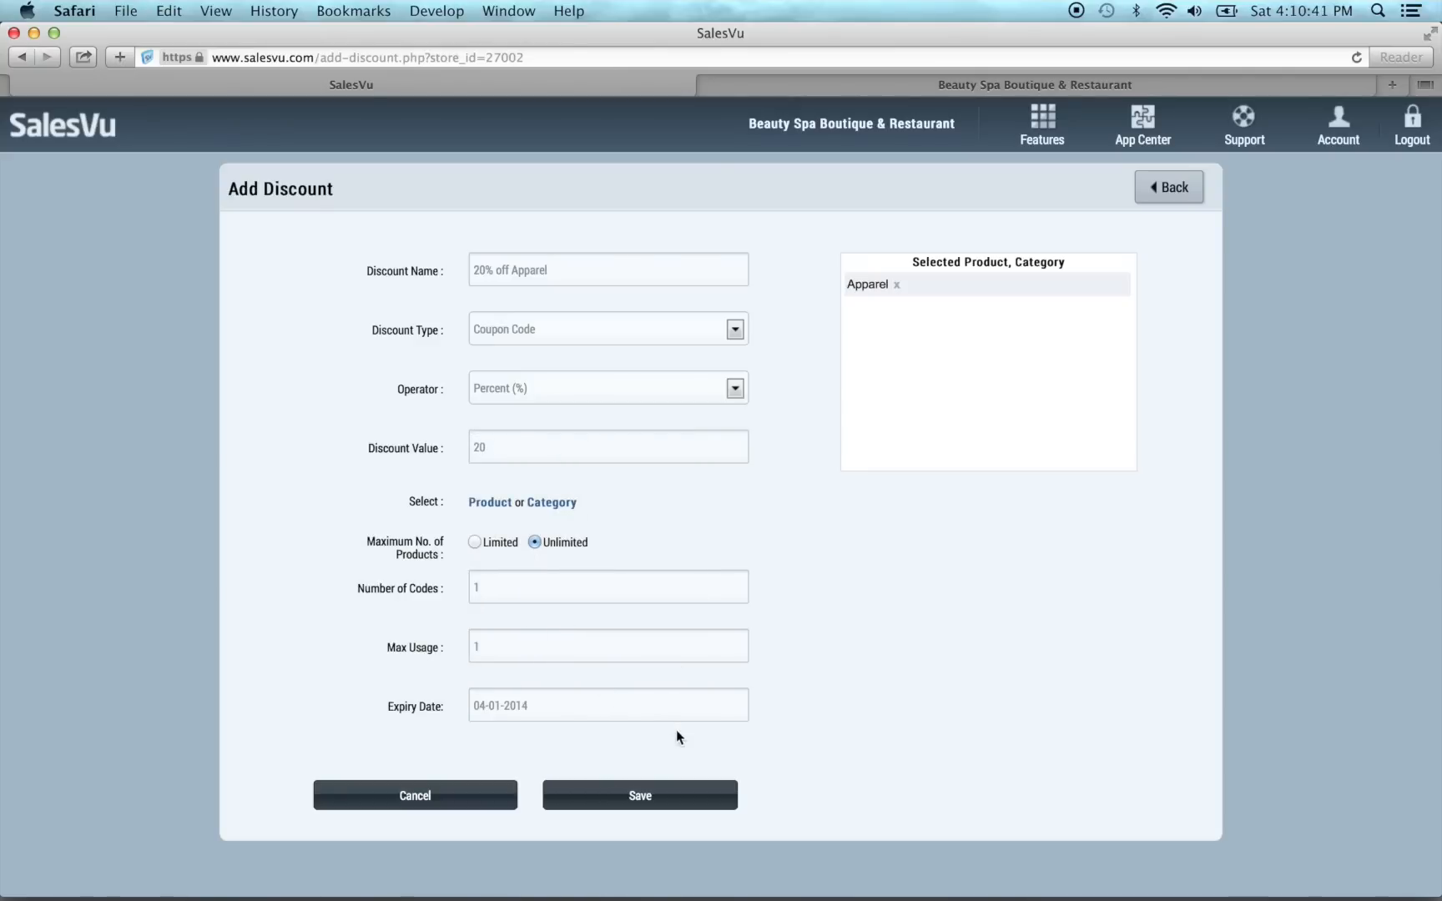
click(641, 796)
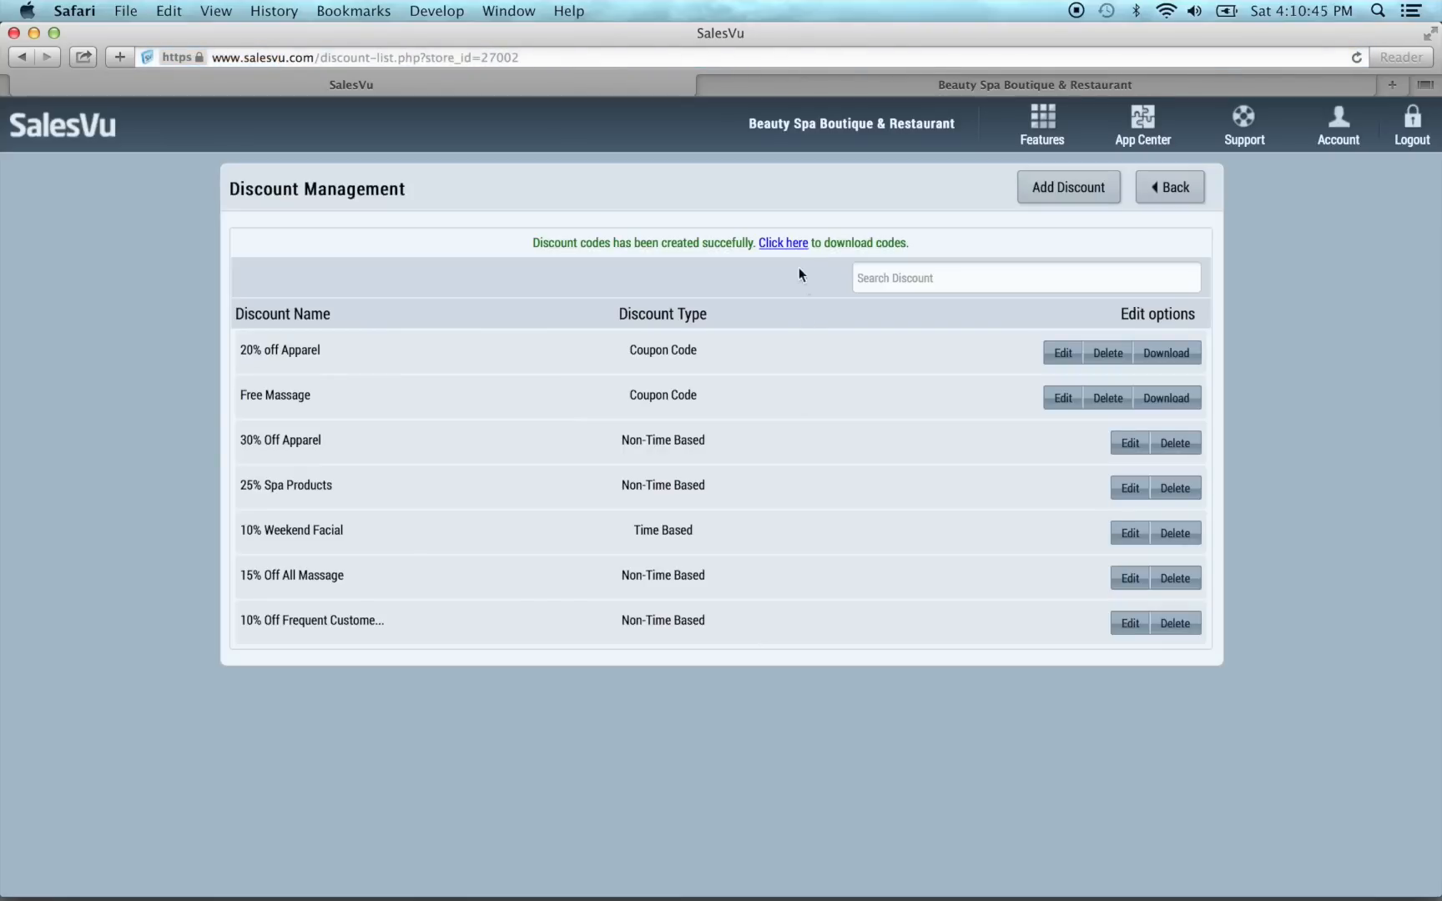
mouse_move(989, 262)
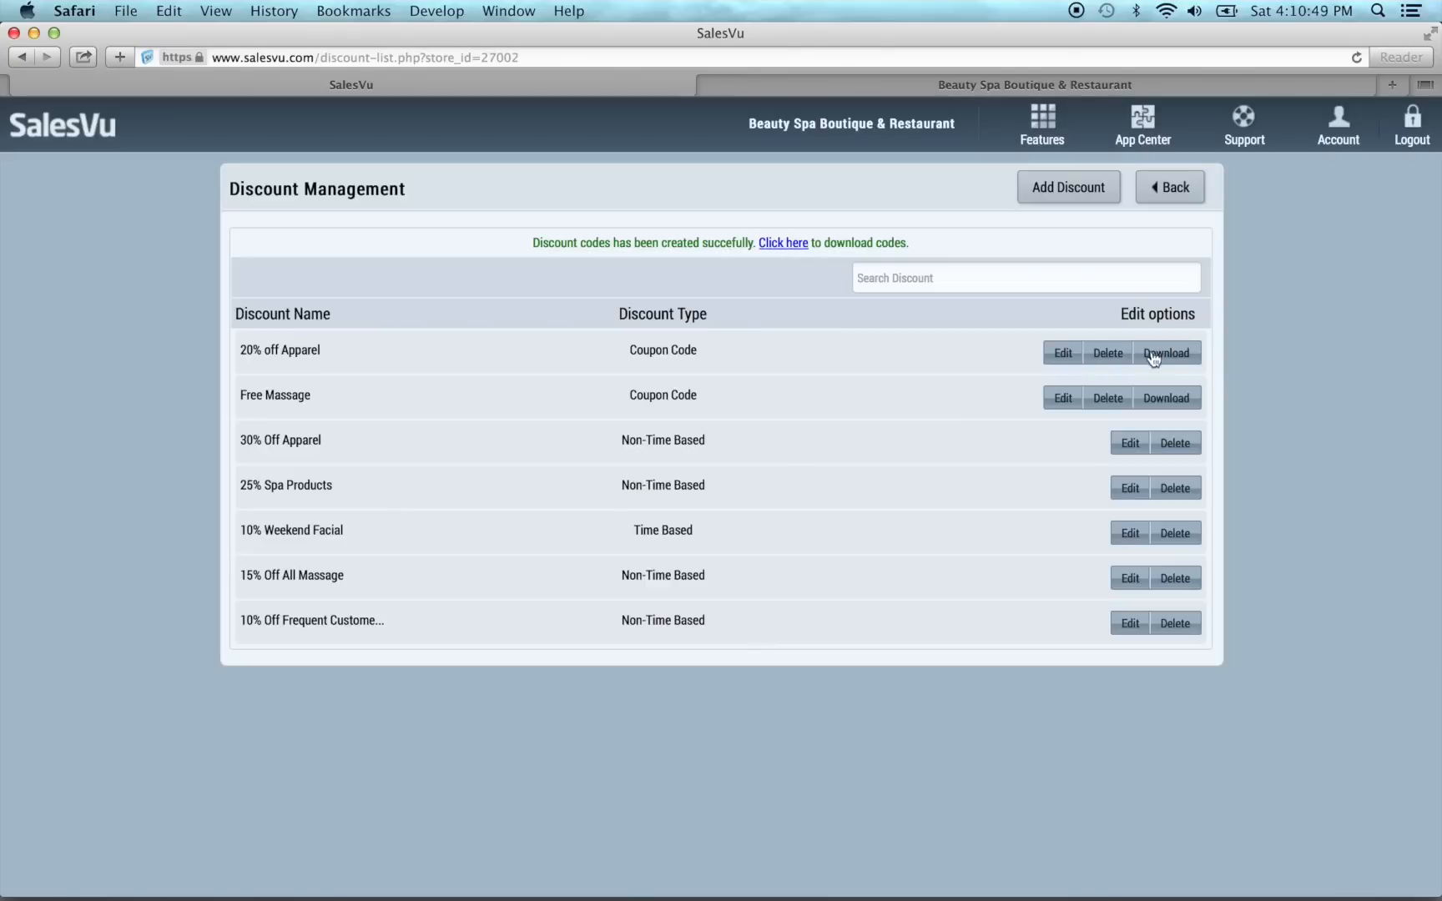
Download the generated codes from the 20% off Apparel discount row.
click(1167, 353)
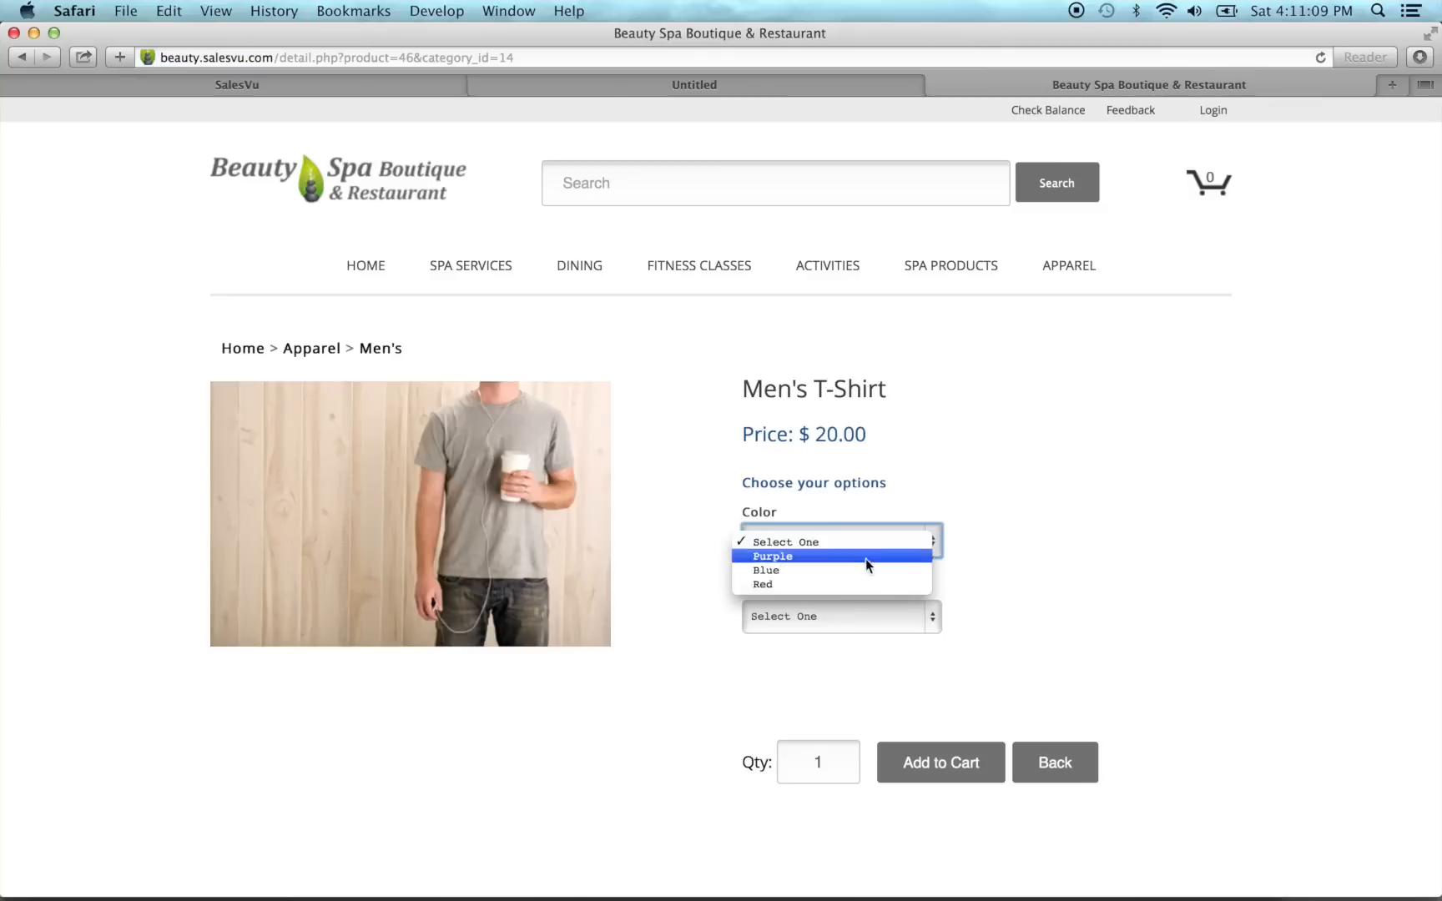
click(766, 570)
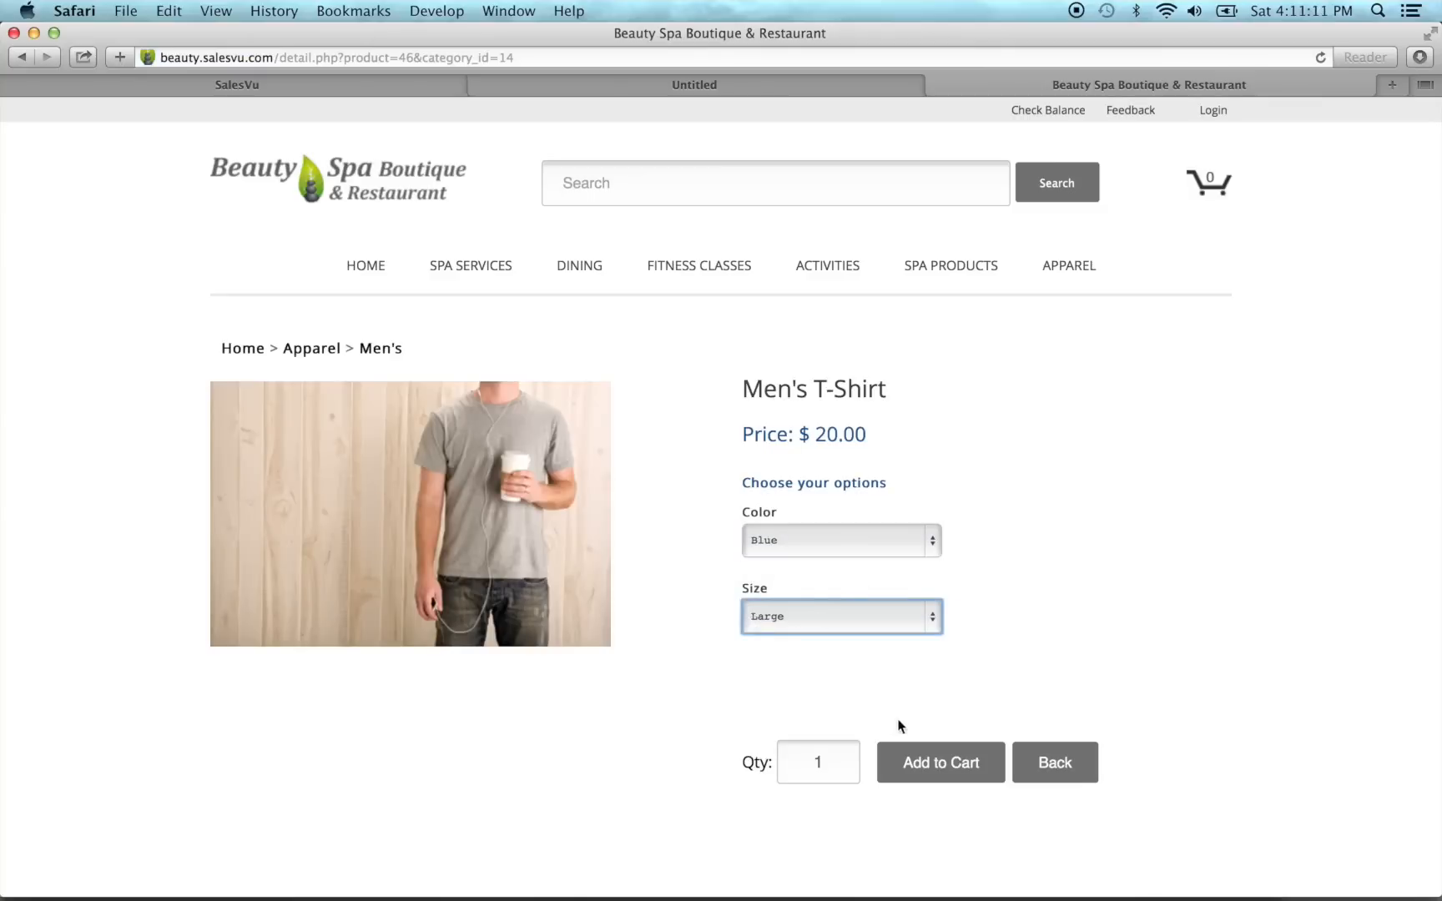
click(940, 762)
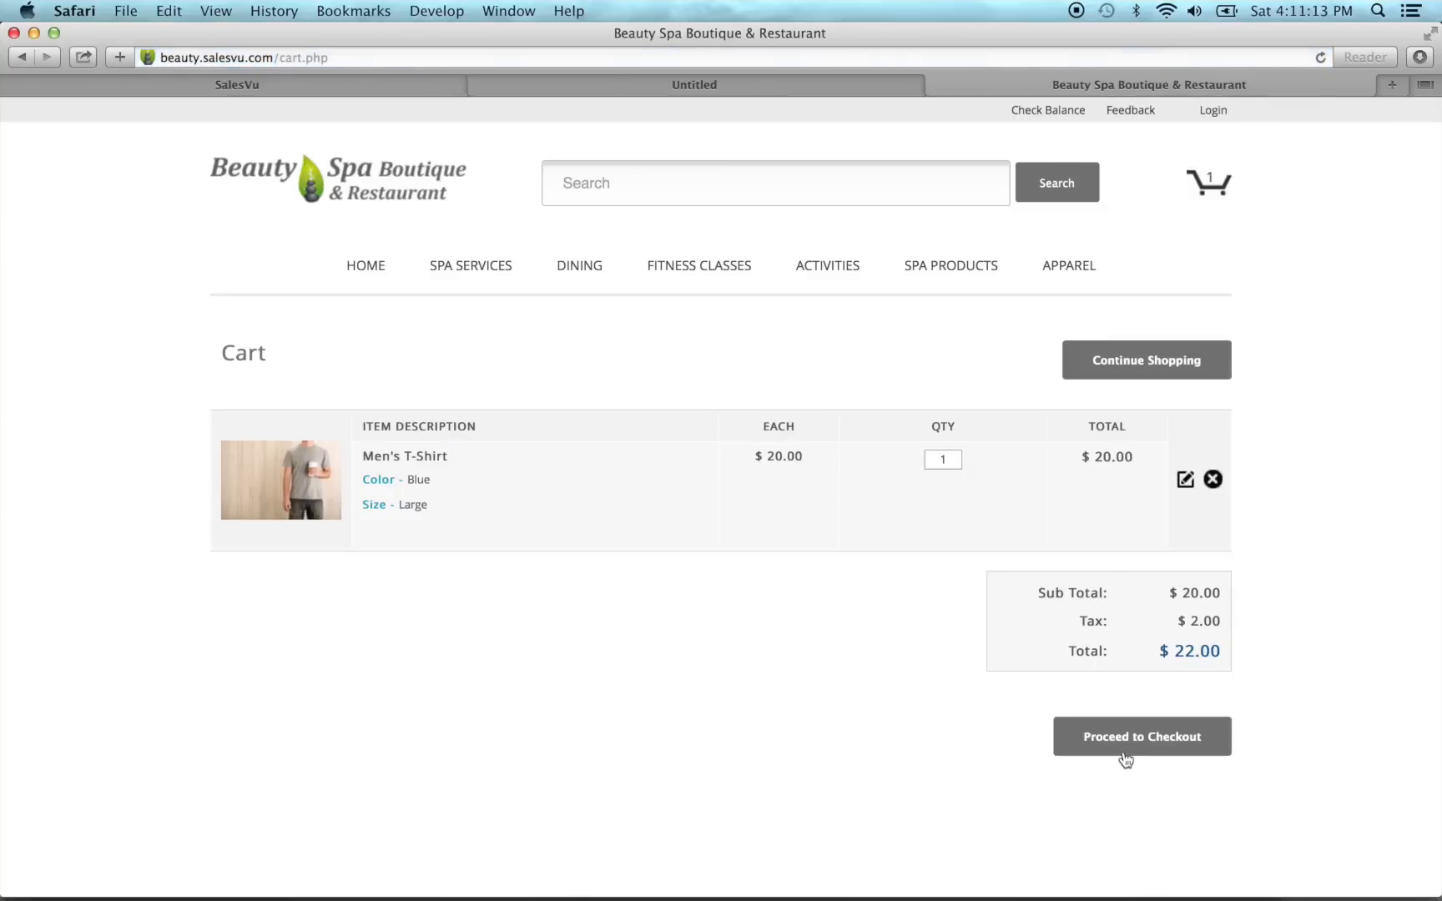
click(1142, 736)
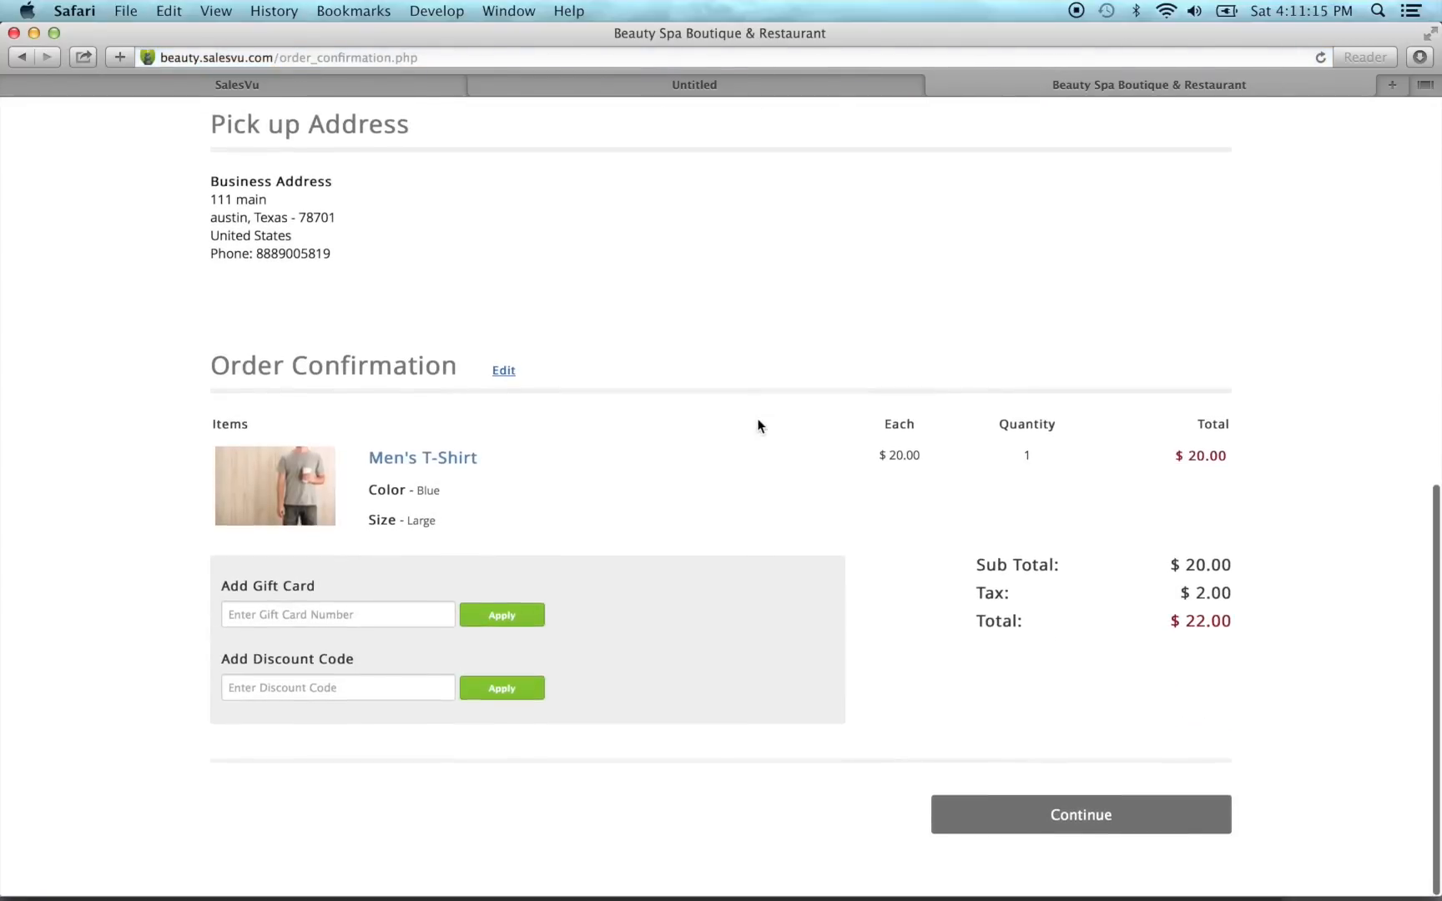
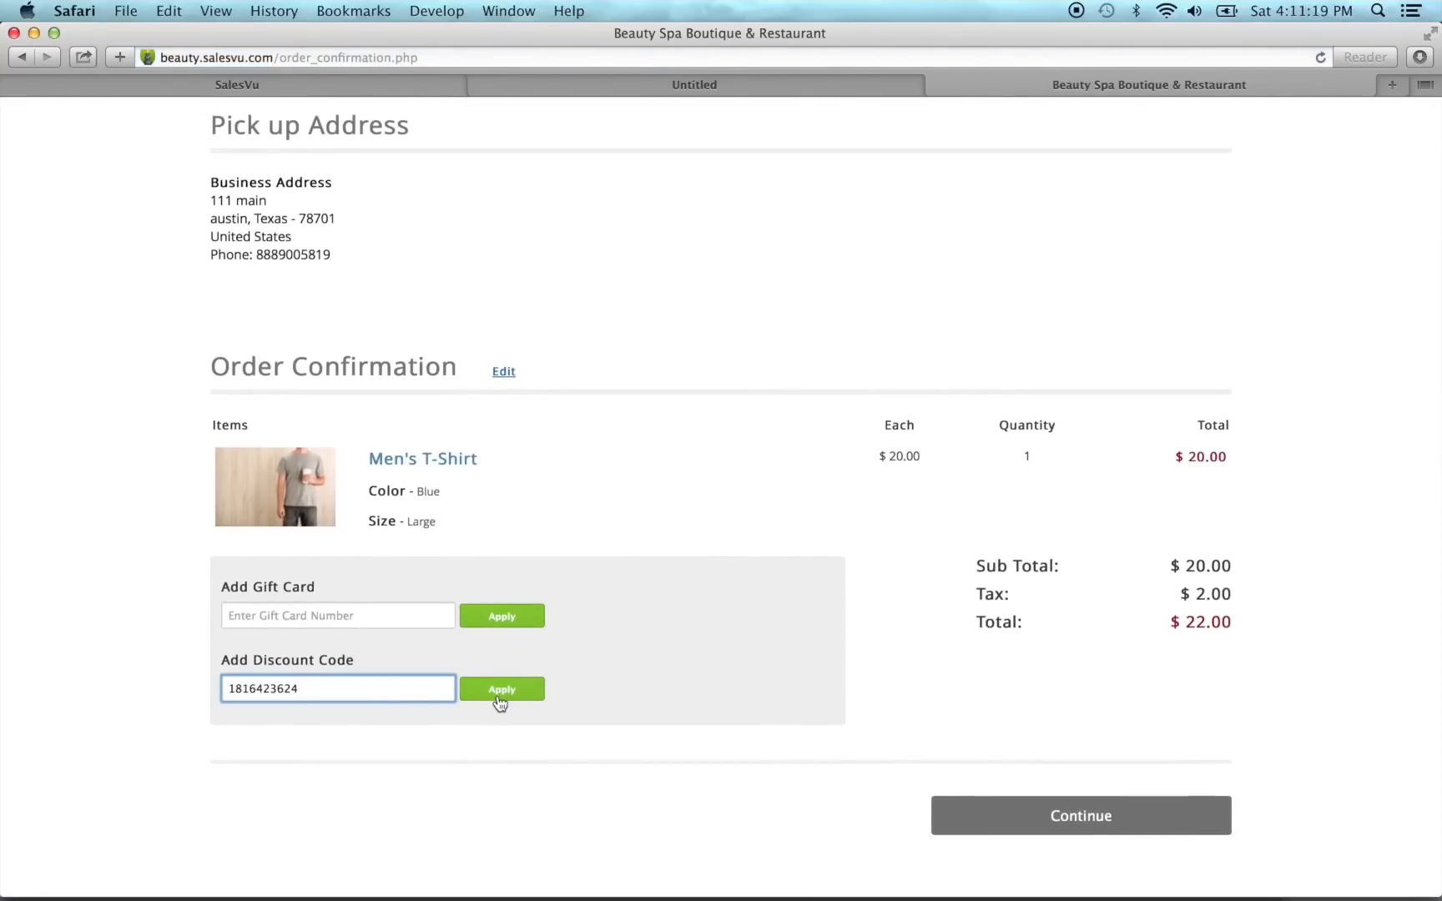
click(502, 689)
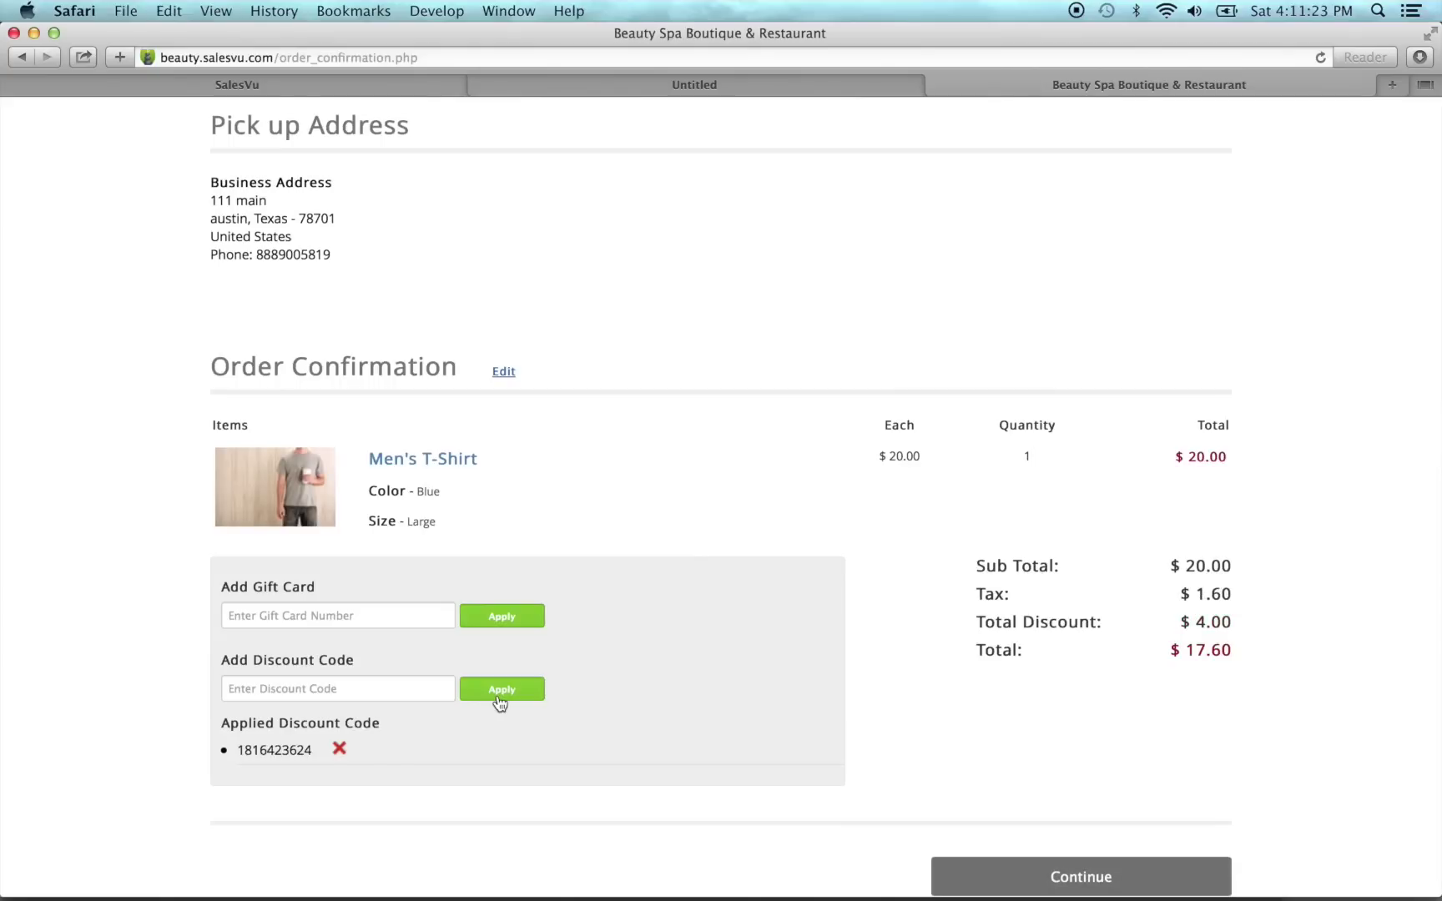
scroll(down, 3)
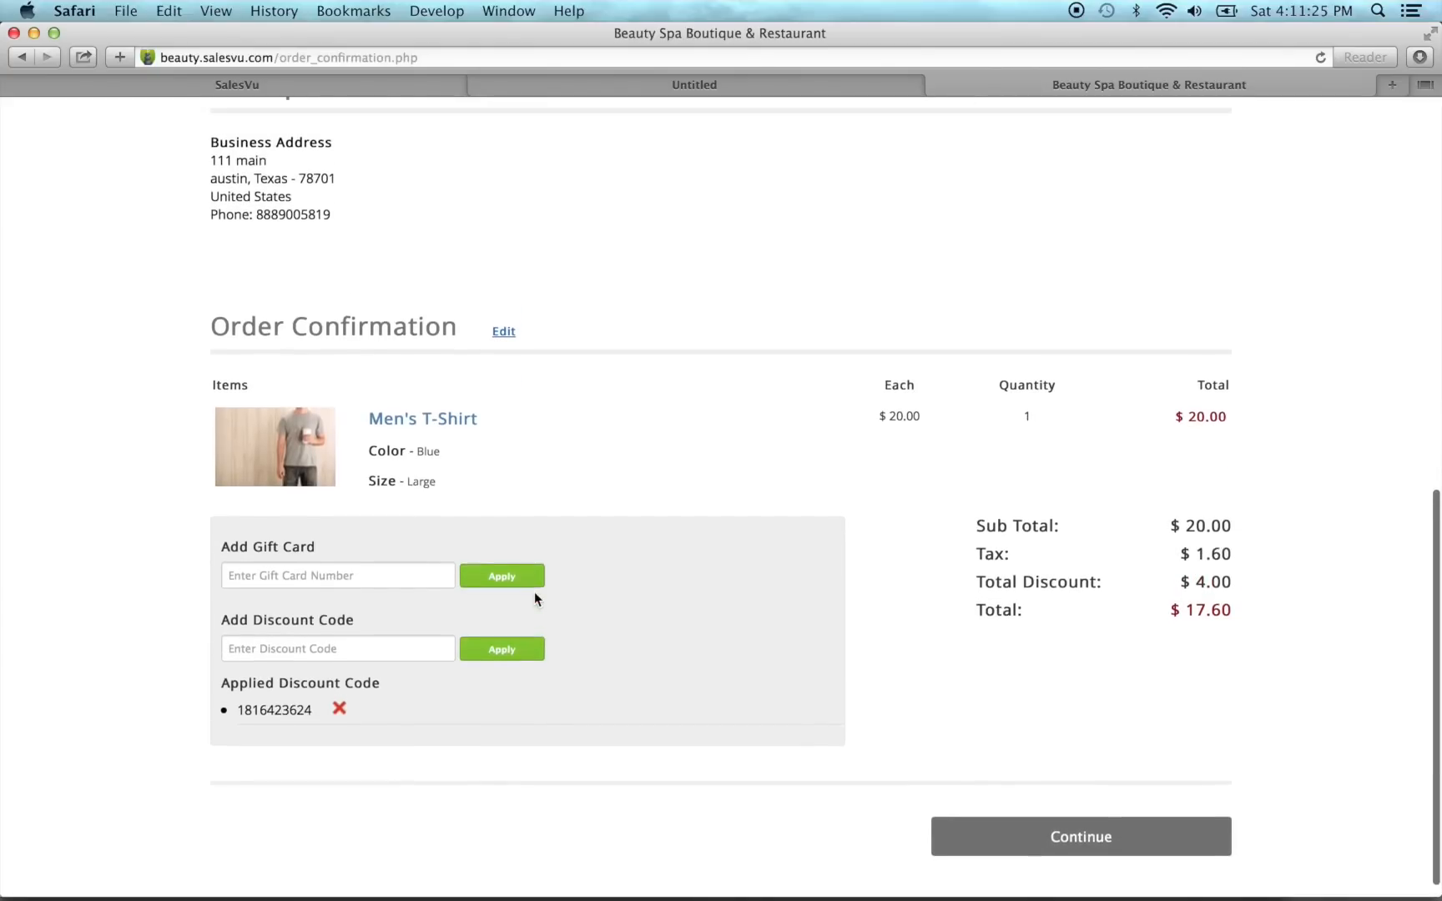
scroll(up, 3)
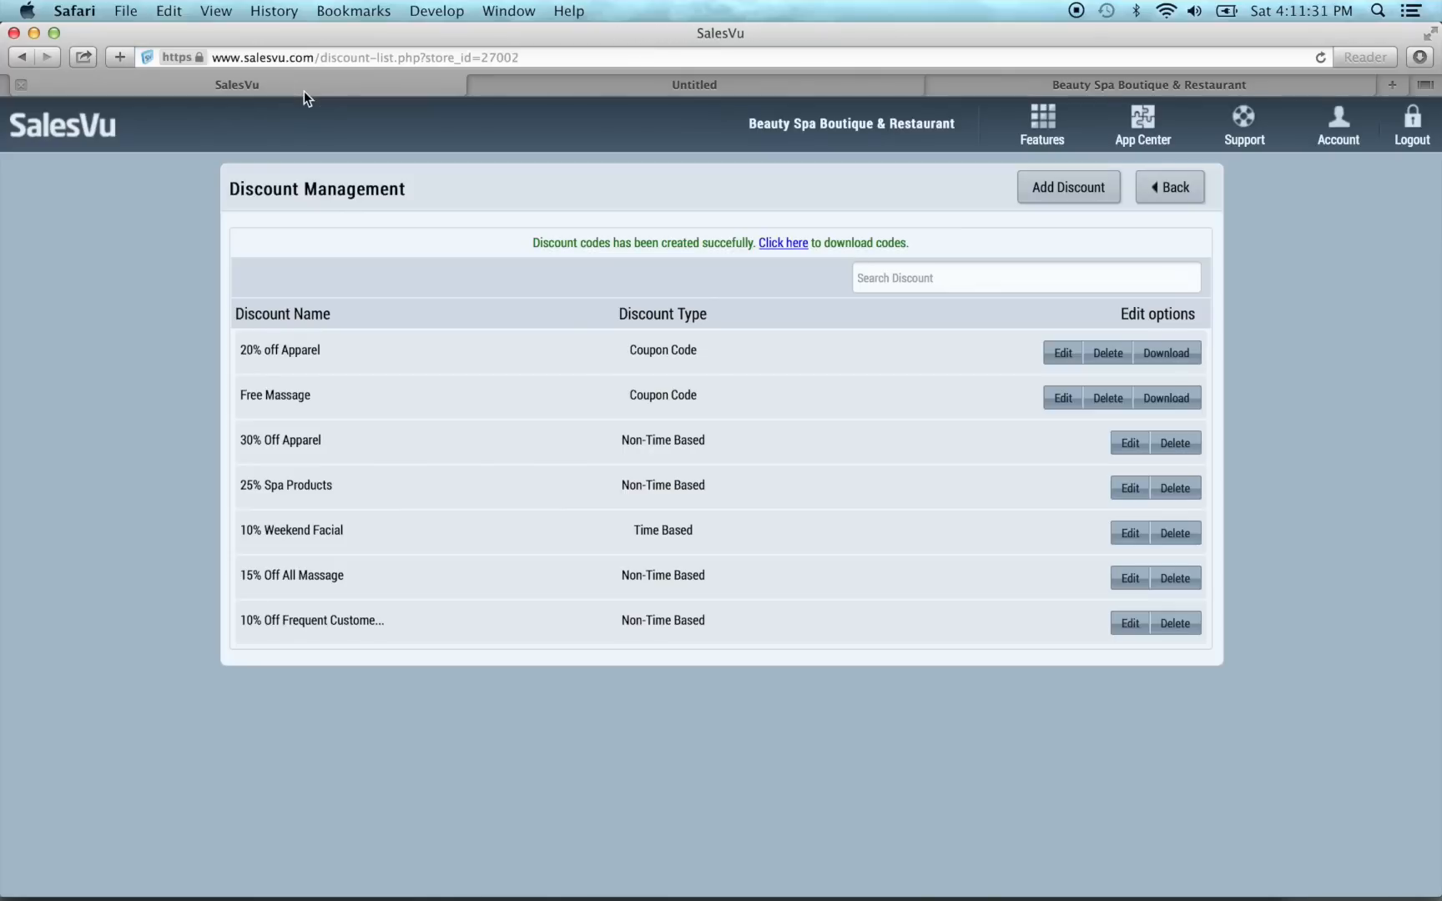
mouse_move(577, 109)
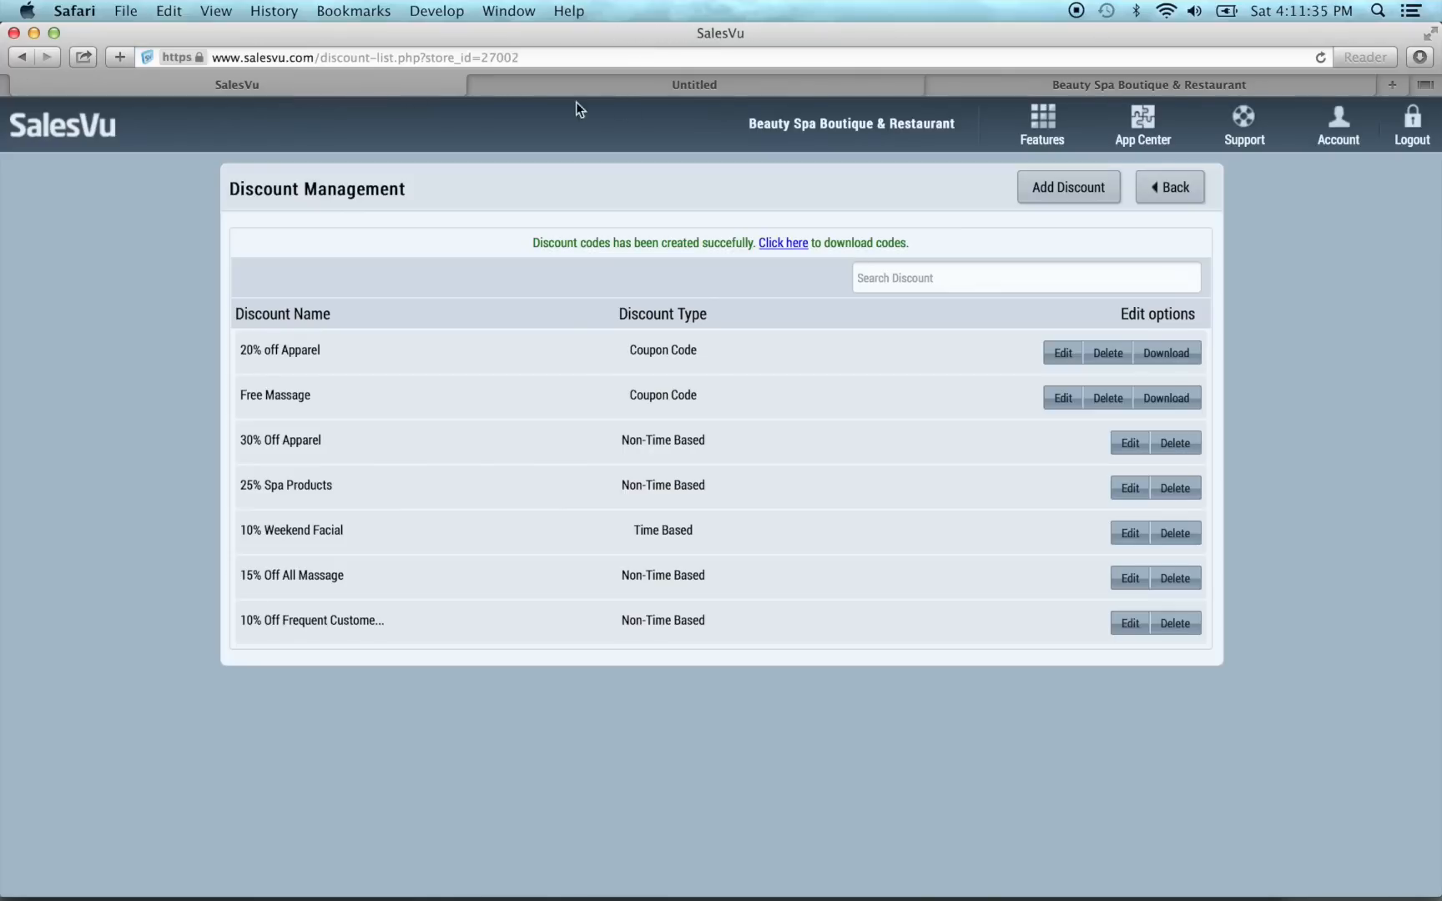
Open Features > Inventory and choose the Beauty Spa Boutique location.
click(1042, 121)
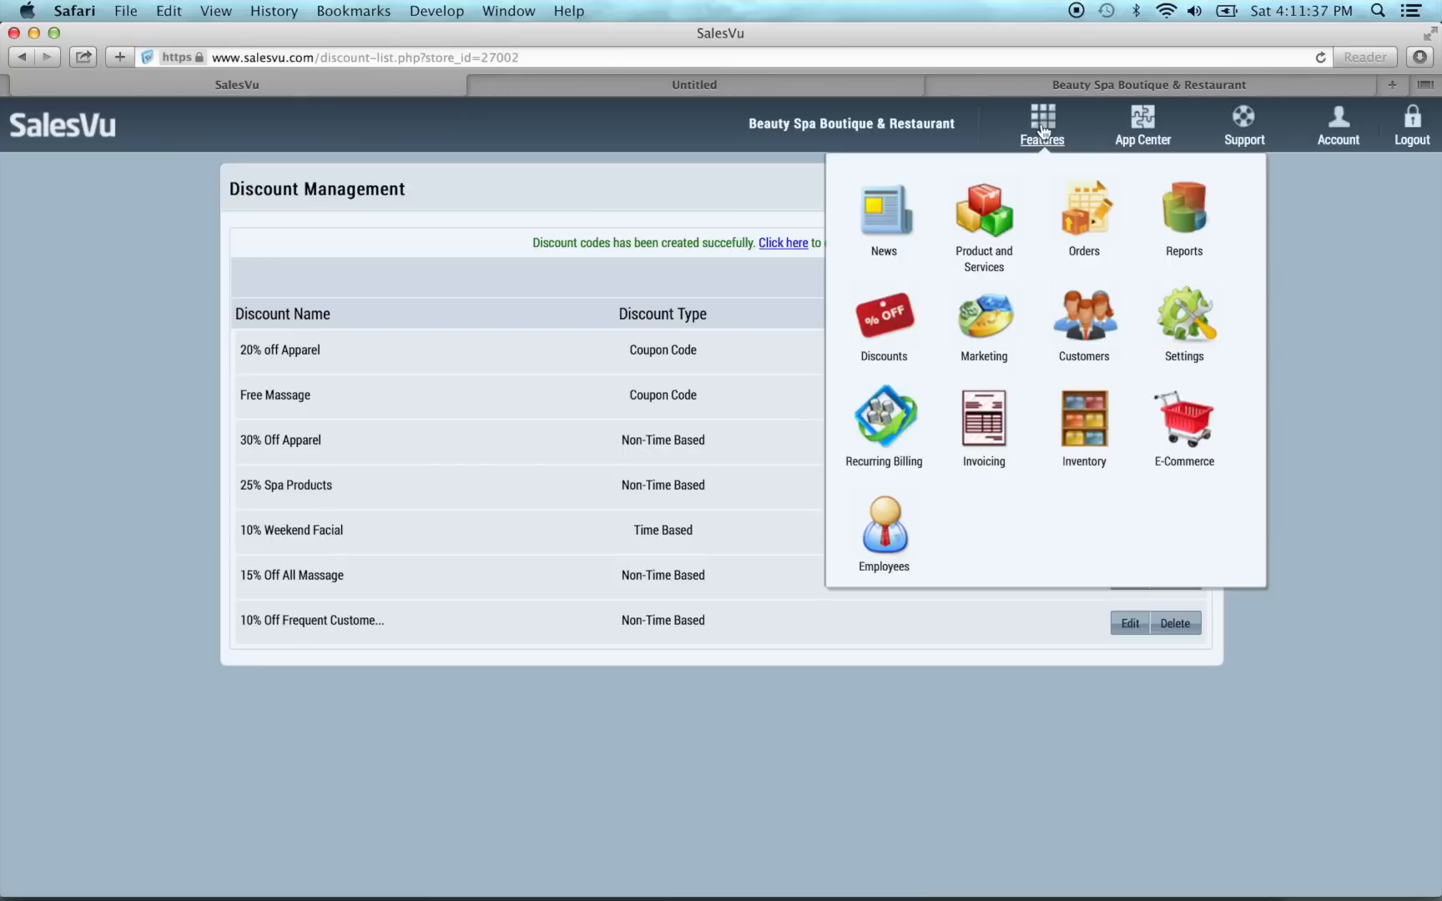
mouse_move(1081, 407)
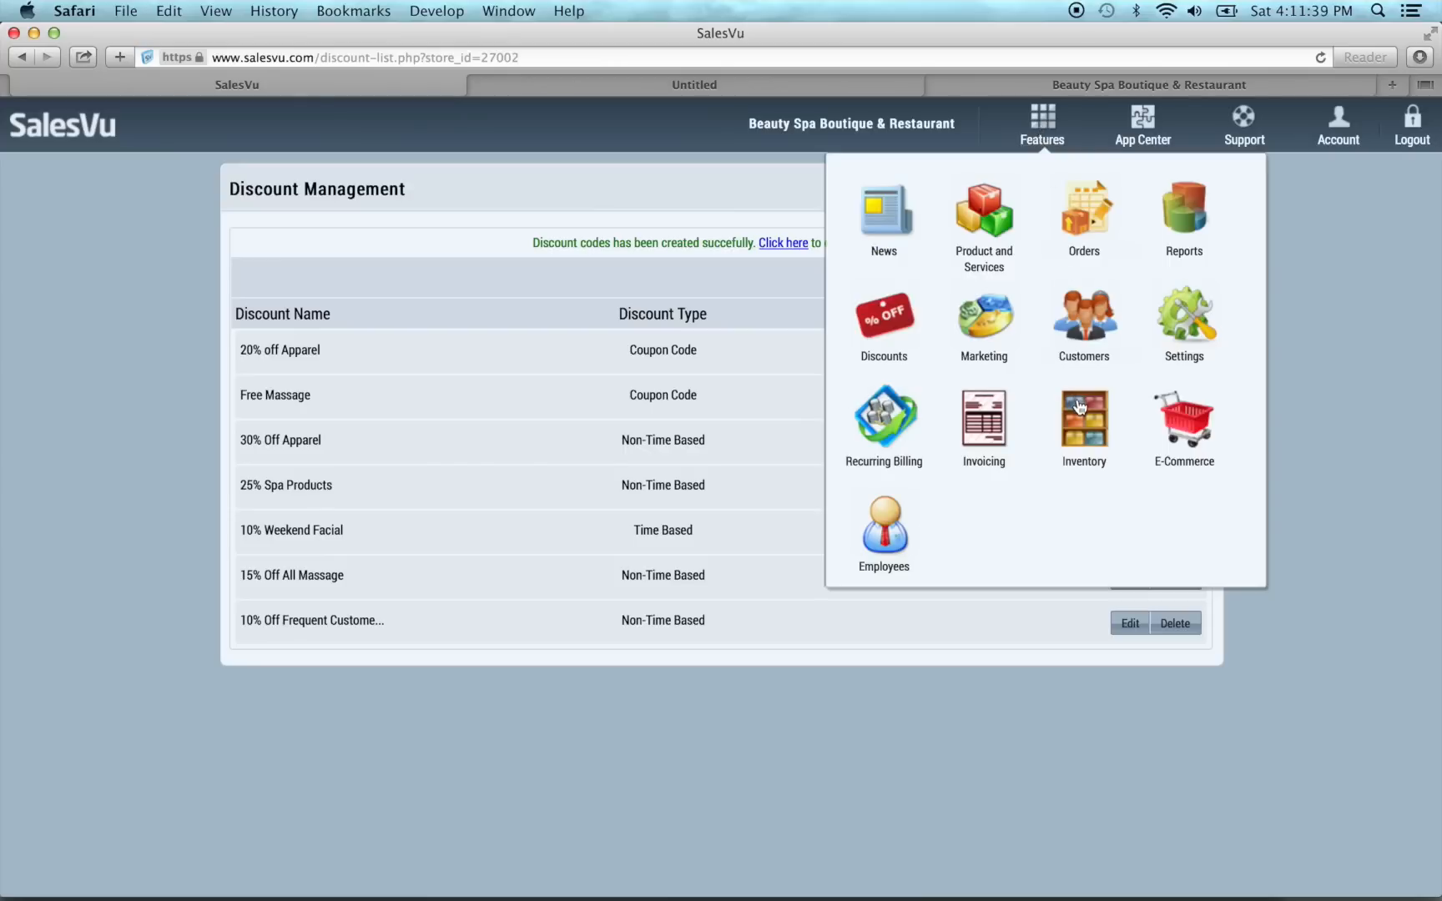
click(1084, 419)
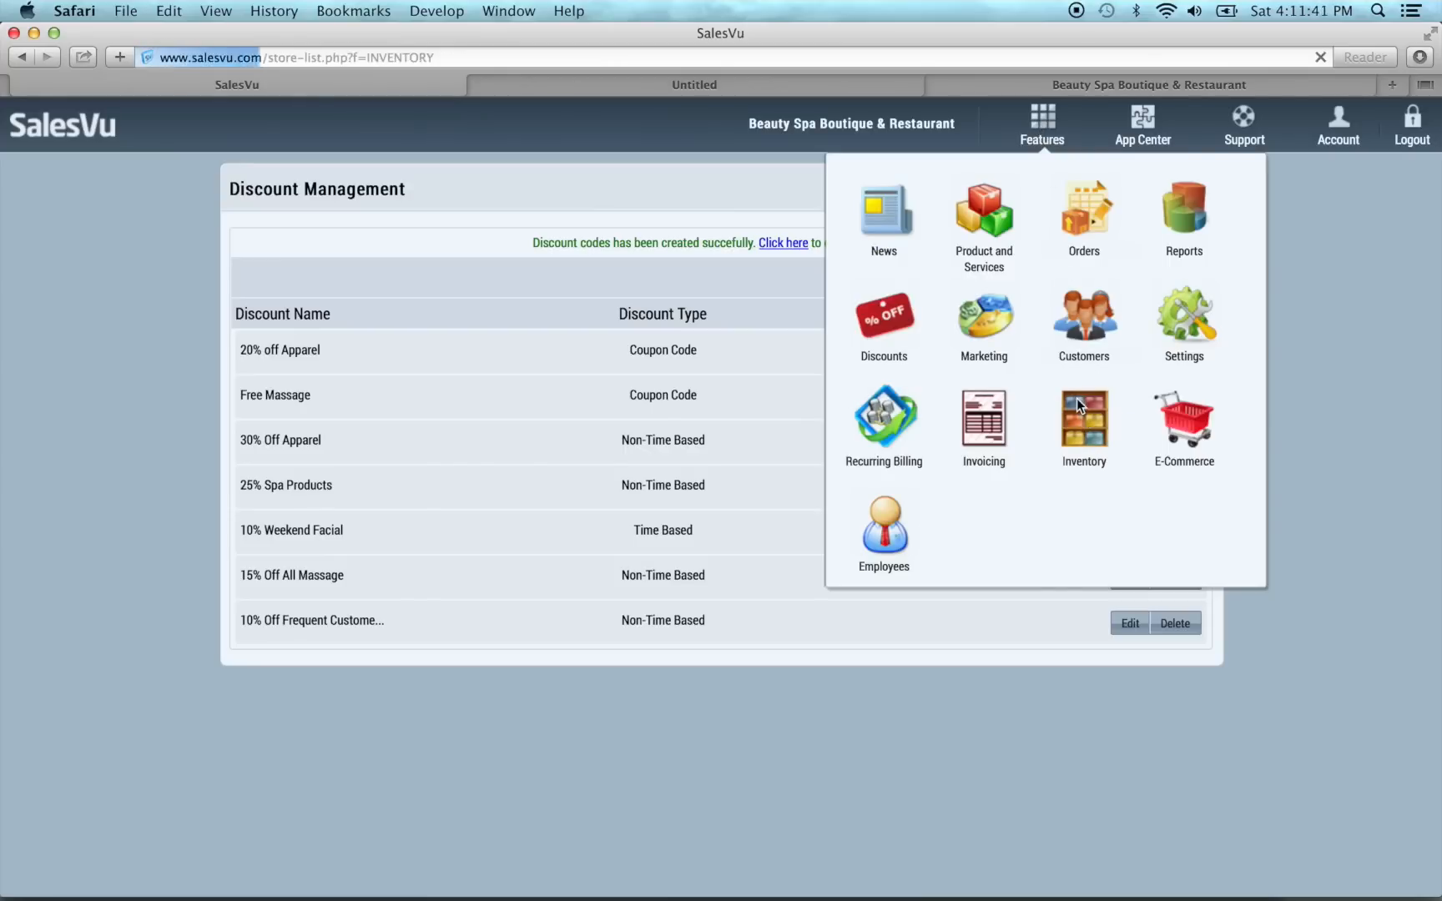
click(1083, 417)
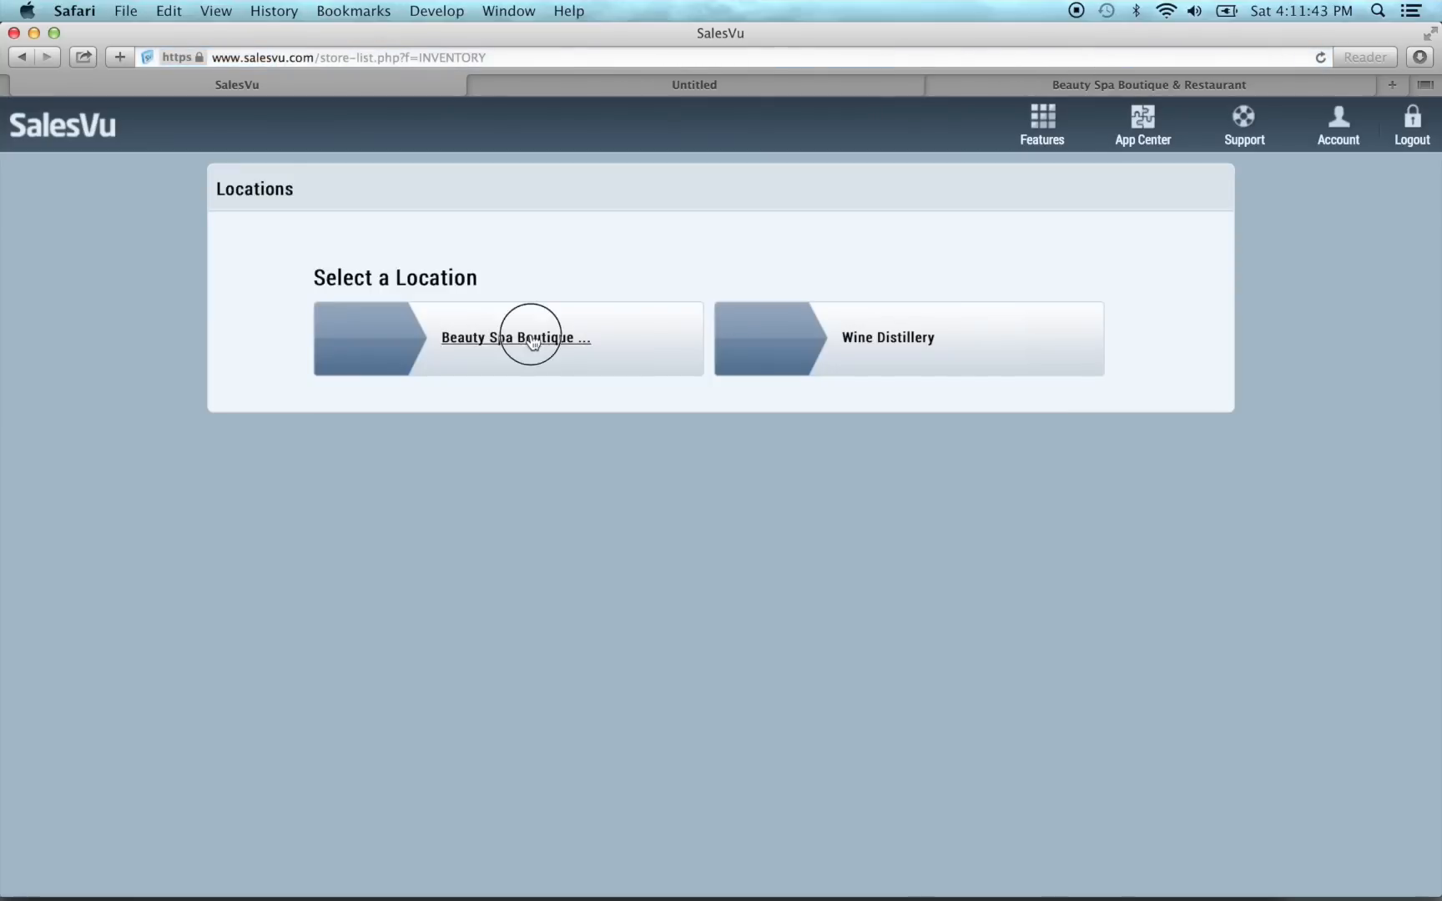
click(530, 343)
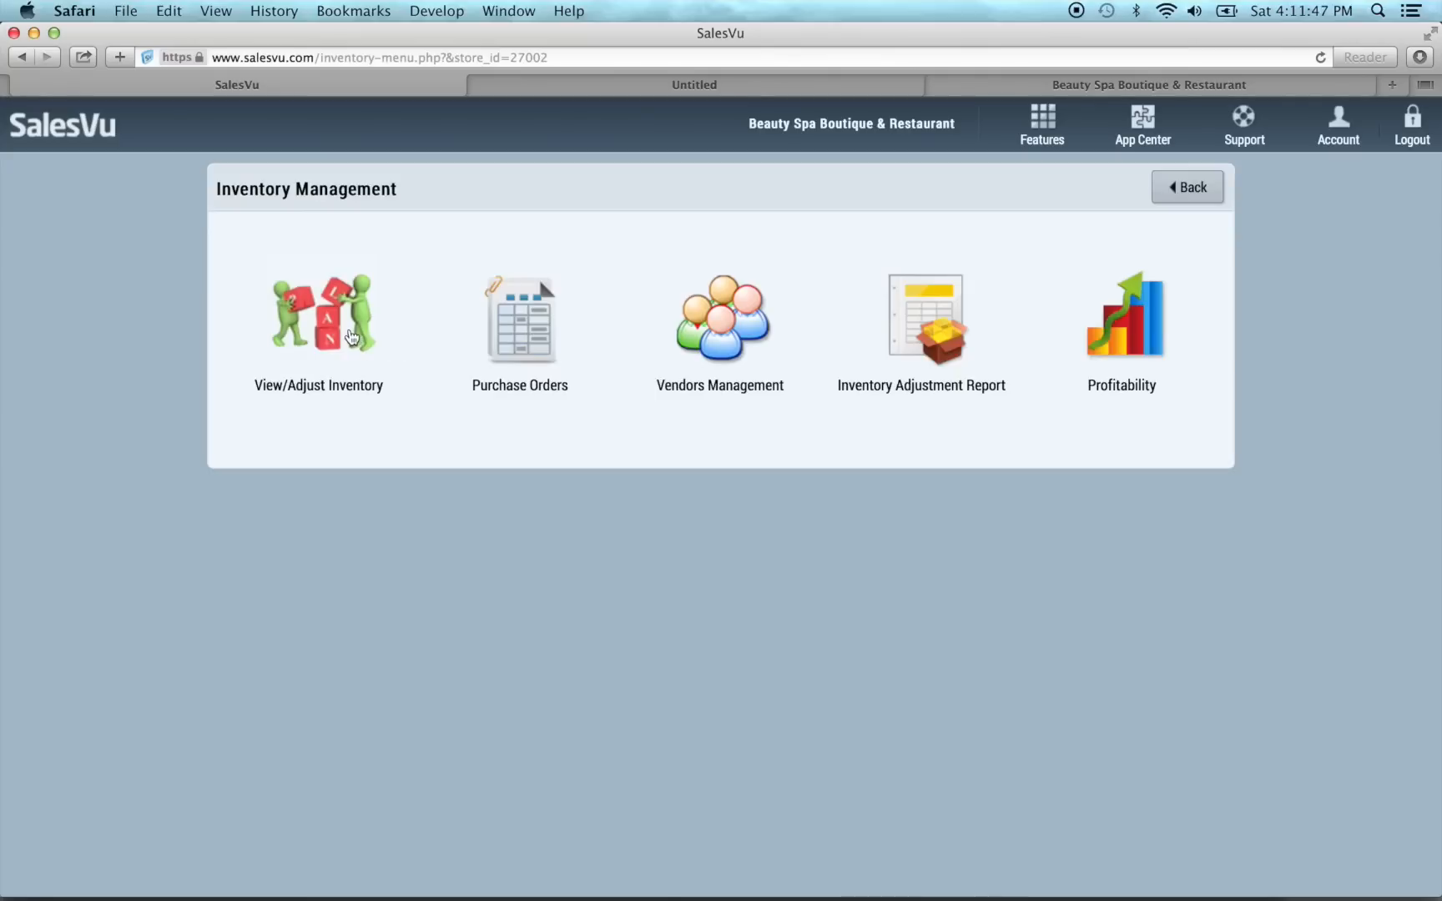
mouse_move(349, 336)
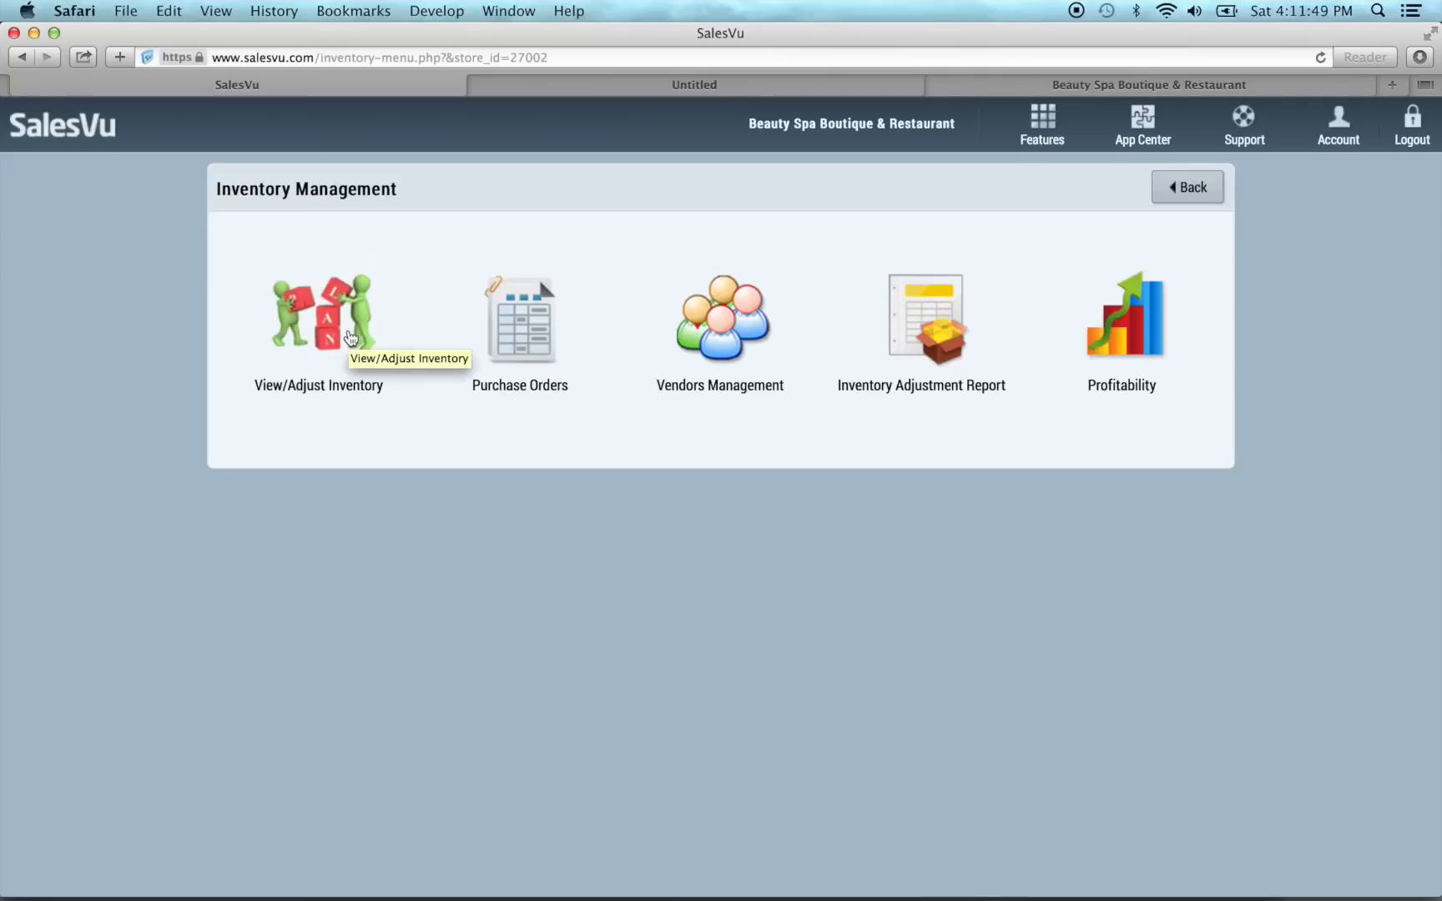
Open View/Adjust Inventory and edit the Men's T-Shirt - Blue - Extra Large quantity.
click(322, 313)
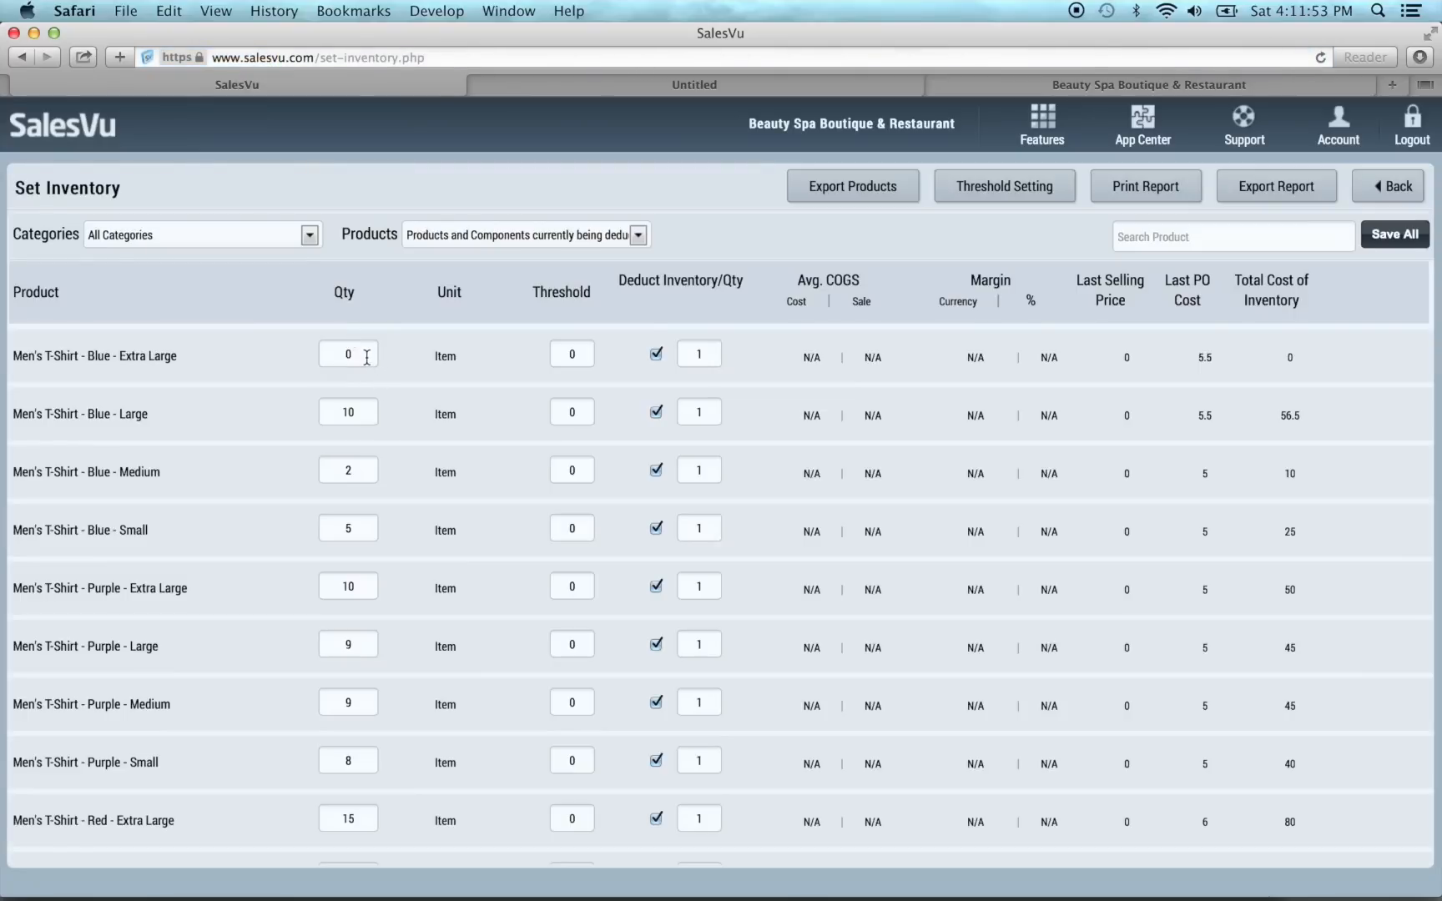
click(348, 354)
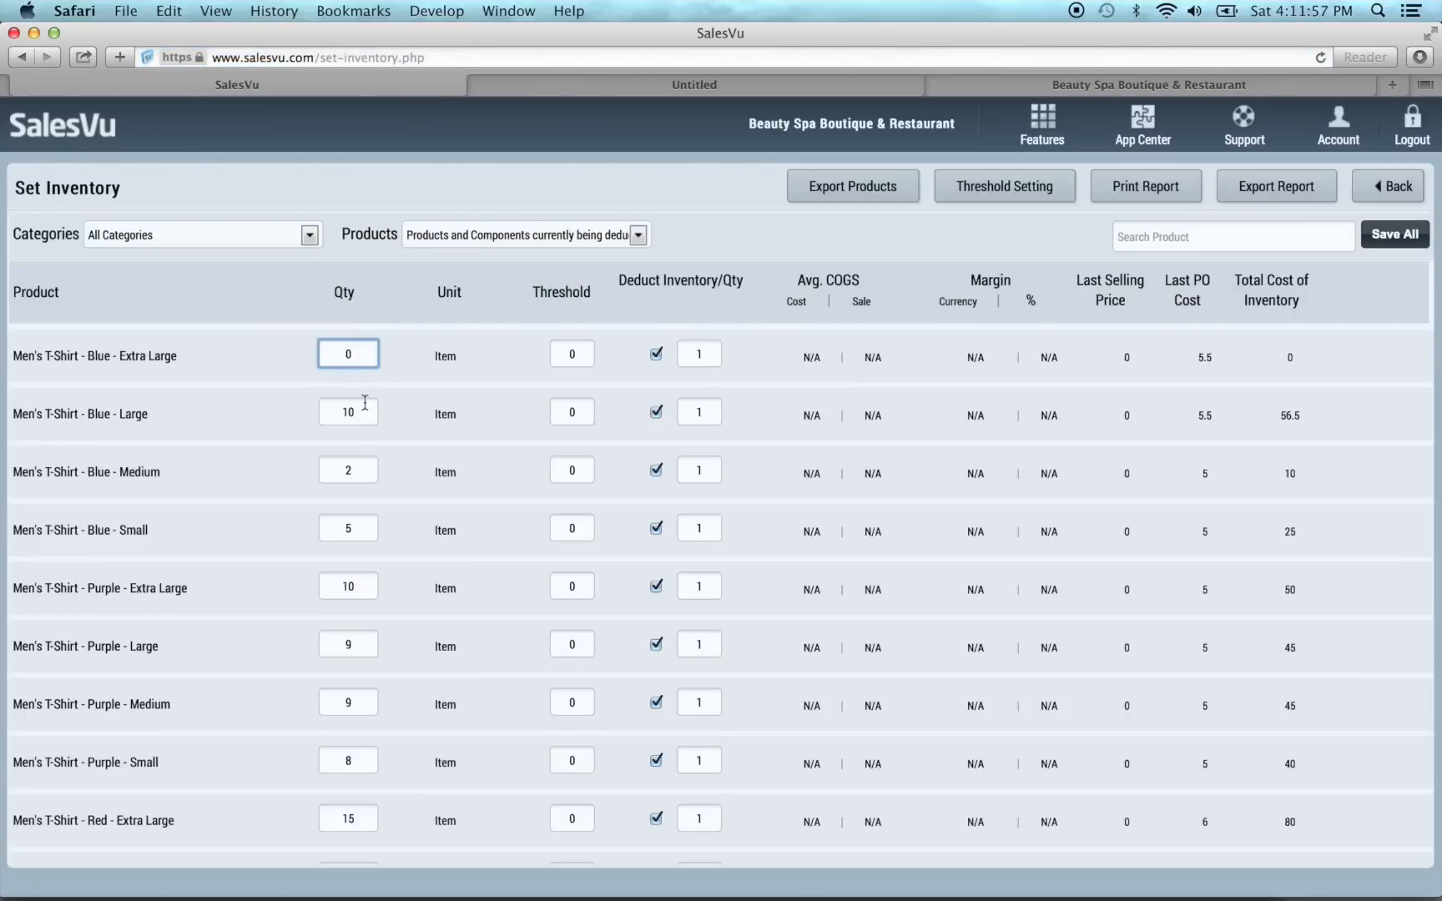
Set Blue Extra Large quantity to 10 and Blue Large to 12, then Save All.
text(10)
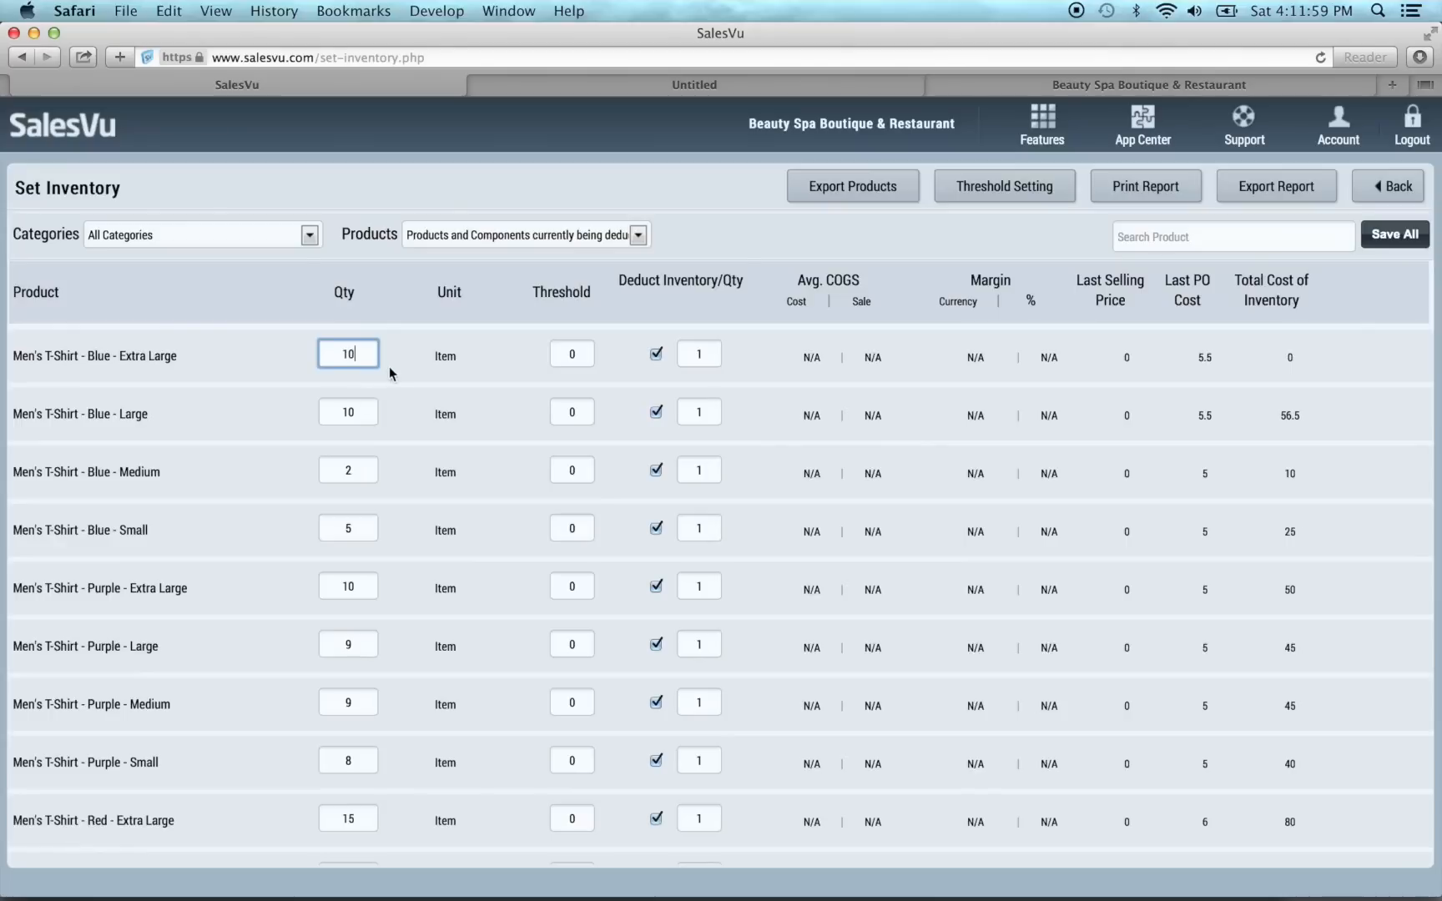
text(12)
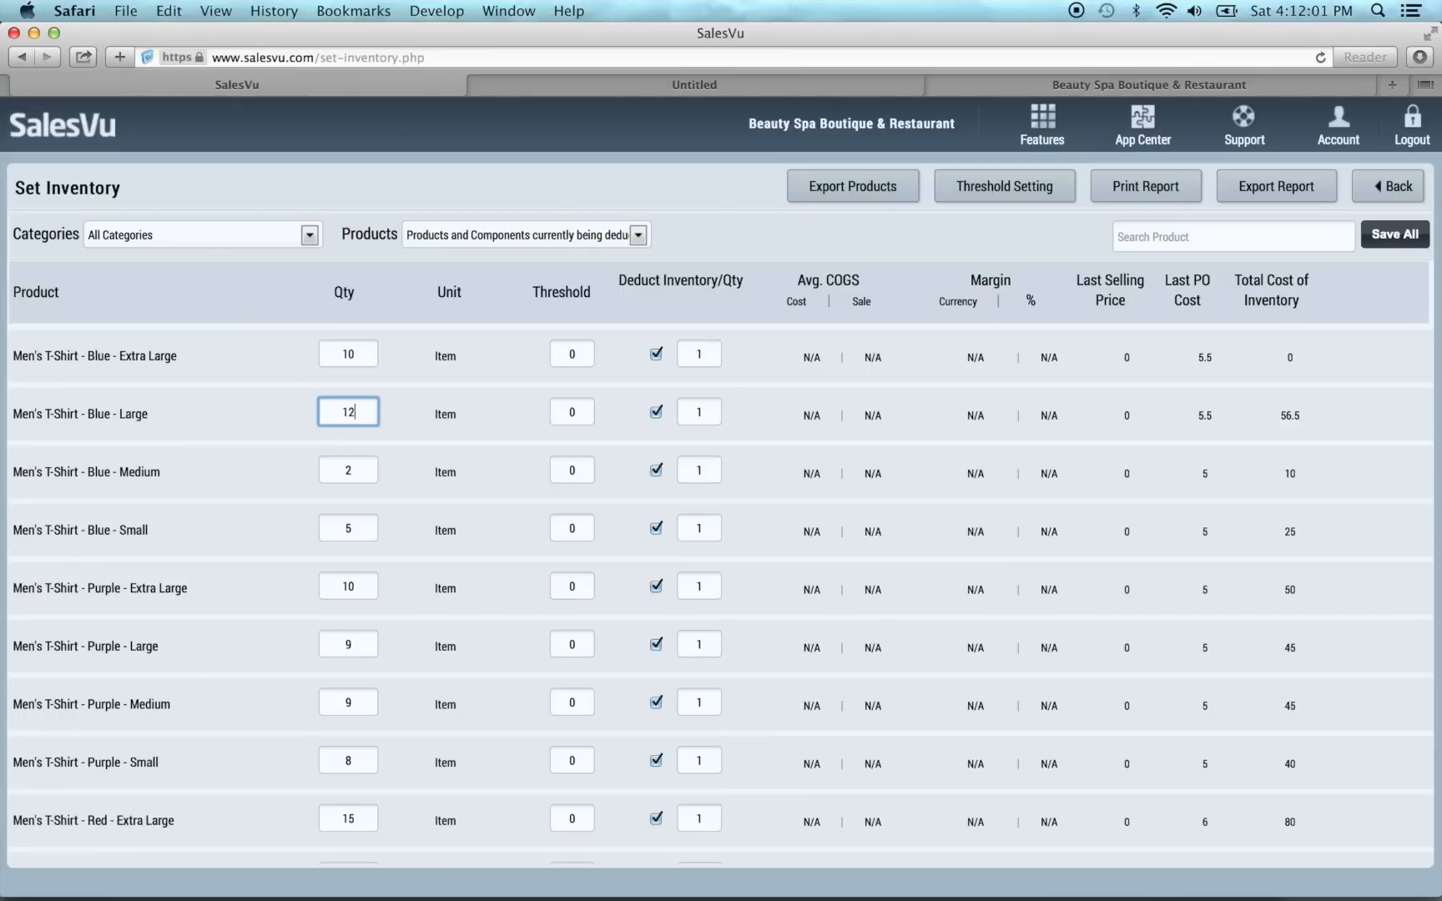
click(1395, 234)
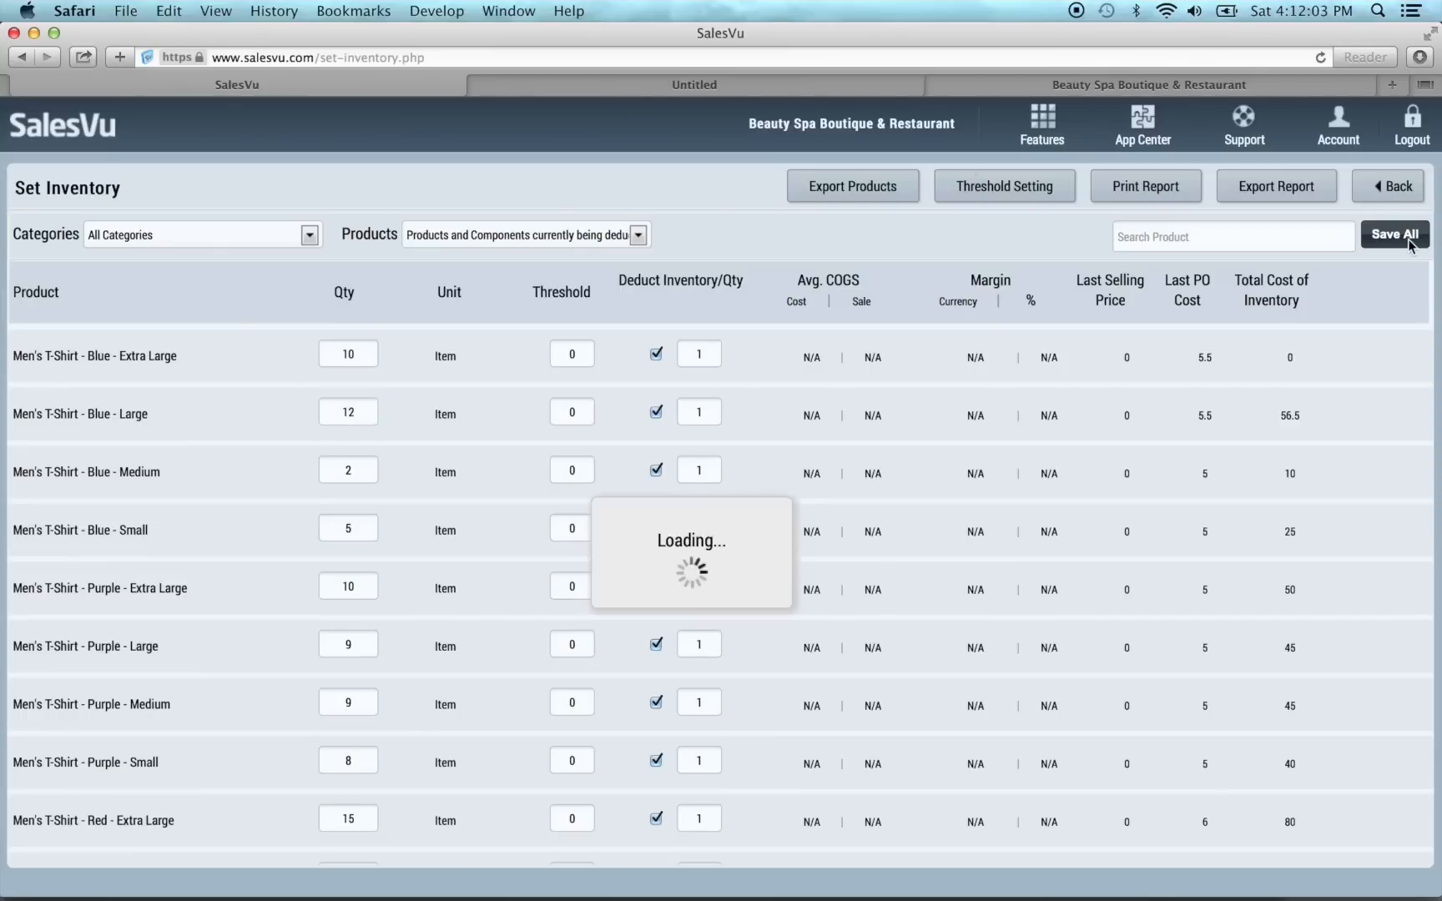
click(1393, 234)
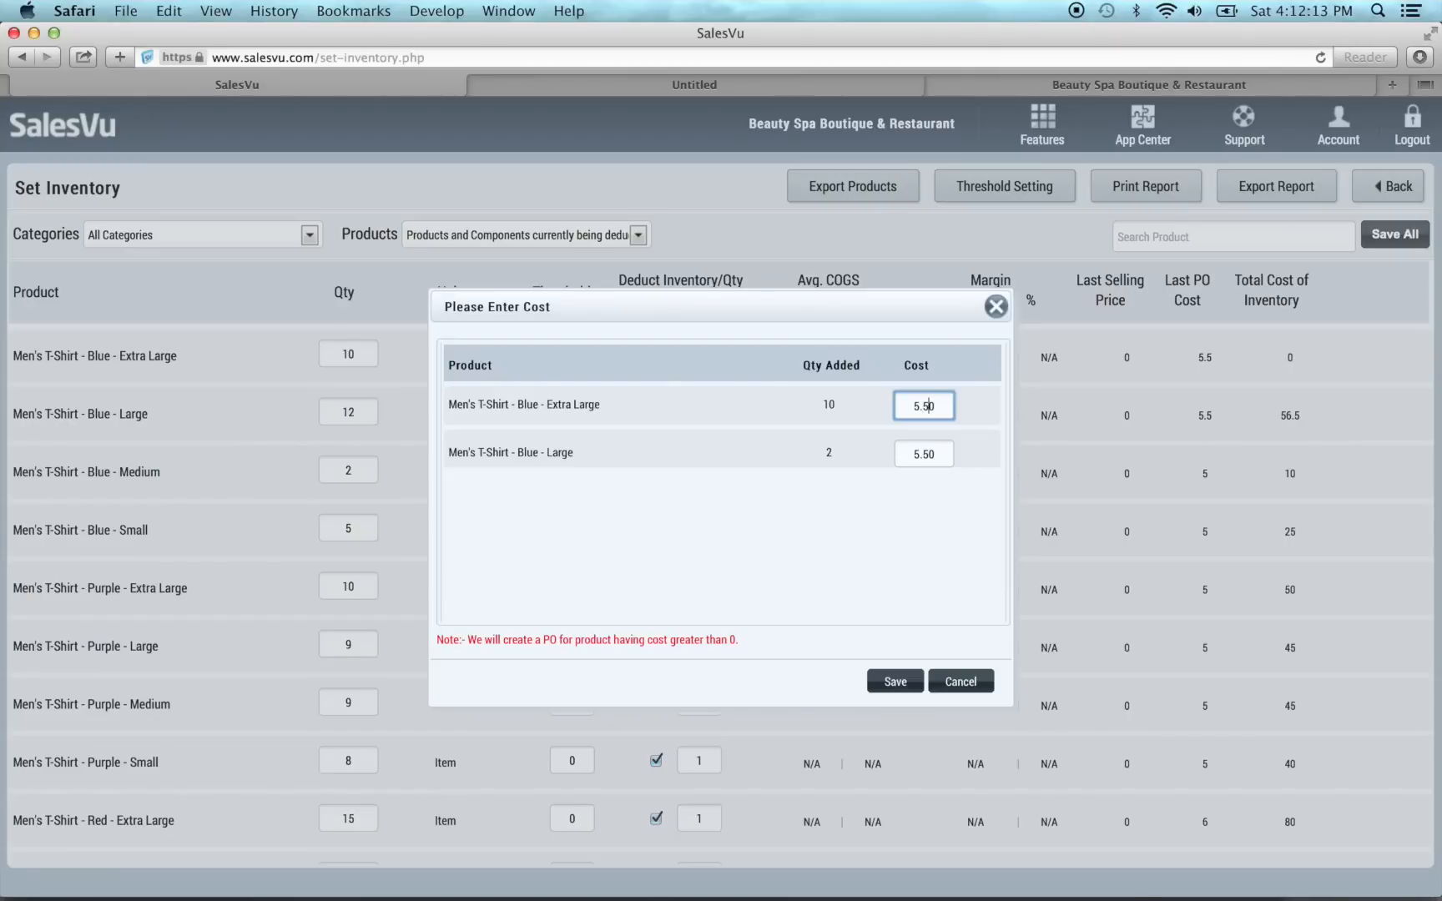
Enter 5.75 as the Extra Large unit cost and save it.
text(5.75)
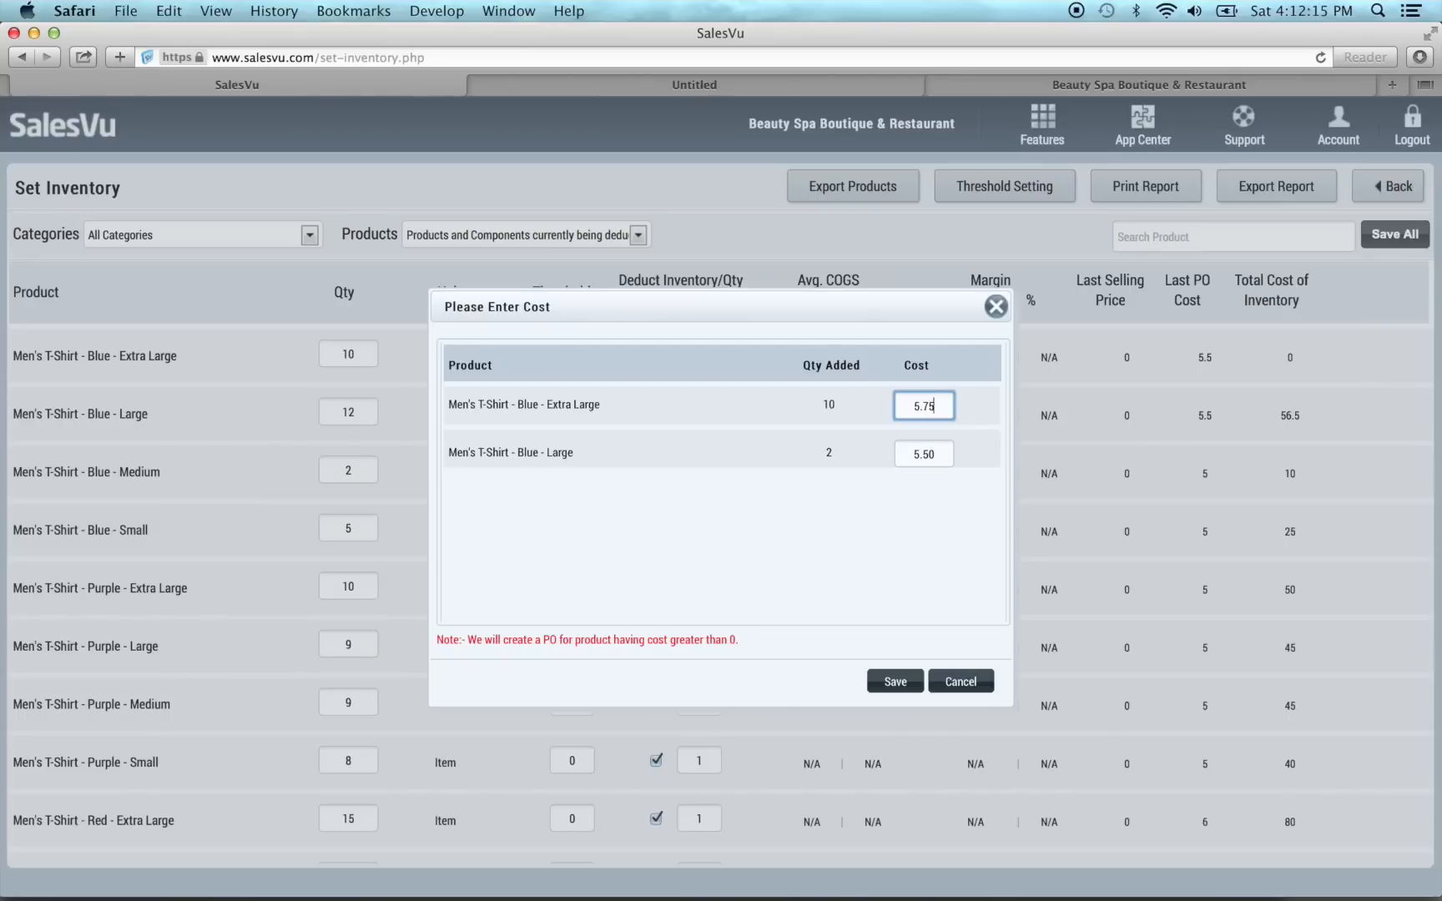
click(924, 453)
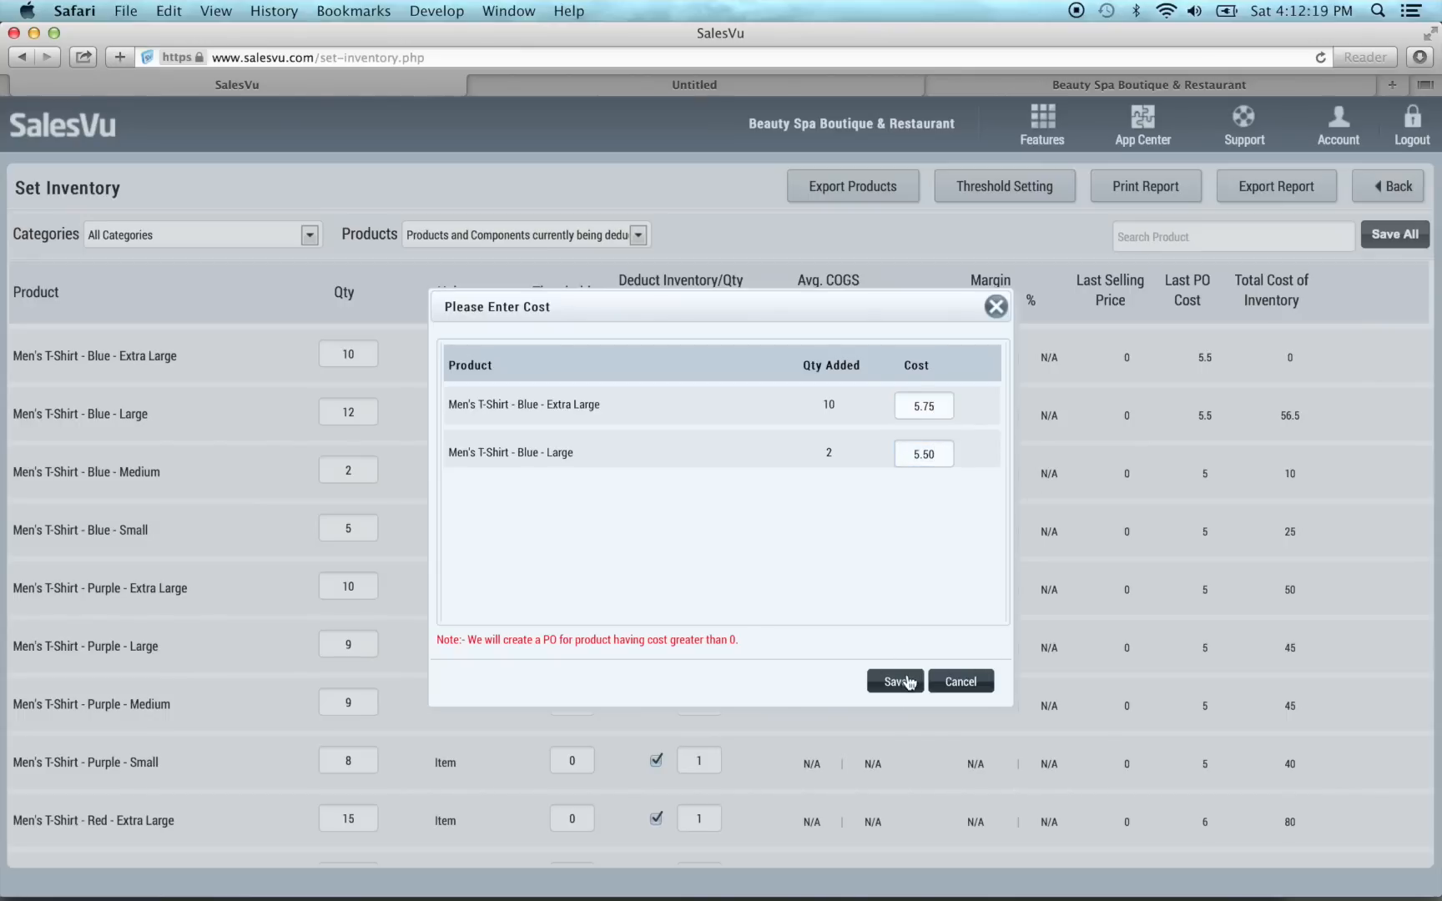
click(894, 681)
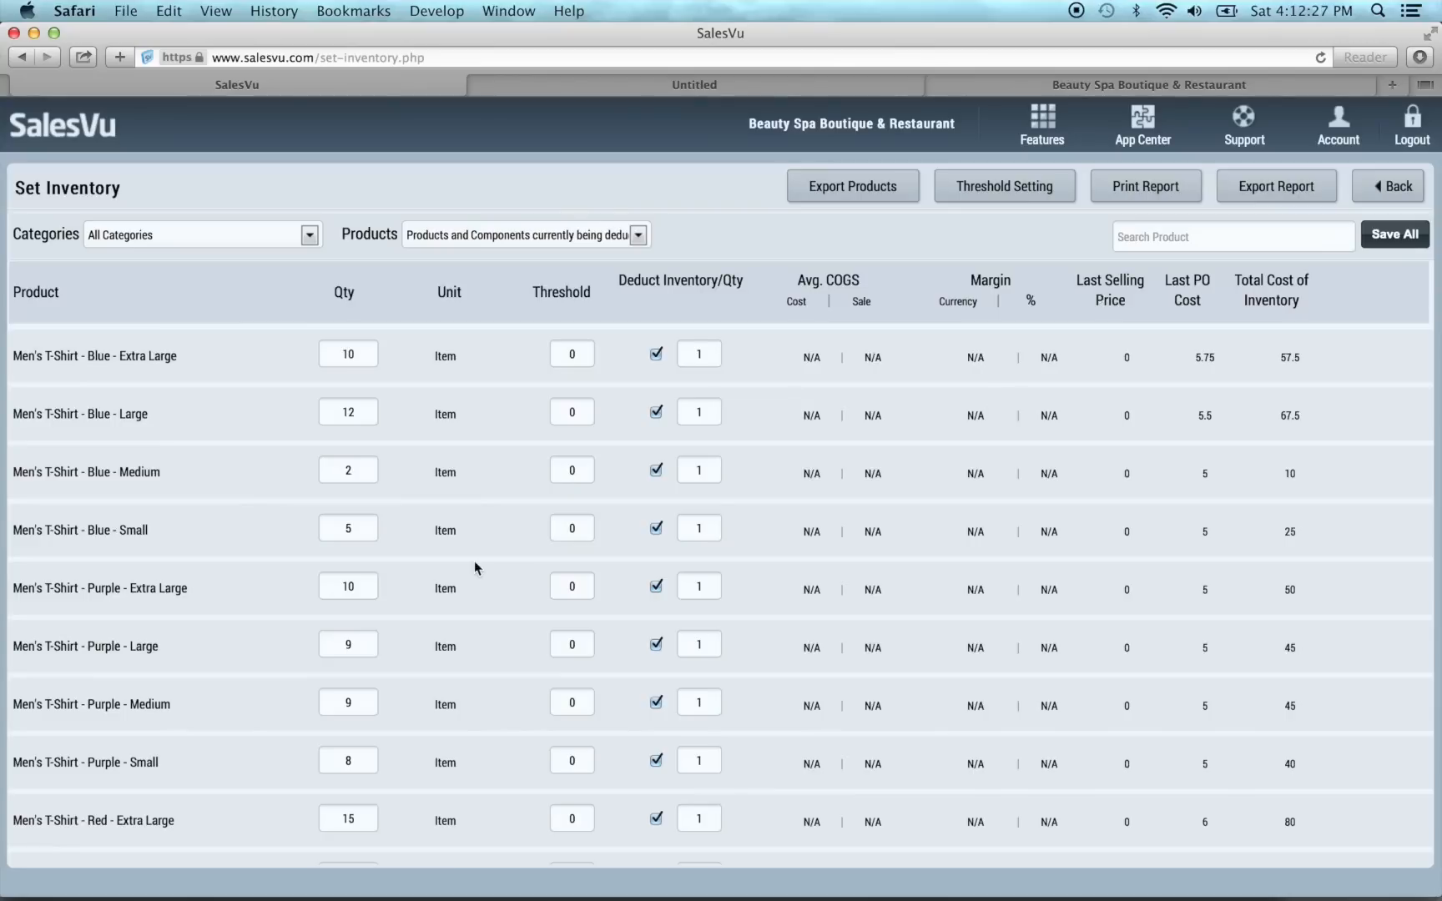
scroll(down, 3)
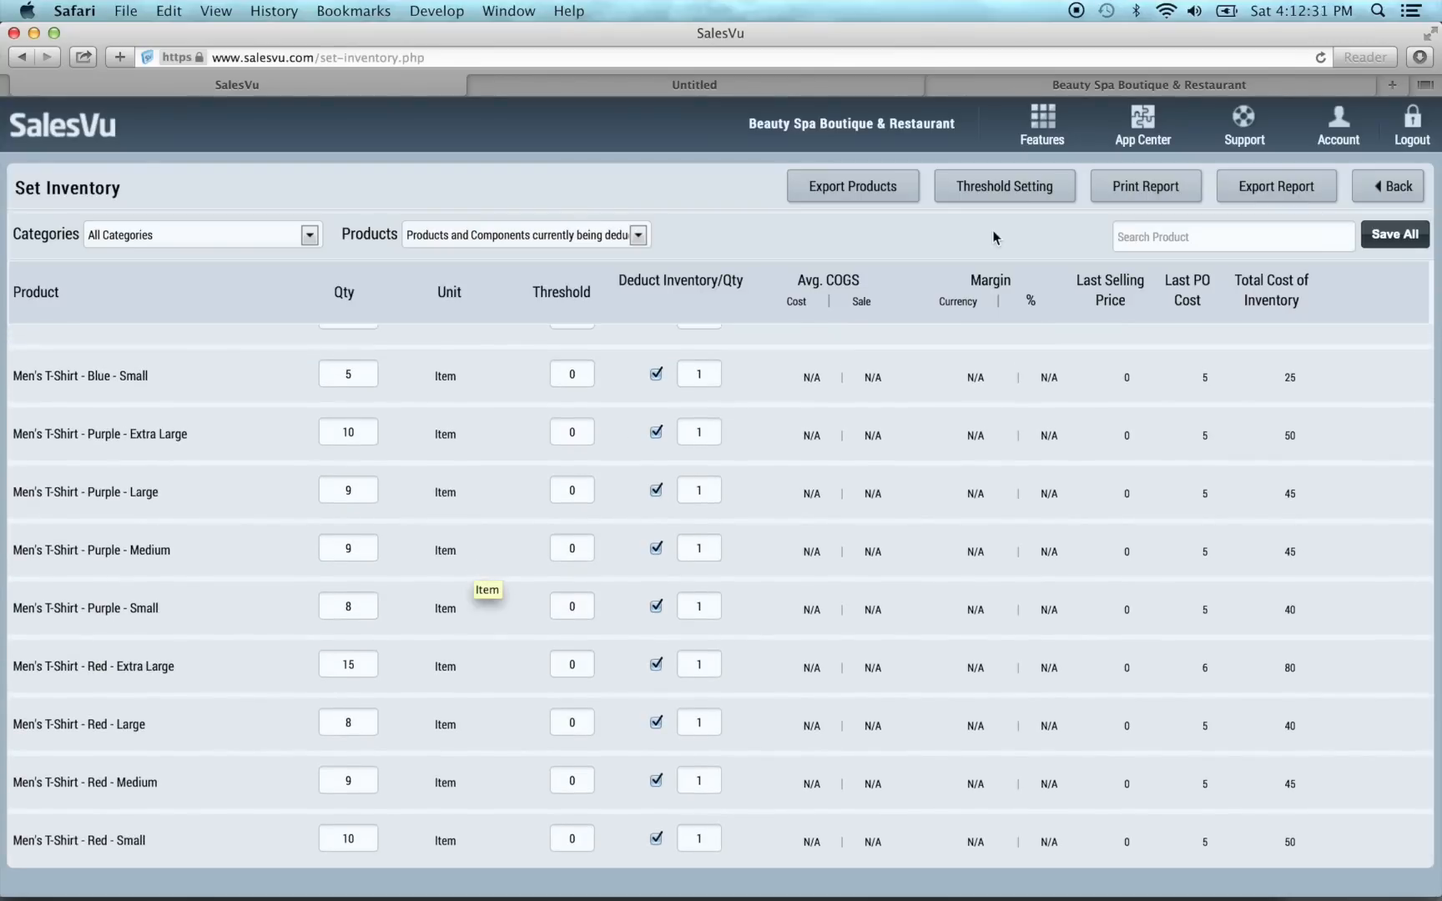
mouse_move(1383, 191)
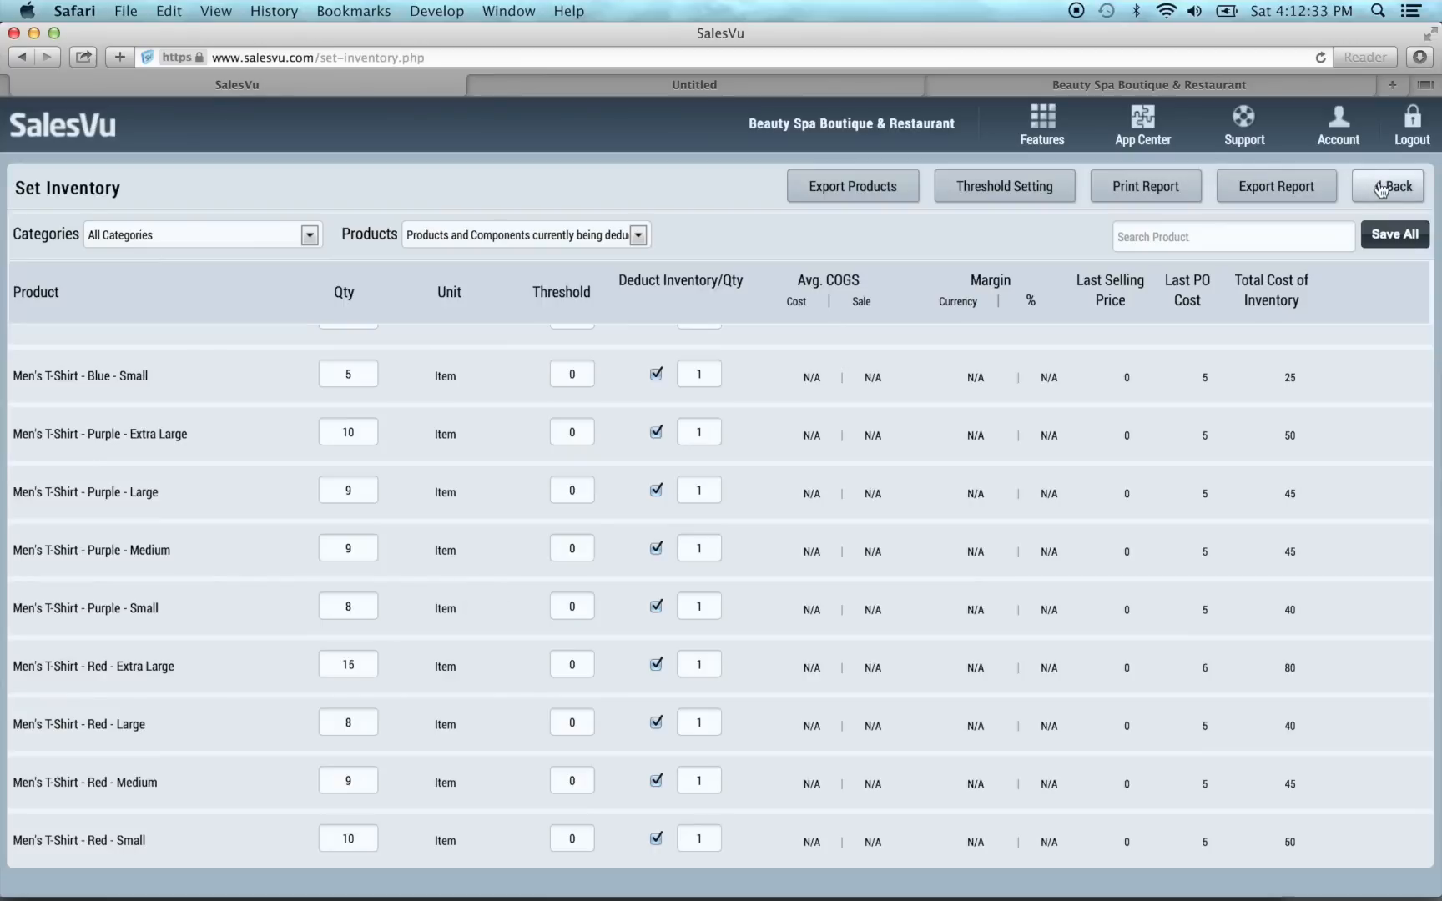
Go Back from Set Inventory to the Inventory Management menu.
click(1391, 186)
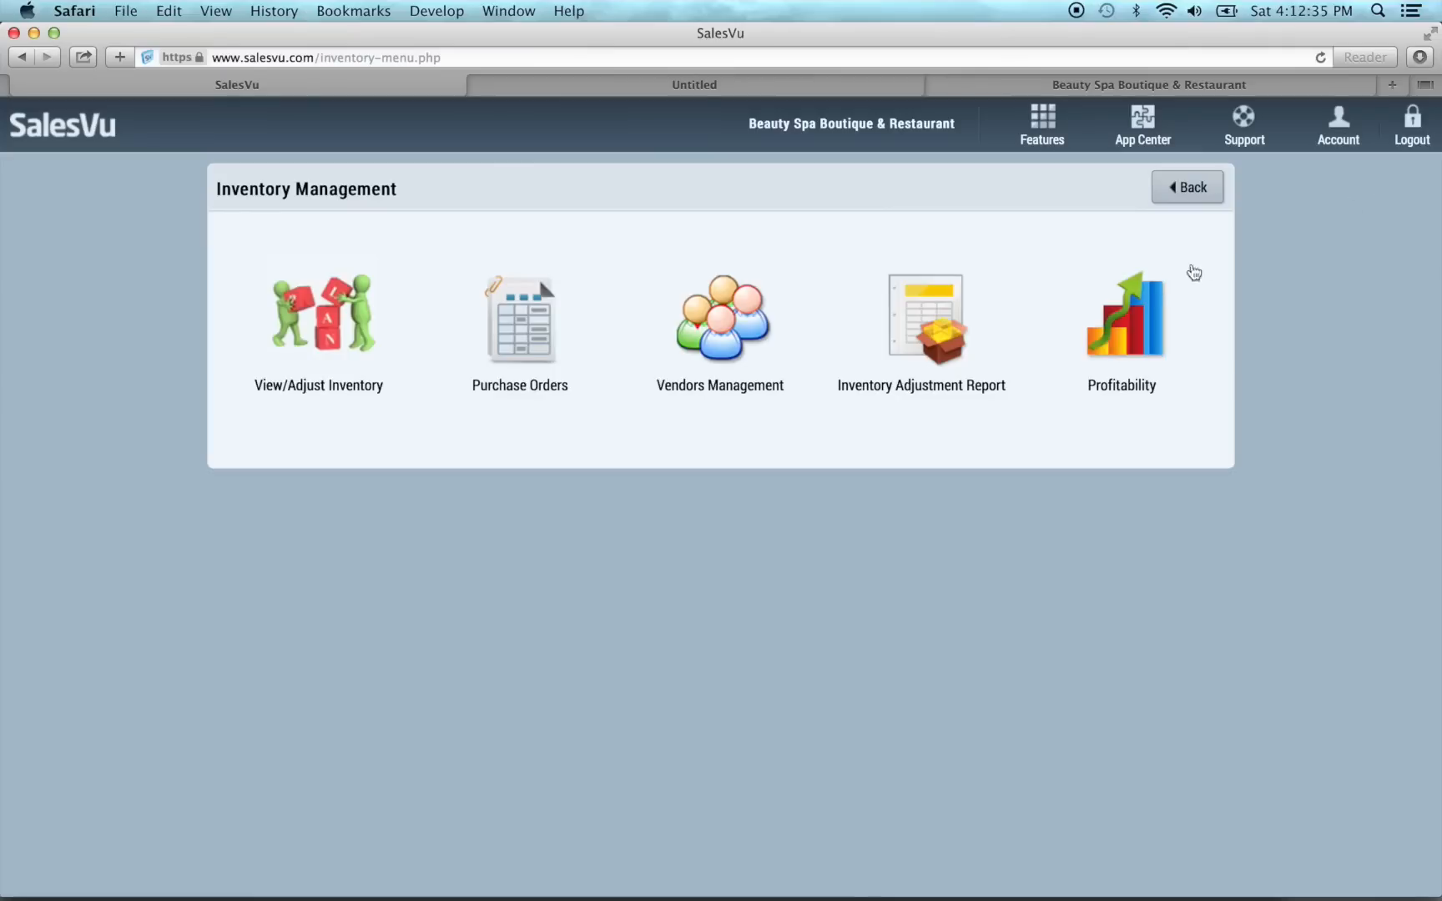
mouse_move(1101, 333)
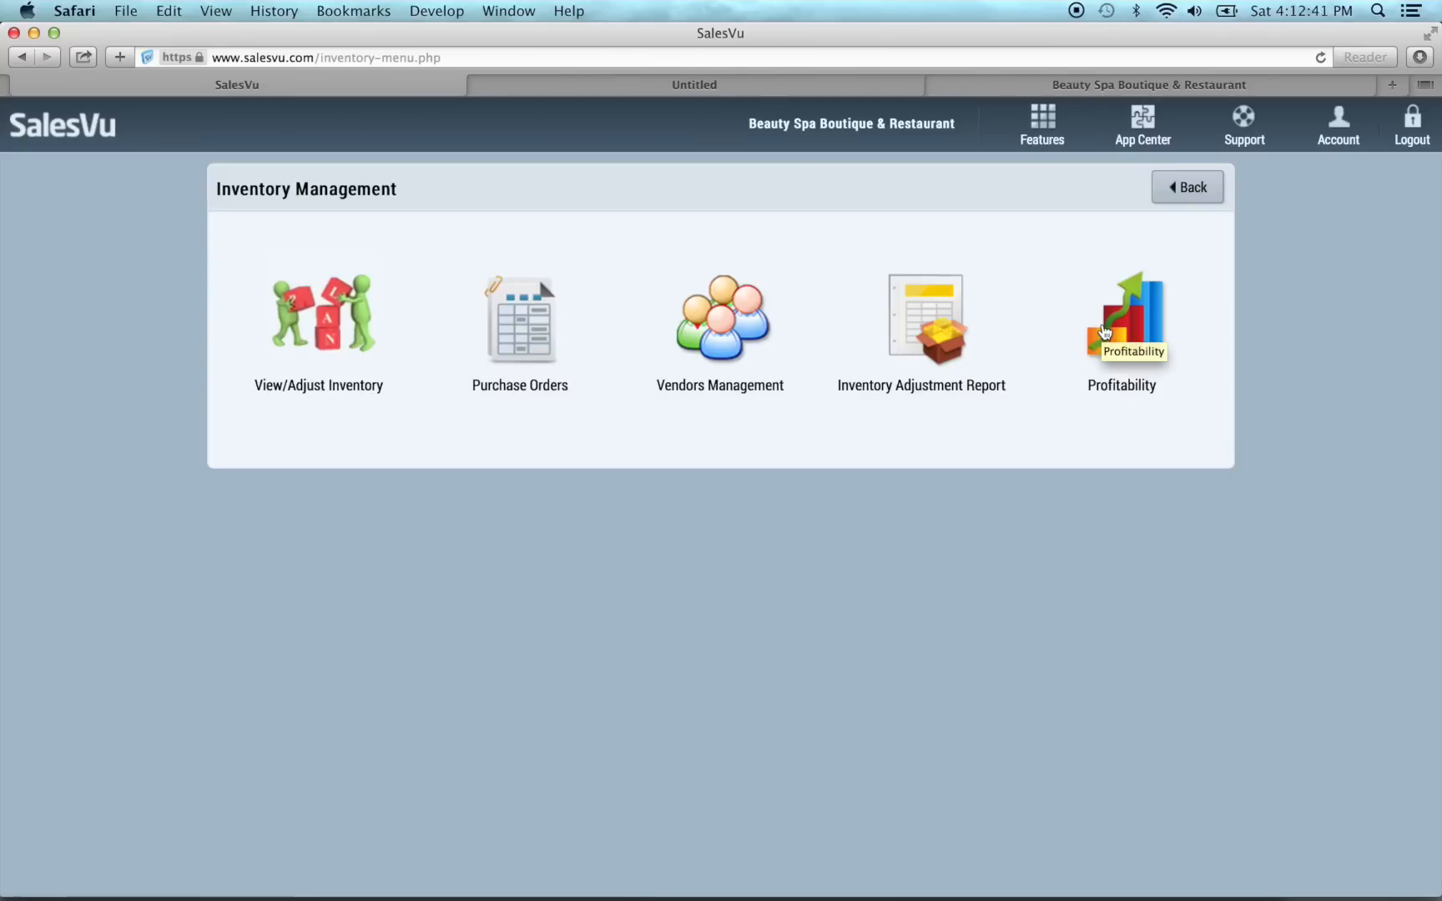
mouse_move(1120, 248)
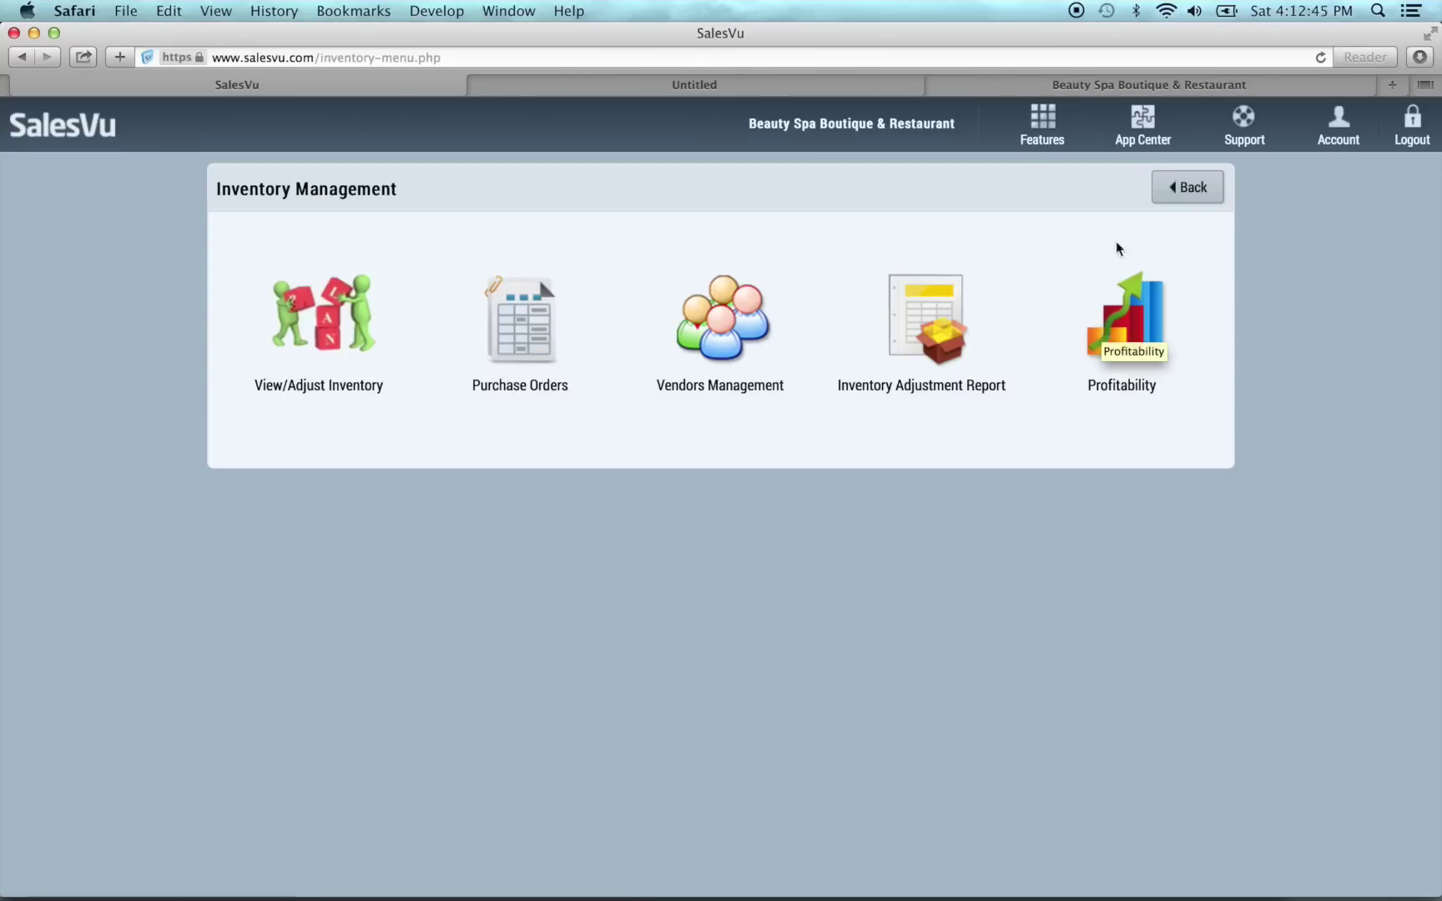
Continue the Inventory app trial for Wine Distillery in App Center, then open inventory locations.
click(1143, 121)
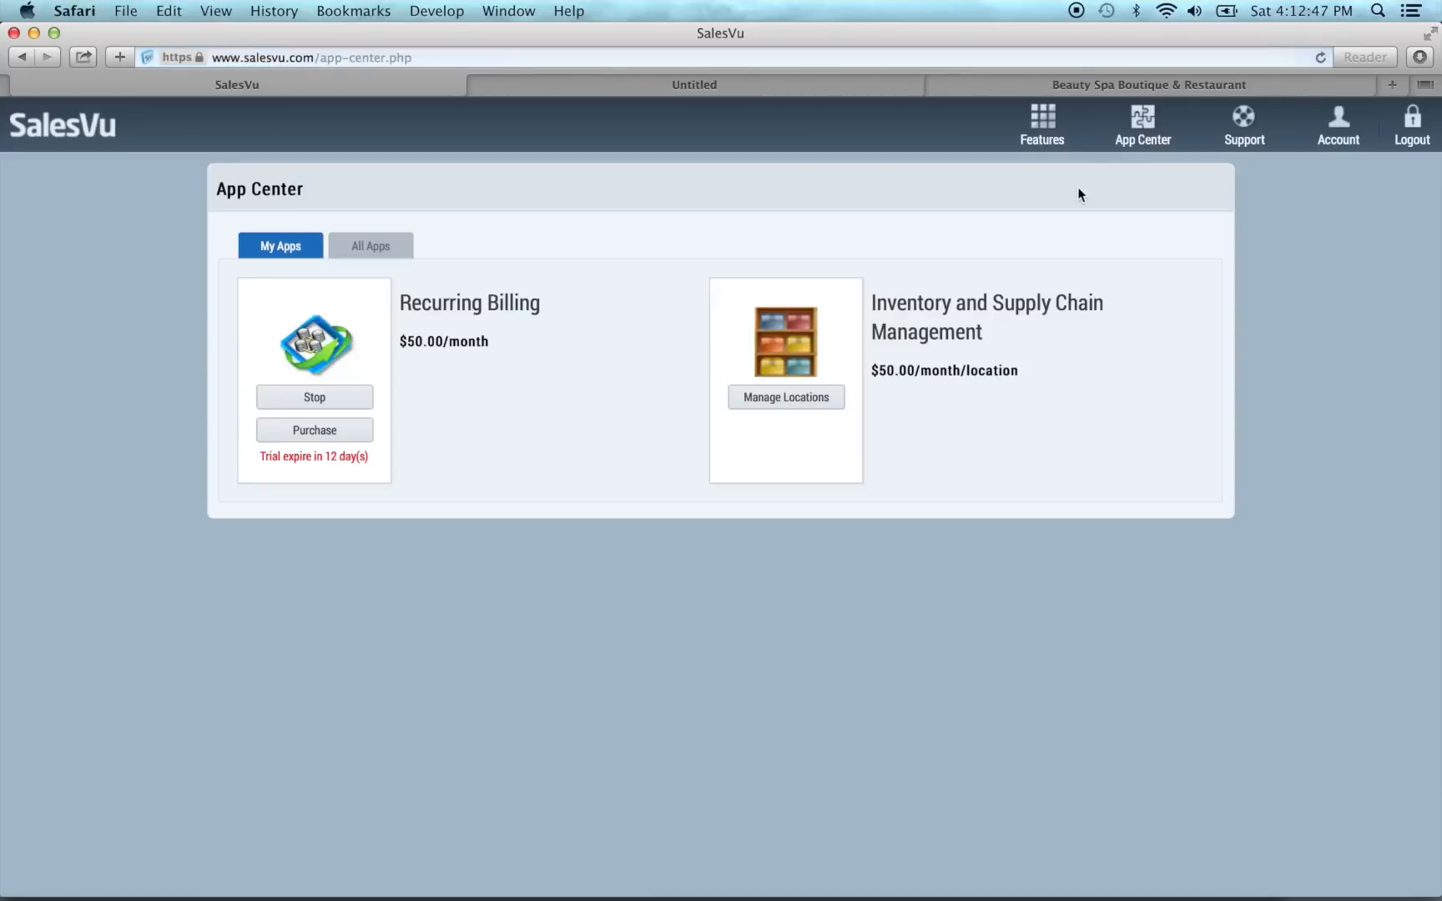
click(787, 398)
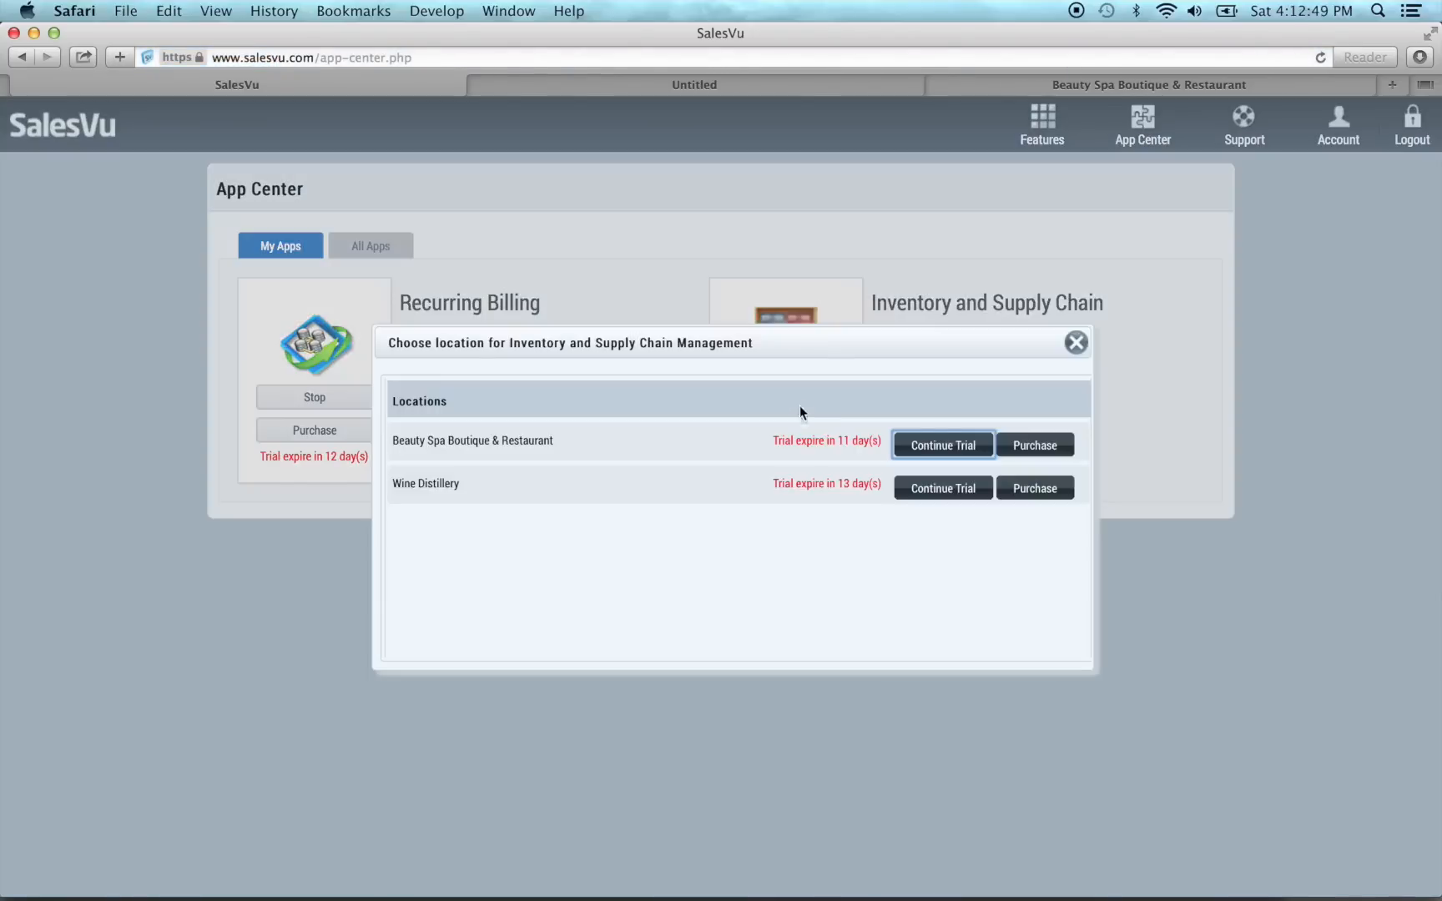
click(943, 444)
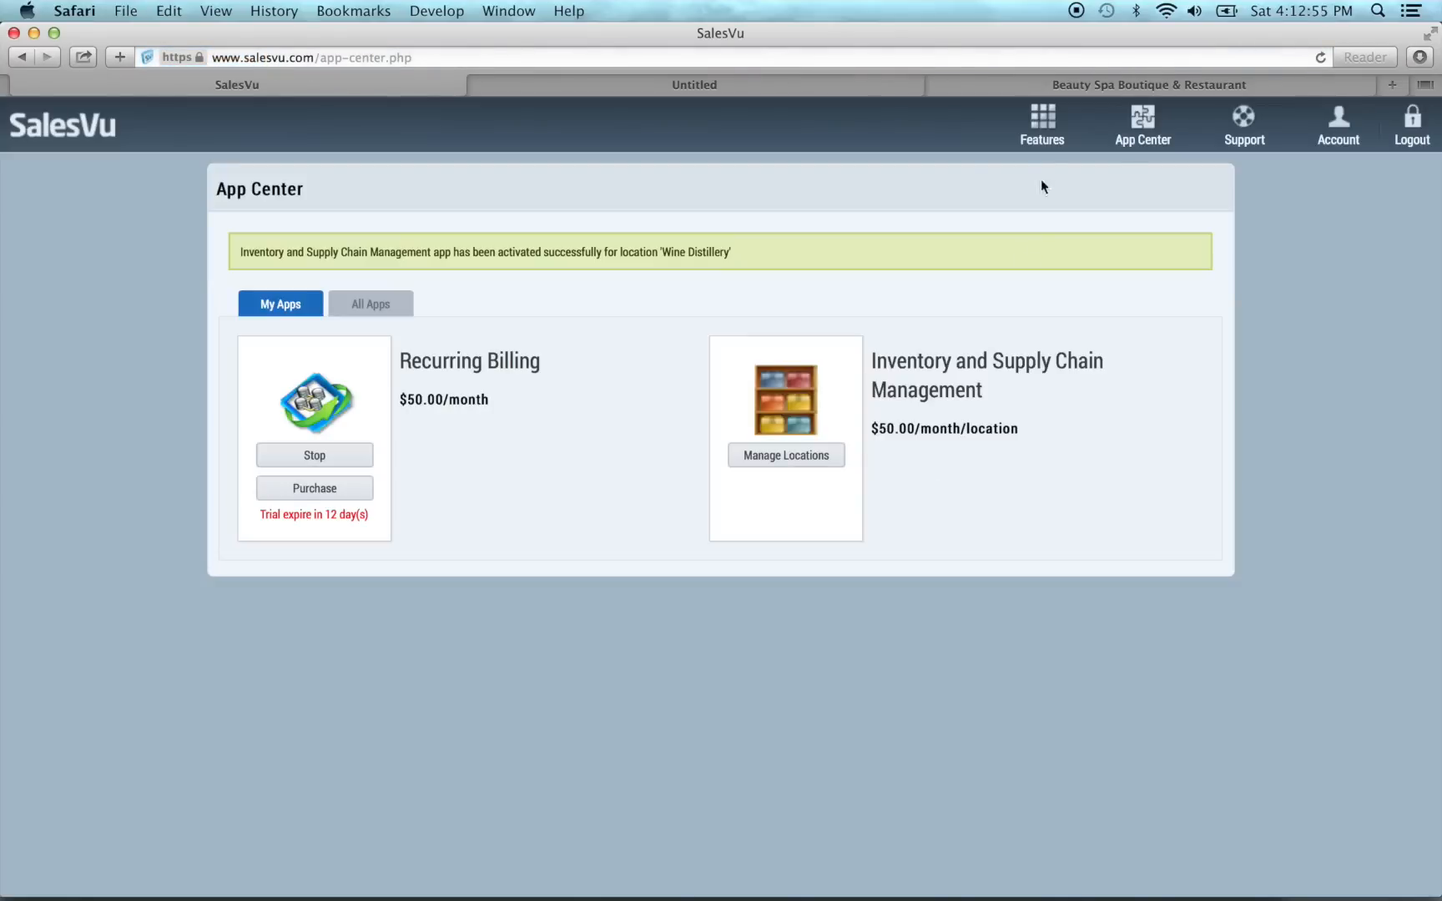
click(786, 455)
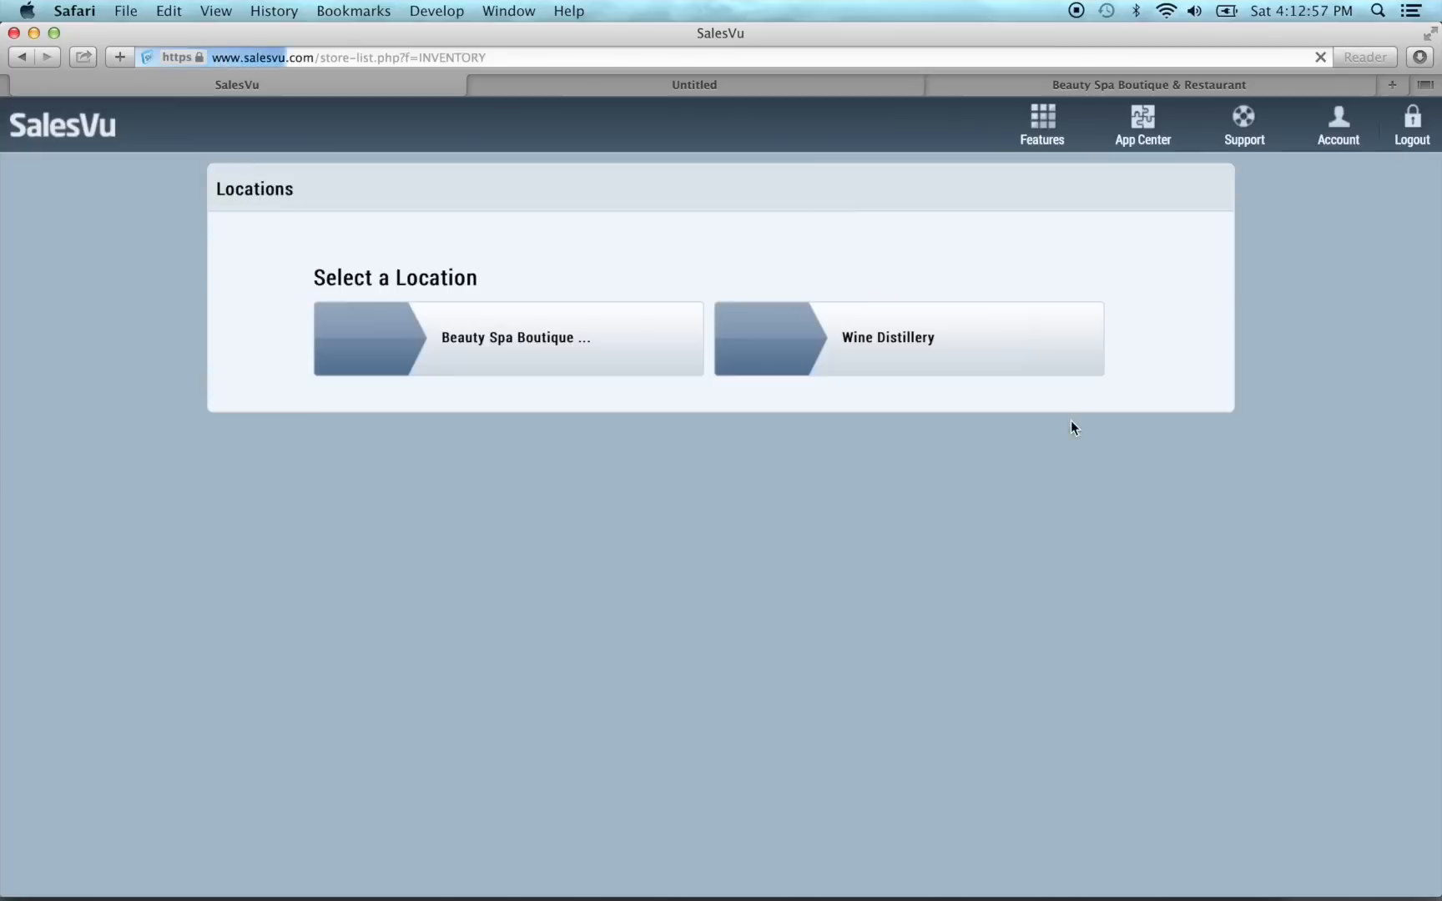
mouse_move(622, 369)
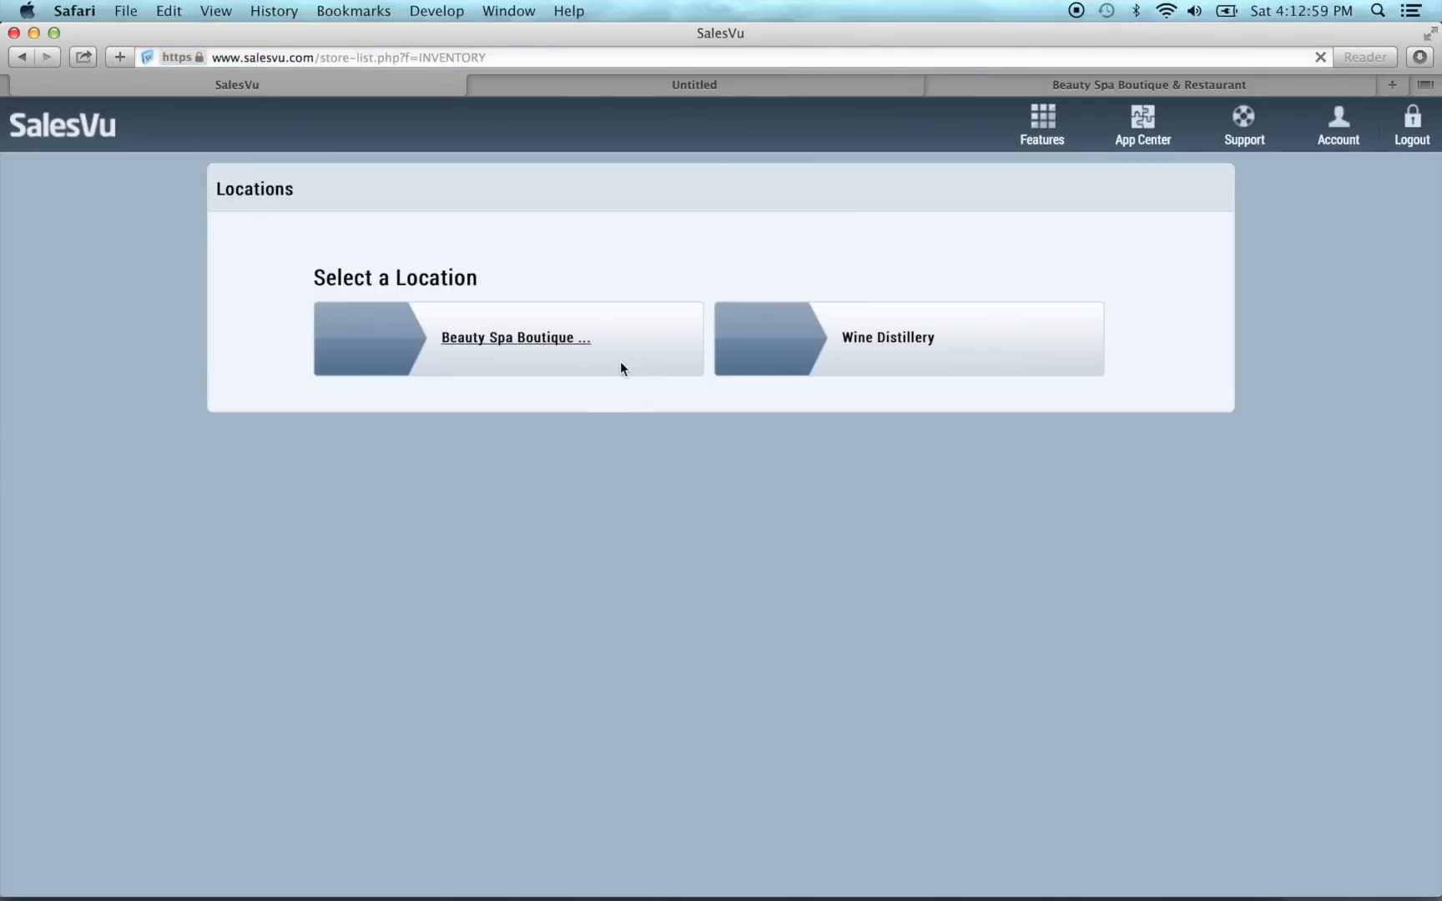
Open Inventory Transfer from Beauty Spa Boutique with Wine Distillery as destination.
click(516, 338)
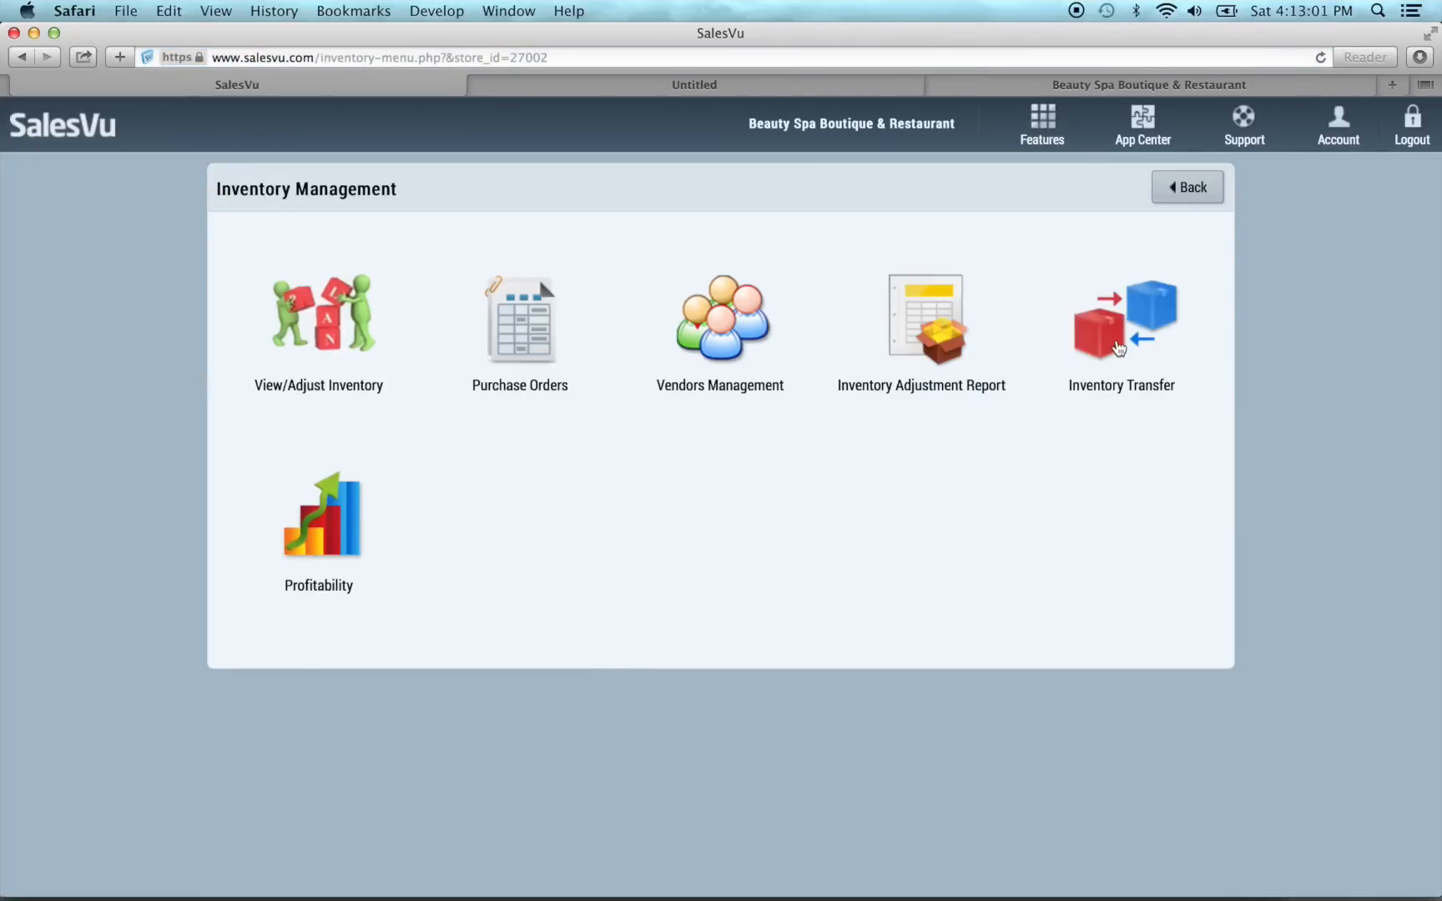
mouse_move(1118, 348)
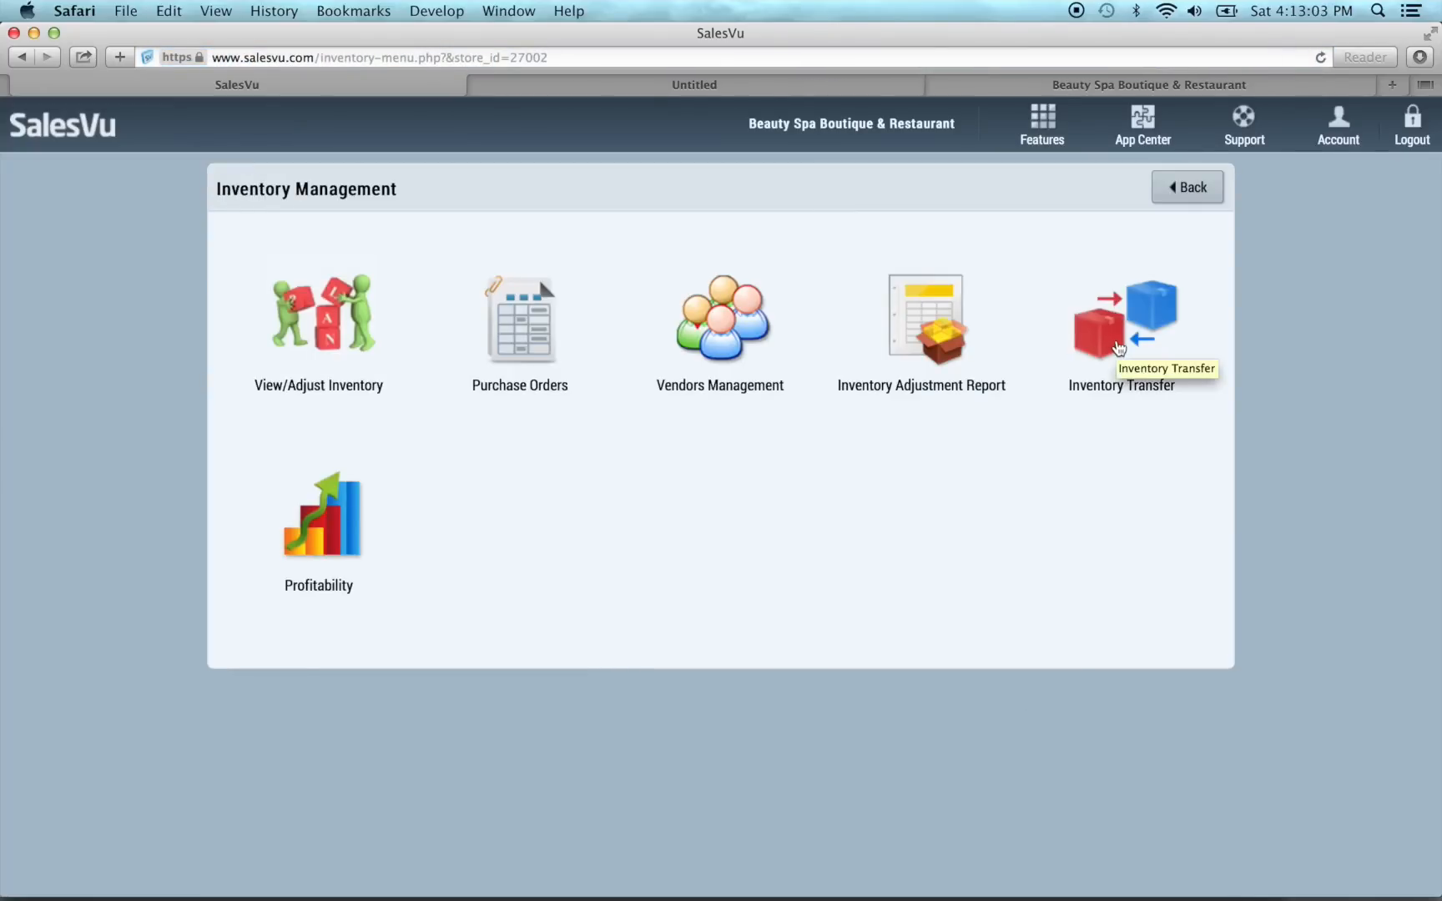
click(1122, 317)
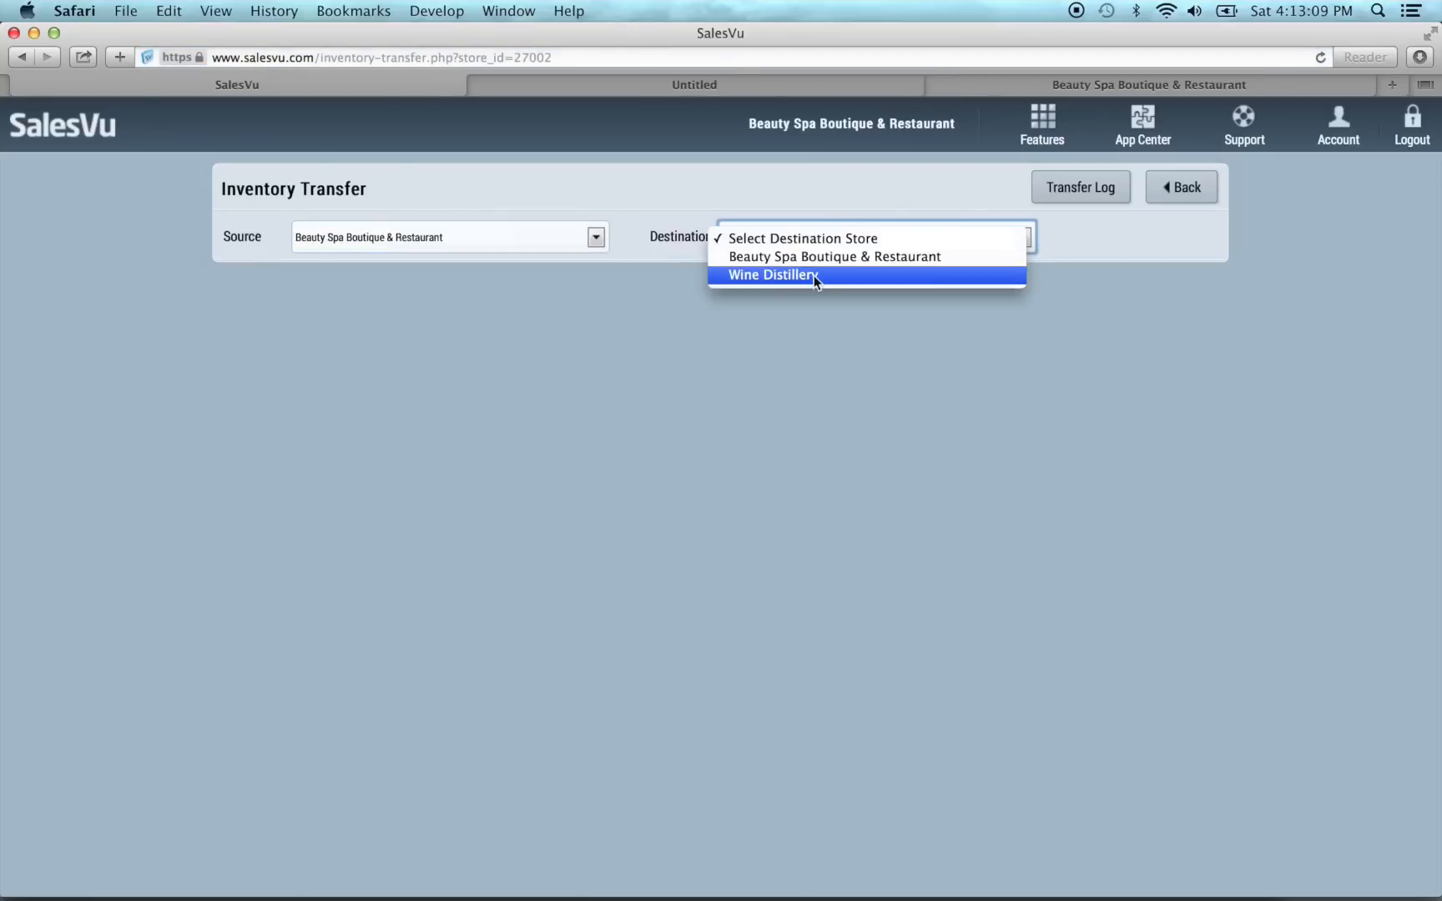
click(815, 280)
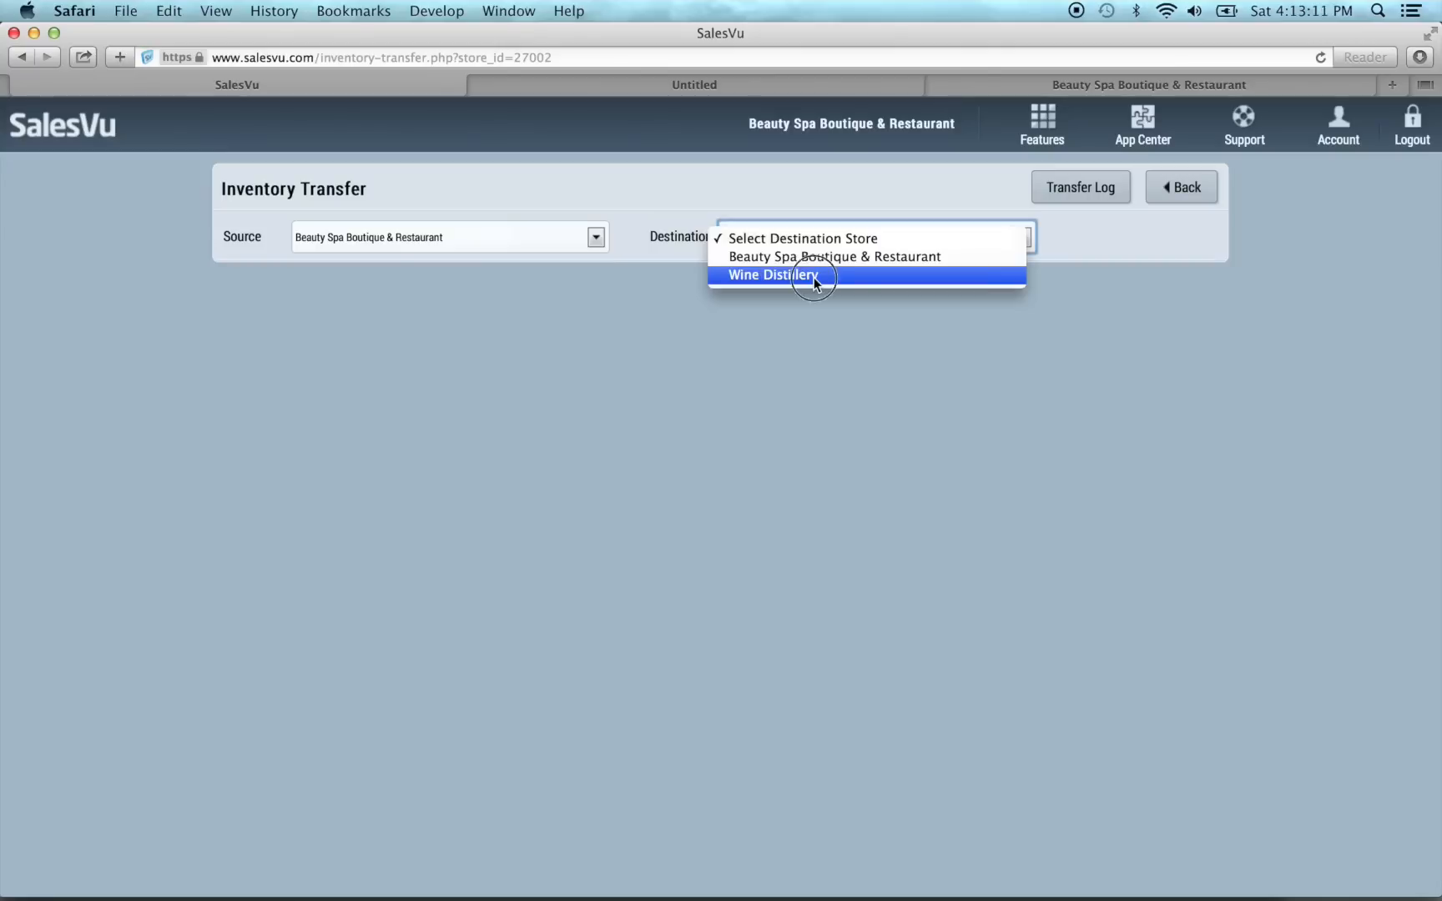
click(768, 276)
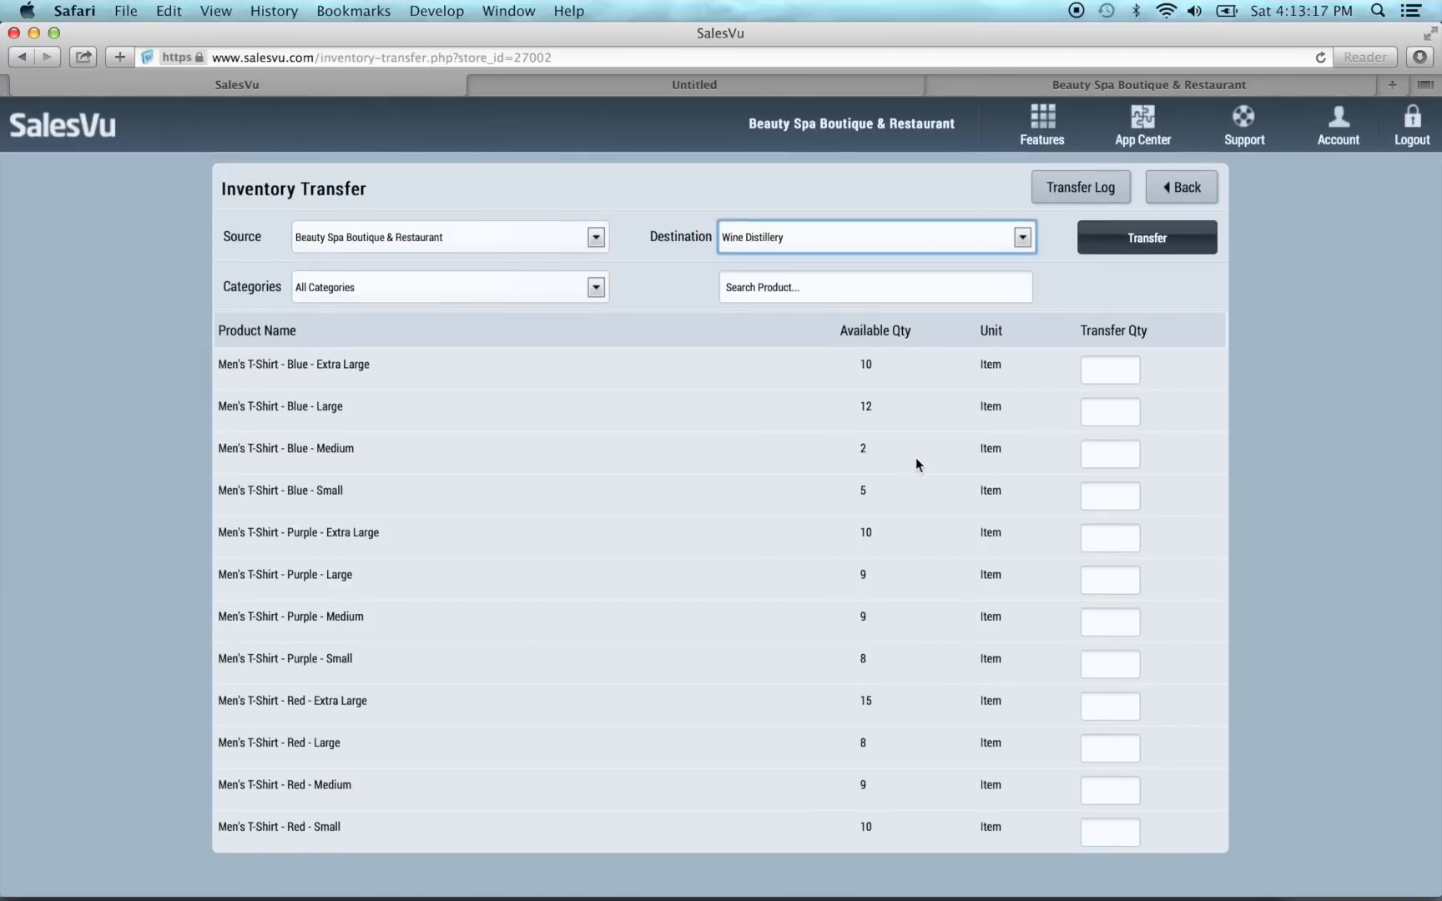
mouse_move(982, 446)
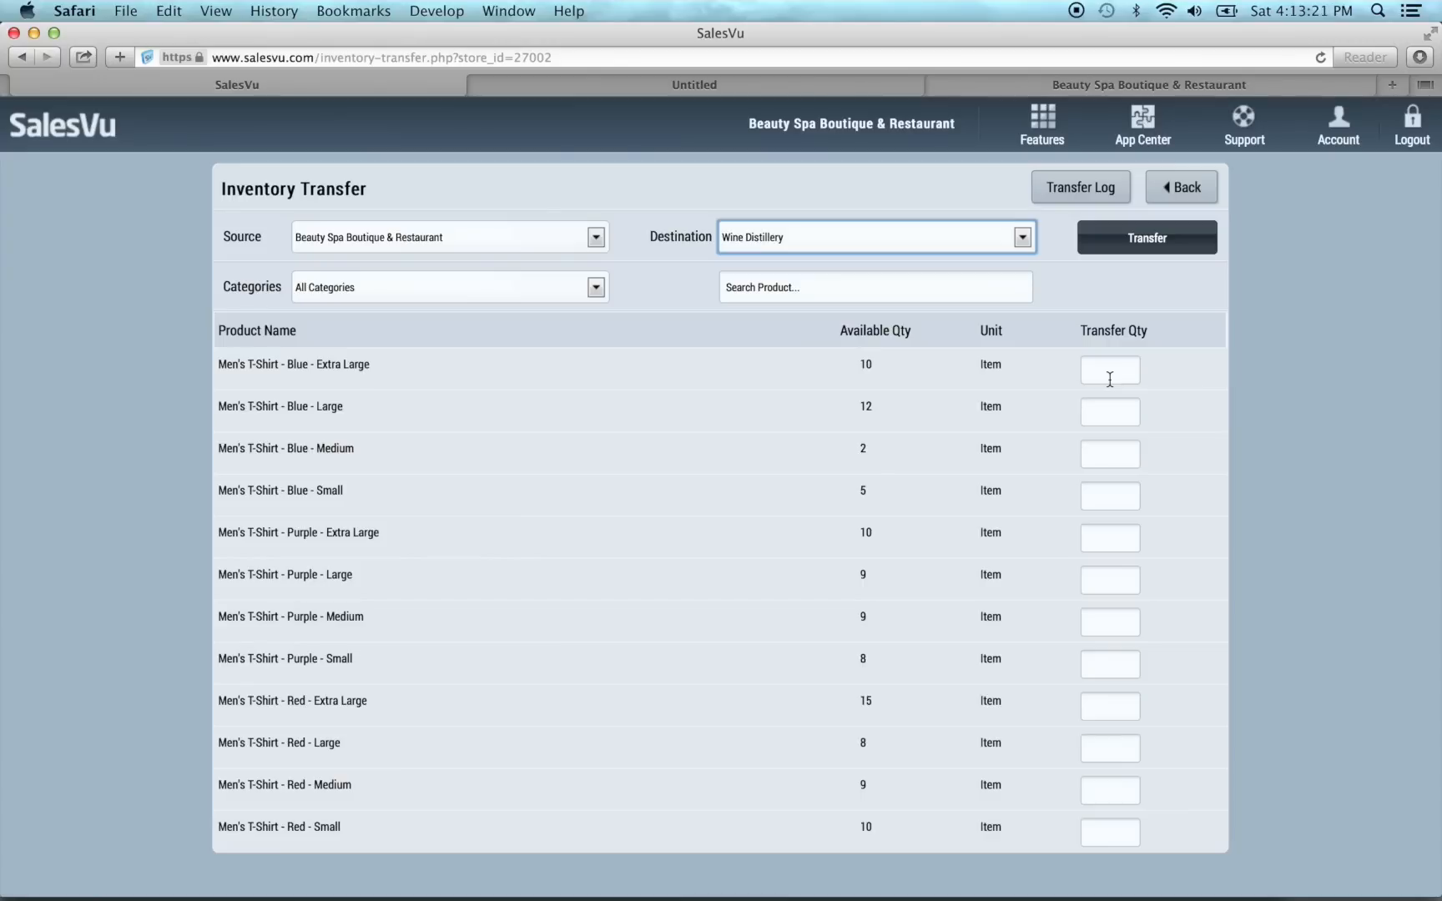
Transfer 2 Blue XL, 2 Purple XL and 5 Purple Small shirts to Wine Distillery.
click(1110, 370)
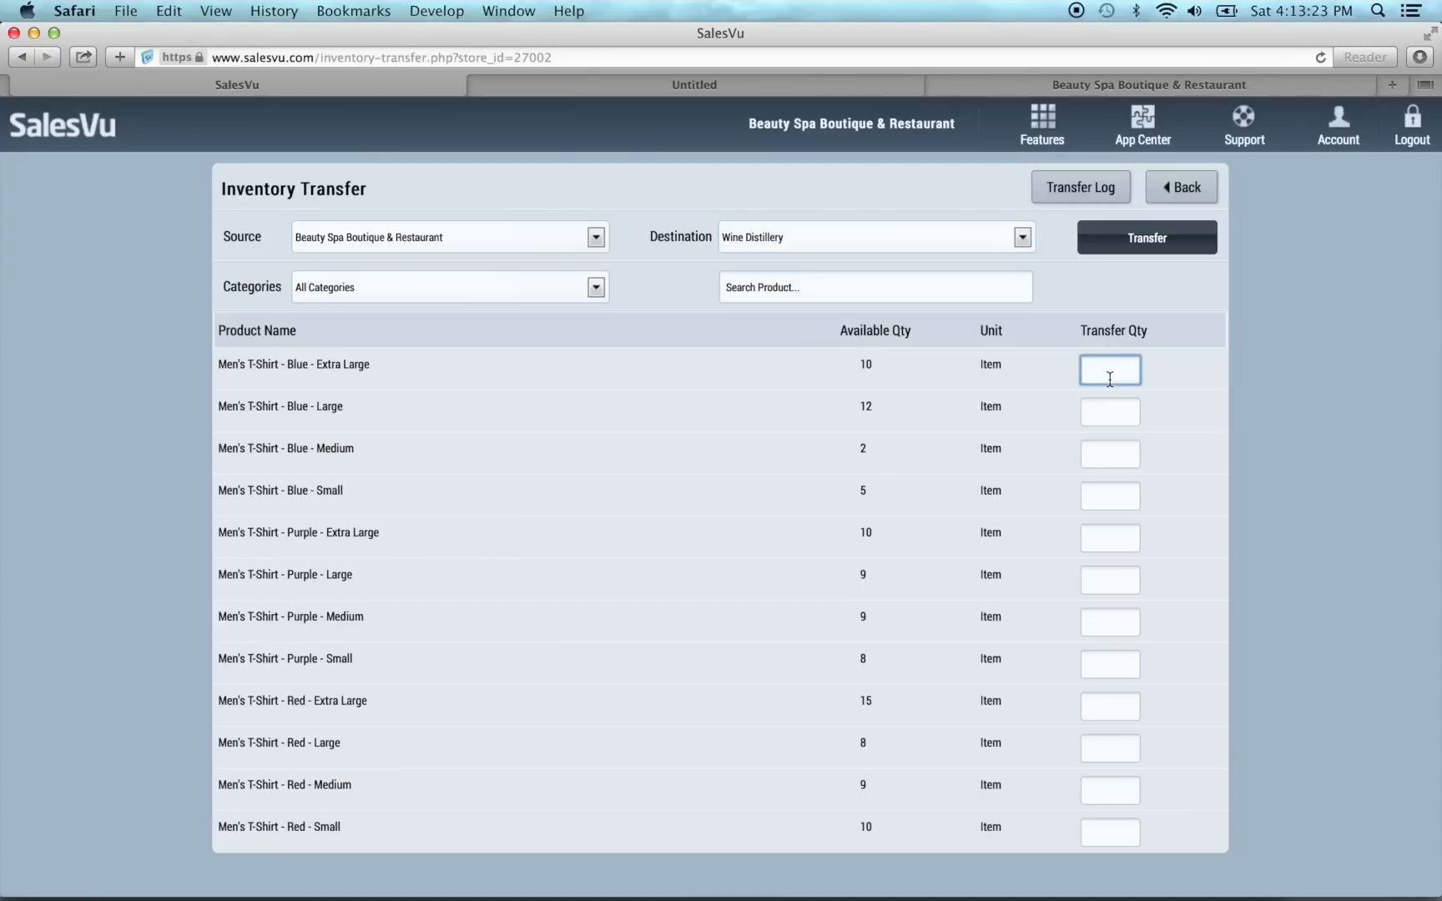
text(2)
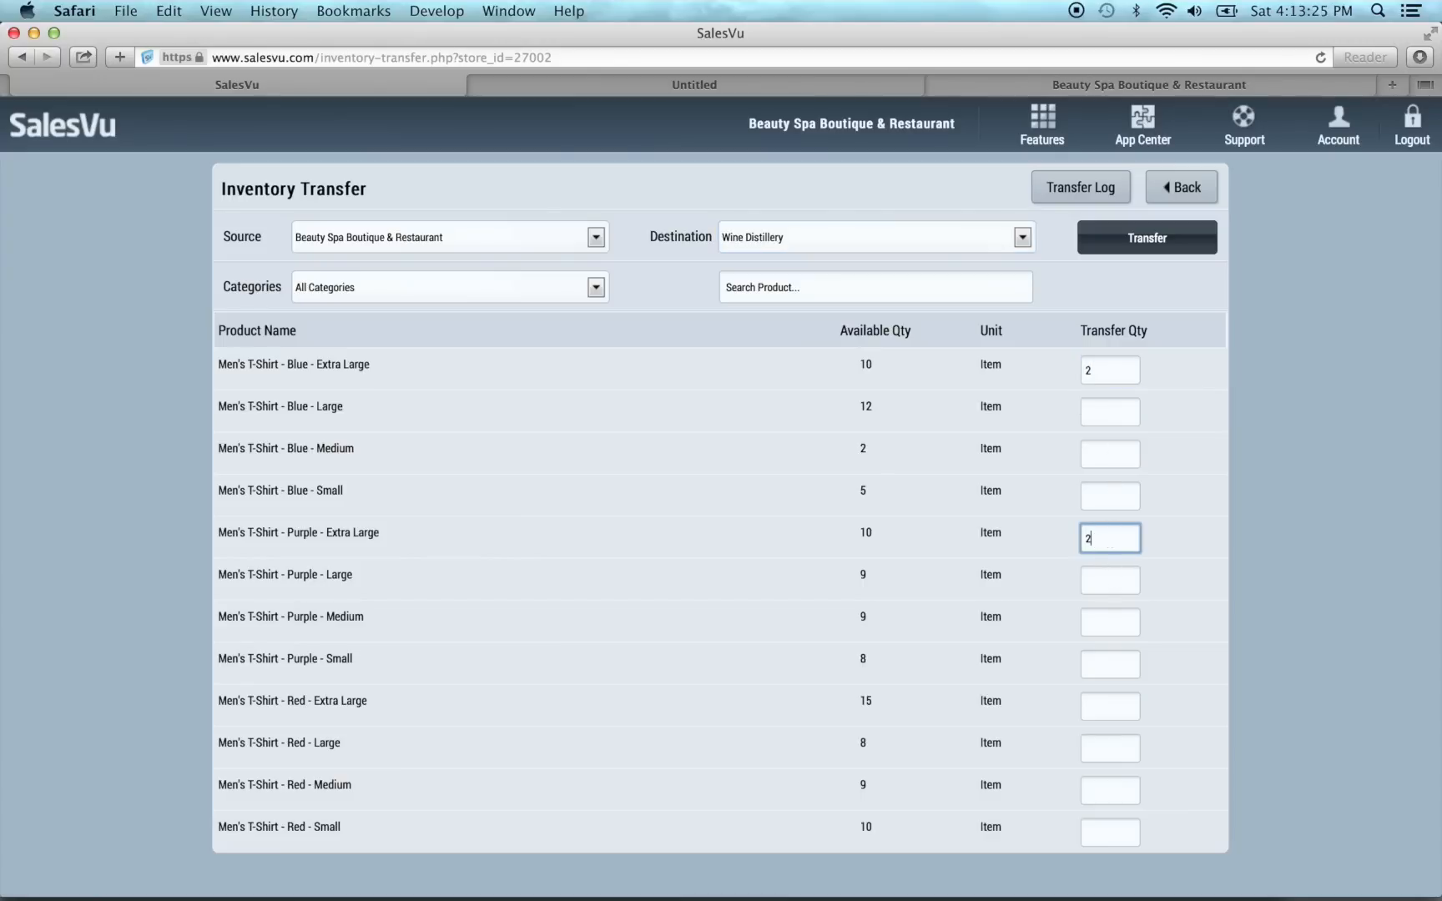
text(5)
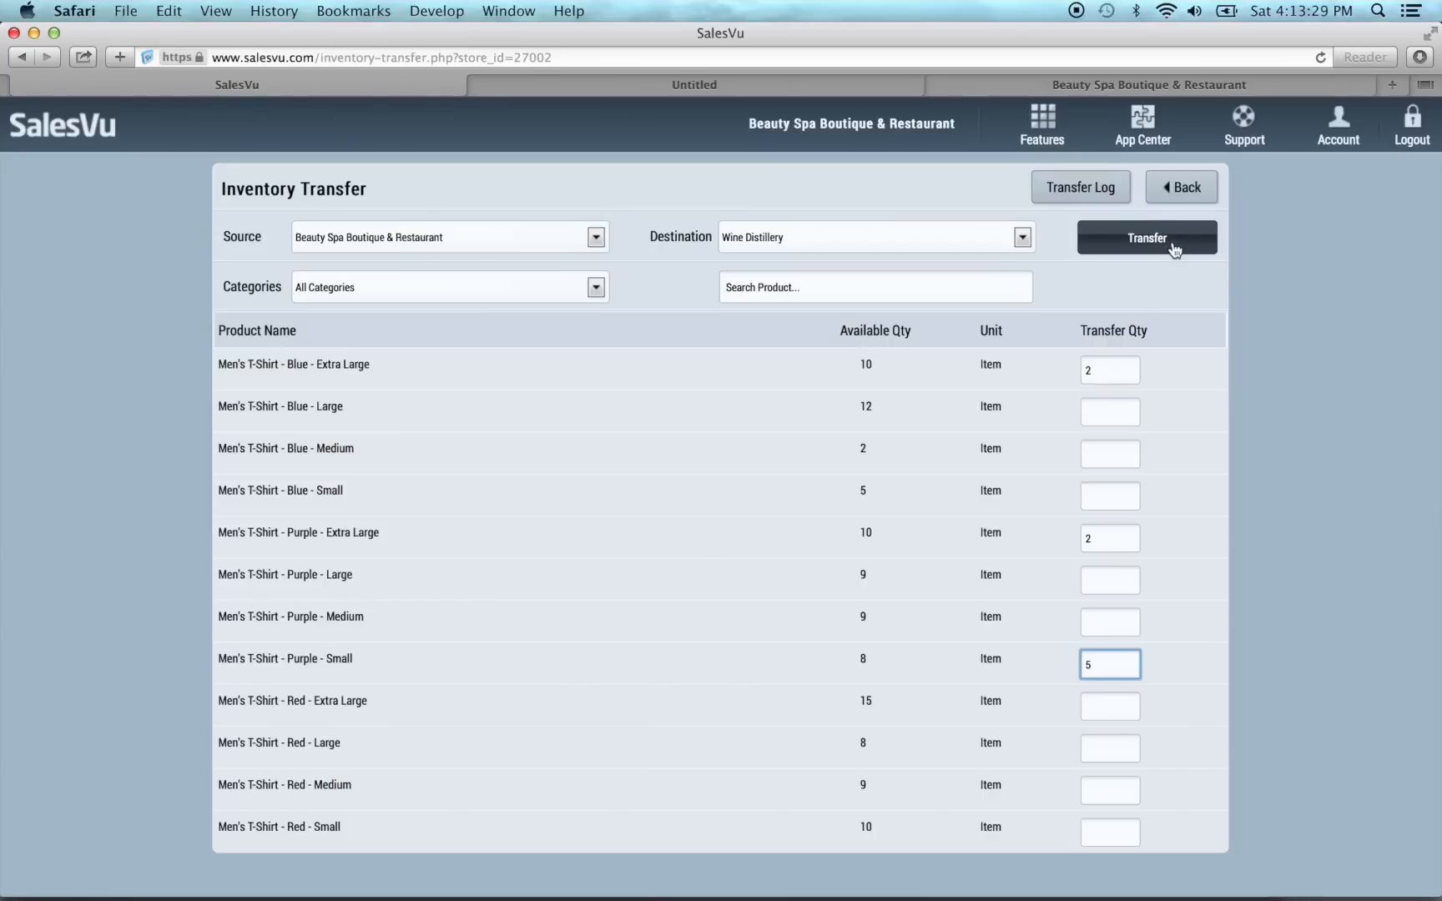
click(1147, 238)
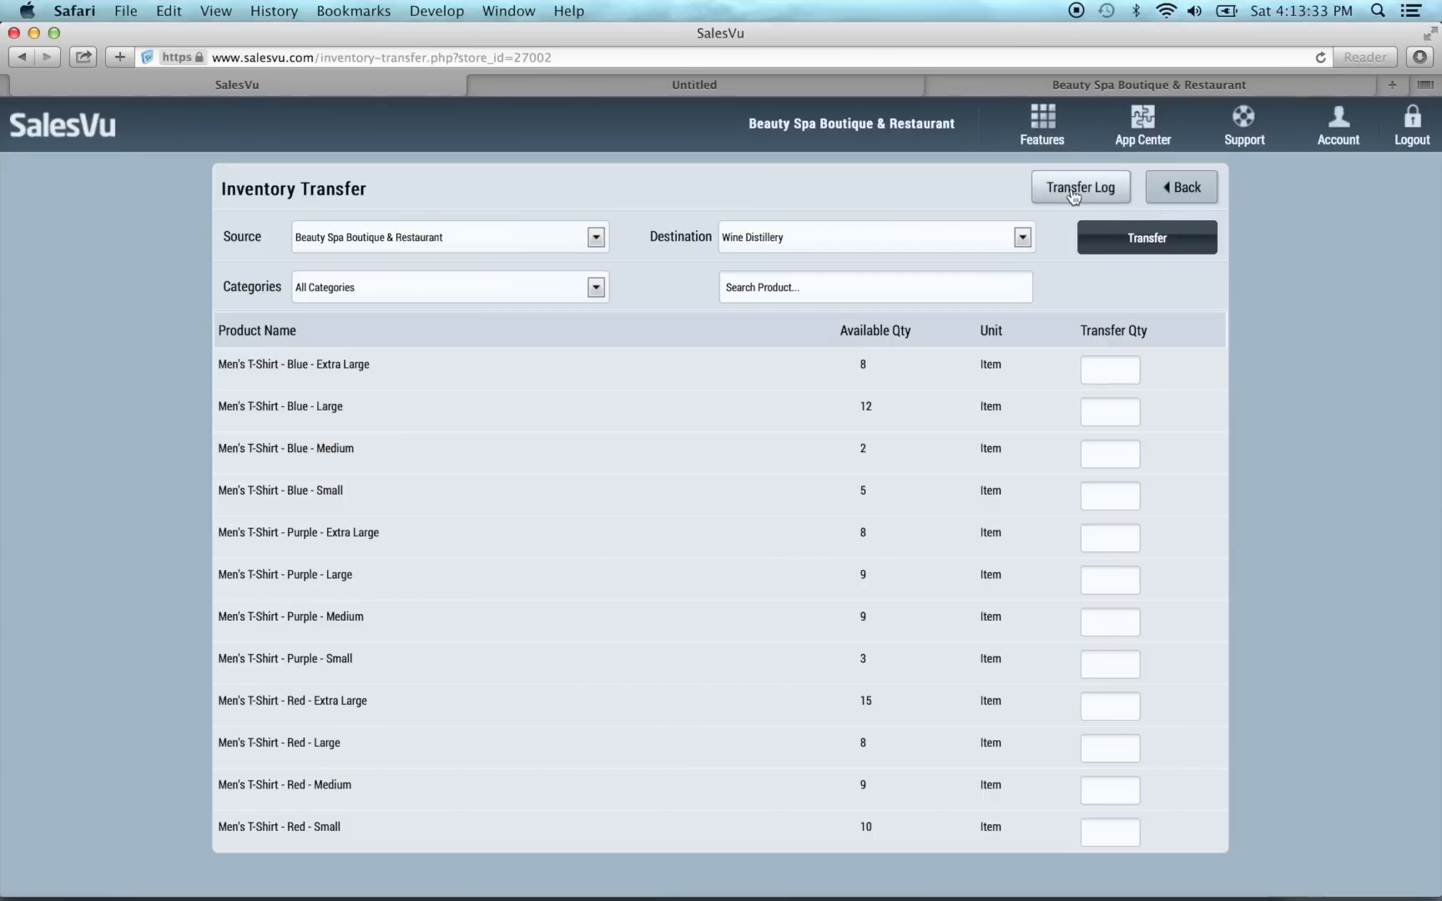
Show the Transfer Log of Beauty Spa to Wine Distillery transfers for 02-28-2014 to 03-02-2014.
click(1081, 186)
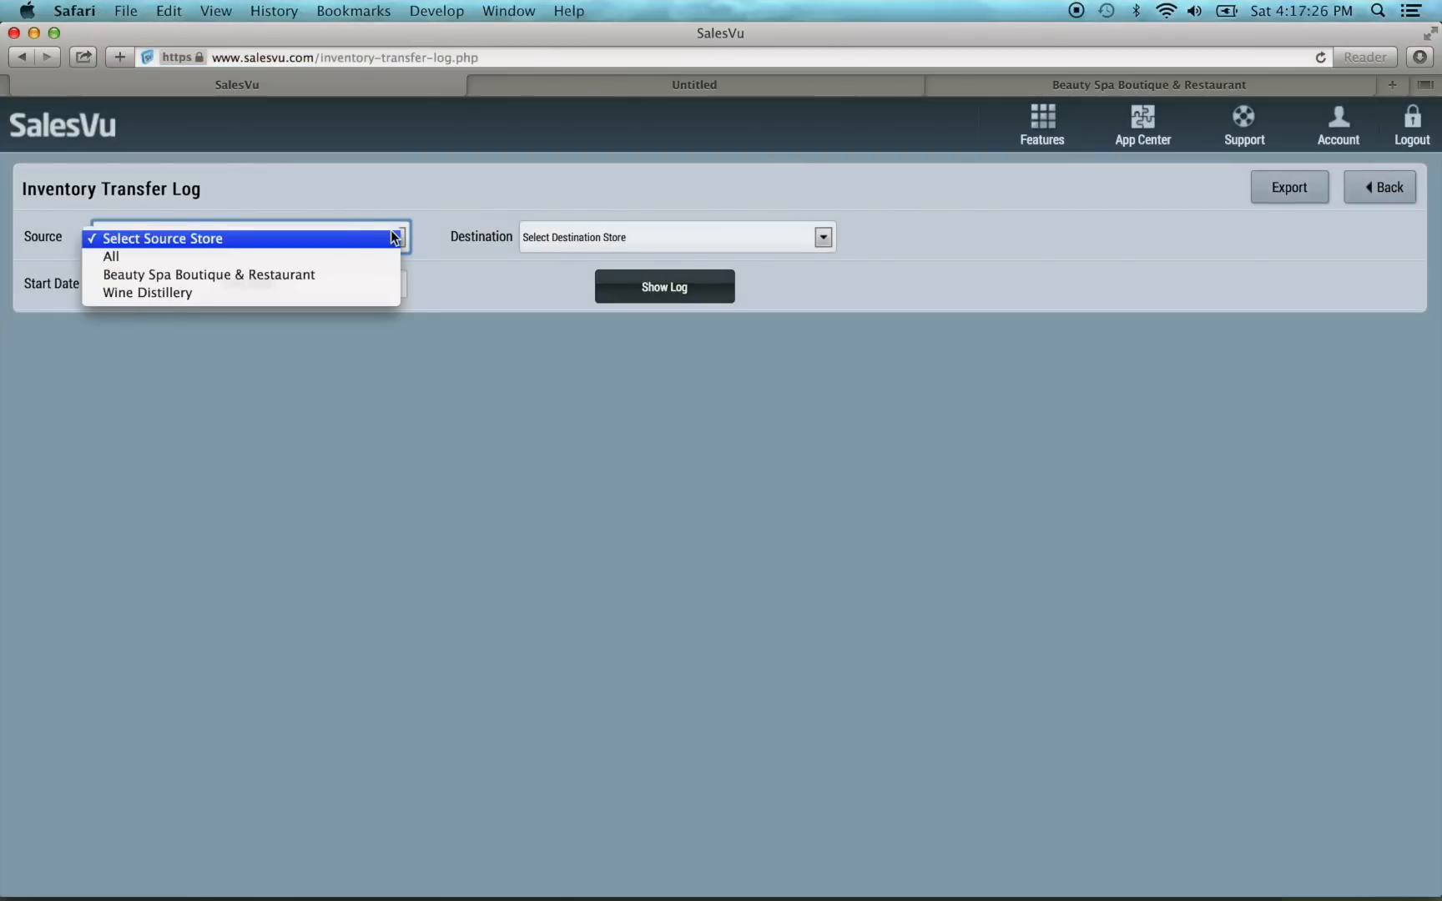
click(823, 237)
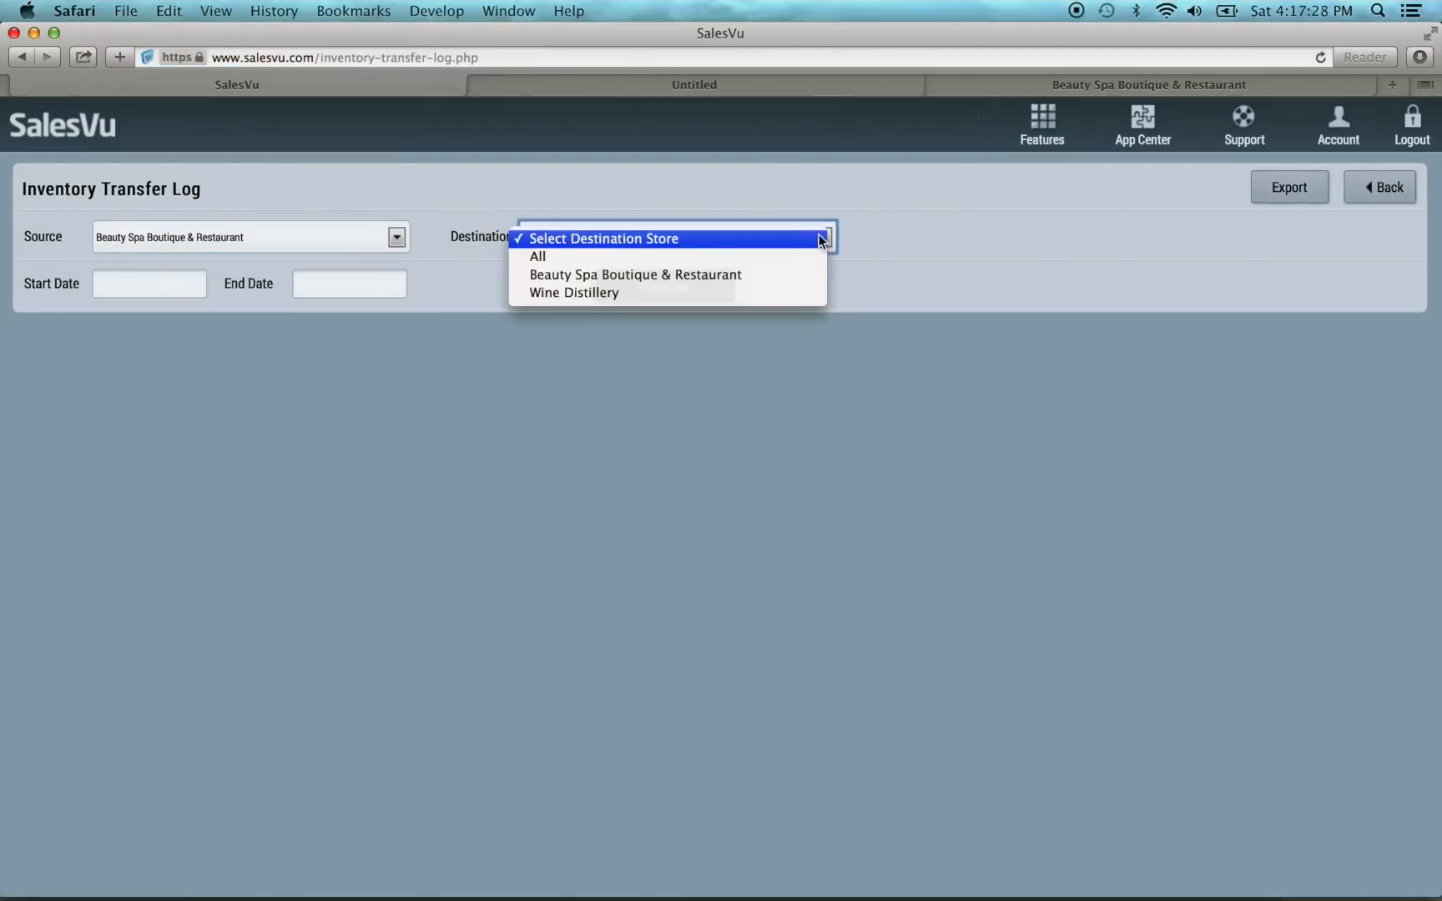
click(573, 292)
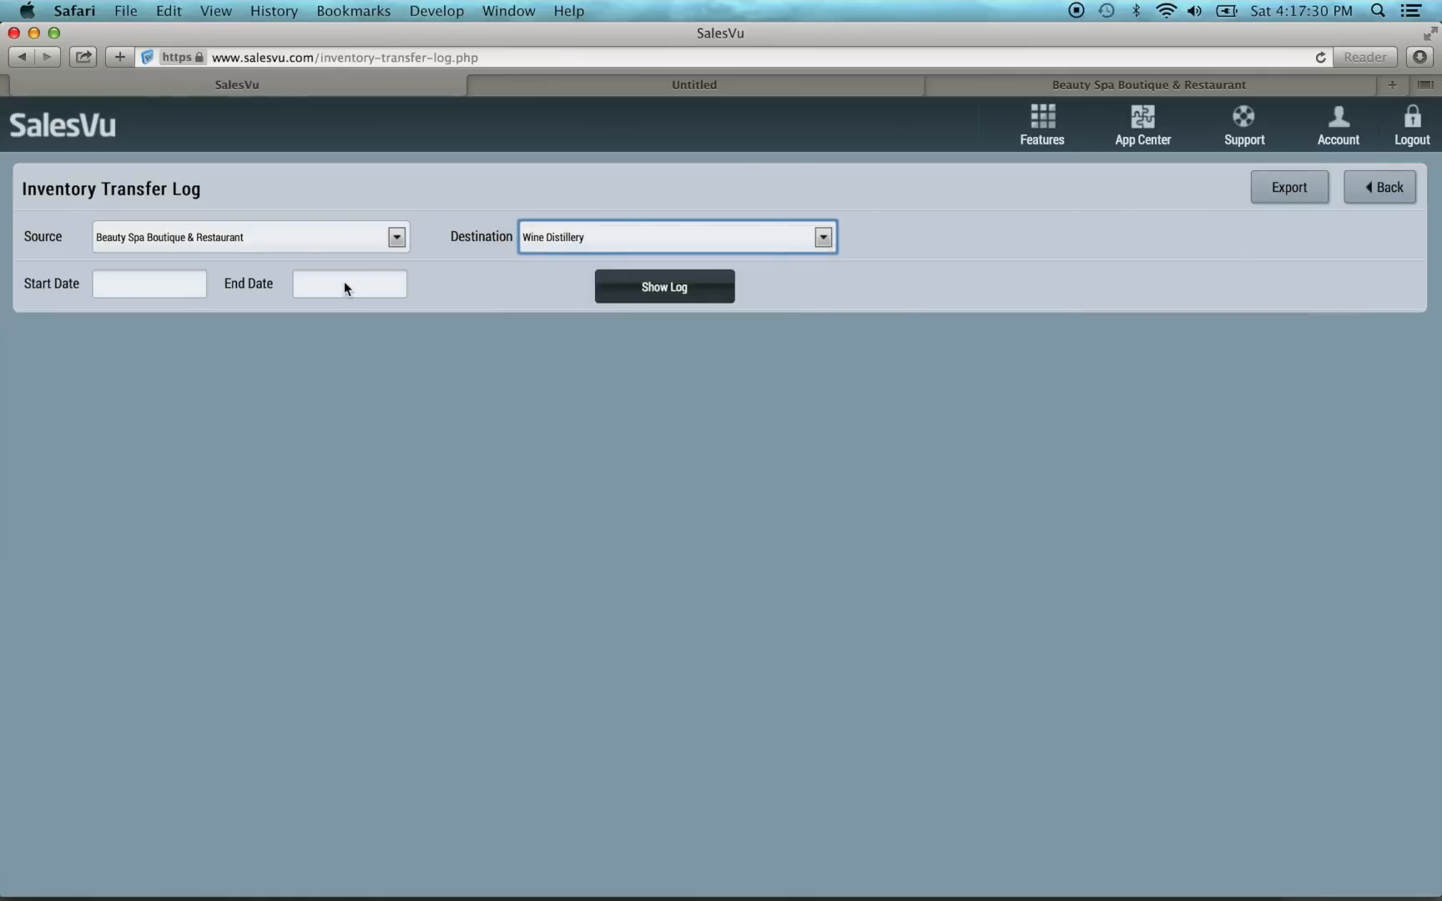
click(148, 284)
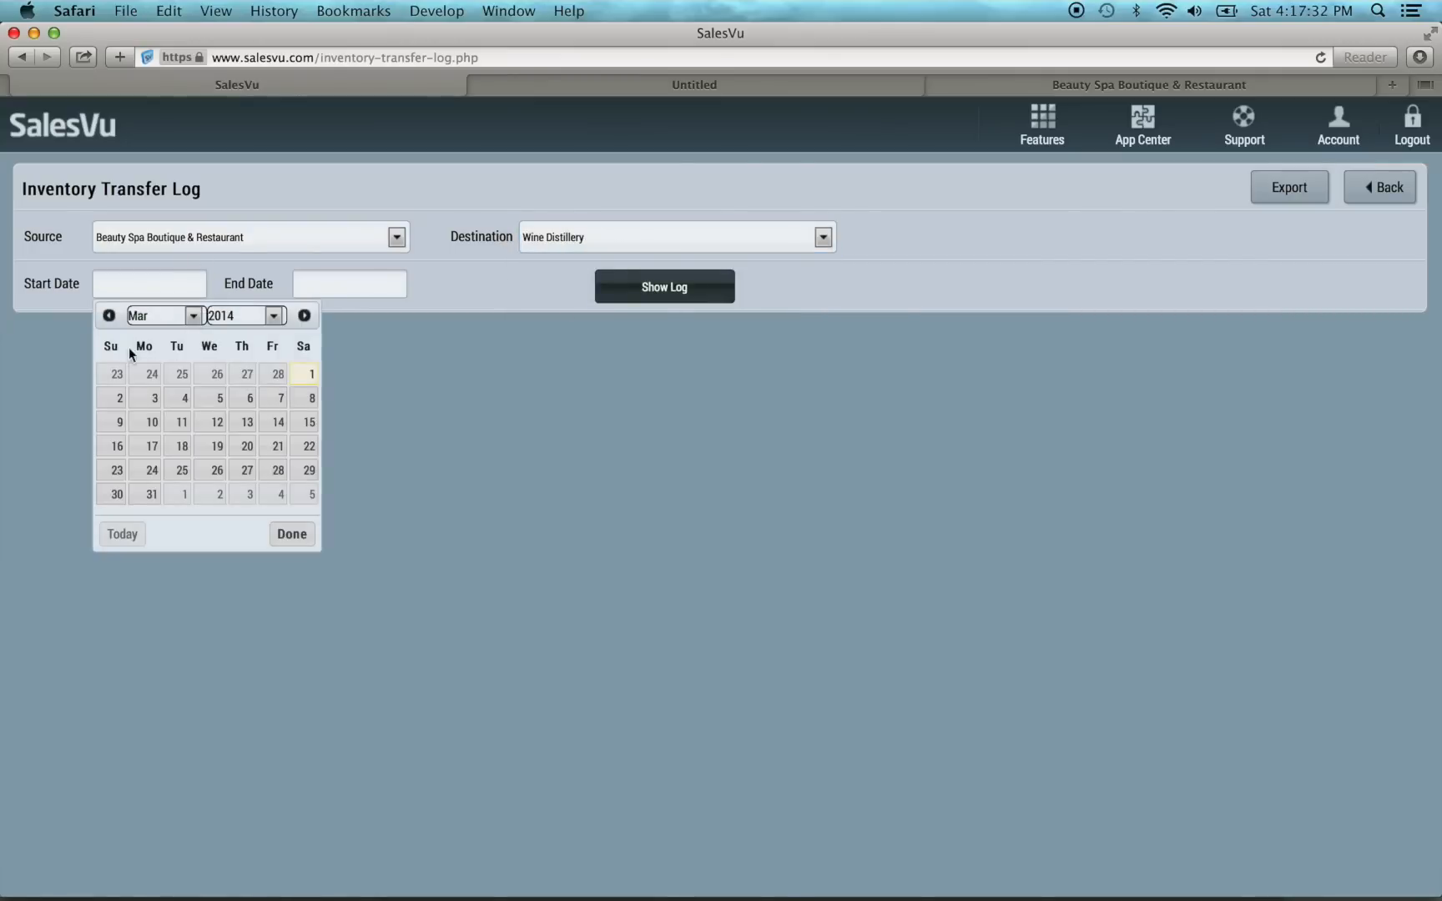
click(278, 374)
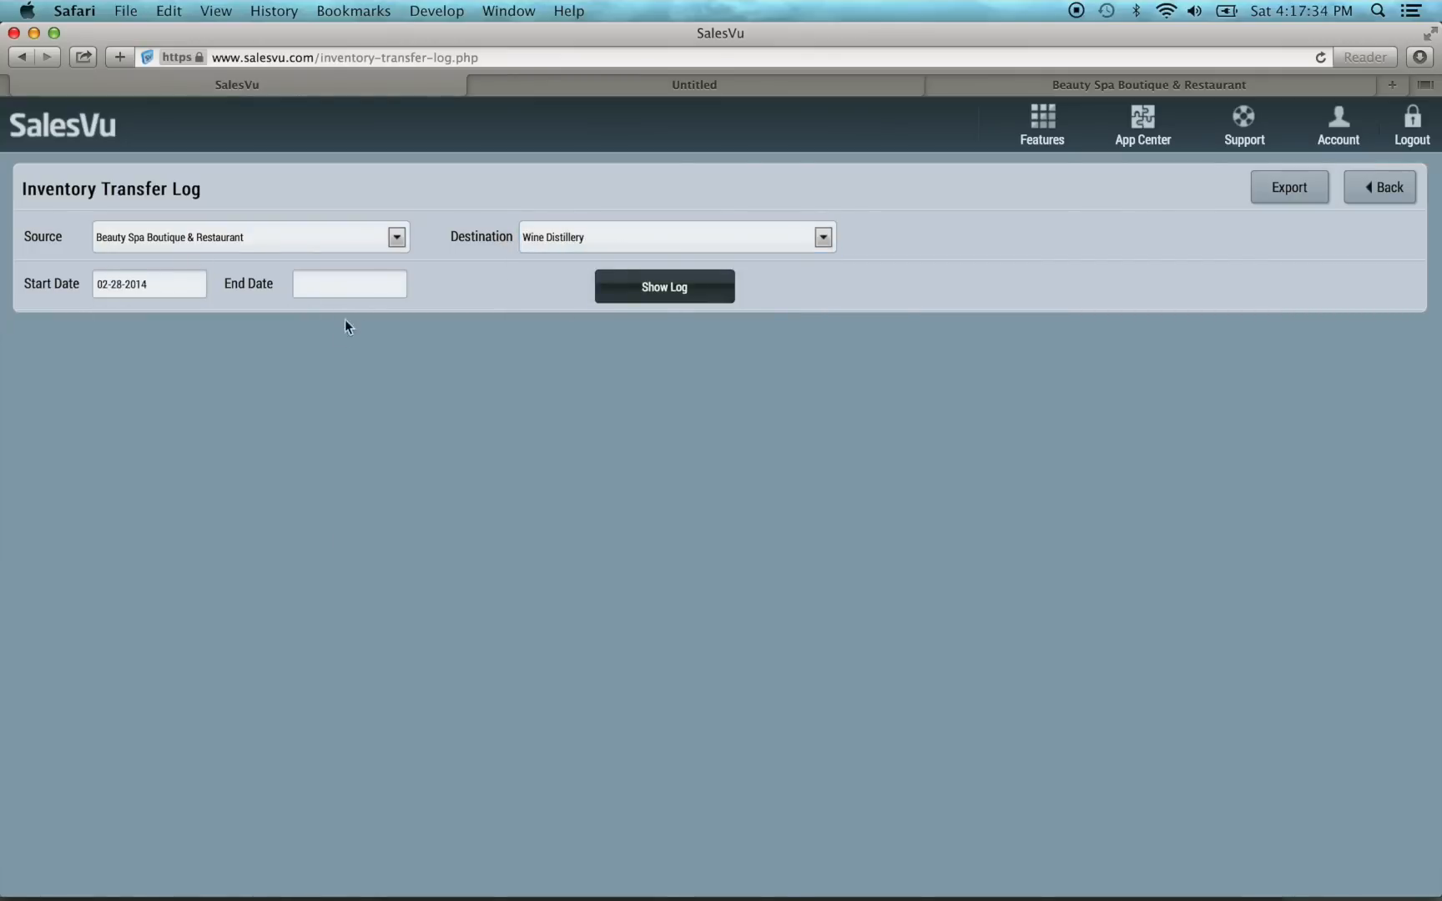
text(03-02-2014)
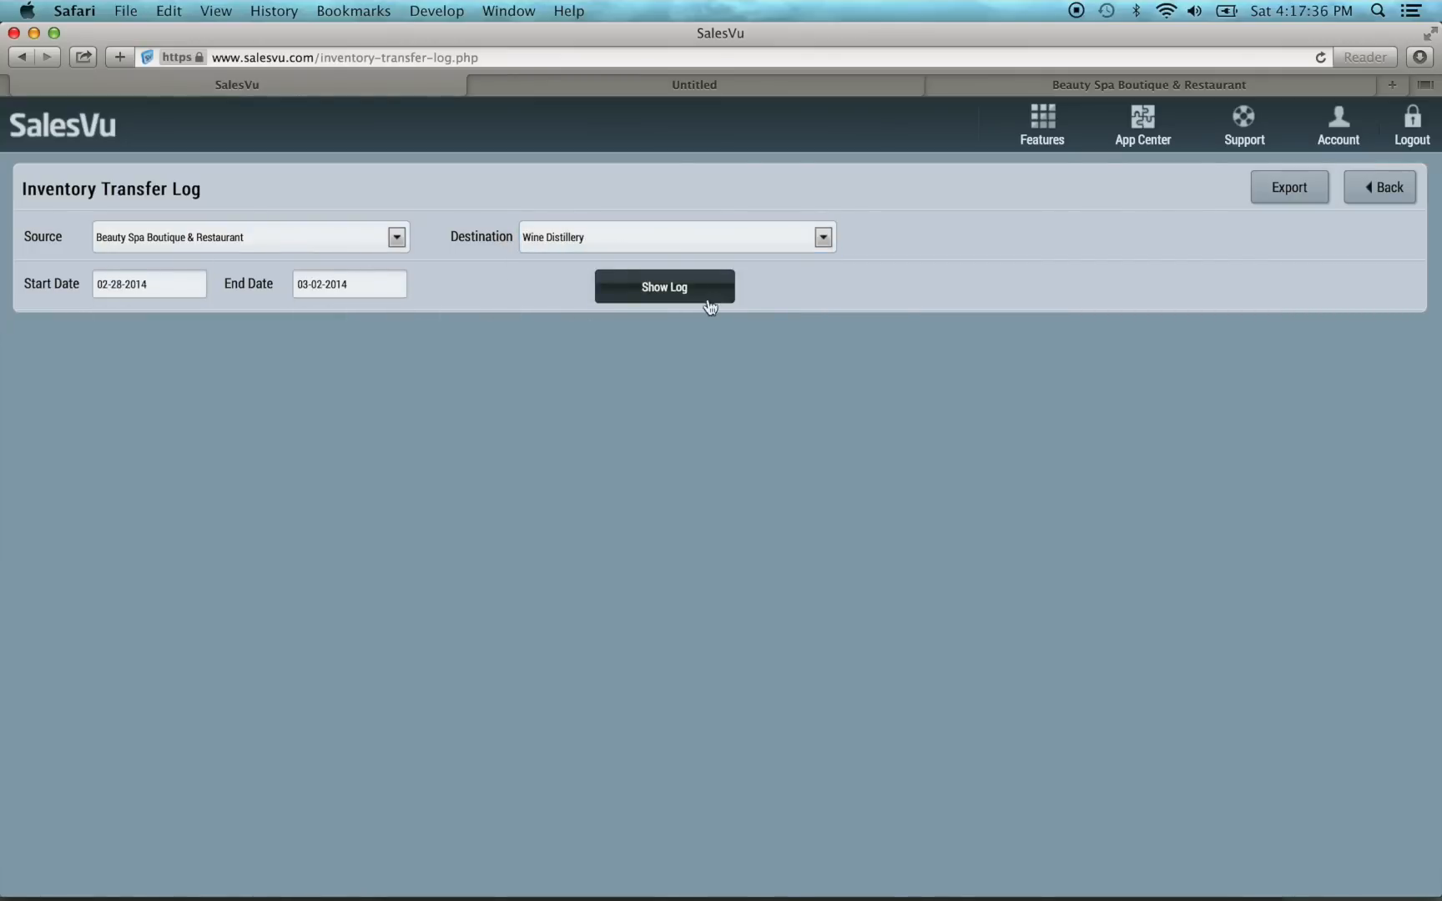
click(665, 286)
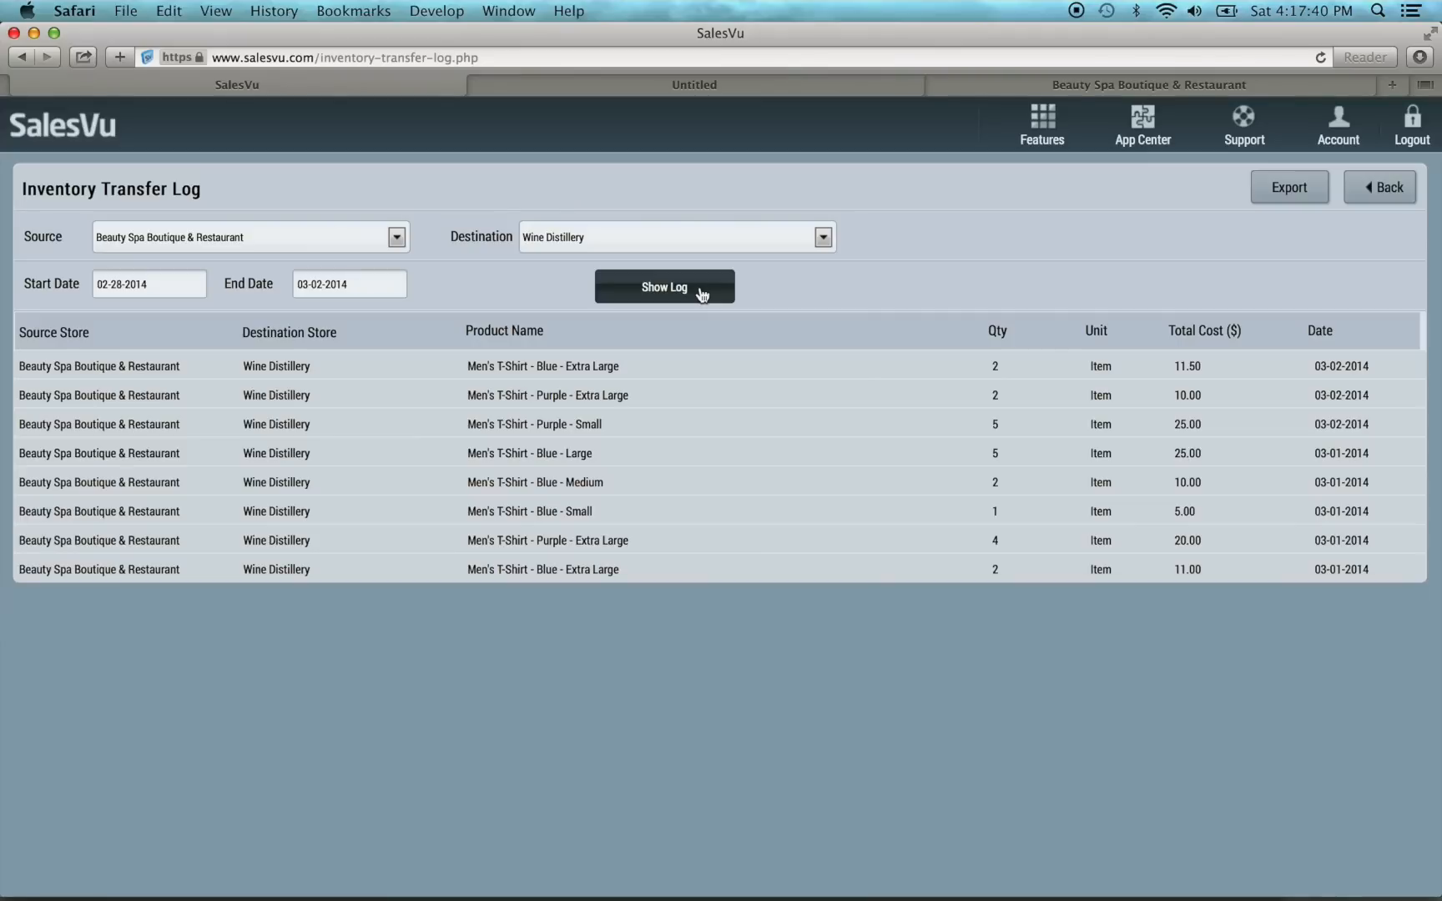
mouse_move(1315, 553)
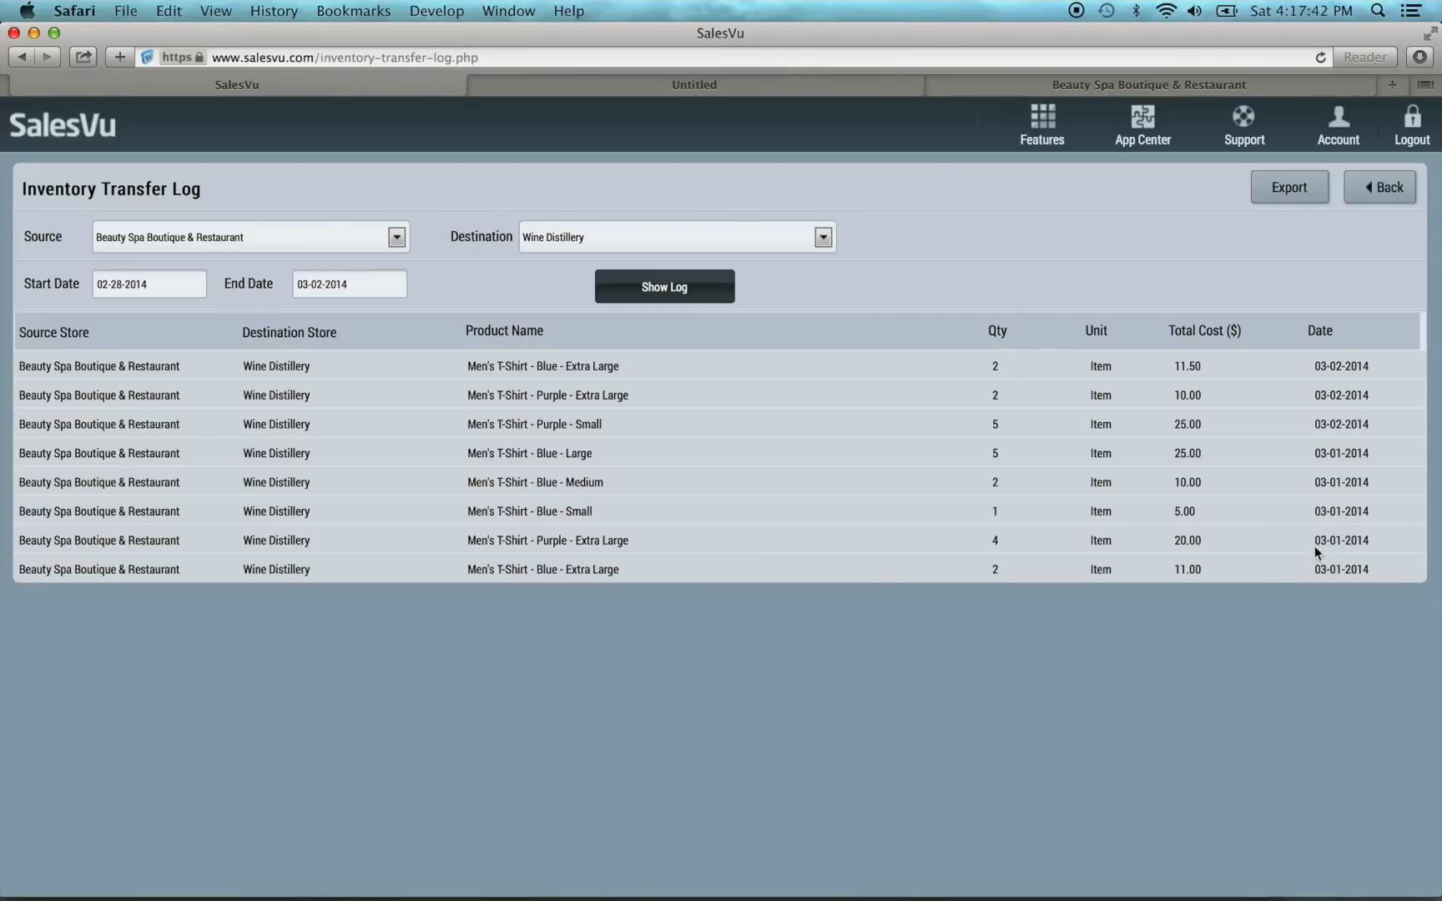
mouse_move(1177, 364)
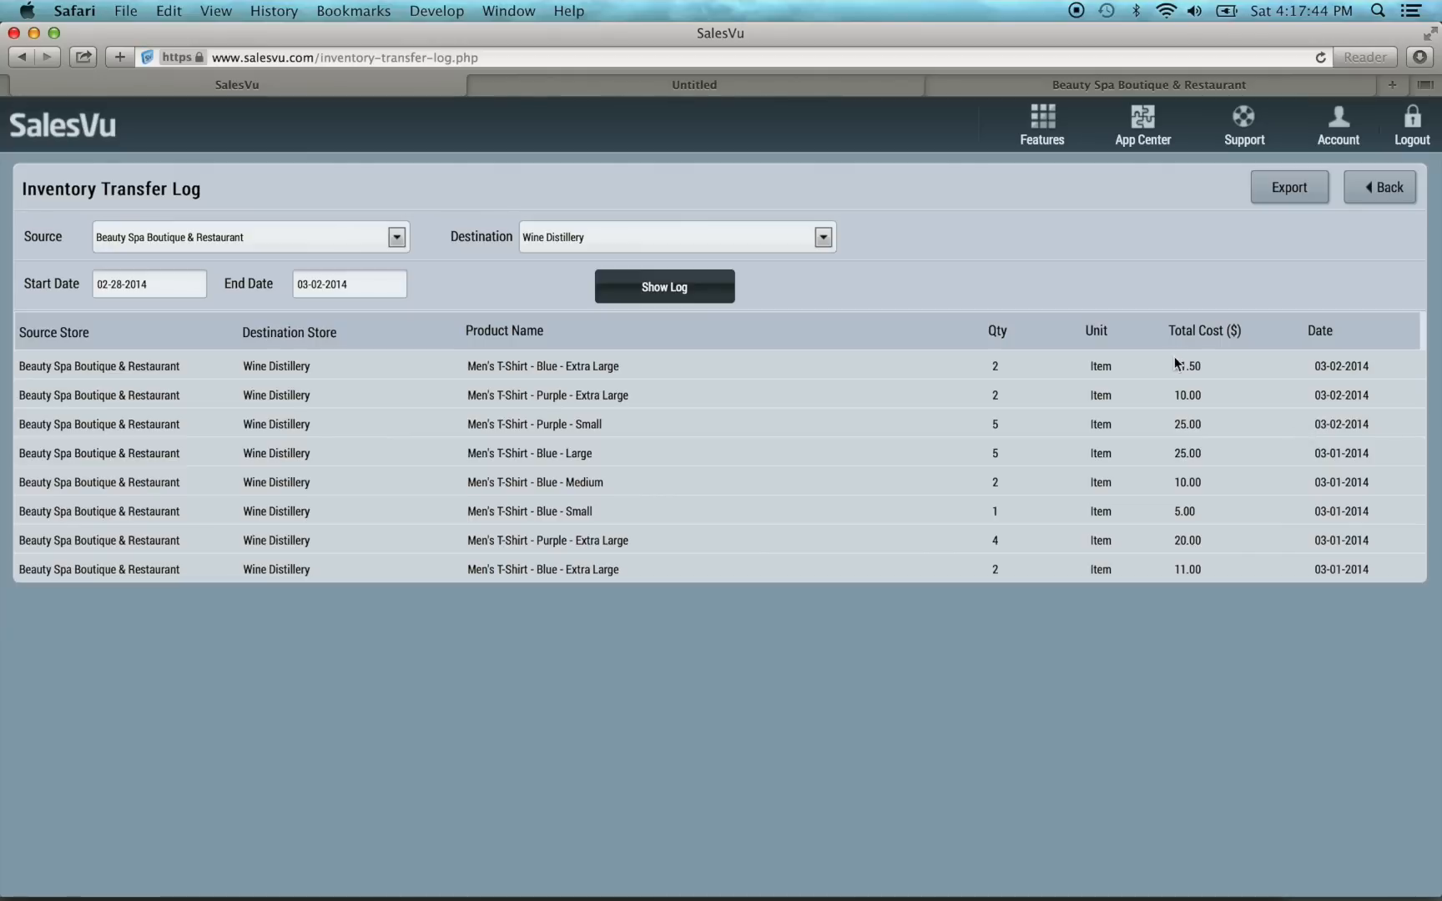
mouse_move(1296, 264)
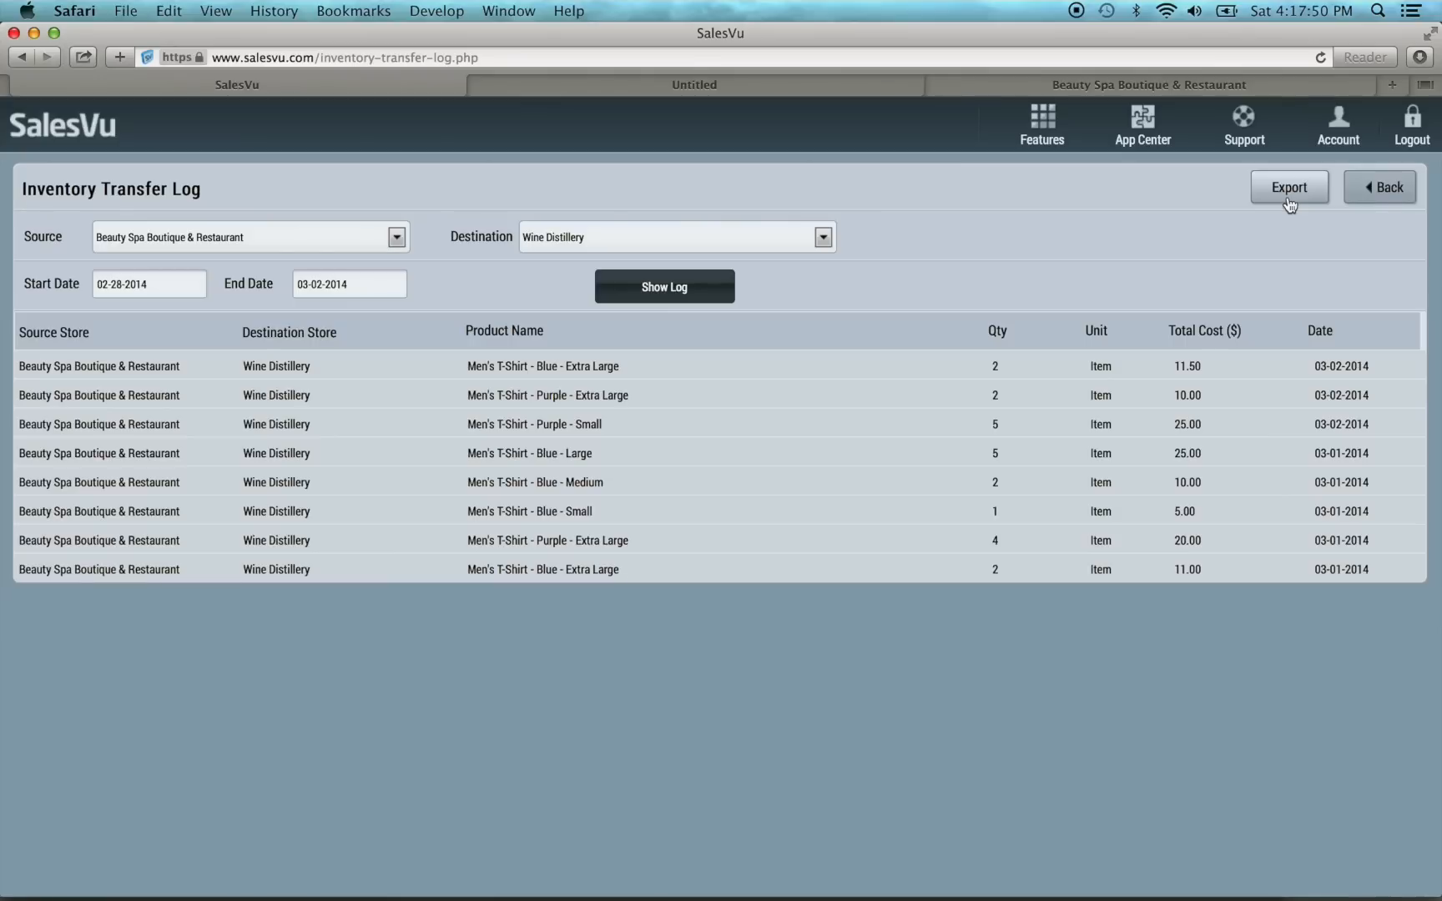
mouse_move(1080, 161)
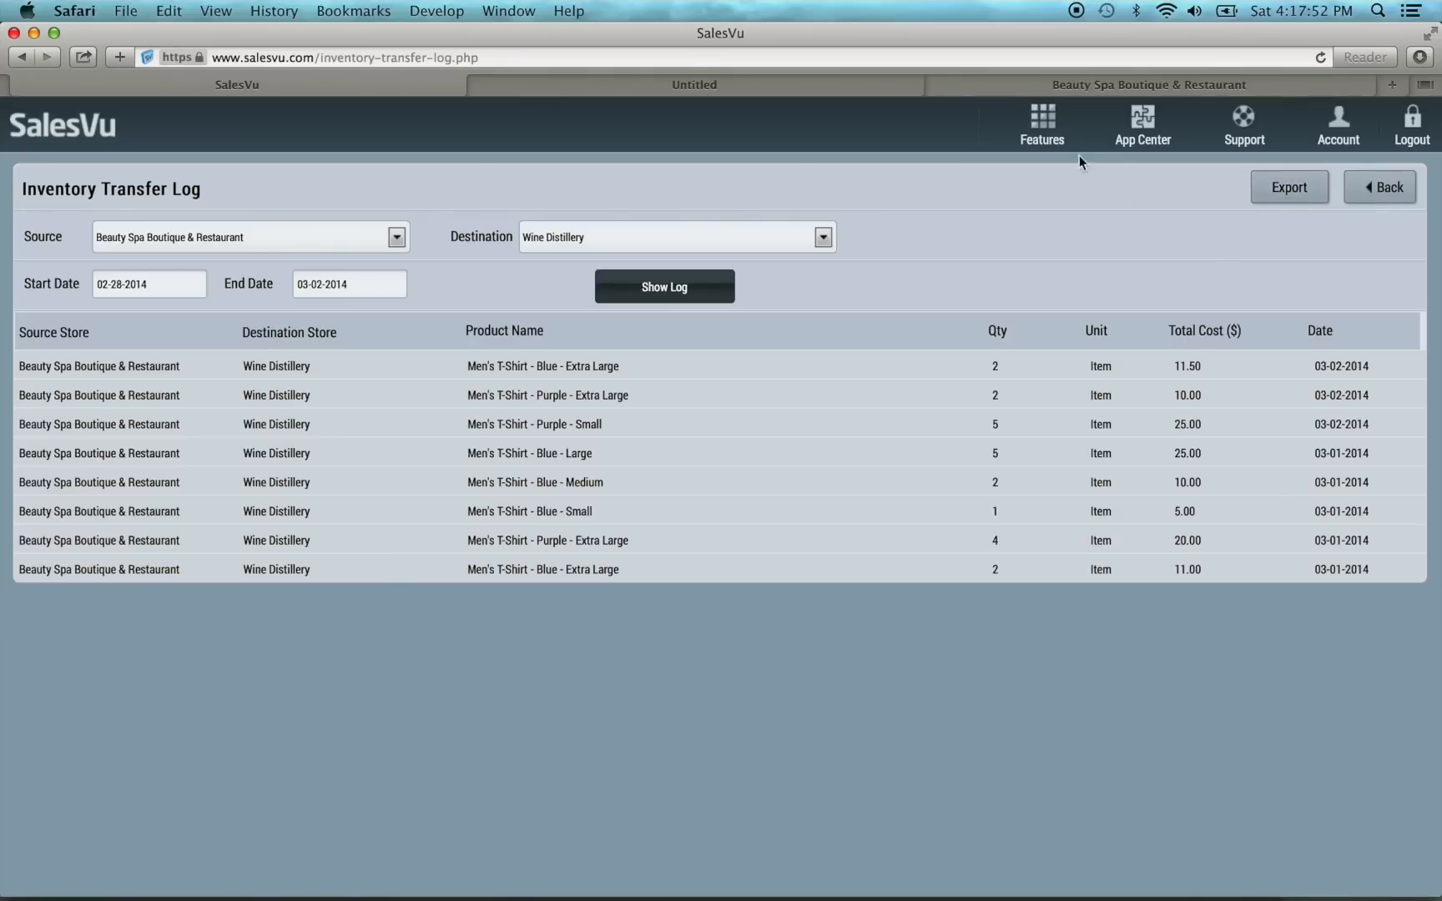
Open View/Adjust Inventory for Beauty Spa Boutique & Restaurant from Features > Inventory.
click(1041, 115)
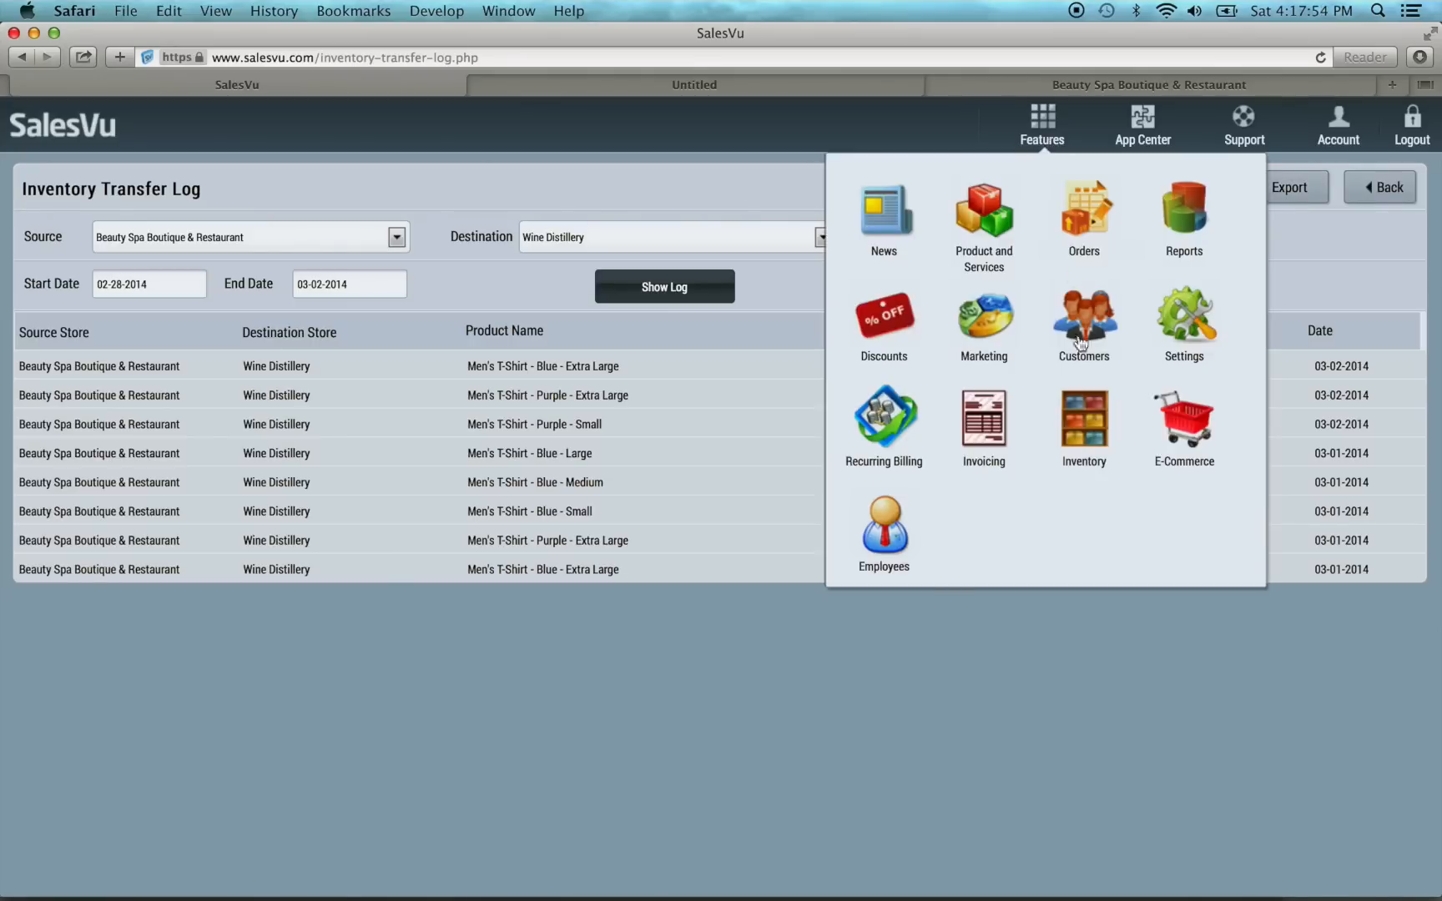
click(1084, 418)
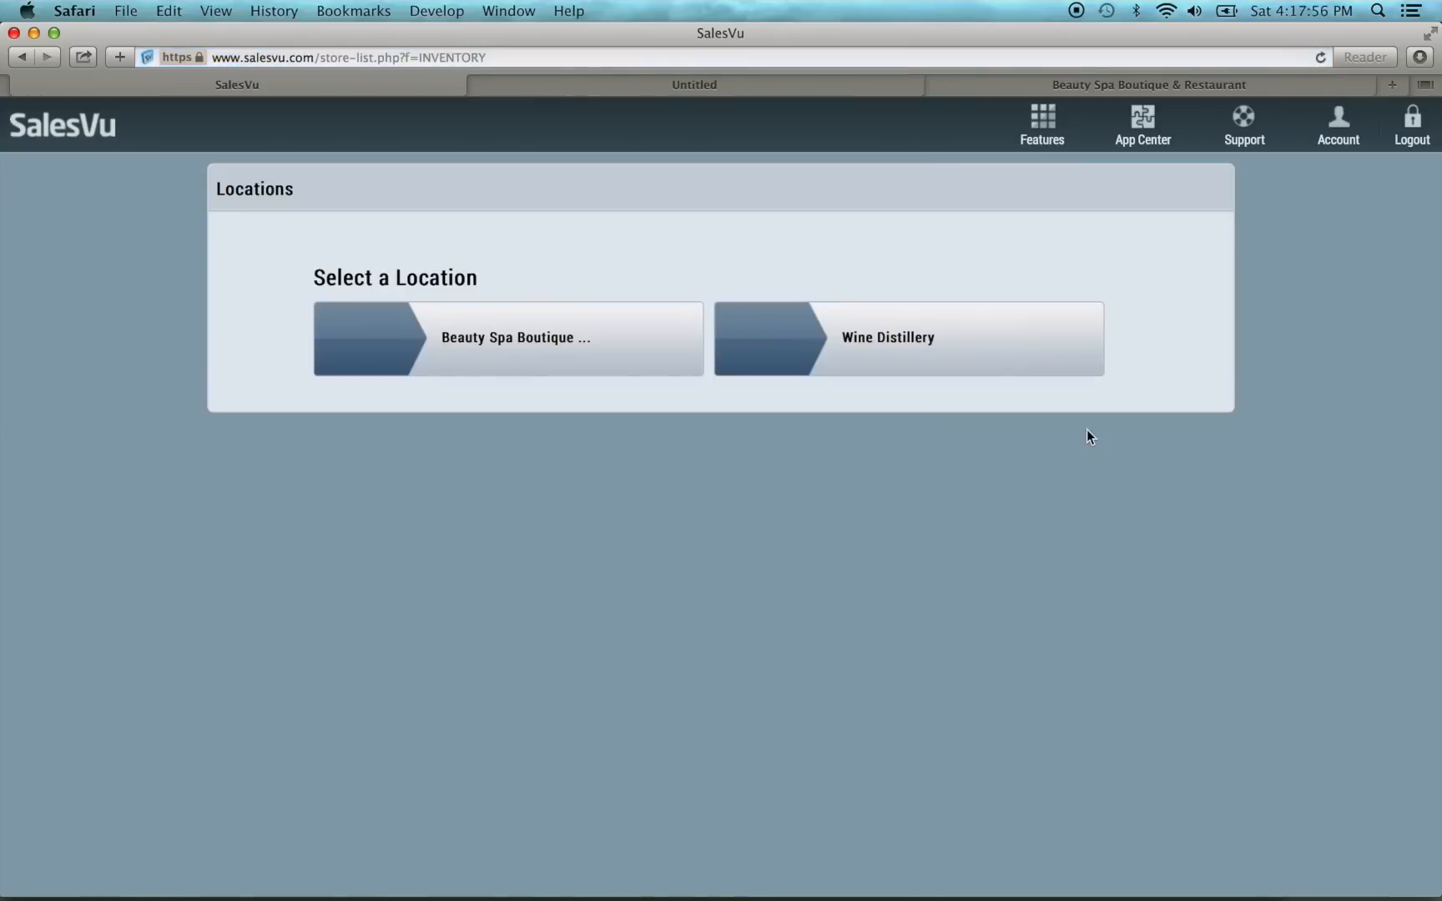
click(509, 339)
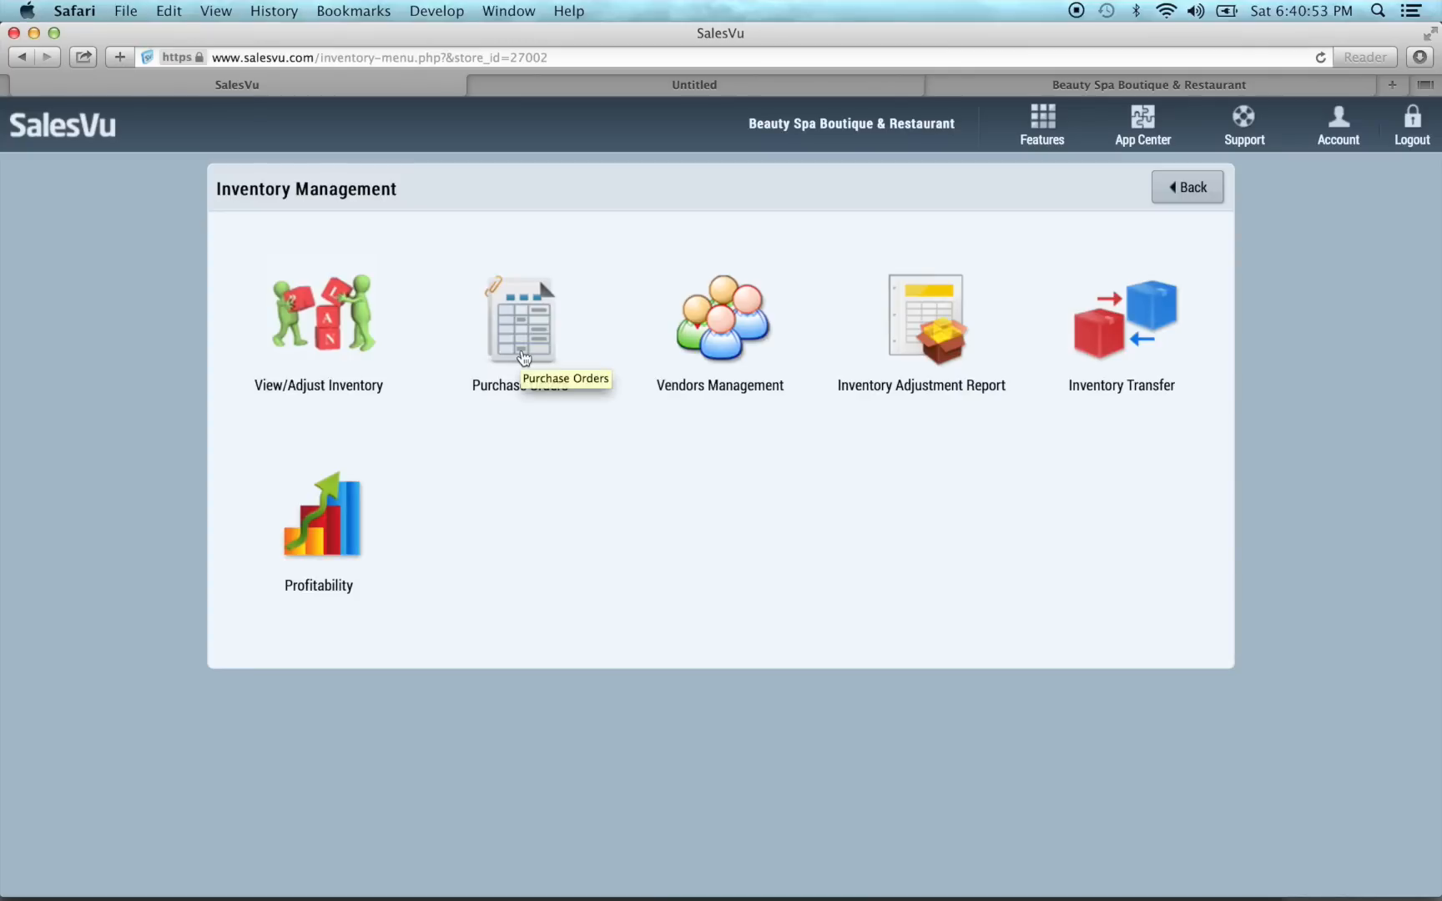
mouse_move(346, 350)
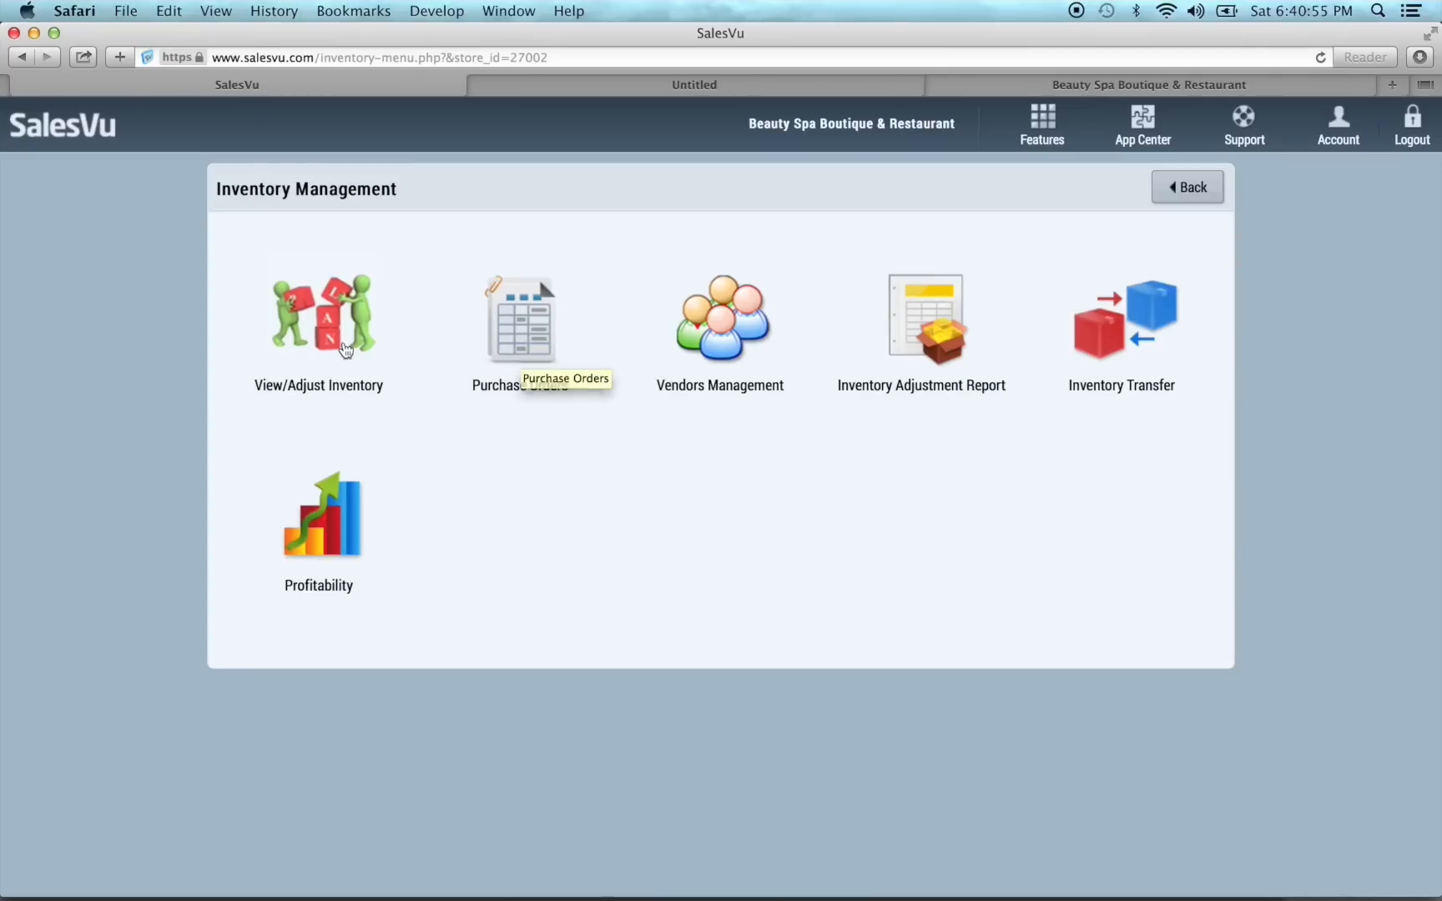
click(322, 313)
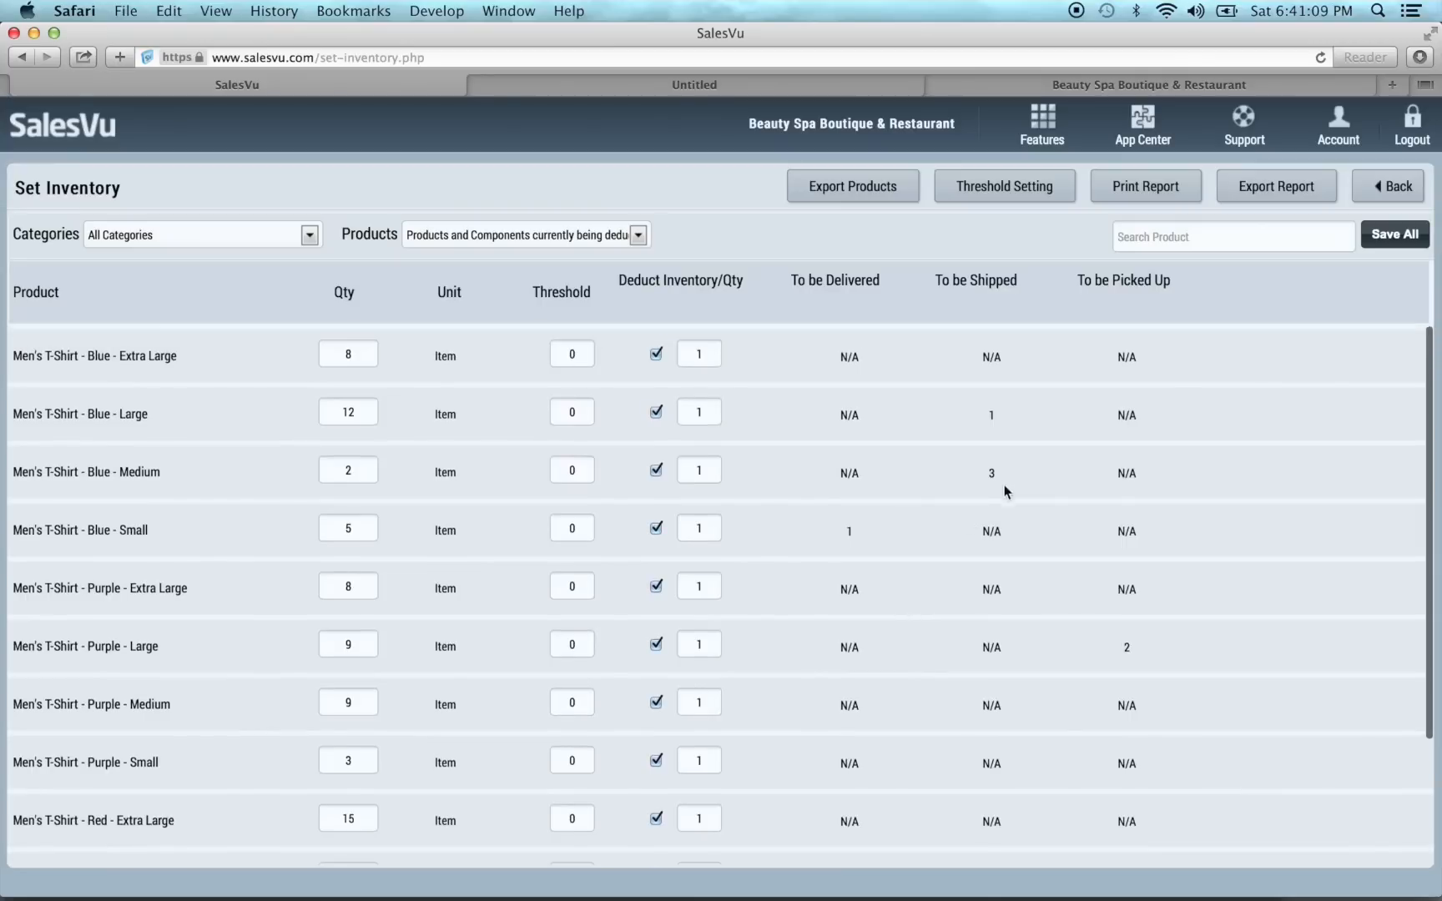
mouse_move(991, 500)
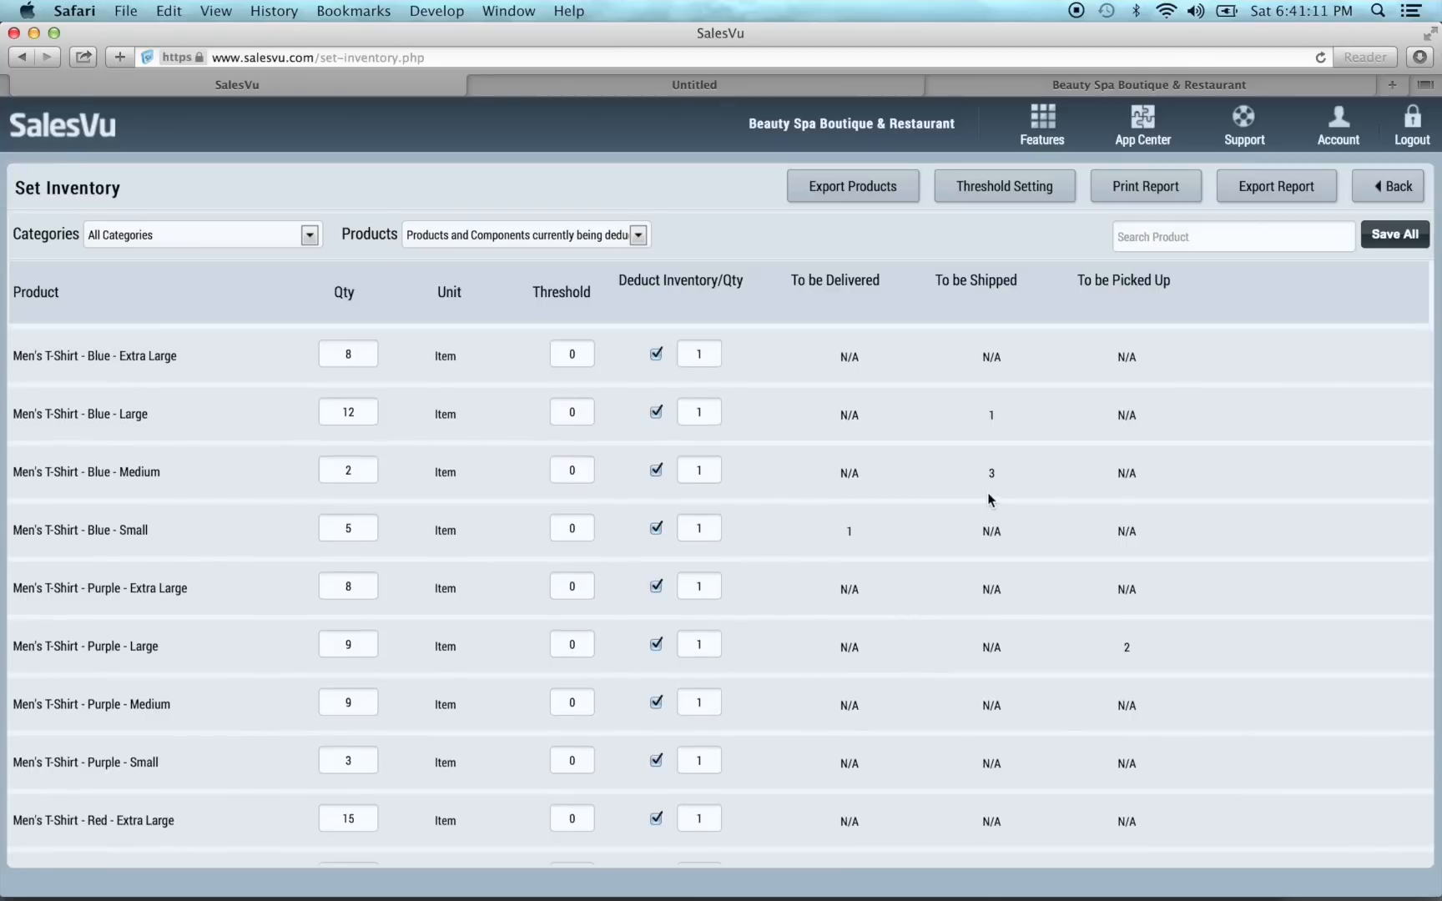
mouse_move(385, 476)
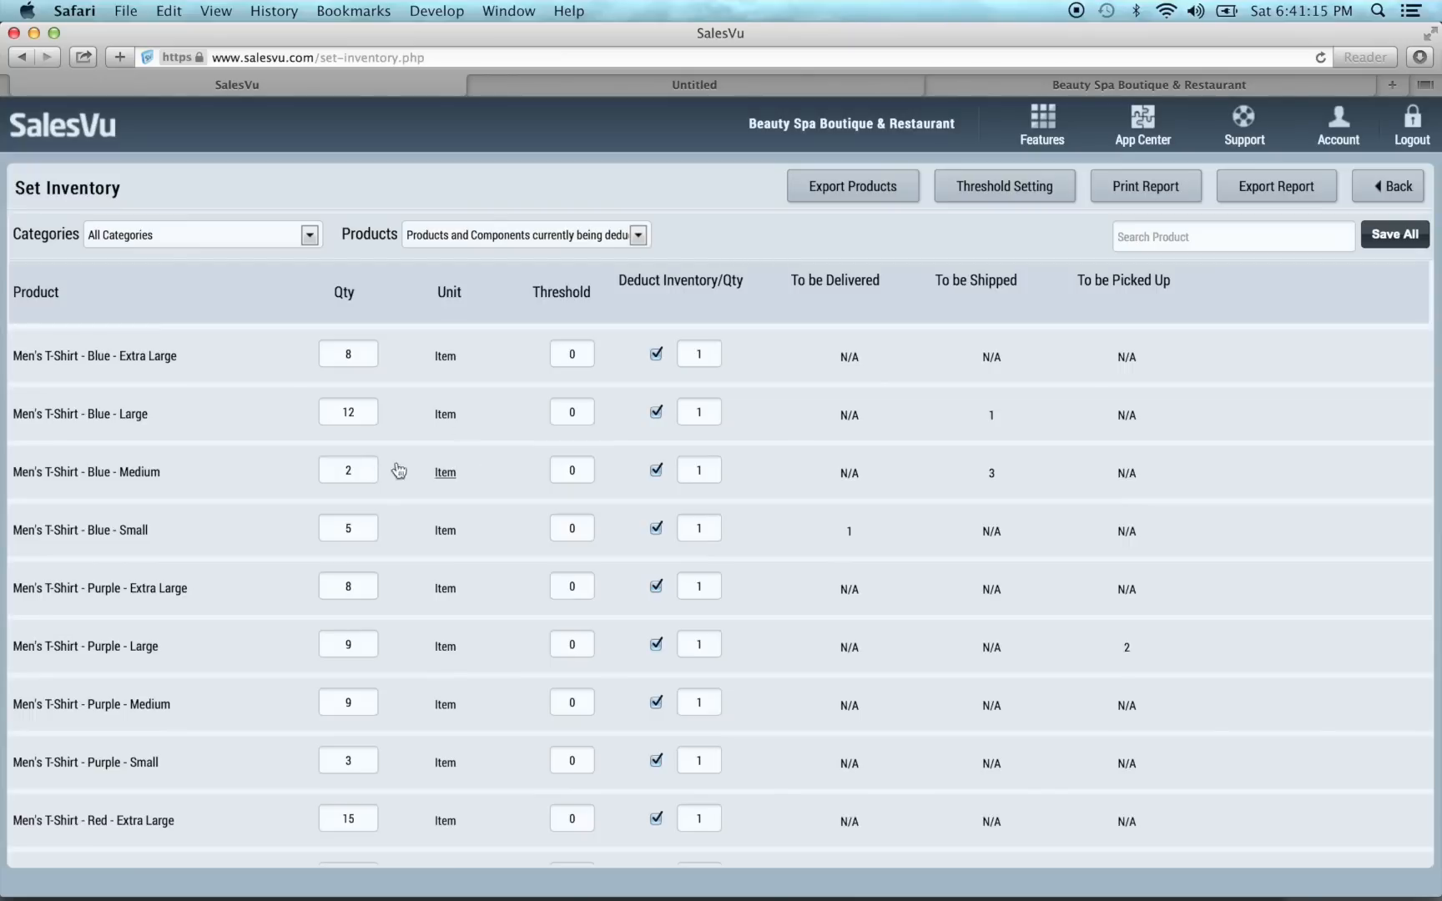
click(1389, 185)
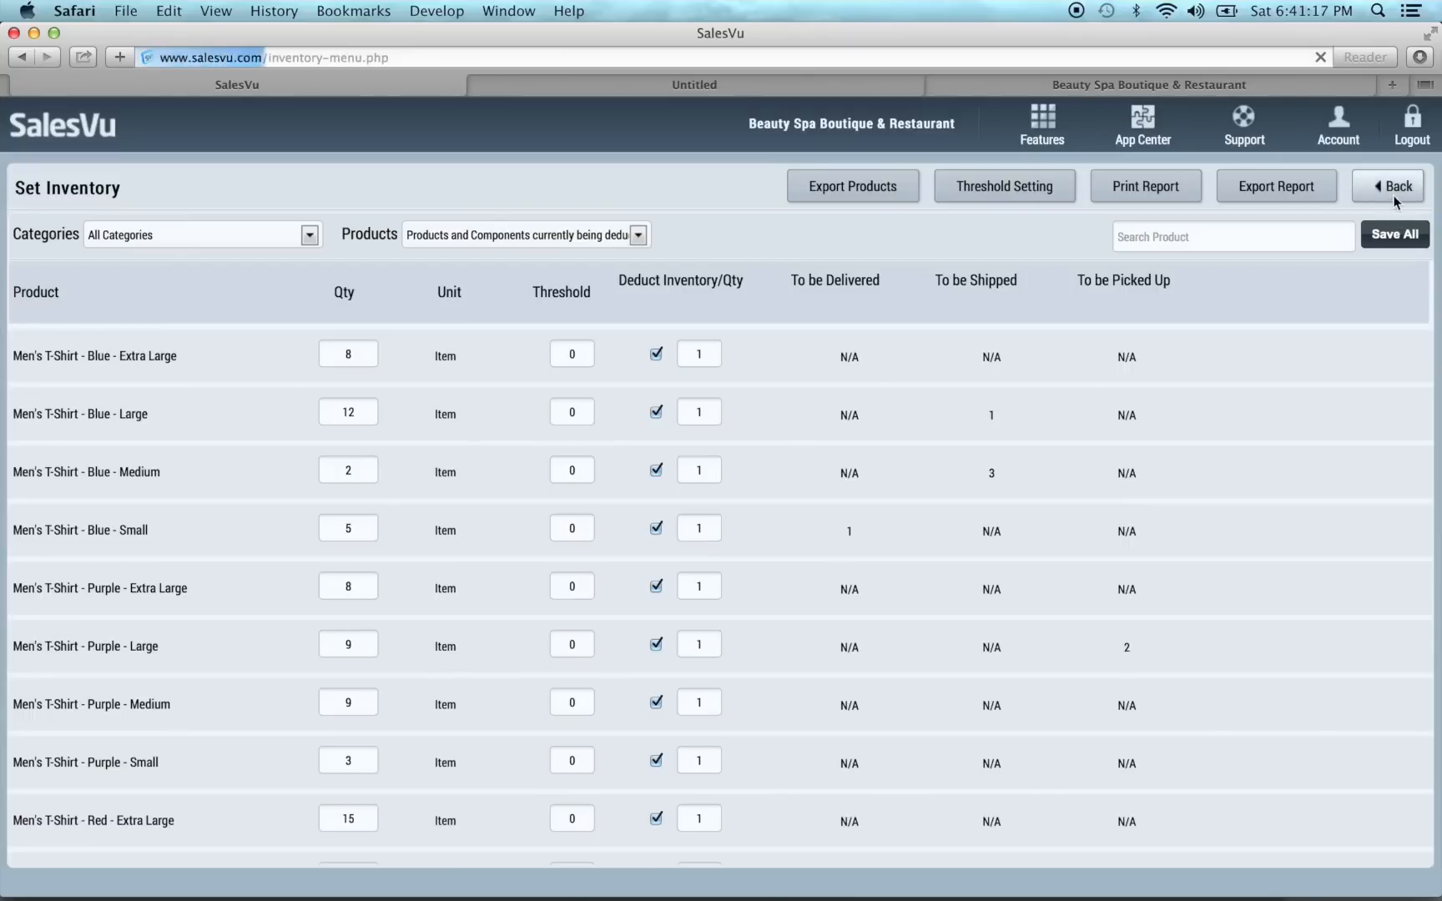
Generate a profit margin table in currency for the last 7 days.
click(1391, 185)
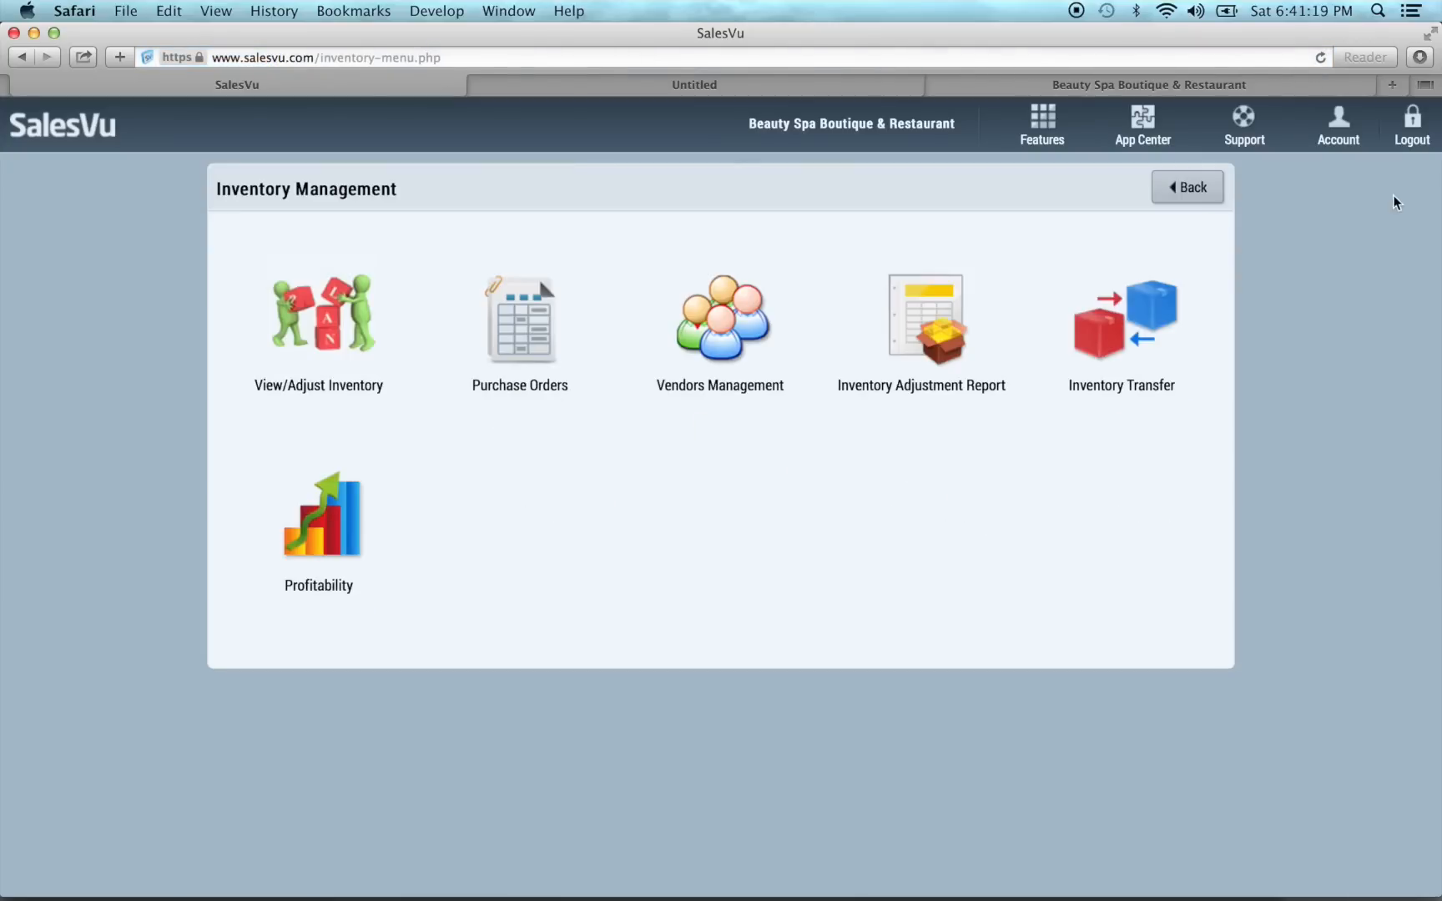
mouse_move(342, 552)
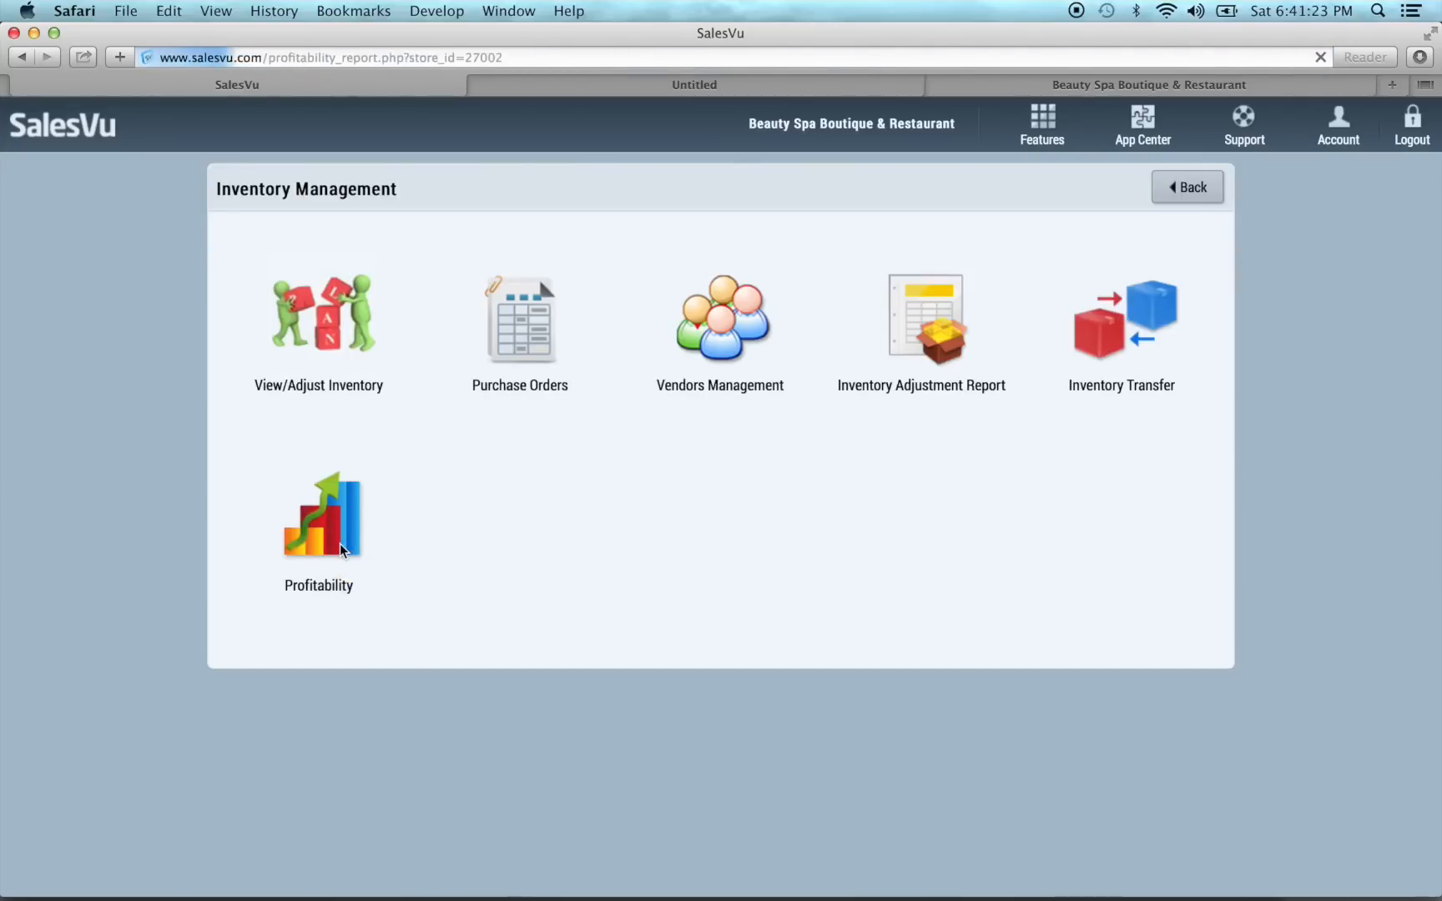
click(320, 518)
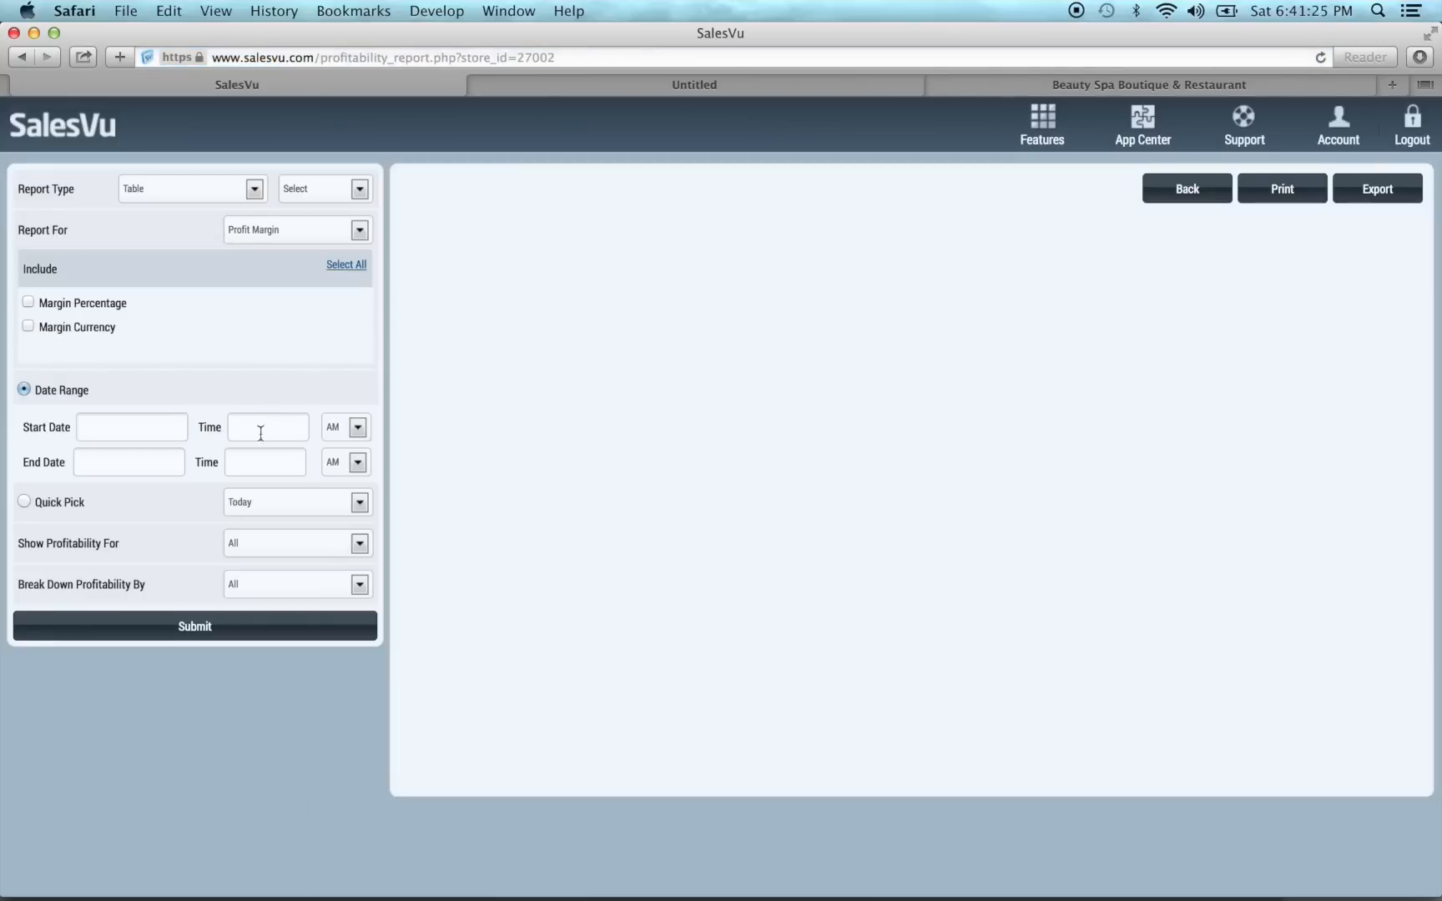
mouse_move(90, 313)
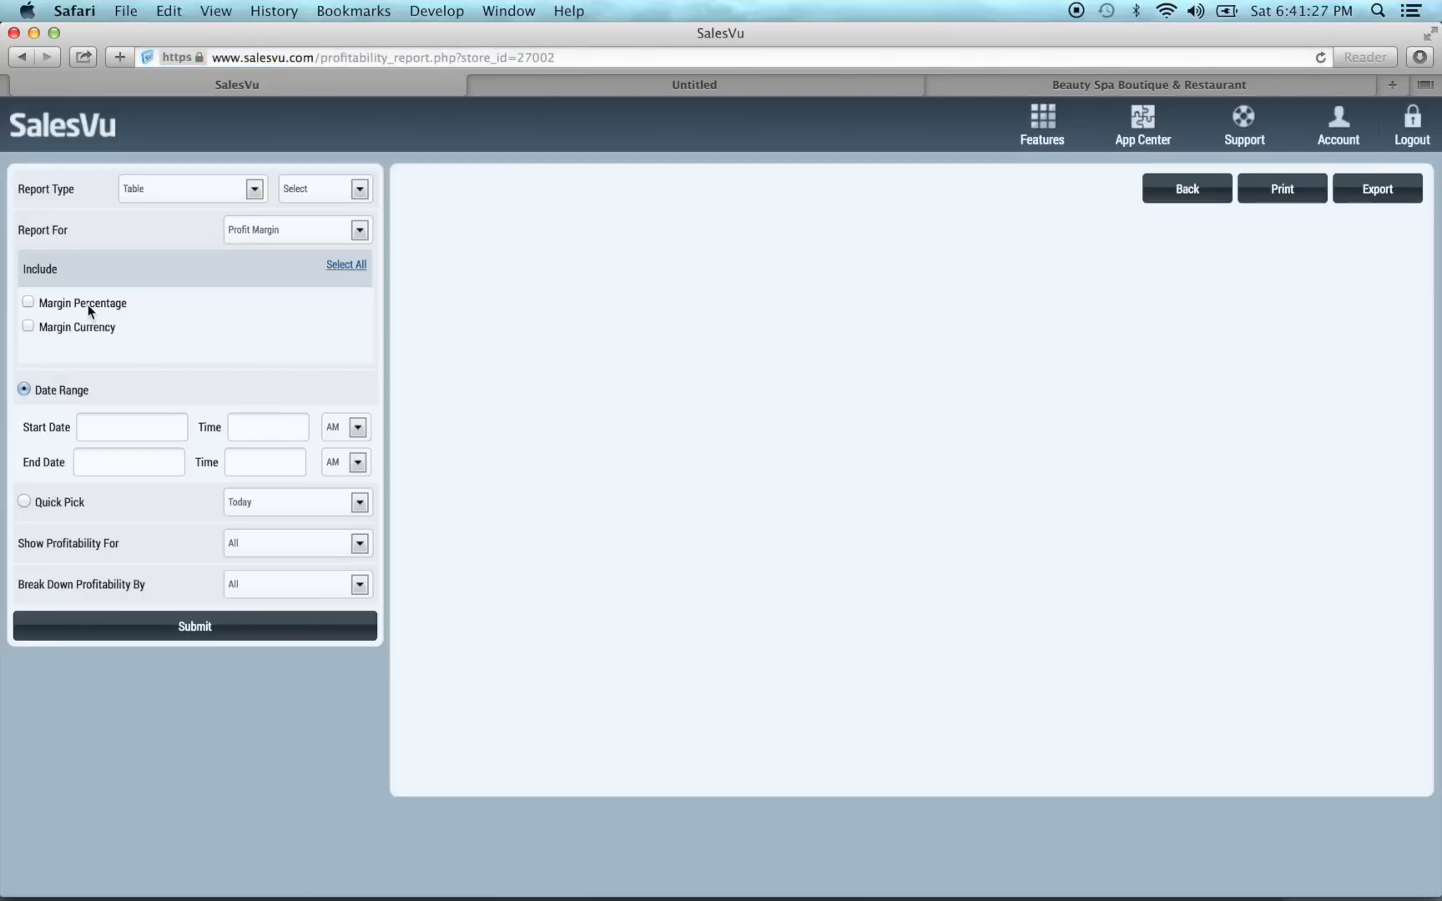
click(28, 302)
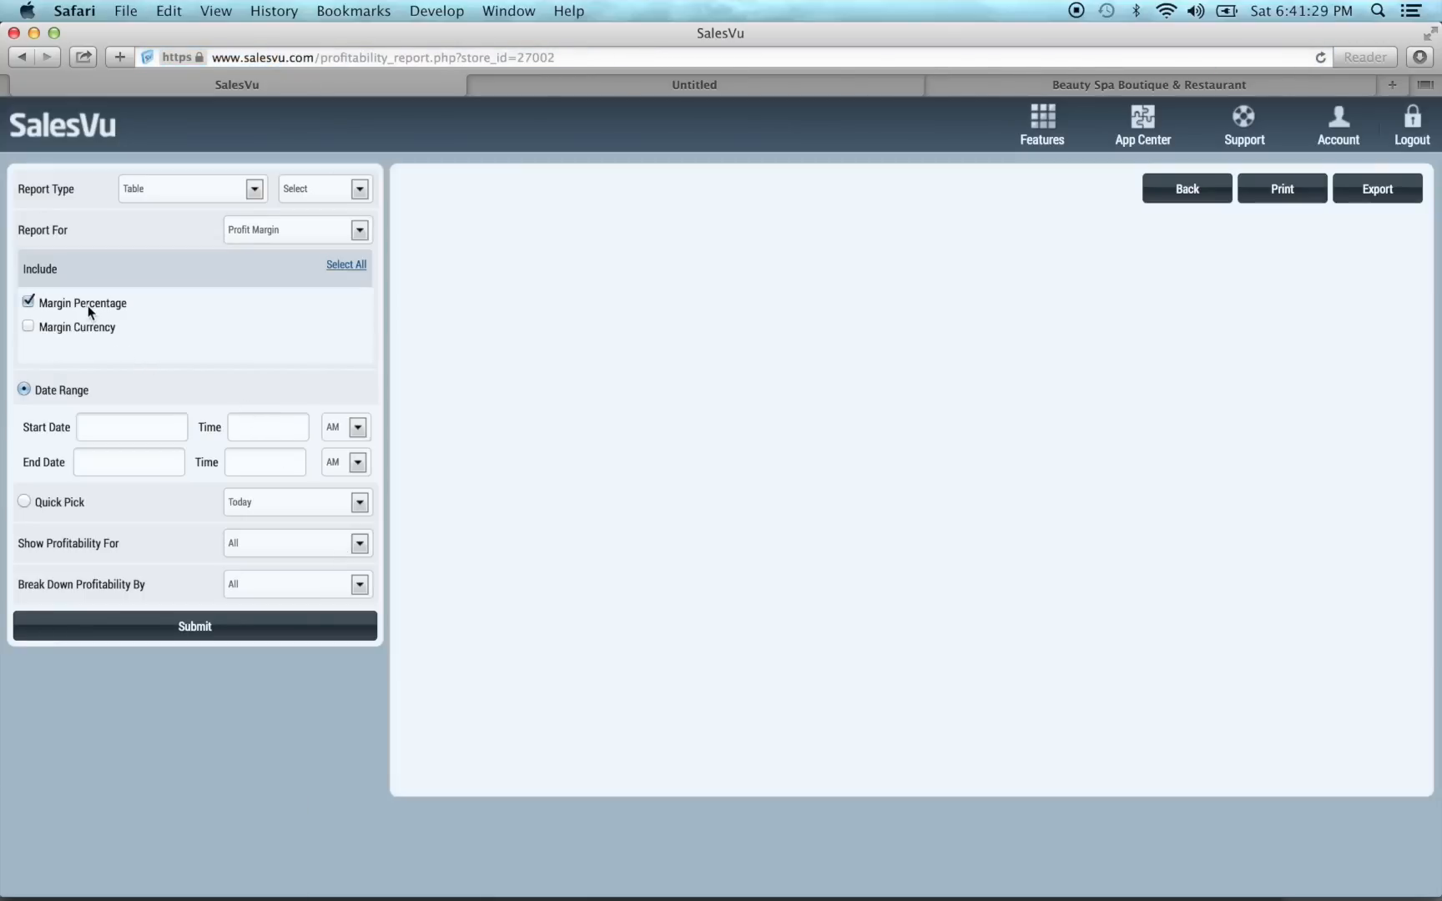
click(22, 502)
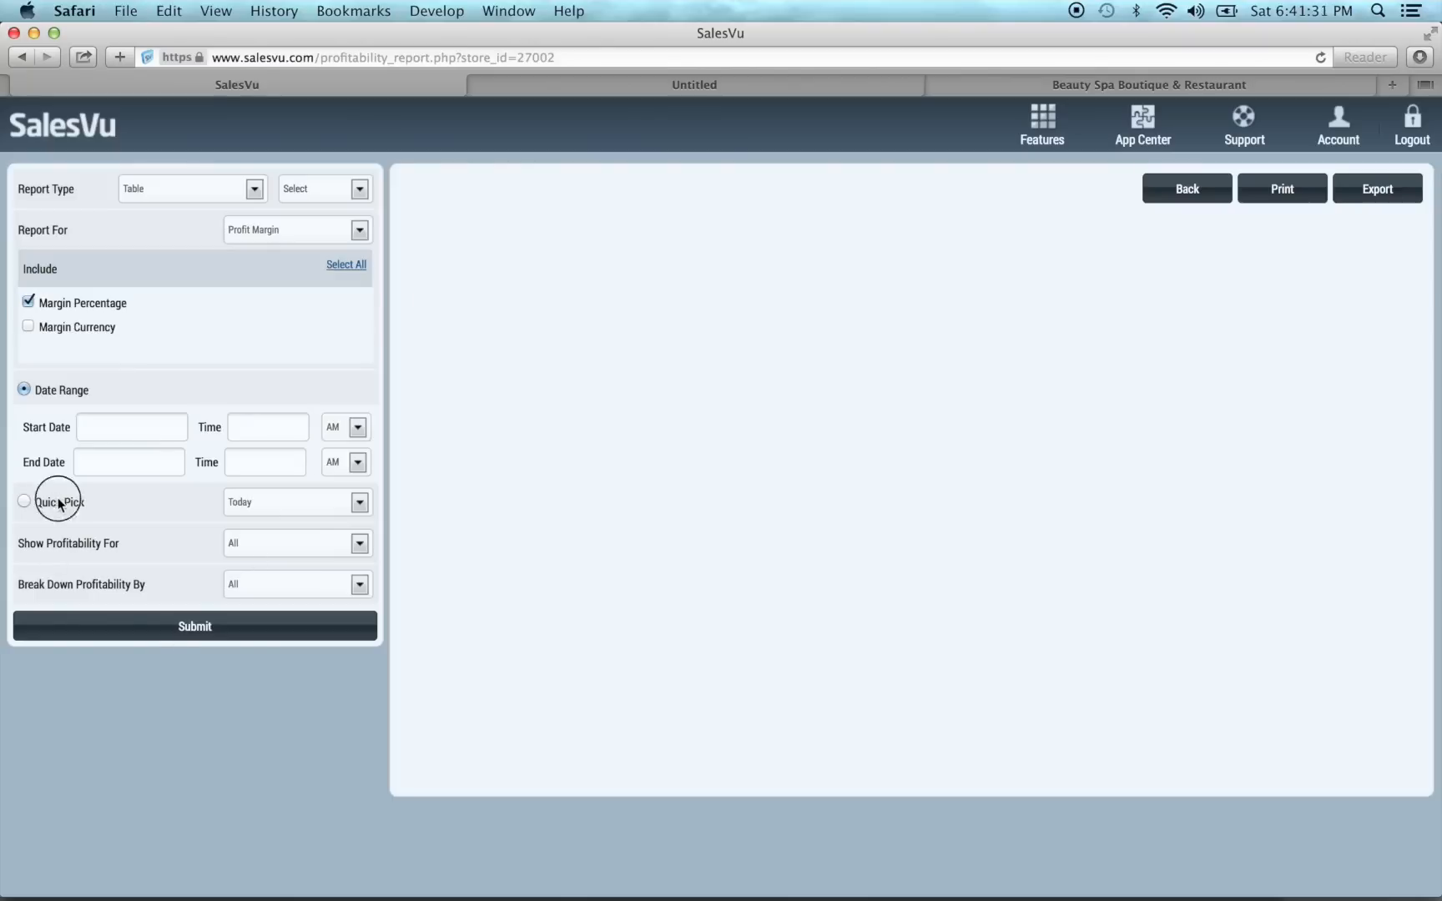
click(21, 502)
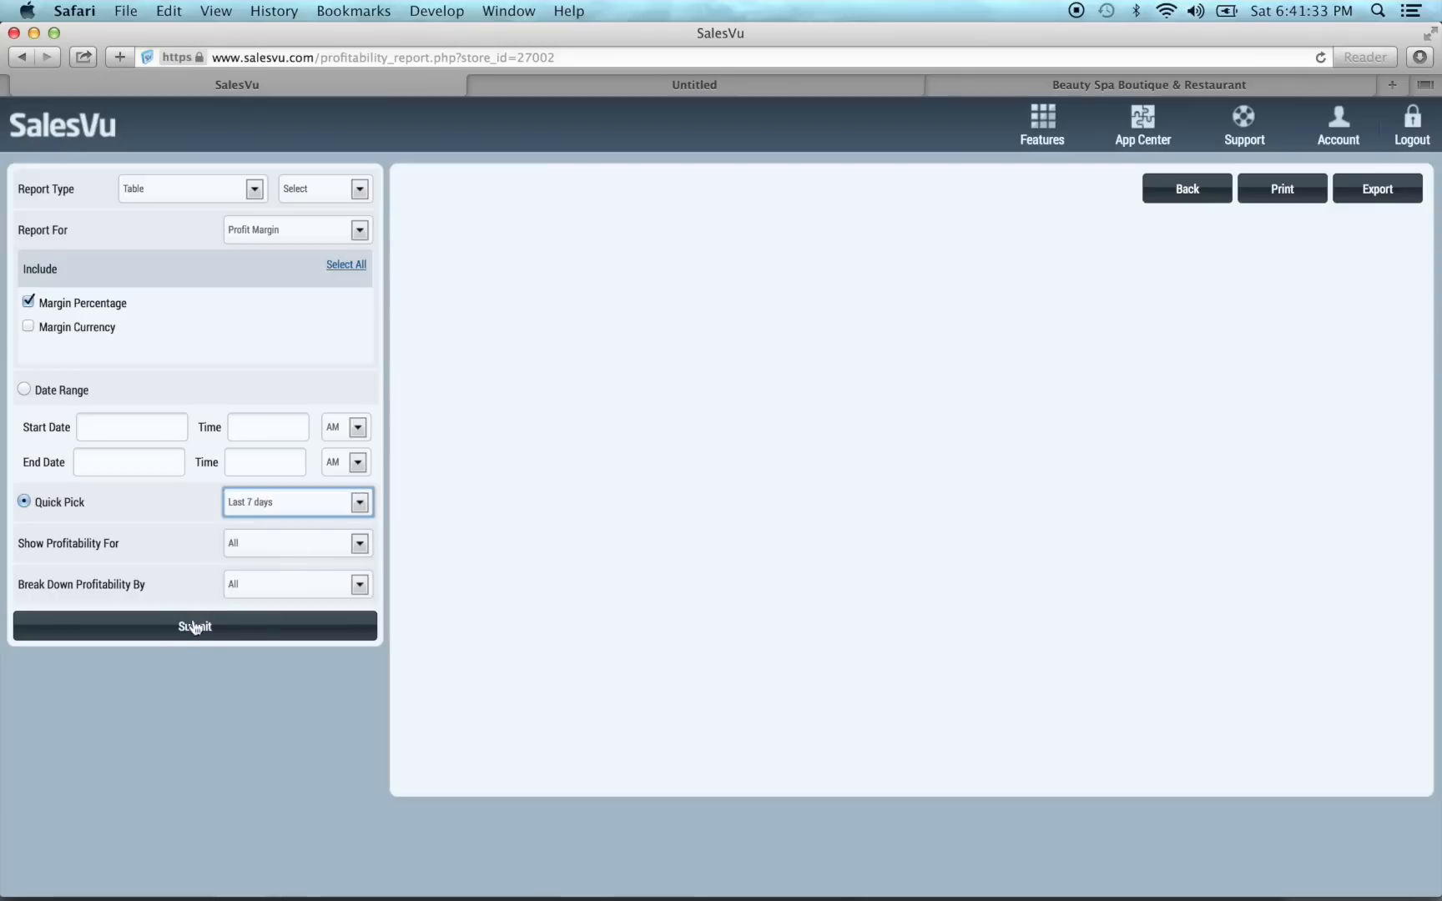
click(193, 626)
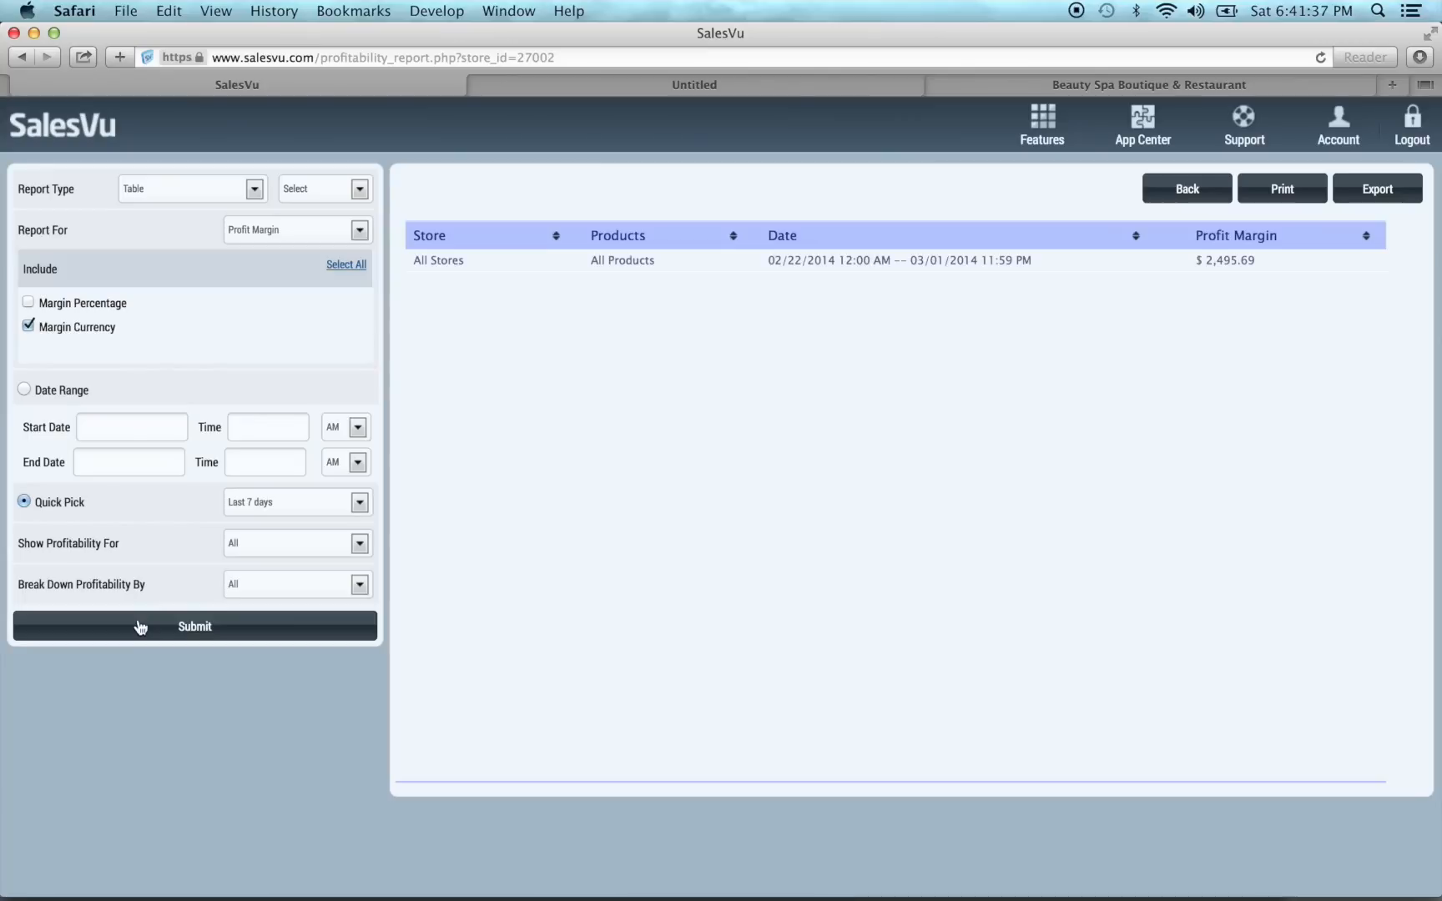
mouse_move(301, 569)
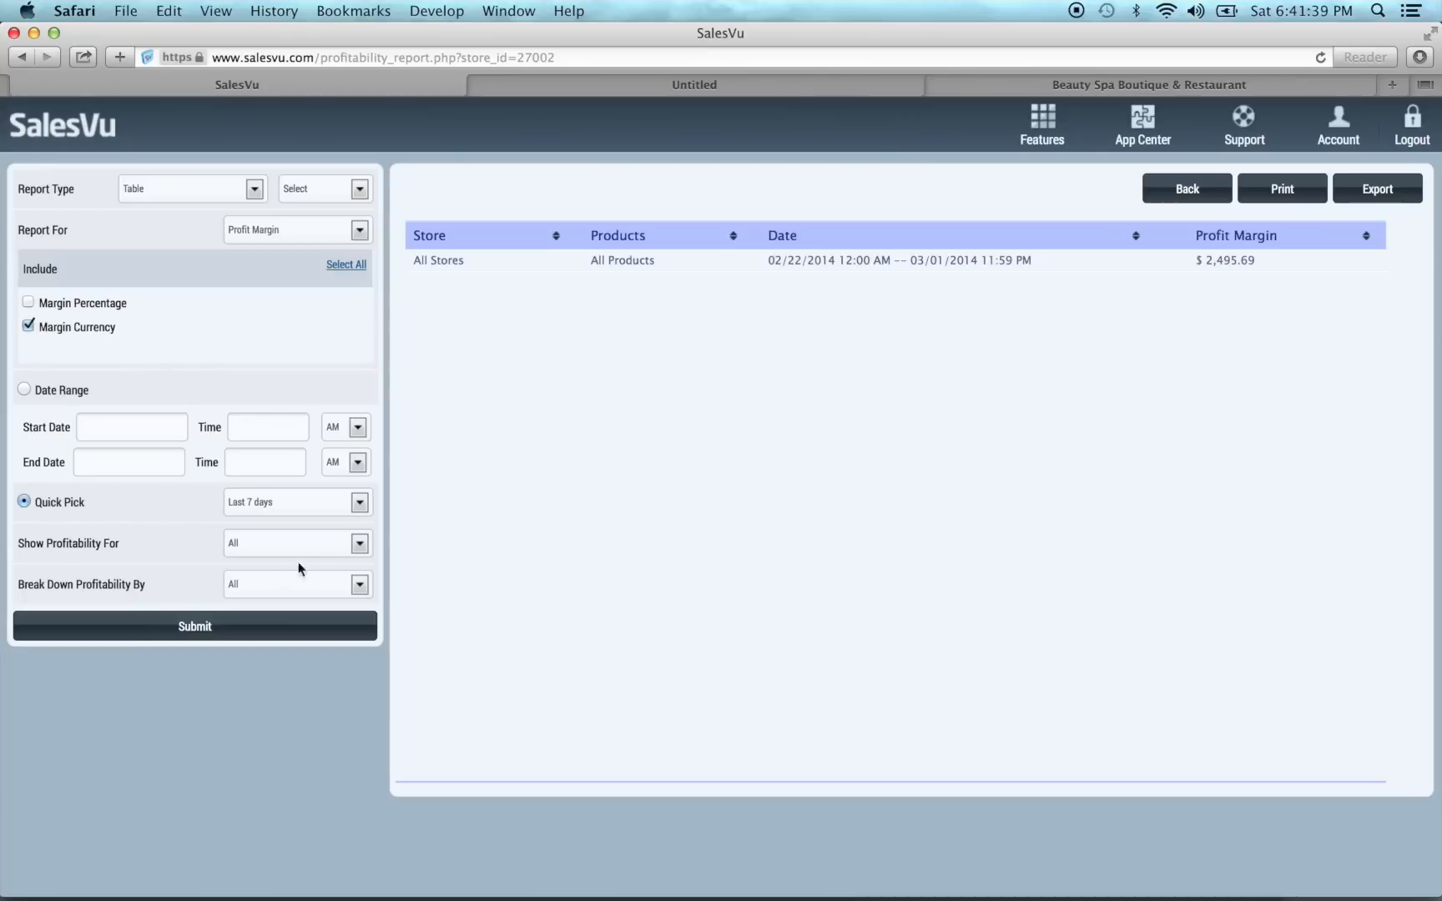
Break the profit margin table down by Category - Level 2.
click(297, 543)
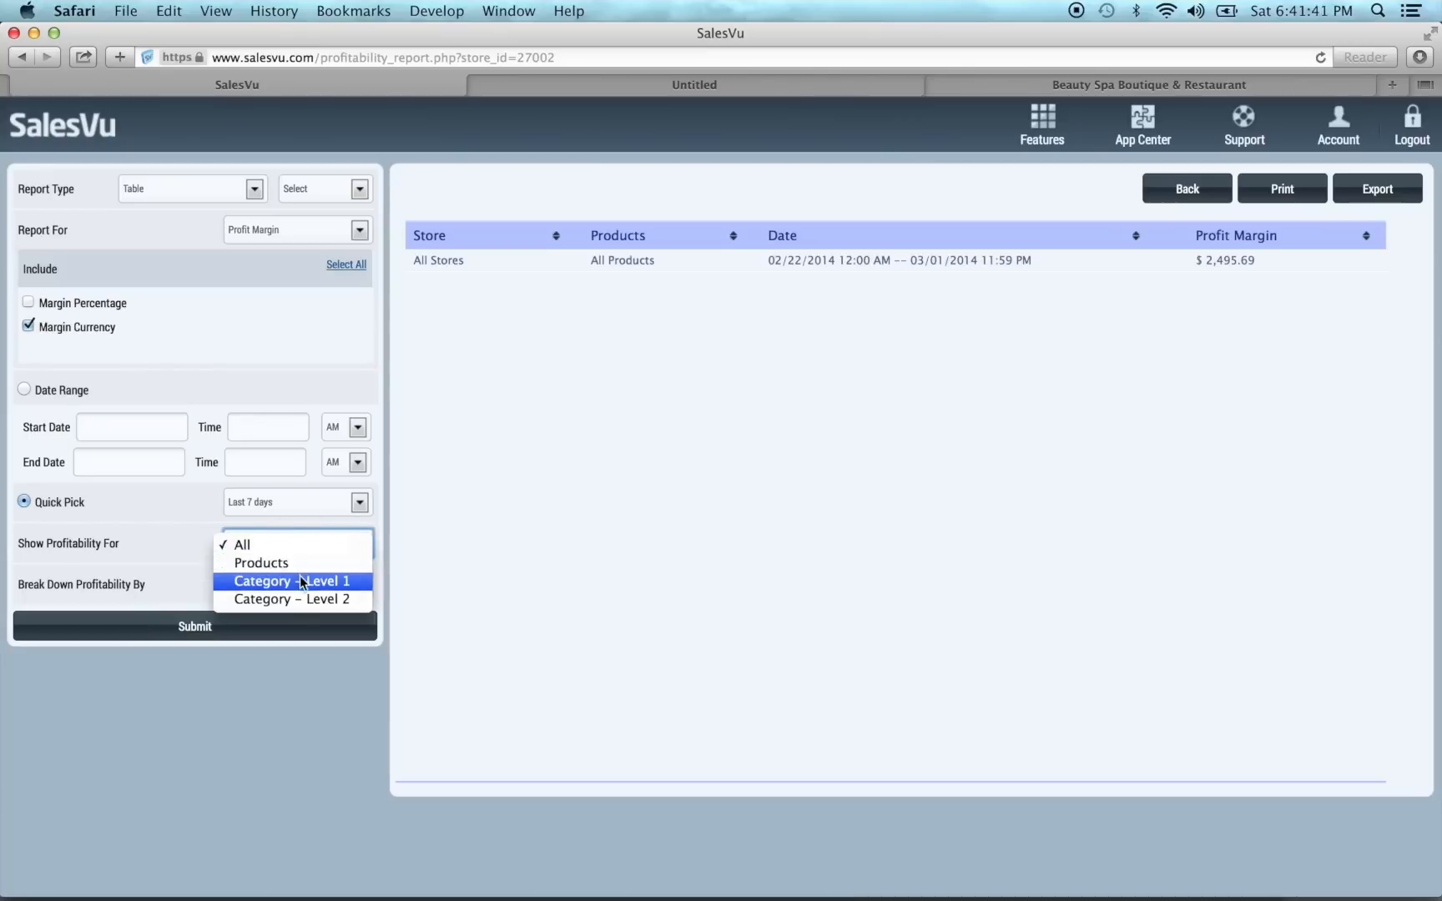
click(291, 599)
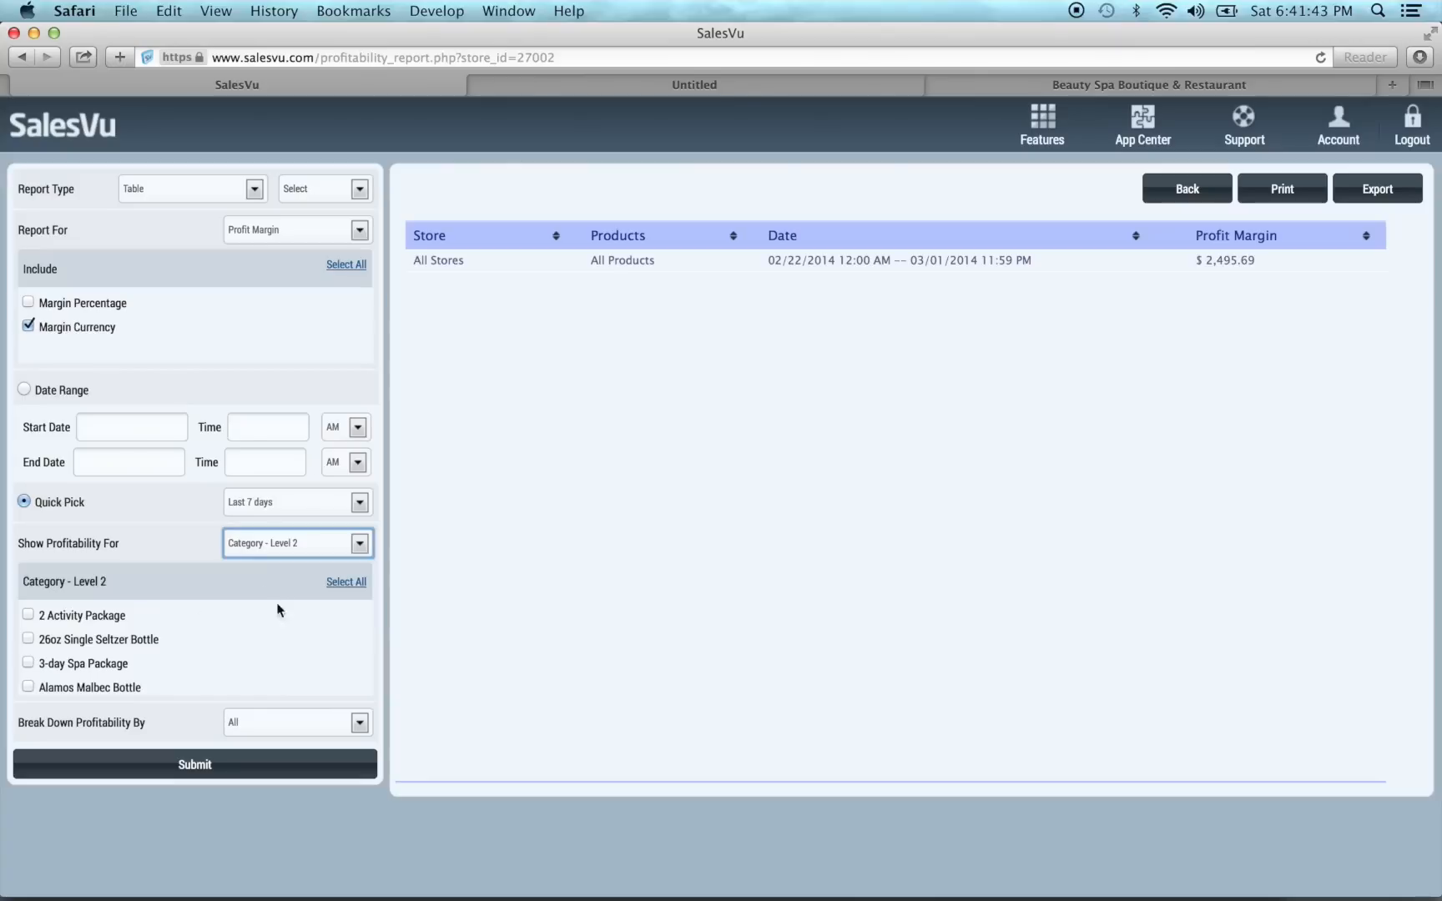
click(193, 765)
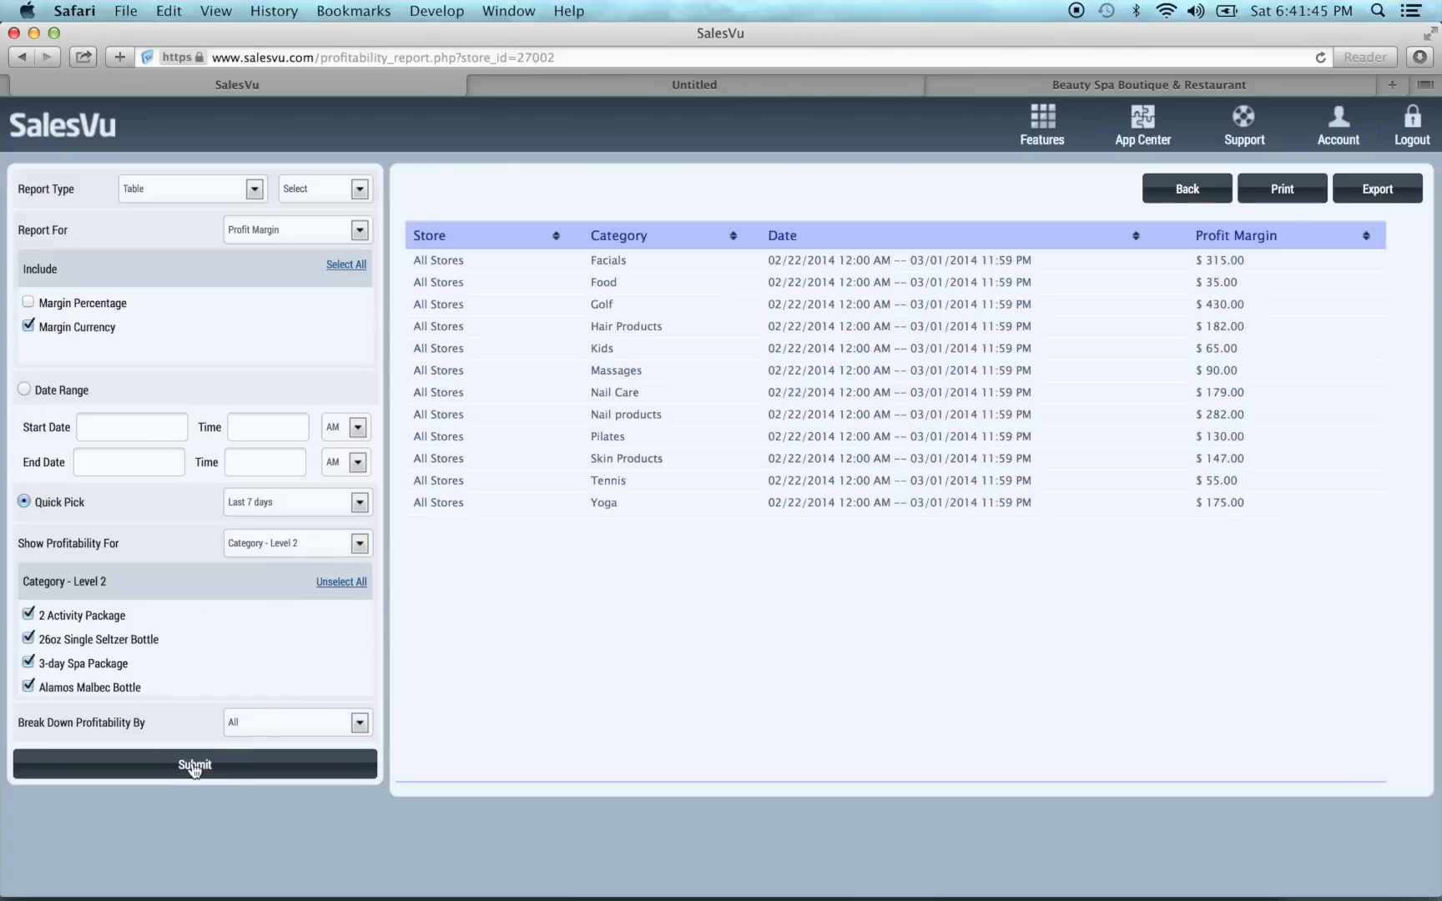
mouse_move(347, 267)
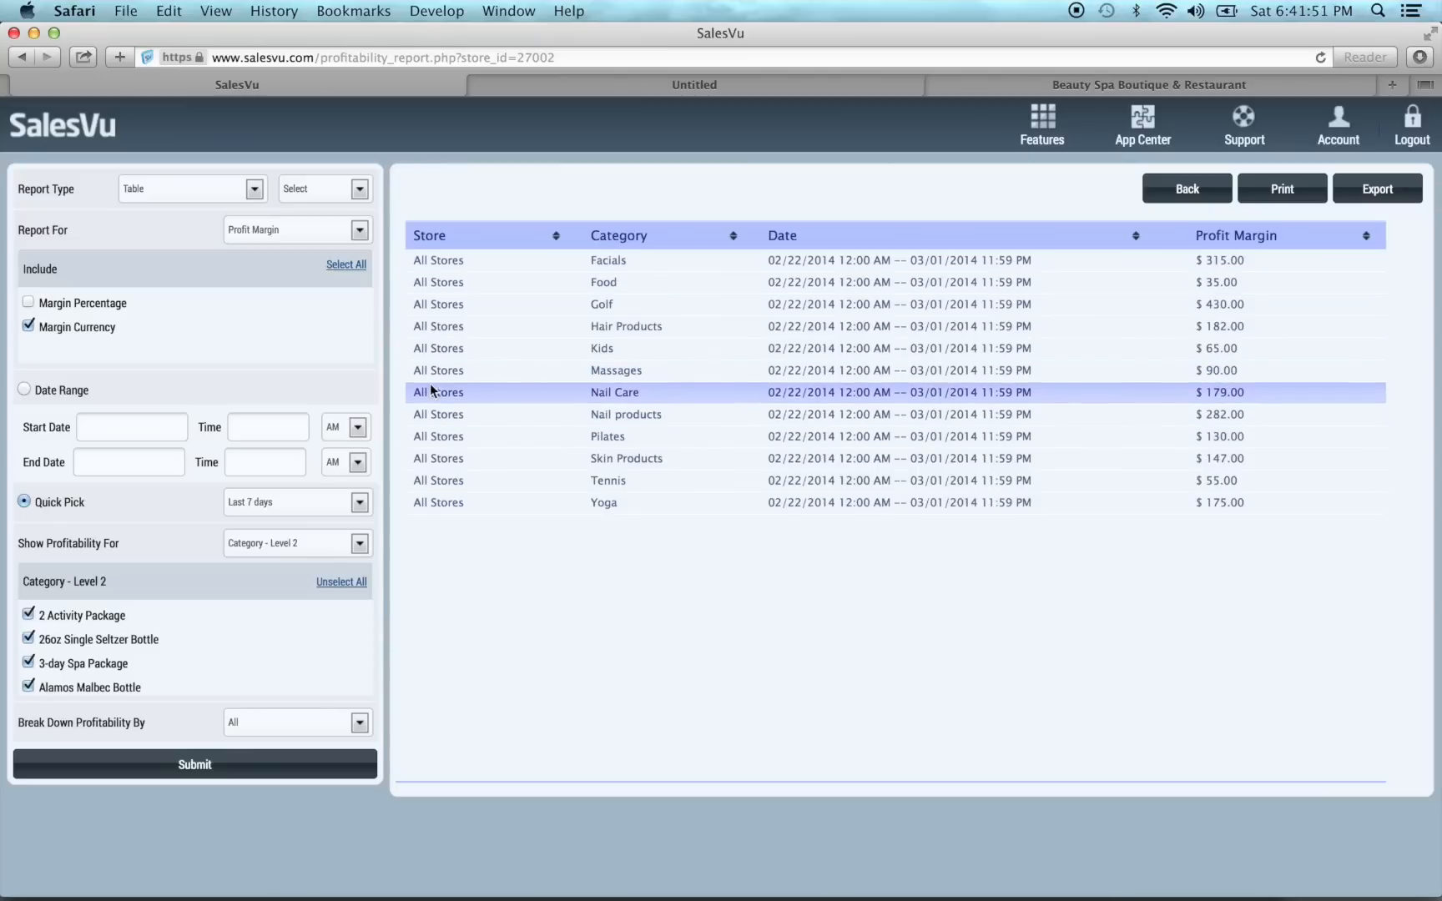
Render the last 7 days' per-category profit margin as a Bar report.
click(192, 189)
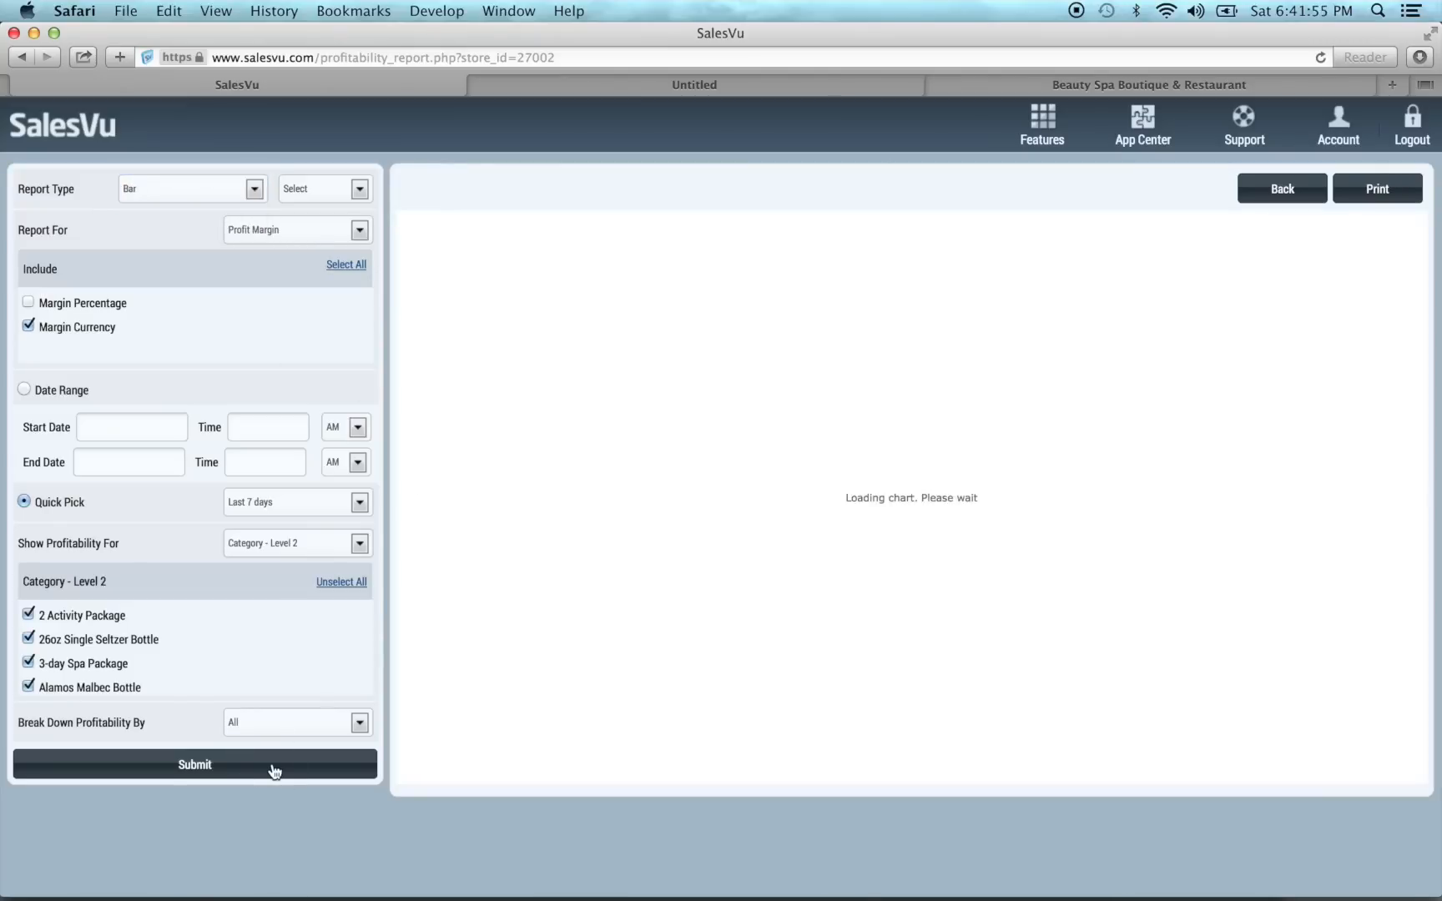
click(194, 765)
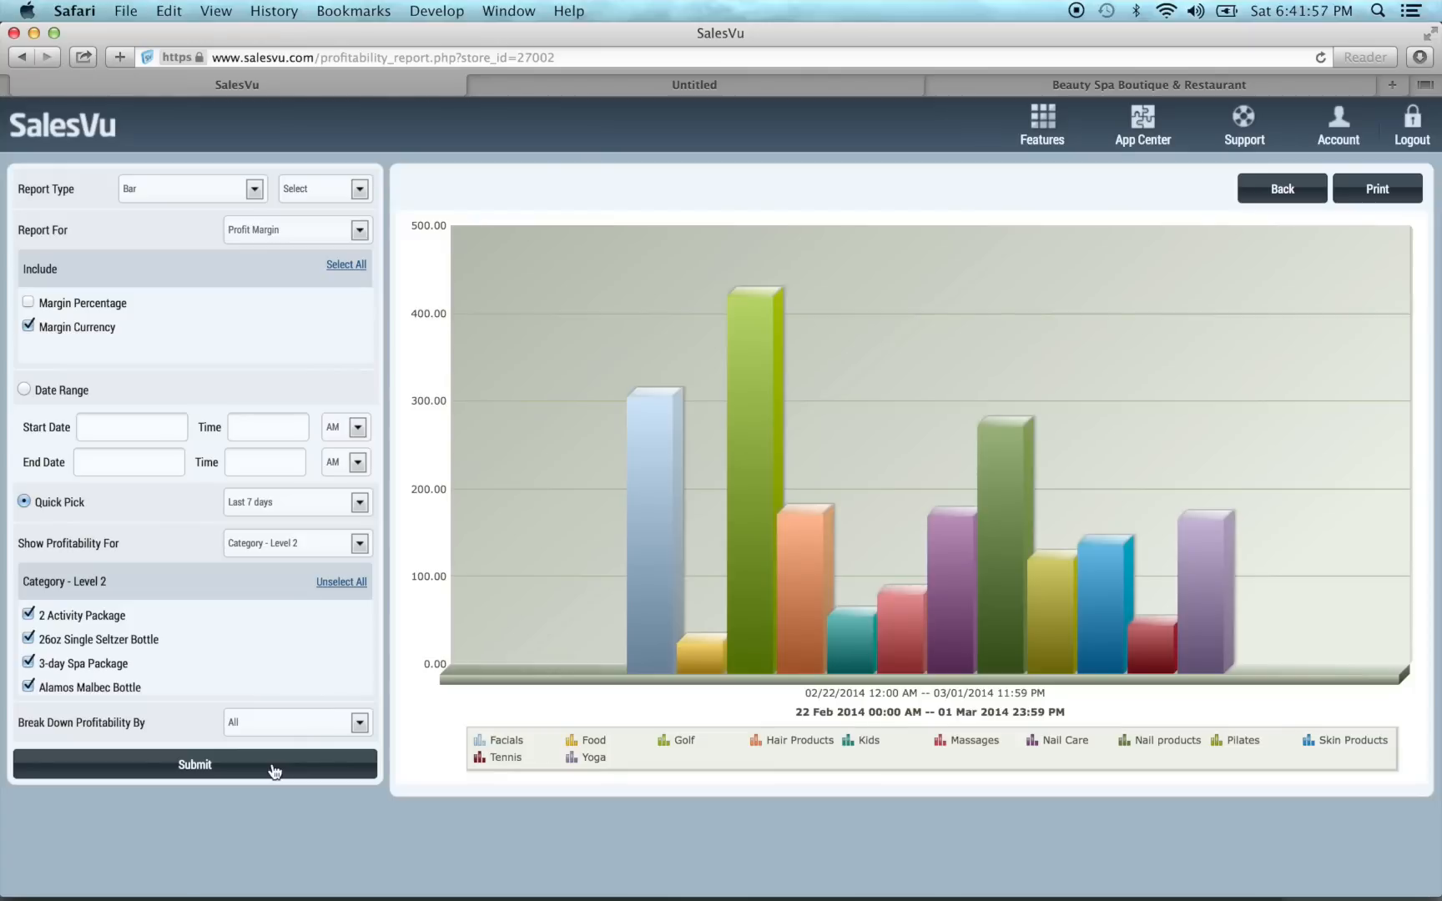
mouse_move(753, 462)
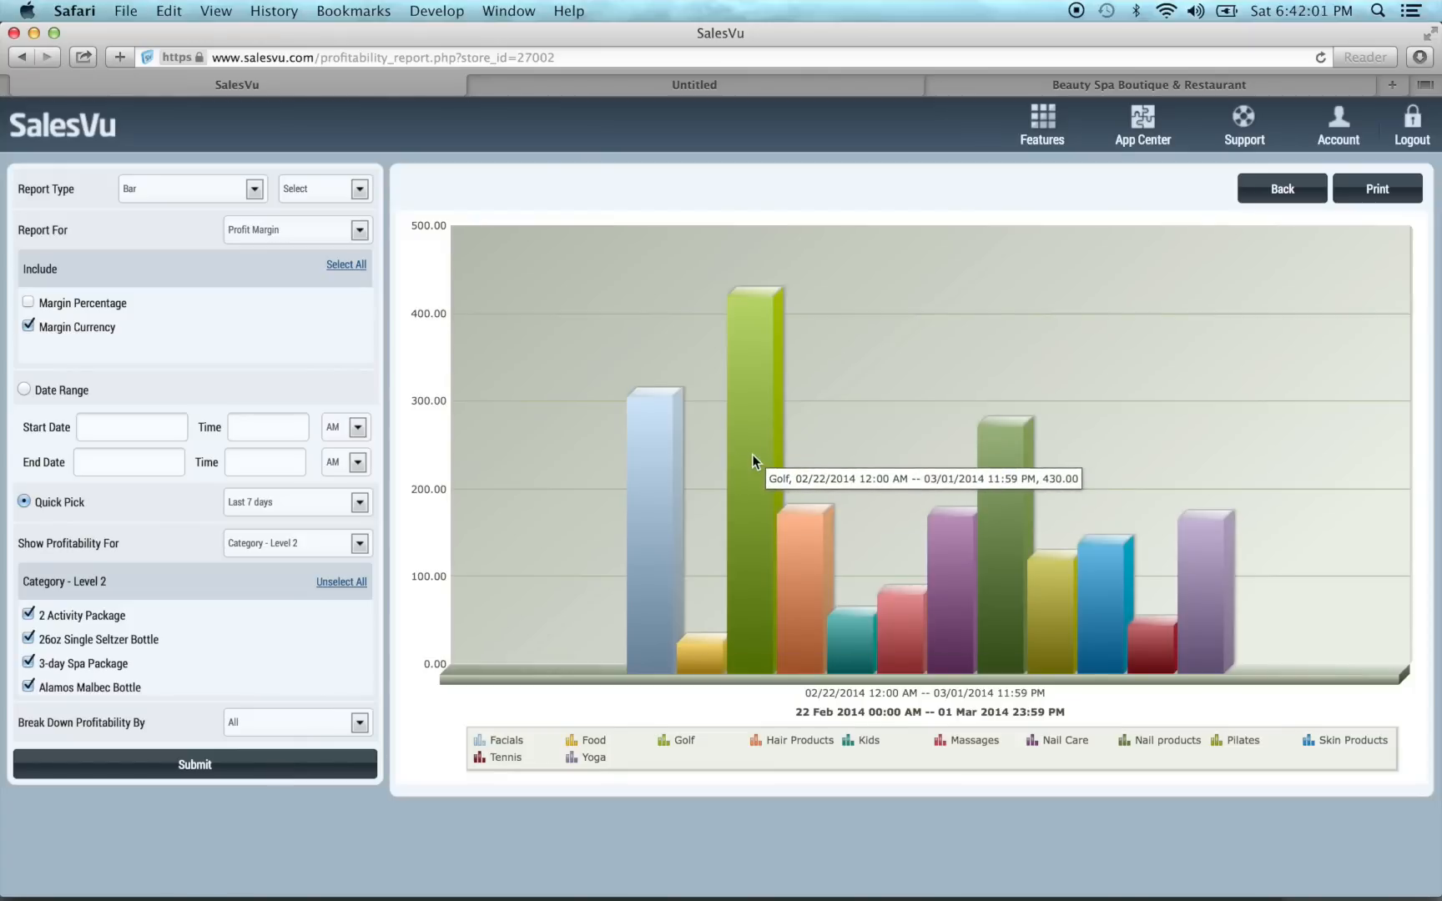
mouse_move(636, 500)
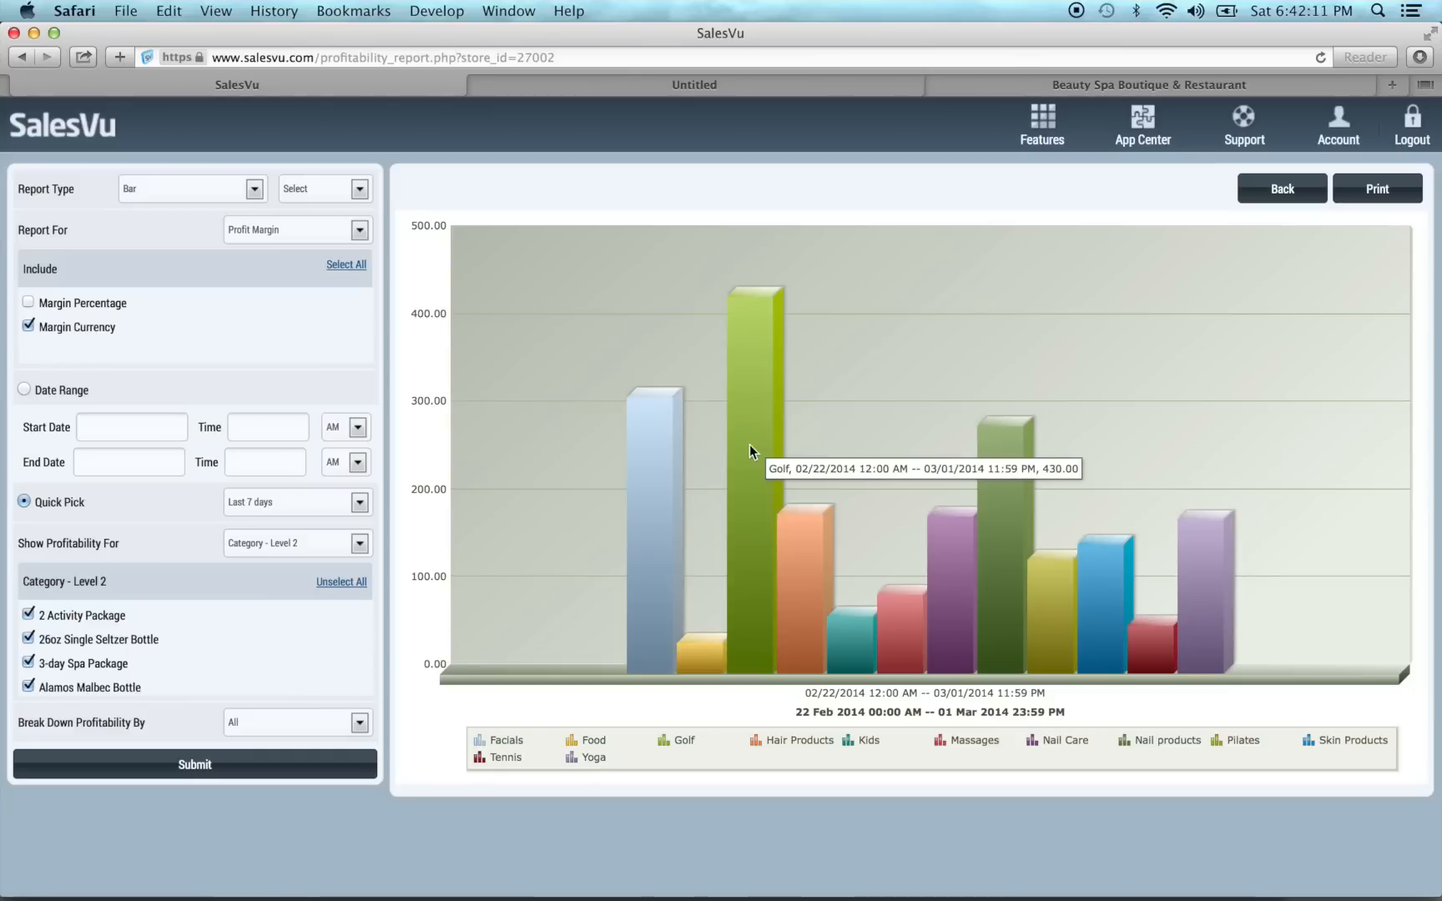
mouse_move(230, 193)
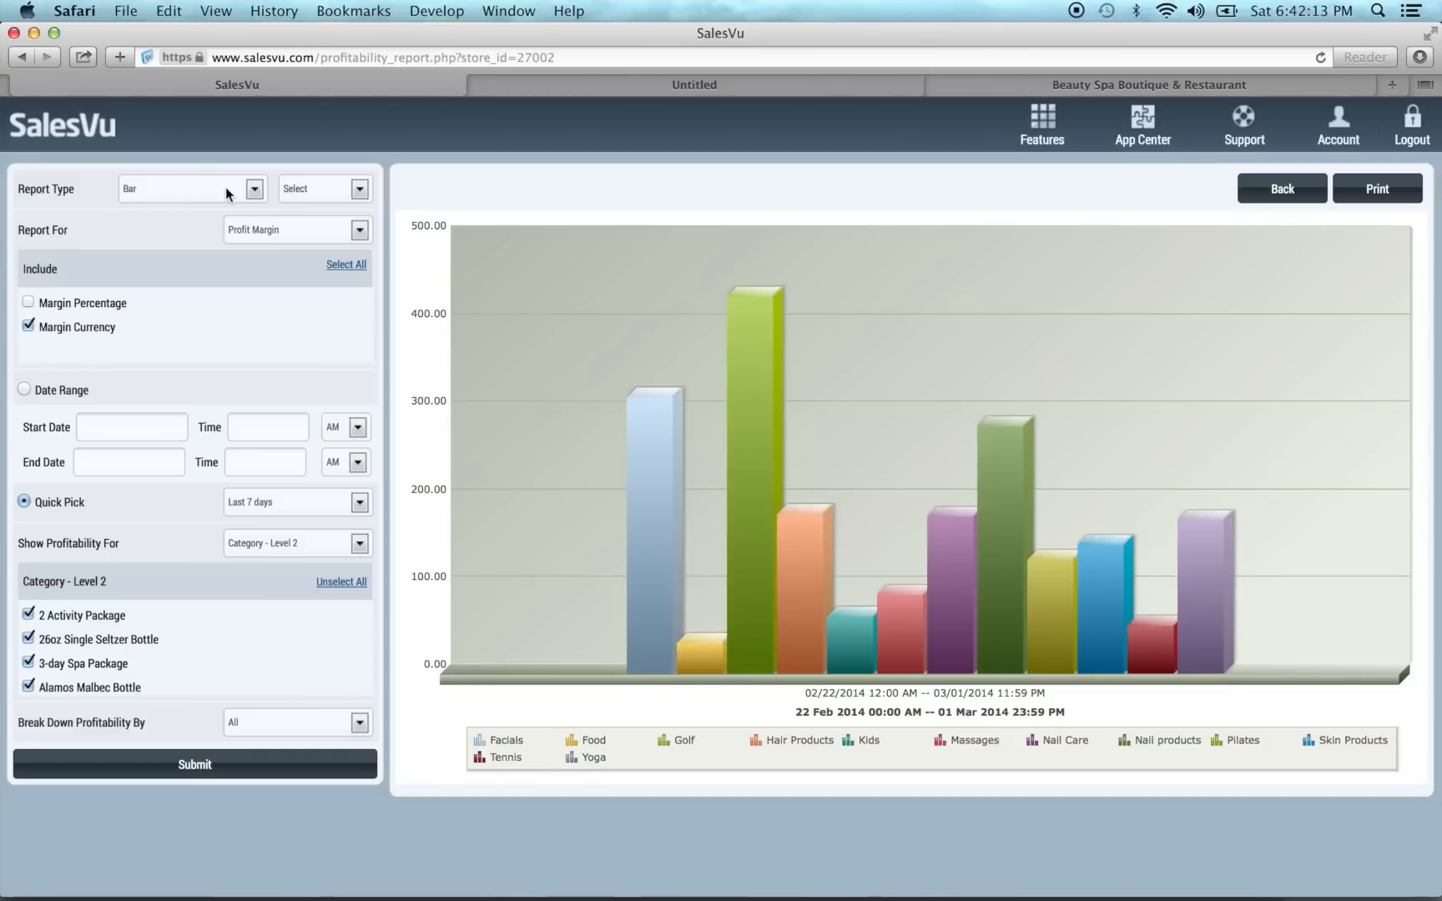
Set Report For to Cost Of Goods Sold.
click(297, 230)
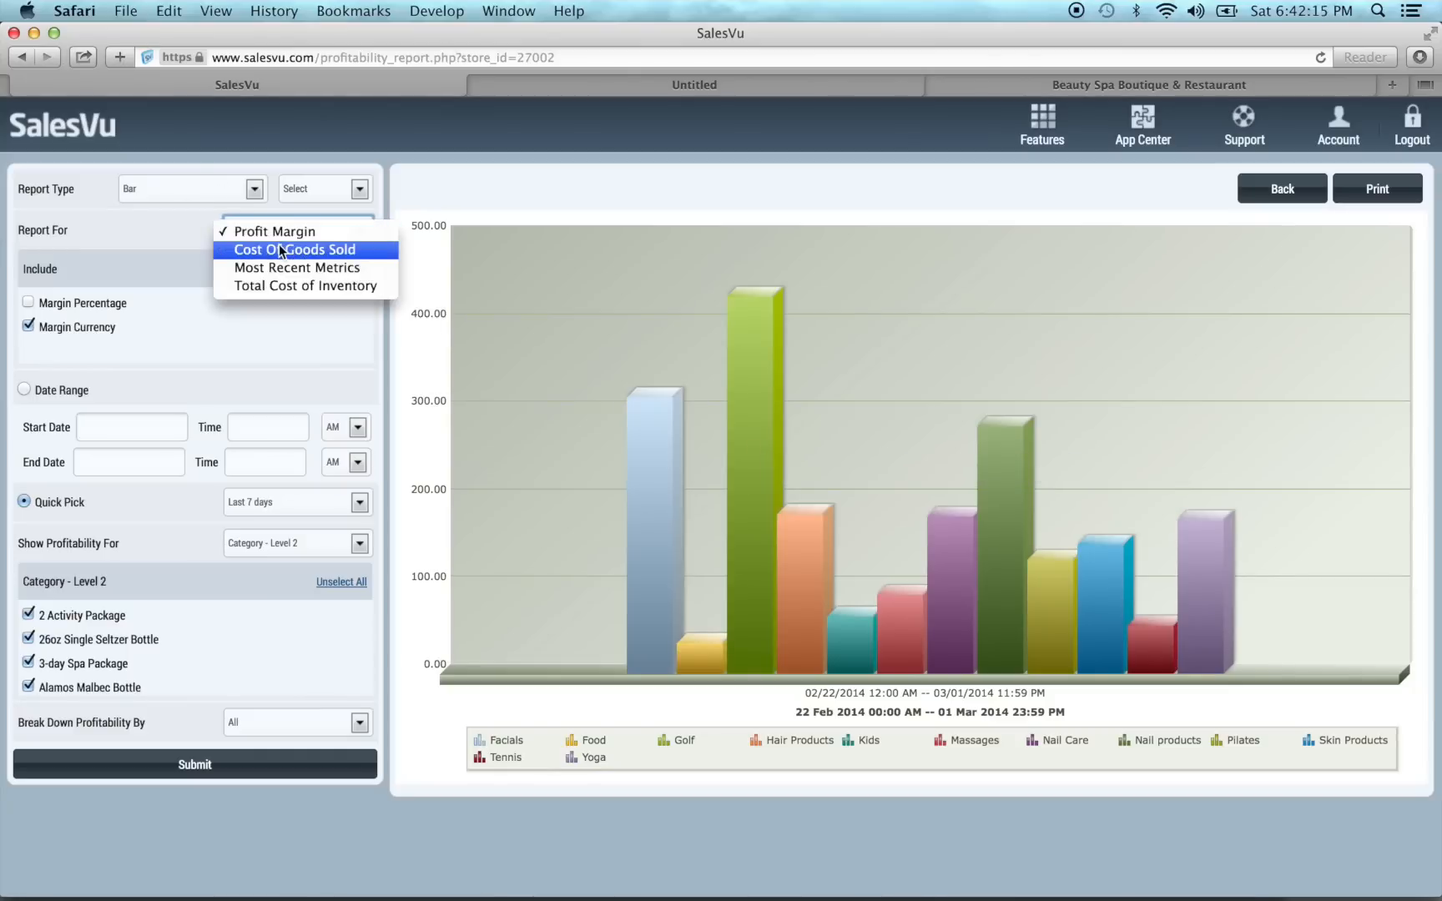
click(292, 250)
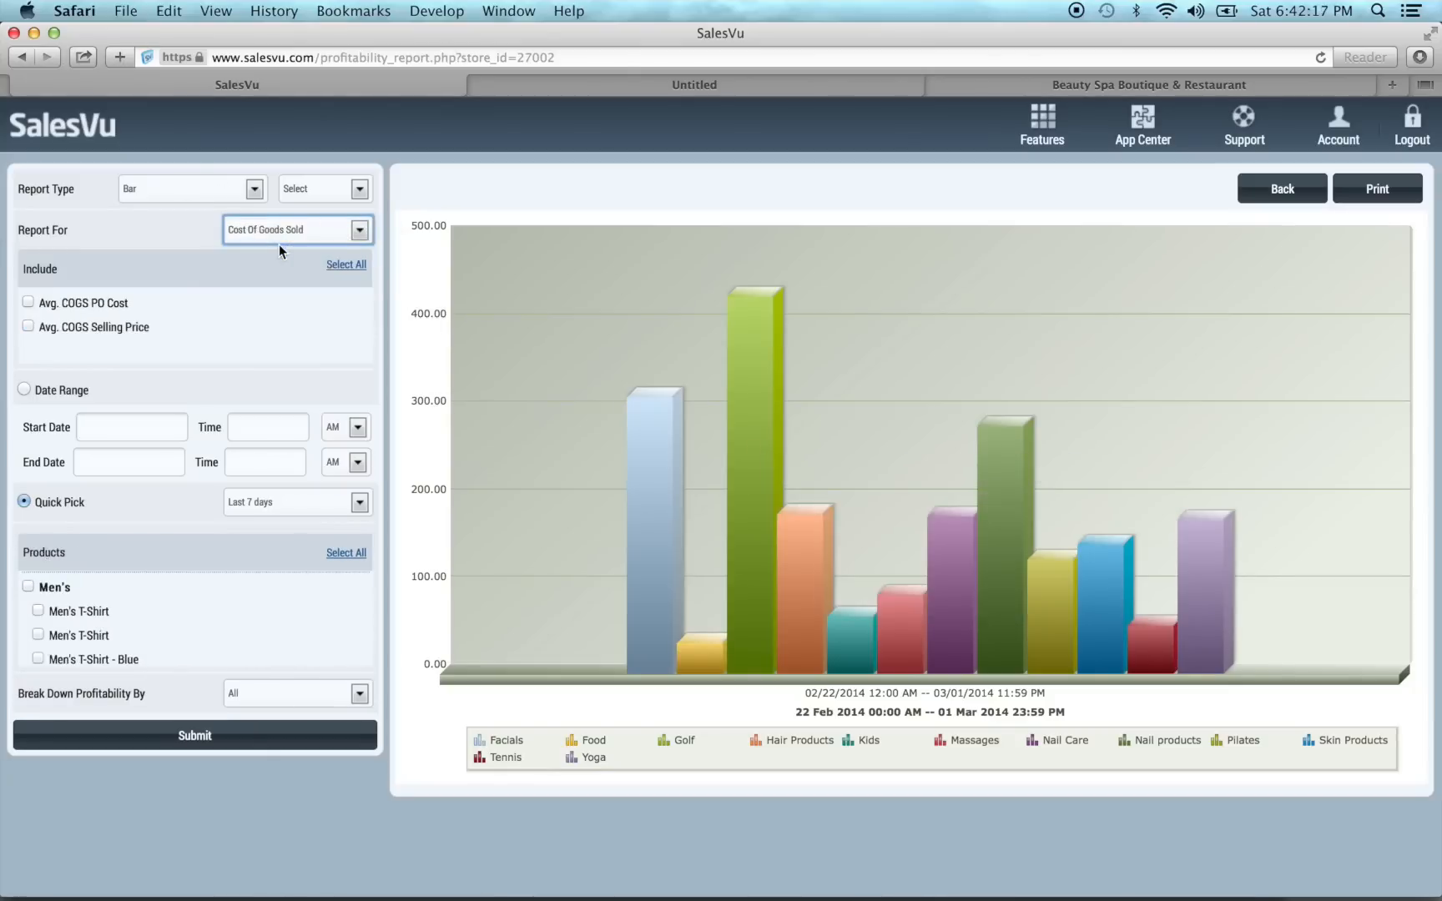
mouse_move(194, 371)
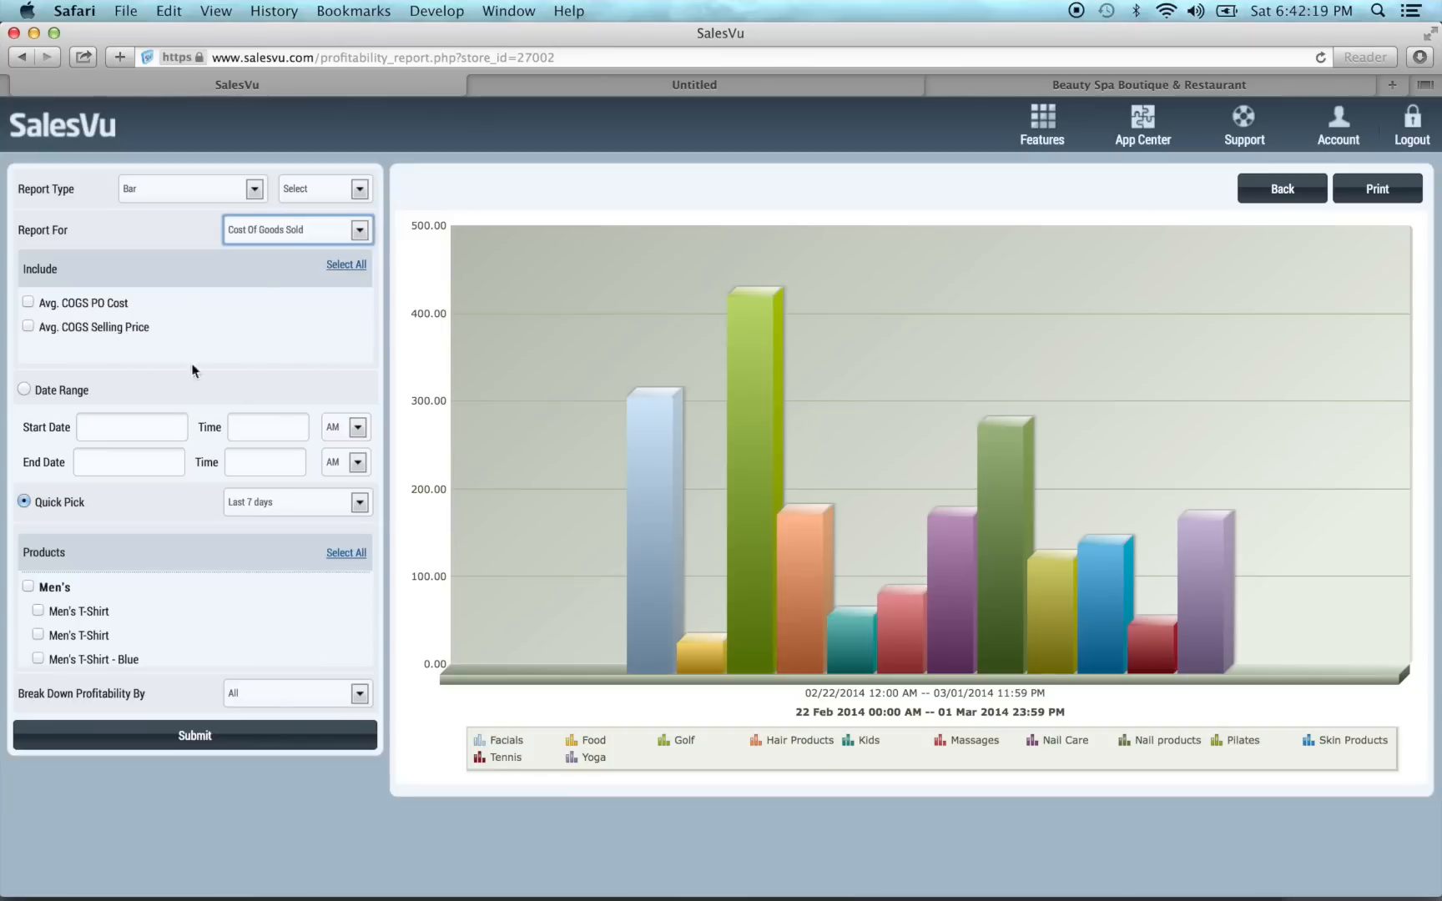
mouse_move(84, 316)
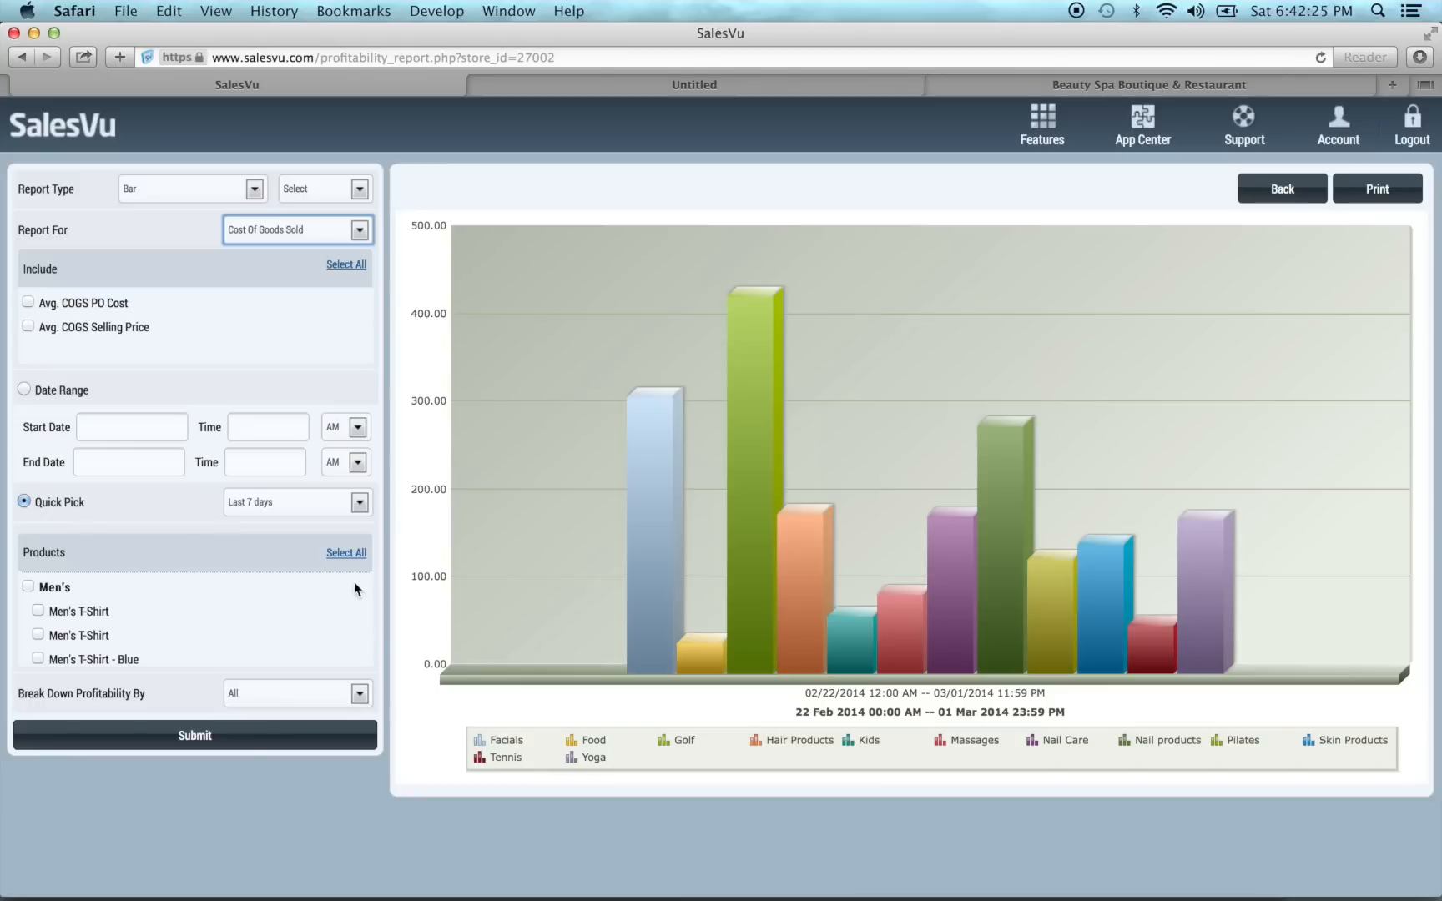
mouse_move(267, 509)
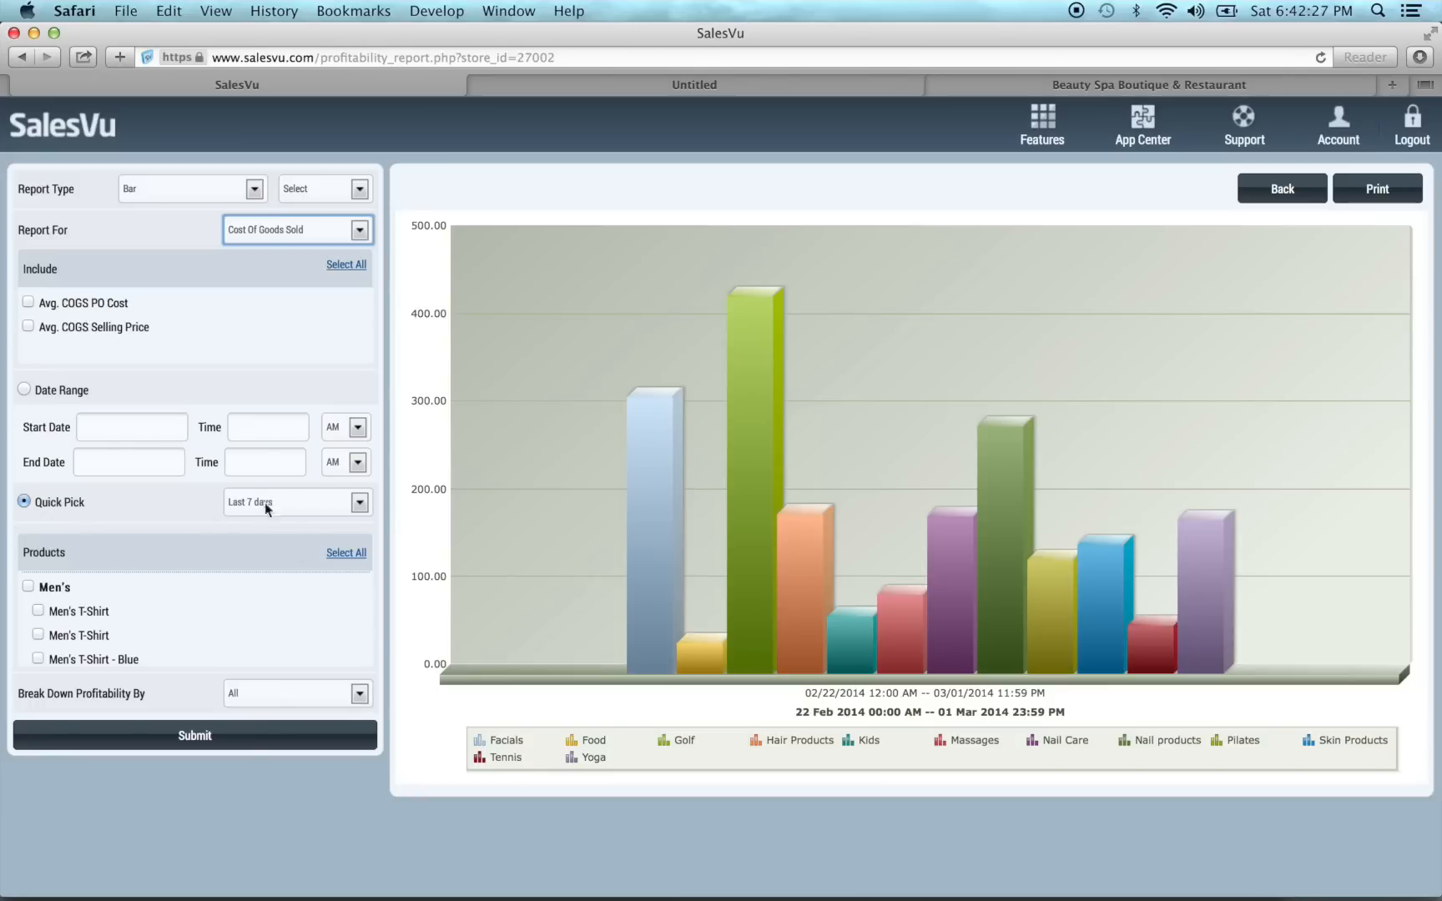
Generate a Most Recent Metrics last PO cost table for Beauty Spa's Men's T-Shirts.
click(297, 230)
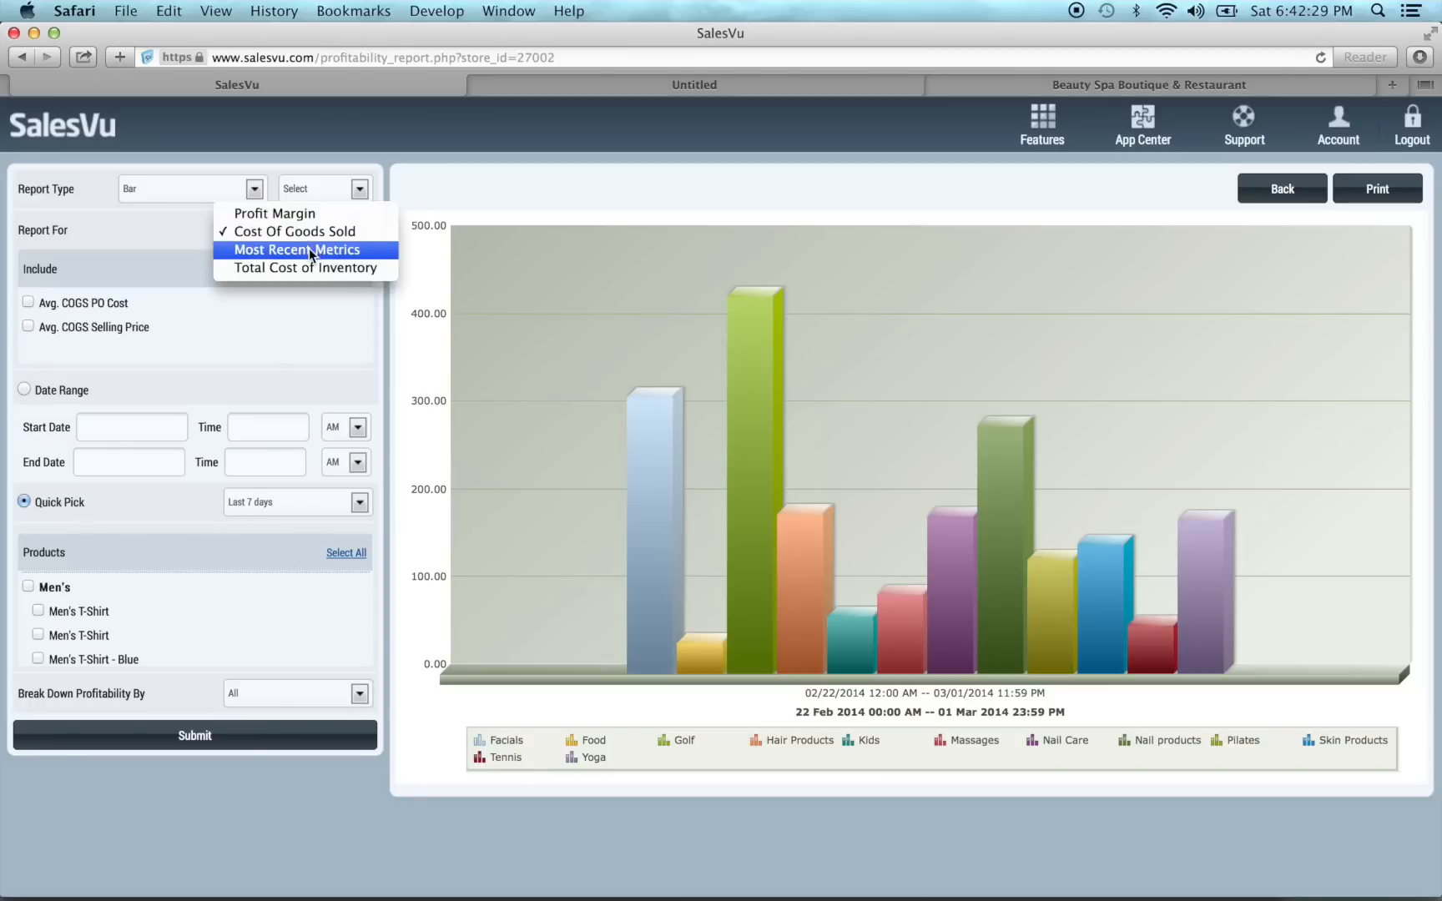
click(296, 250)
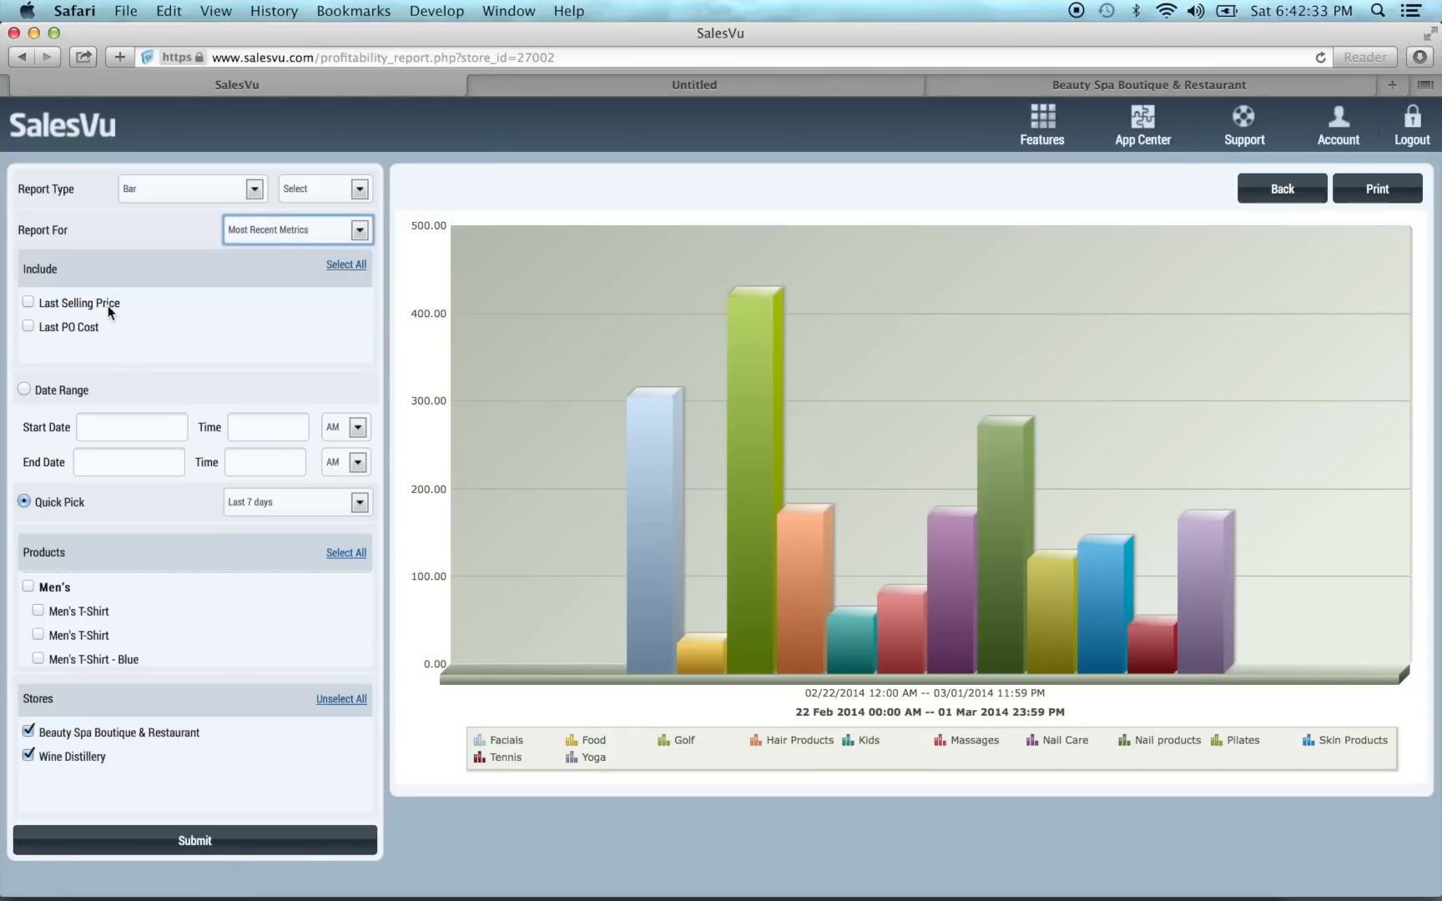
click(28, 326)
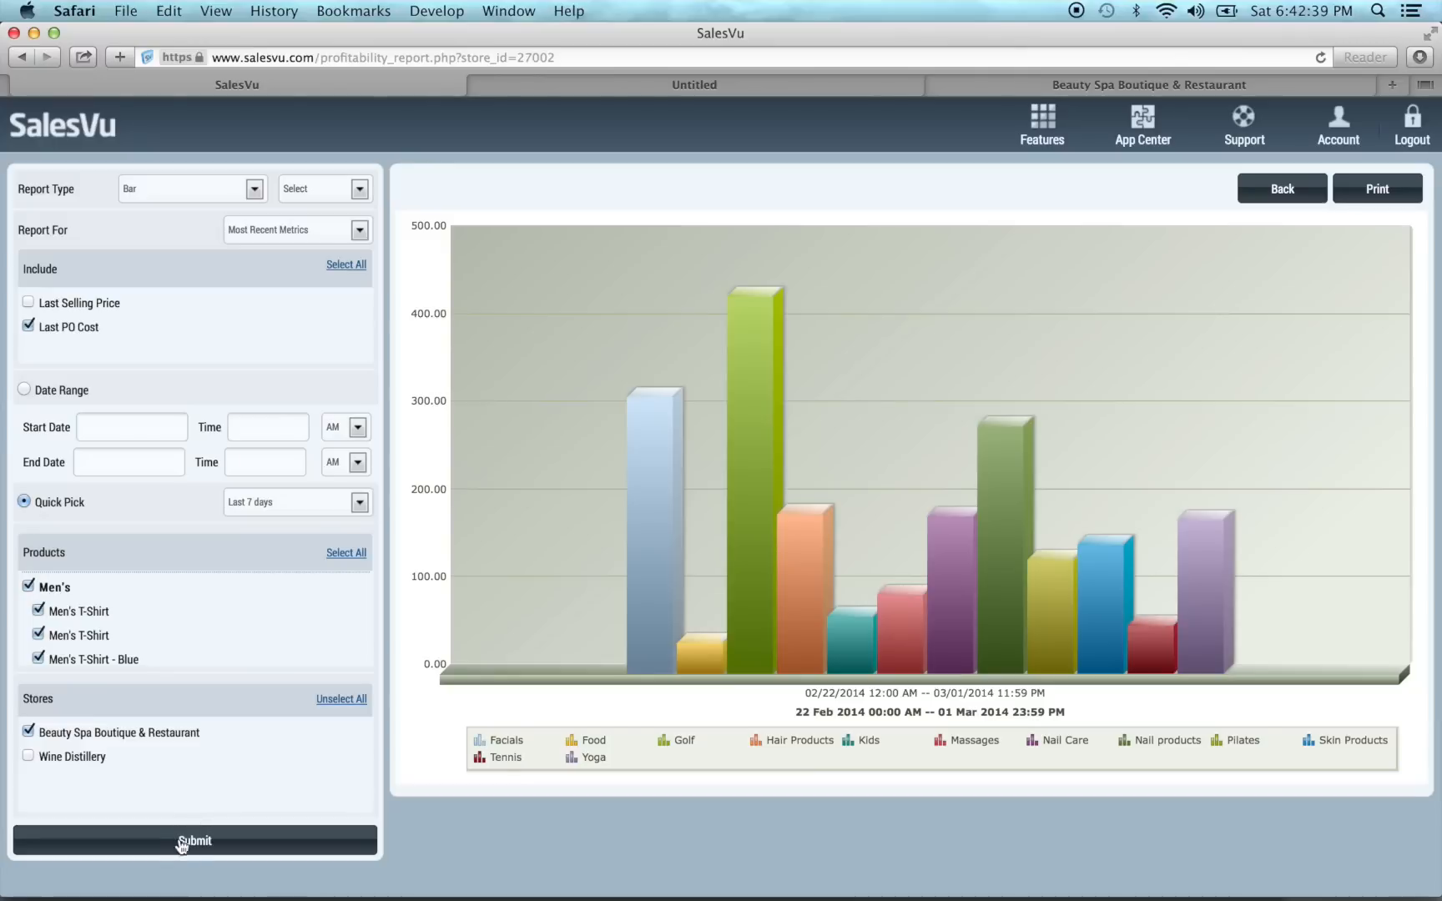
click(190, 842)
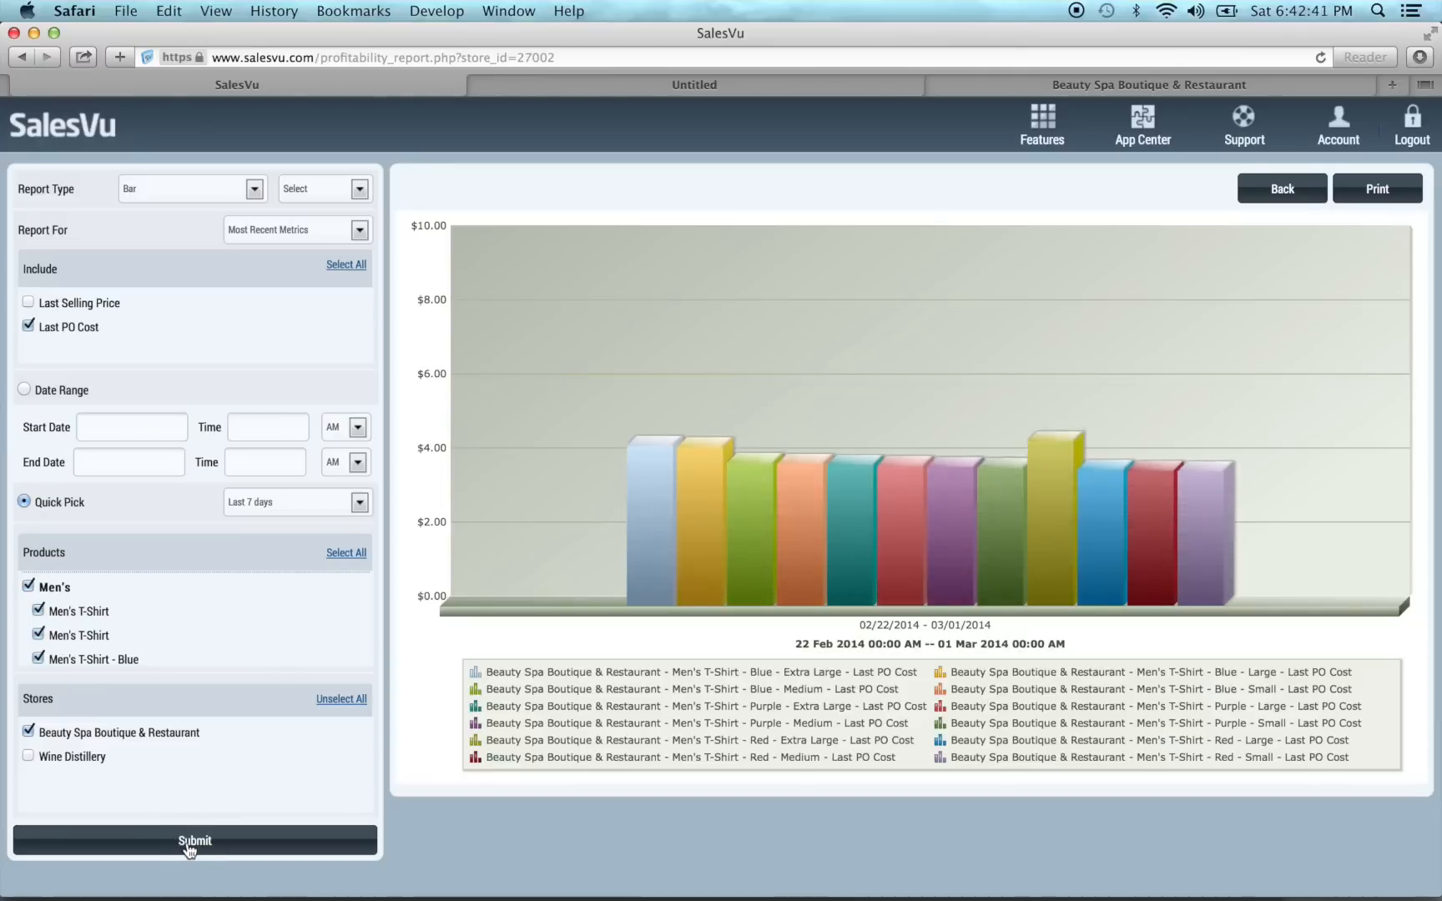
click(192, 841)
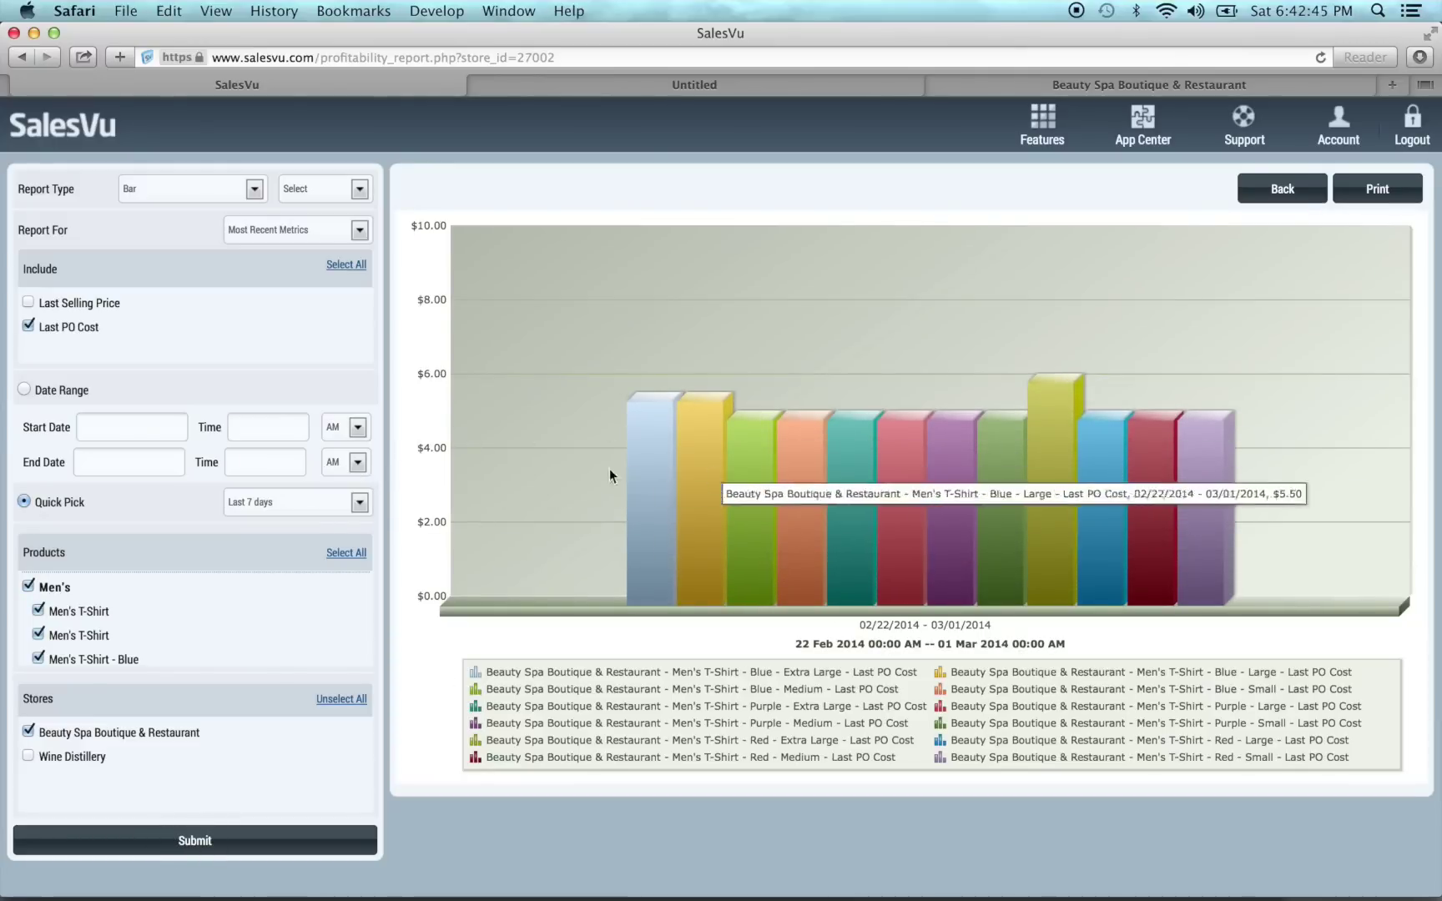
click(192, 188)
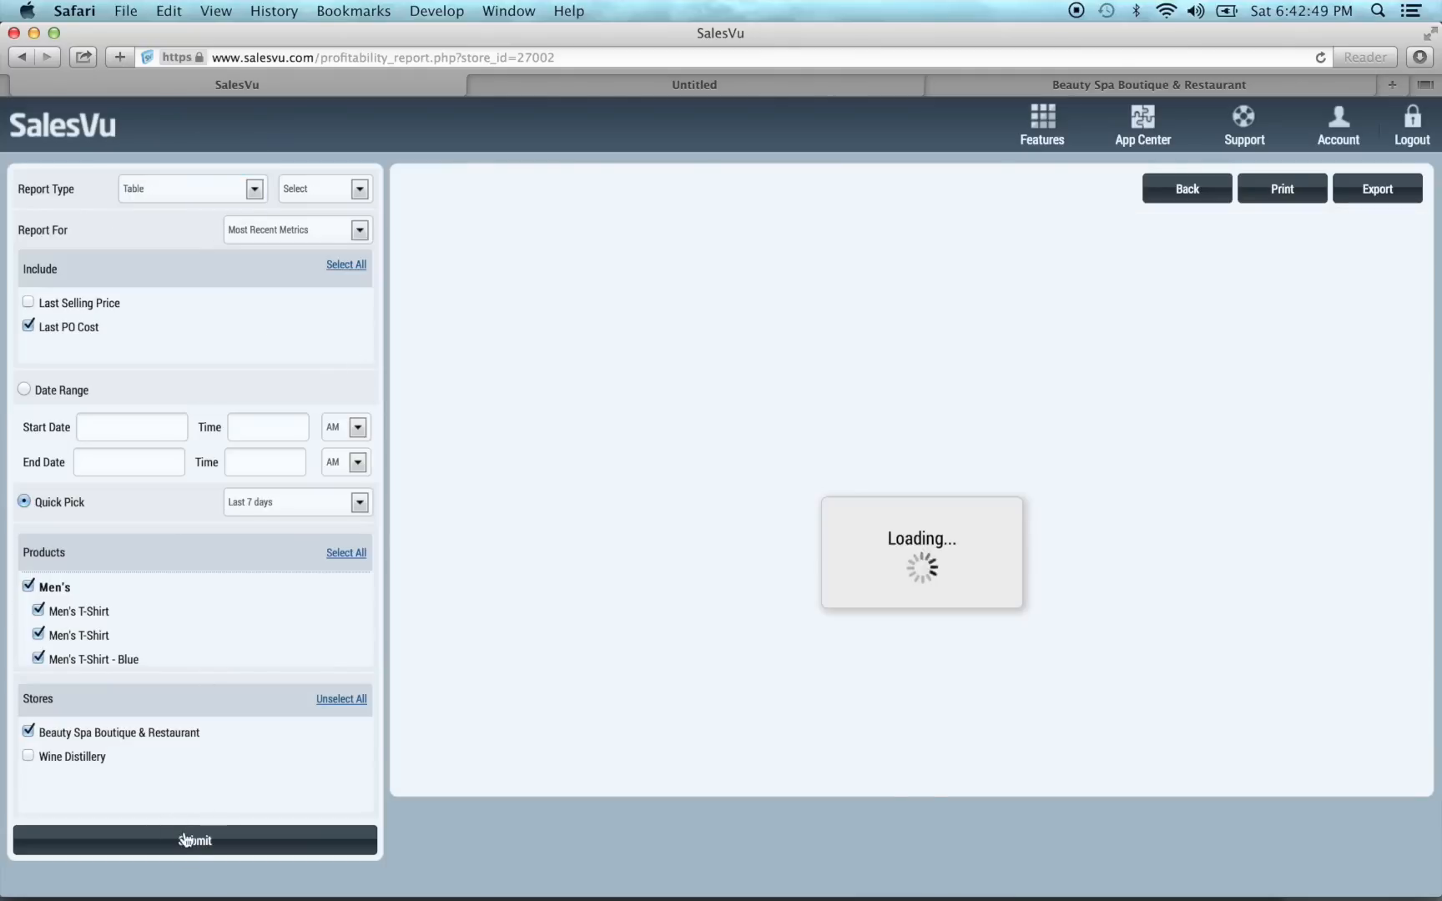
click(193, 841)
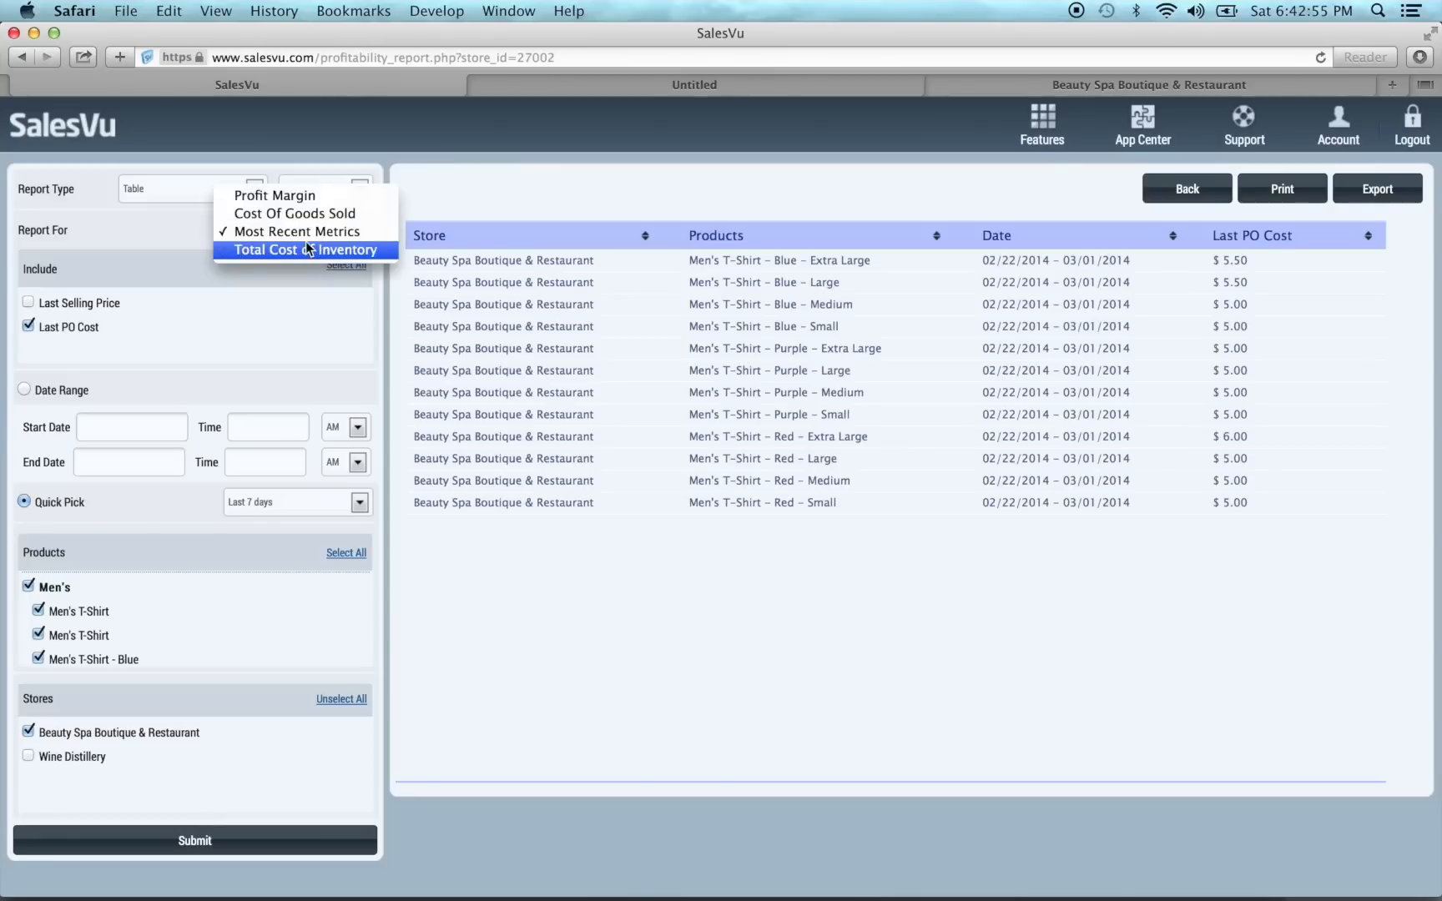
Generate a Total Cost of Inventory table for yesterday.
click(309, 249)
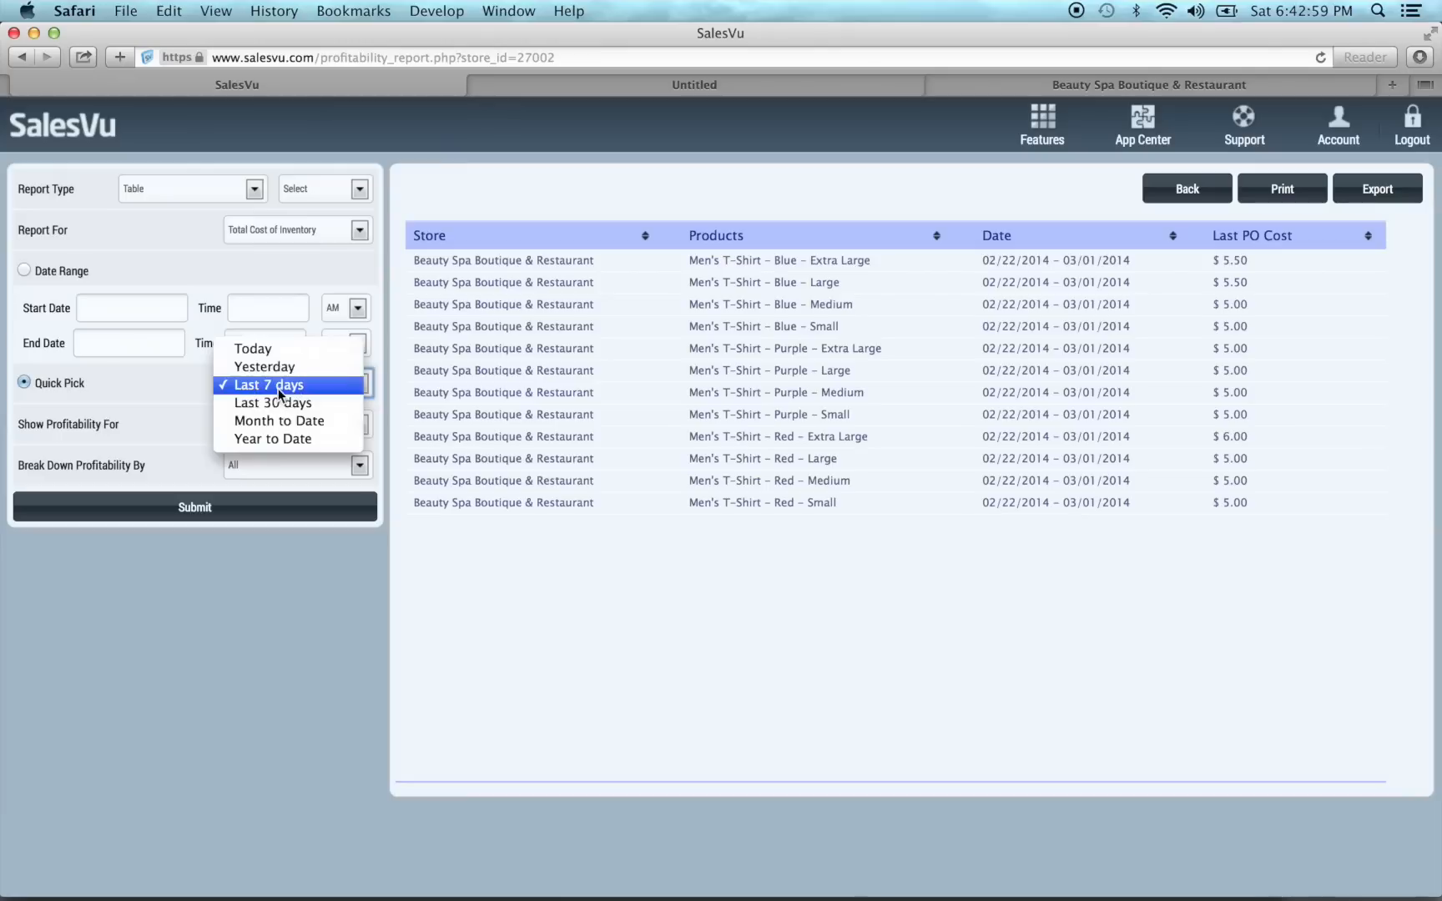
click(270, 366)
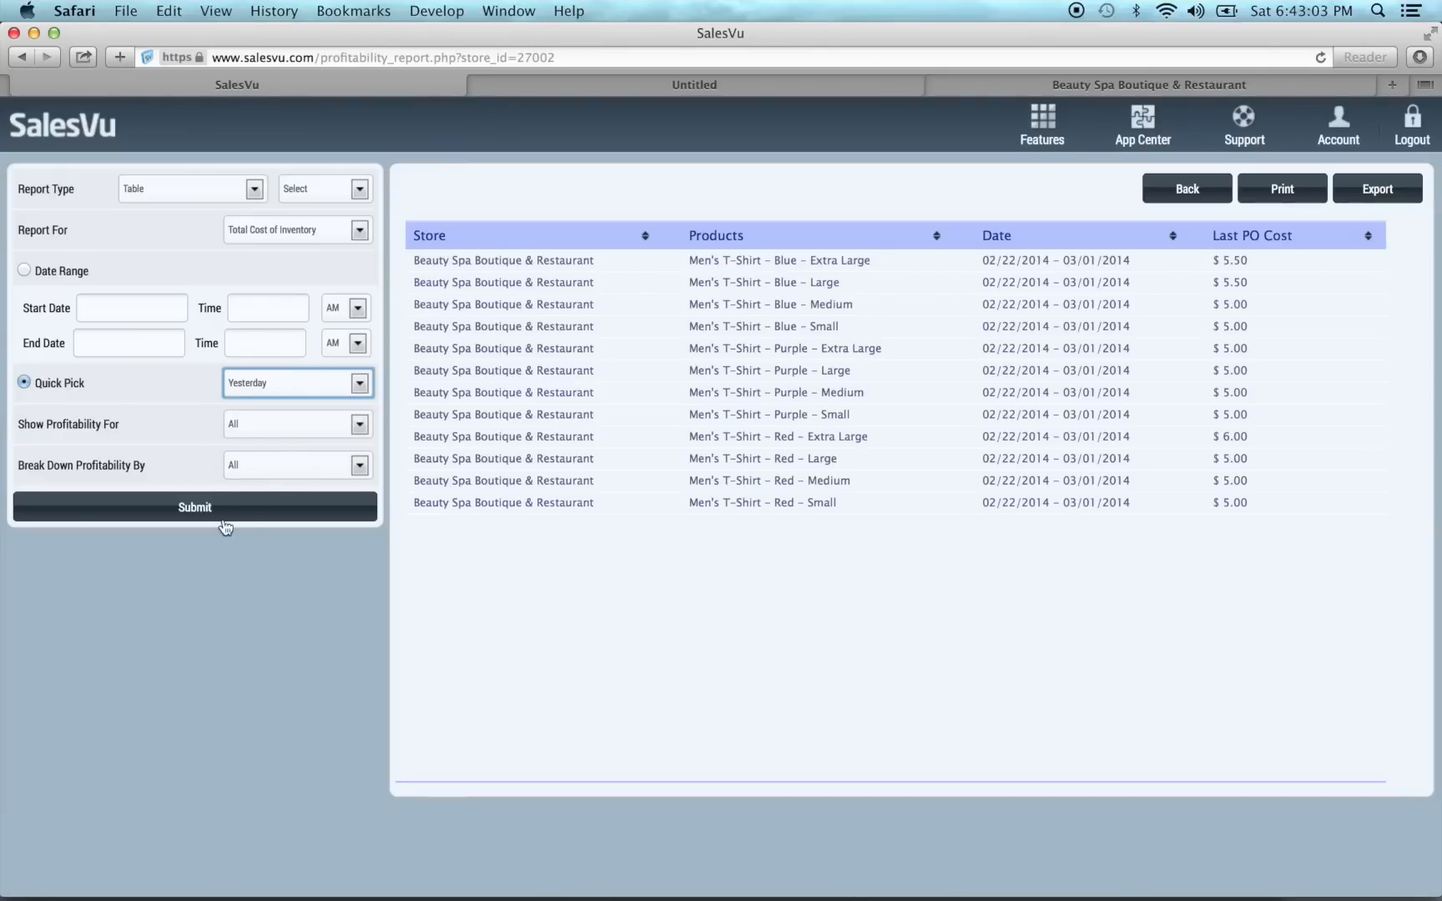
click(194, 508)
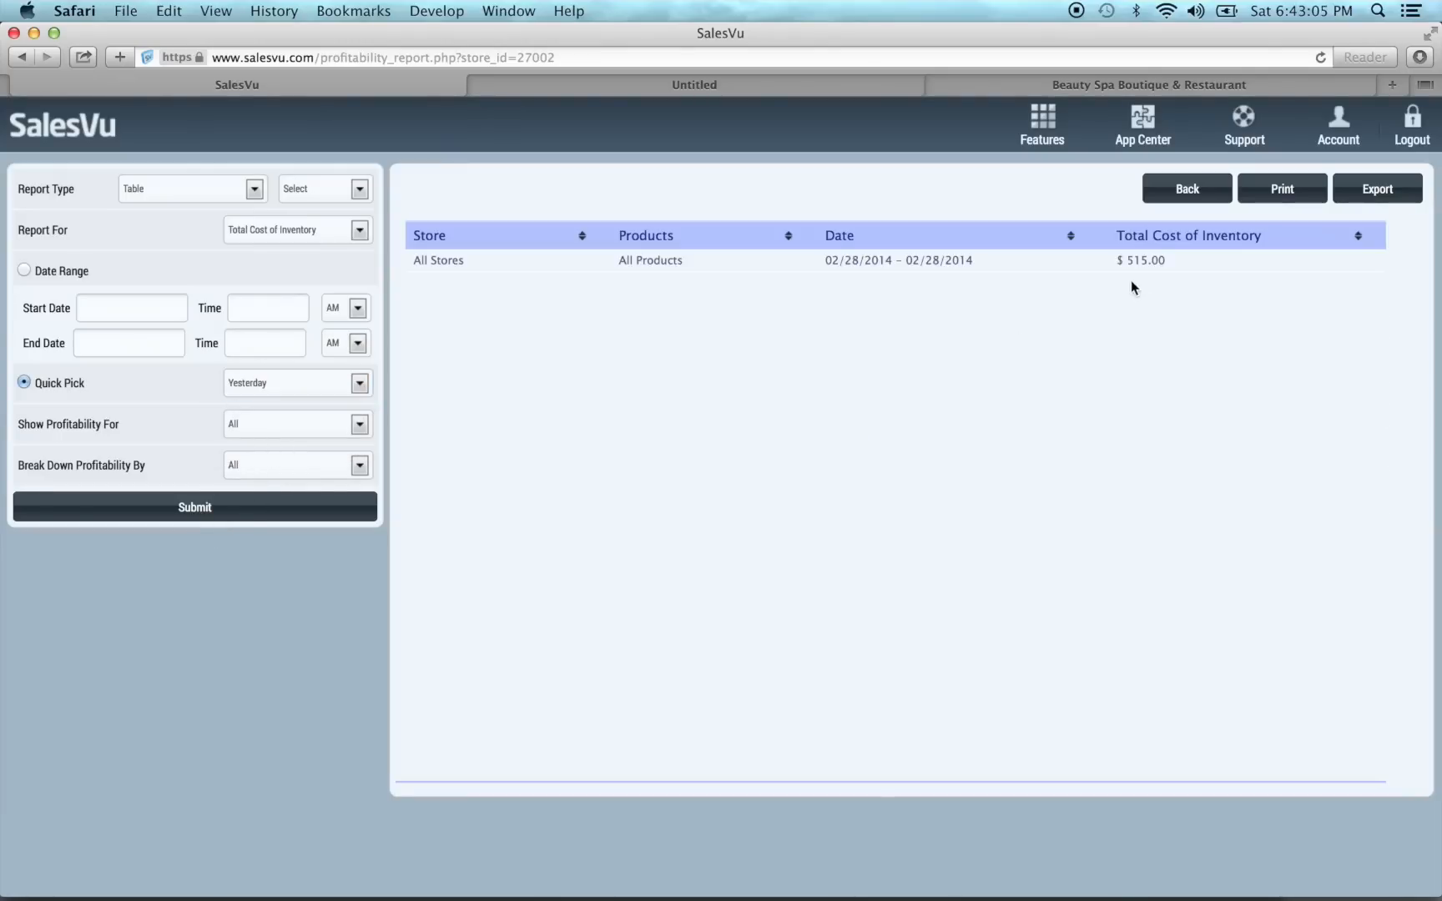
mouse_move(1146, 282)
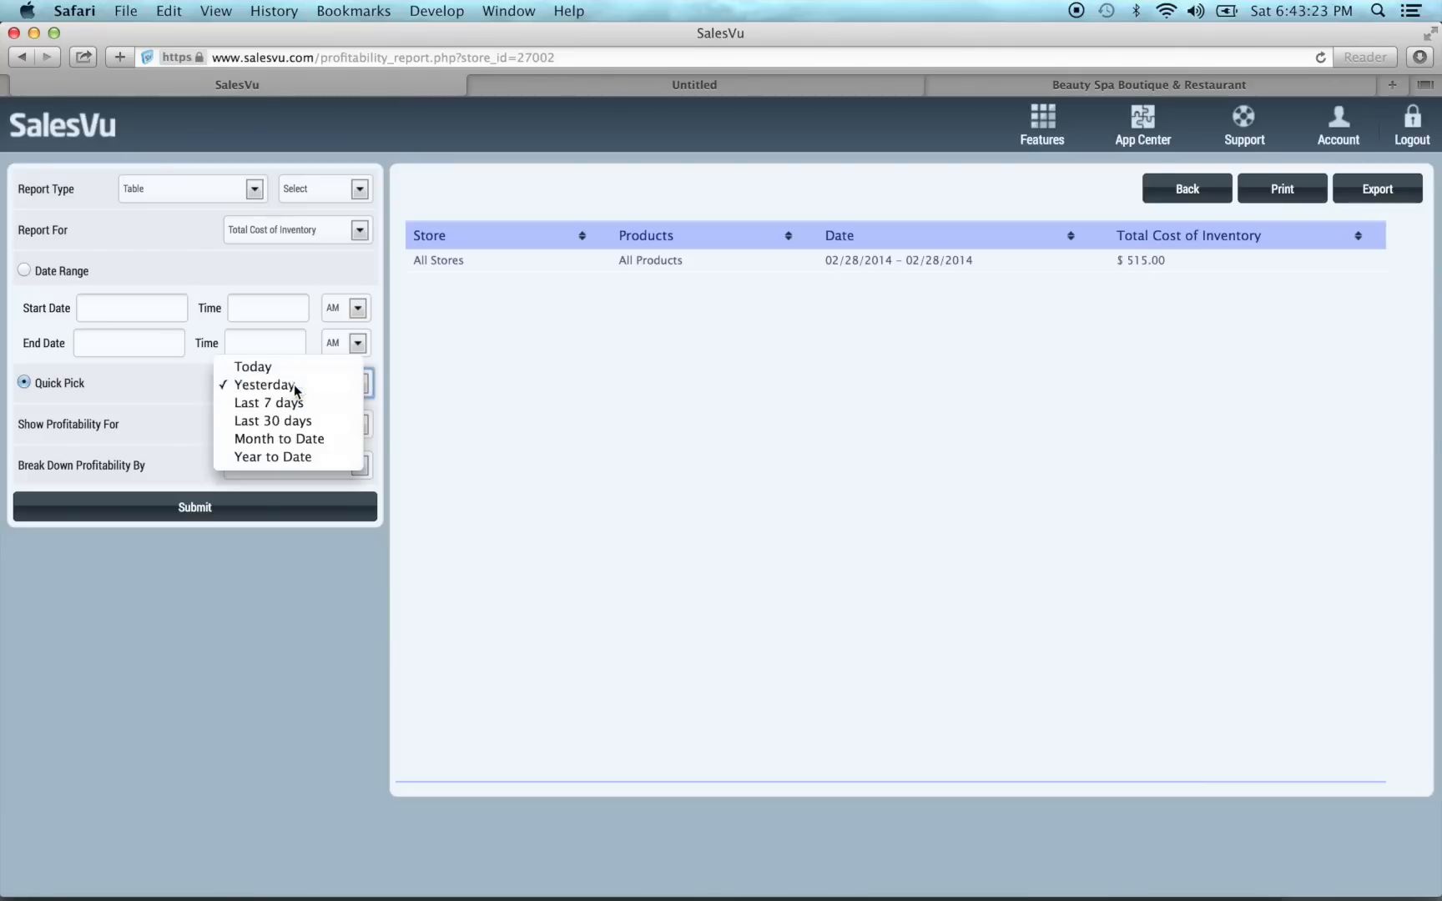
Break yesterday's total cost of inventory out by Products.
click(262, 385)
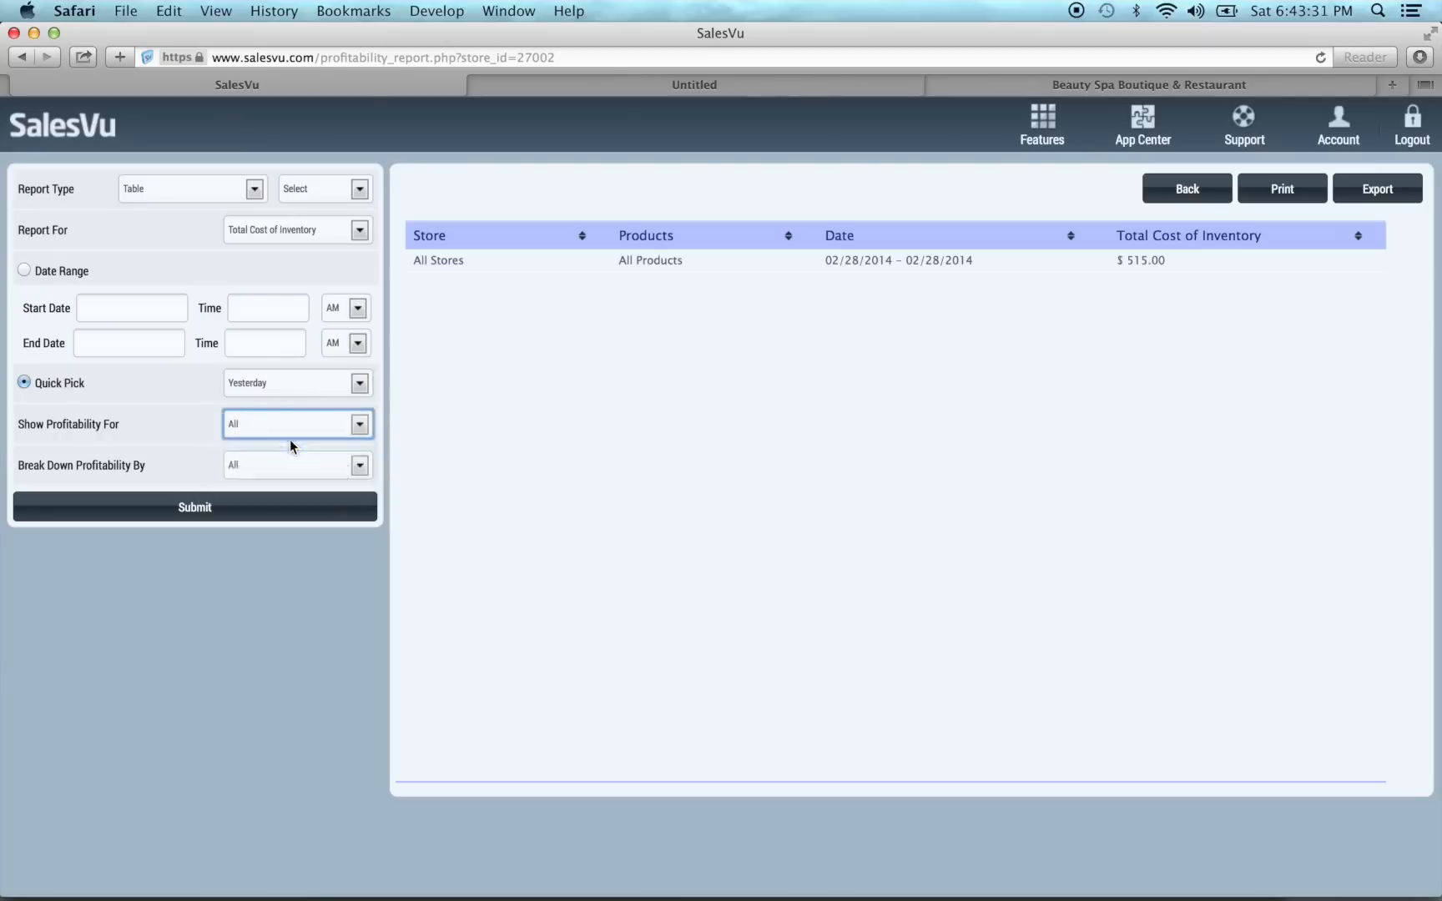
click(297, 424)
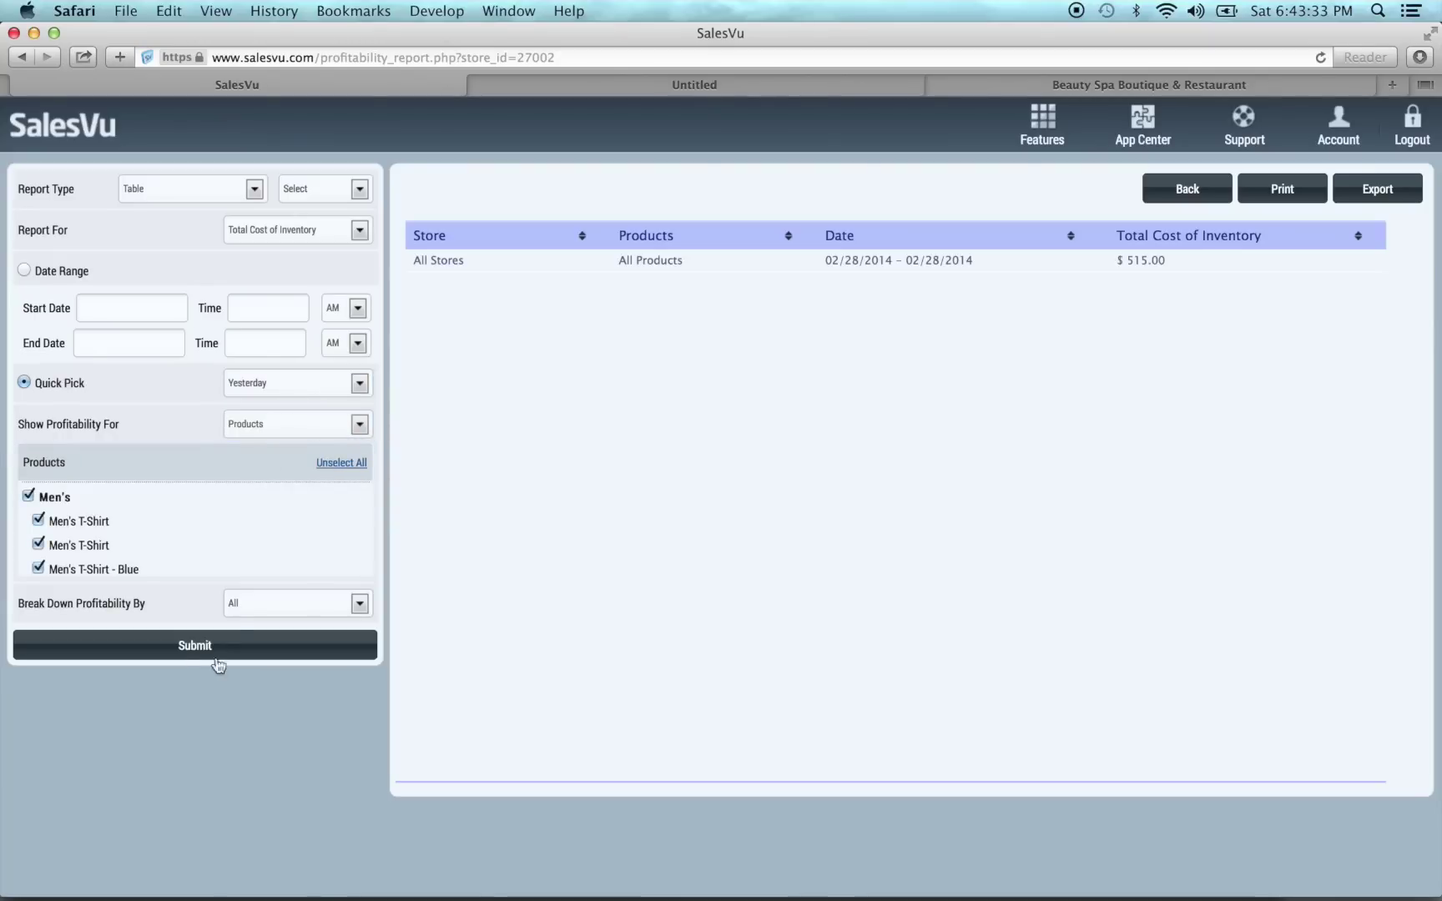
click(193, 645)
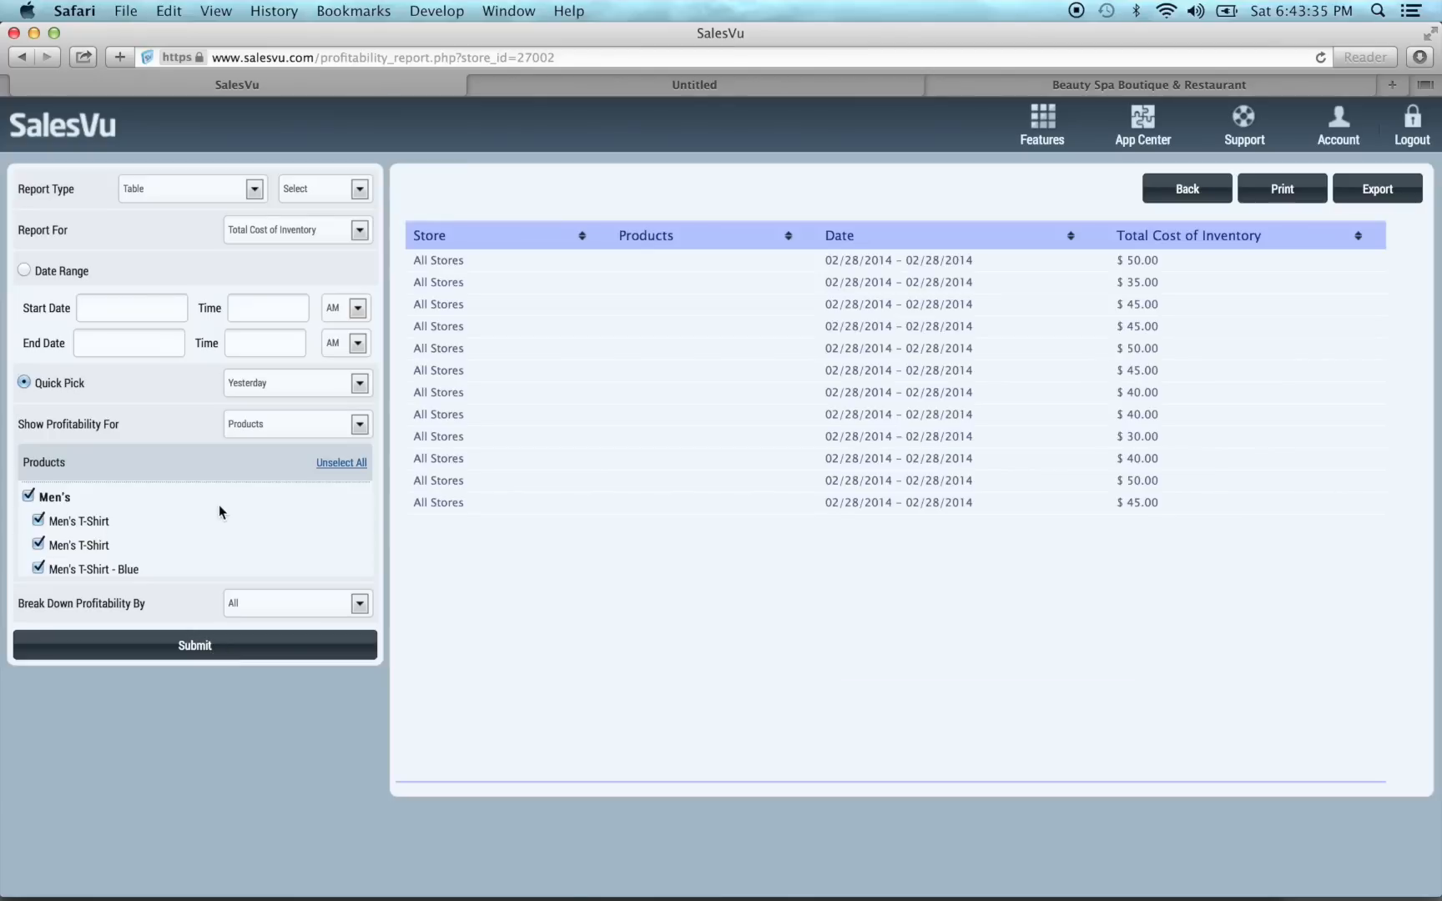
Redraw Total Cost of Inventory as a Daily line chart for 02/26/2014–03/01/2014.
click(341, 463)
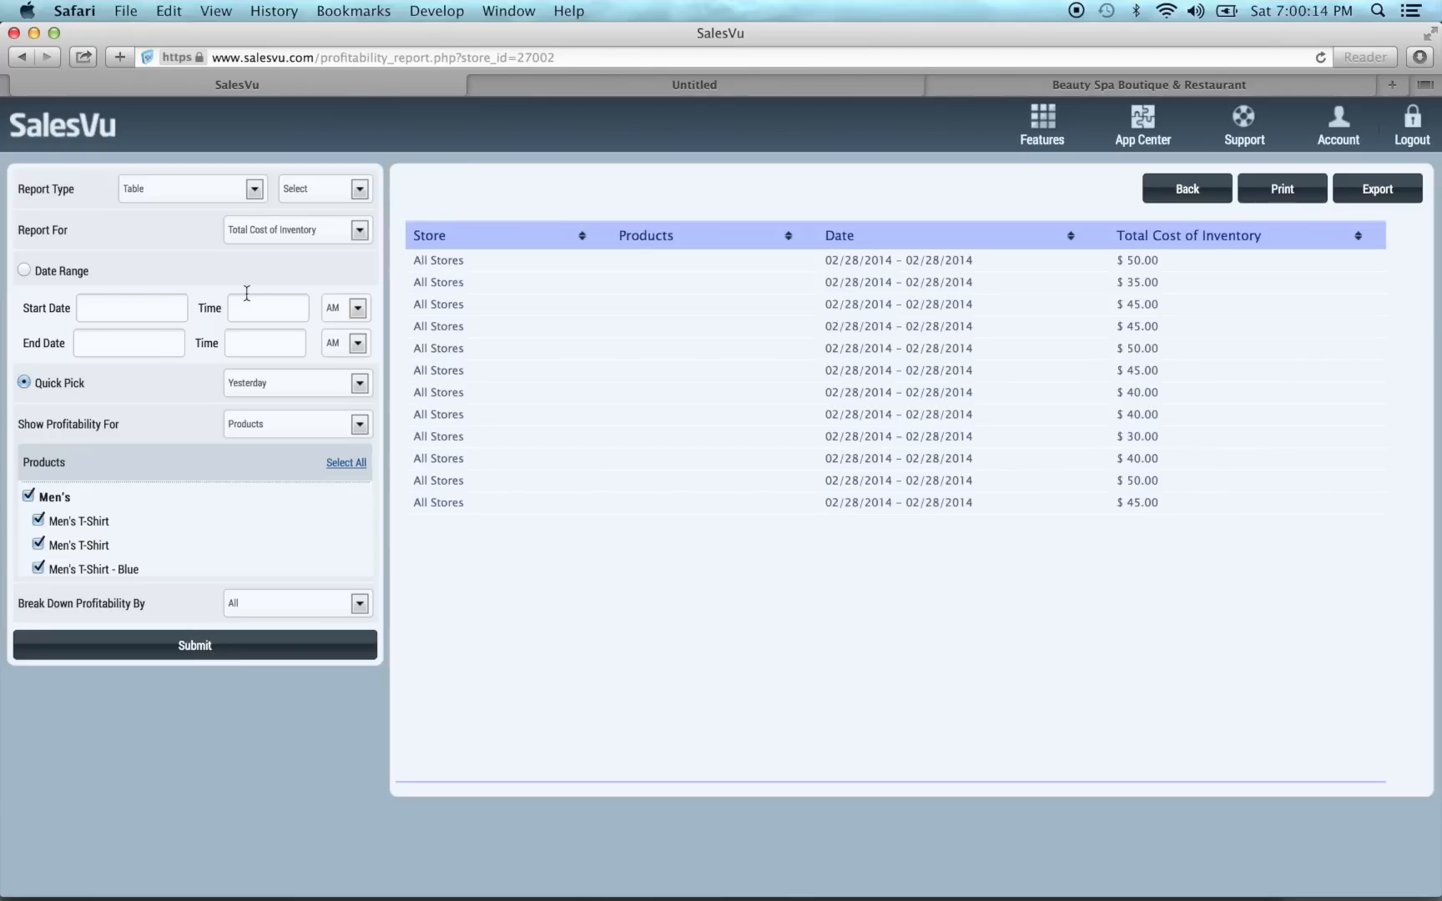
click(192, 189)
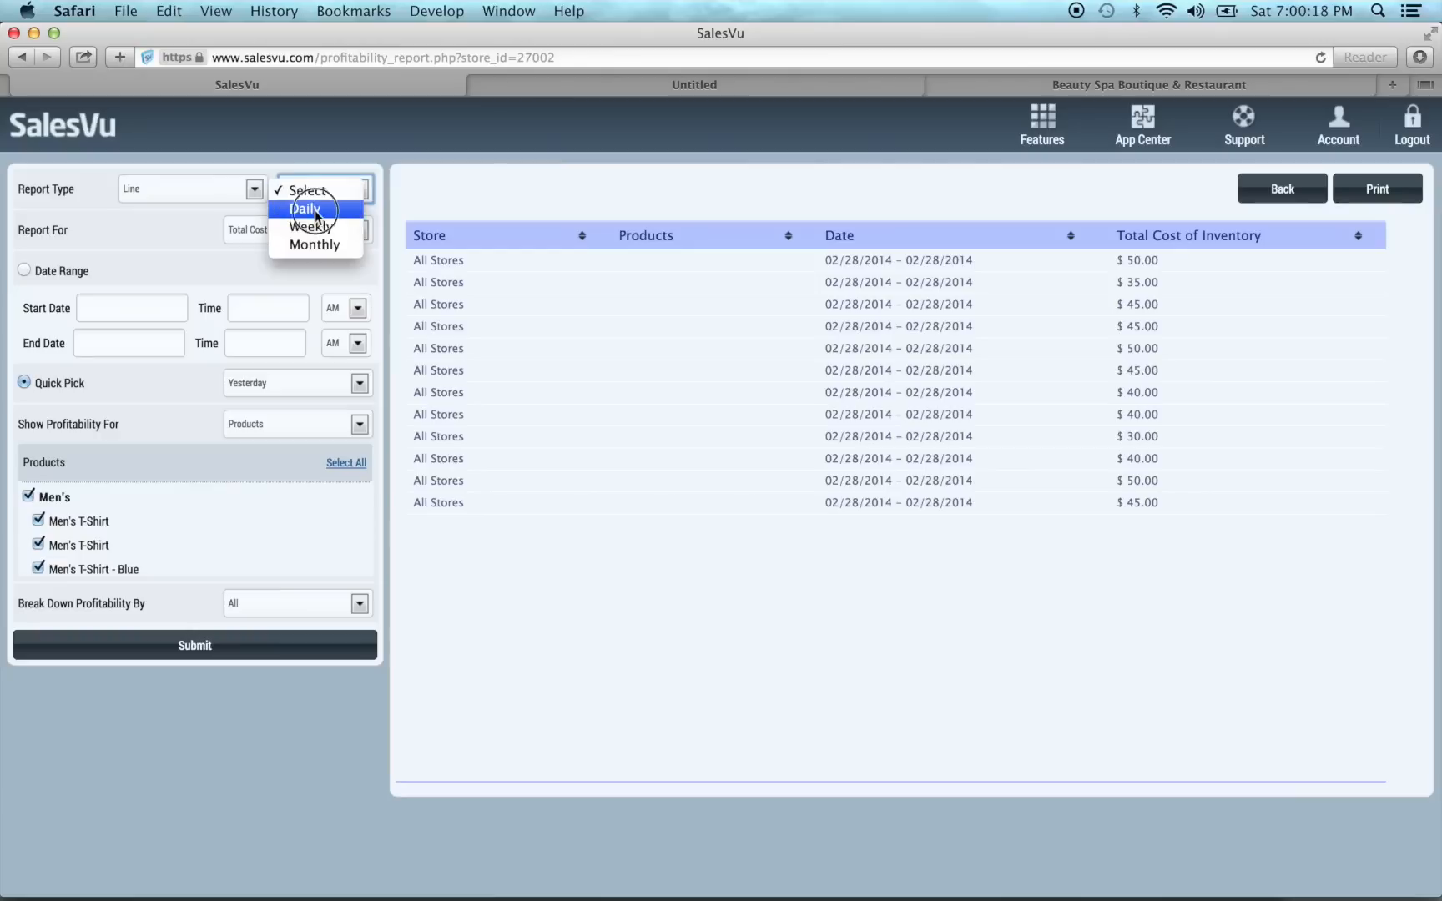
click(305, 209)
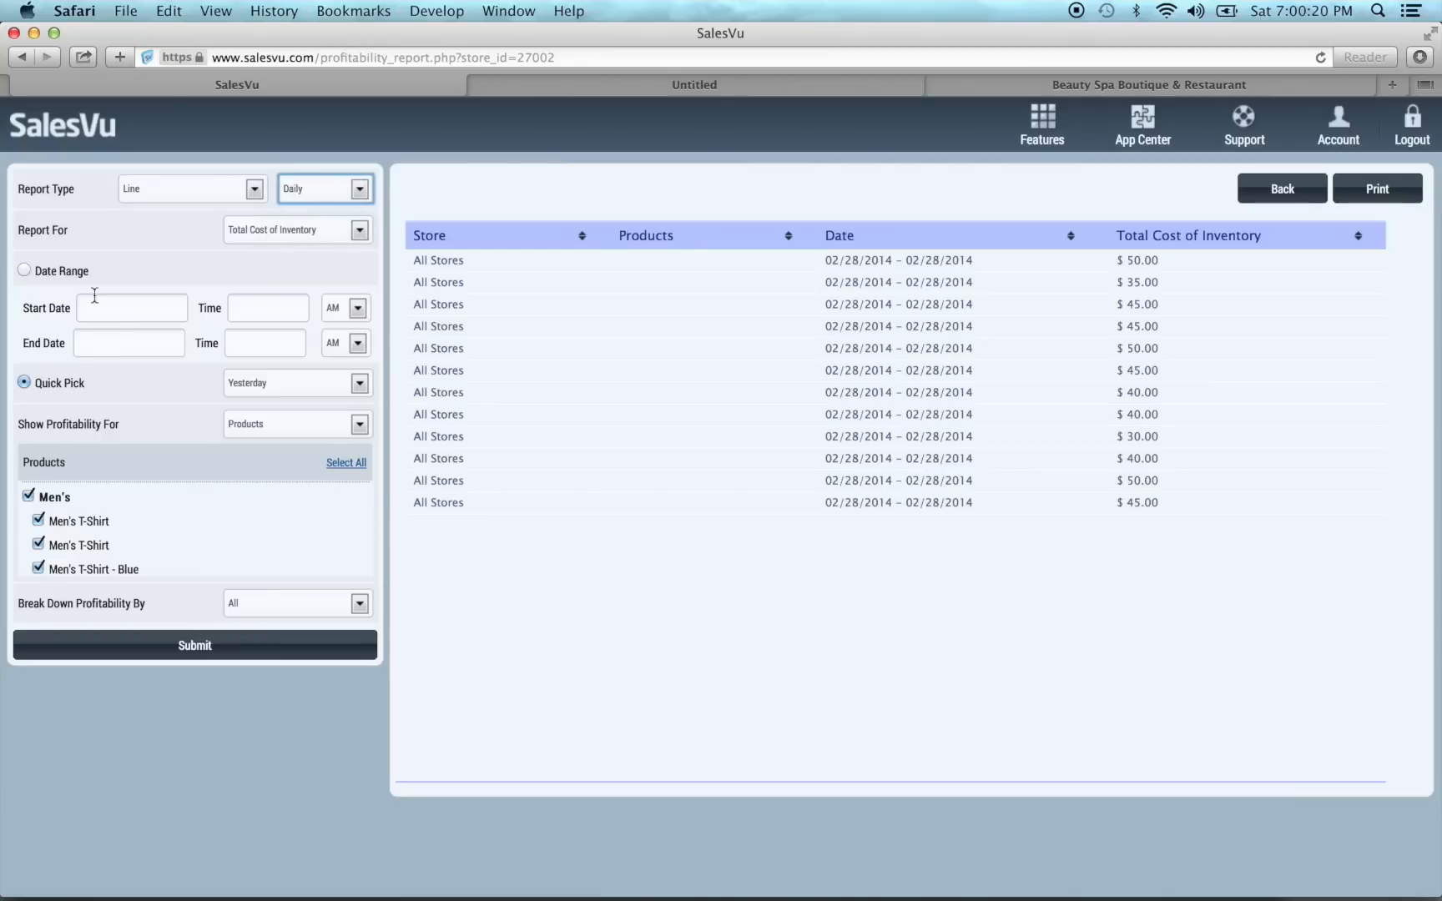
click(131, 308)
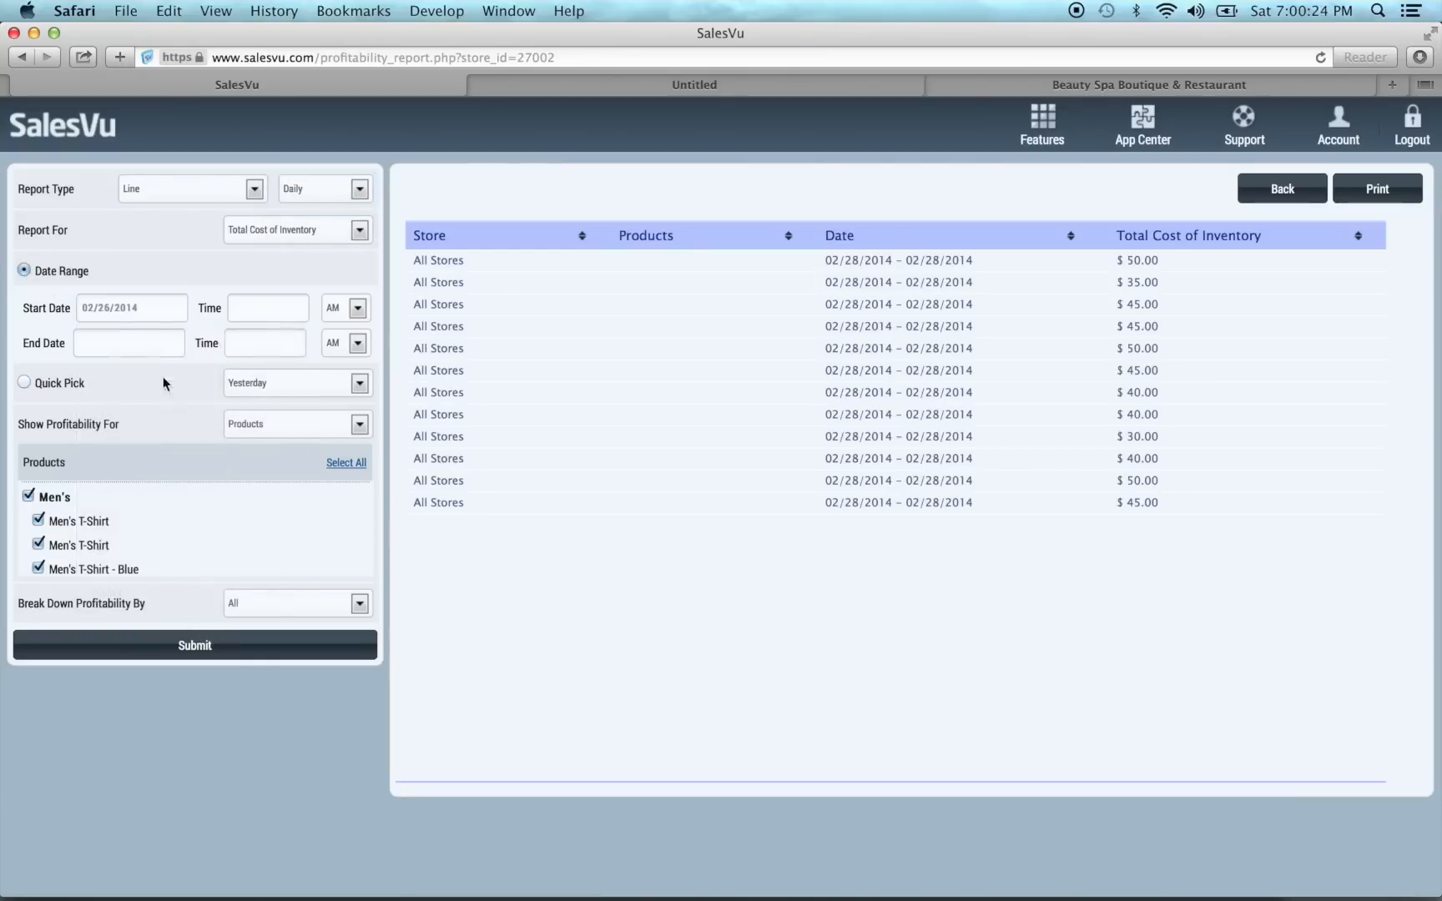
text(03/01/2014)
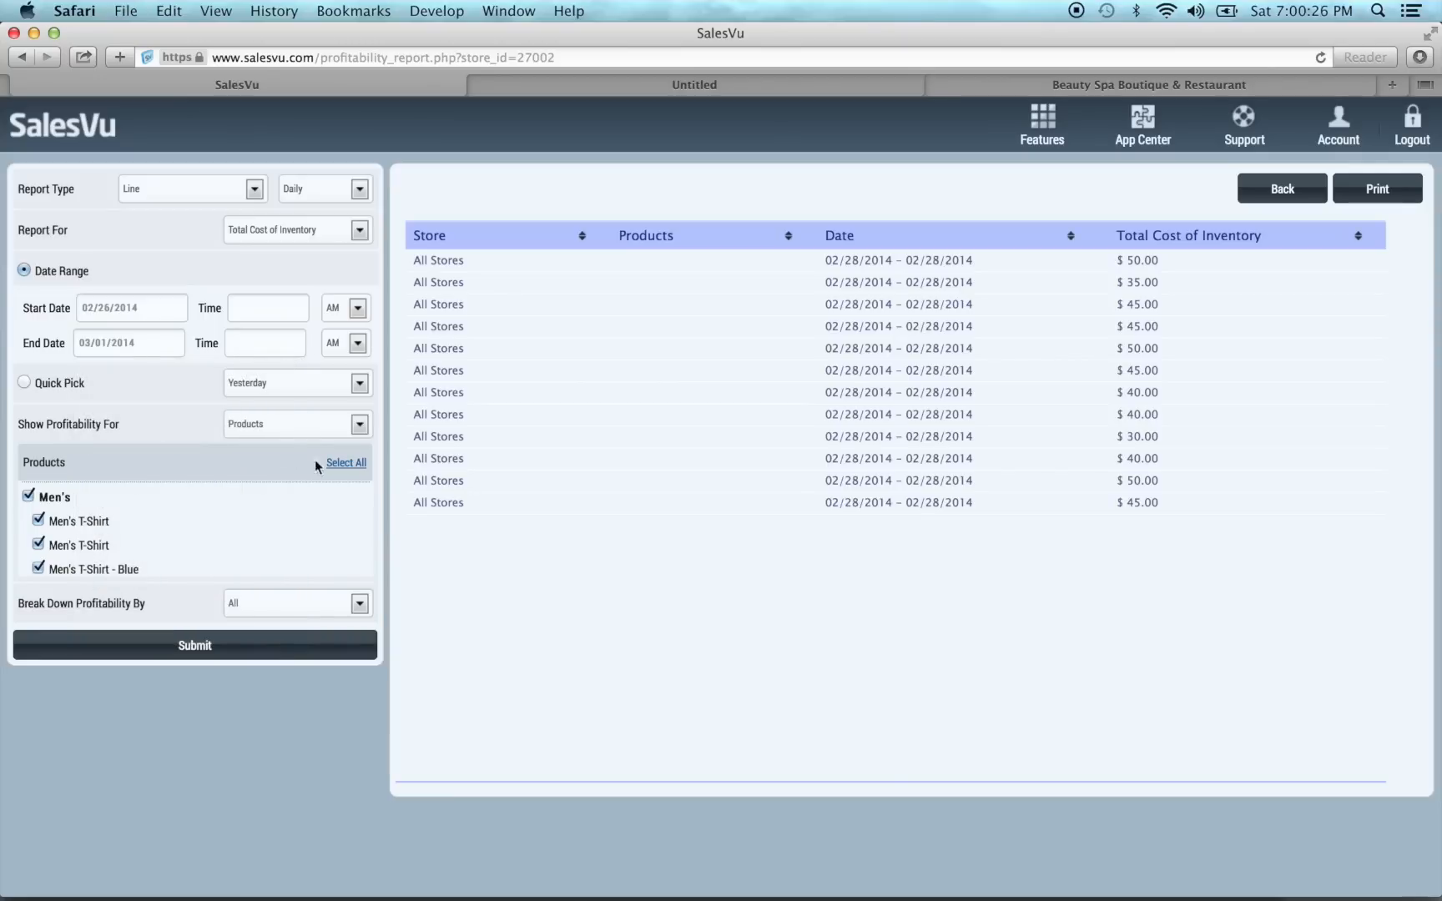
mouse_move(308, 630)
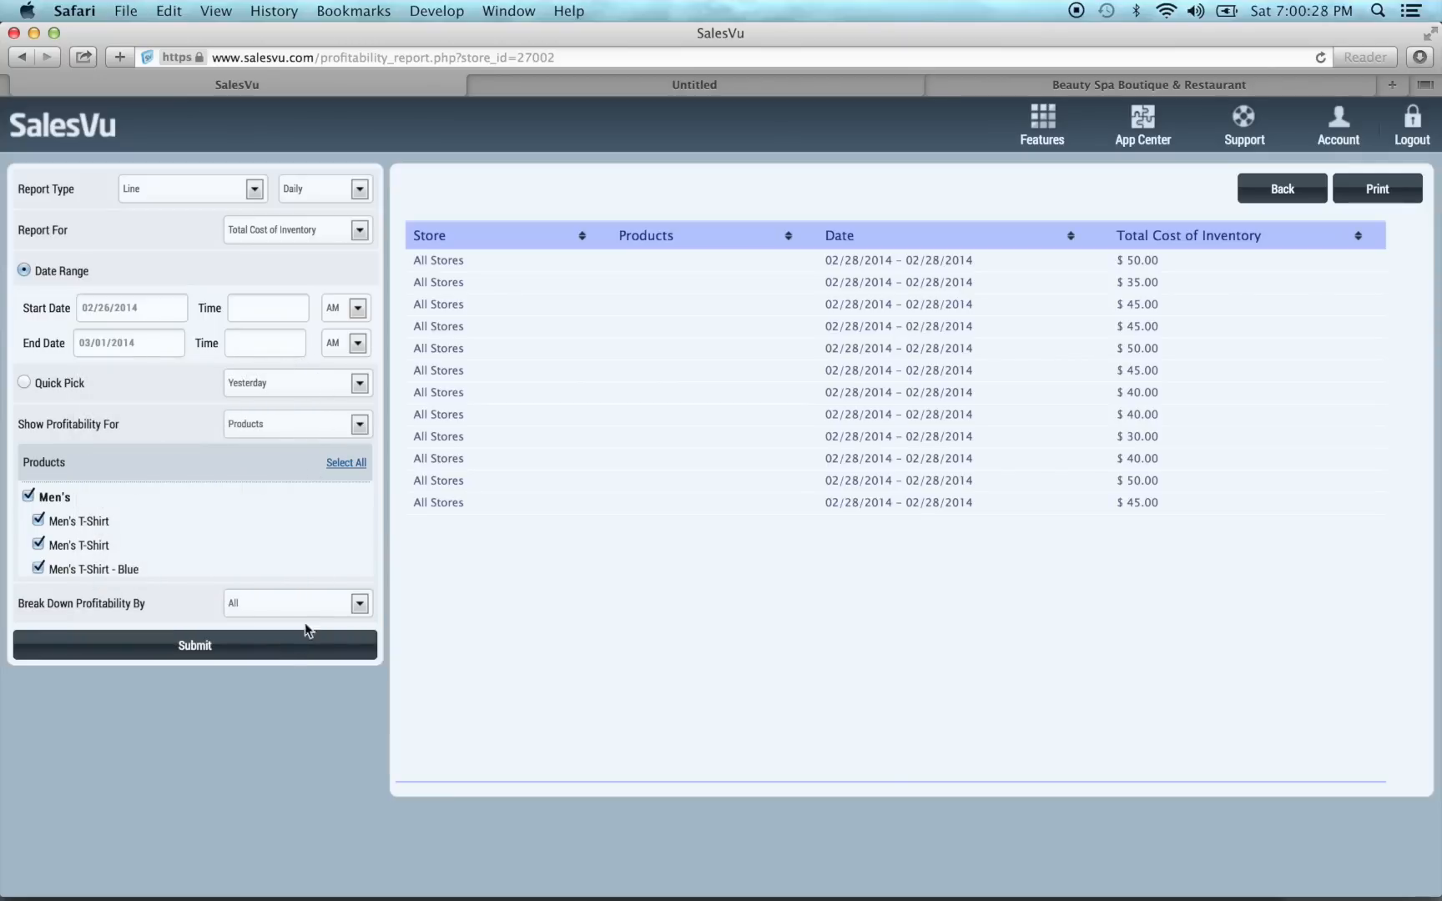
click(194, 645)
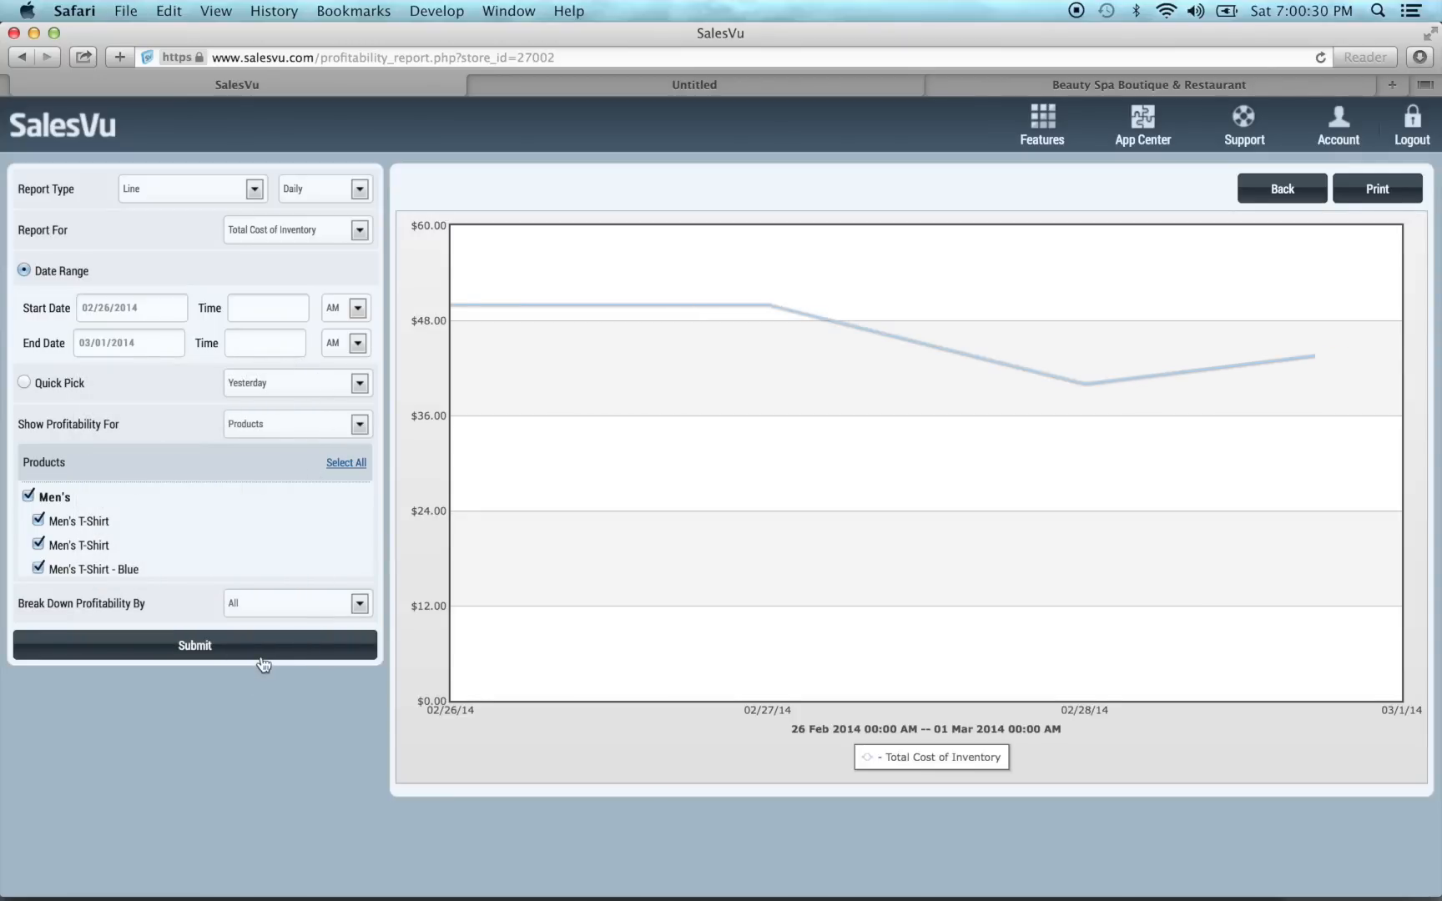